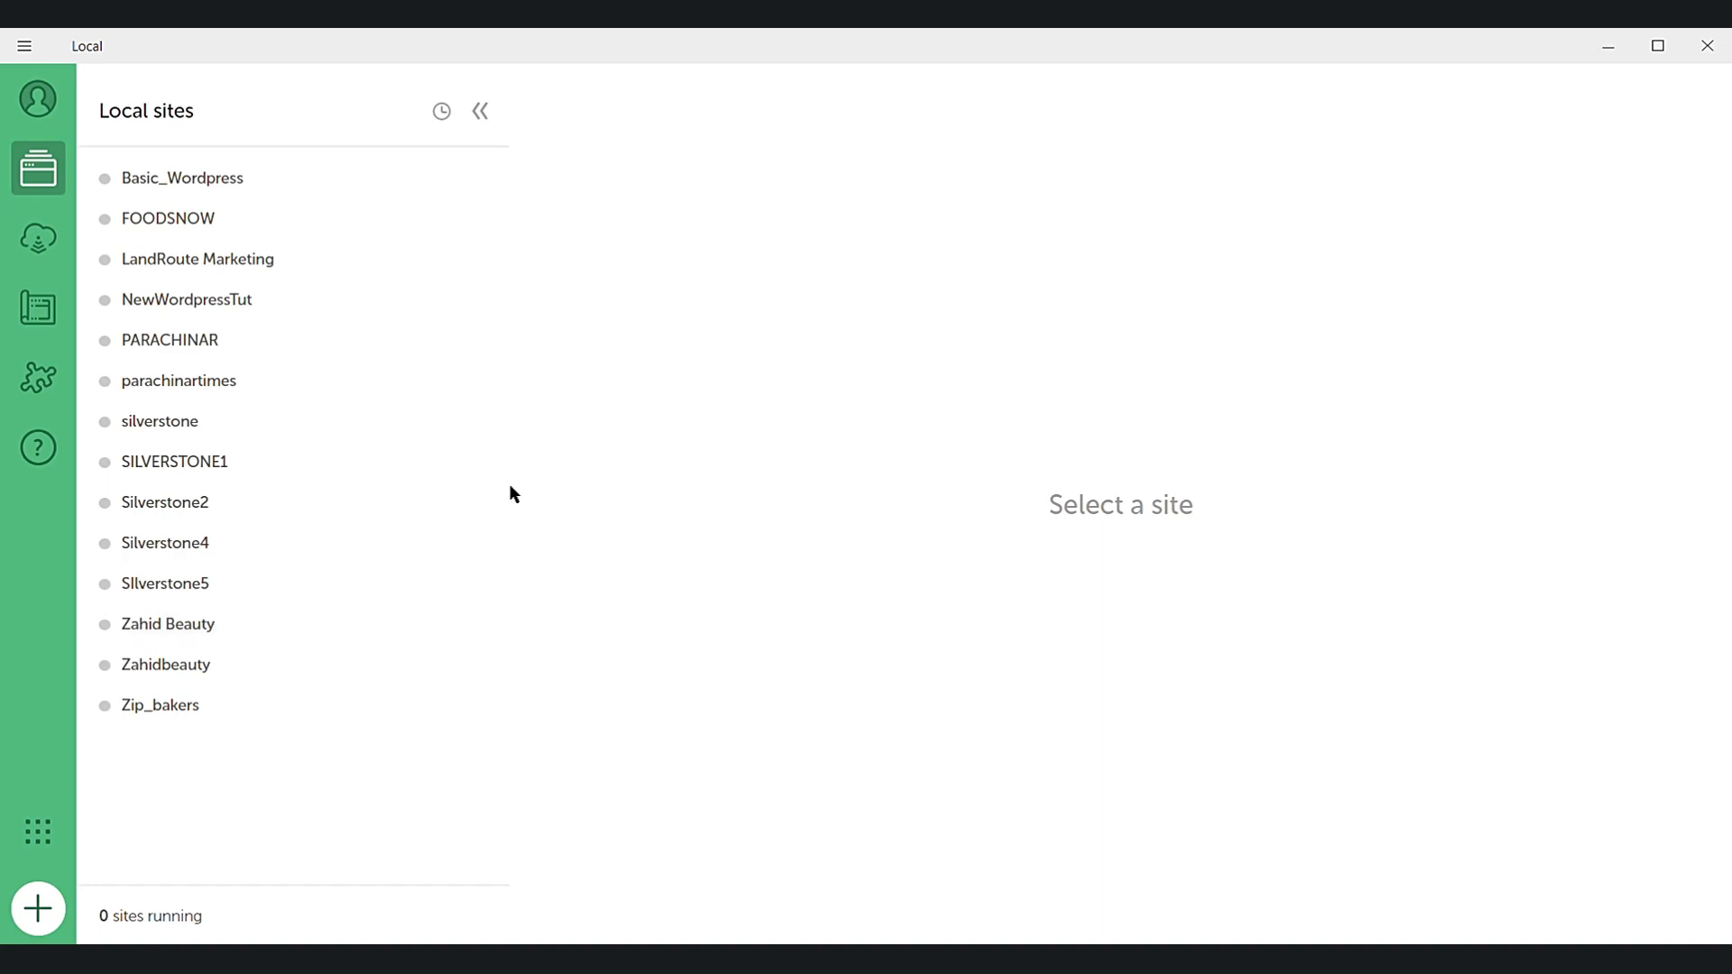
# - Begin a new Local site and enter 'WordPress Portfolio' as its name
pyautogui.click(38, 909)
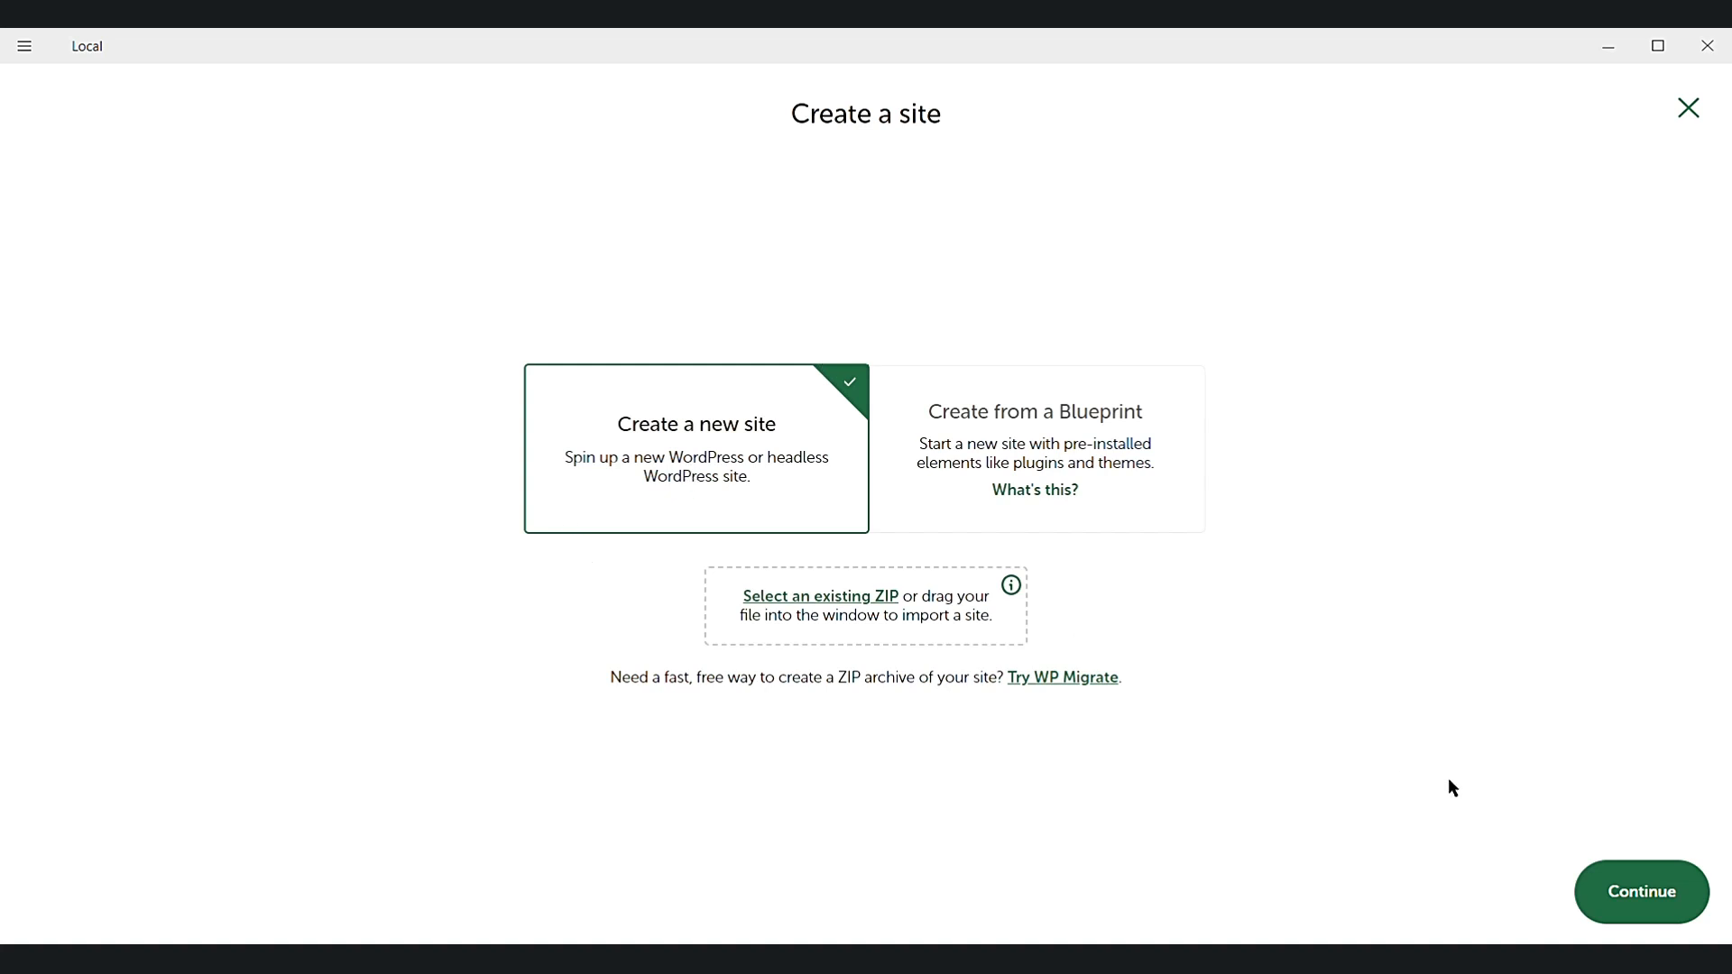
pyautogui.click(1640, 891)
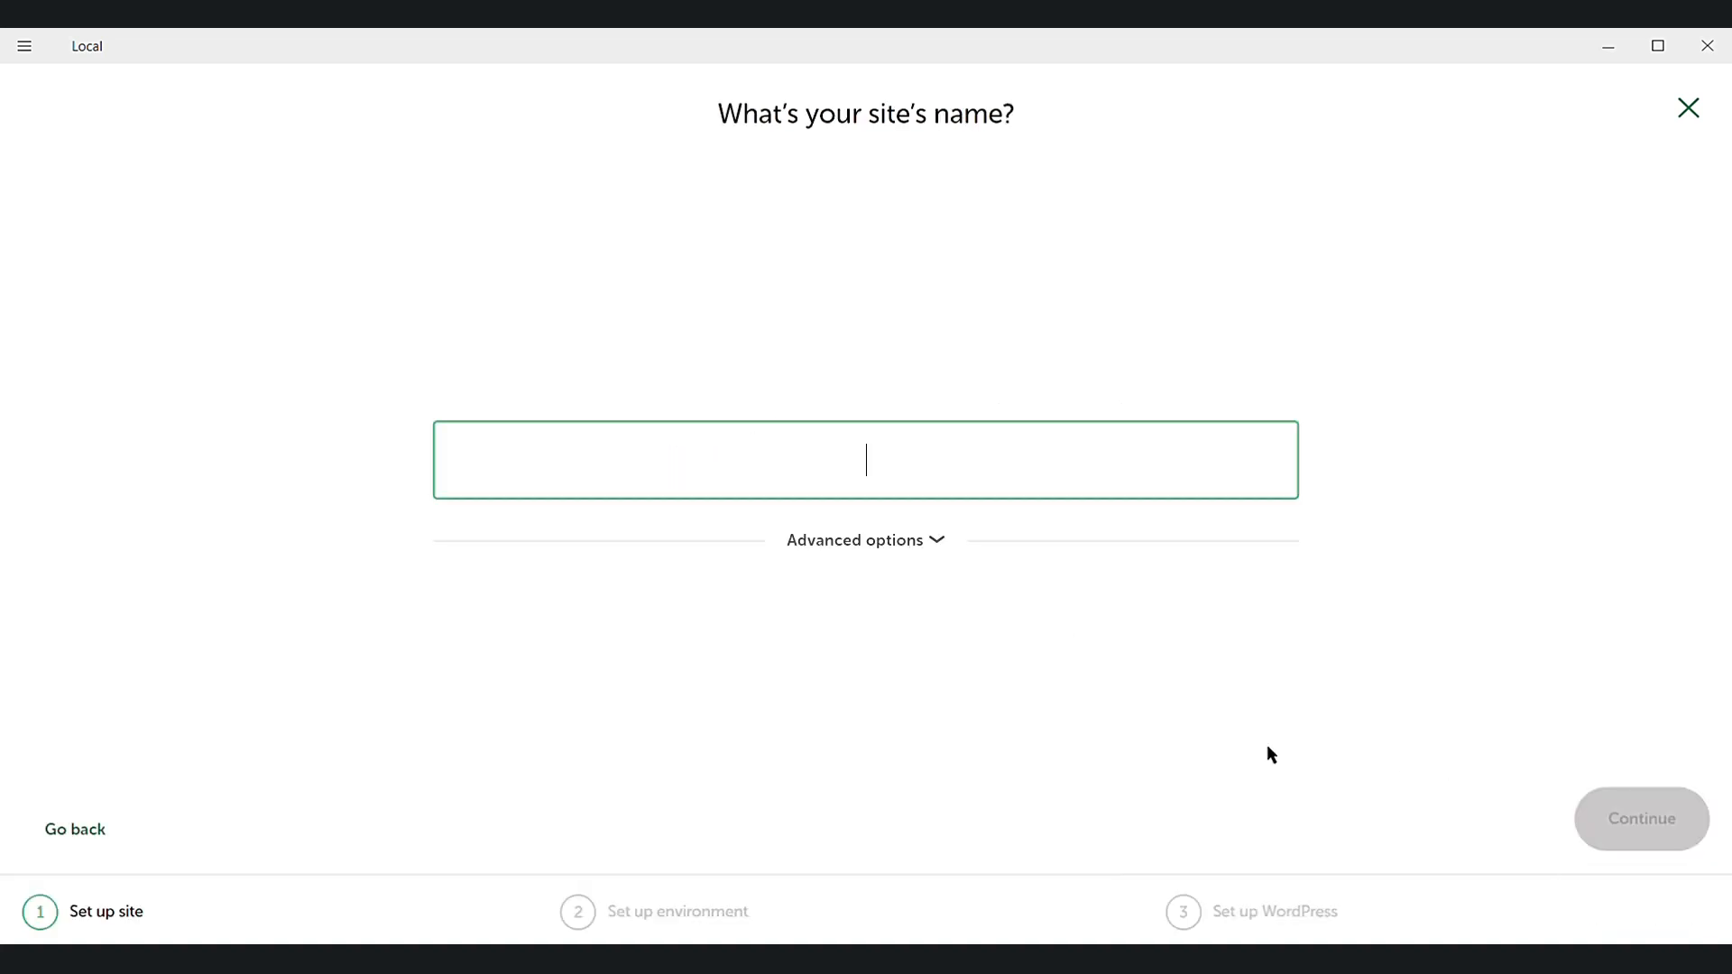
pyautogui.moveTo(985, 641)
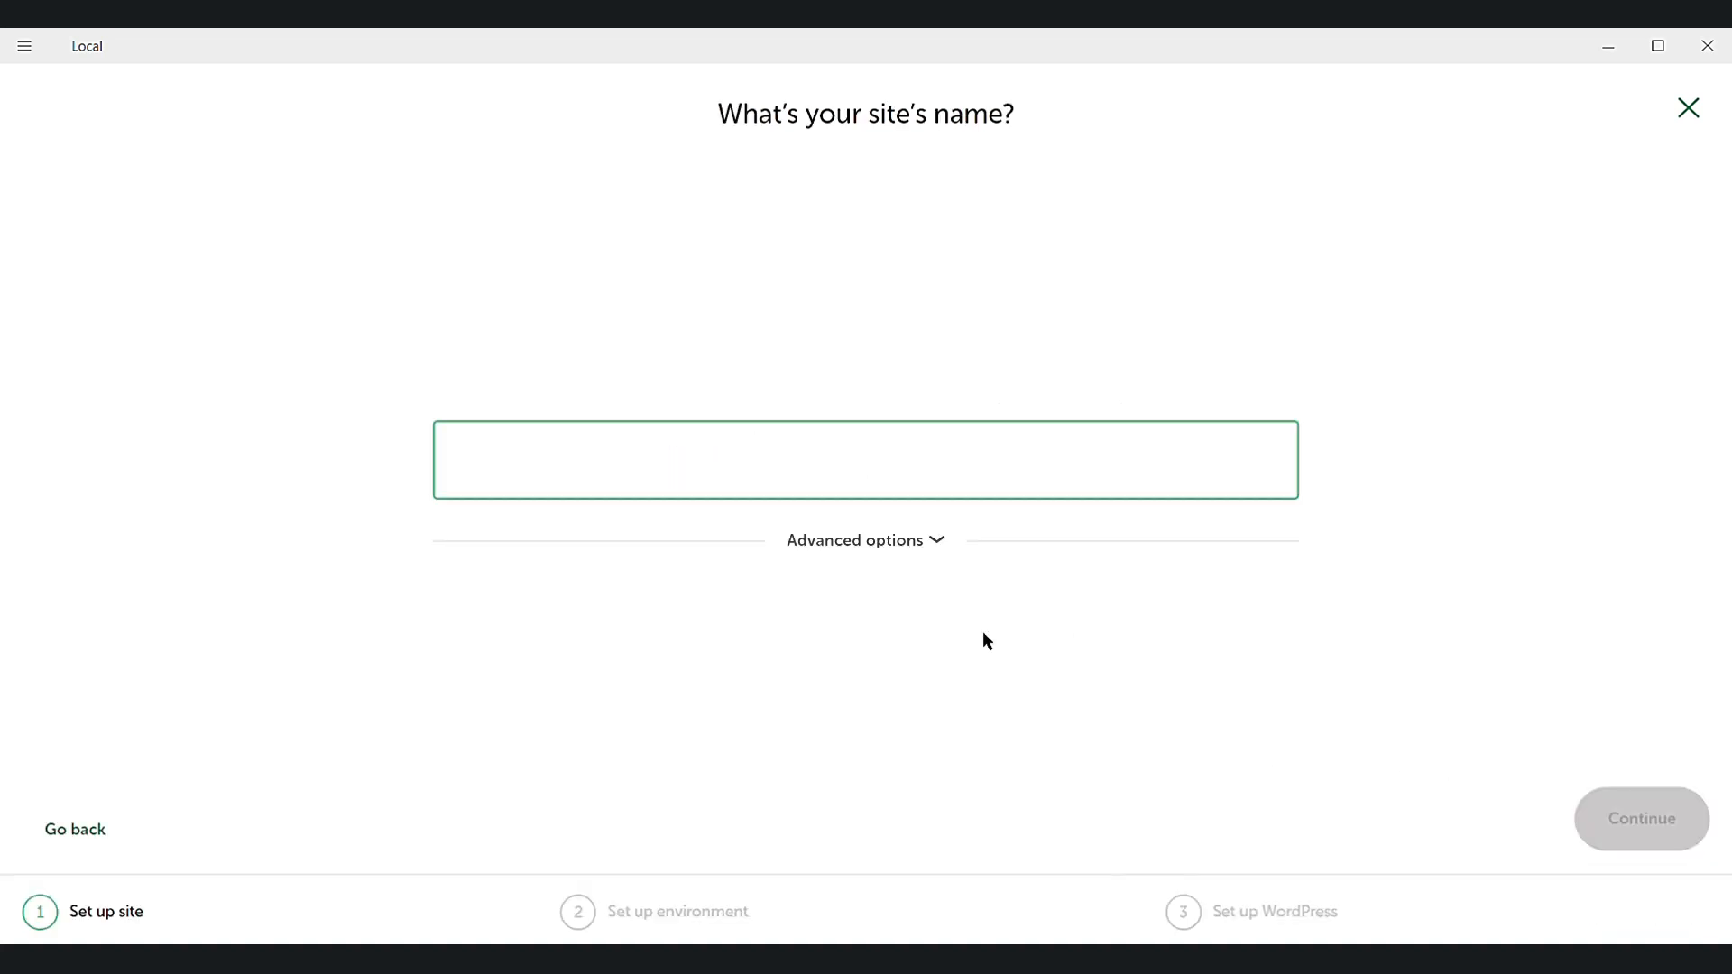
pyautogui.write('Wordpress')
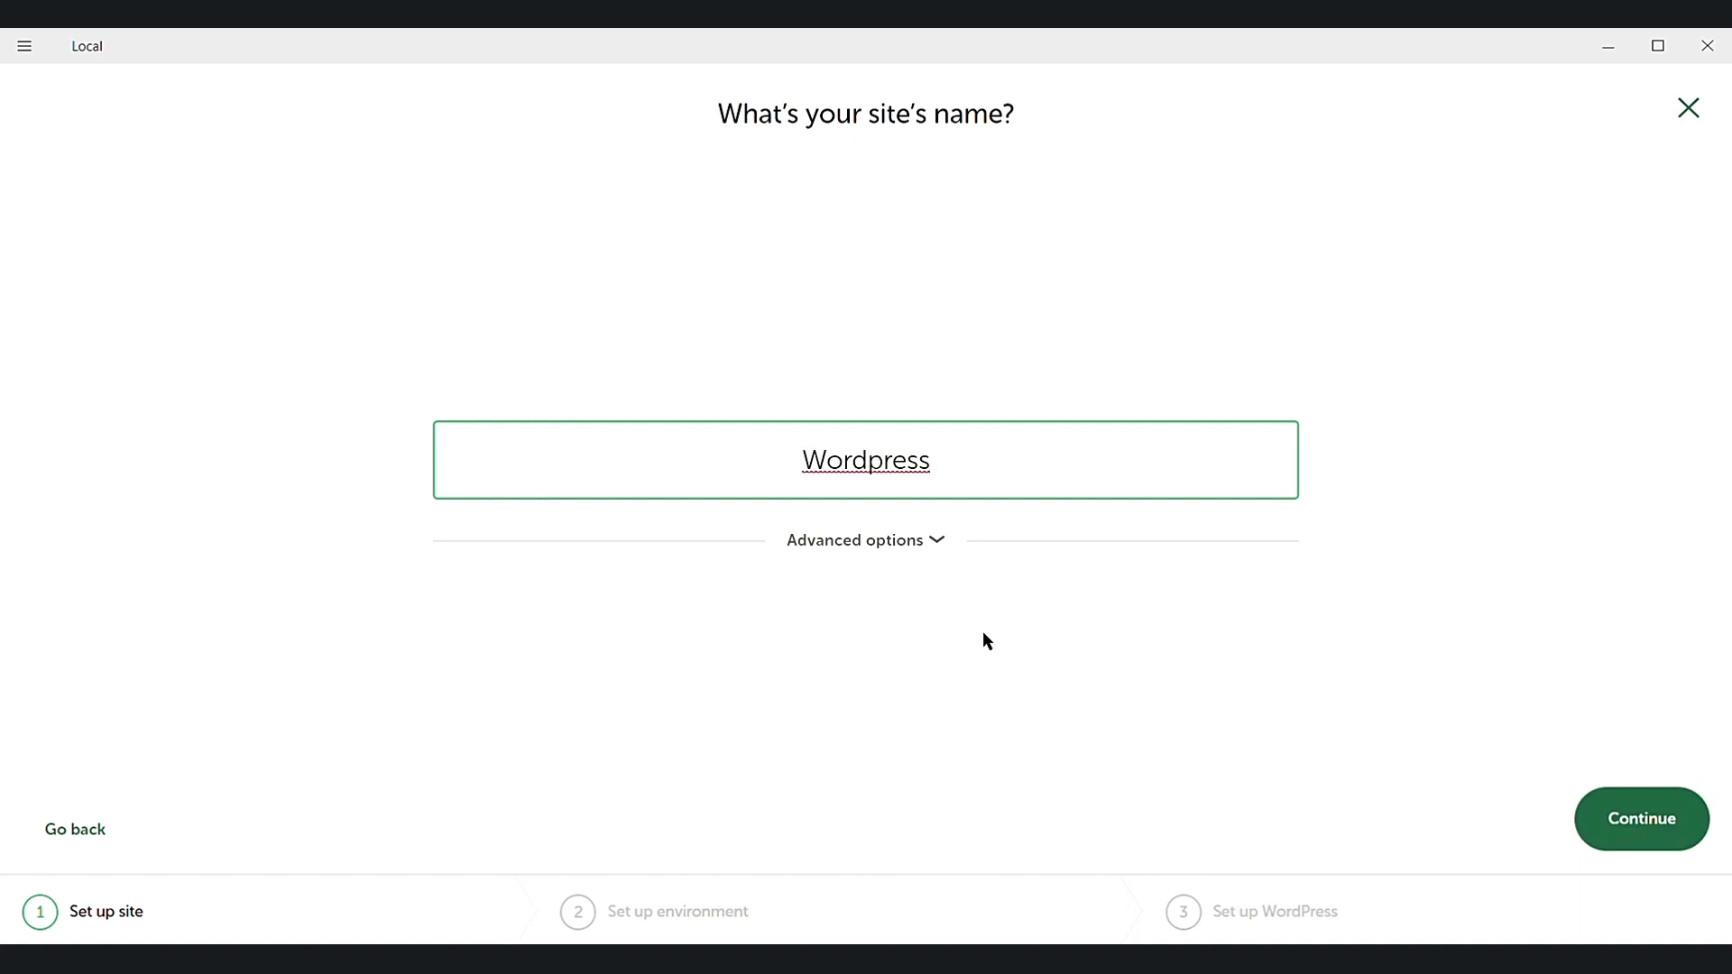
pyautogui.click(864, 461)
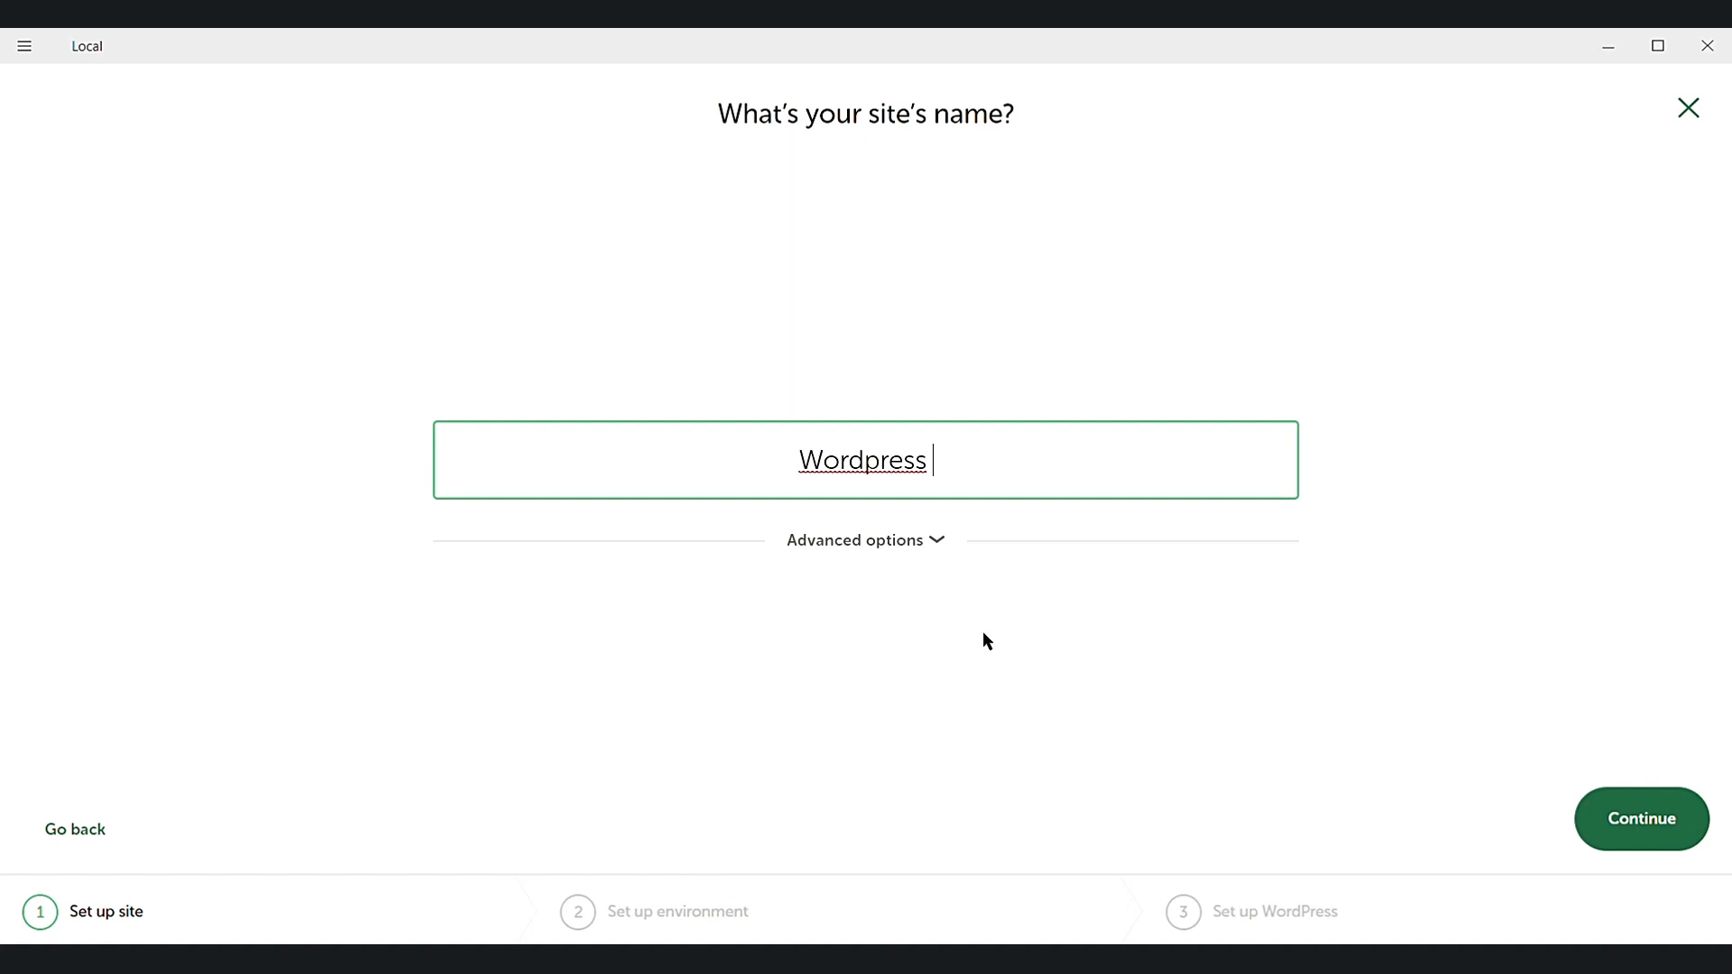
pyautogui.write('Portfolio')
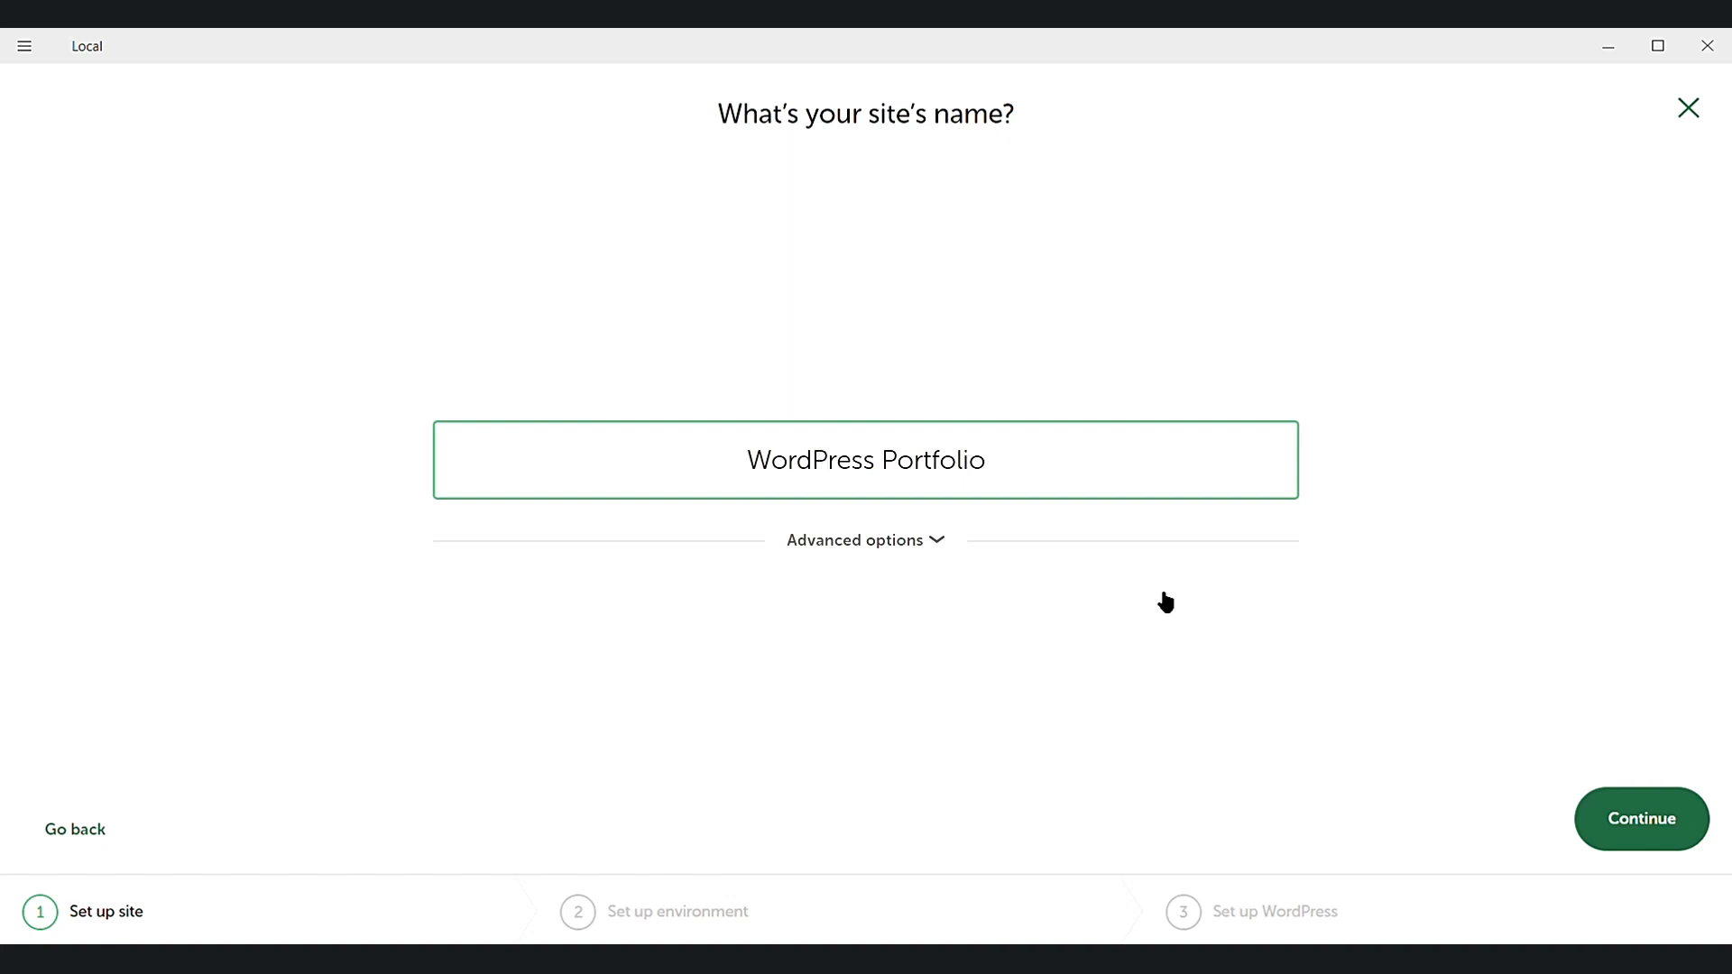
# - Keep the Preferred environment, set admin username wordpress_portfolio with a password, and add the site
pyautogui.click(1640, 819)
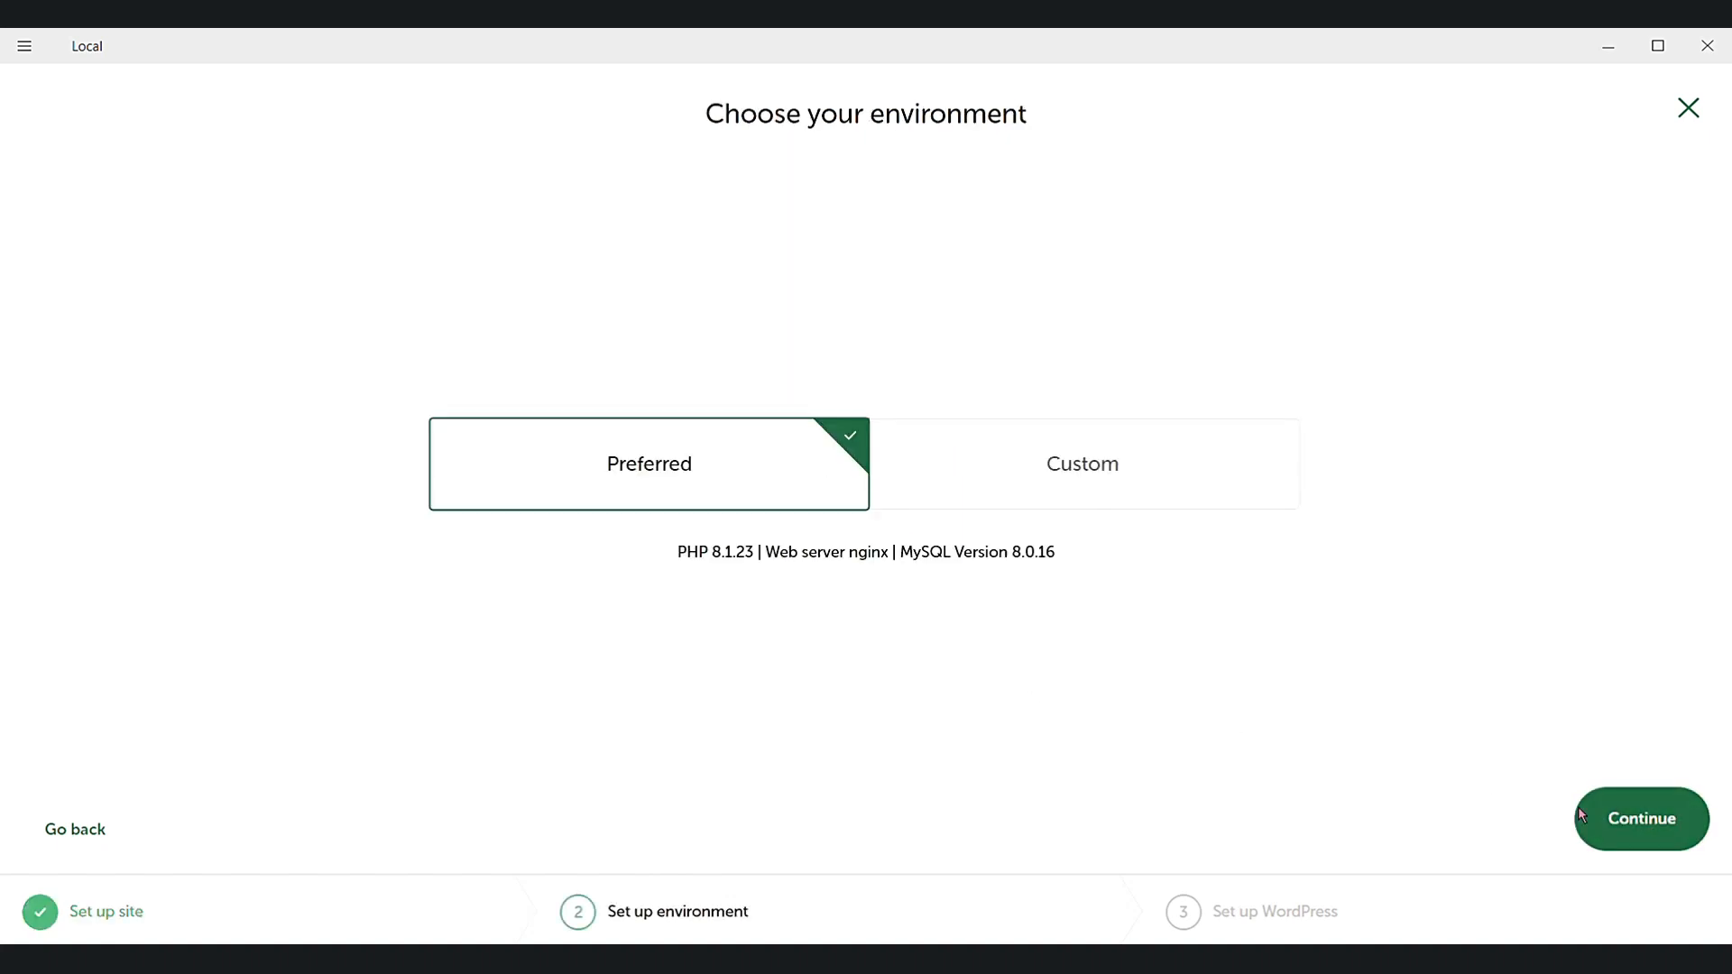
pyautogui.click(1640, 819)
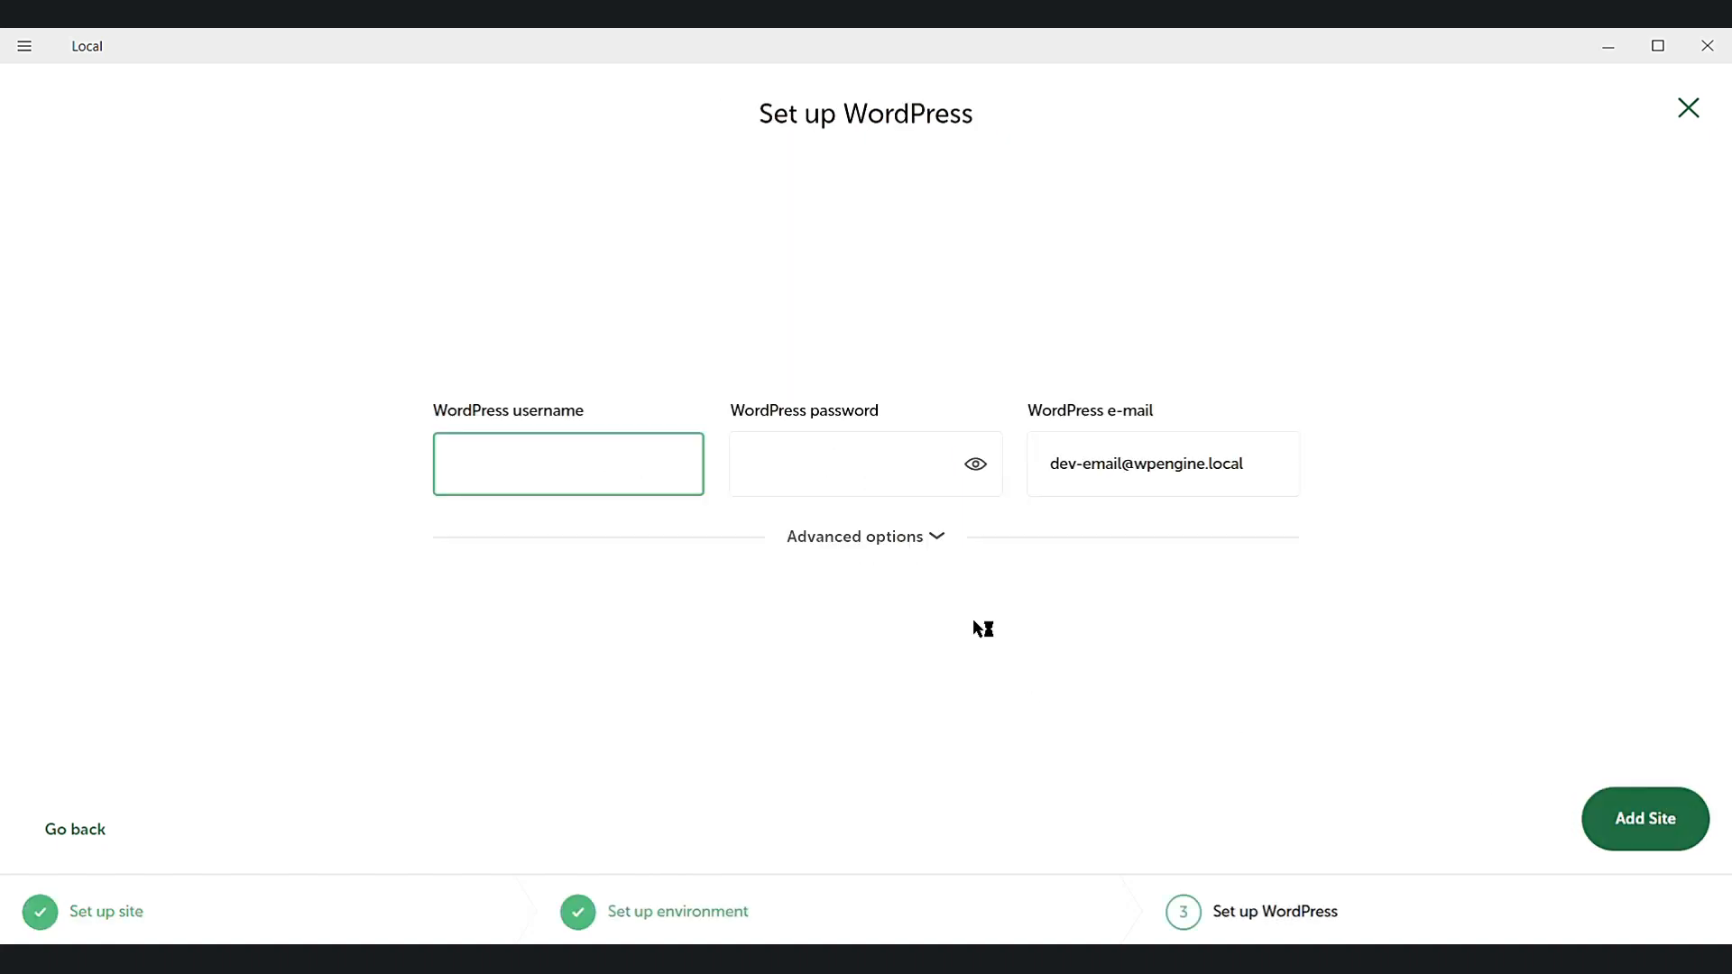
pyautogui.write('worpdr')
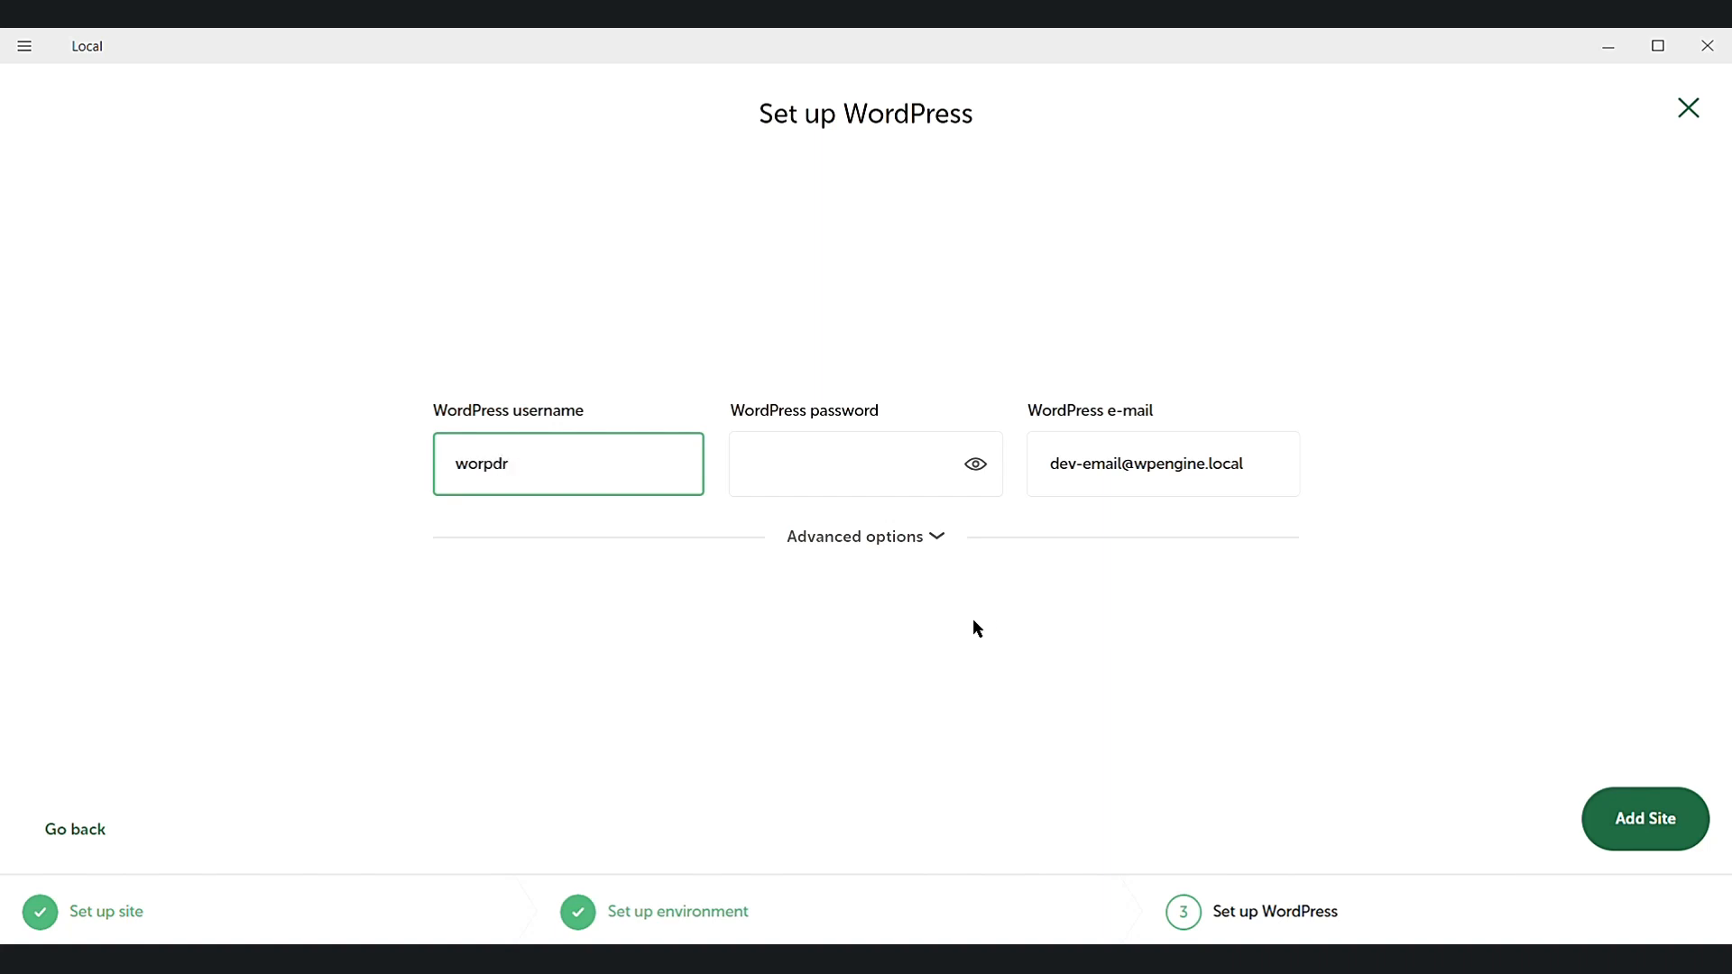
pyautogui.write('wordpress')
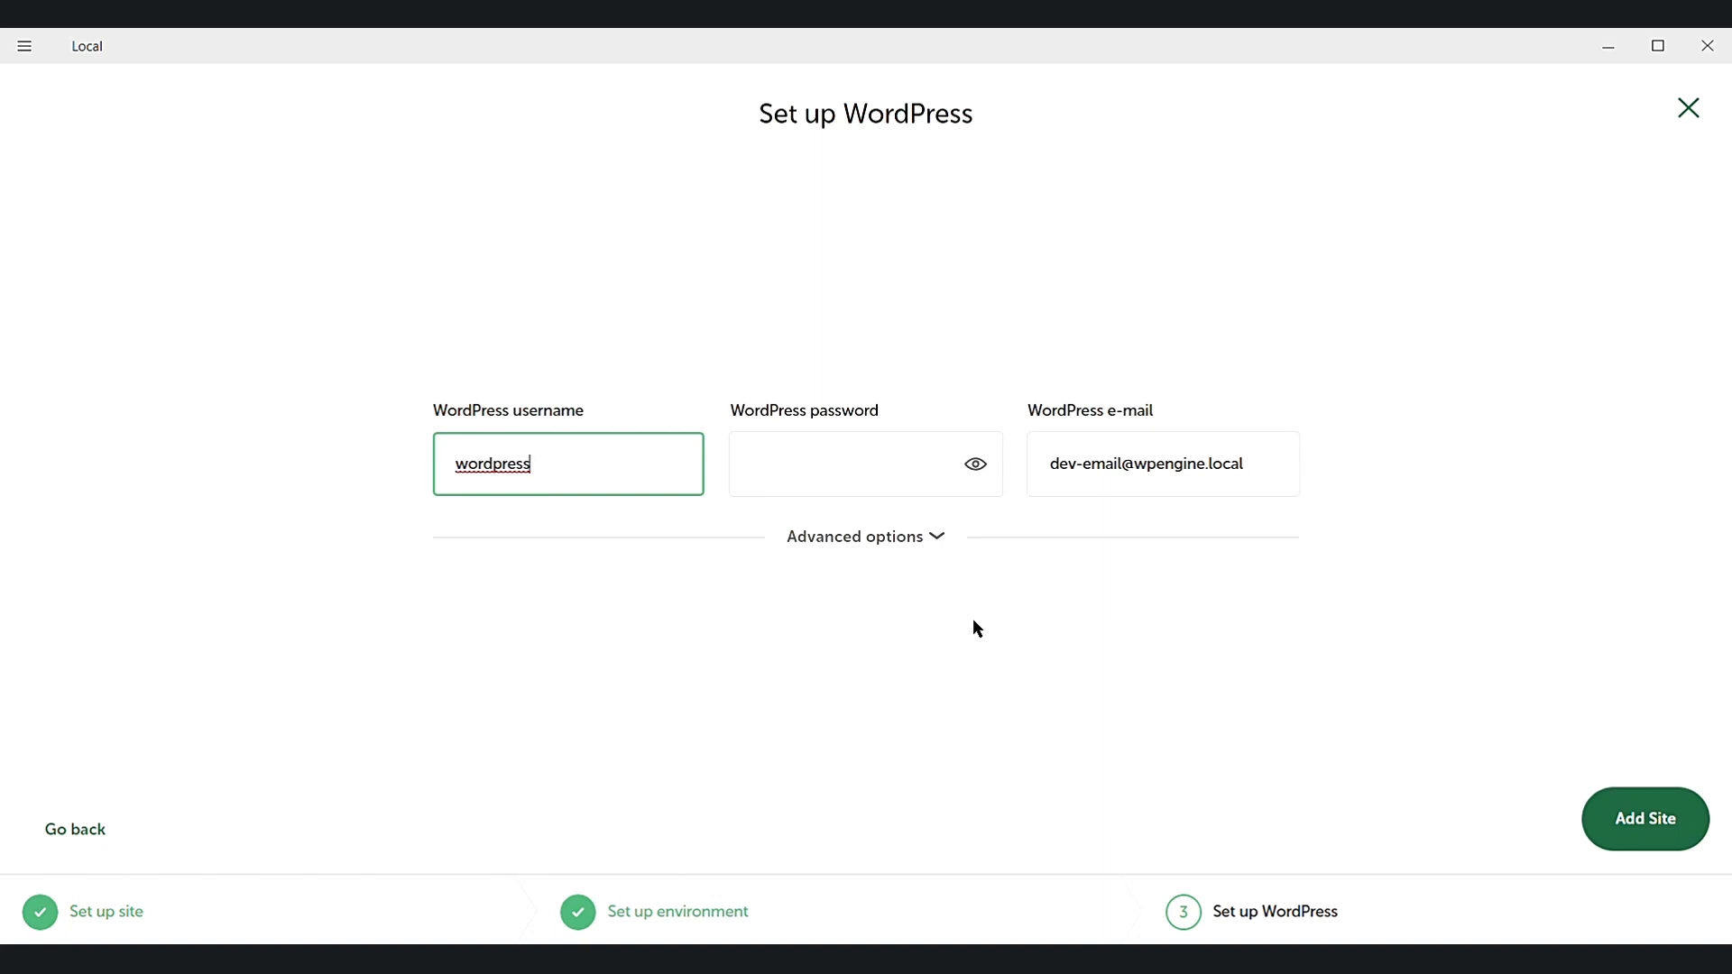
pyautogui.write('_port')
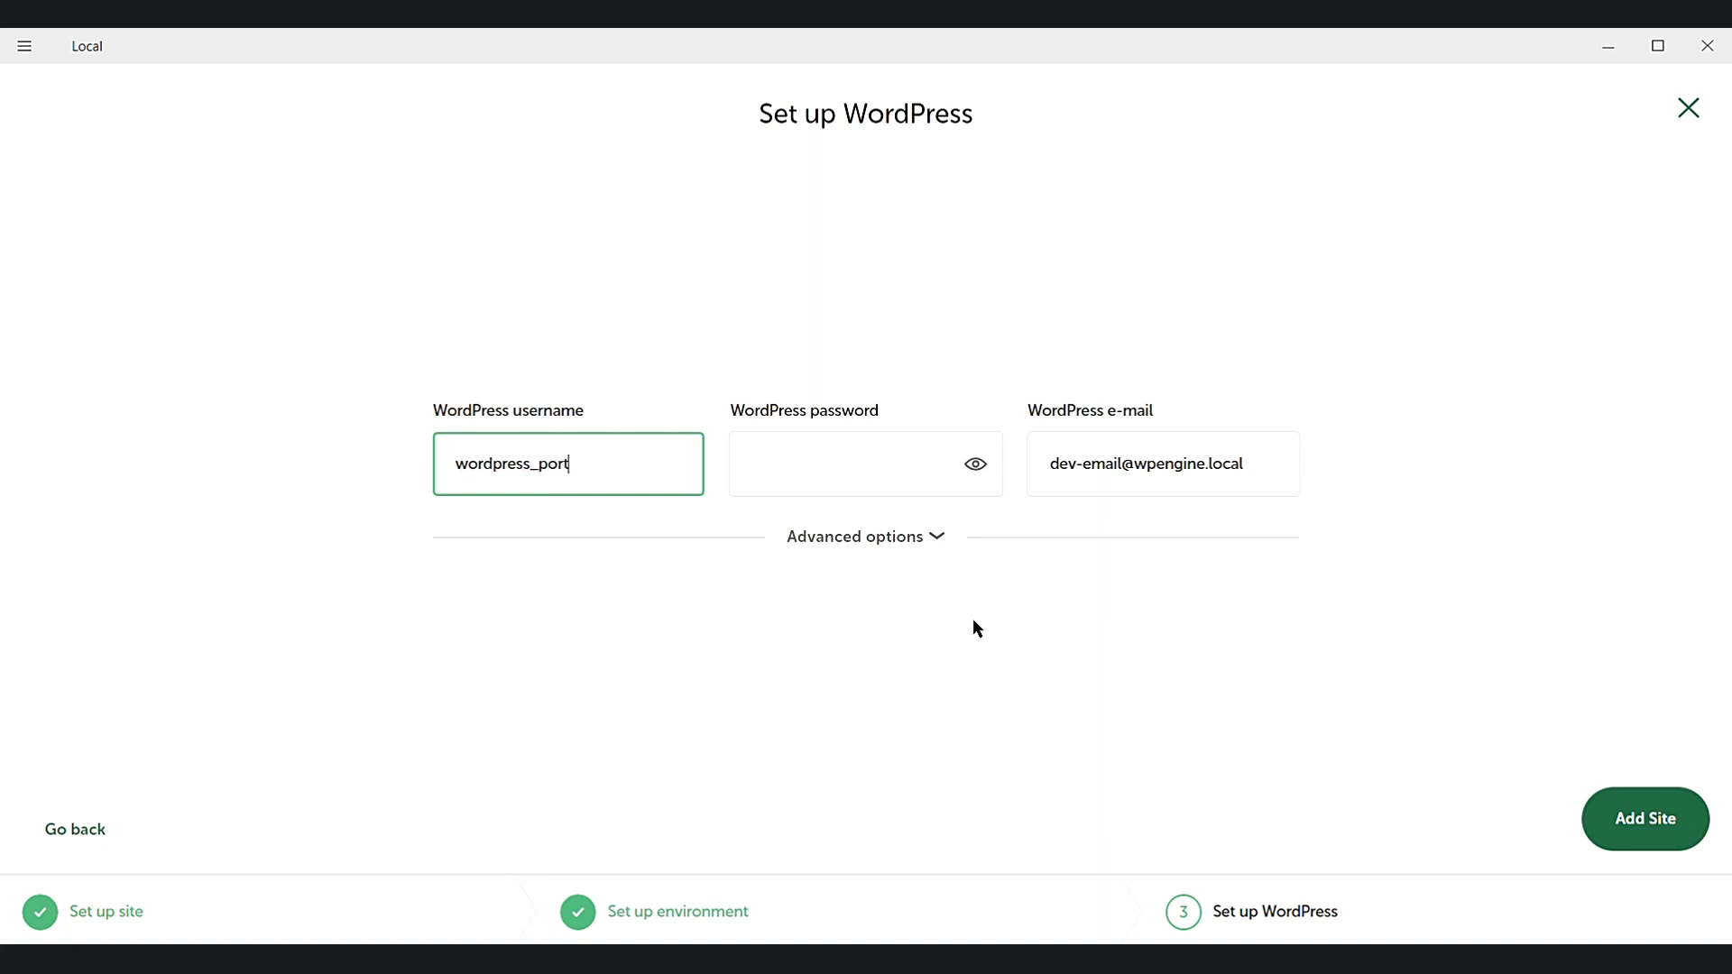
pyautogui.write('folio')
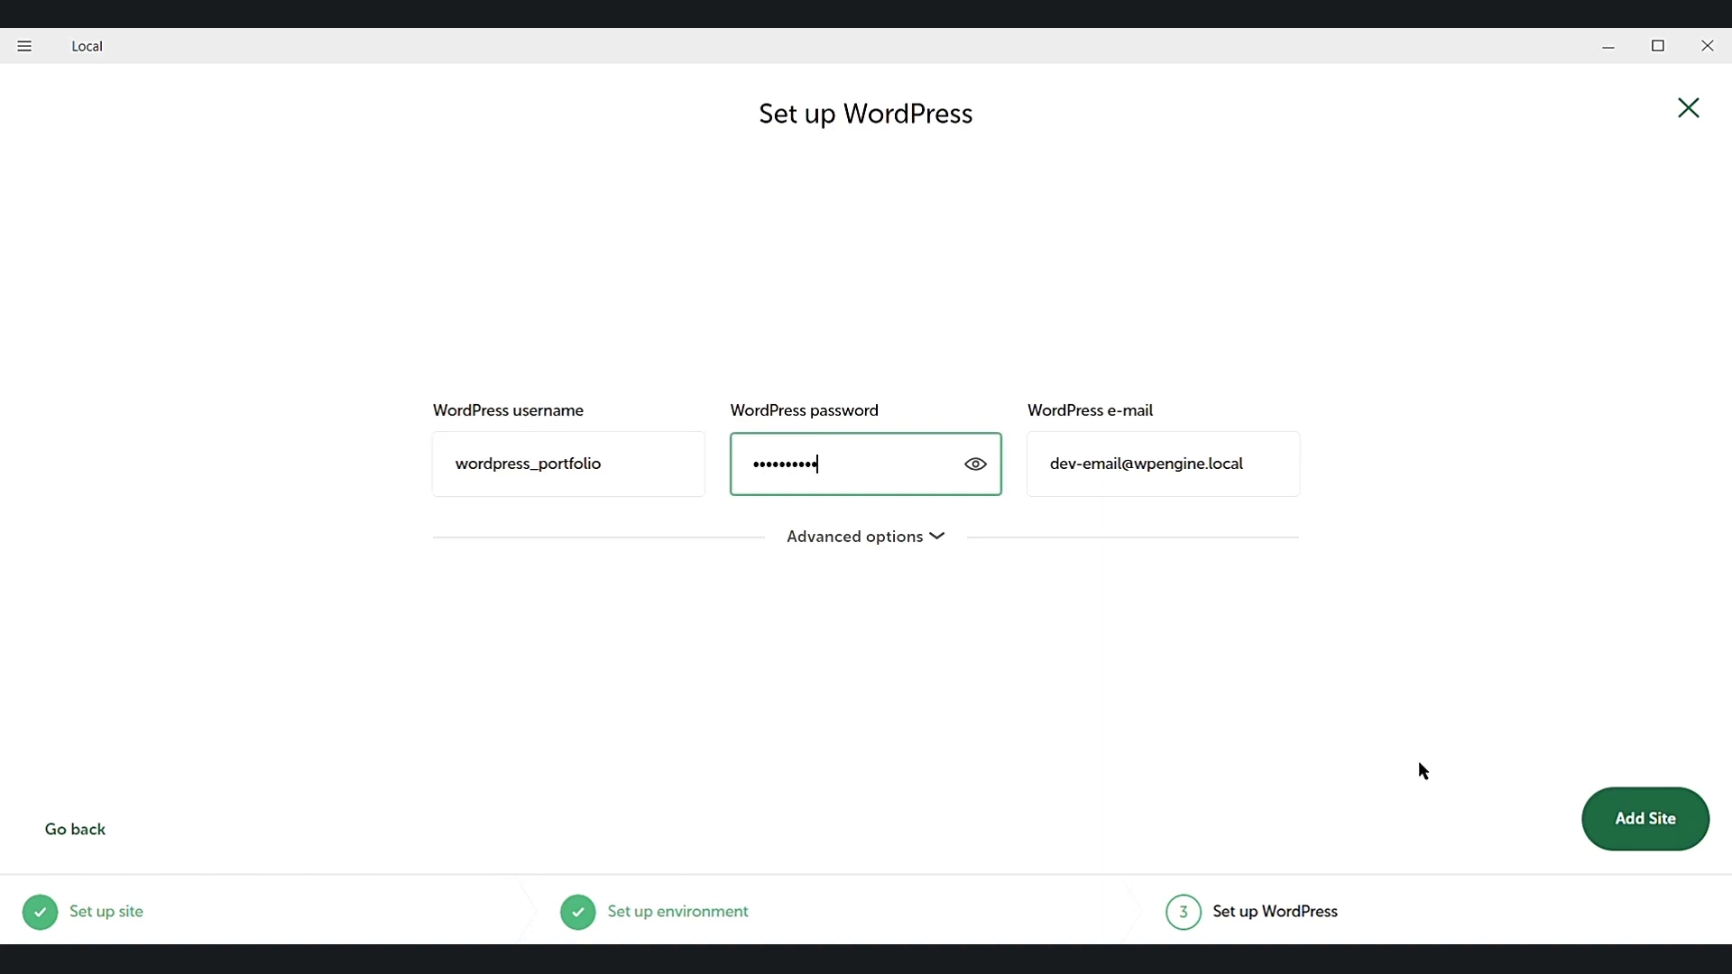
pyautogui.click(1645, 819)
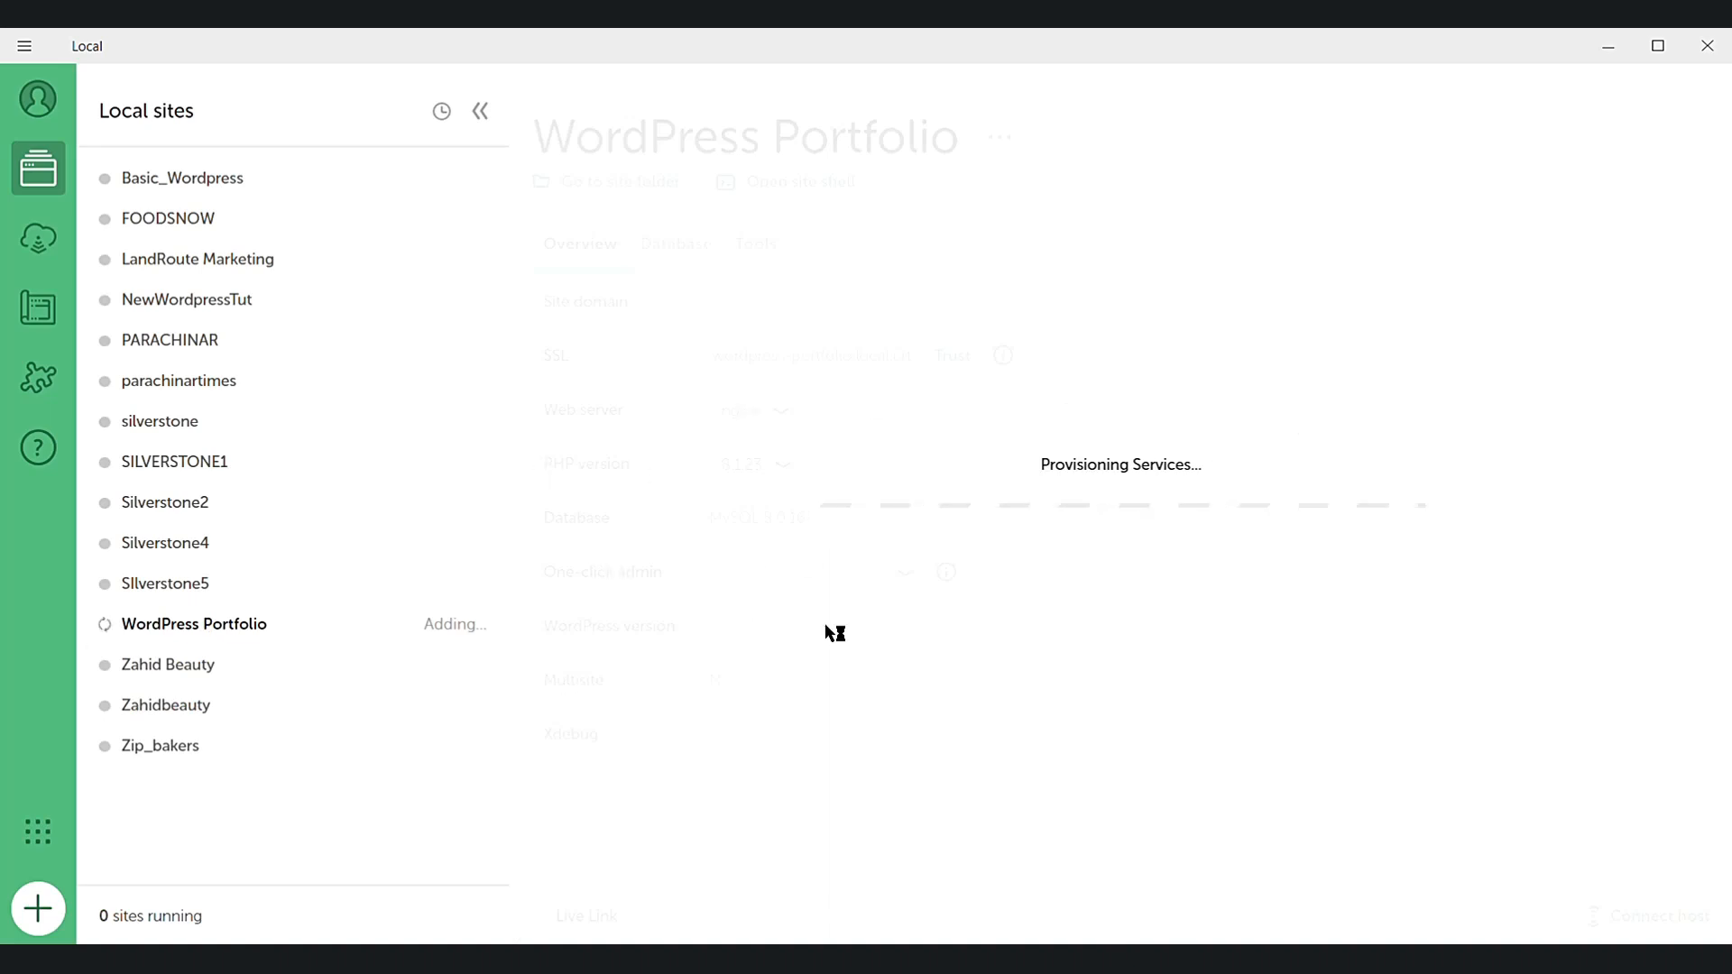
pyautogui.moveTo(904, 492)
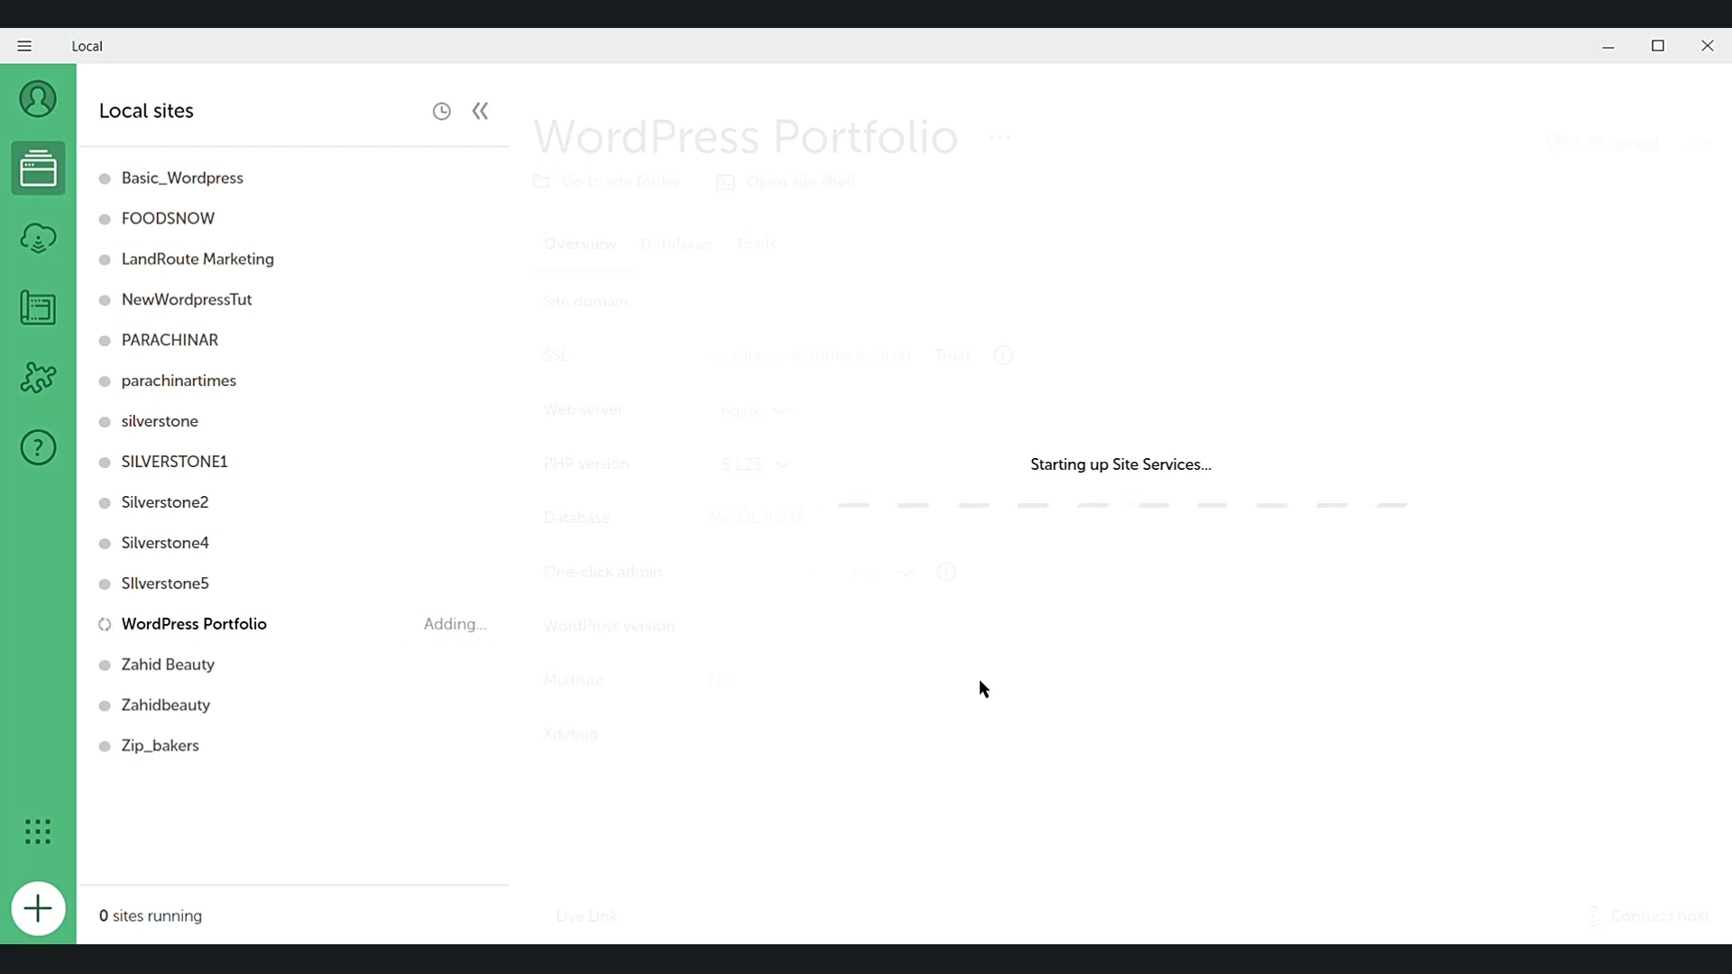
pyautogui.moveTo(994, 328)
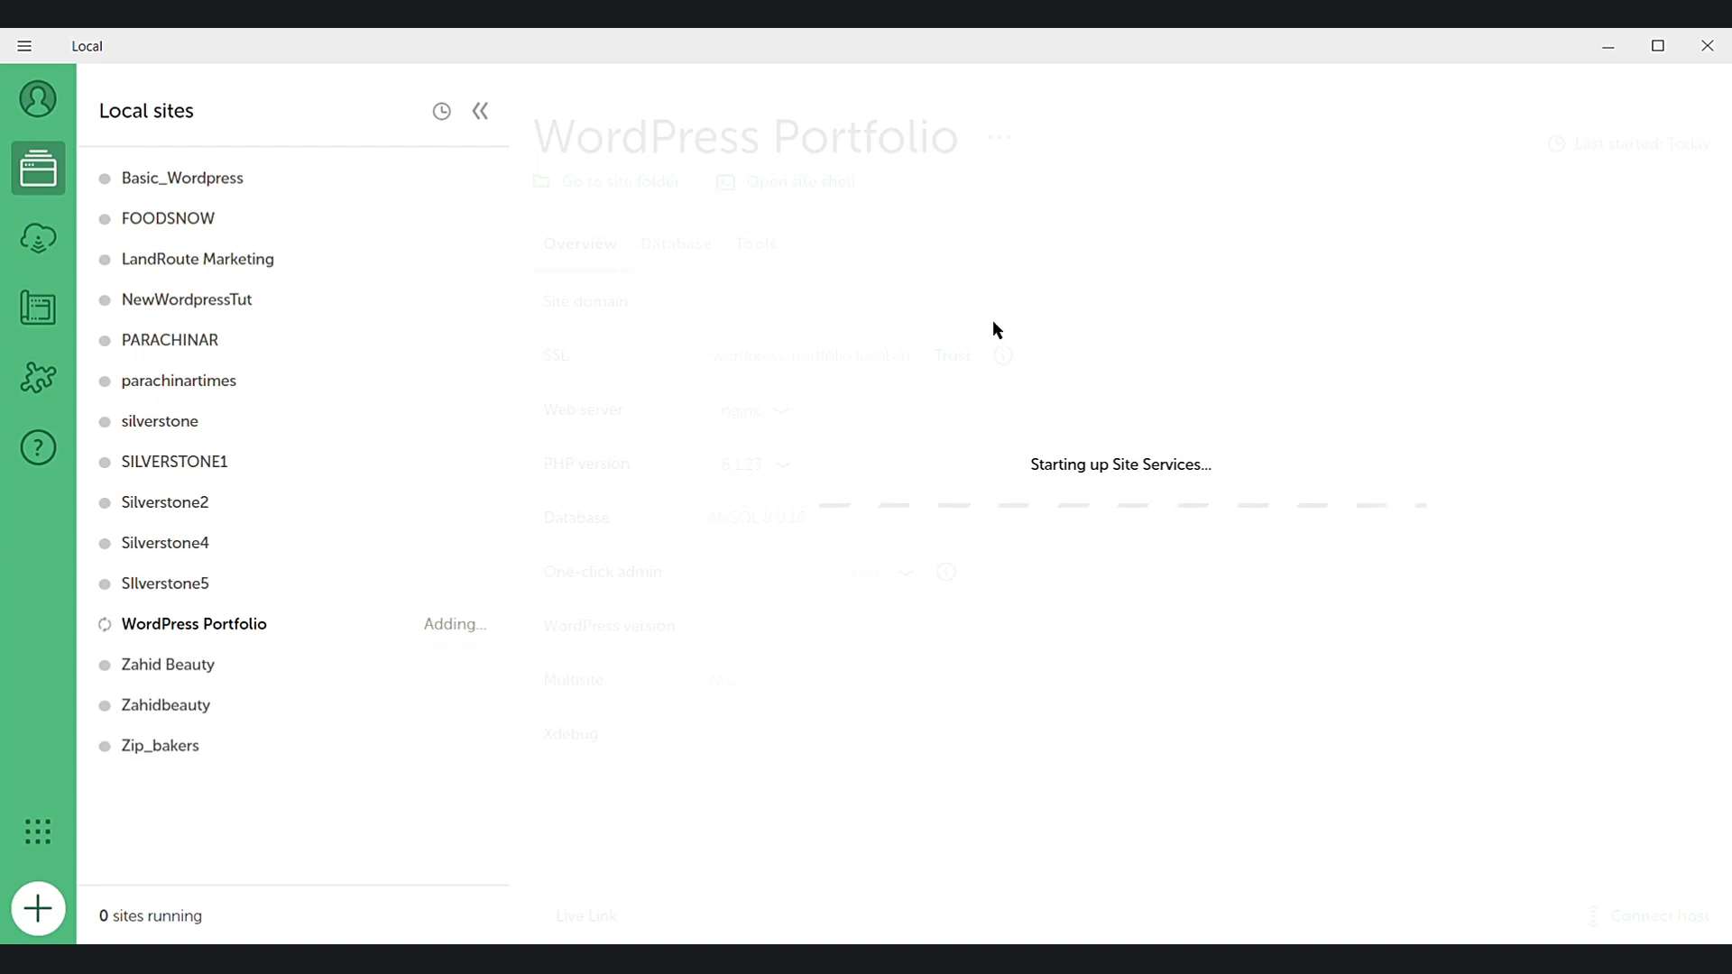
pyautogui.moveTo(1214, 650)
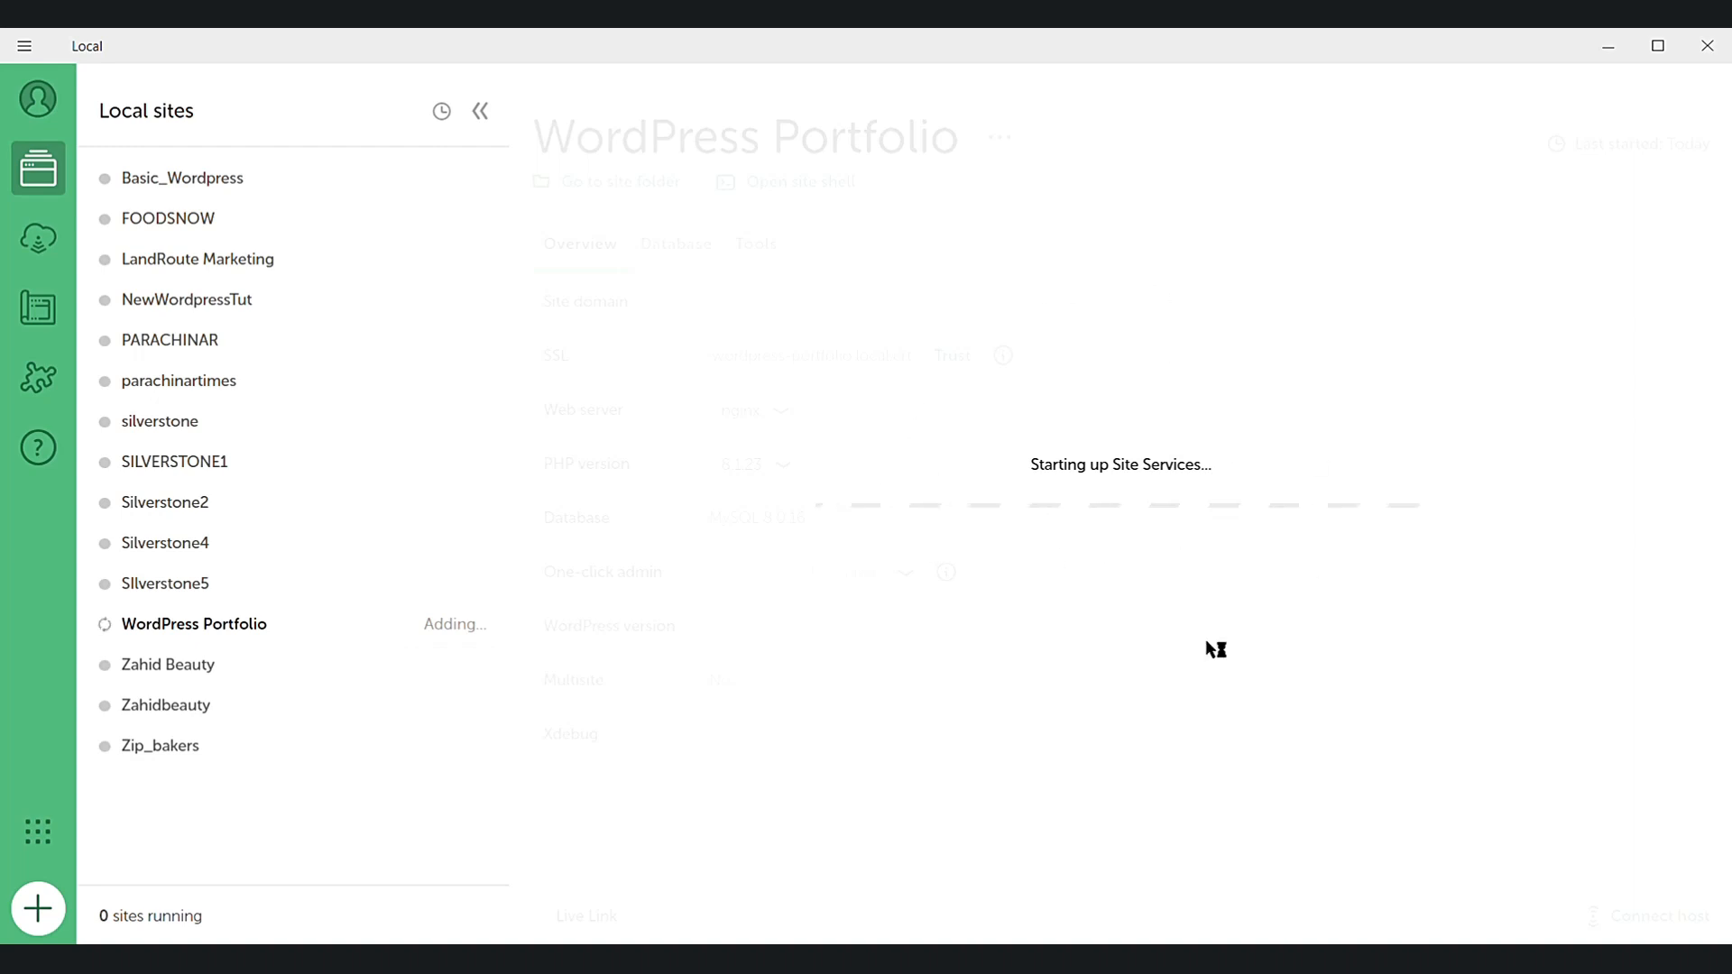
pyautogui.moveTo(917, 475)
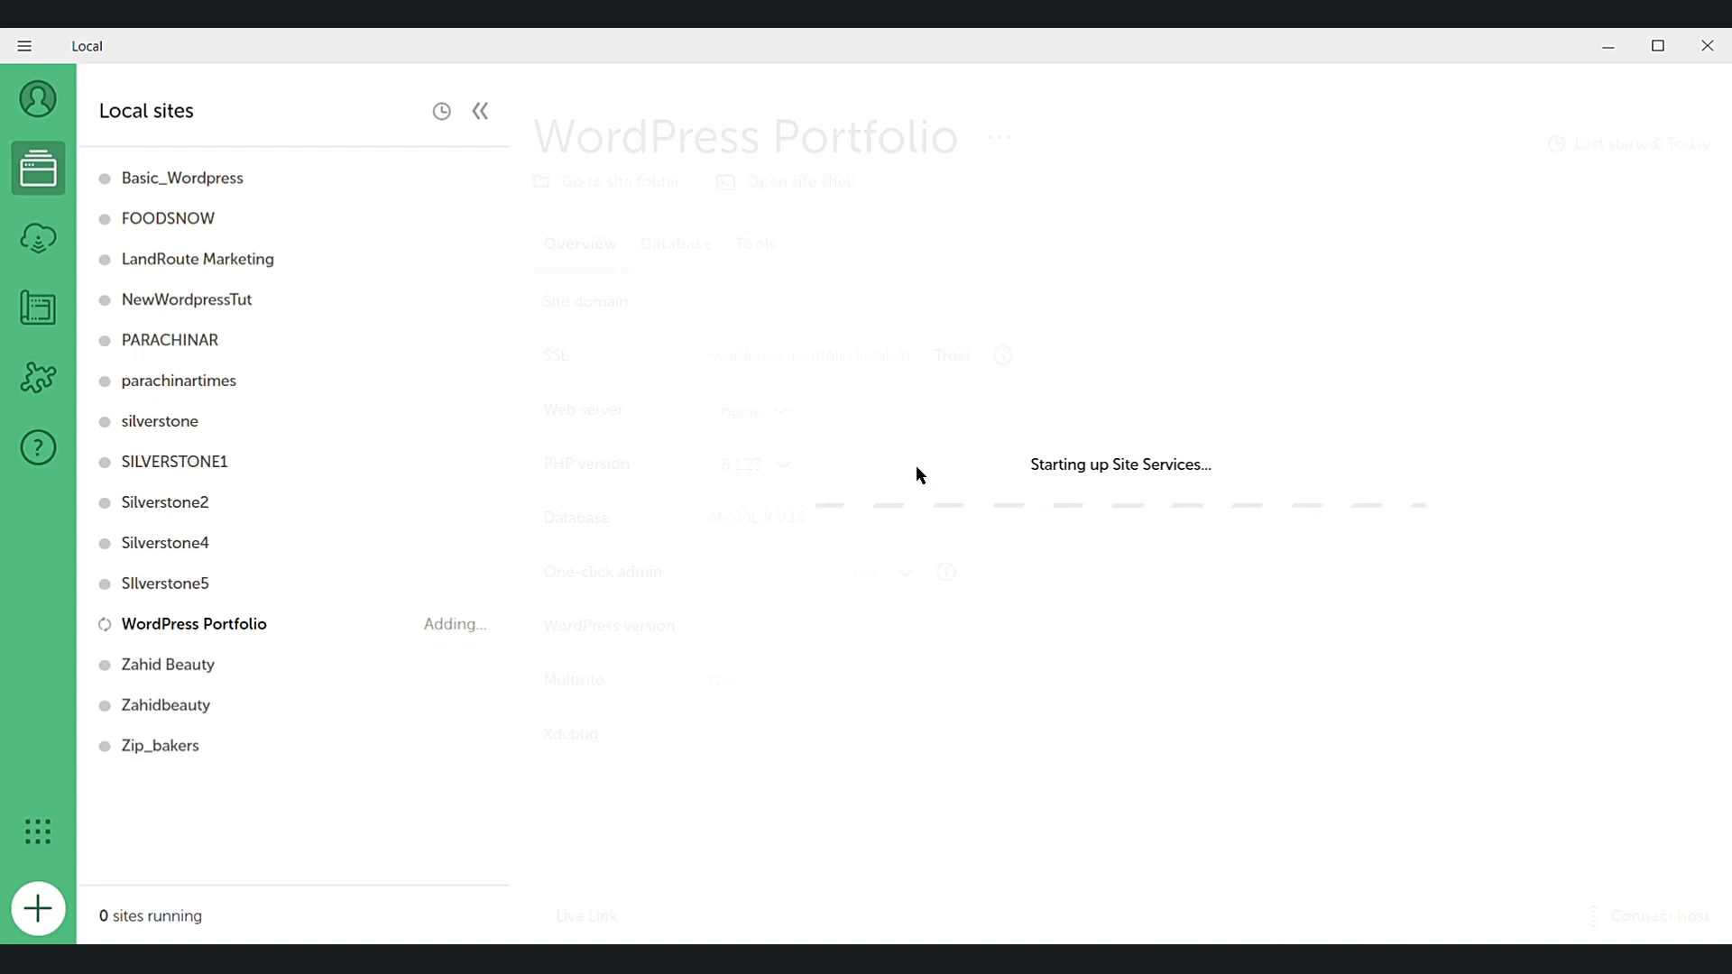
pyautogui.moveTo(898, 489)
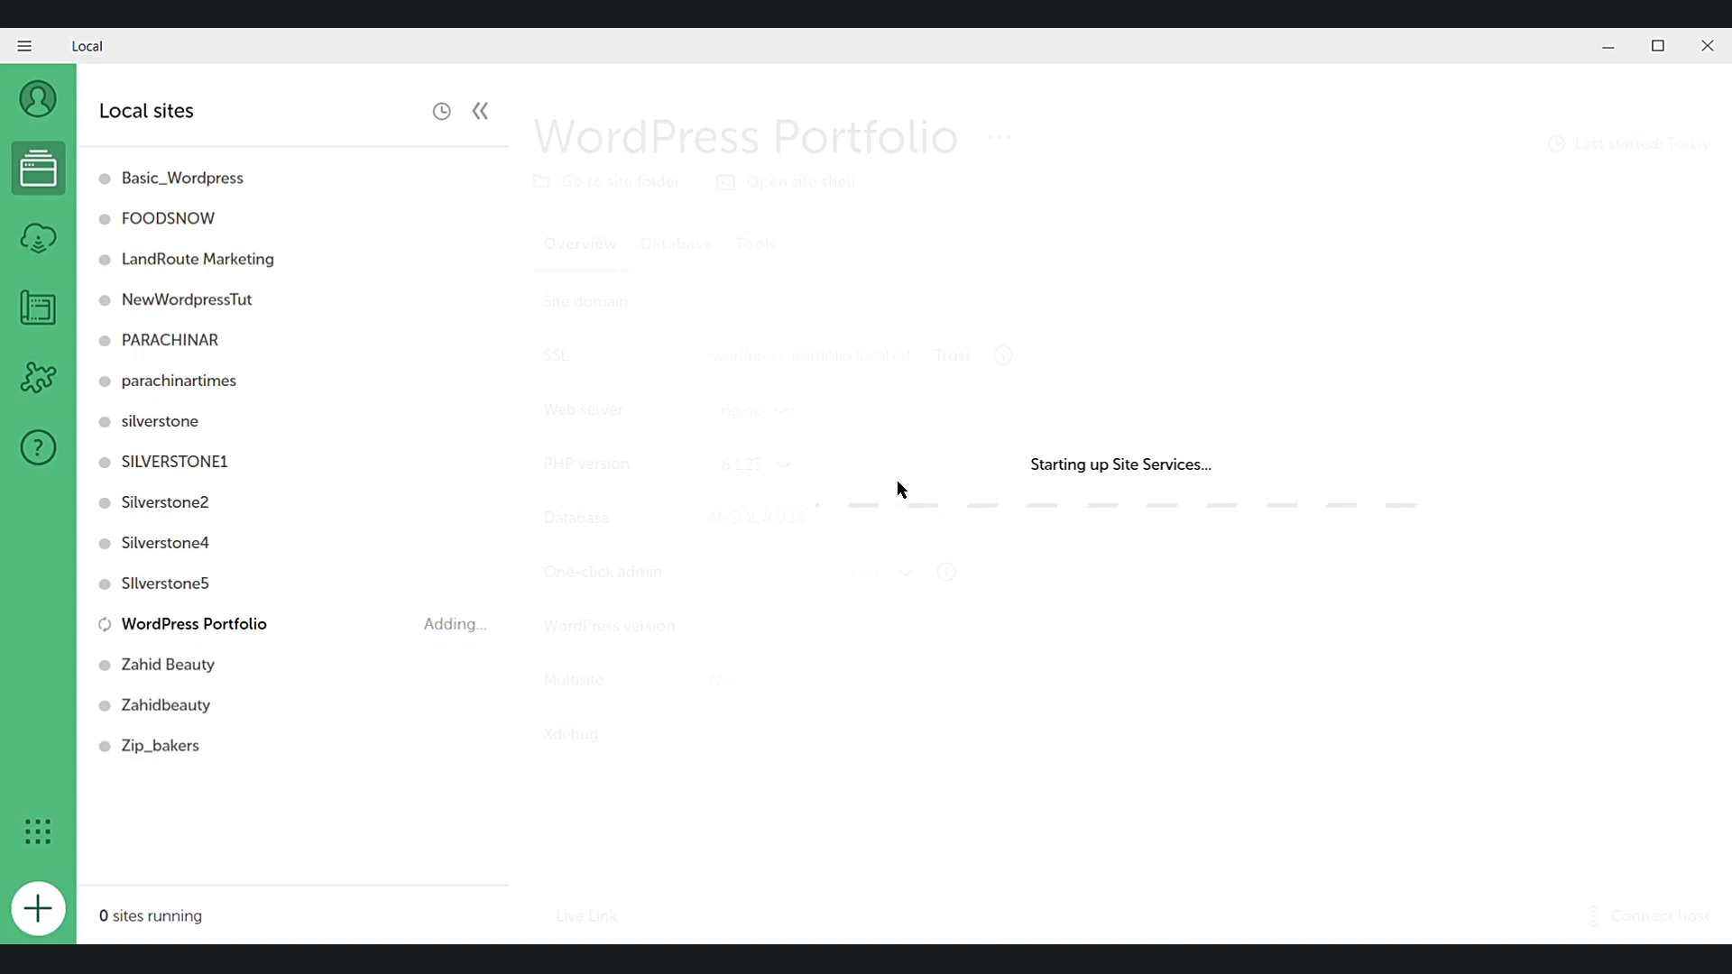
pyautogui.moveTo(834, 404)
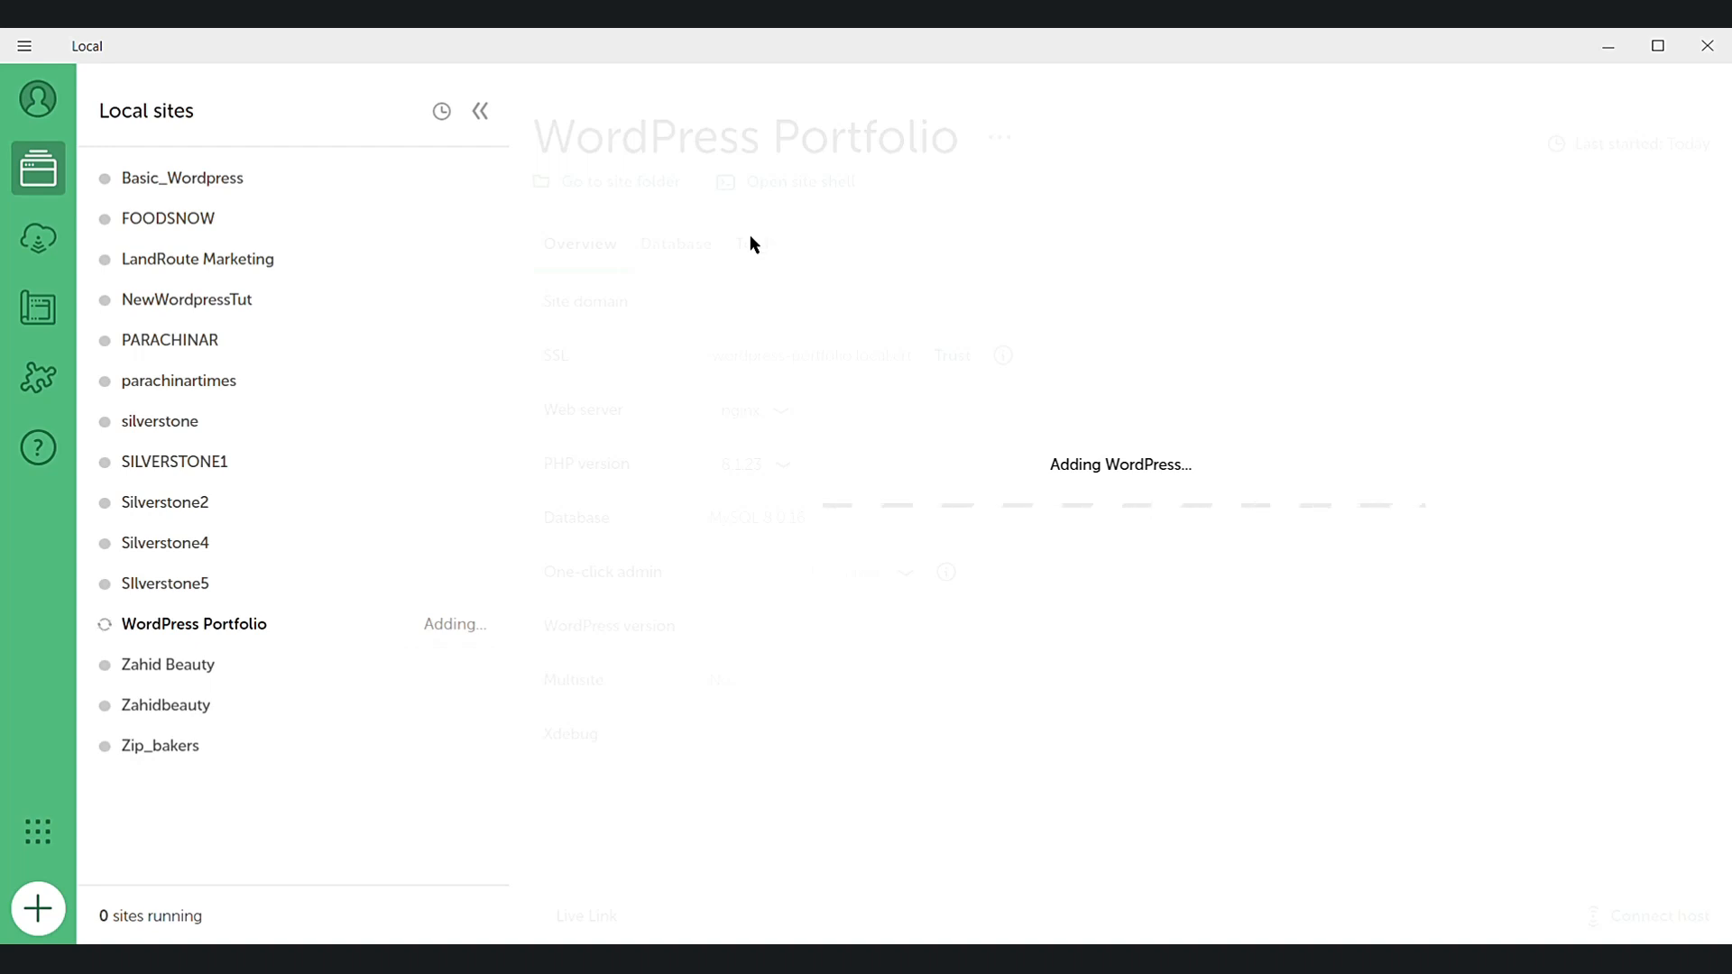
pyautogui.moveTo(1066, 536)
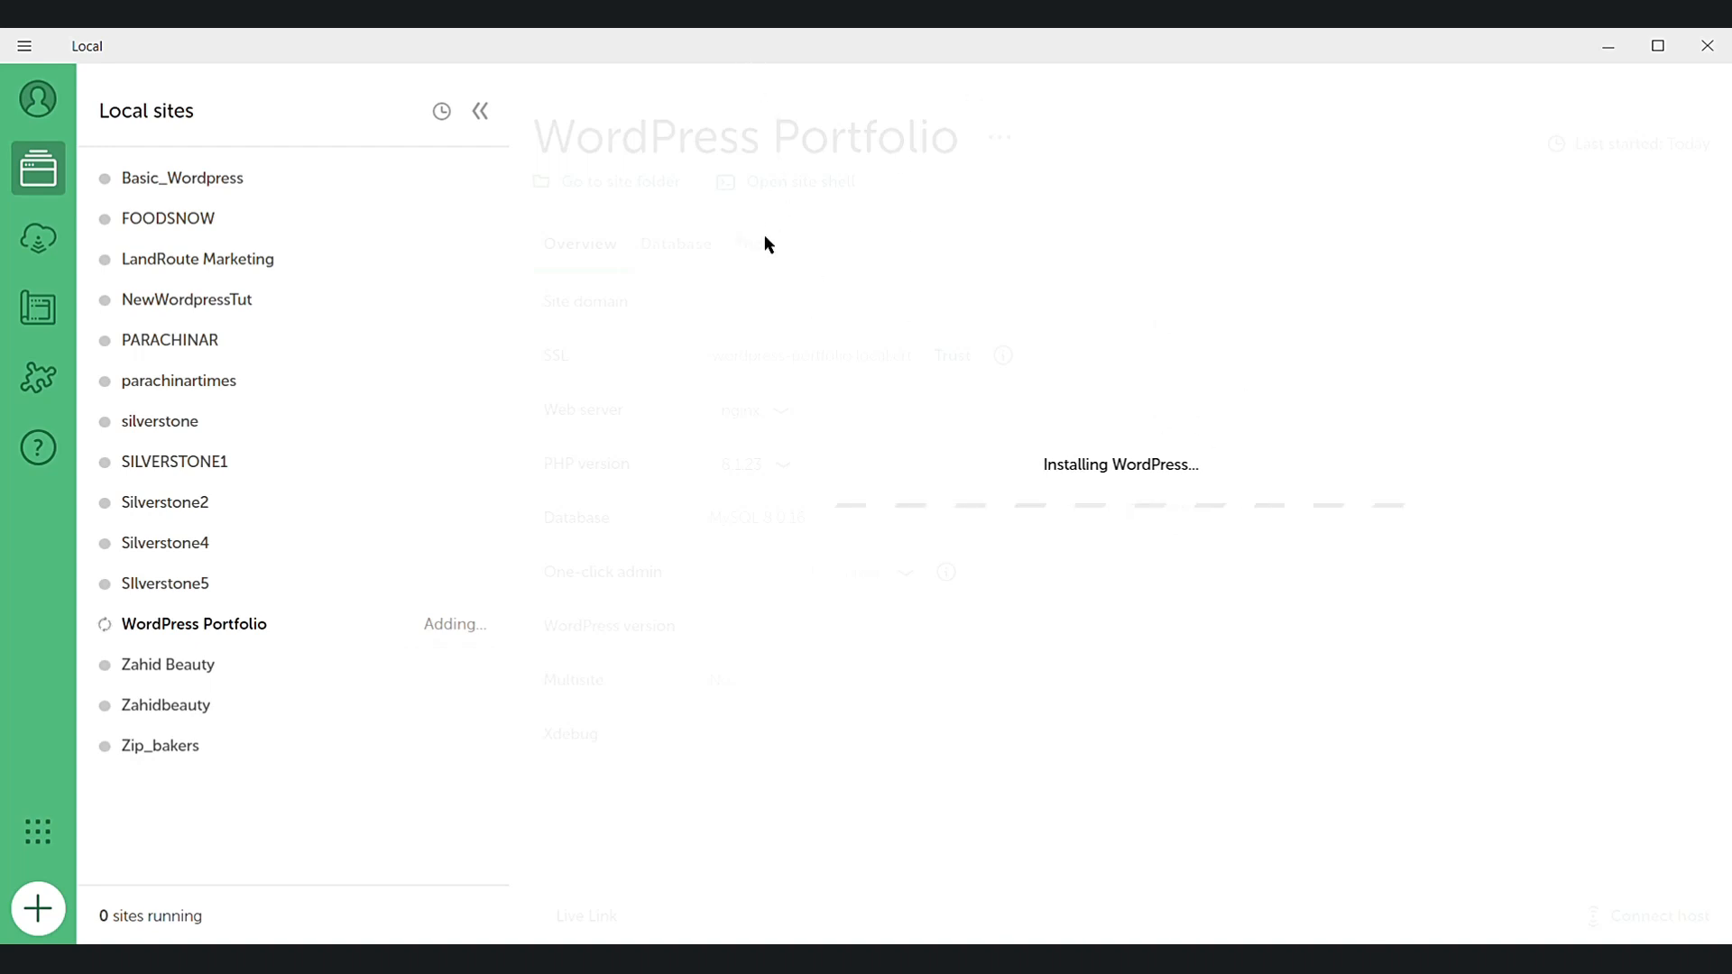
pyautogui.moveTo(798, 272)
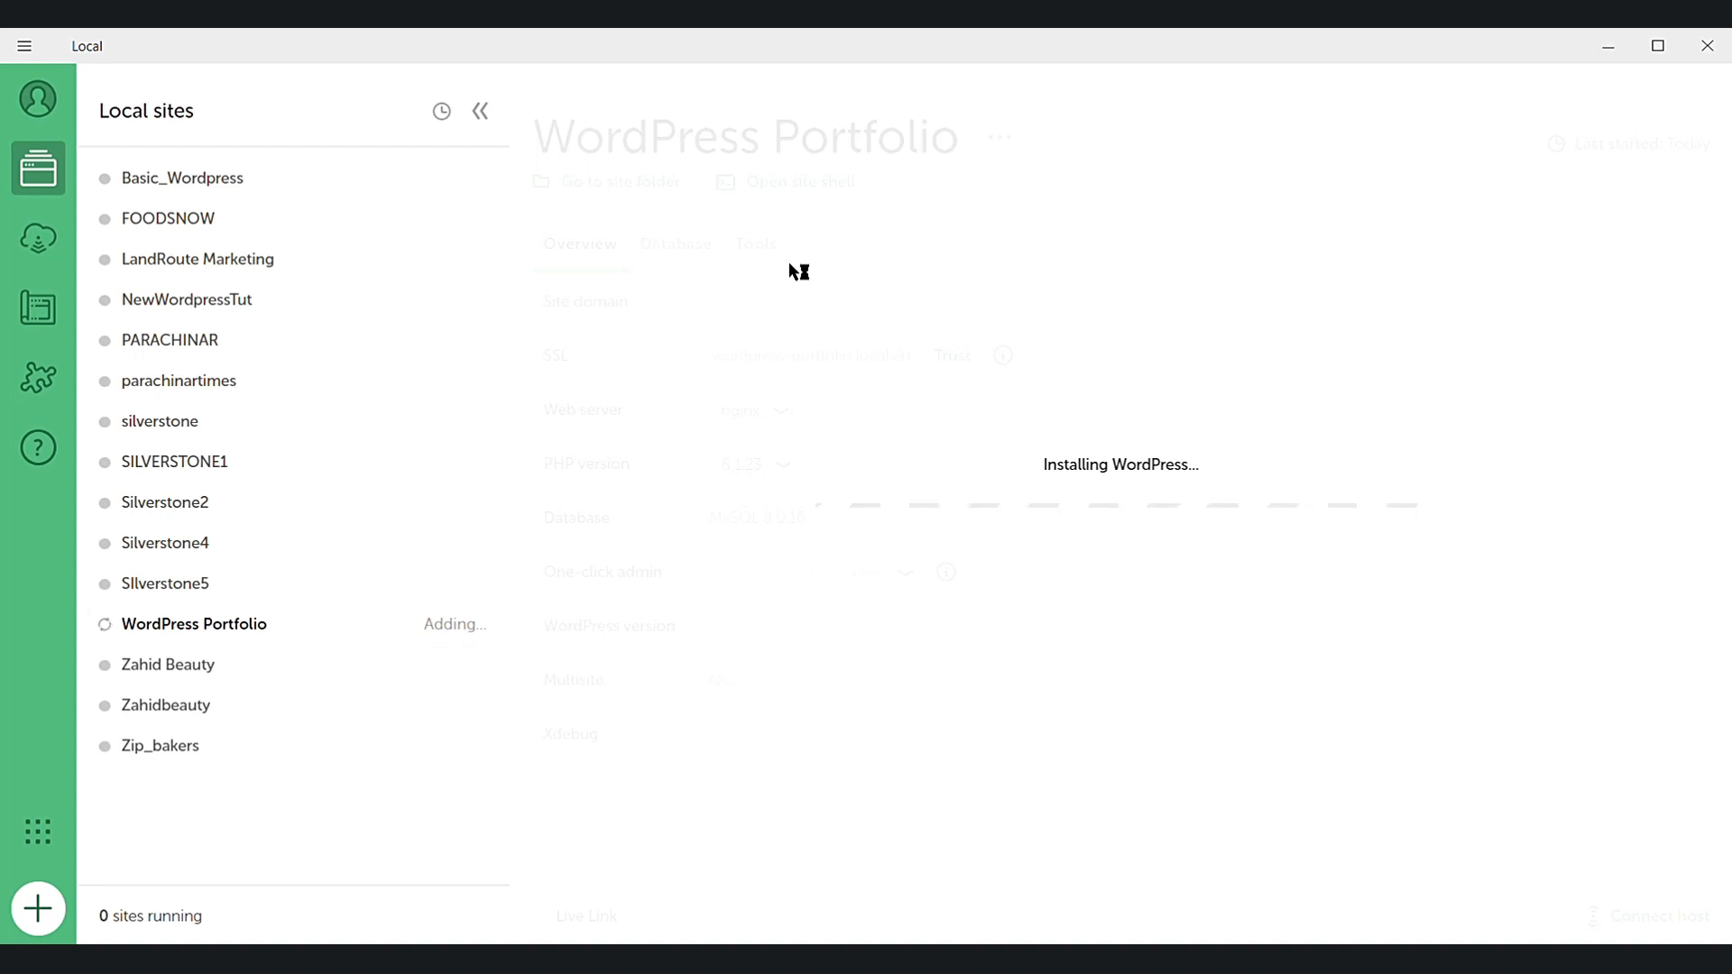
pyautogui.moveTo(788, 273)
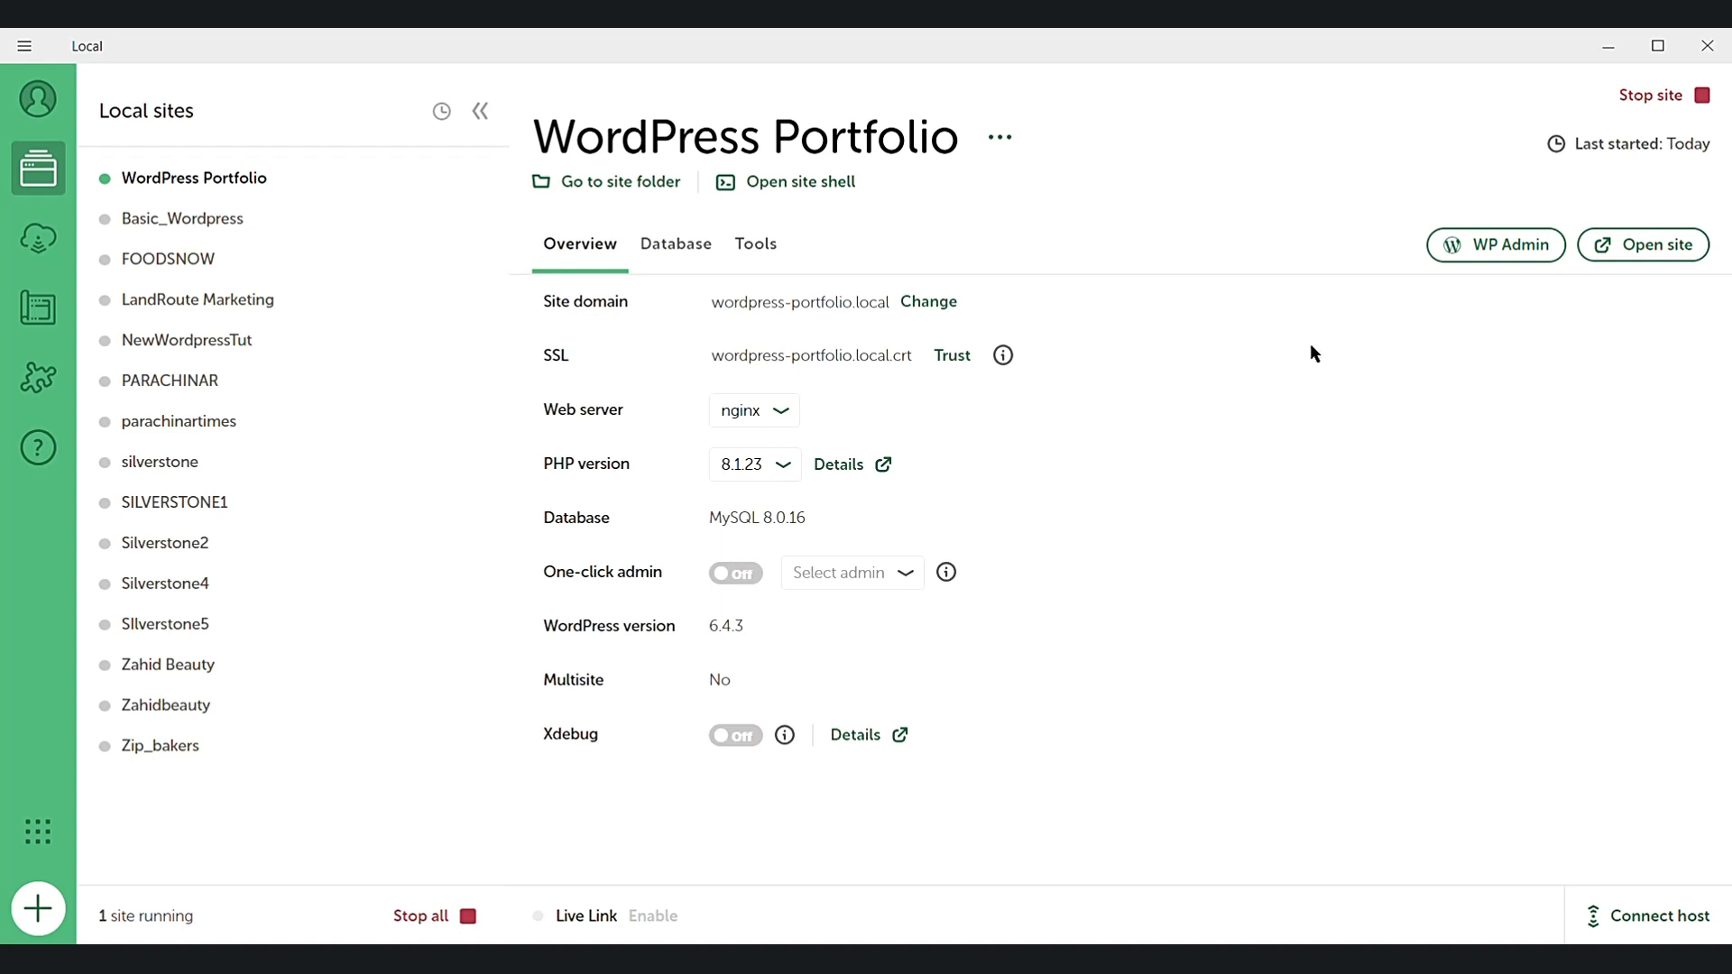
pyautogui.moveTo(1496, 243)
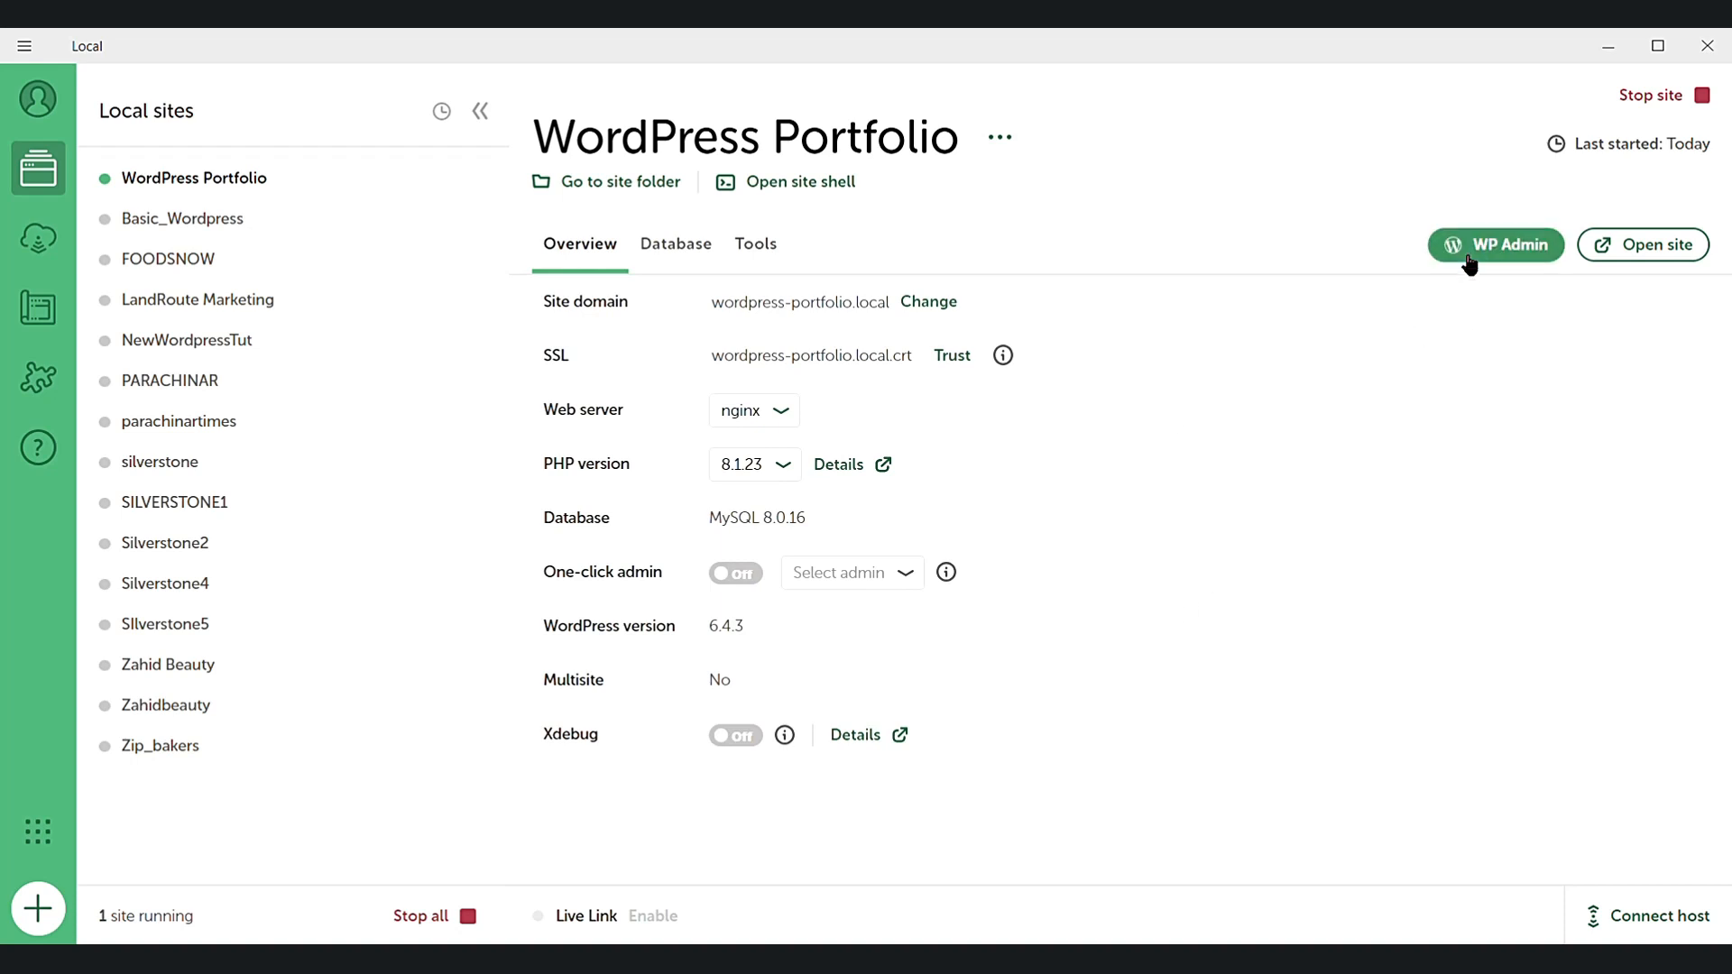
# - Log in to WP Admin as wordpress_portfolio and reach the Dashboard
pyautogui.click(1494, 243)
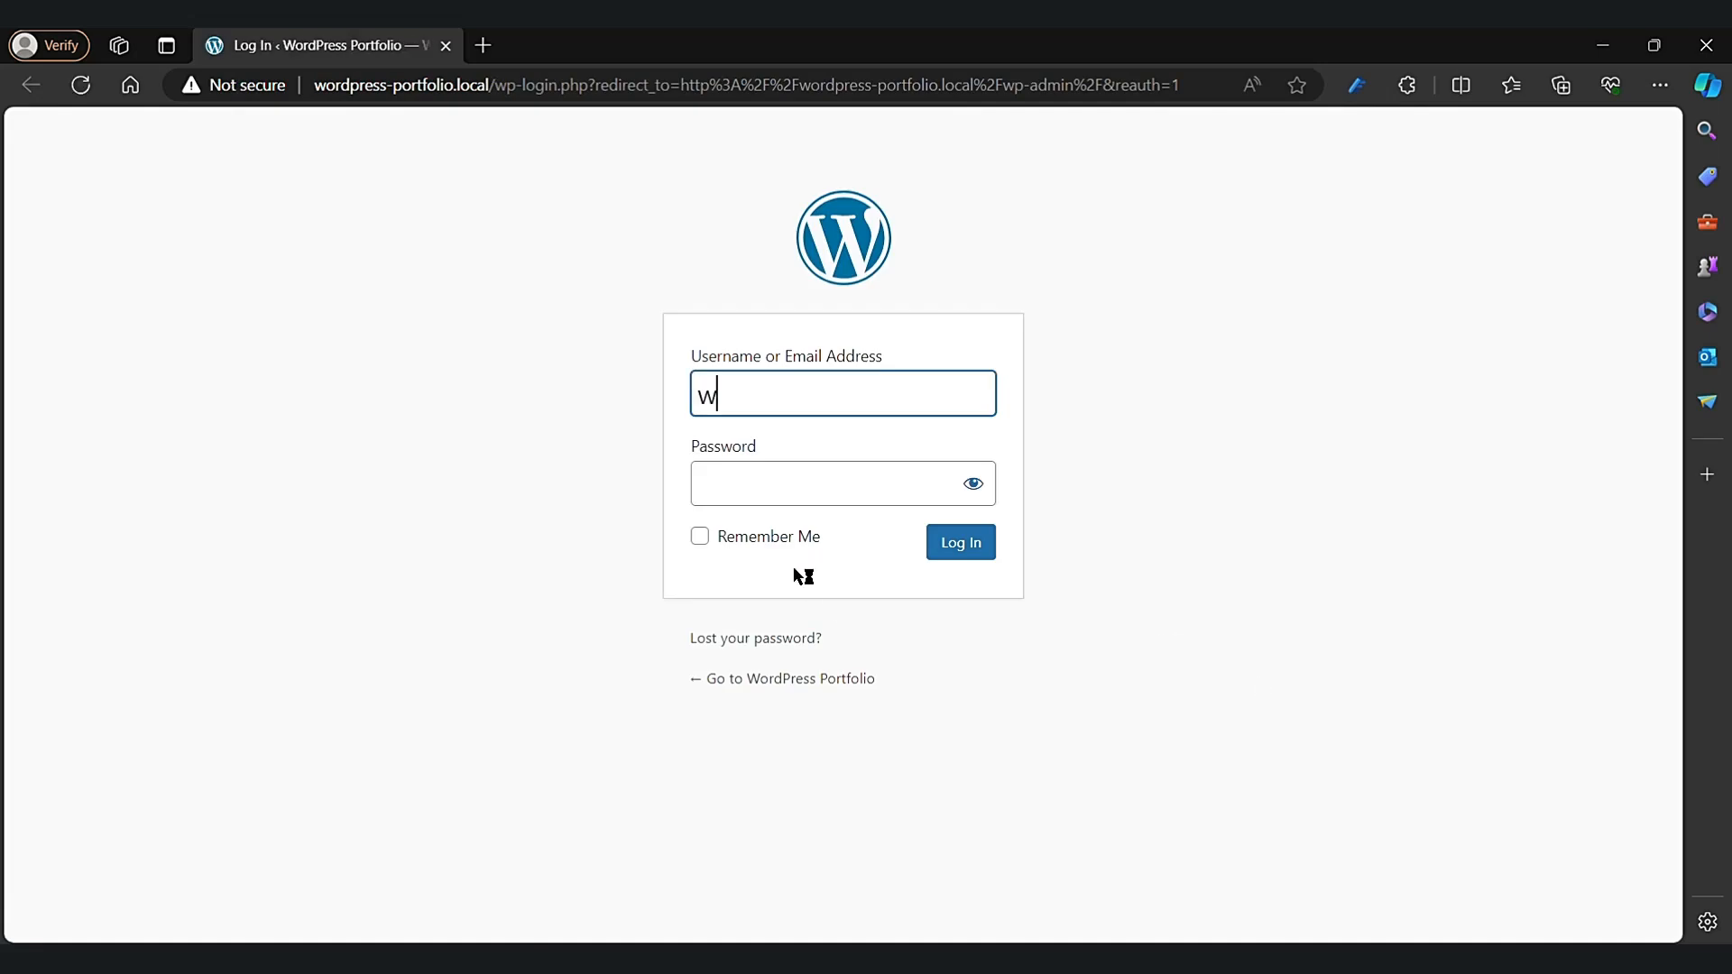
pyautogui.write('ordpress_')
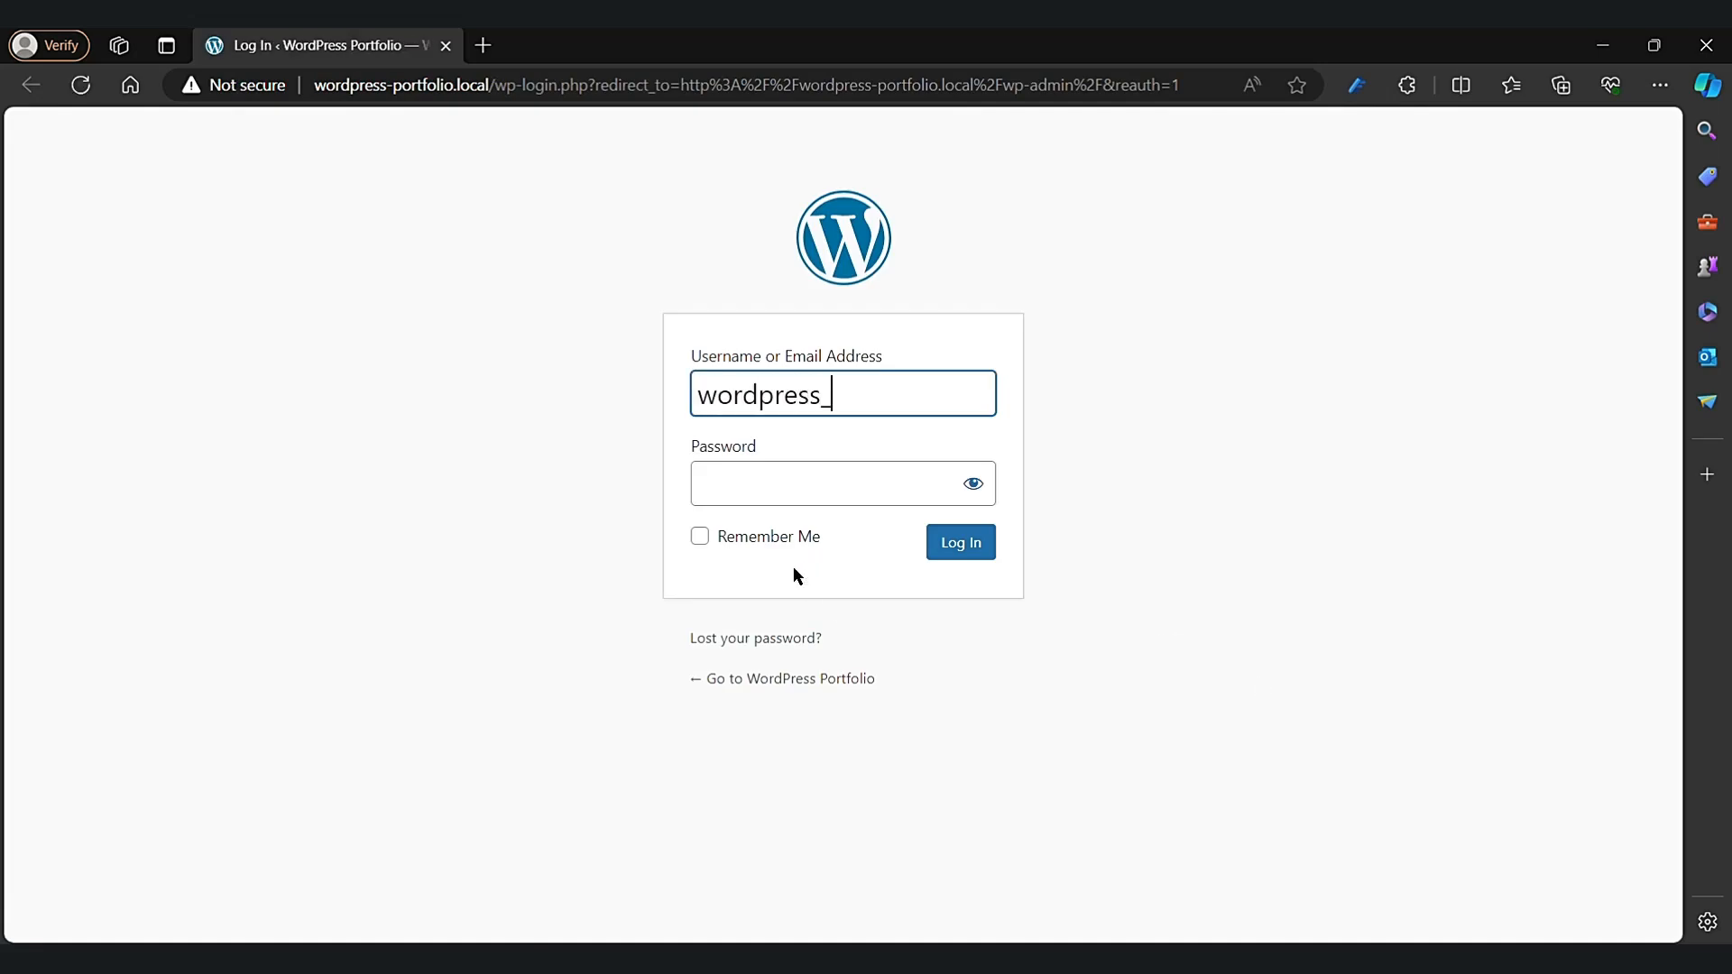
pyautogui.write('portfolio')
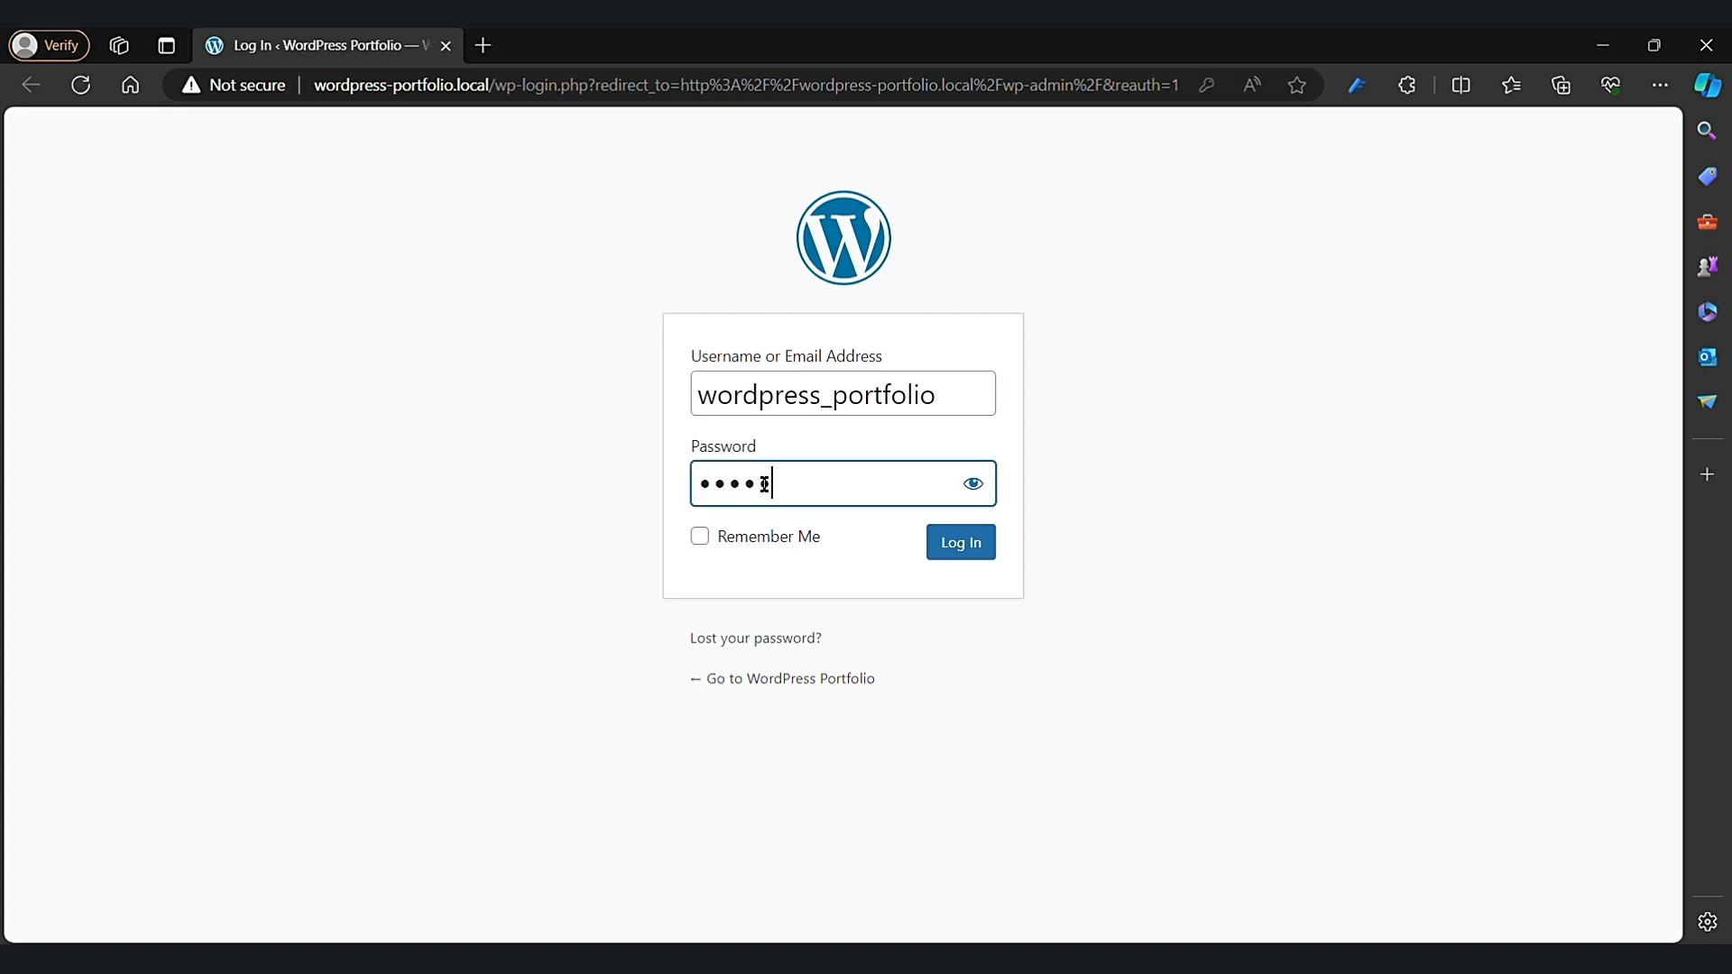
pyautogui.click(958, 543)
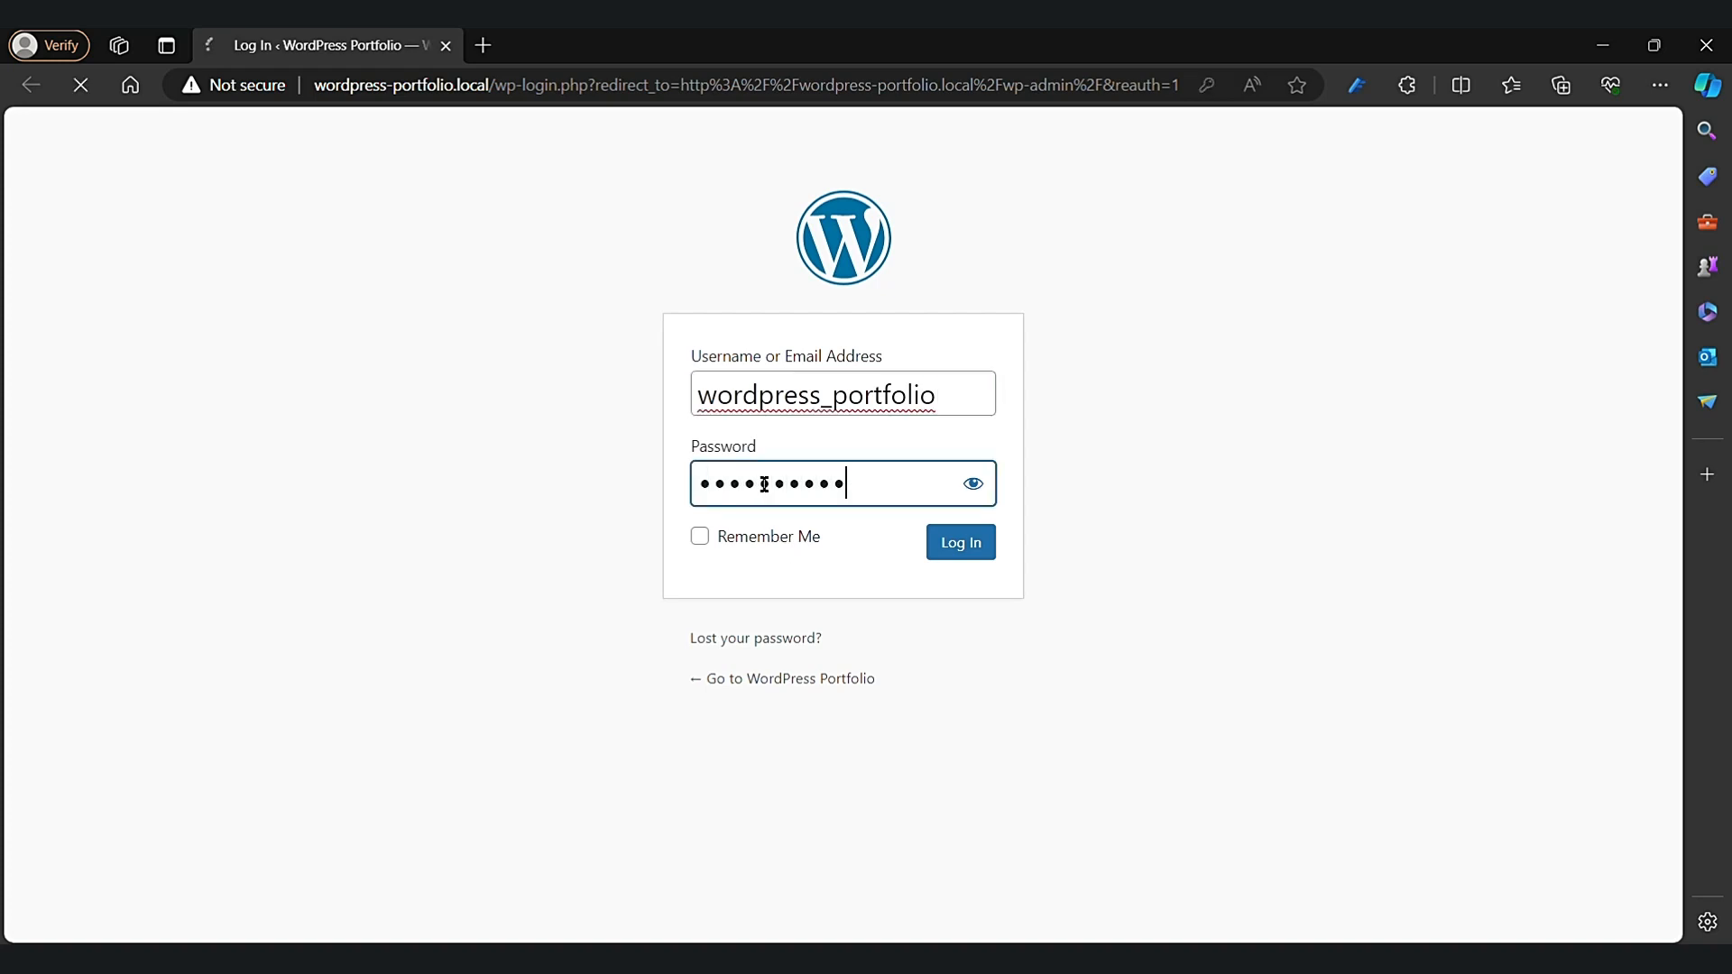
pyautogui.click(958, 543)
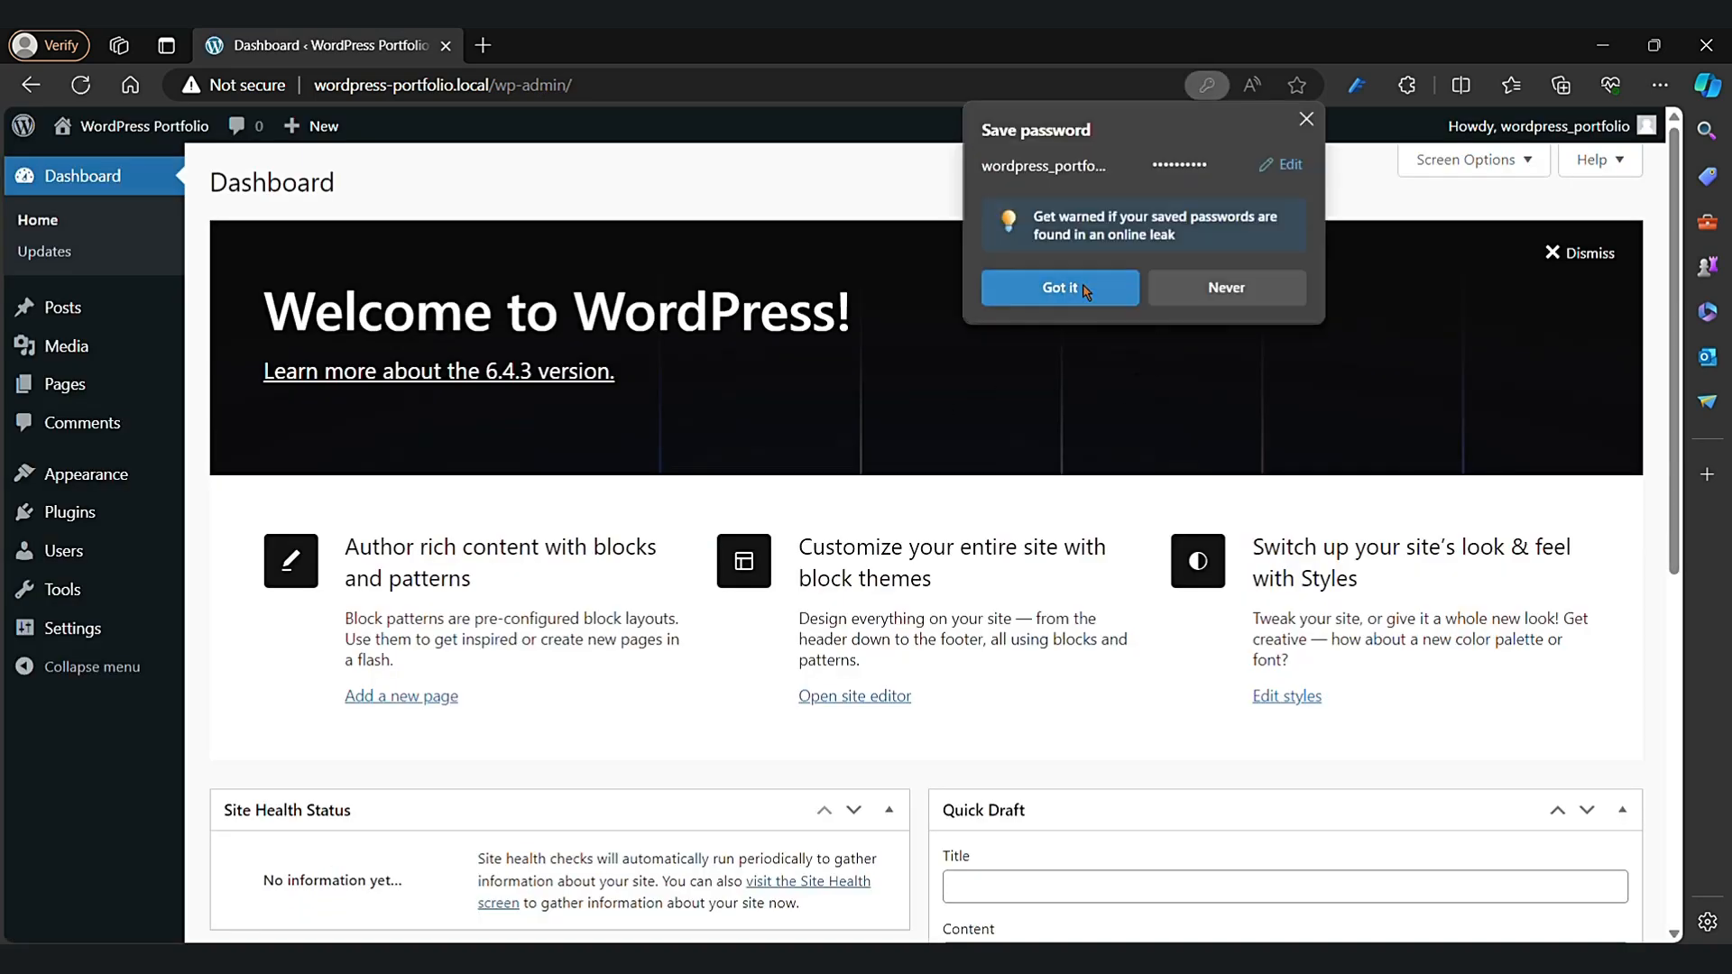
# - View the empty Installed Plugins list, then the Posts list with only Hello world!
pyautogui.click(1057, 286)
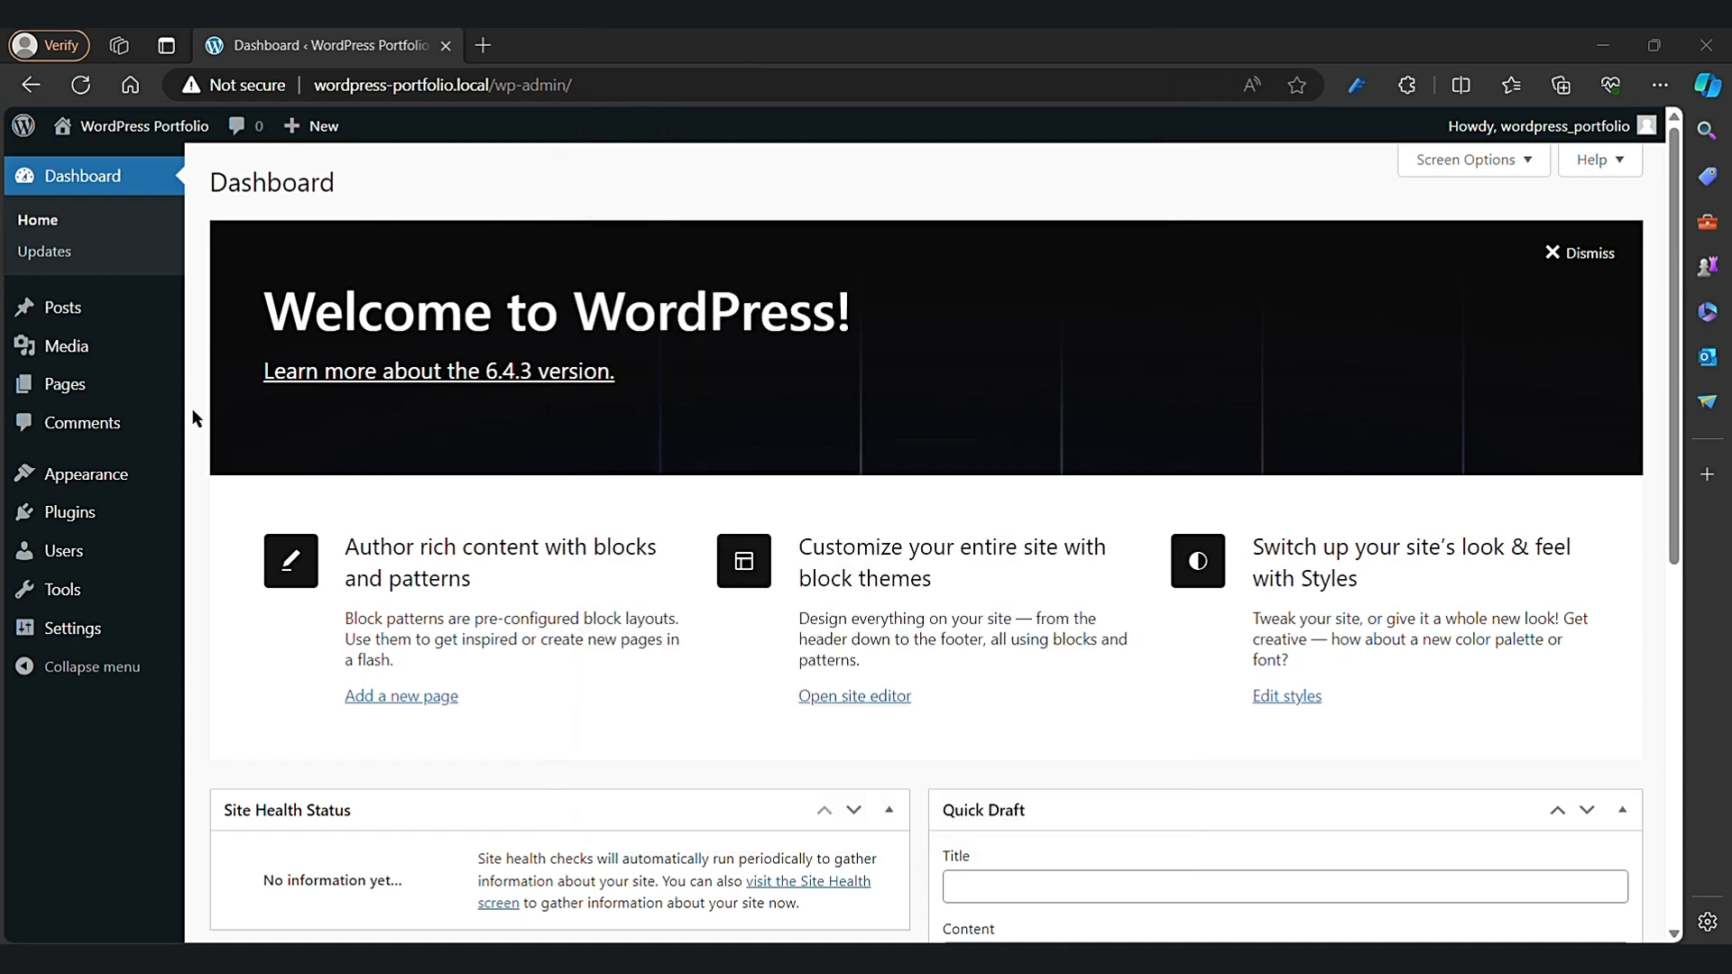
pyautogui.click(69, 510)
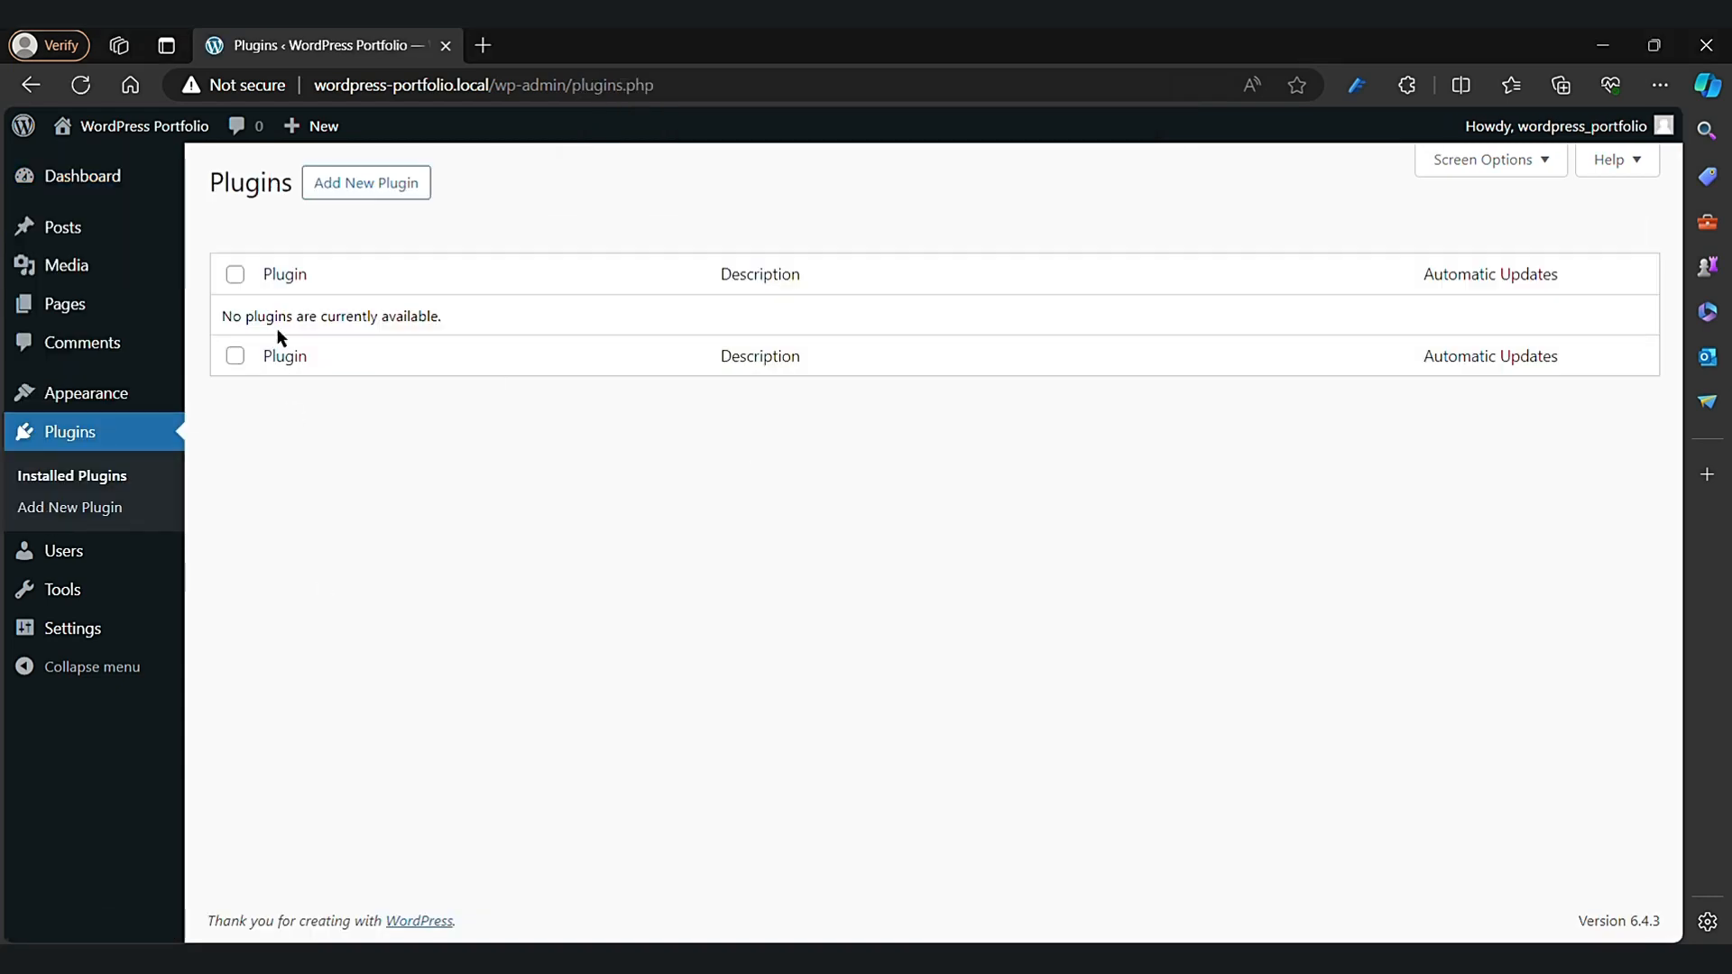
pyautogui.click(63, 227)
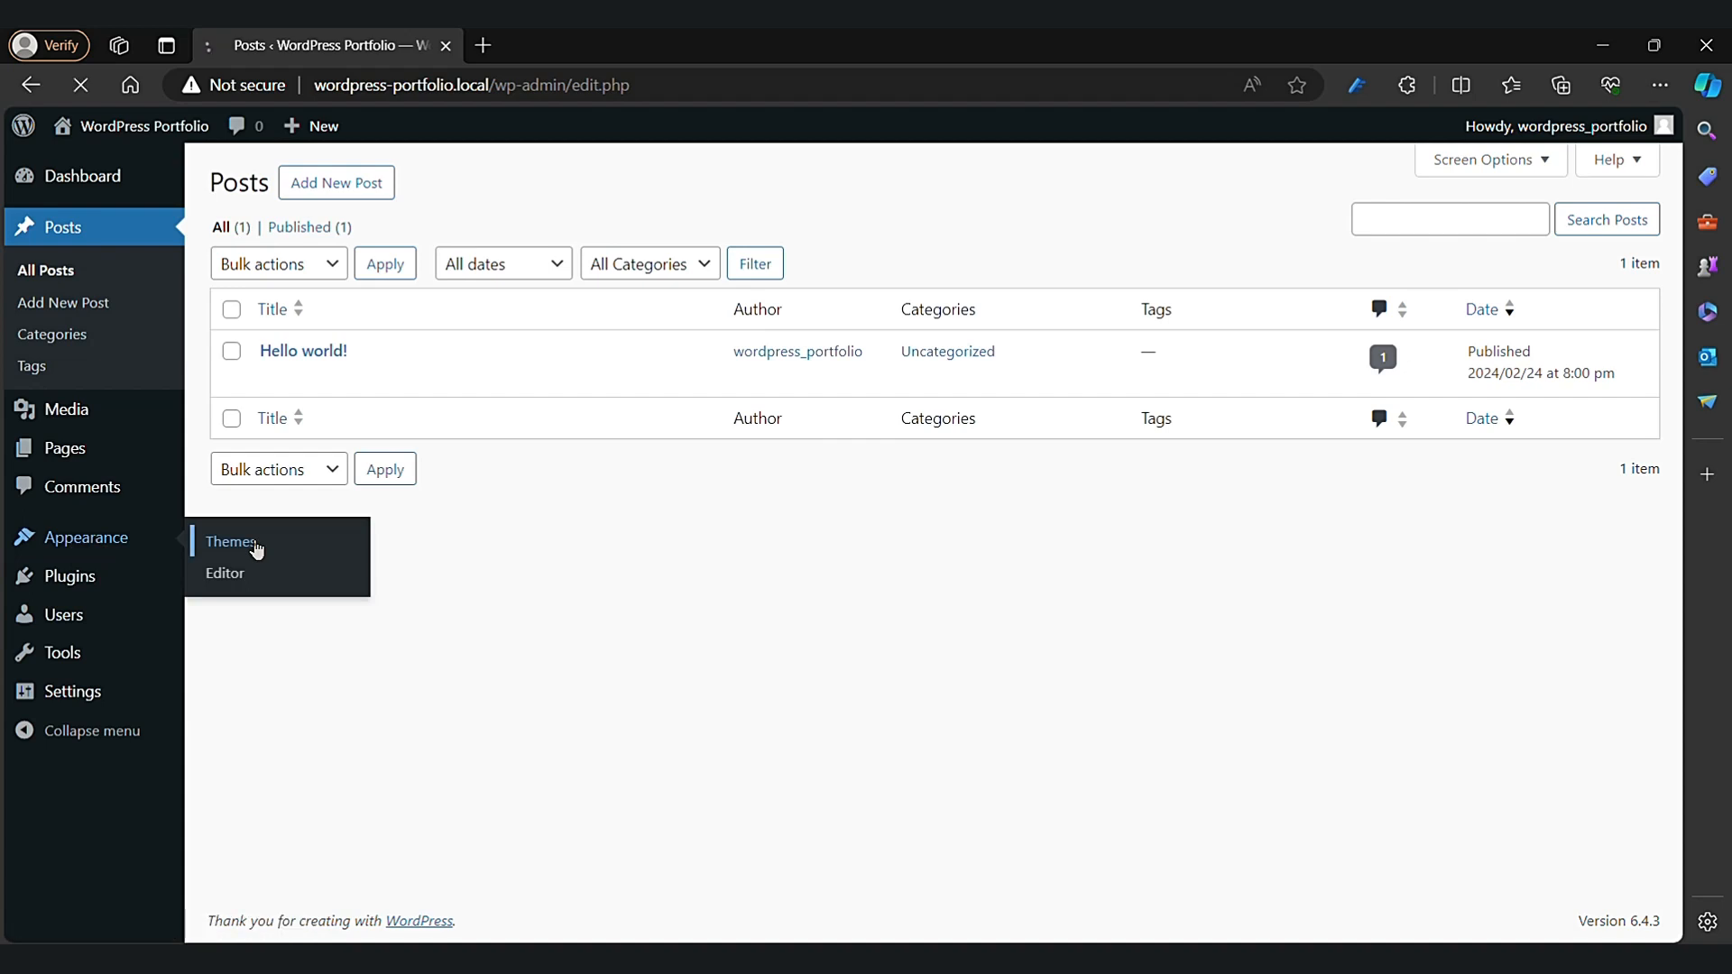
# - Delete Twenty Twenty-Three and Twenty Twenty-Two, leaving only Twenty Twenty-Four installed
pyautogui.click(231, 542)
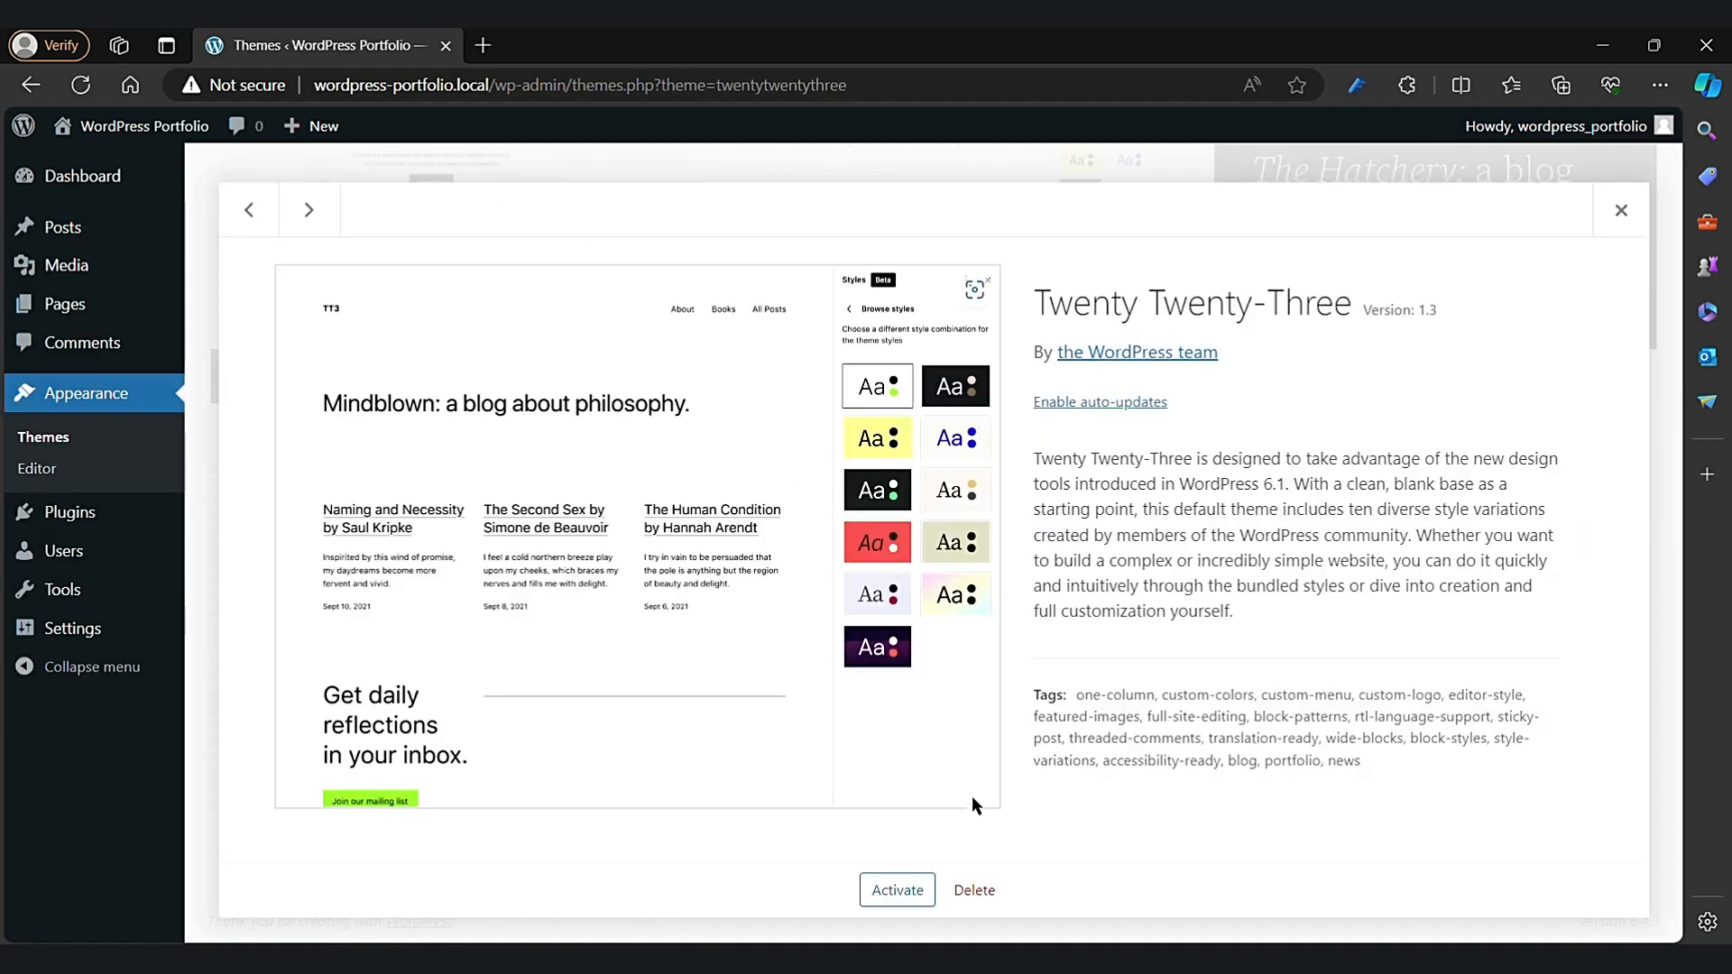
pyautogui.click(974, 890)
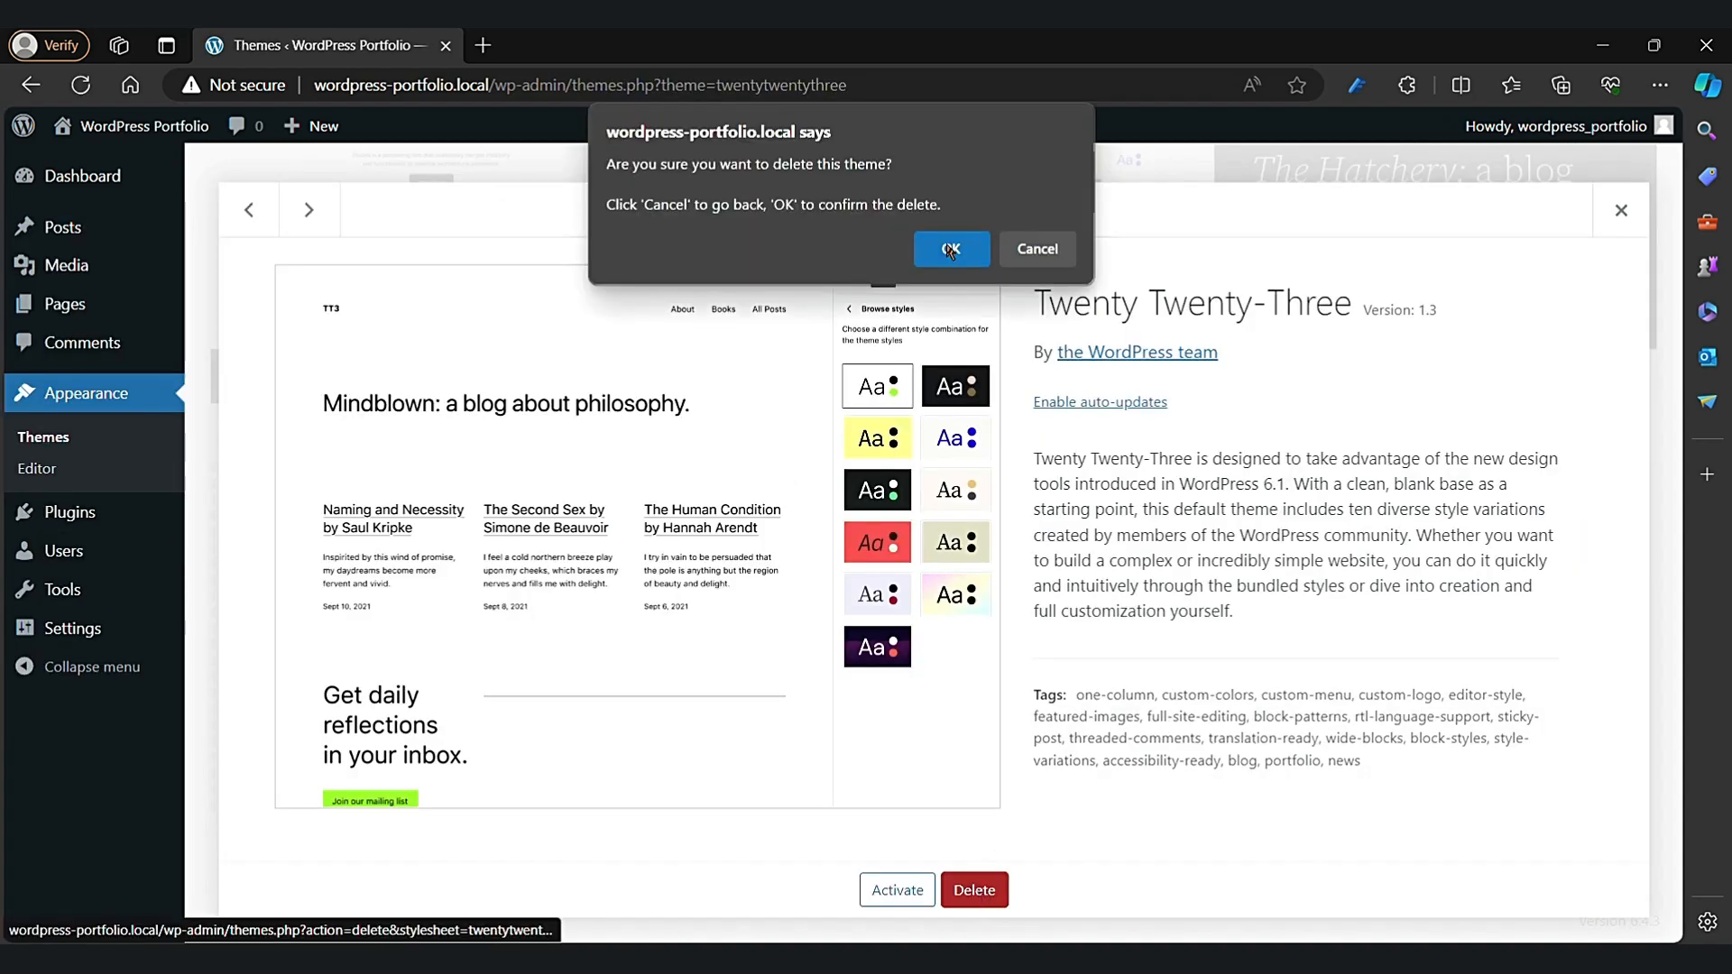
pyautogui.click(951, 249)
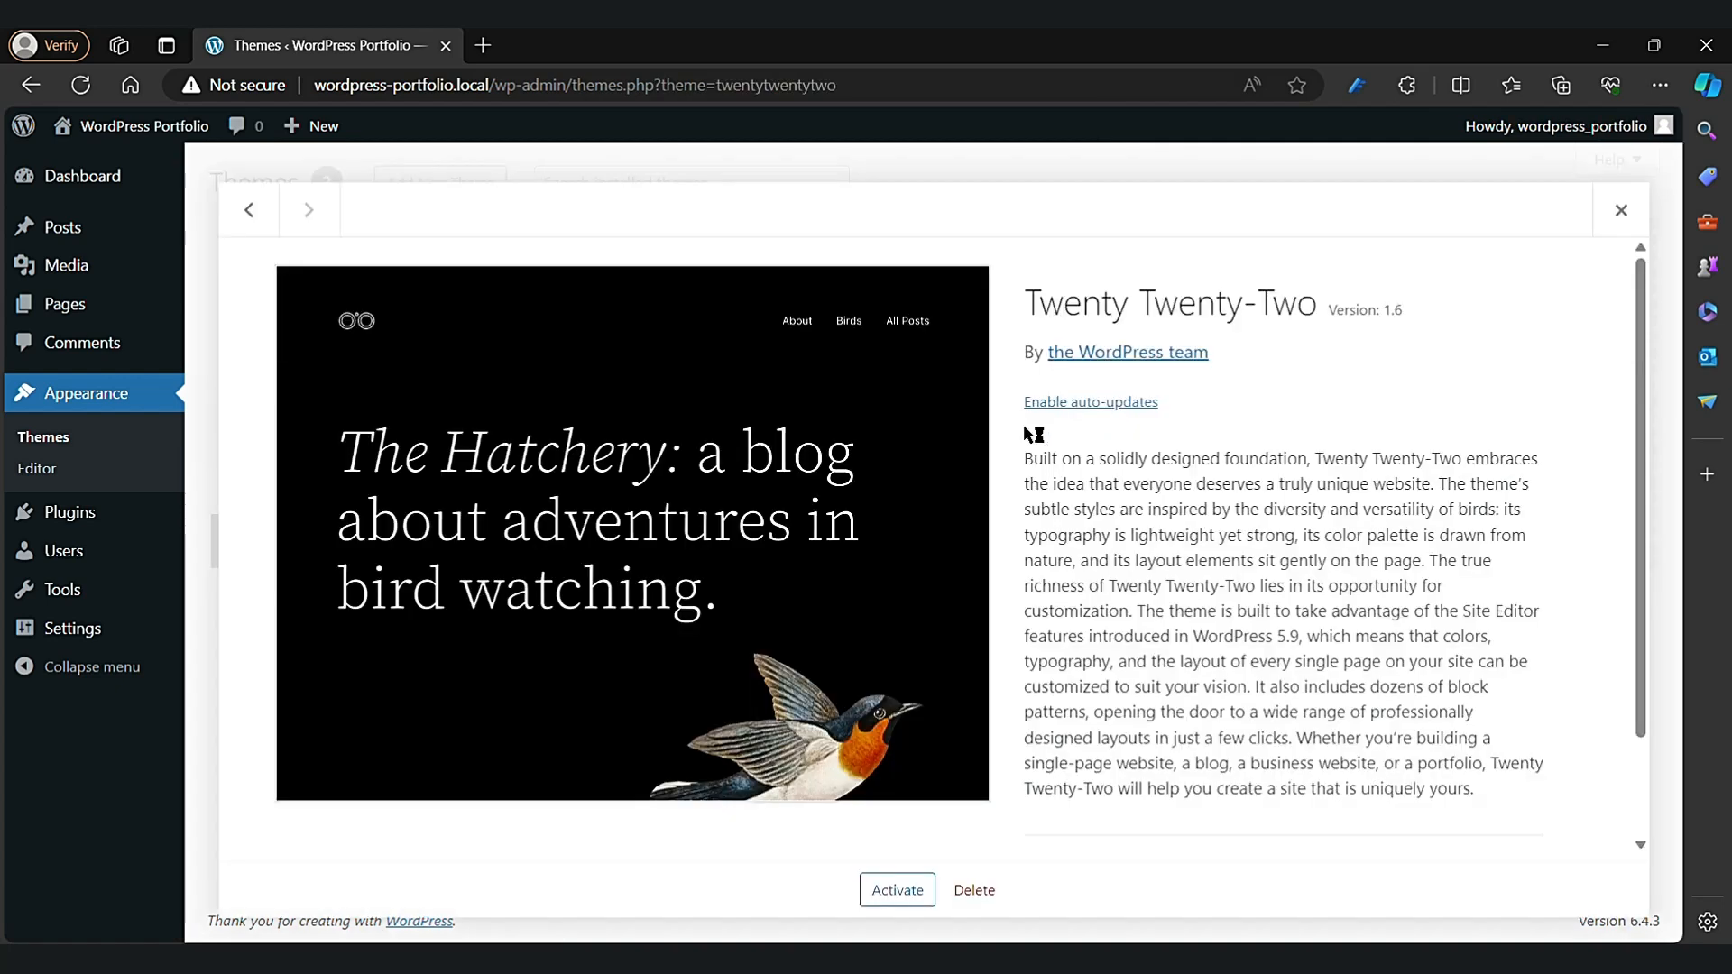
pyautogui.click(972, 889)
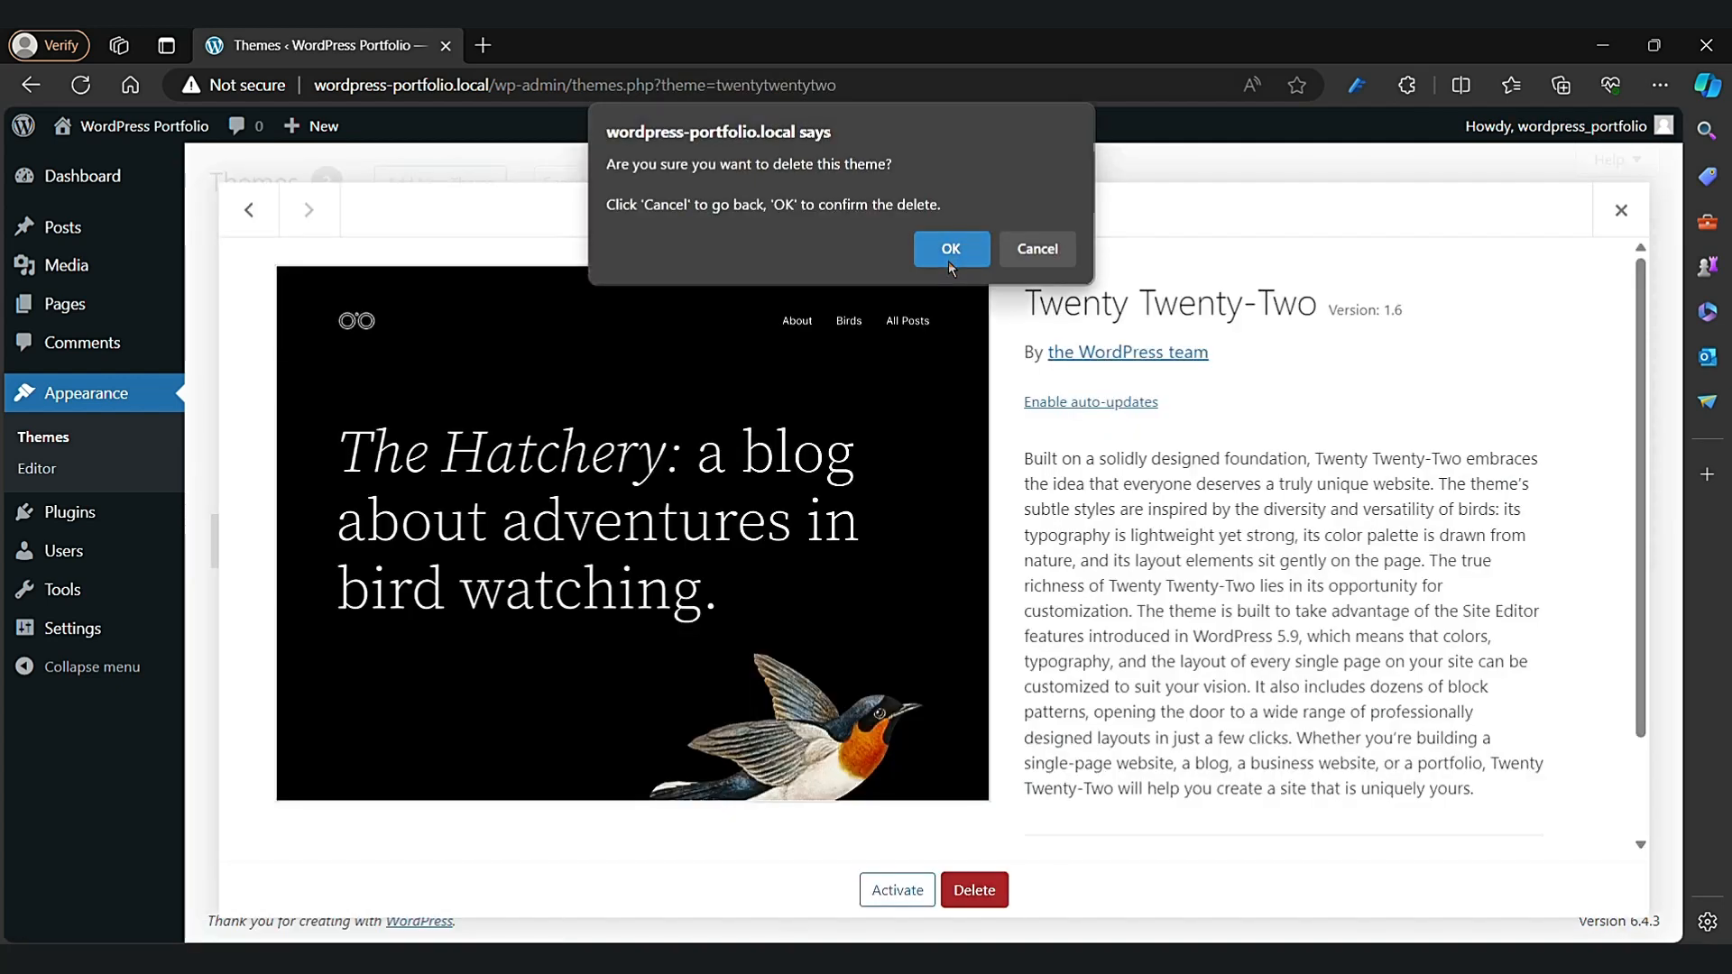
pyautogui.click(949, 249)
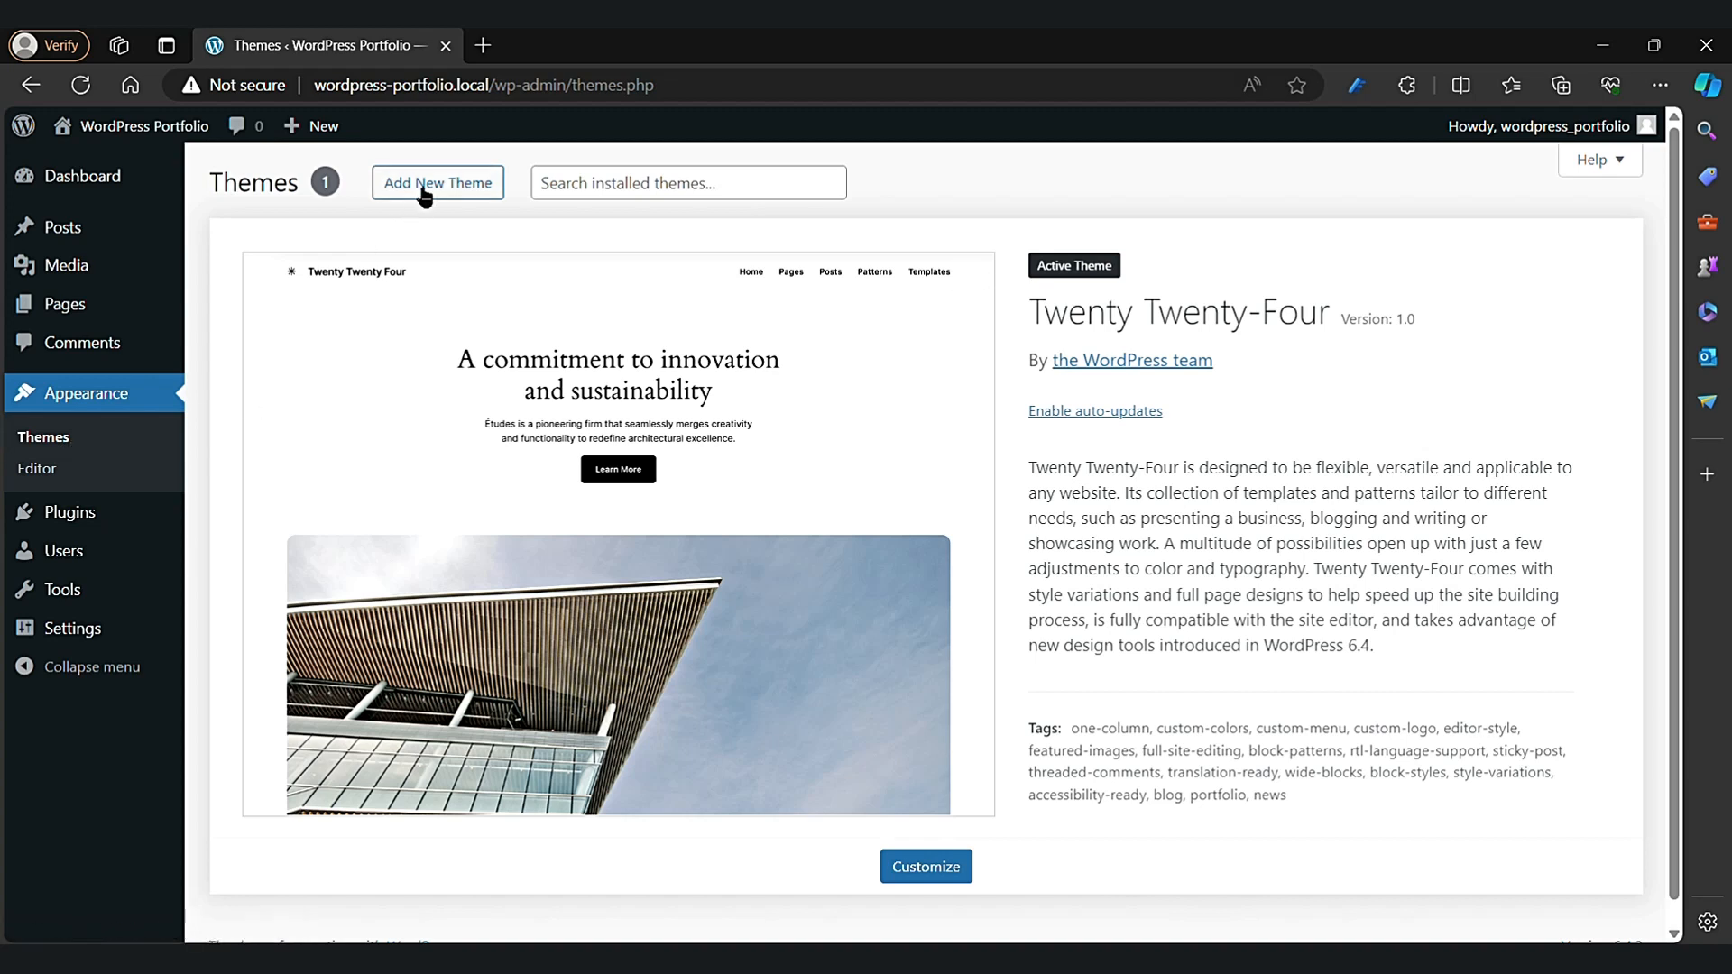
# - Install the Astra theme from Add New Theme and activate it
pyautogui.click(436, 182)
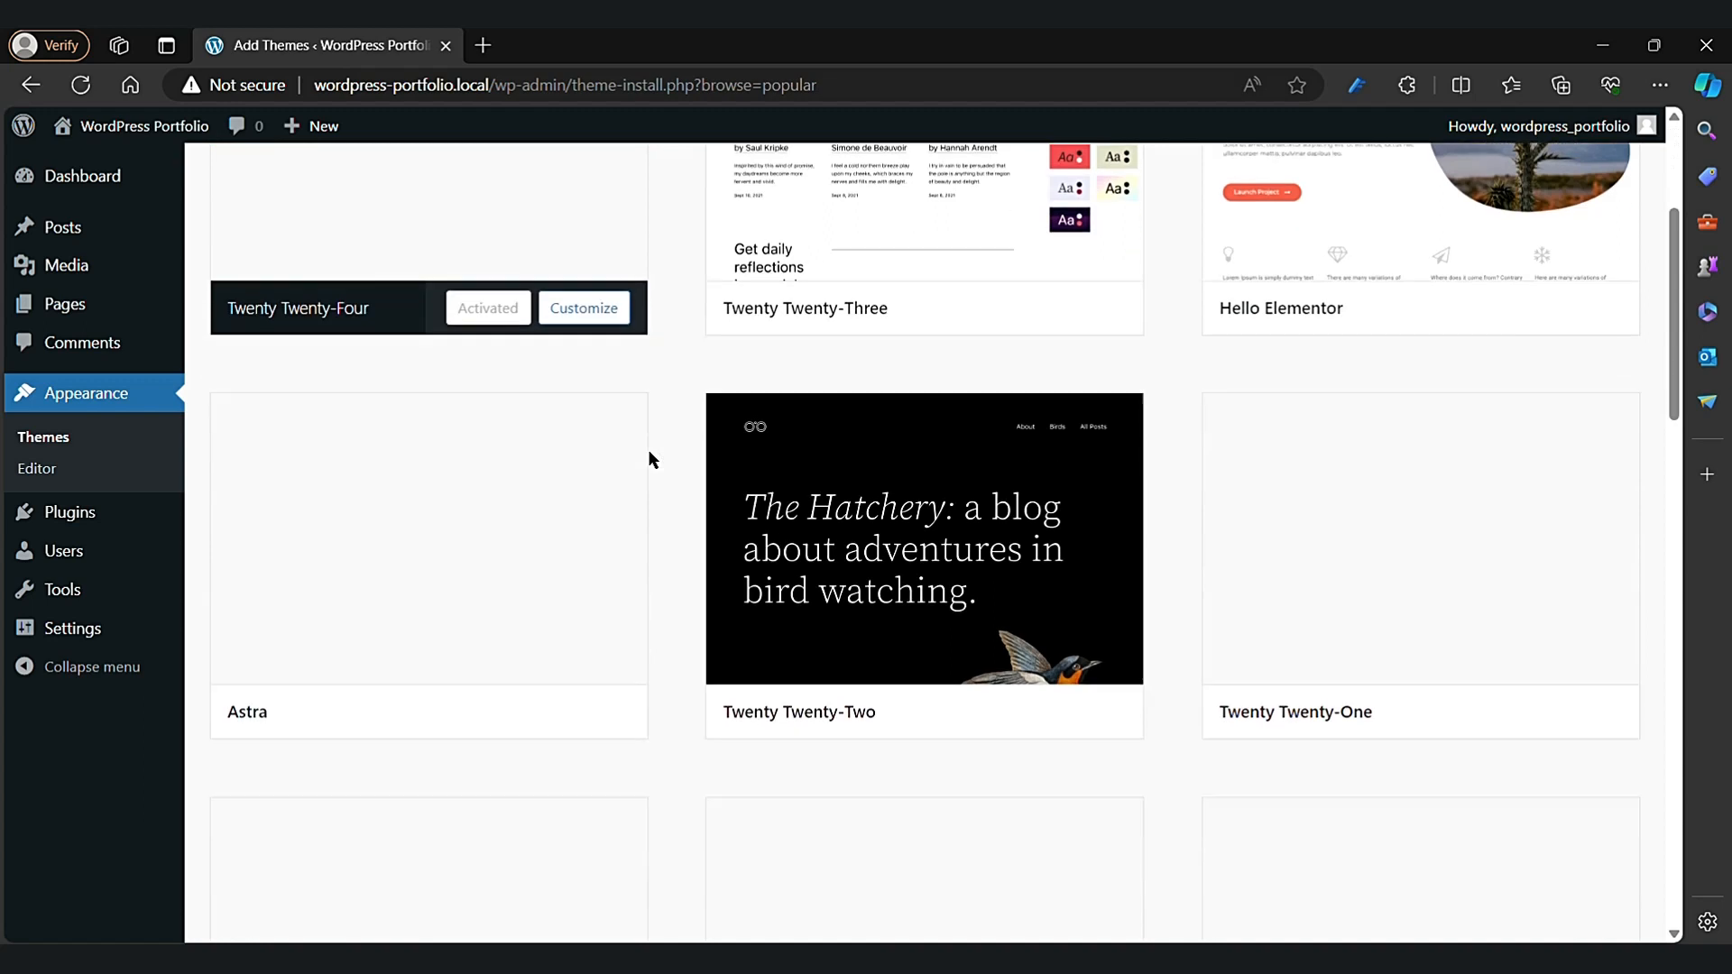
pyautogui.click(485, 680)
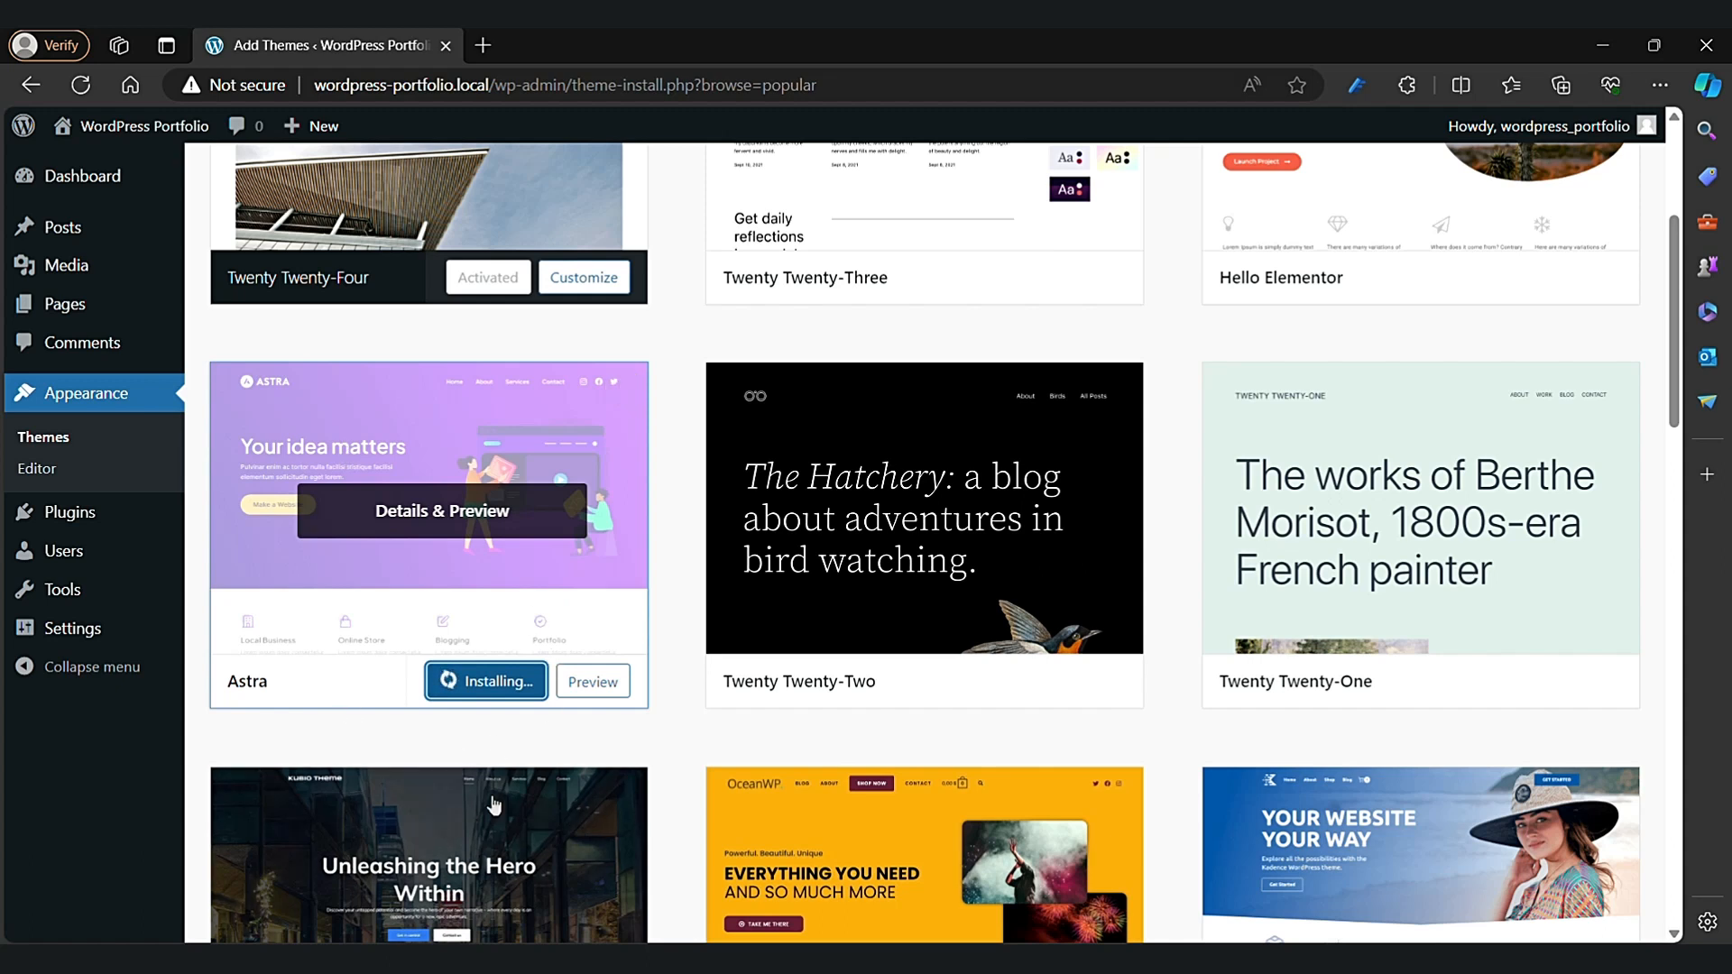
pyautogui.moveTo(386, 626)
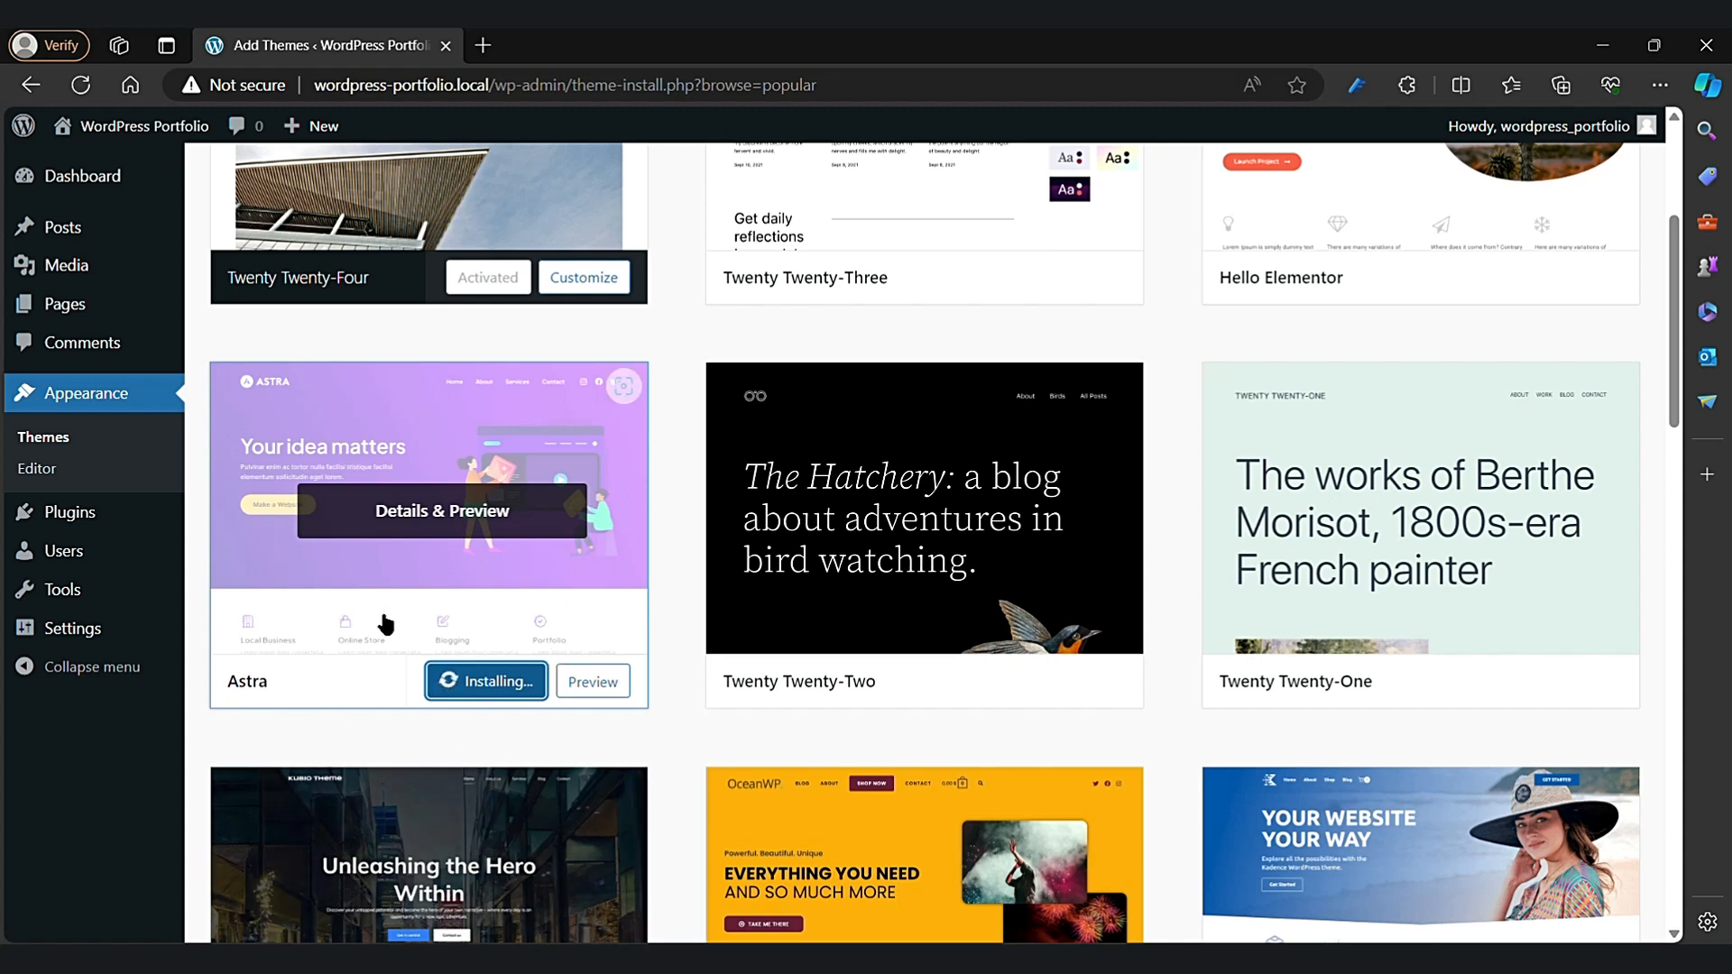
pyautogui.moveTo(537, 444)
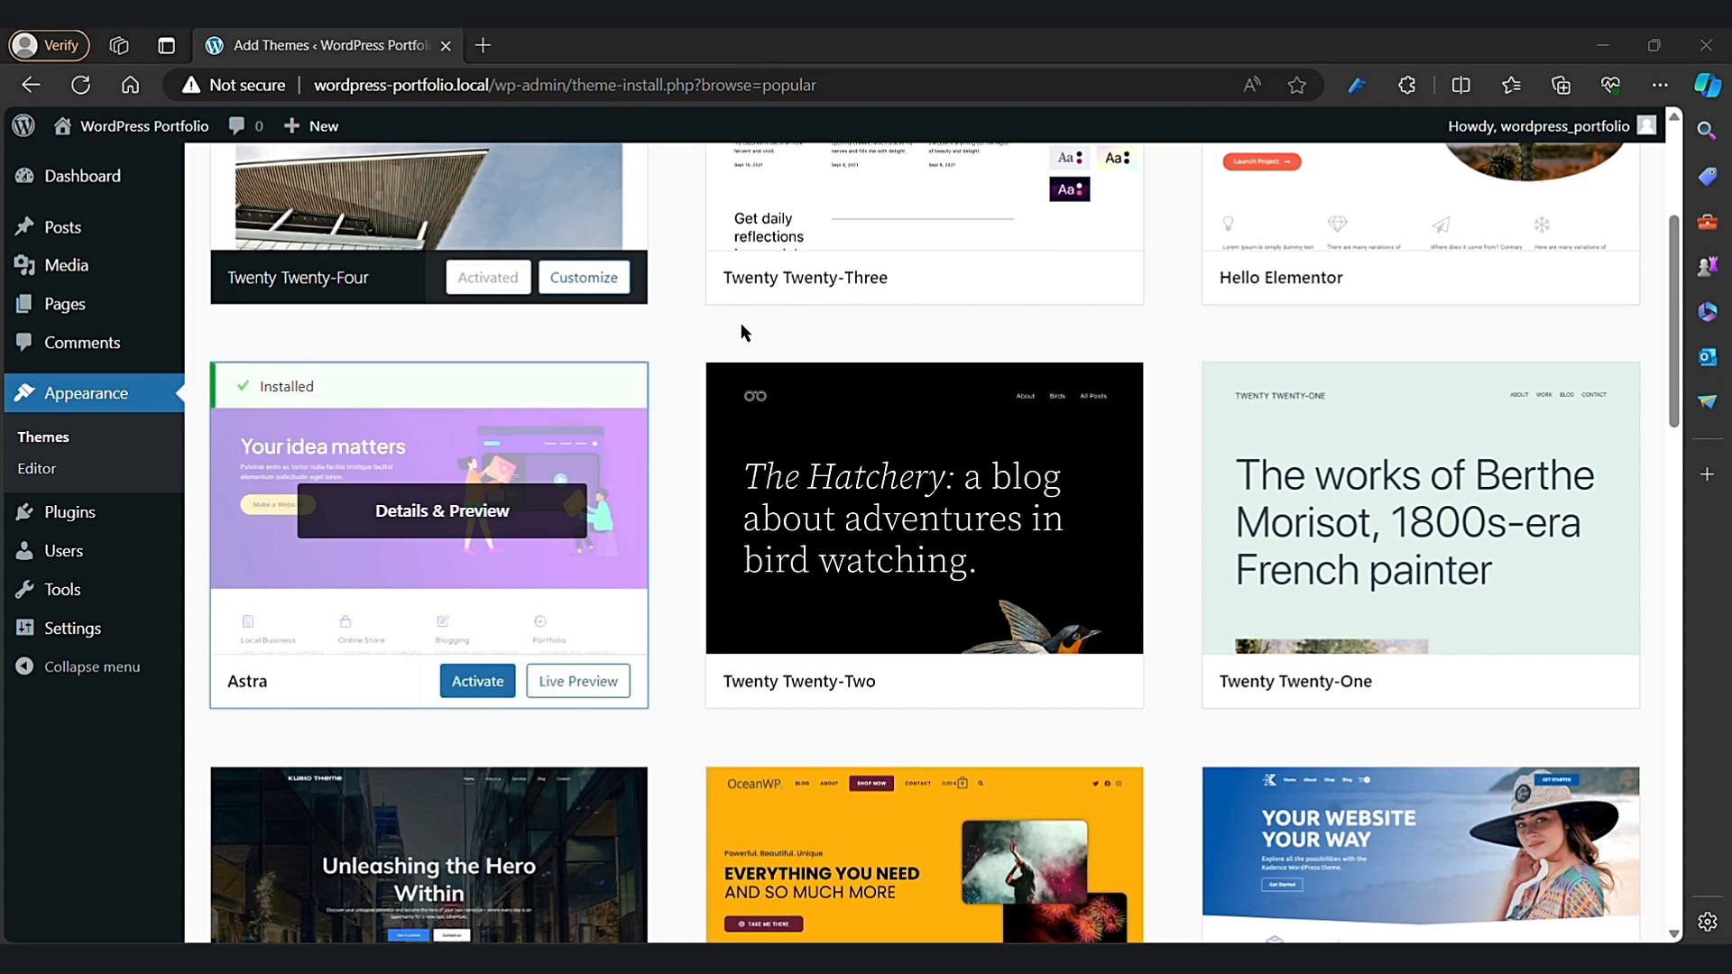
pyautogui.click(476, 680)
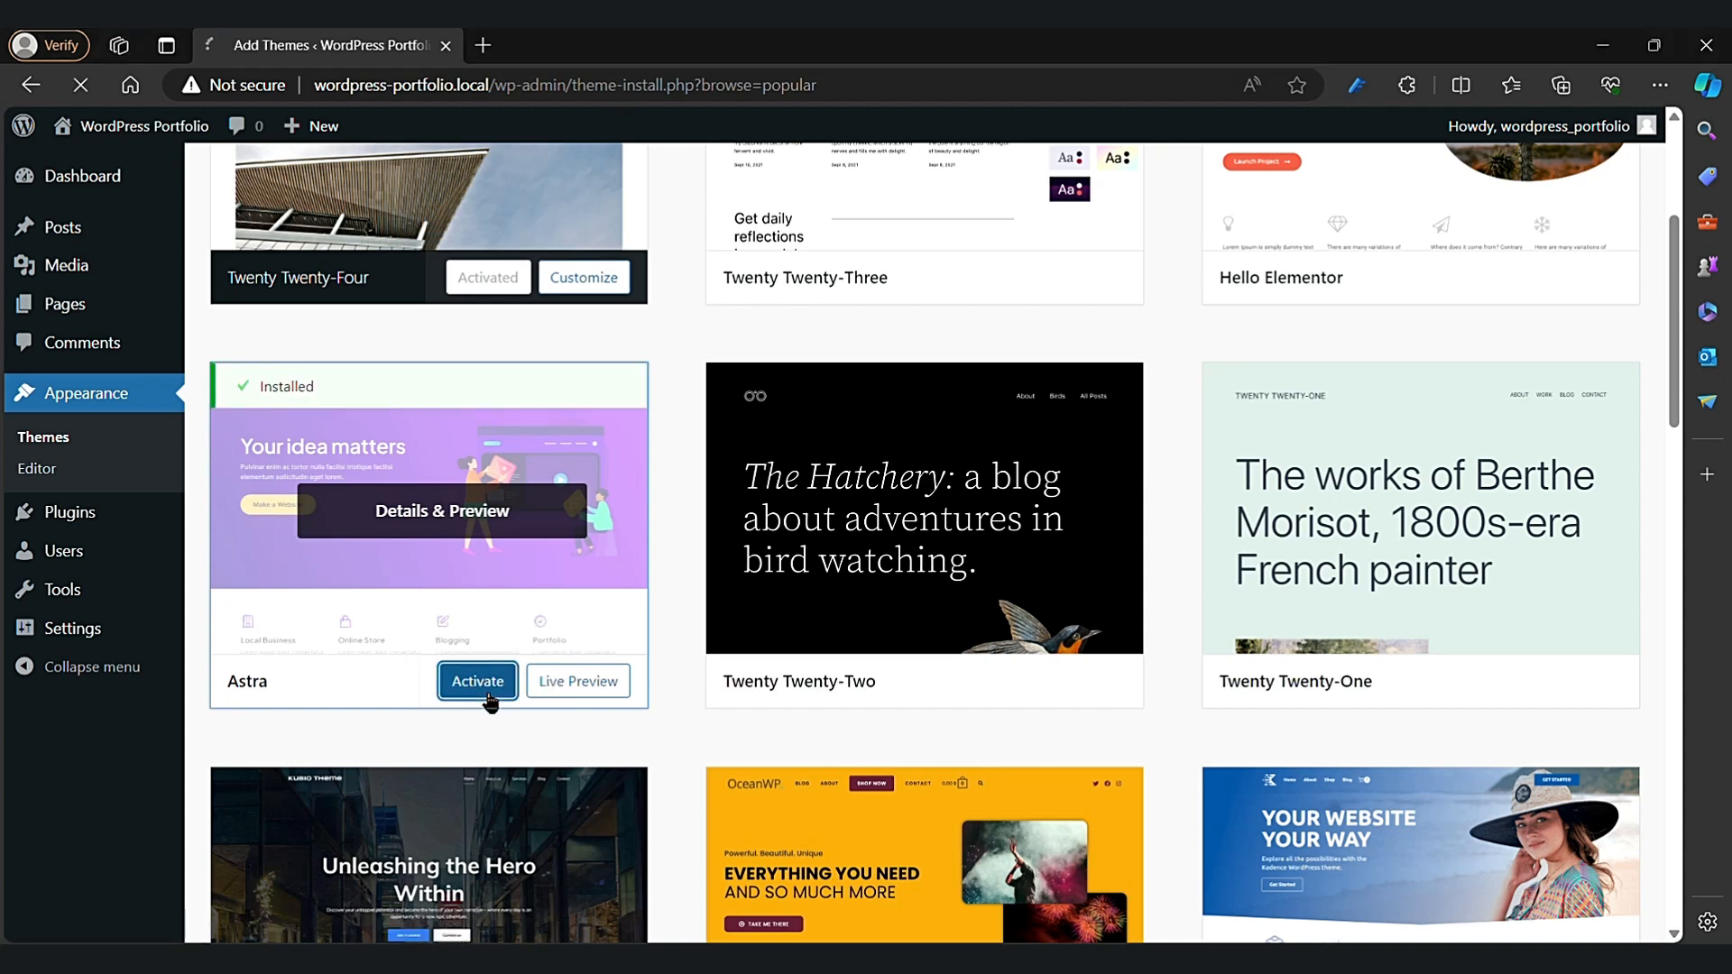
pyautogui.click(476, 680)
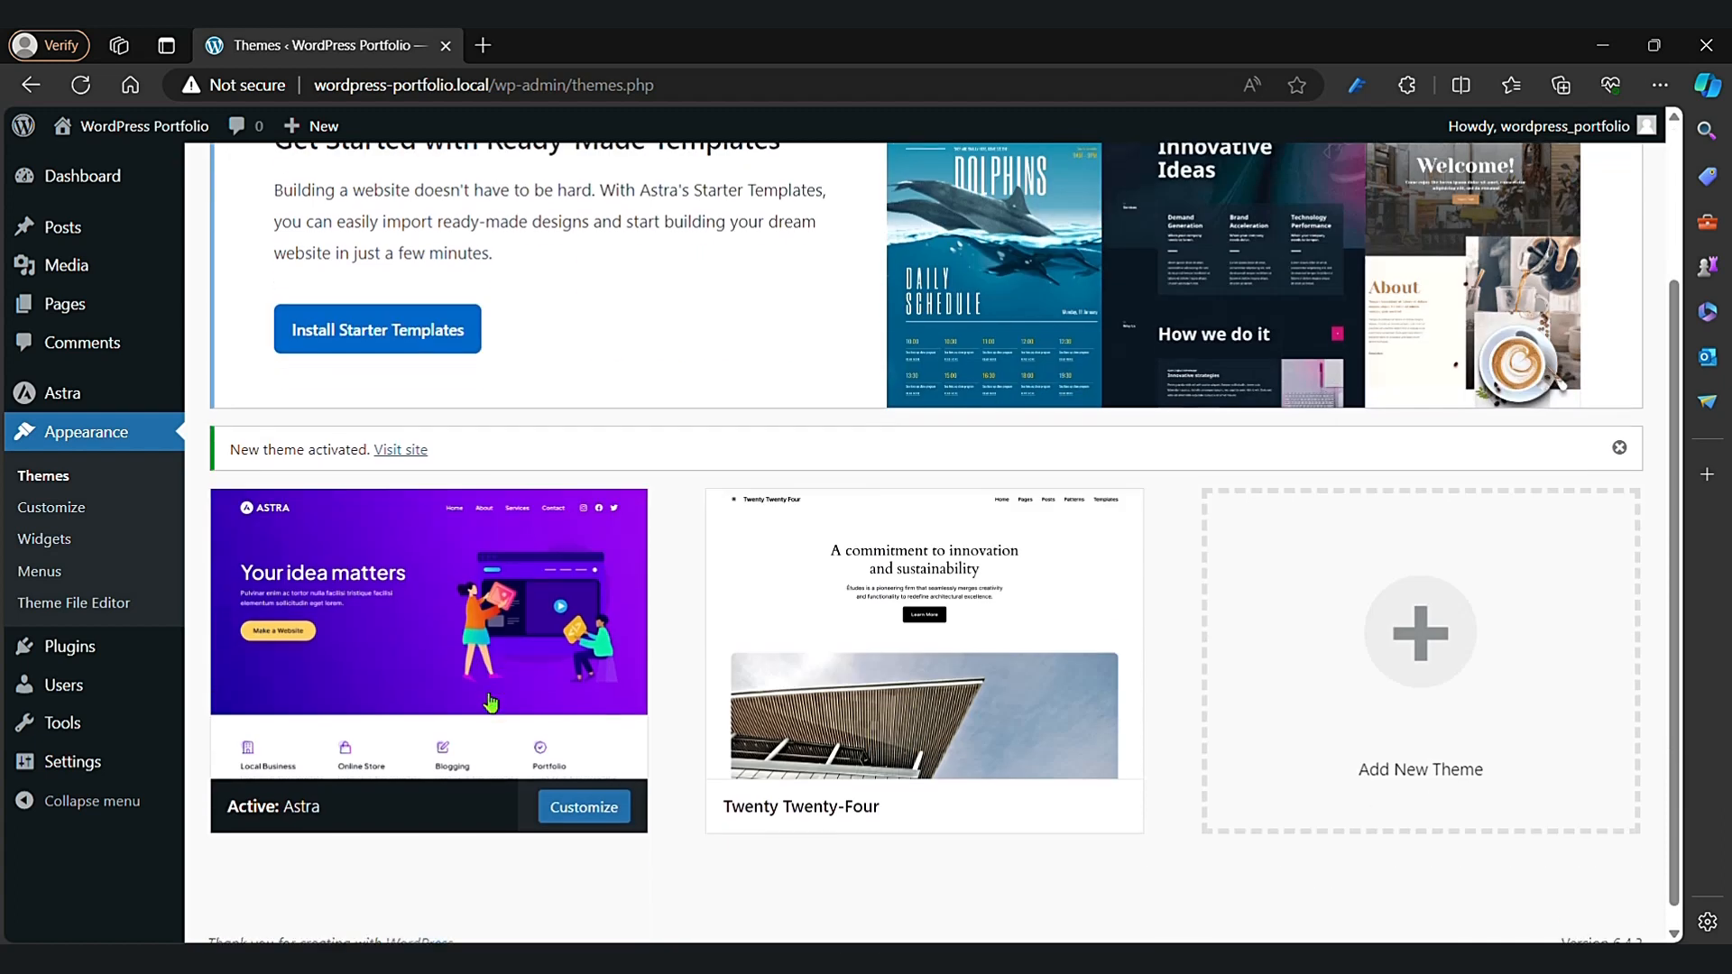
pyautogui.scroll(-3)
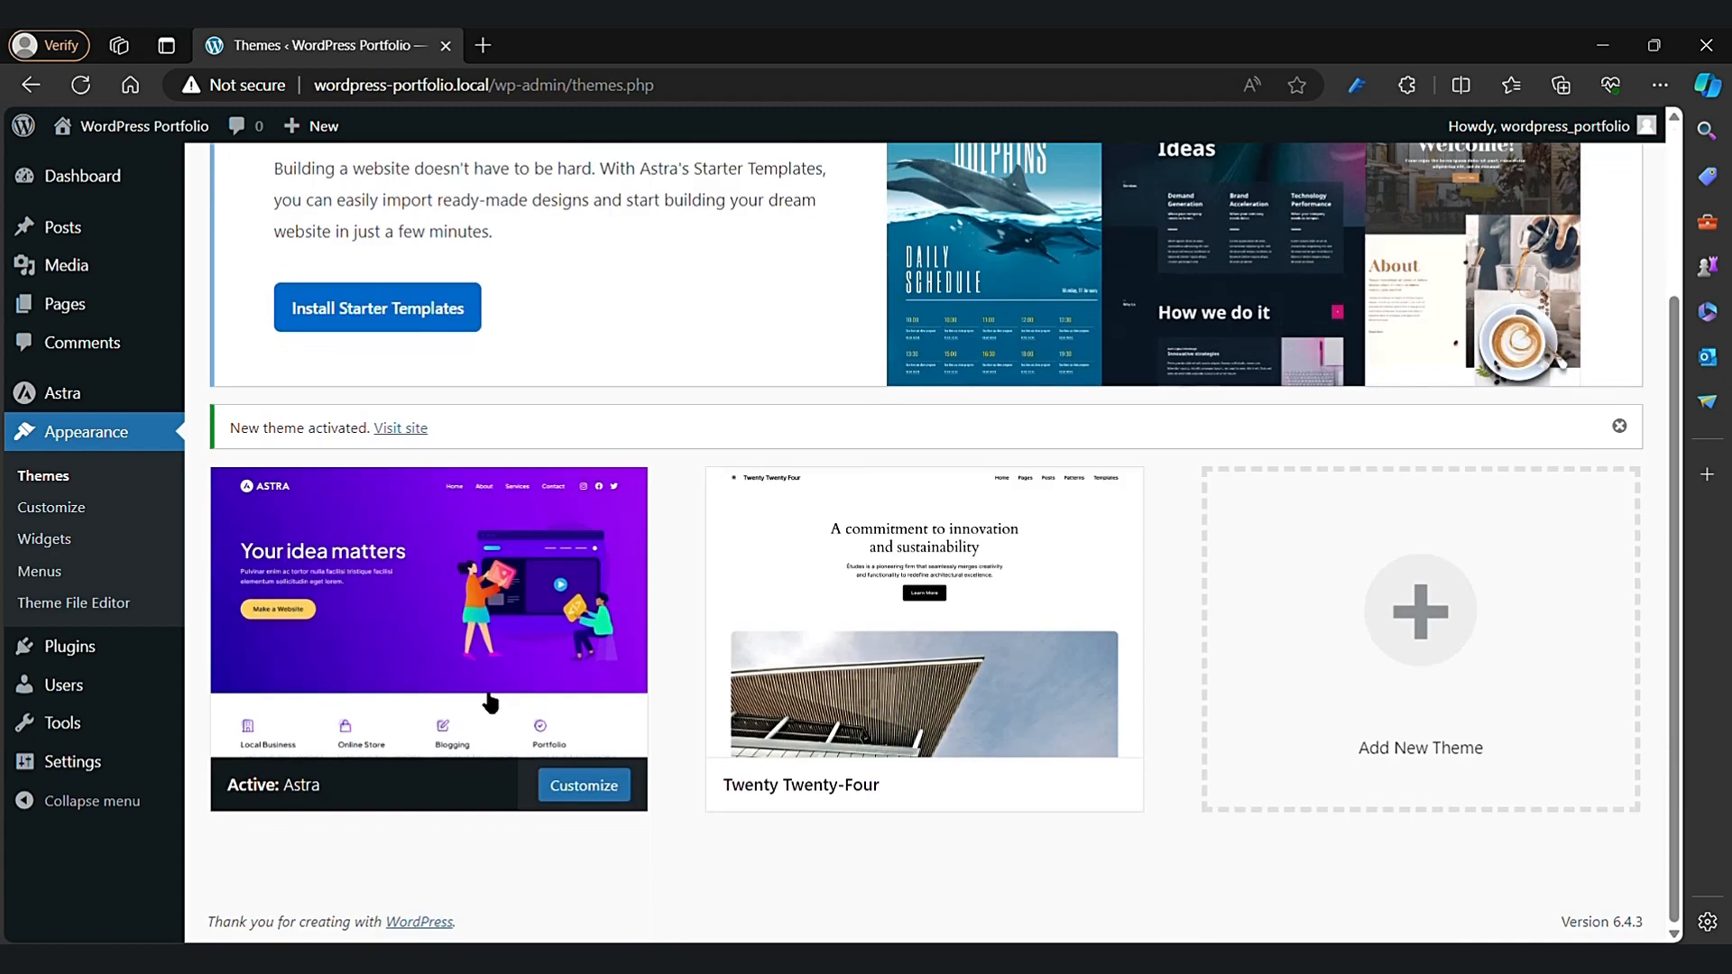
pyautogui.moveTo(430, 617)
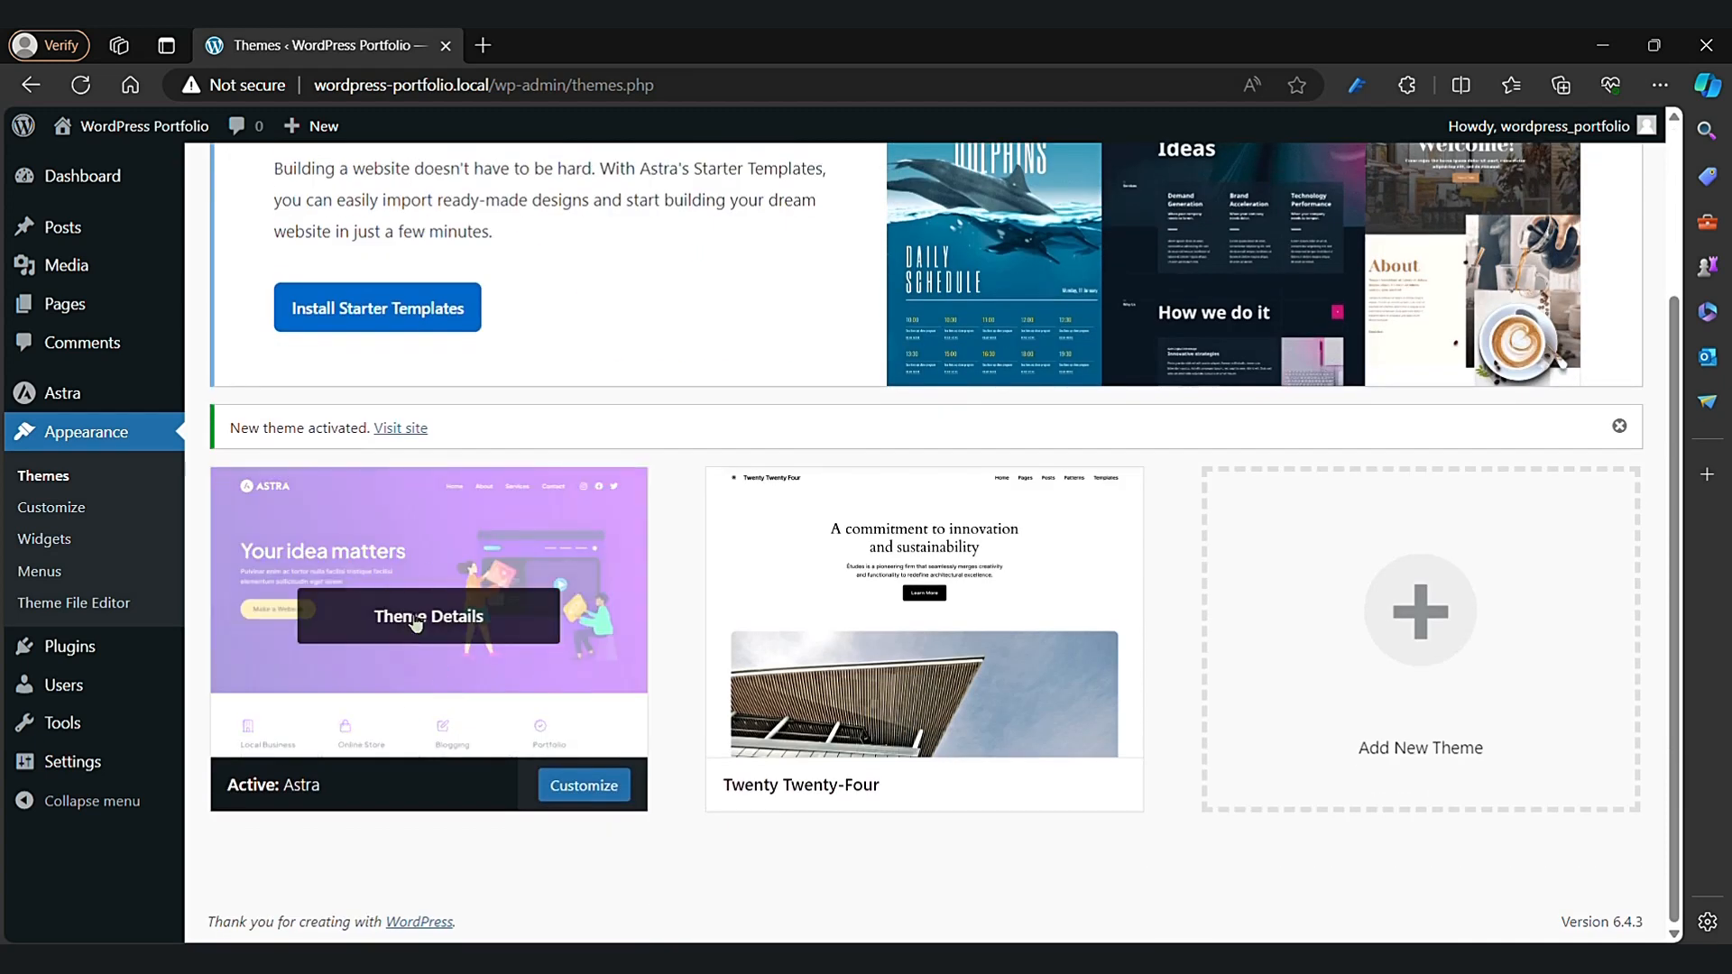
pyautogui.scroll(3)
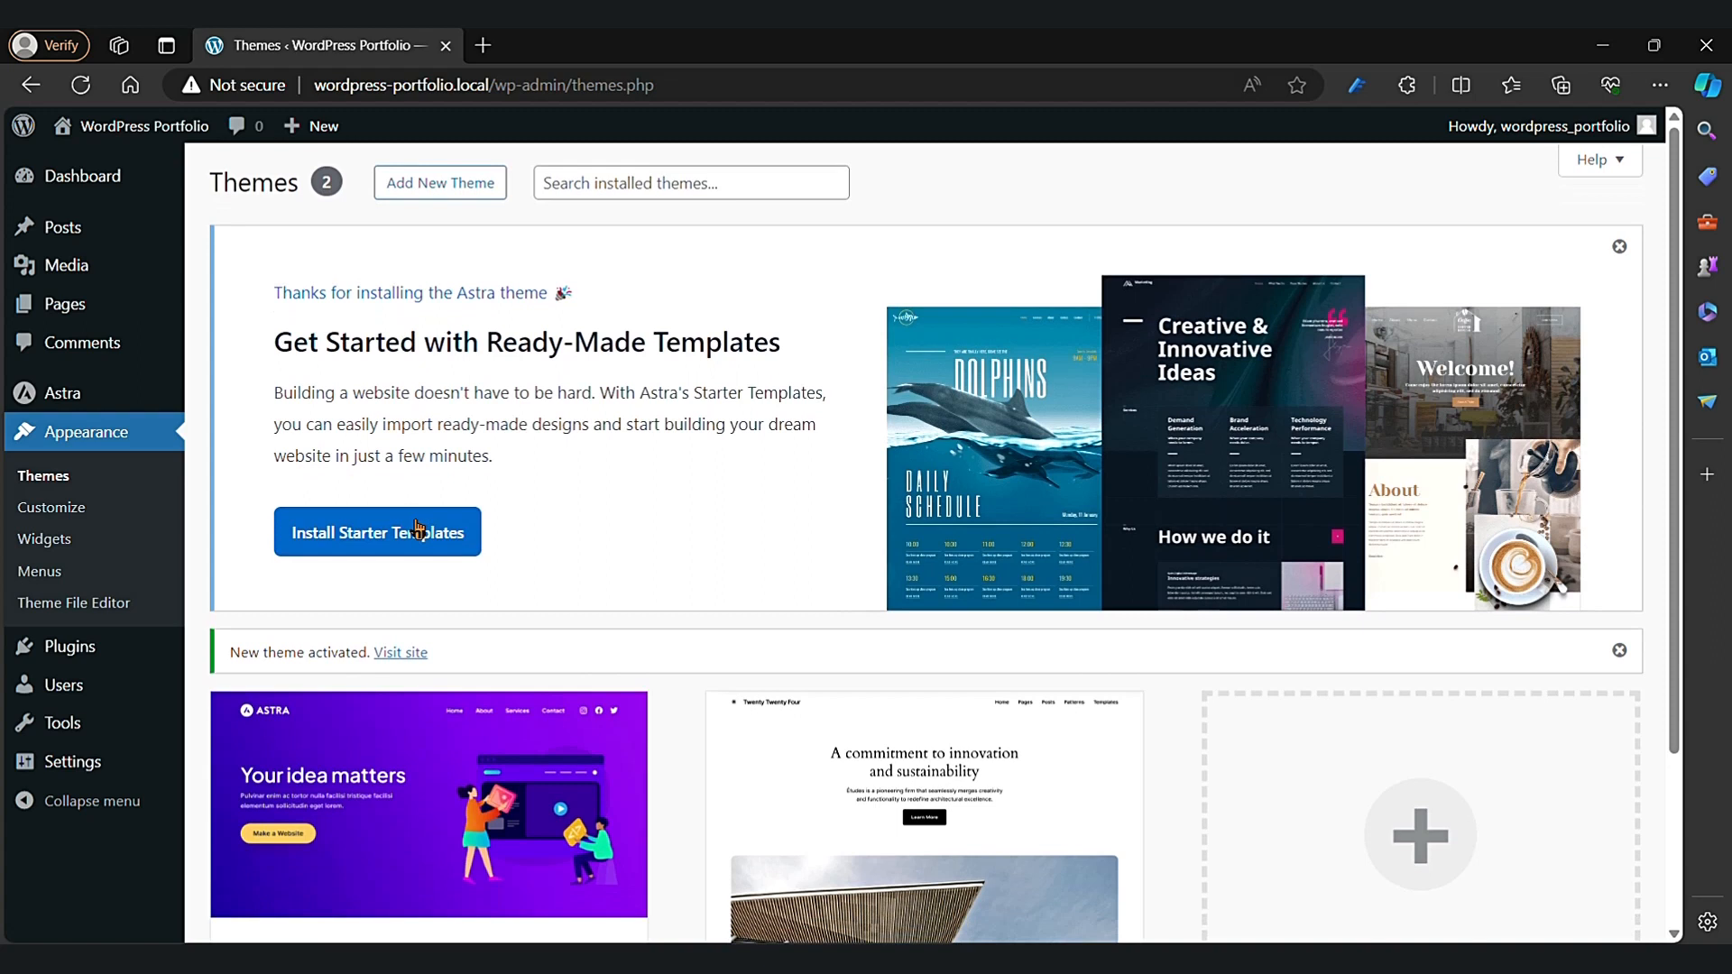
# - Install Astra's Starter Templates and start the new AI website builder setup
pyautogui.click(377, 531)
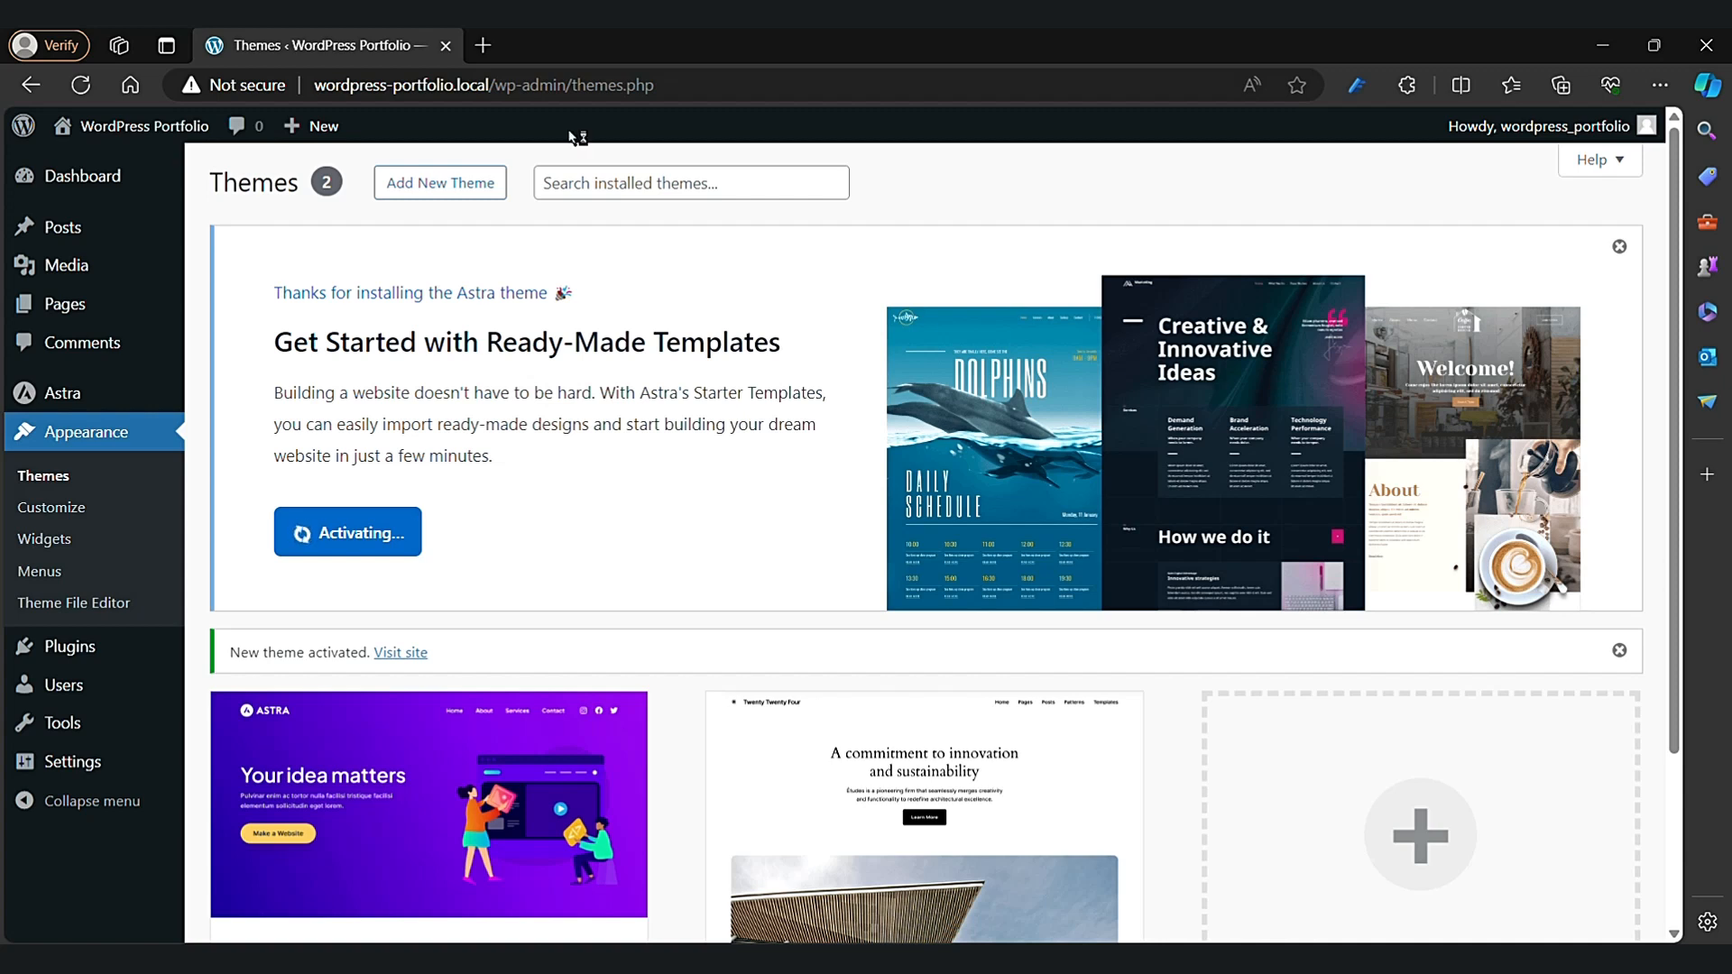
pyautogui.click(346, 532)
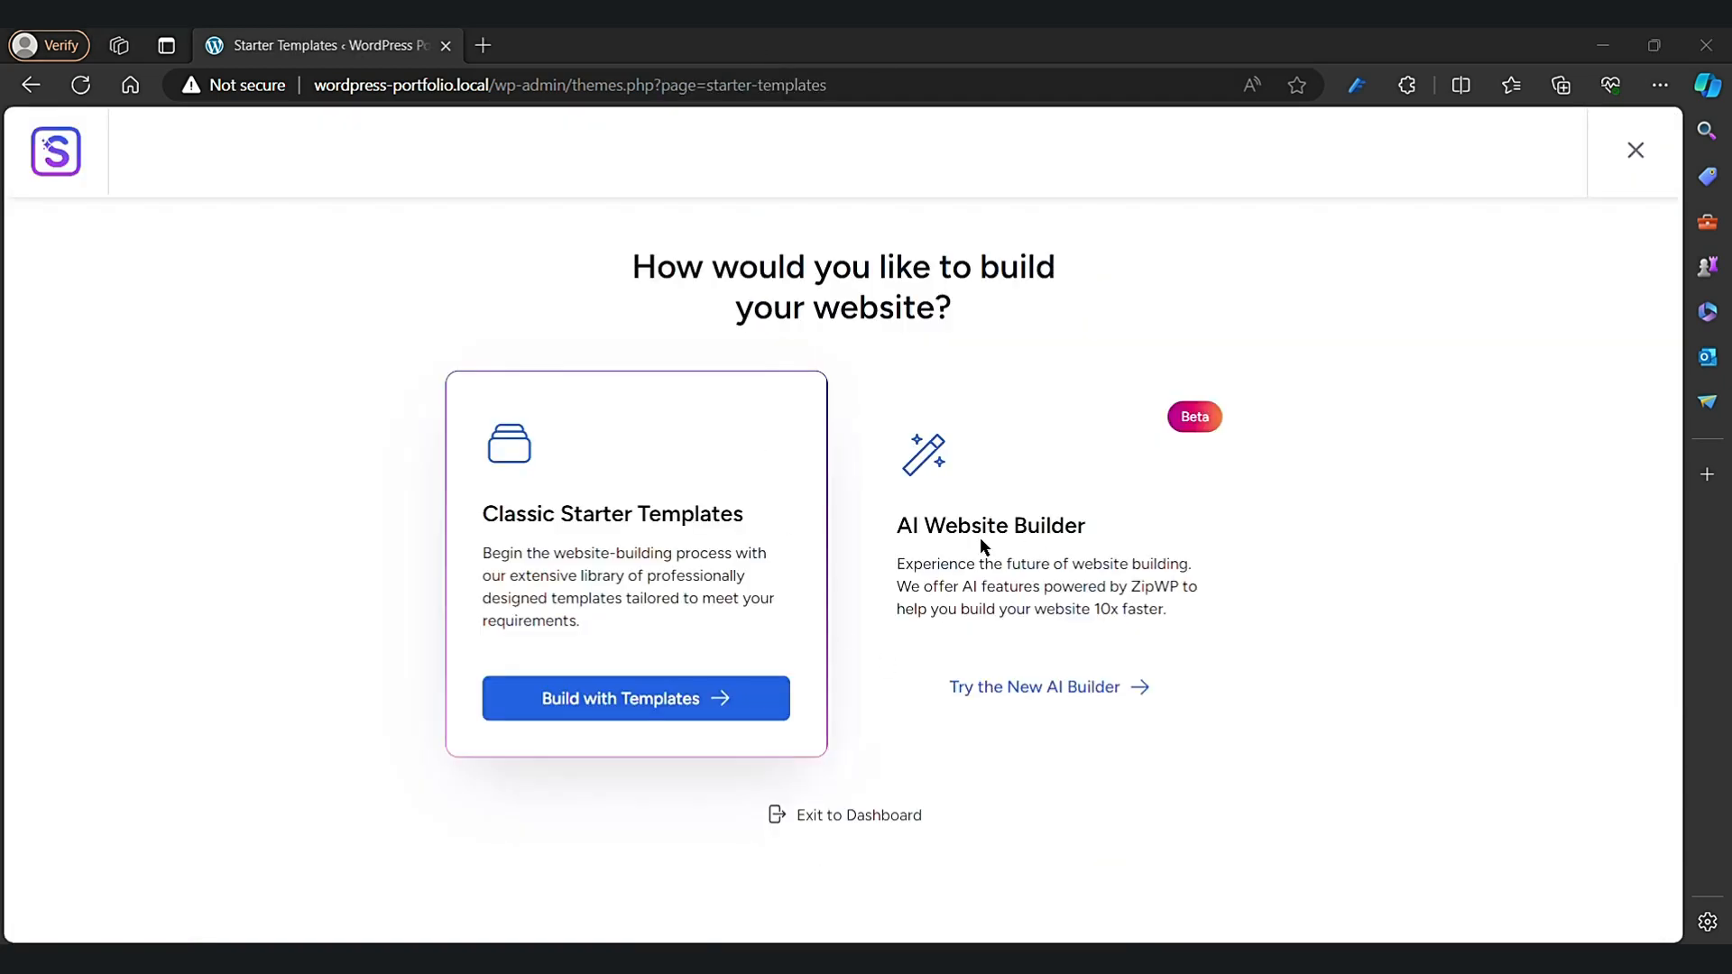
pyautogui.click(1036, 686)
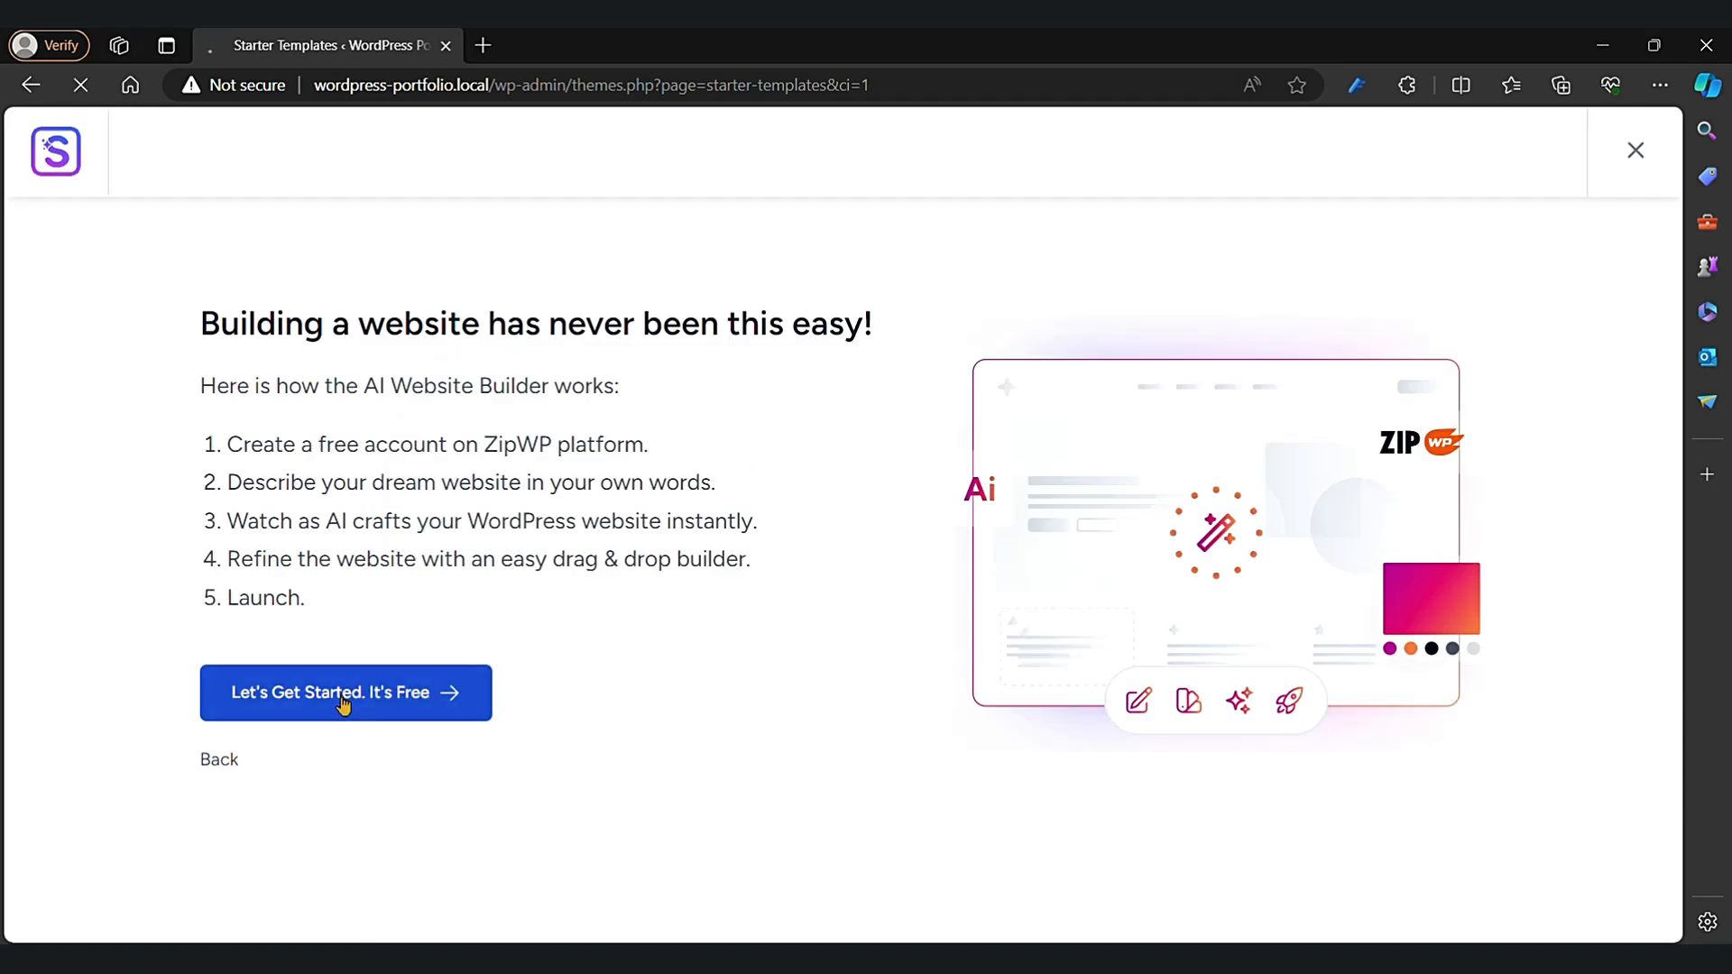
pyautogui.click(345, 692)
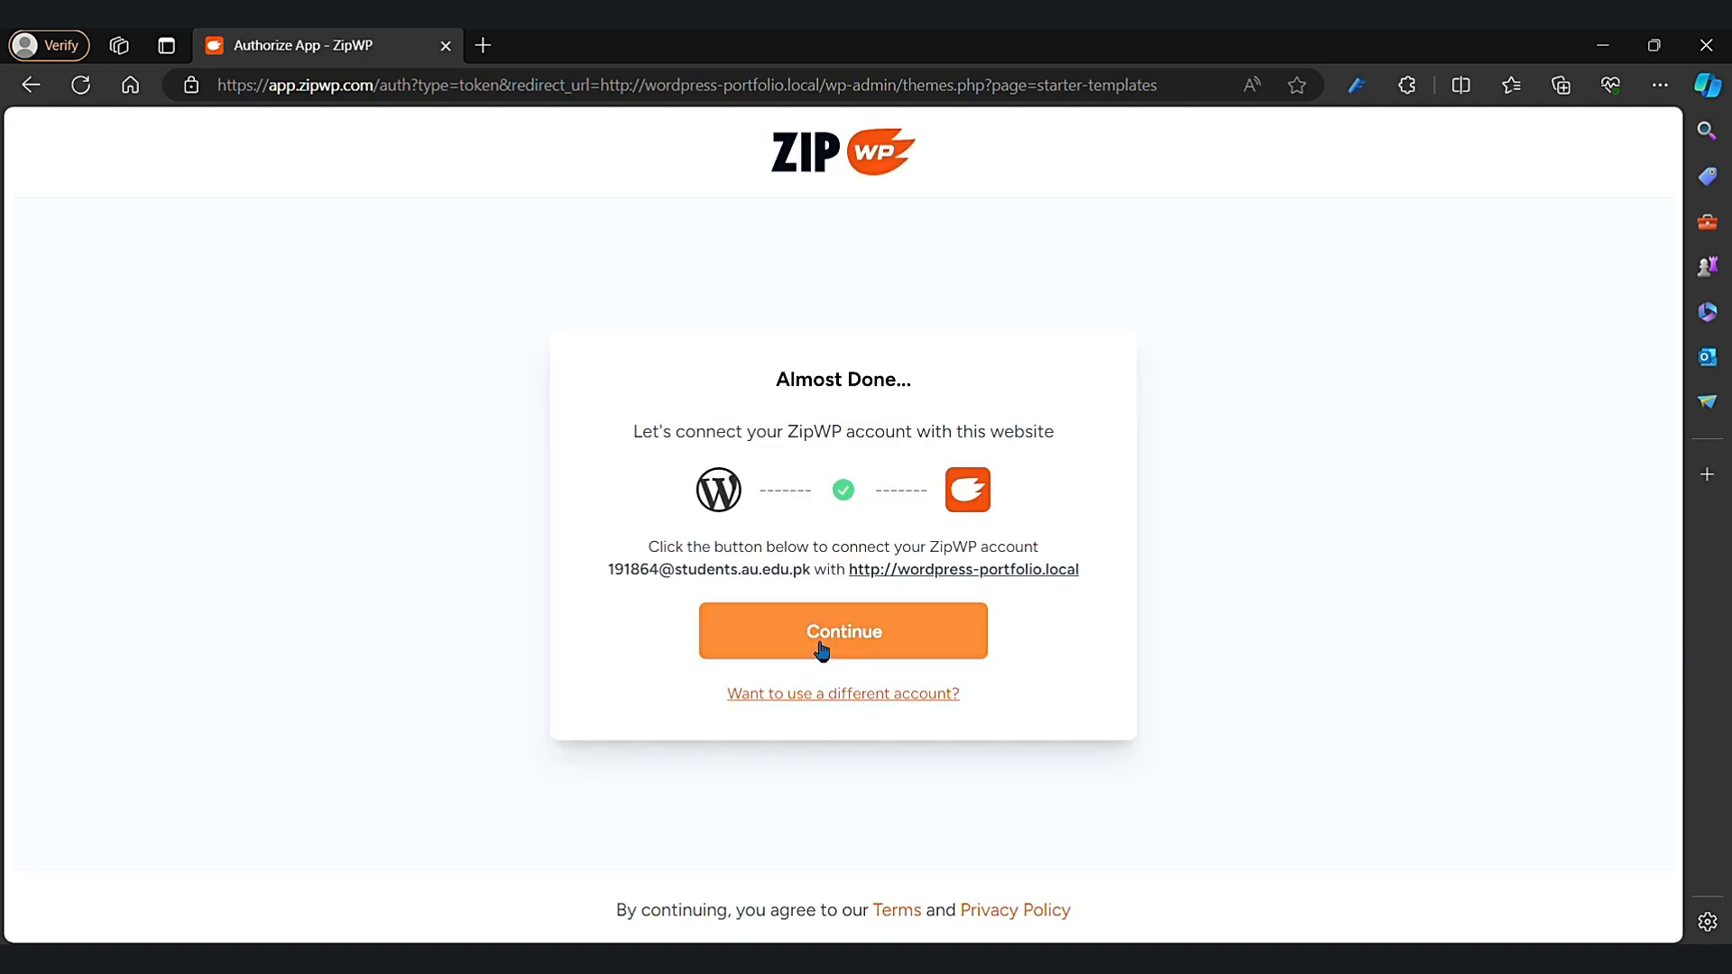
# - Continue on ZipWP's Almost Done page to connect the account to wordpress-portfolio.local
pyautogui.click(843, 632)
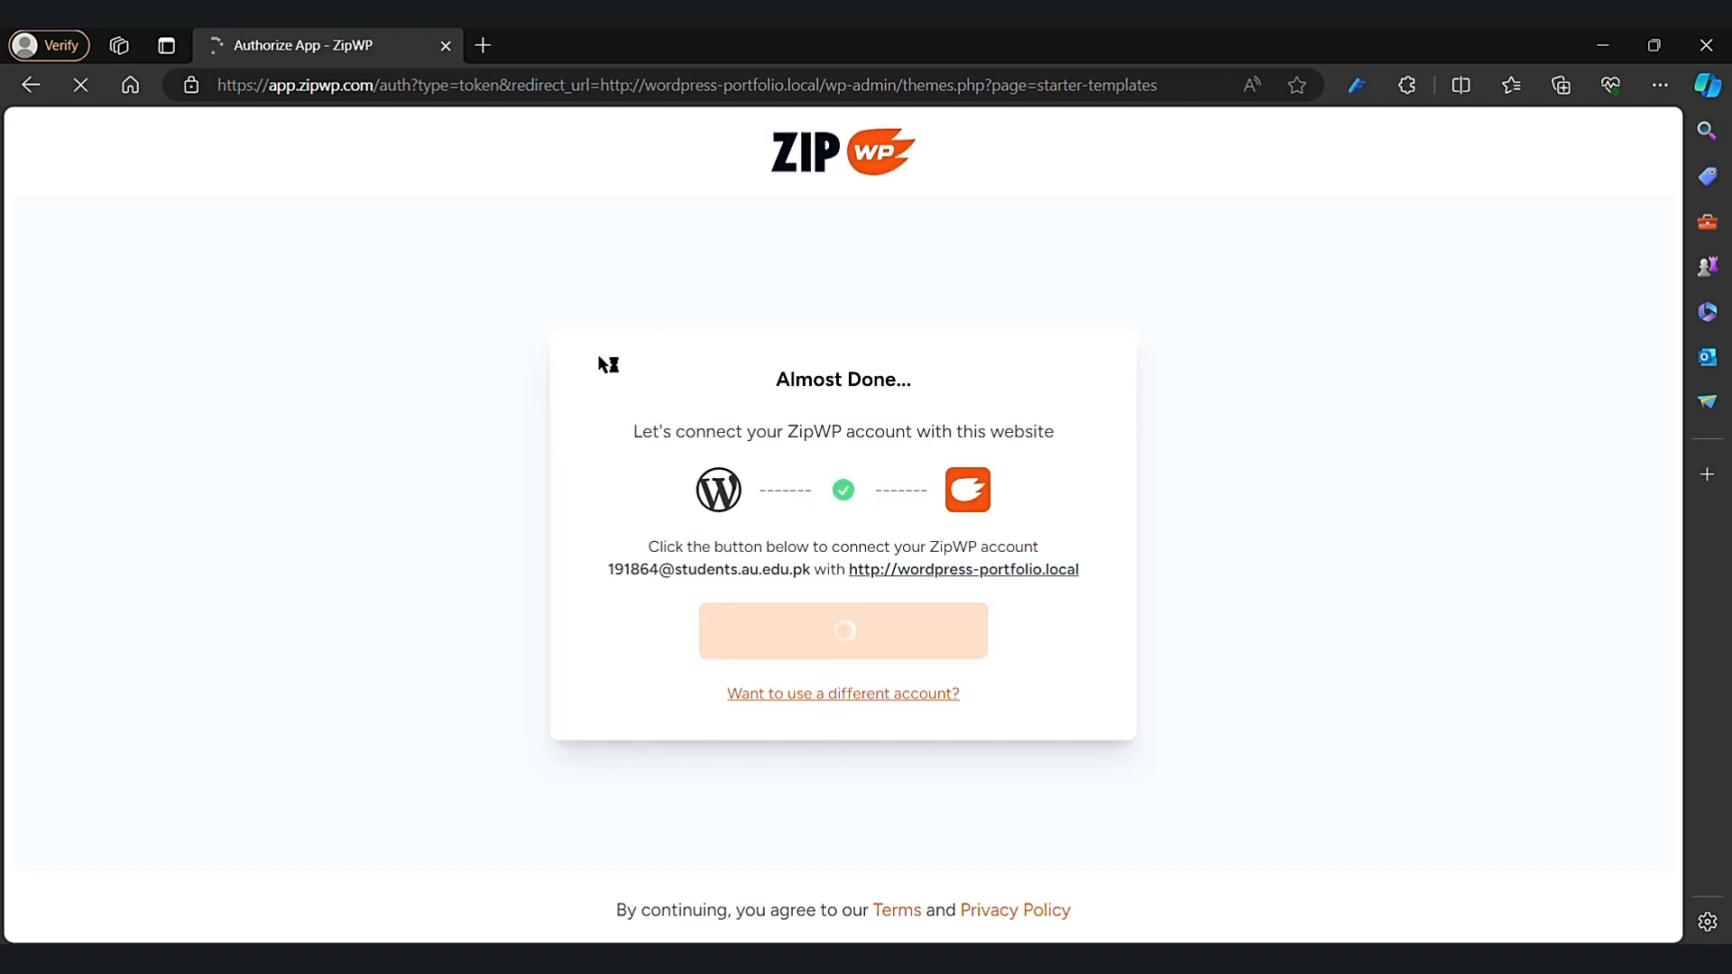
pyautogui.moveTo(603, 204)
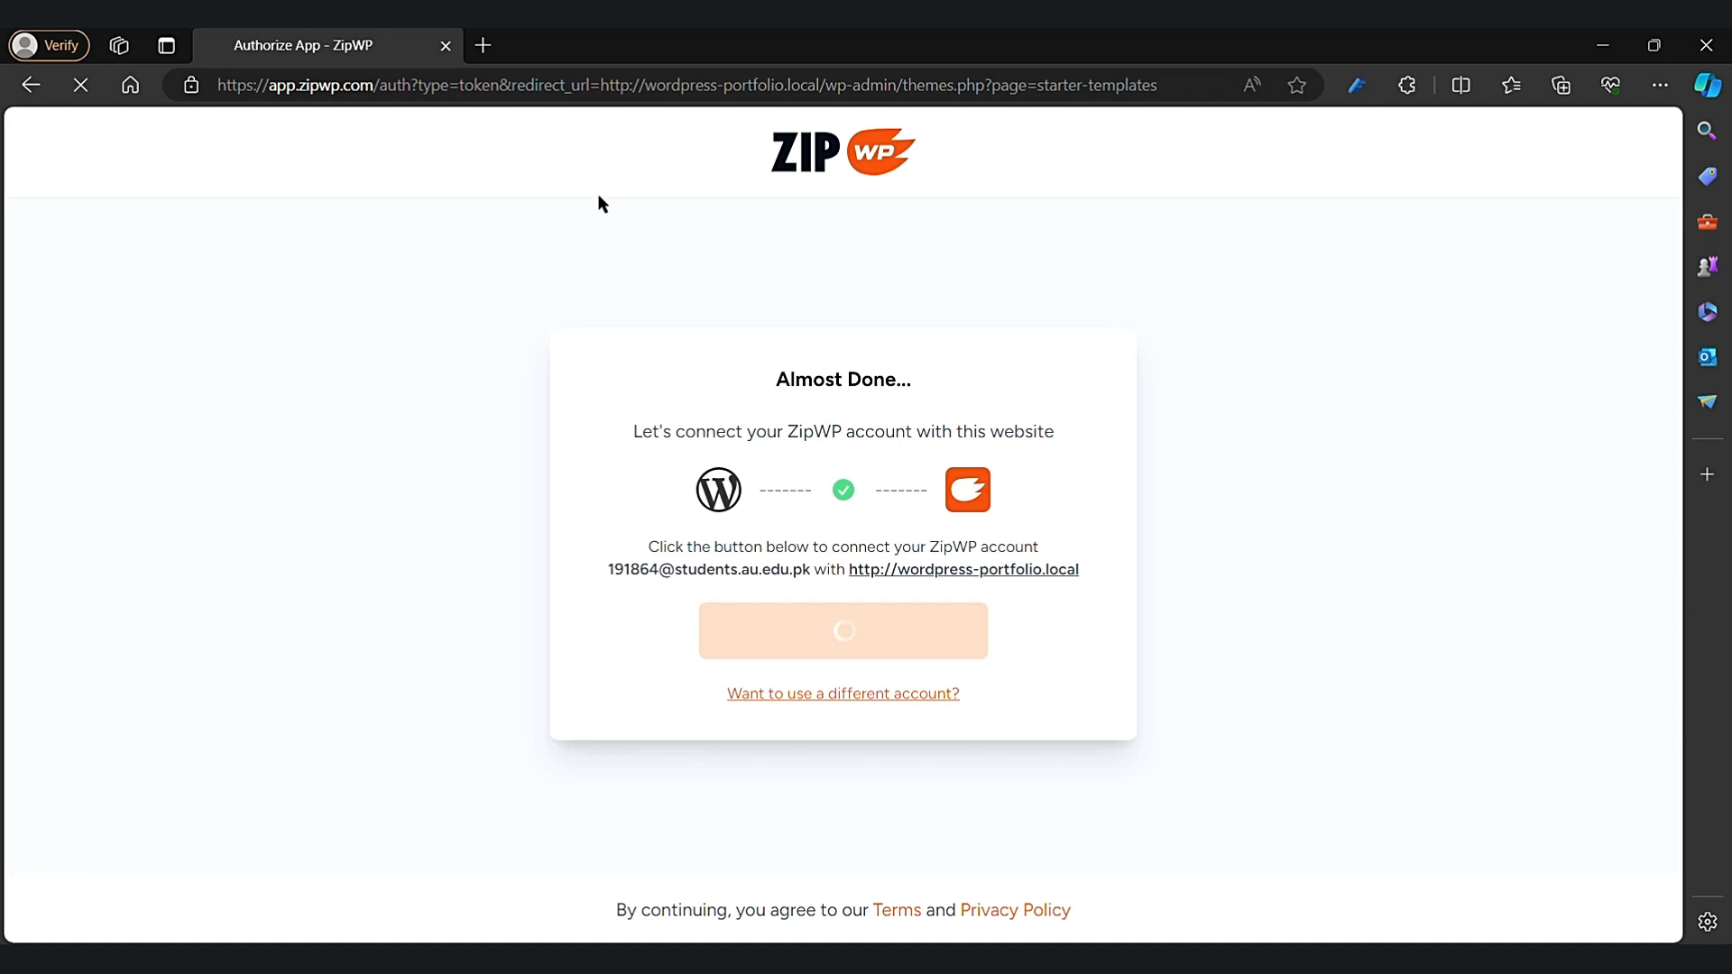
pyautogui.click(843, 632)
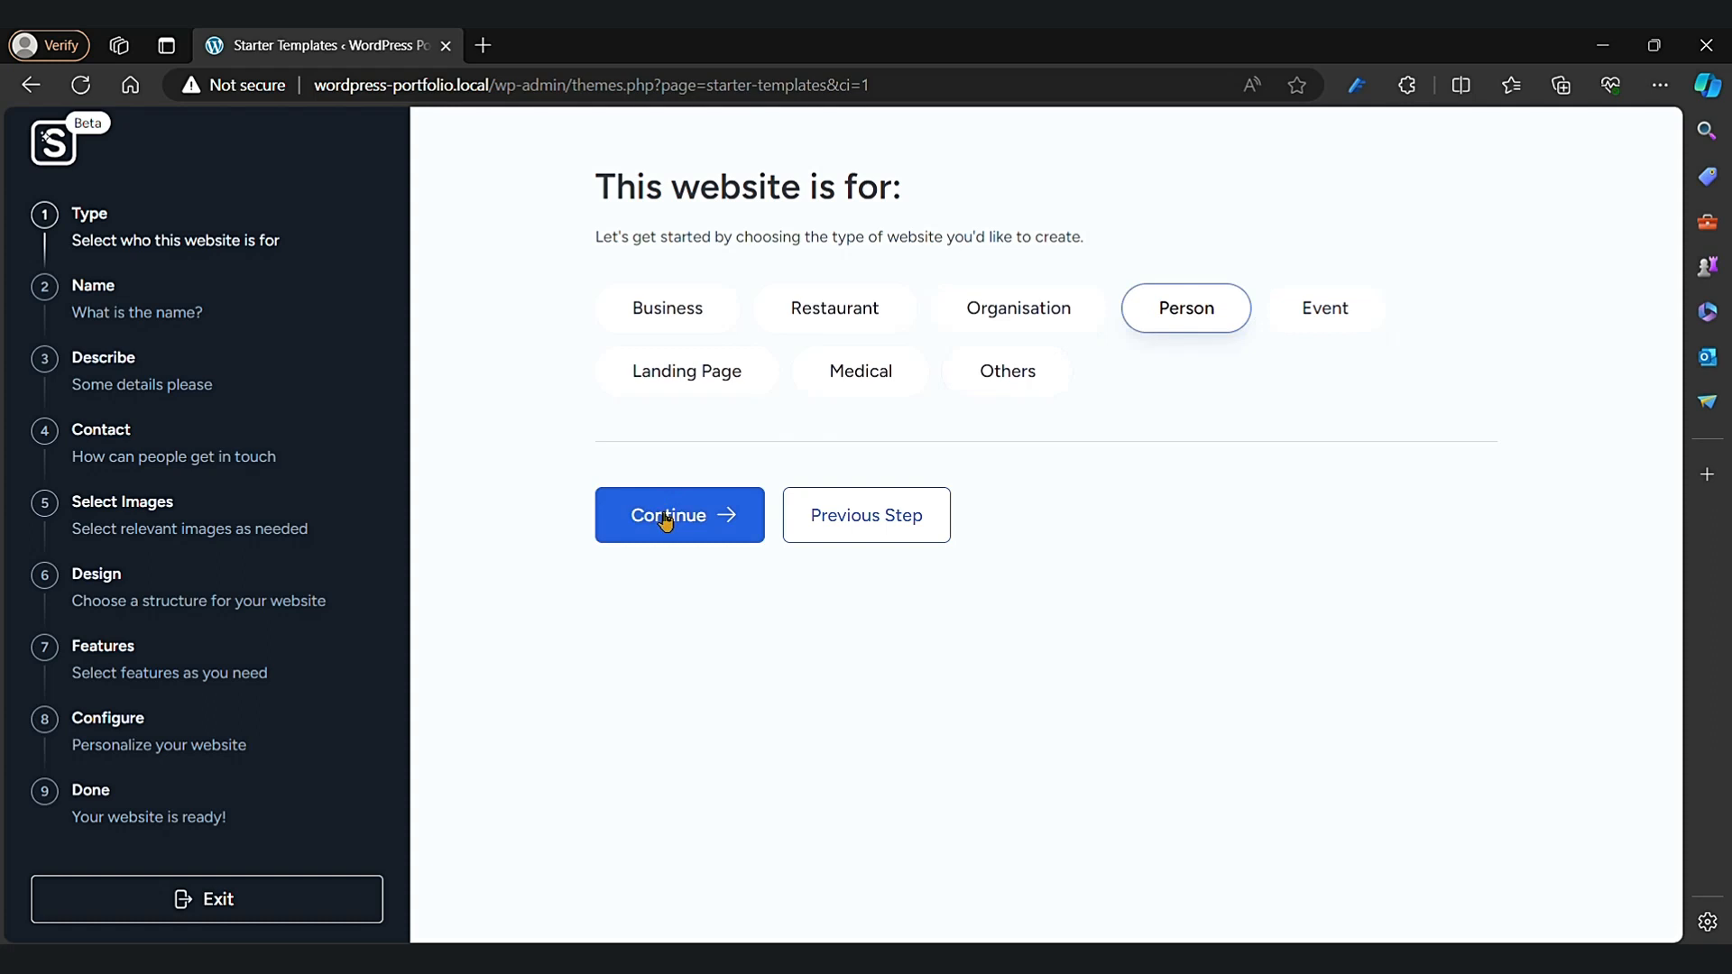
pyautogui.click(679, 515)
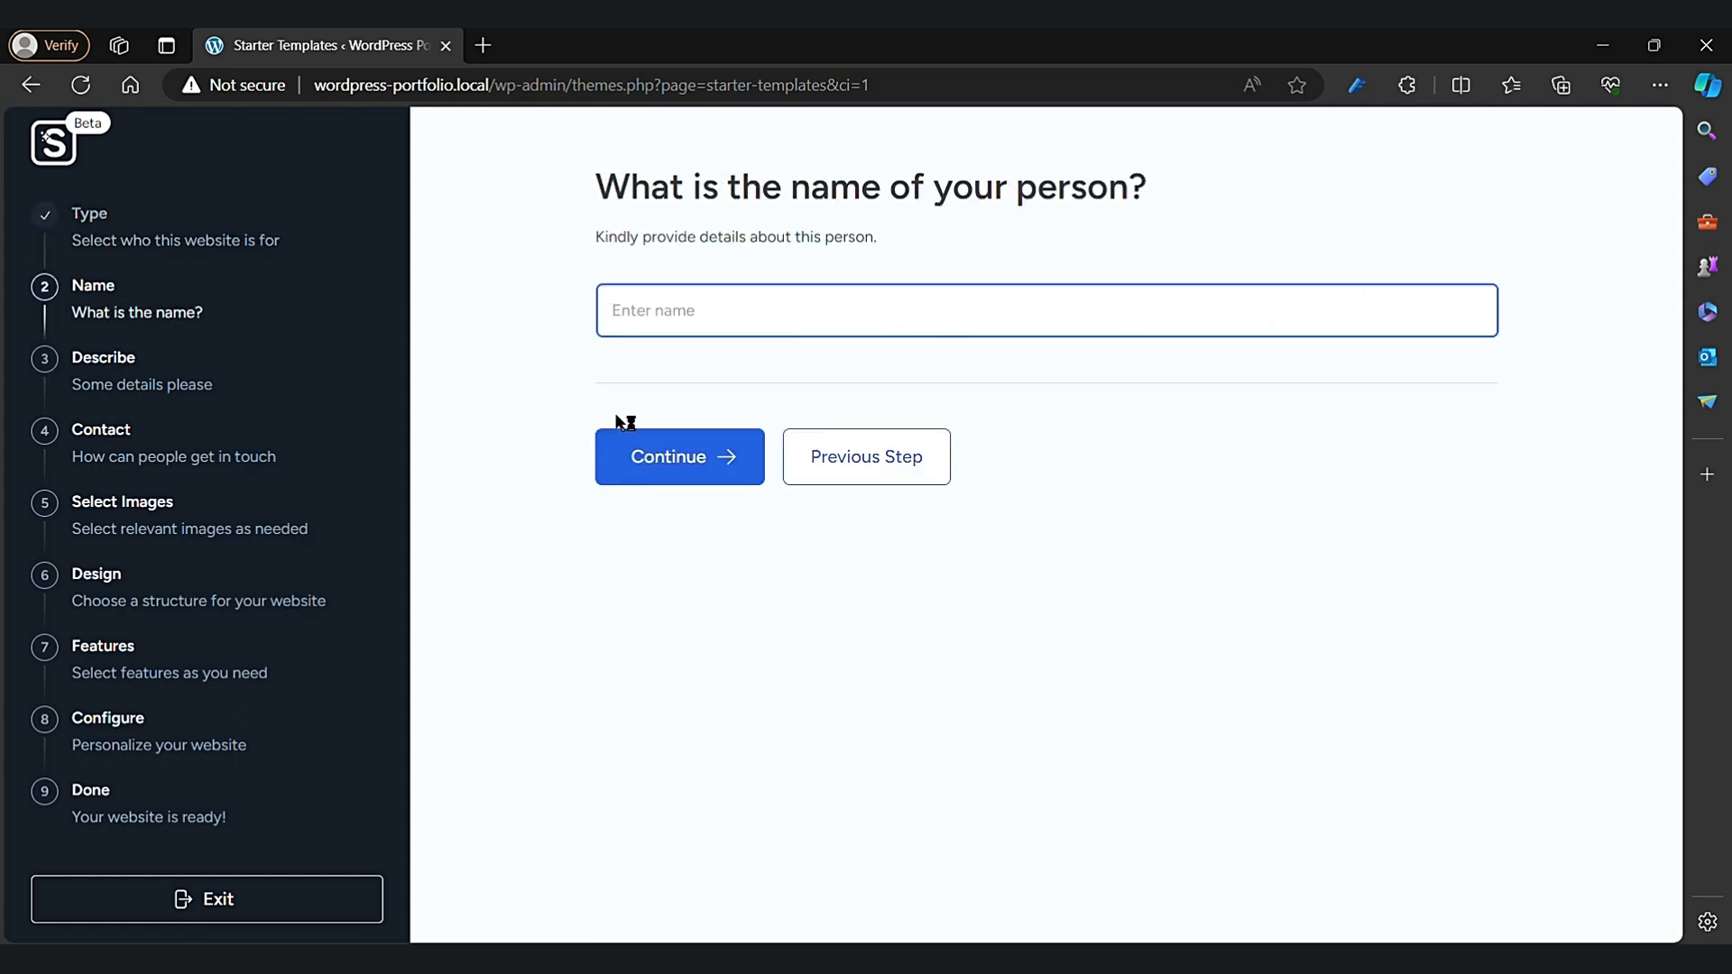
pyautogui.write('SAdiq Ali')
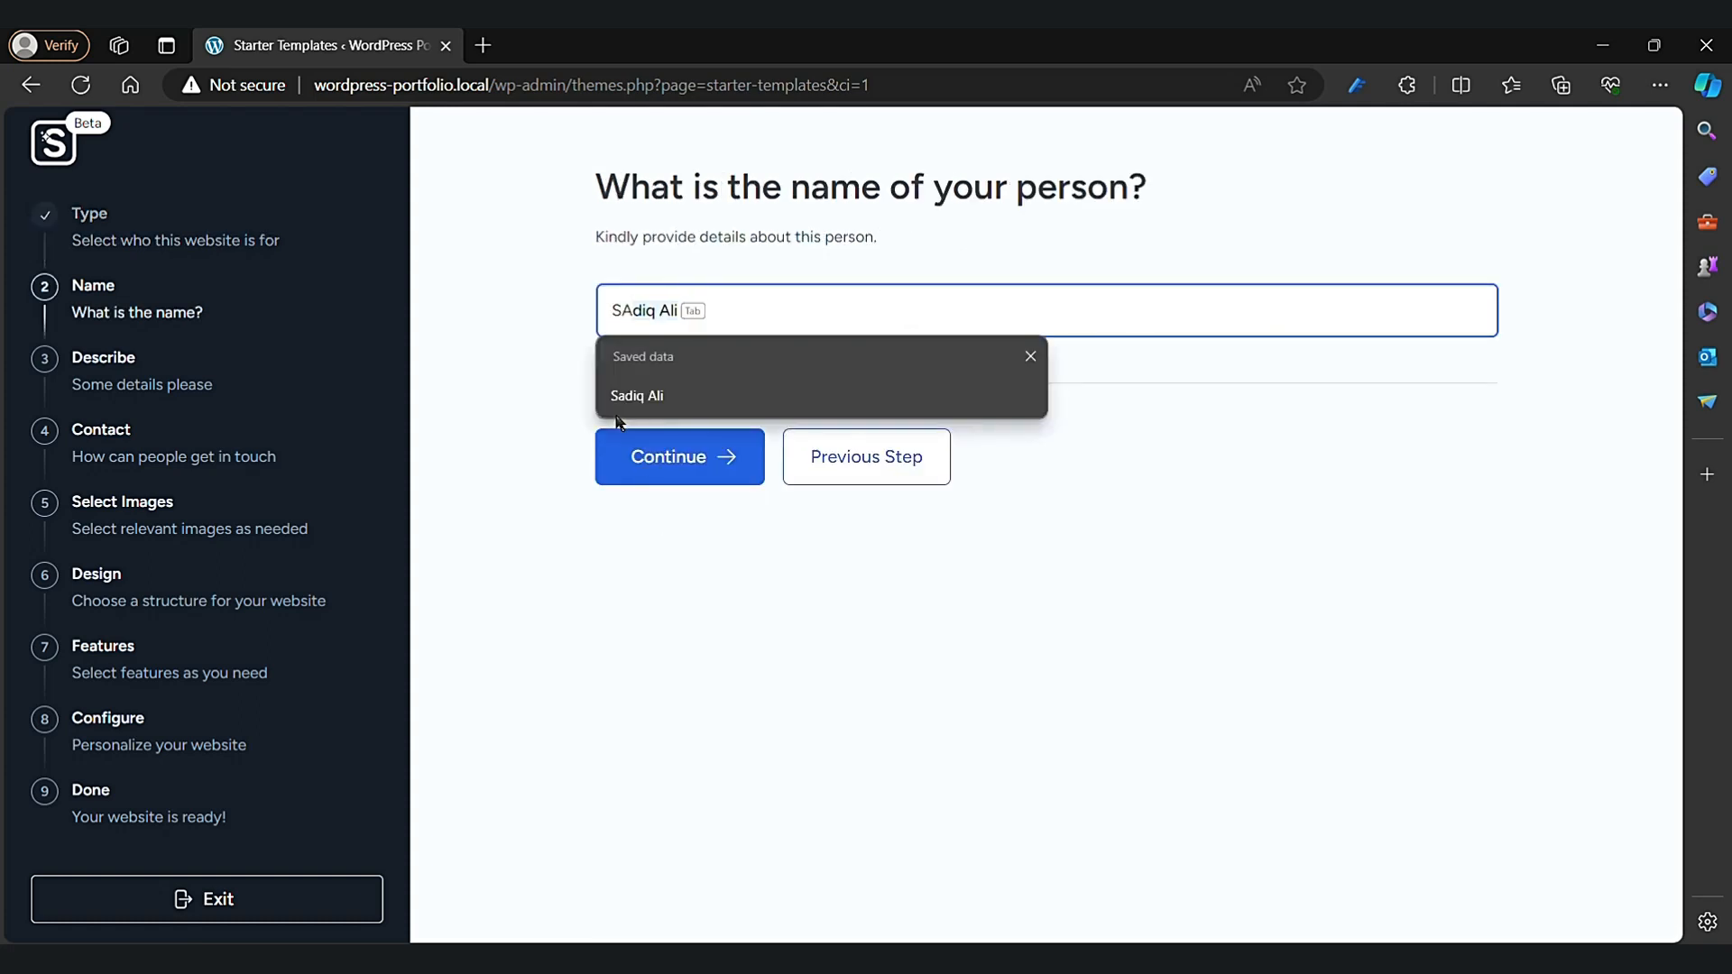
pyautogui.click(637, 395)
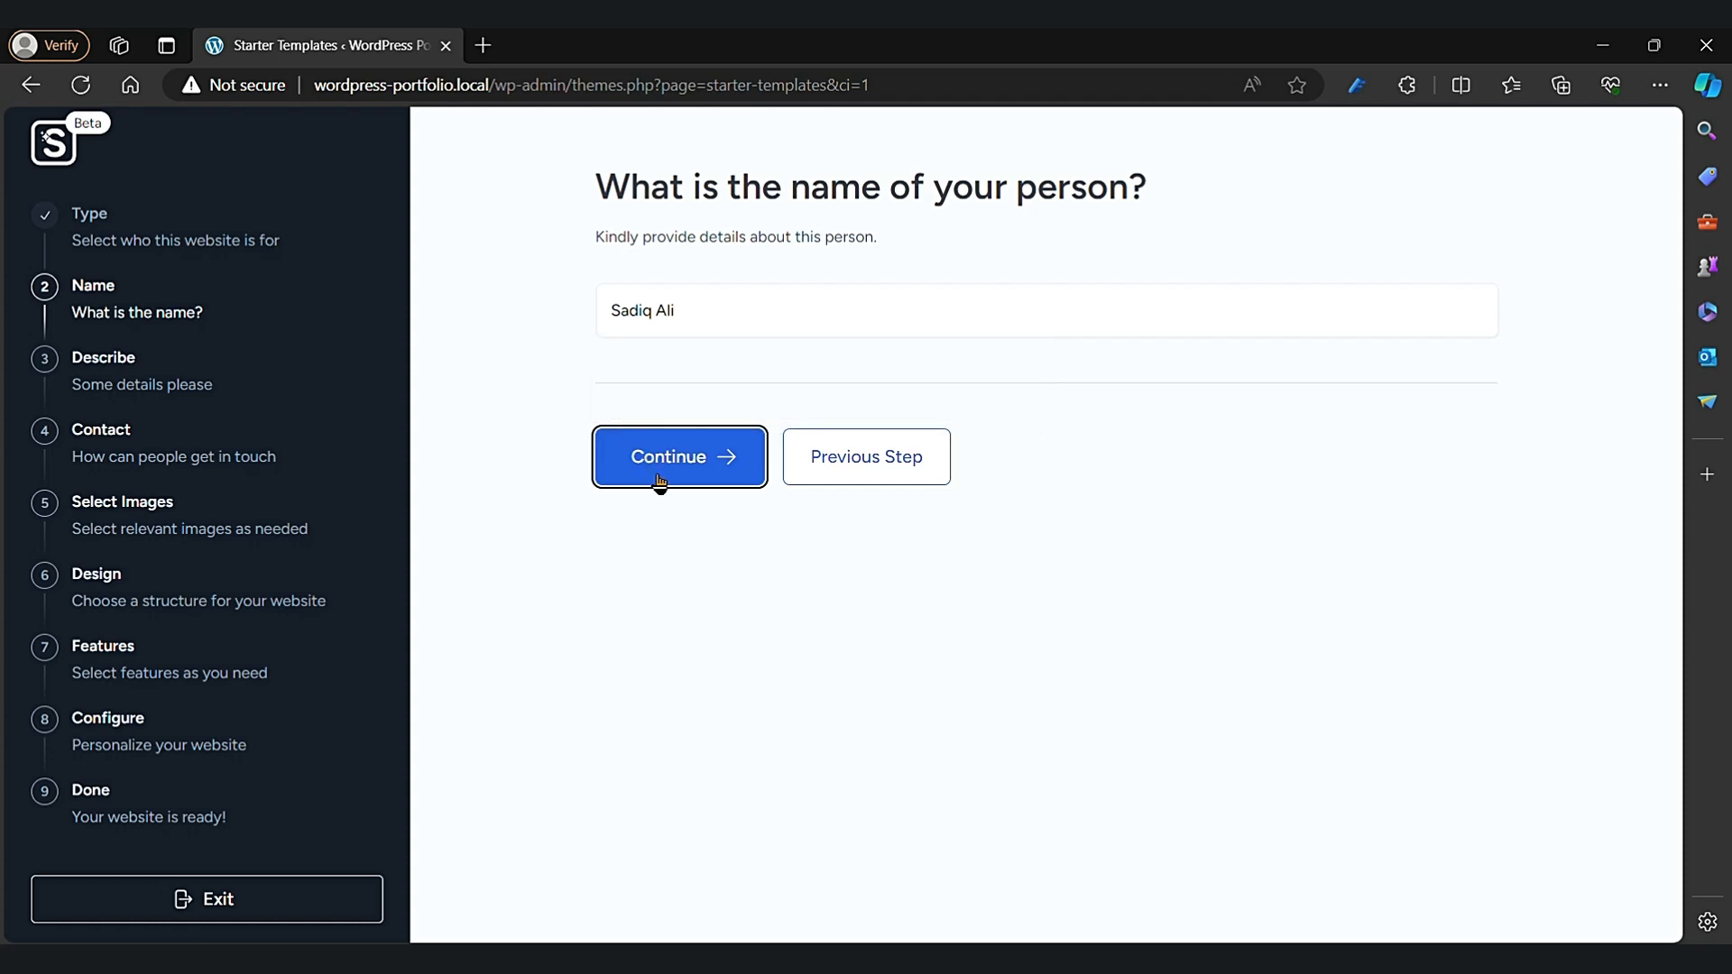
pyautogui.click(679, 457)
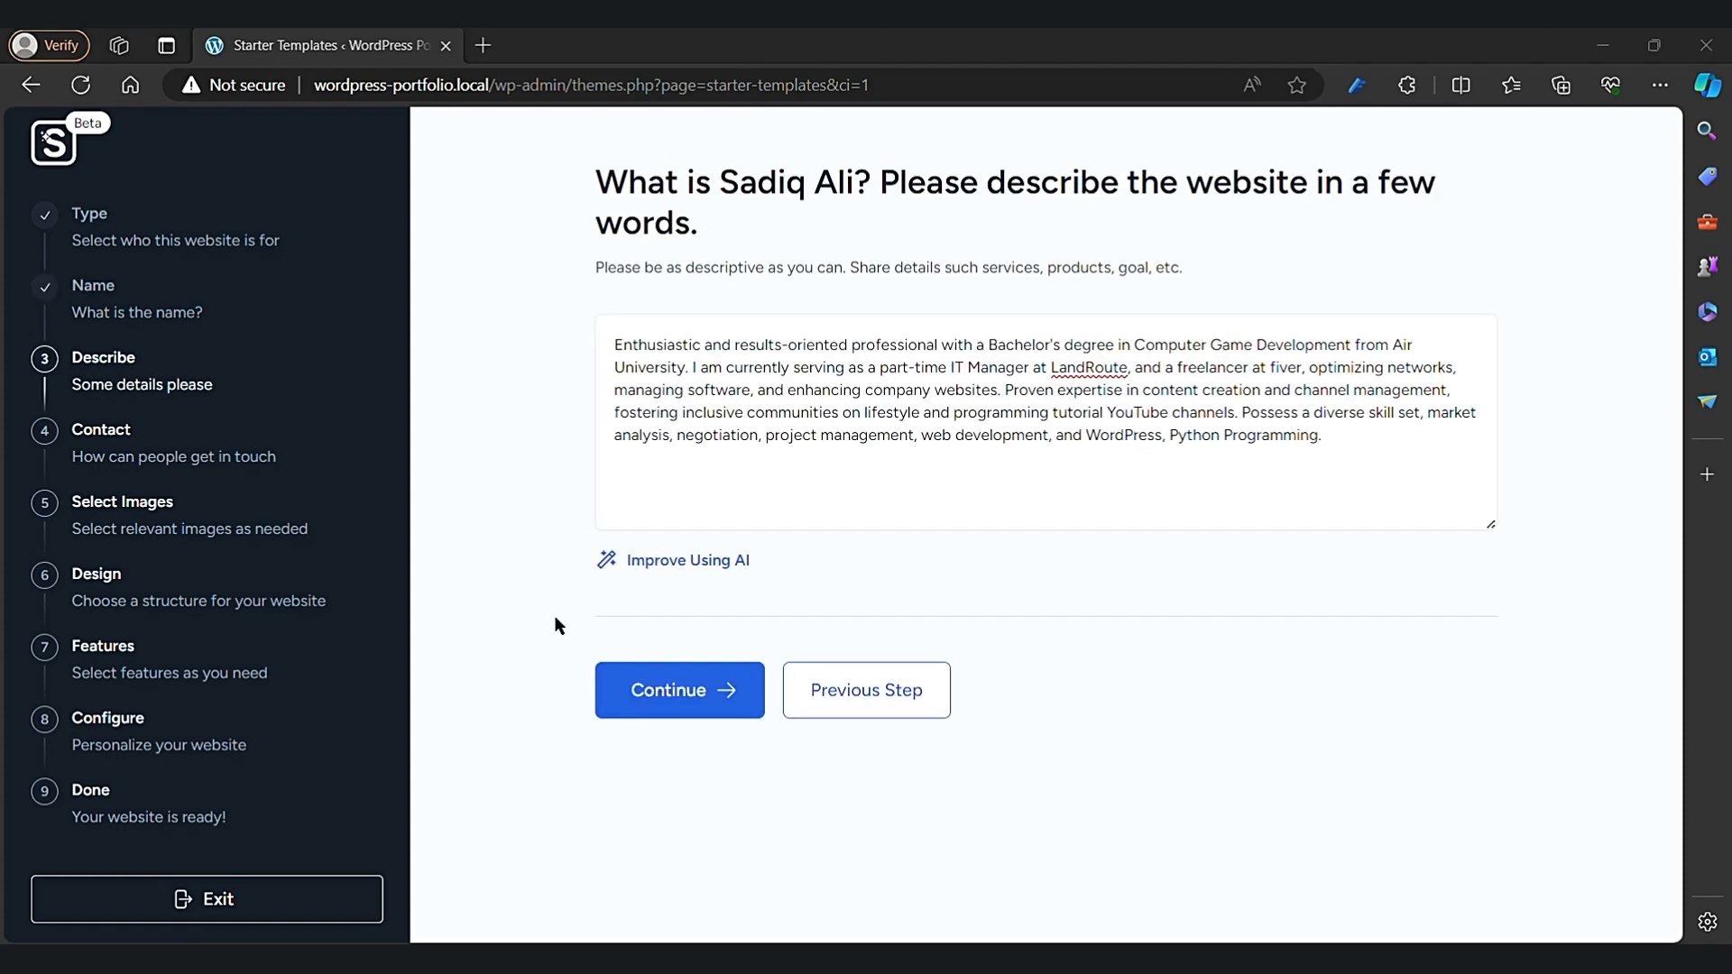
pyautogui.moveTo(572, 509)
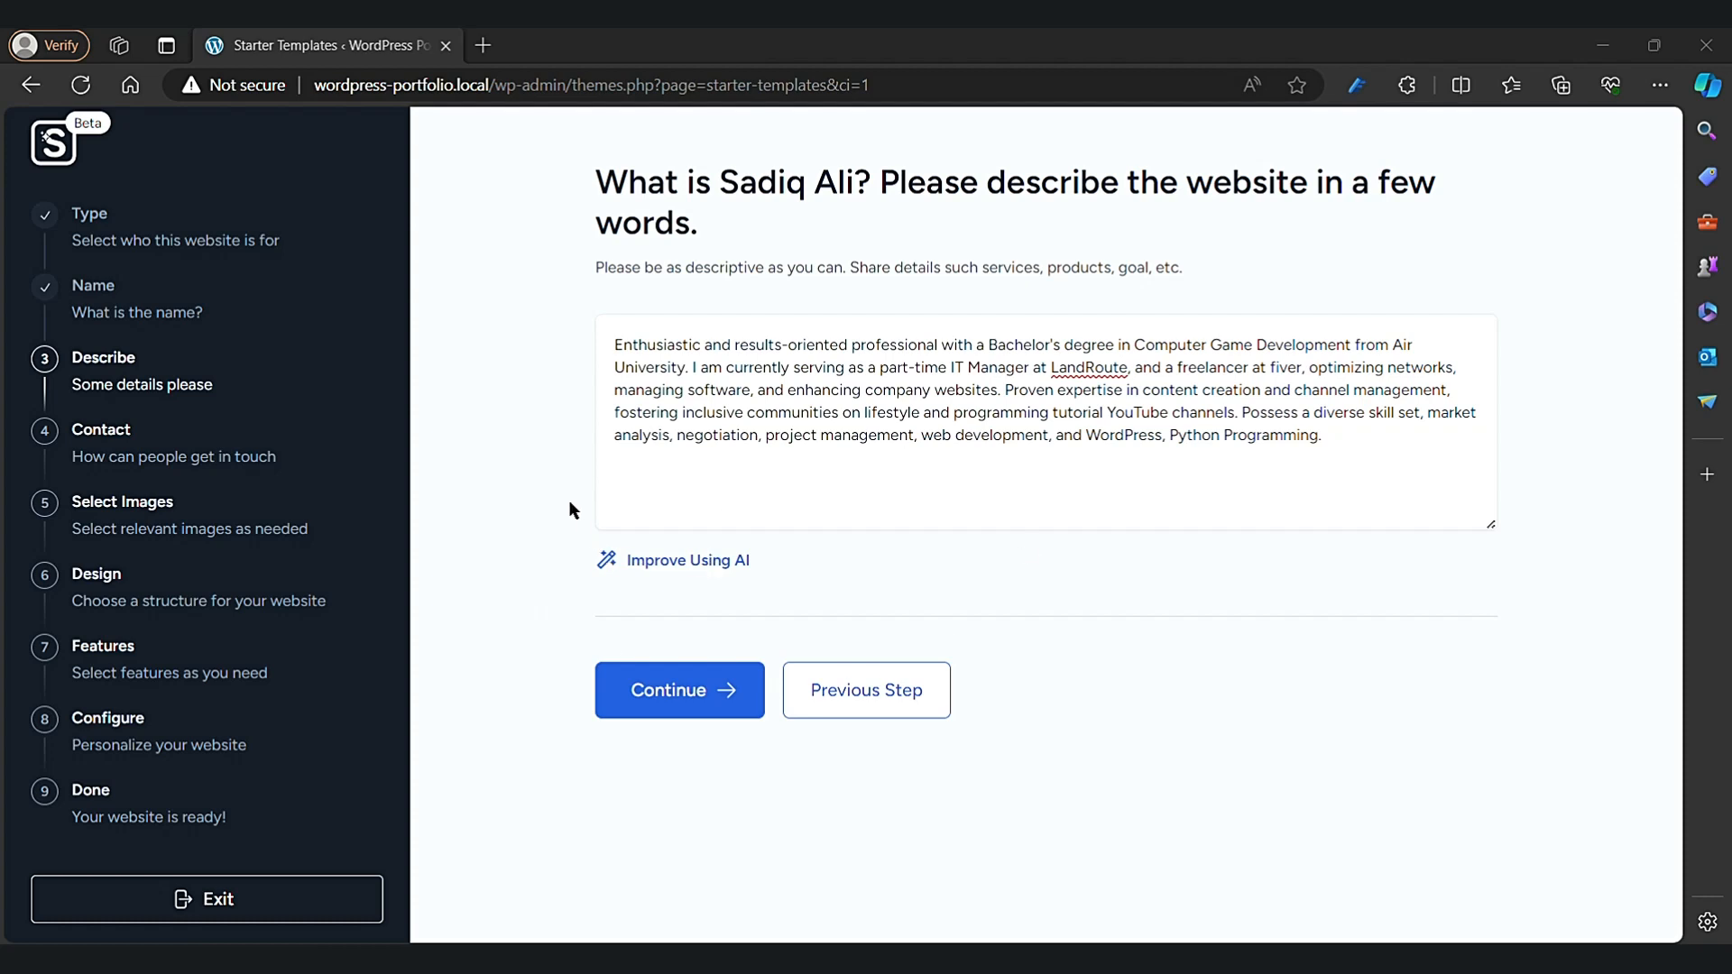
pyautogui.moveTo(747, 563)
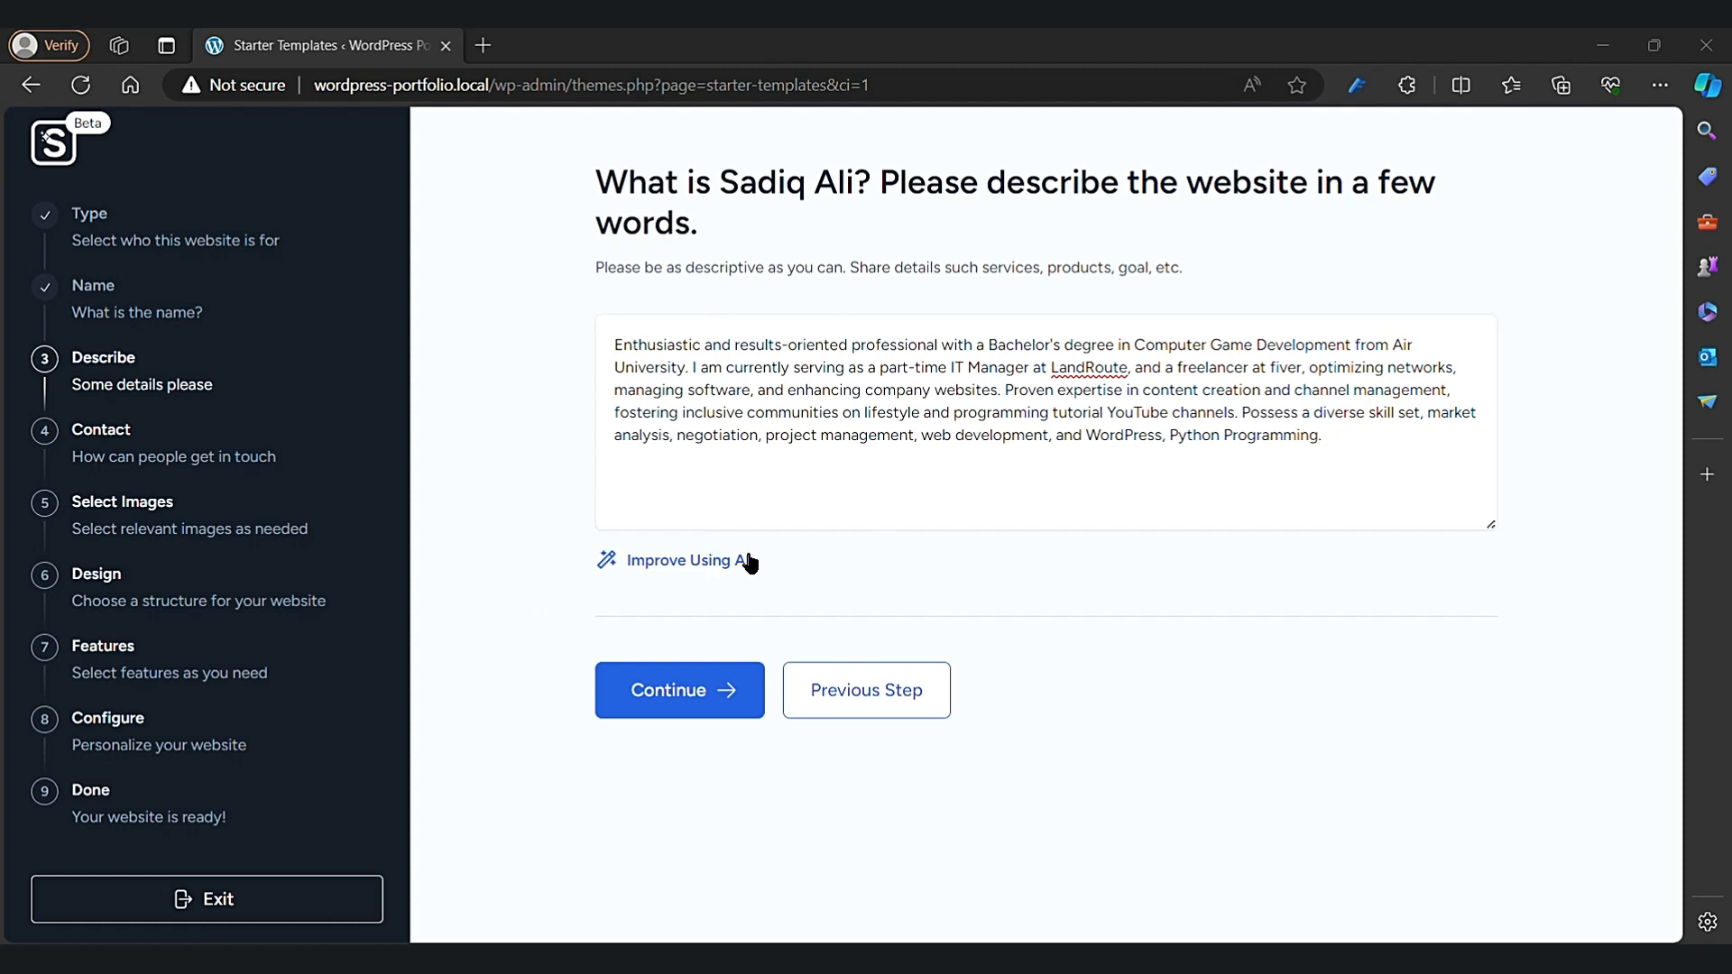
pyautogui.moveTo(664, 648)
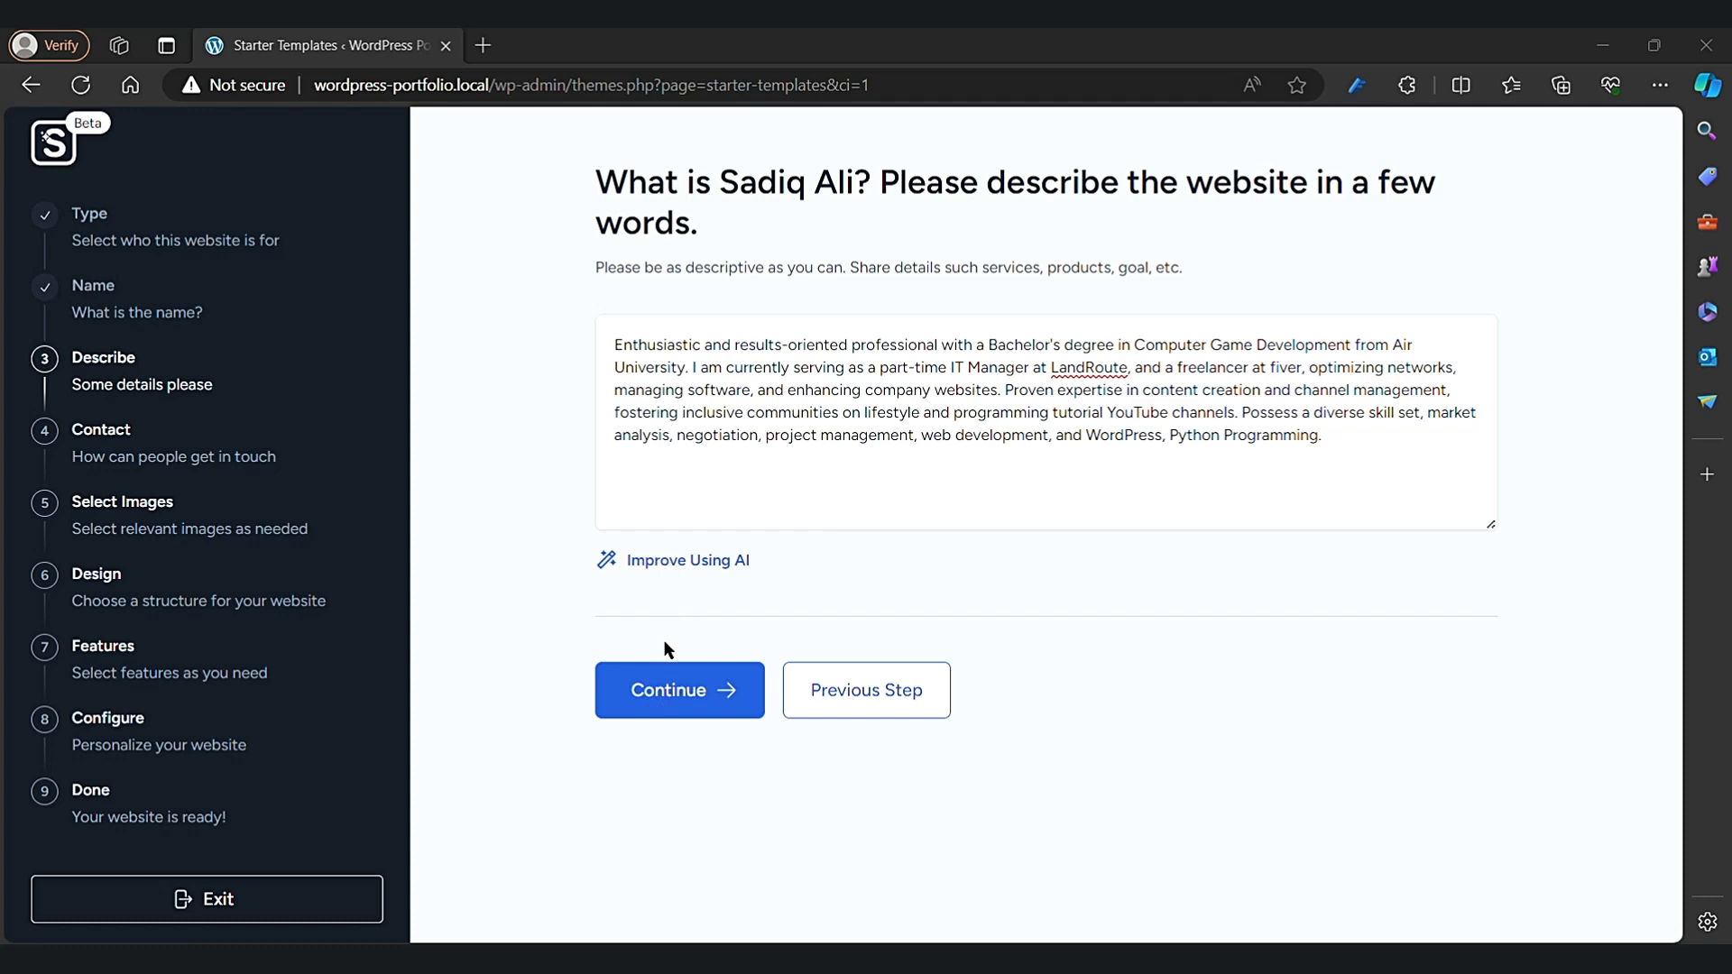
pyautogui.click(679, 691)
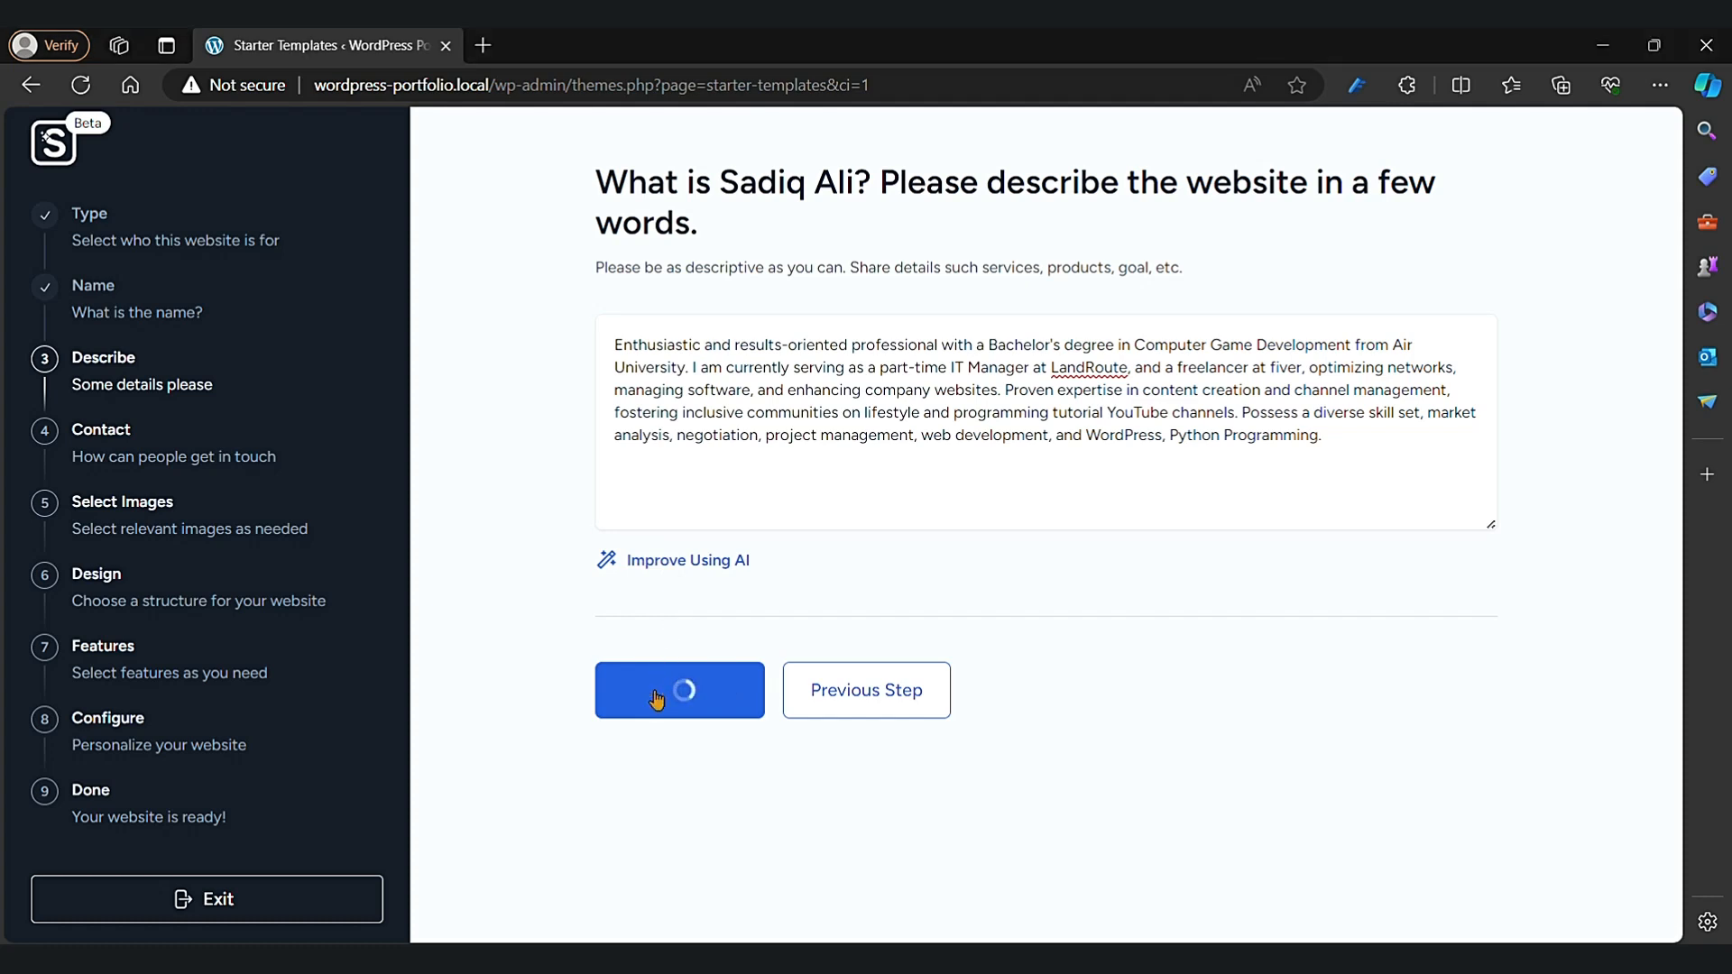
pyautogui.click(678, 689)
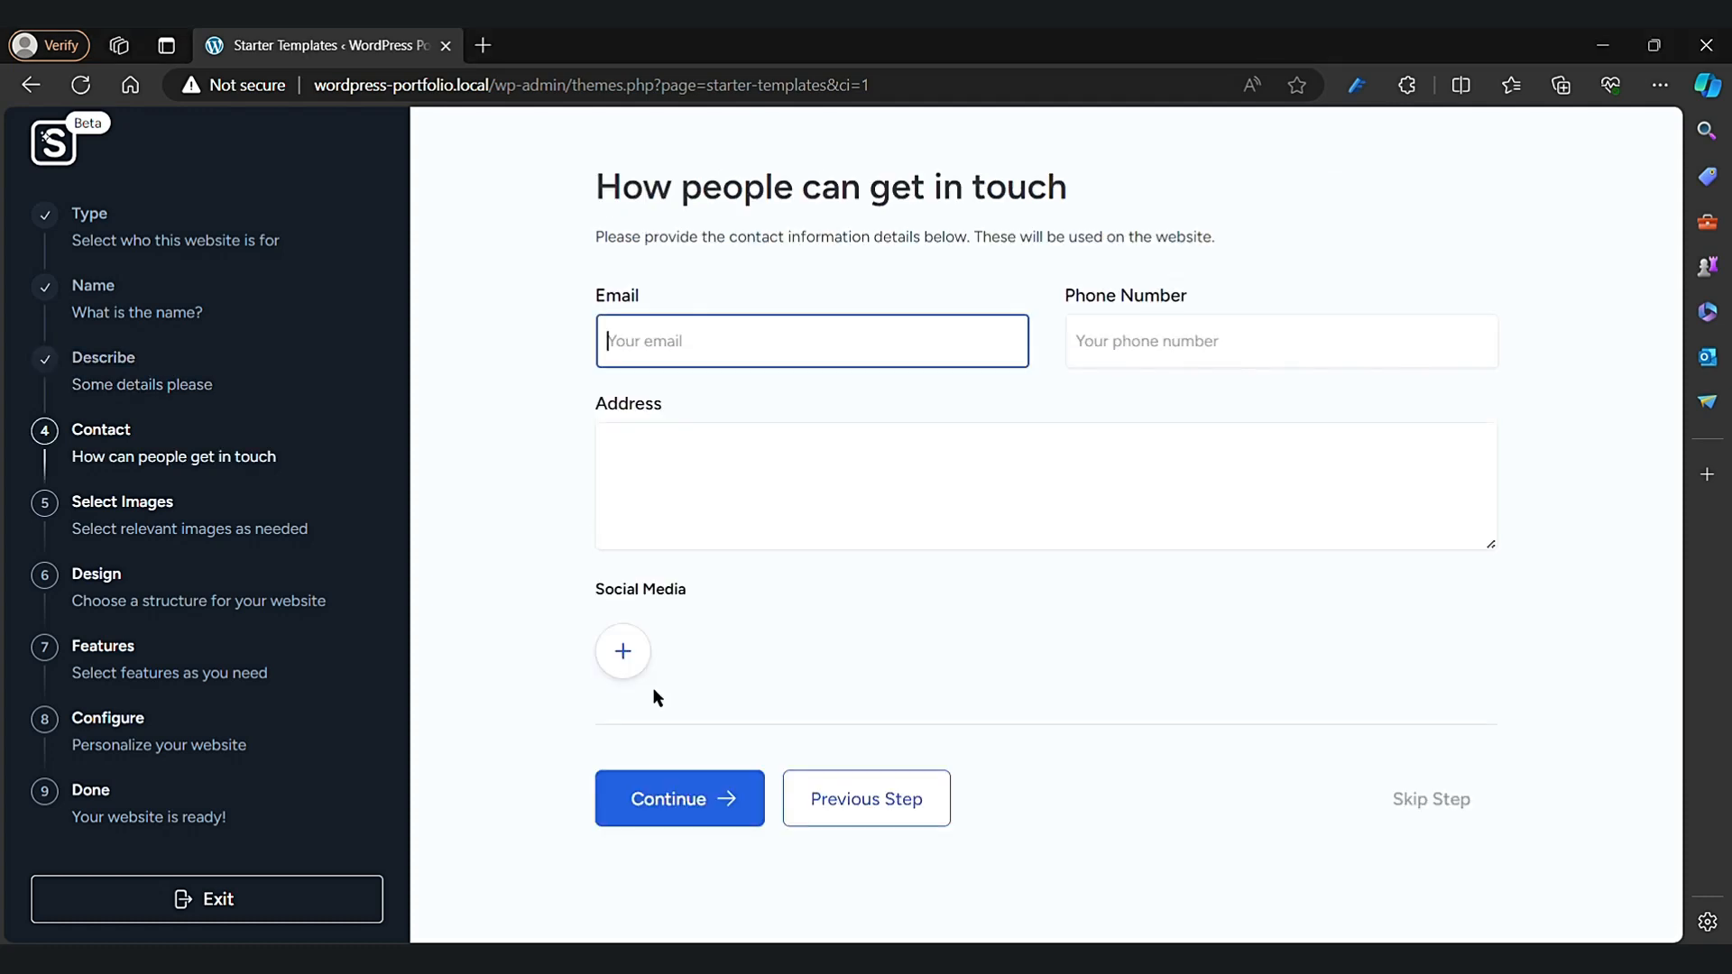
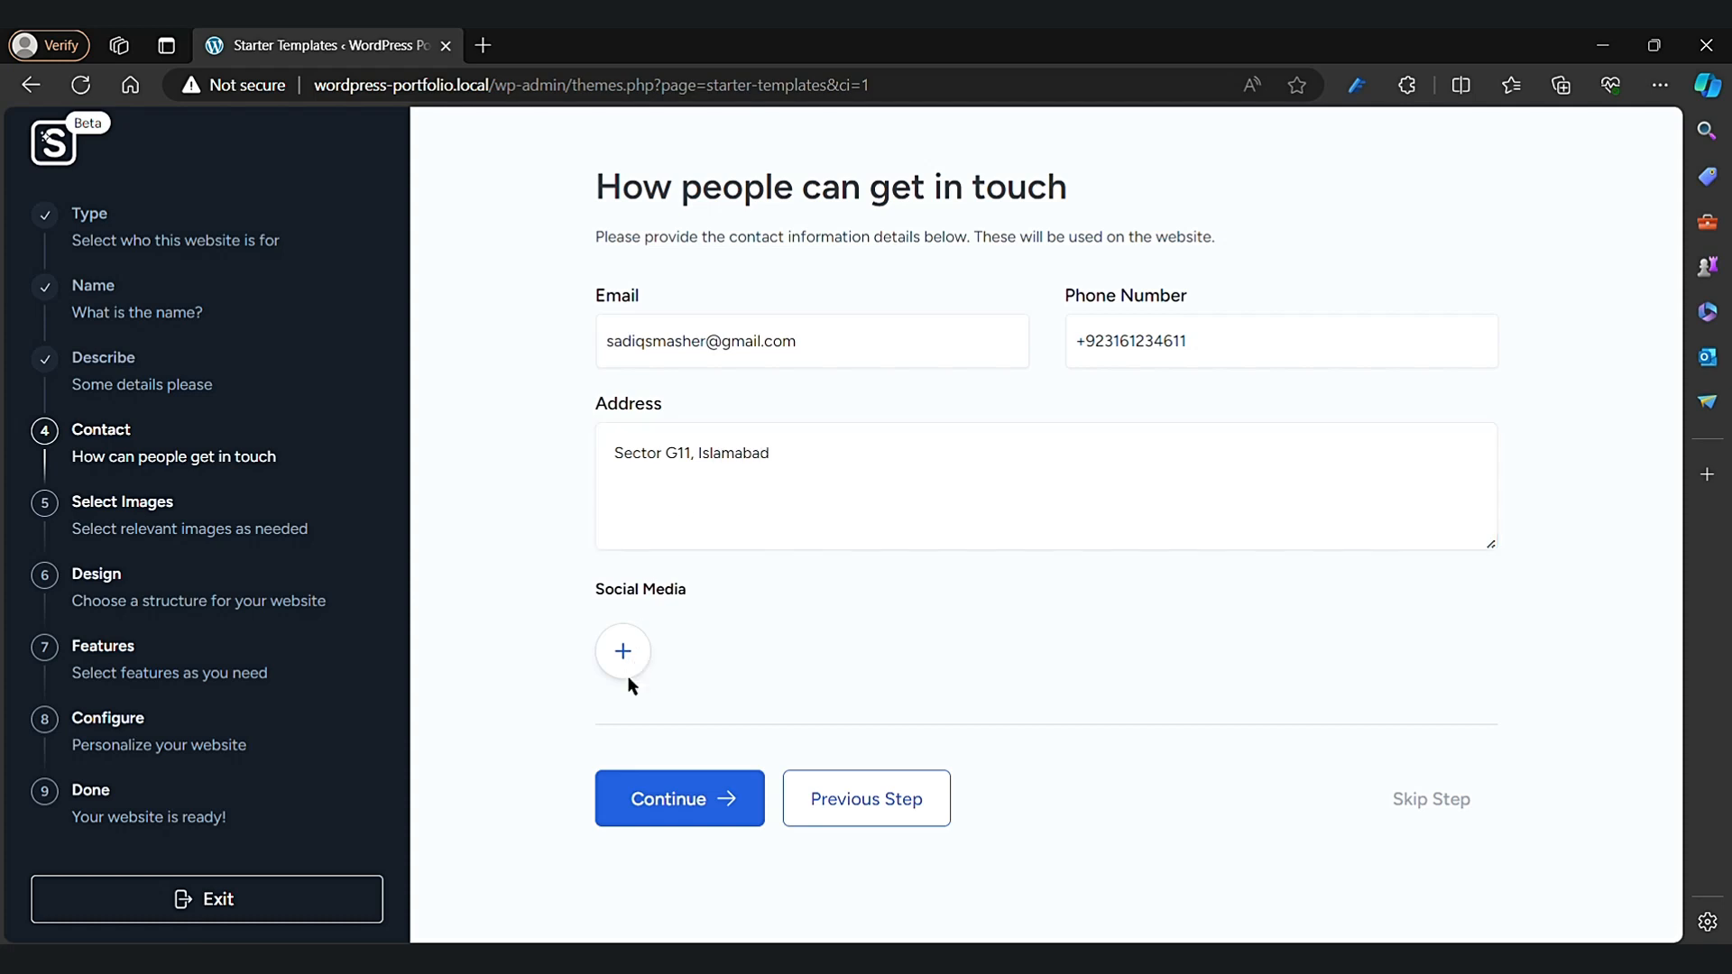
# - Add an empty YouTube entry under Social Media
pyautogui.click(623, 652)
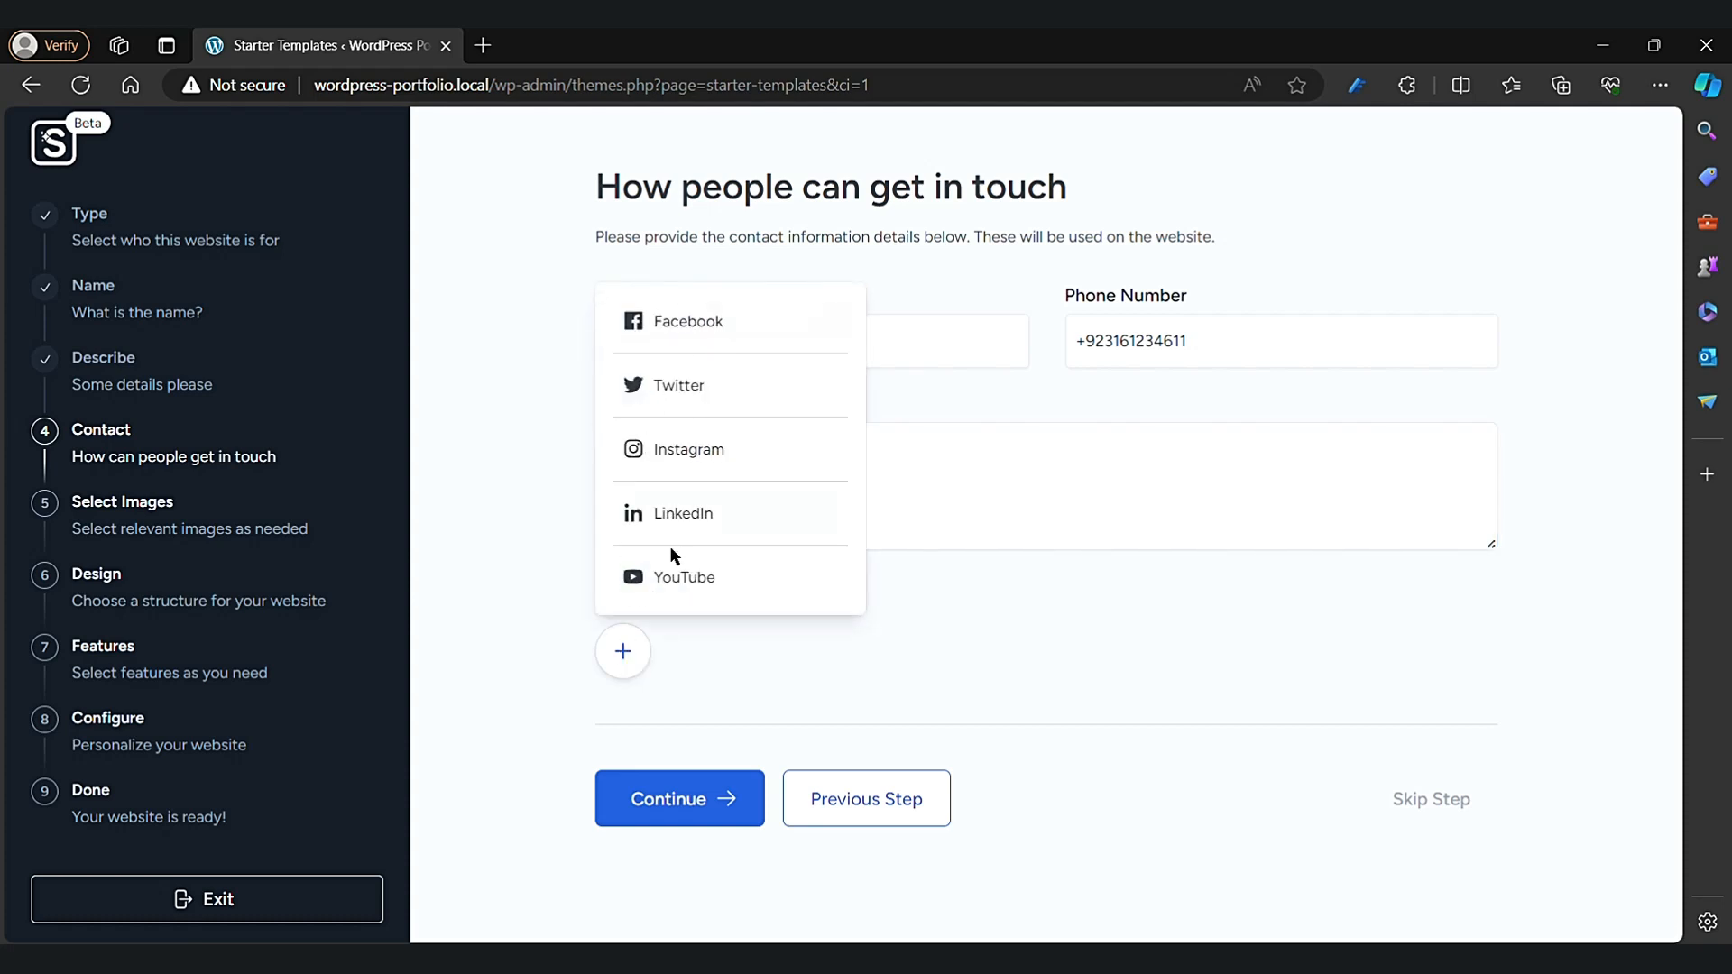
pyautogui.click(684, 578)
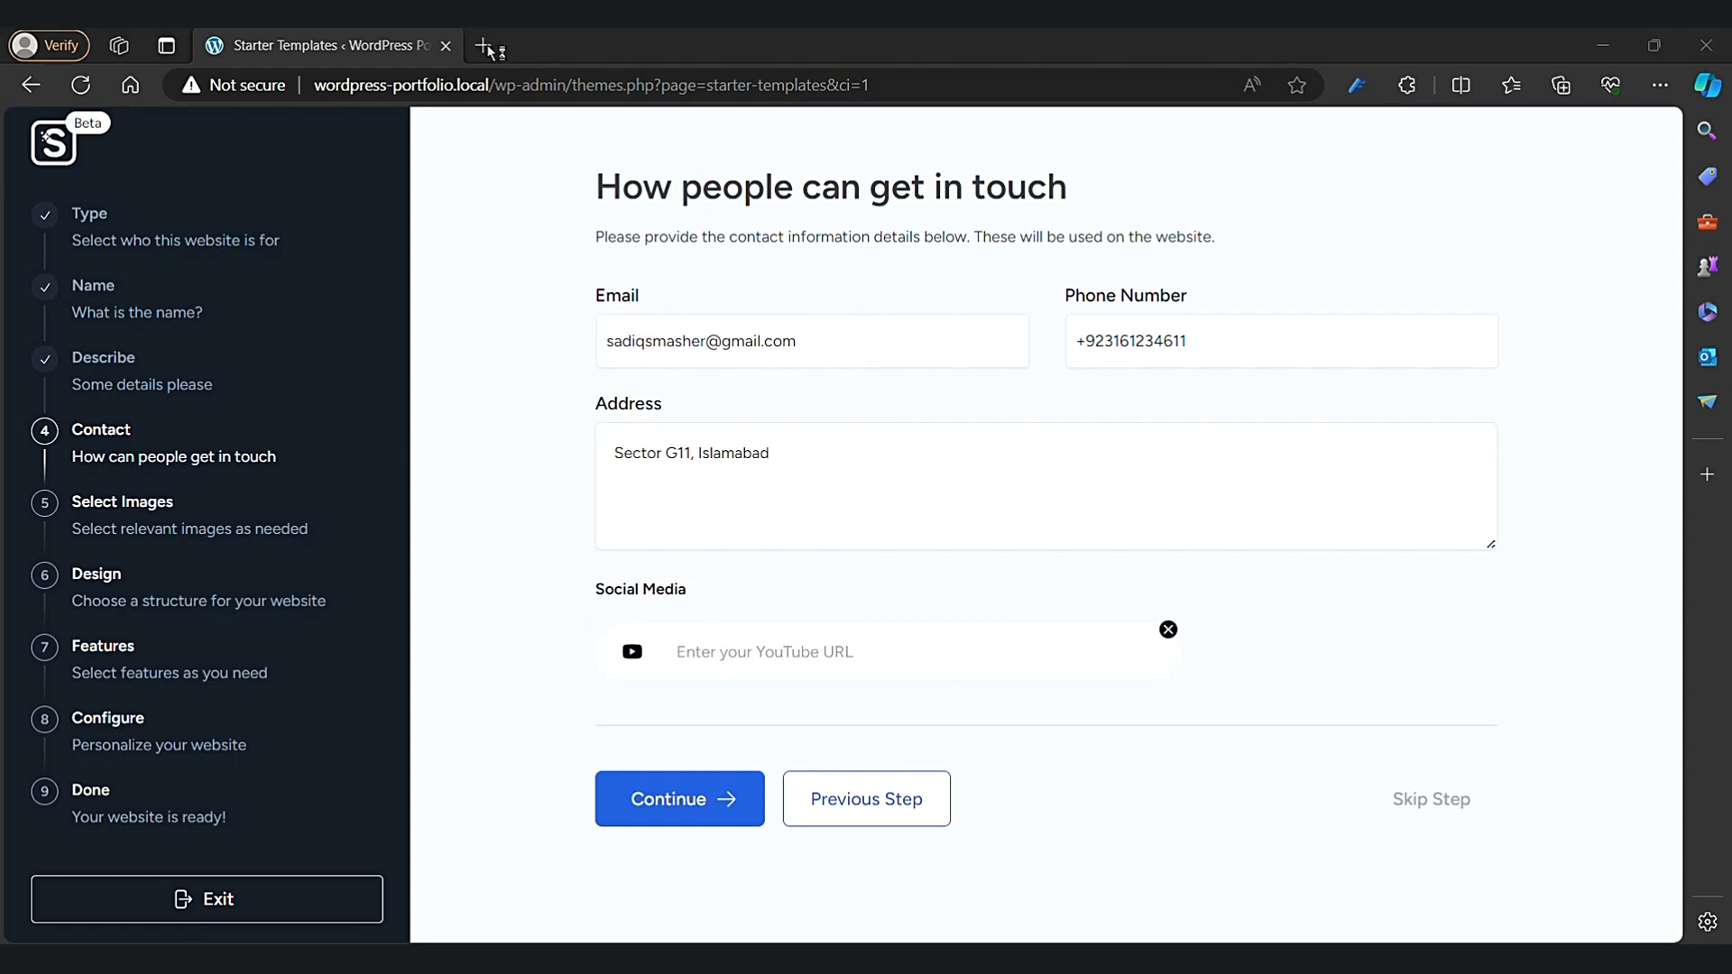
pyautogui.rightClick(332, 45)
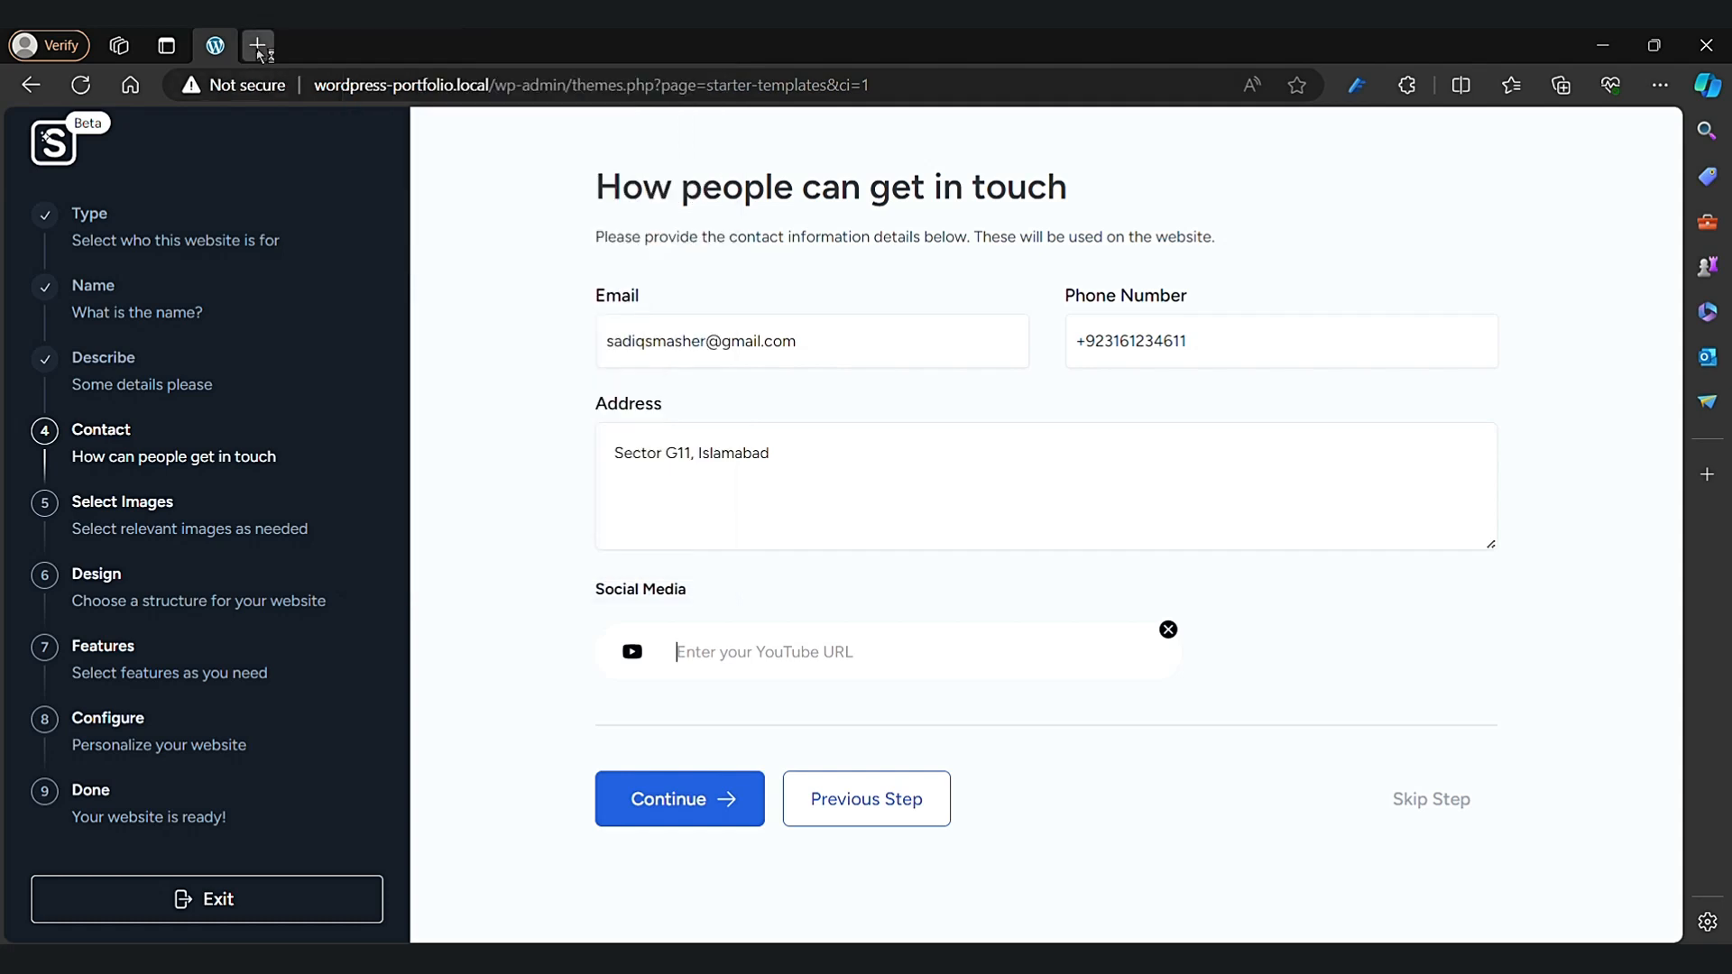
# - Look up the Sadiq Ali YouTube channel in a new tab and select its URL, then return to the wizard
pyautogui.click(258, 45)
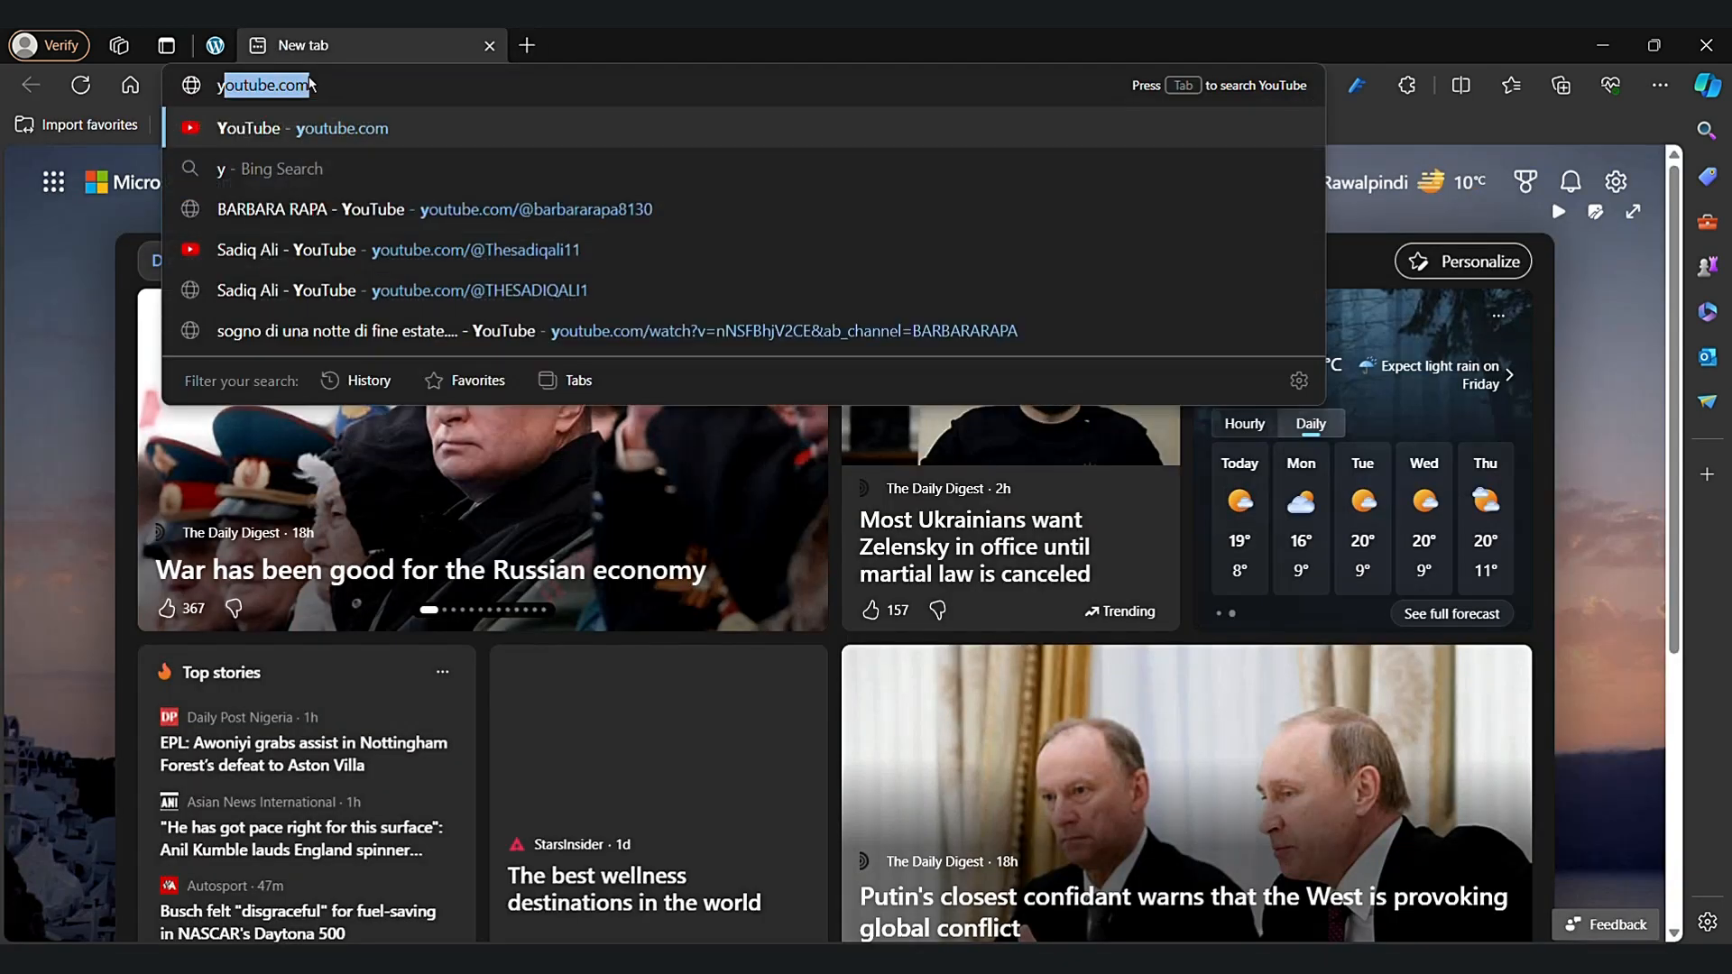
pyautogui.click(301, 128)
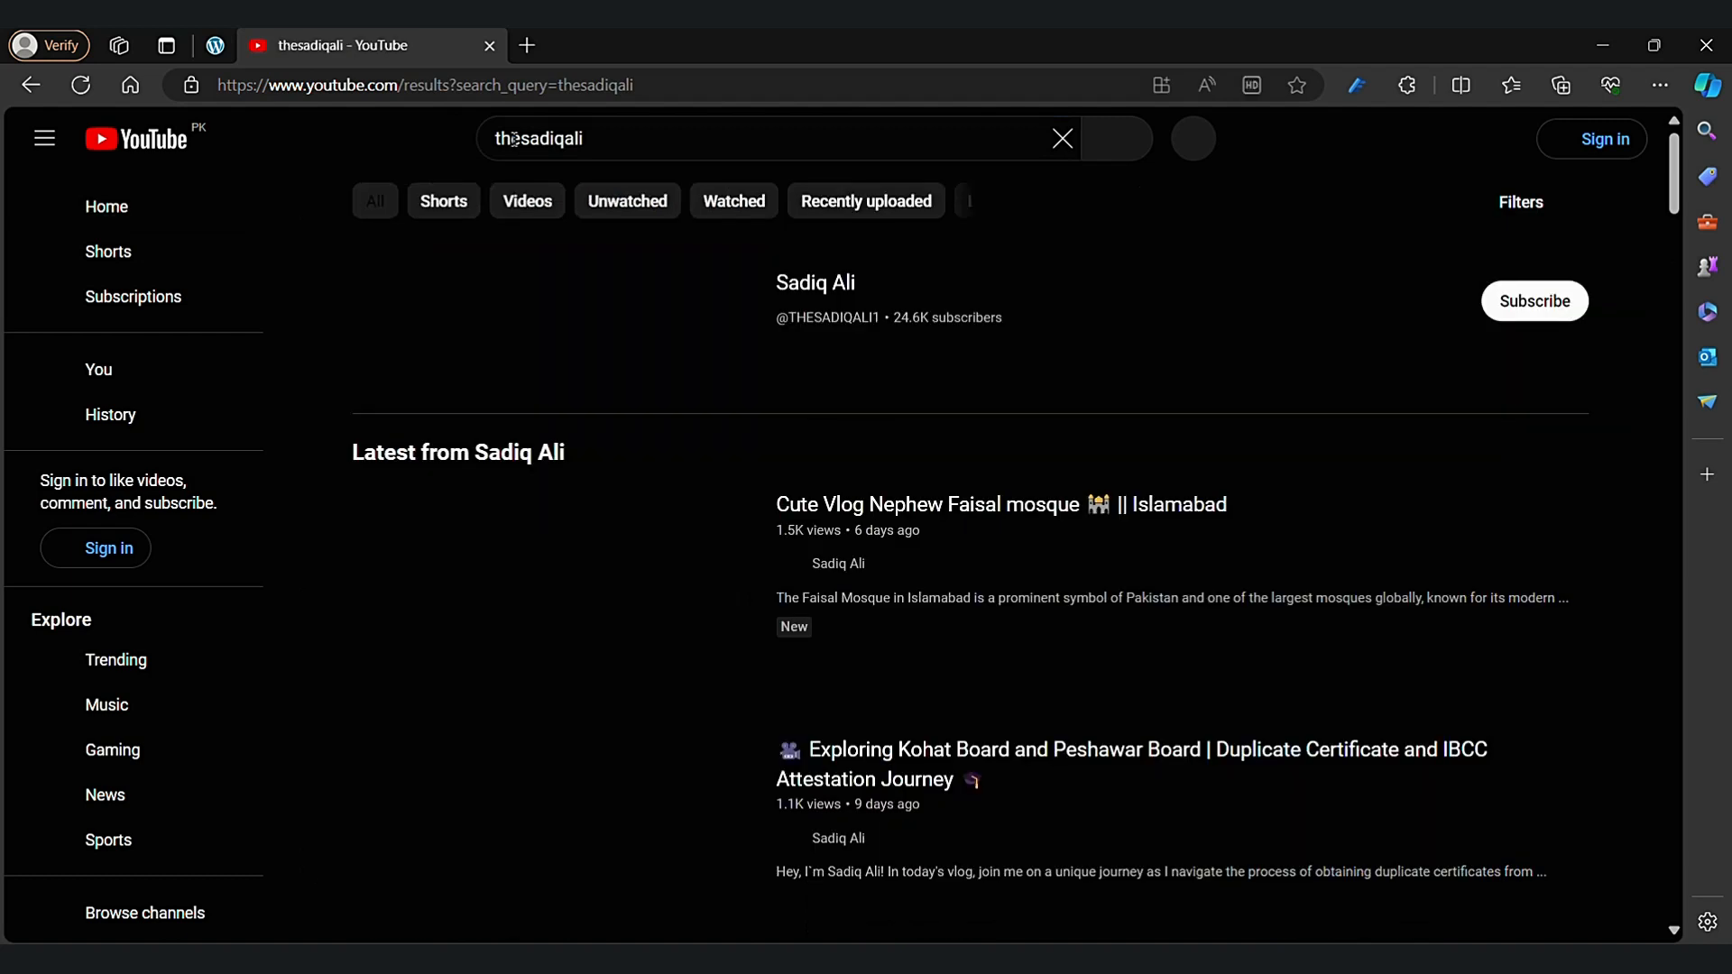
pyautogui.click(816, 281)
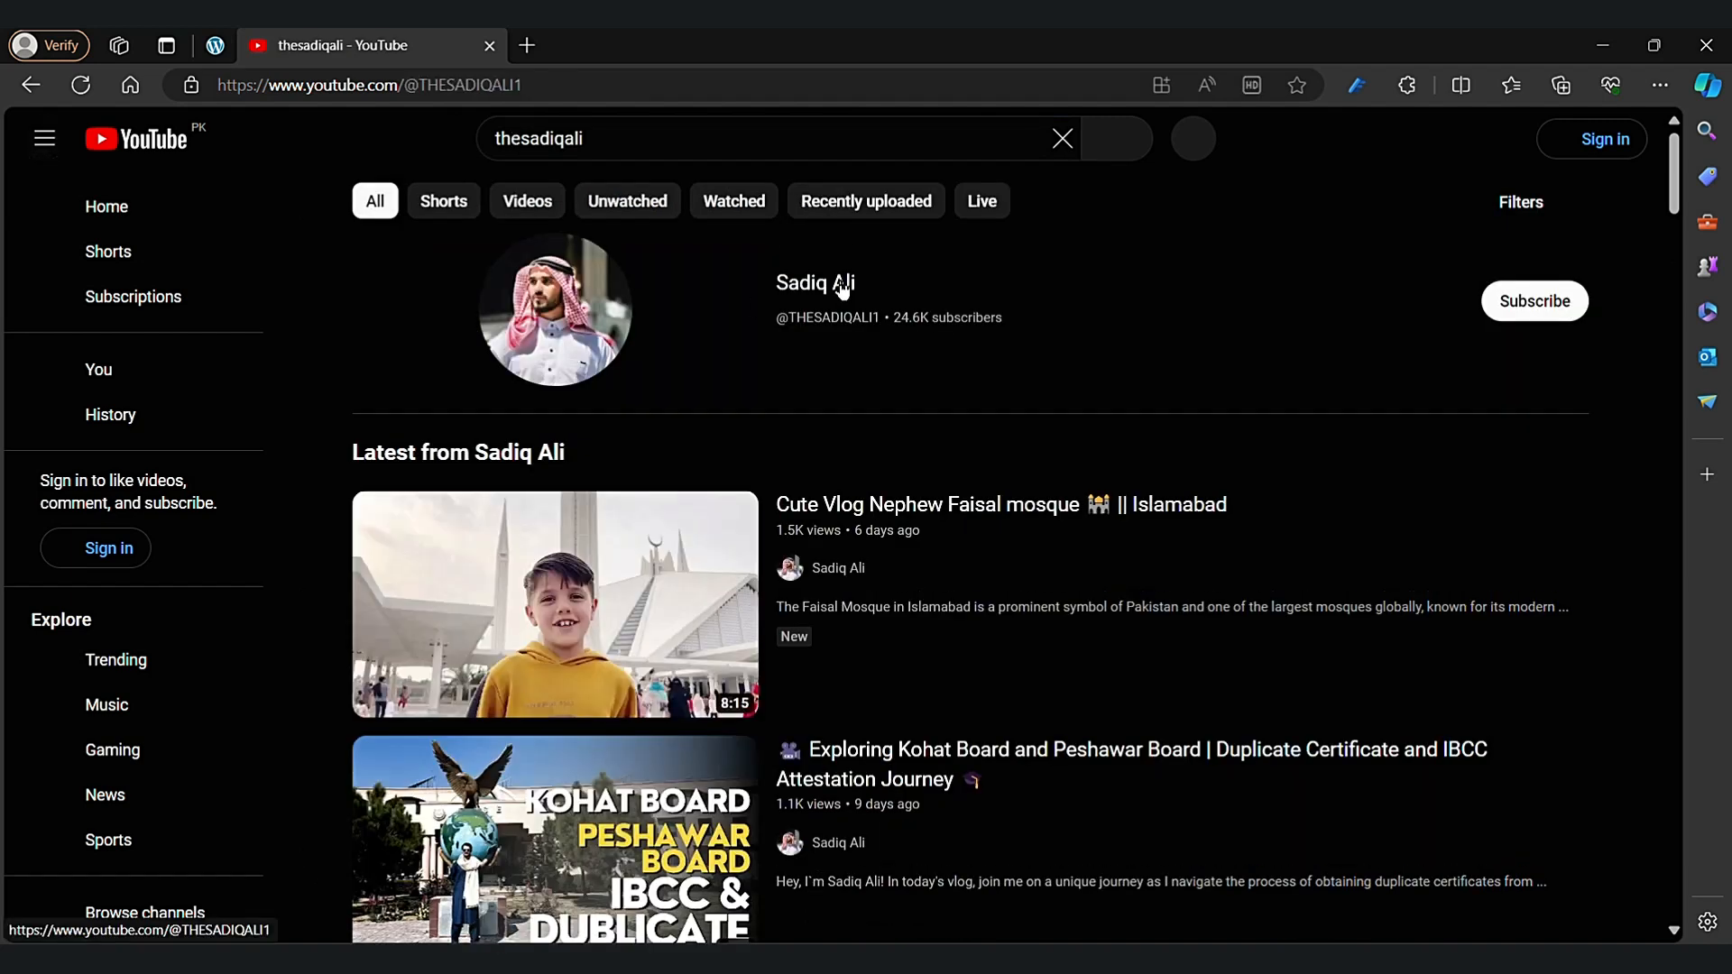
pyautogui.click(815, 283)
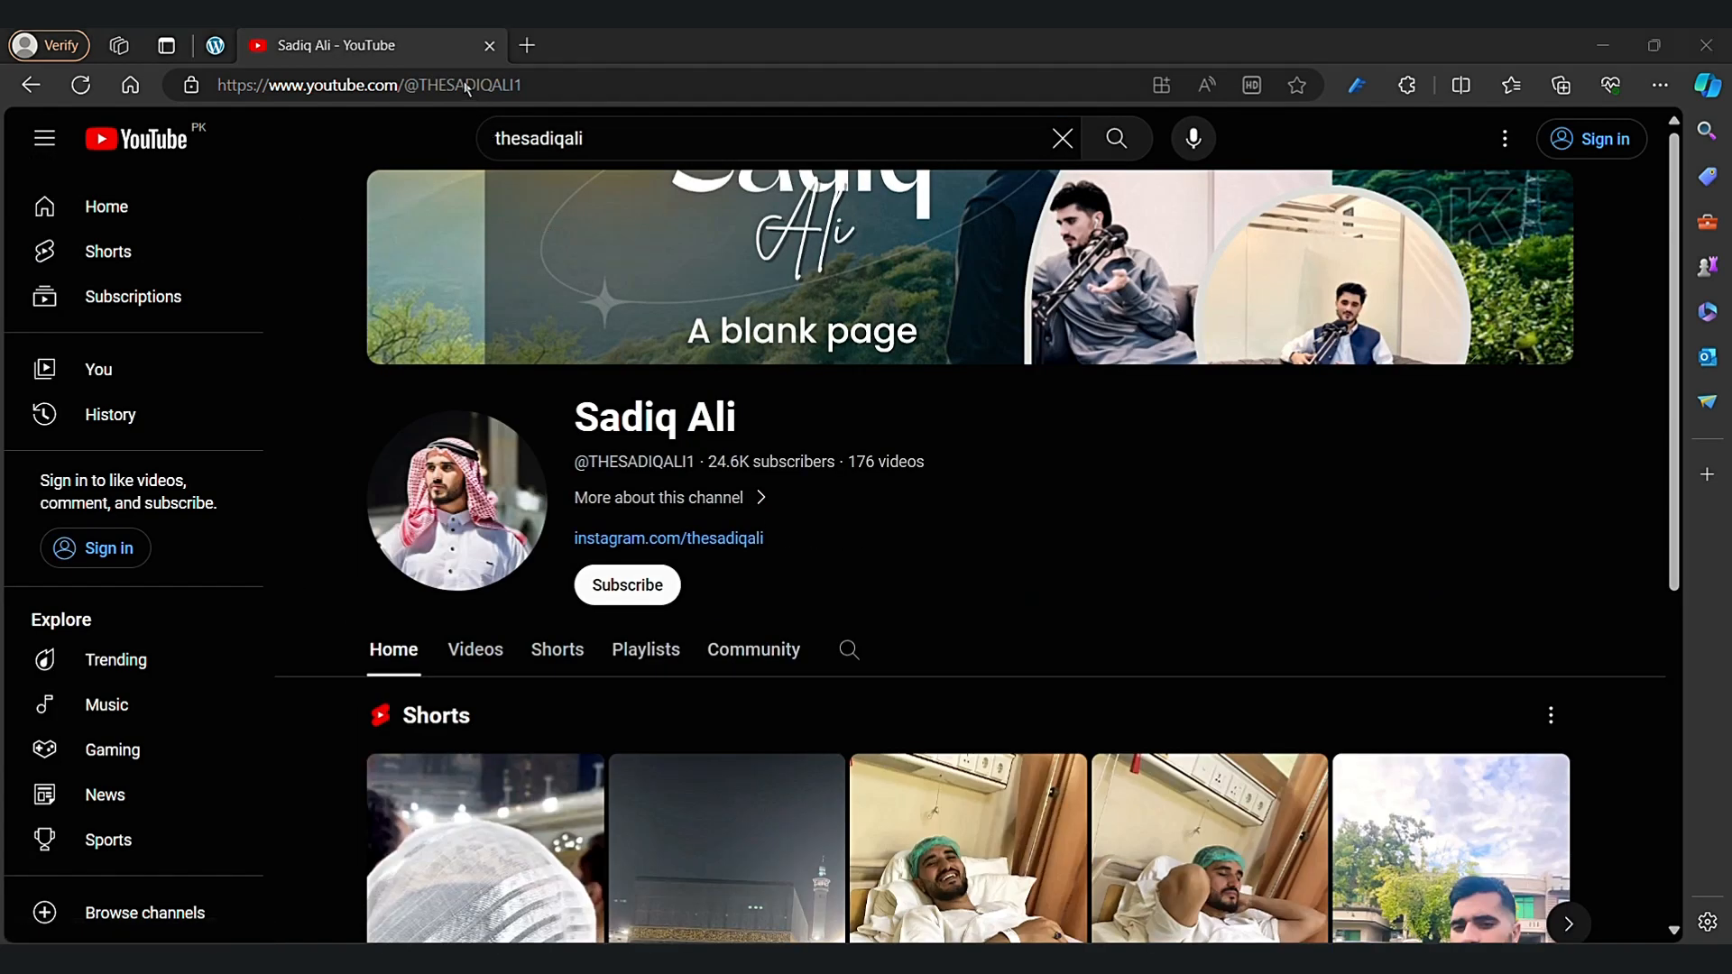
pyautogui.click(365, 85)
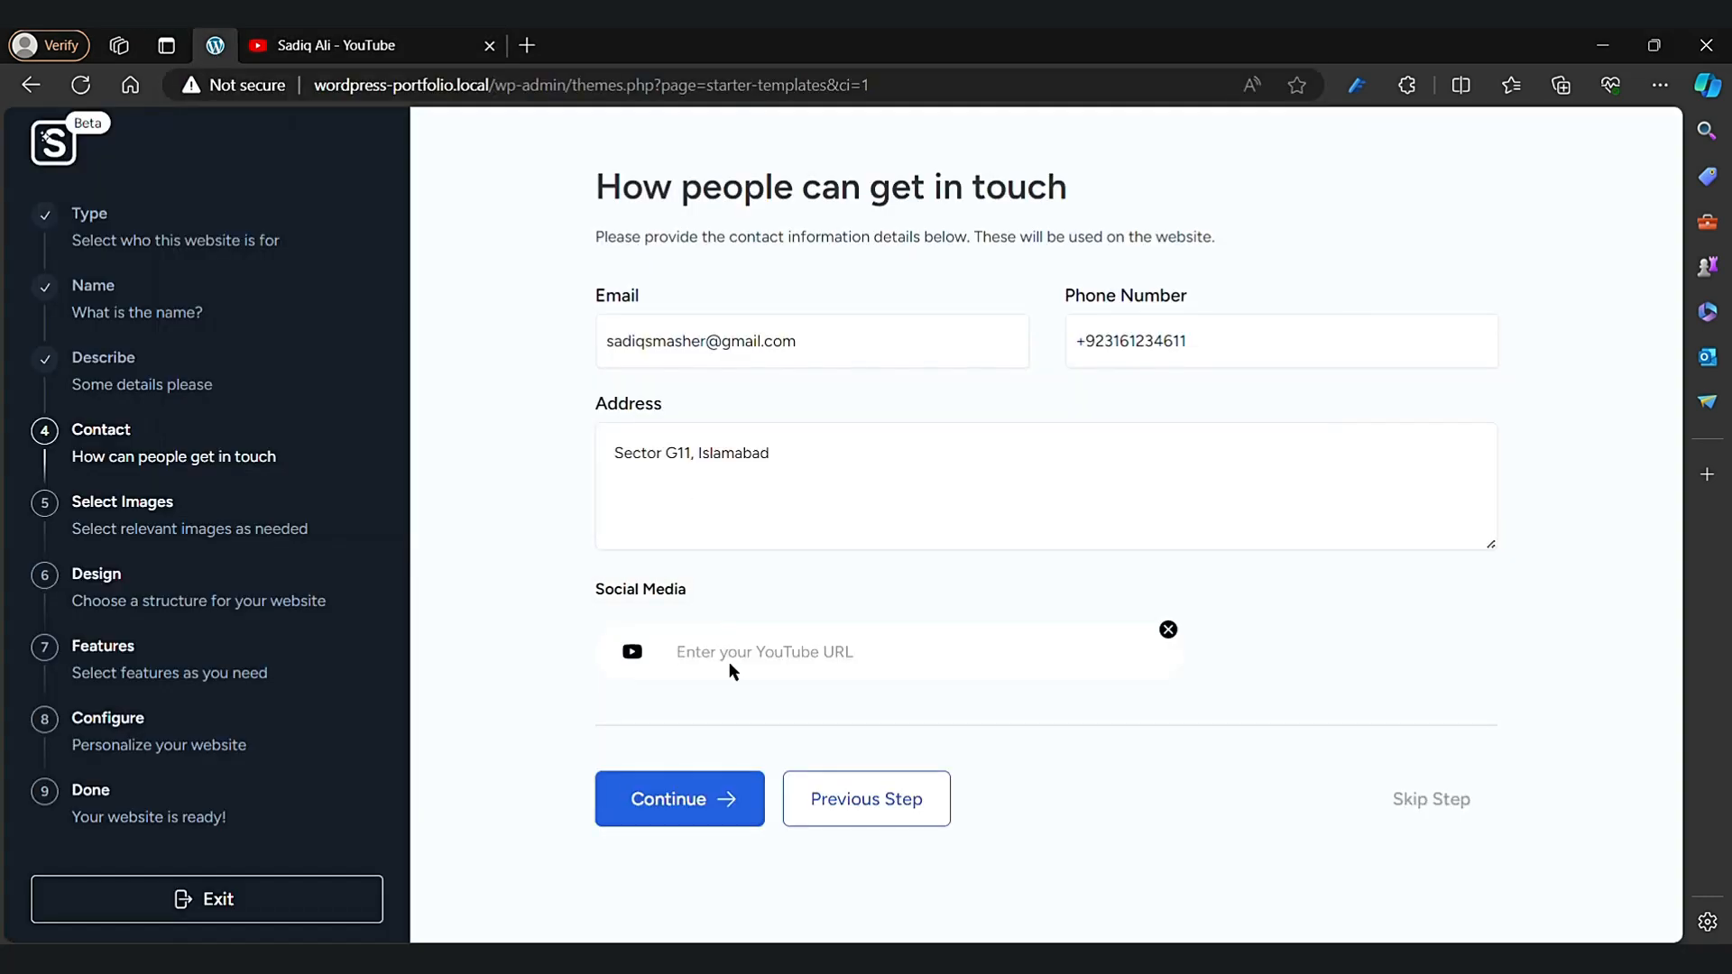
pyautogui.write('https://www.youtube.com/@THESADIQALI1')
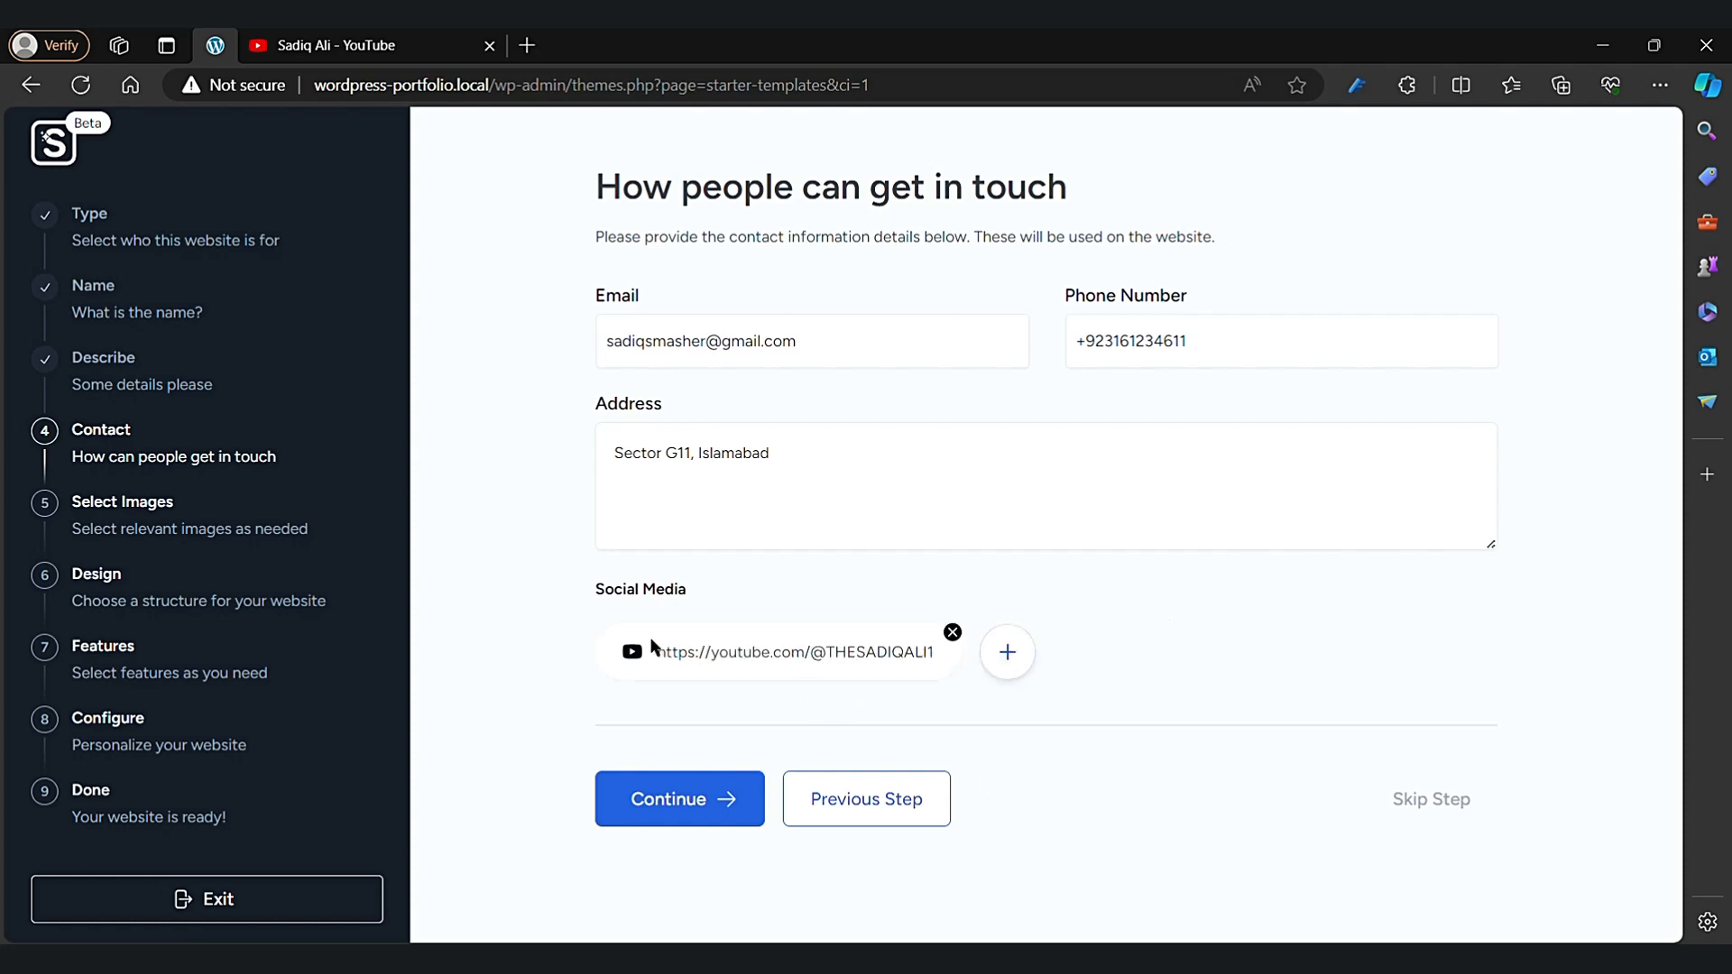
pyautogui.click(1006, 651)
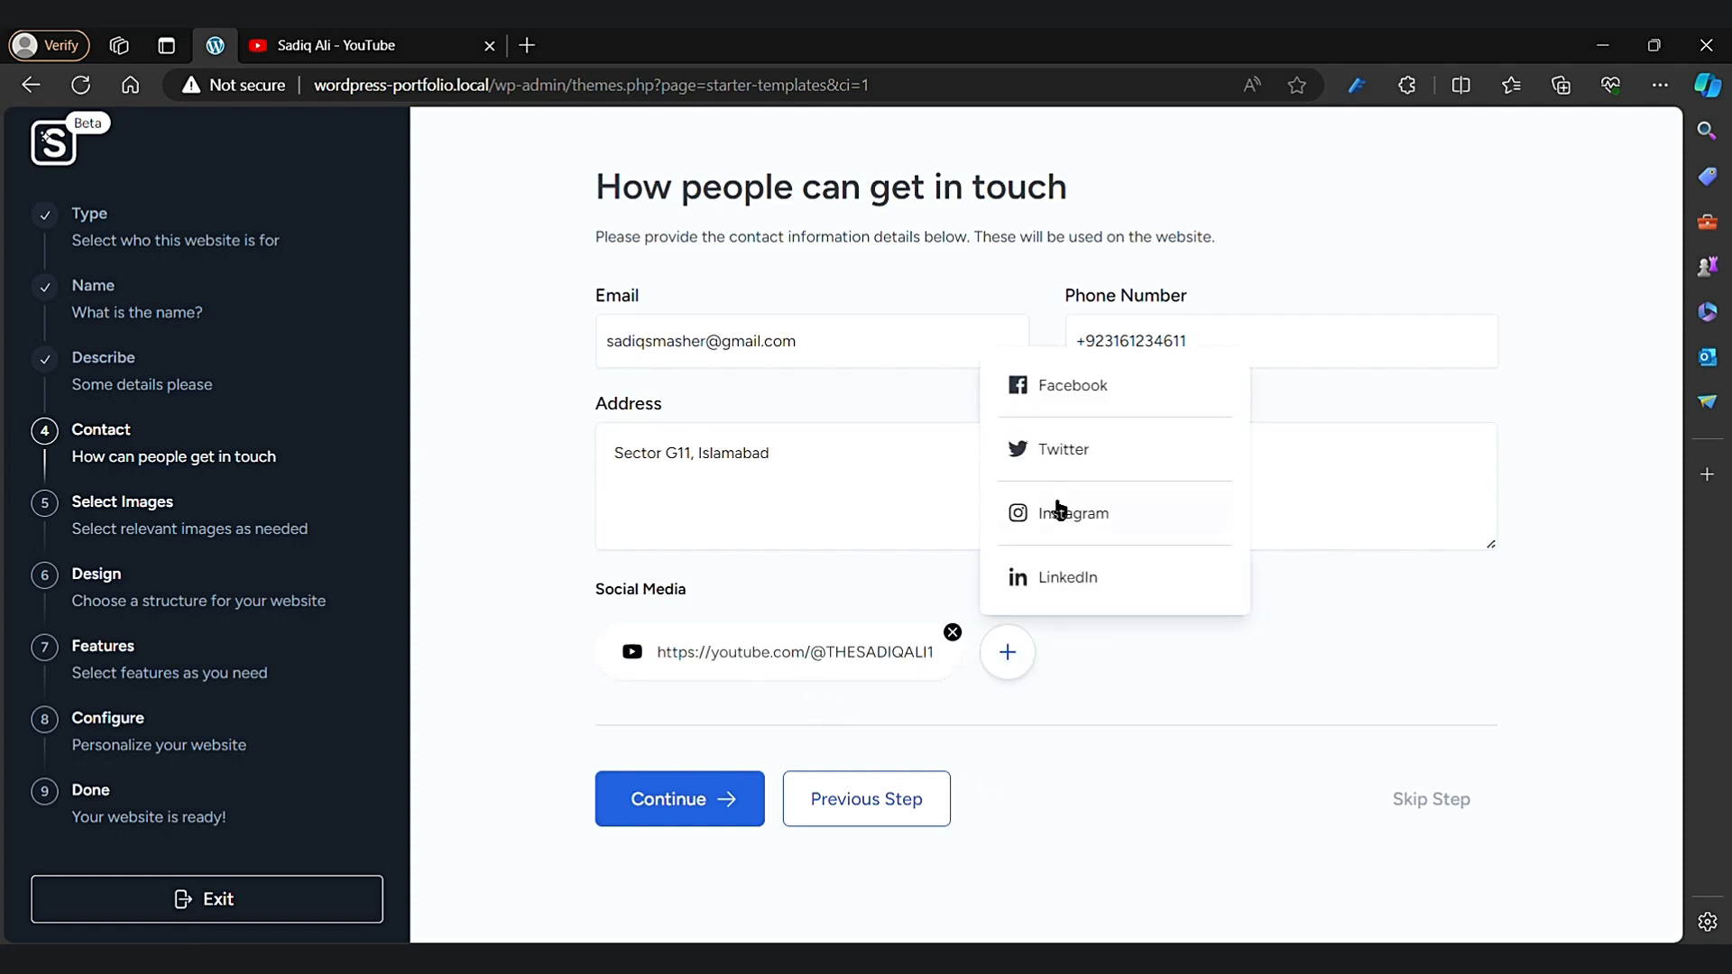
pyautogui.click(1072, 512)
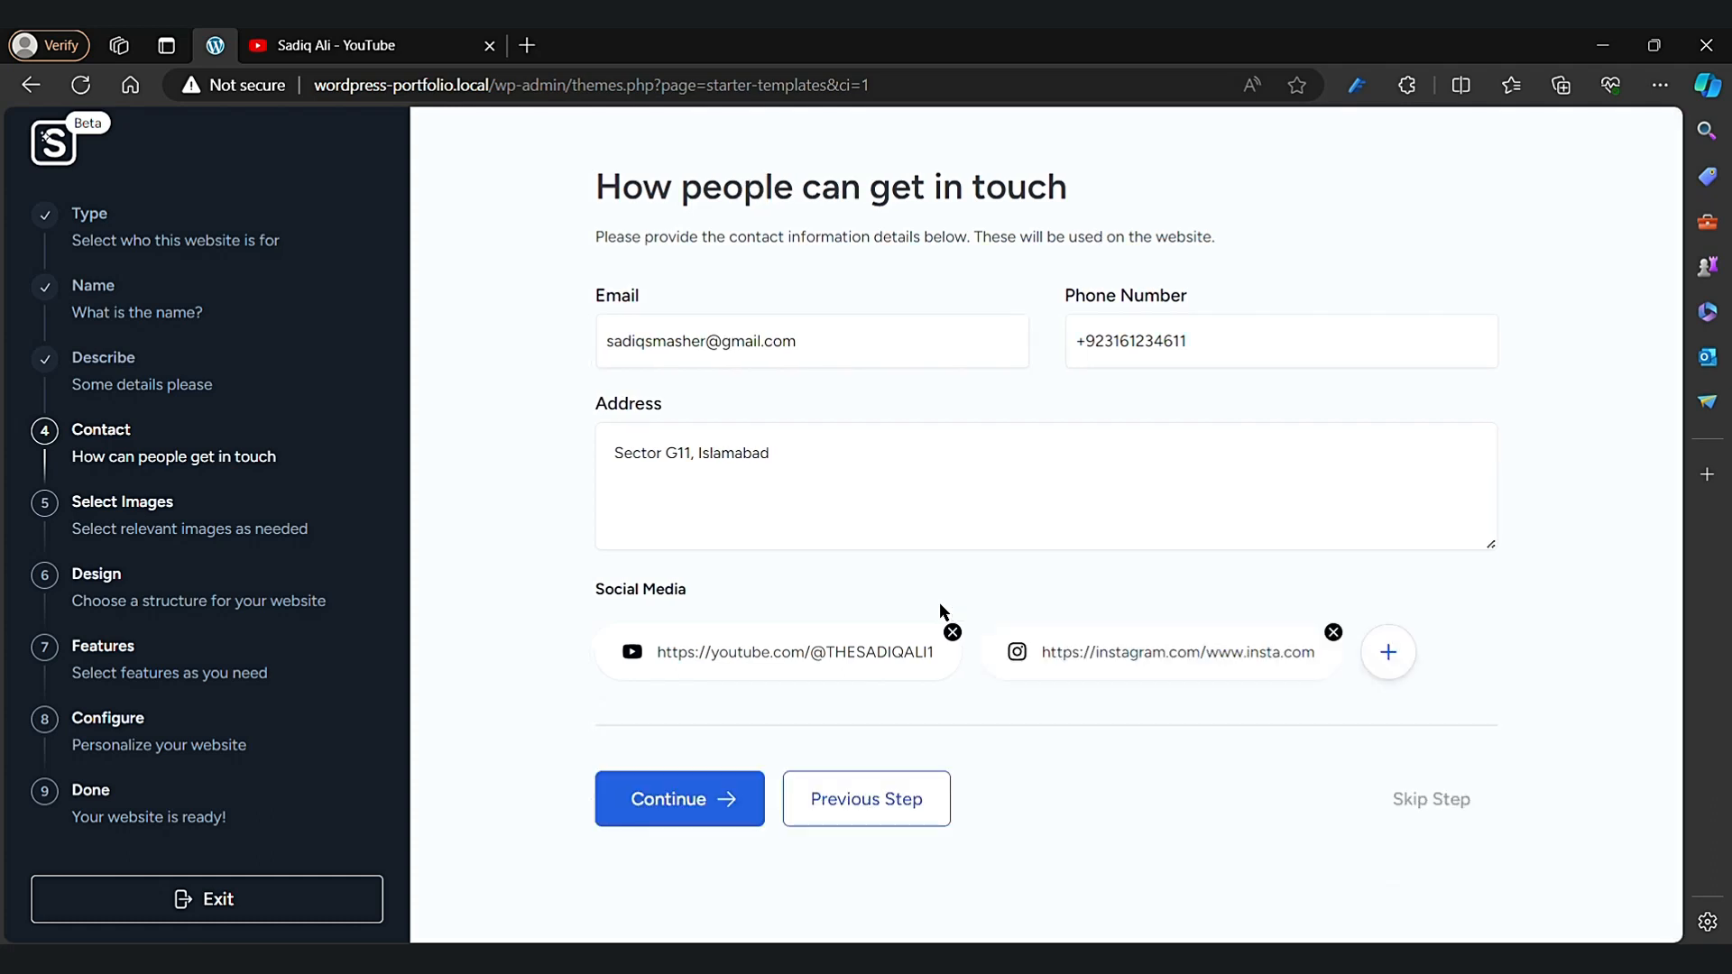
pyautogui.moveTo(1142, 651)
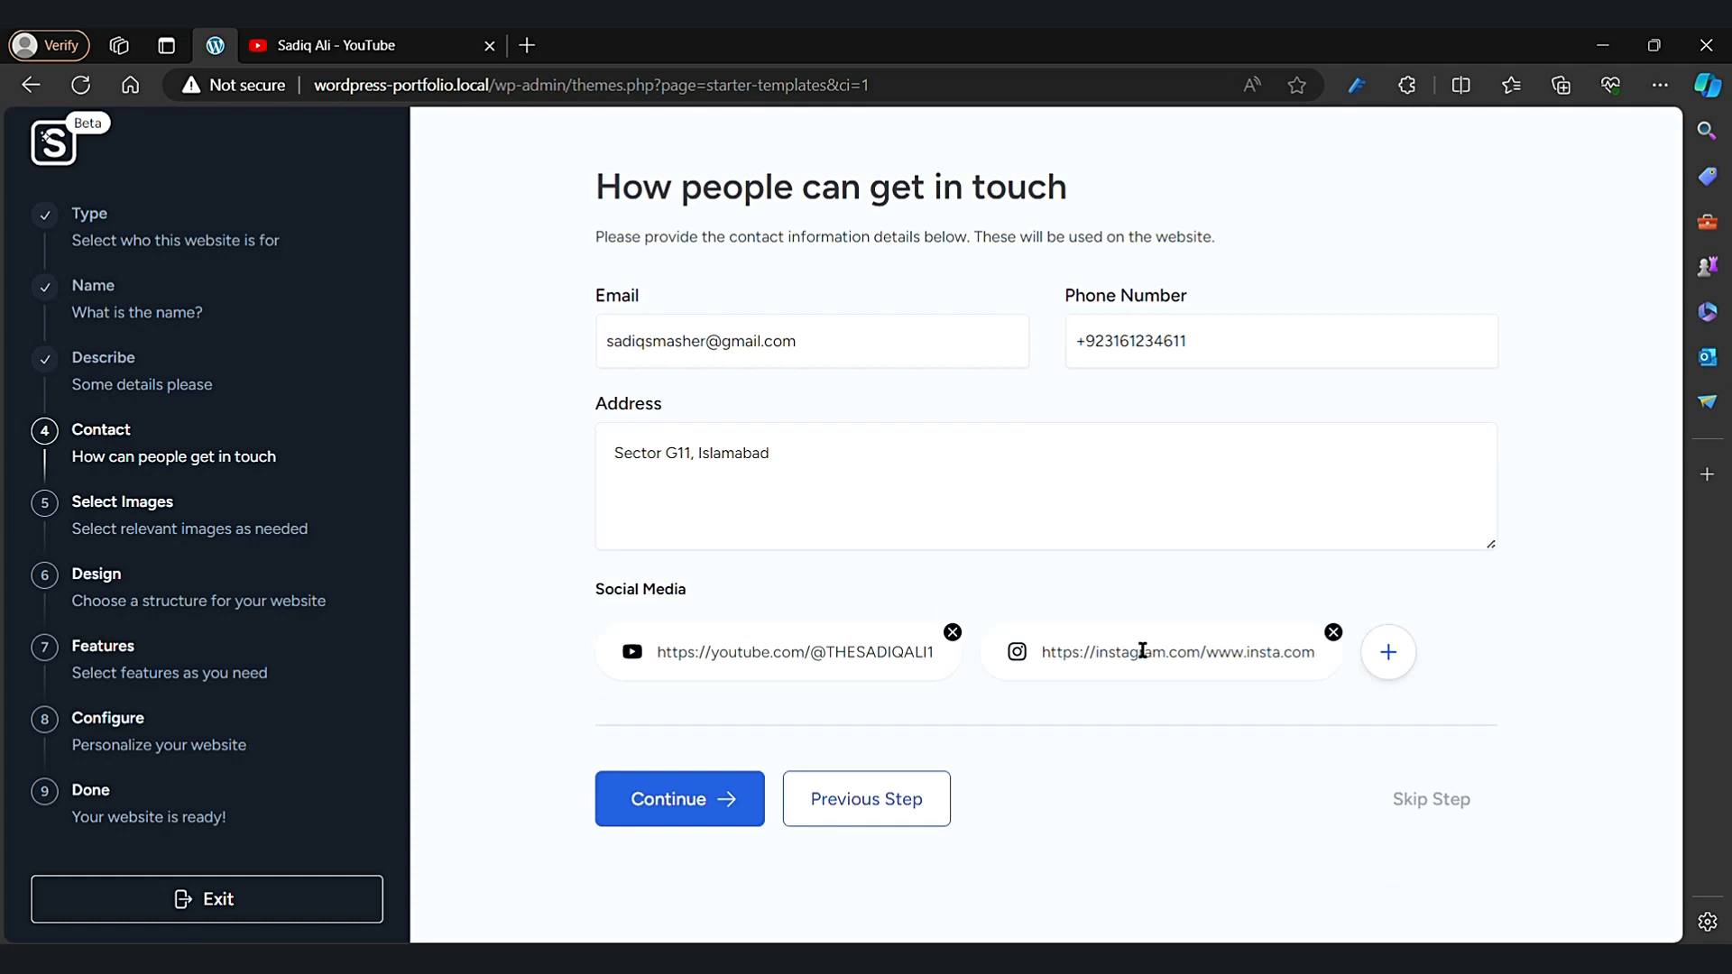
pyautogui.click(1332, 631)
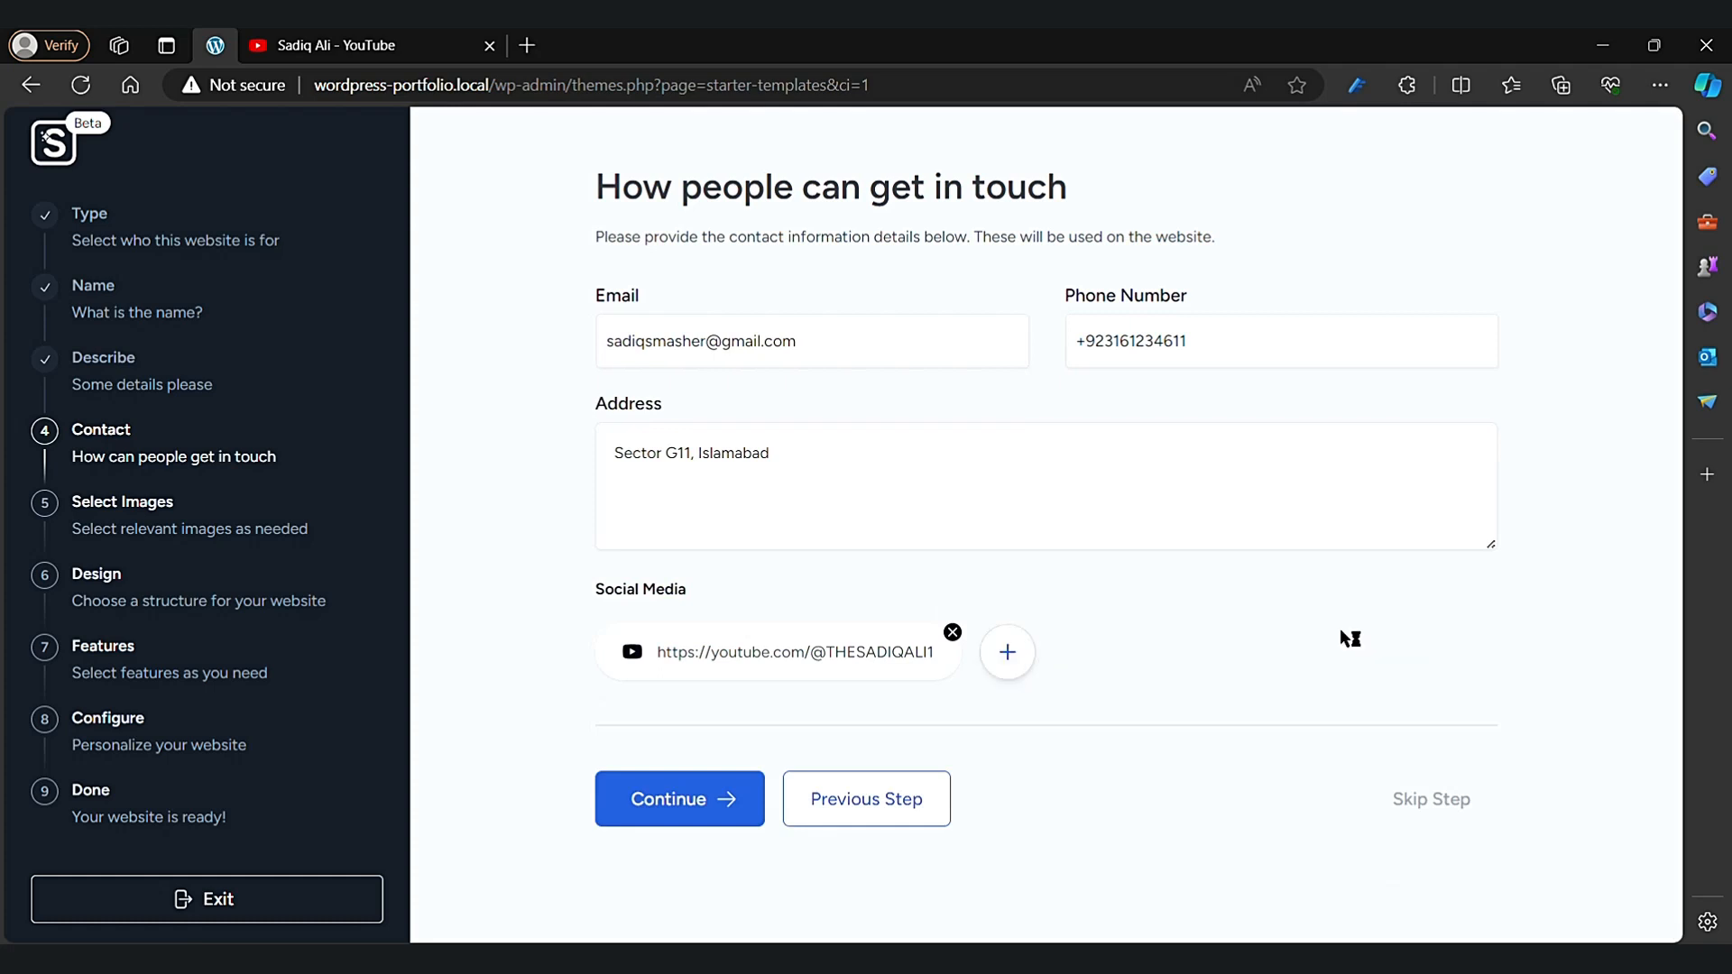
pyautogui.click(1006, 652)
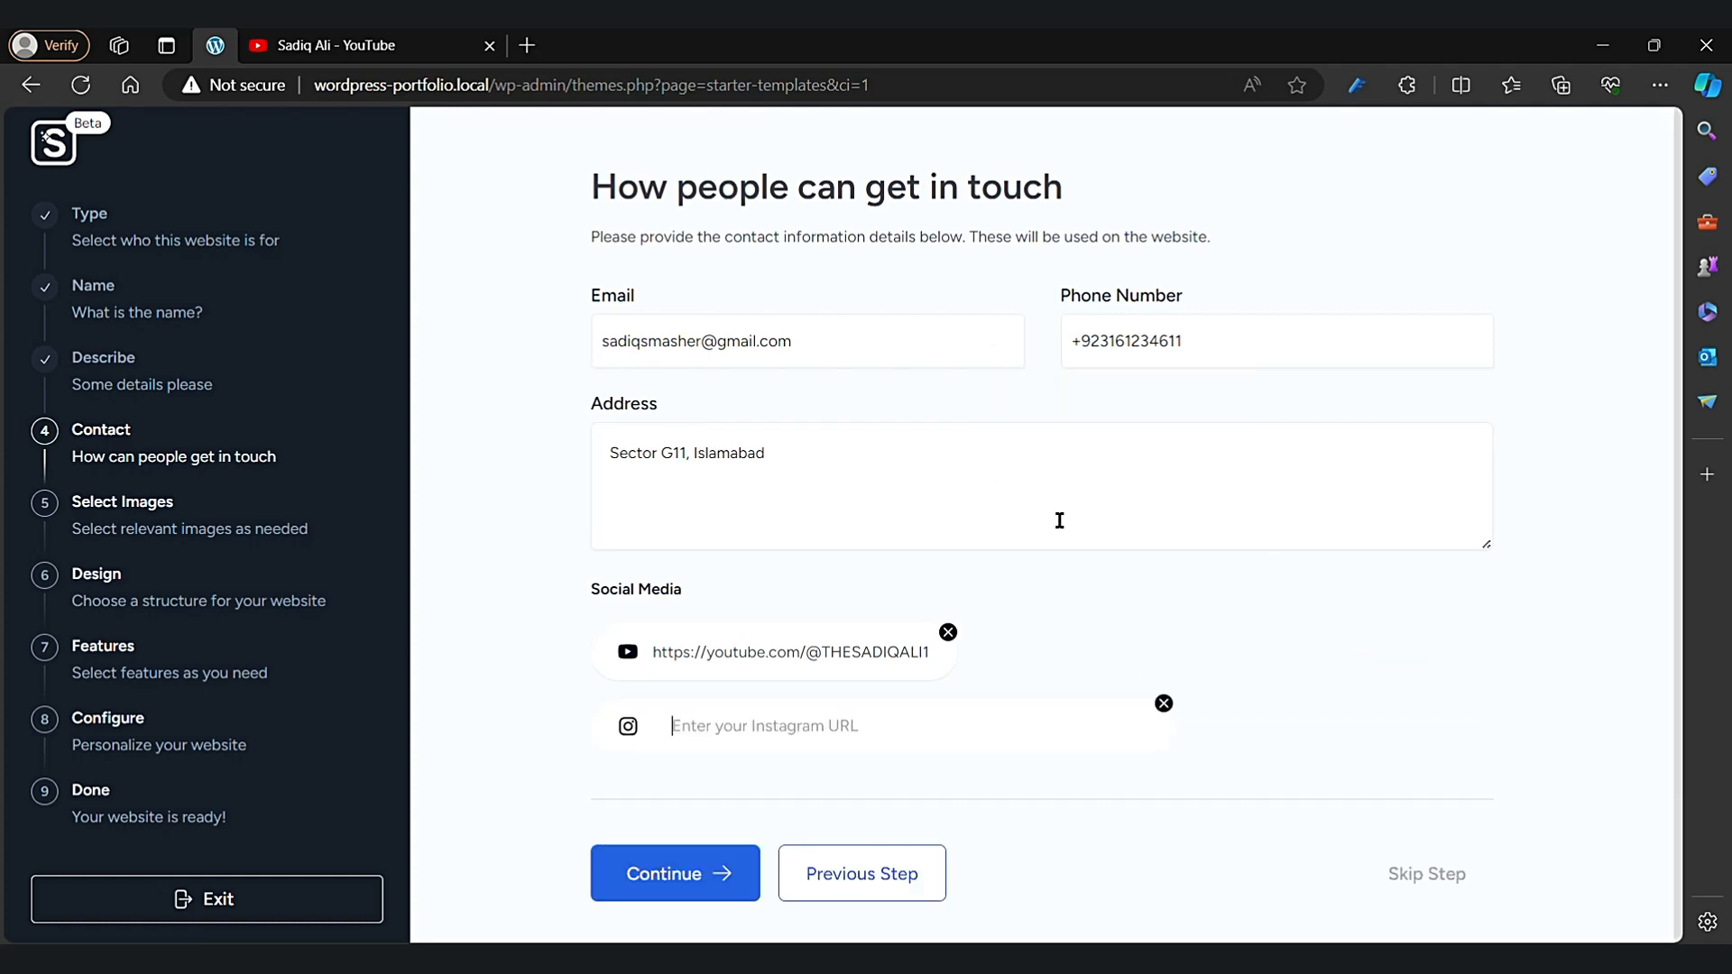
pyautogui.write('t')
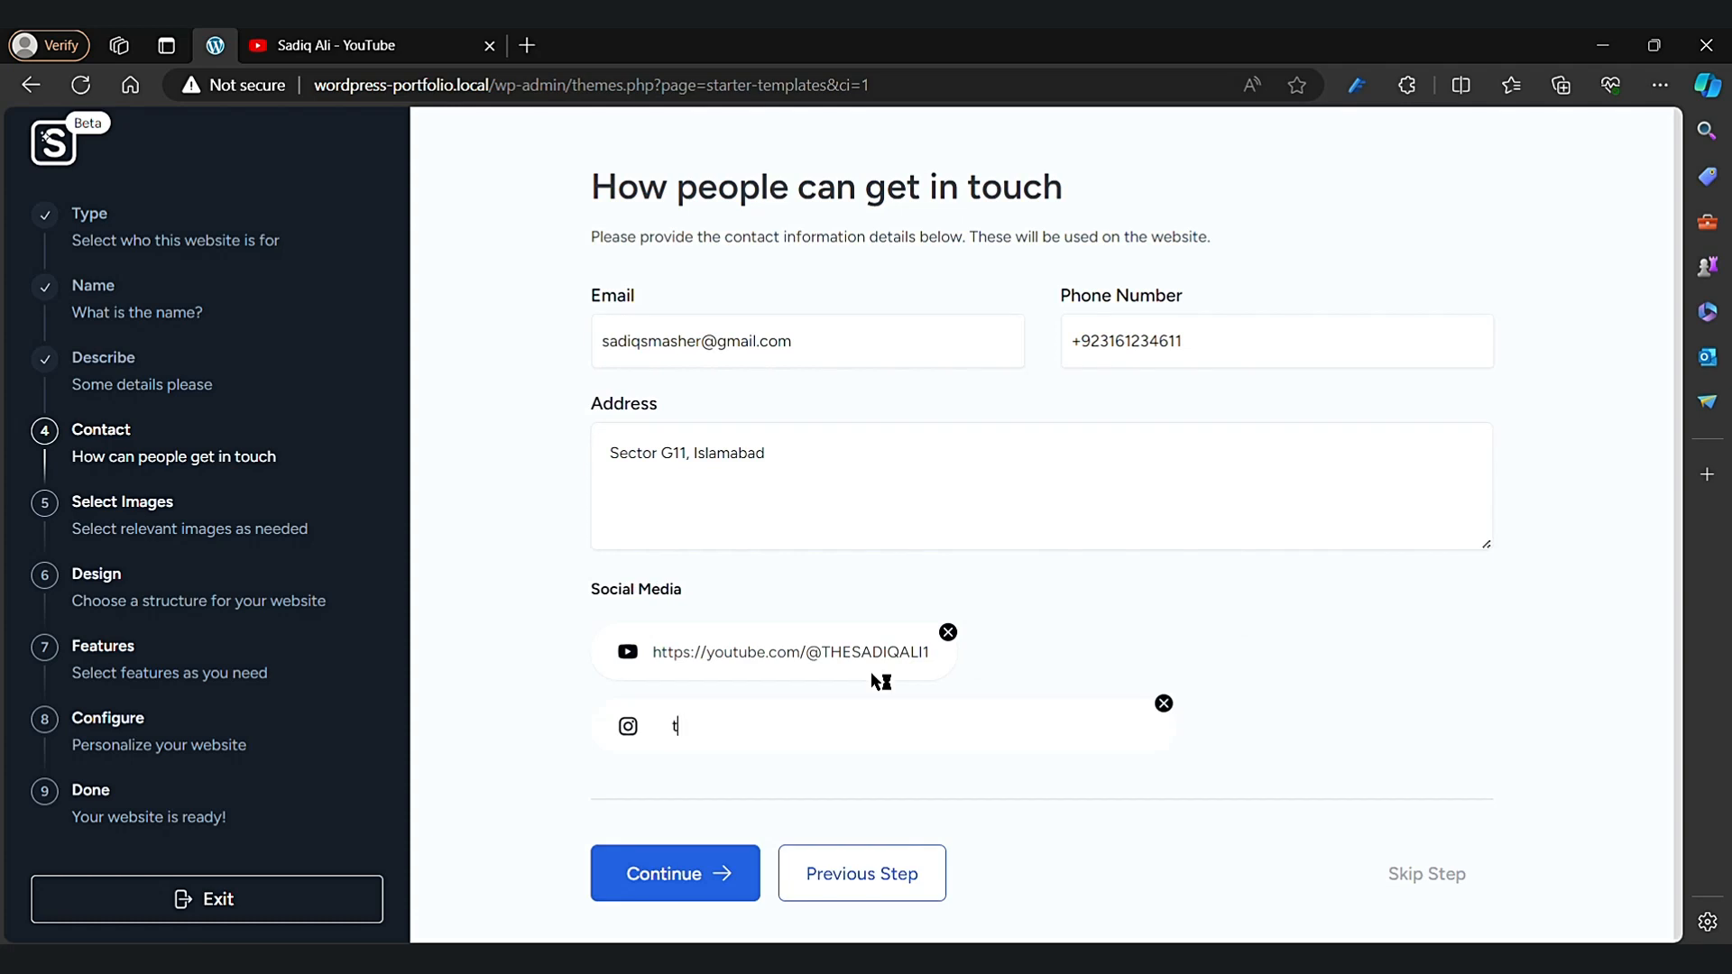
pyautogui.write('hesadiqal')
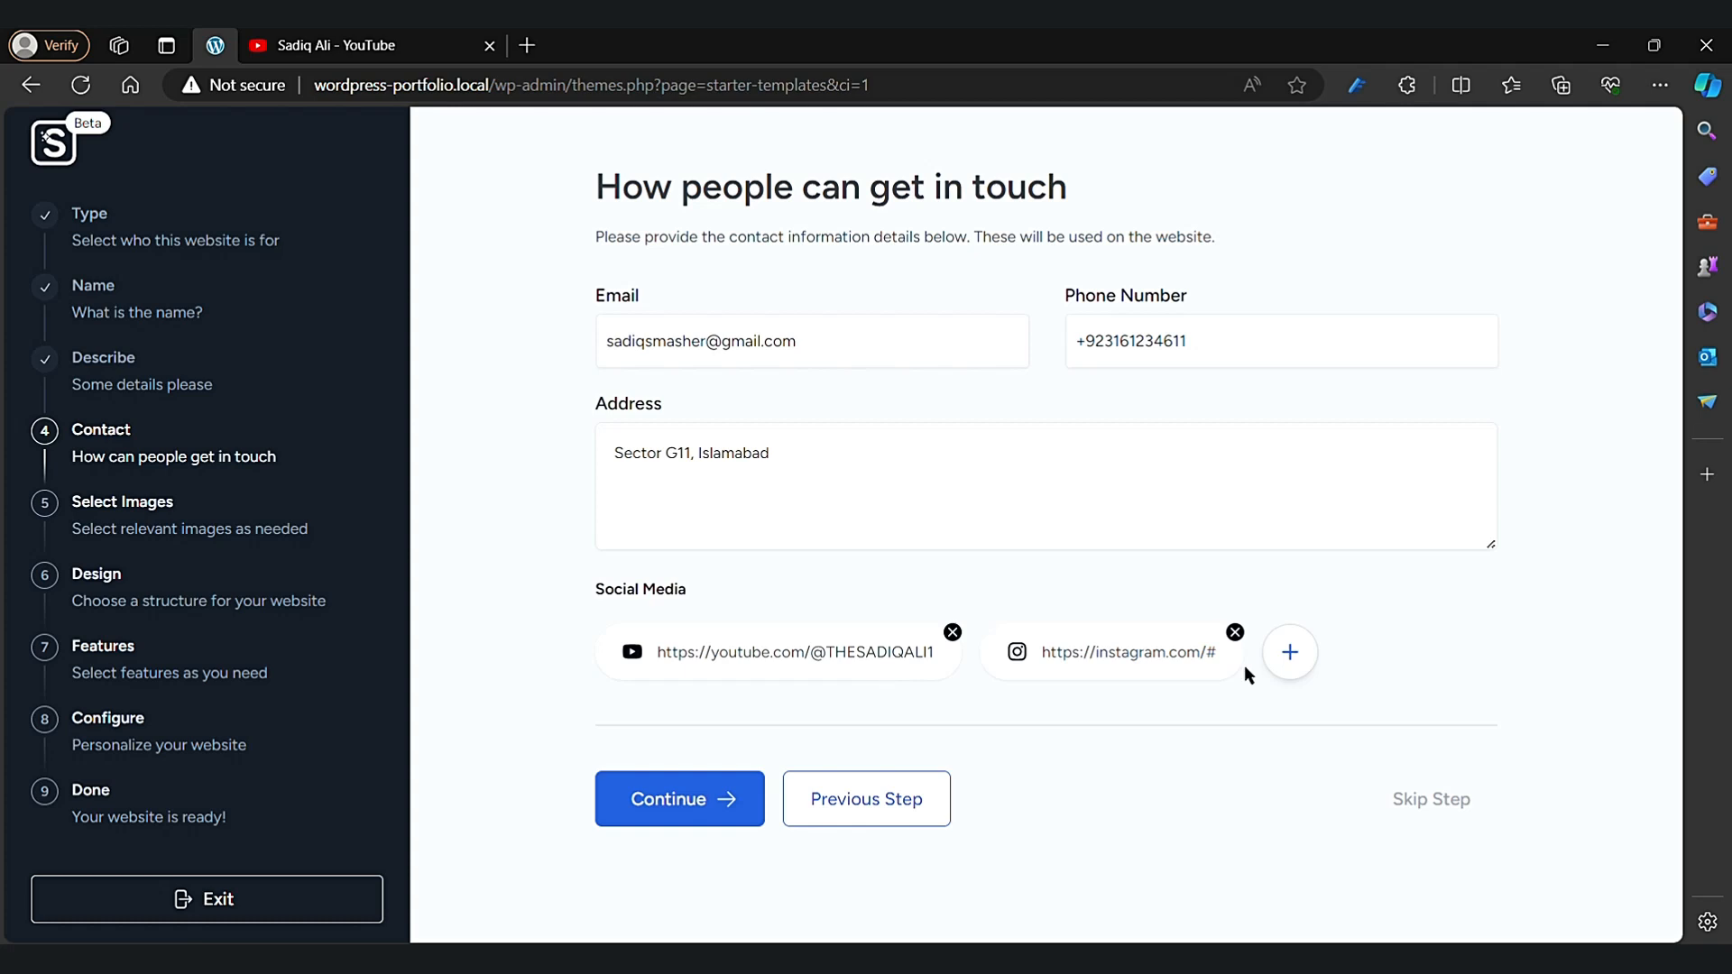
# - Add LinkedIn and Twitter profile links and continue to the image selection step
pyautogui.click(1288, 652)
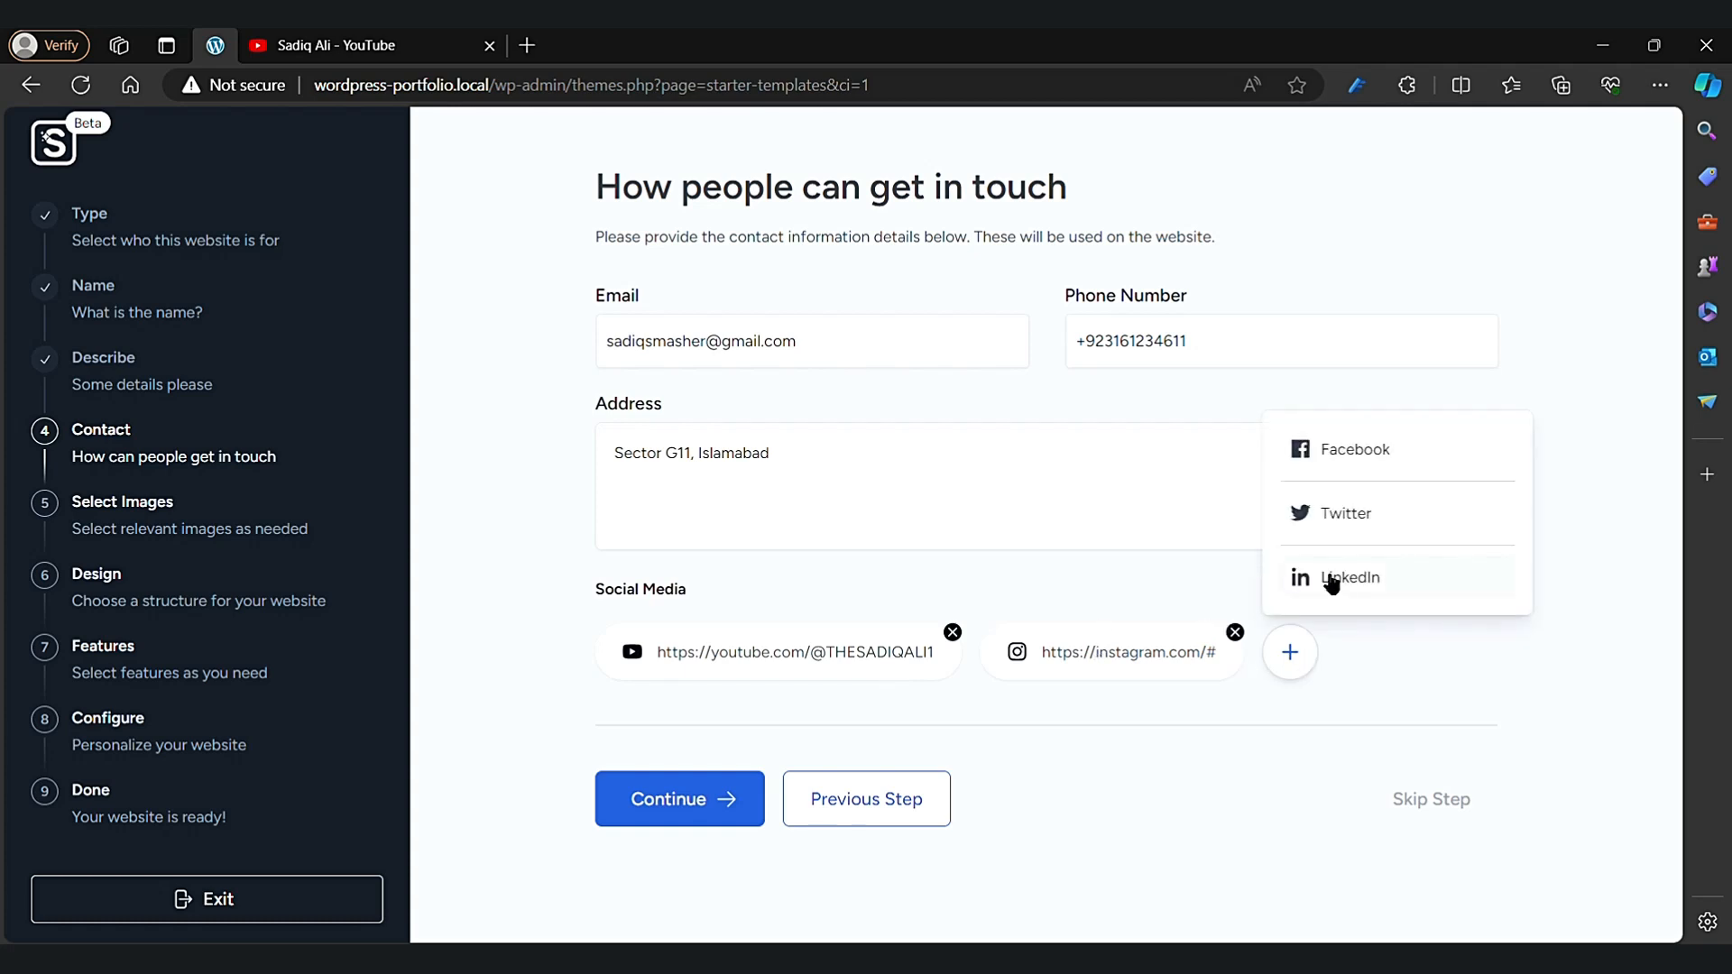
pyautogui.click(1350, 577)
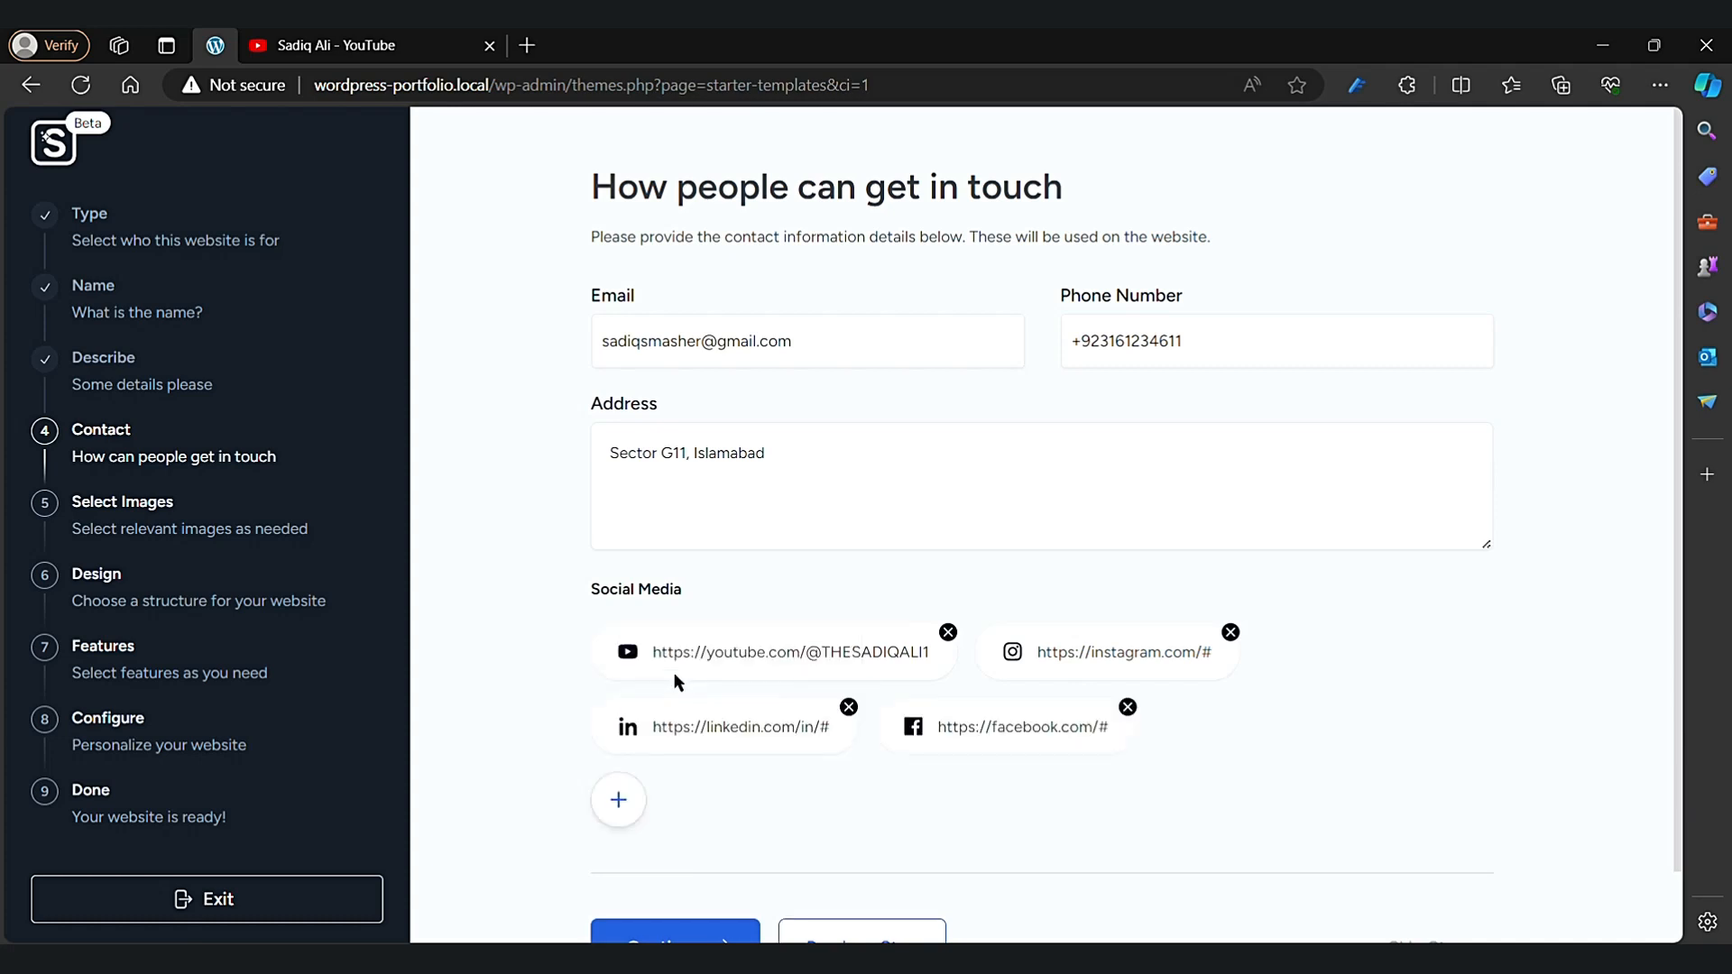
pyautogui.click(617, 799)
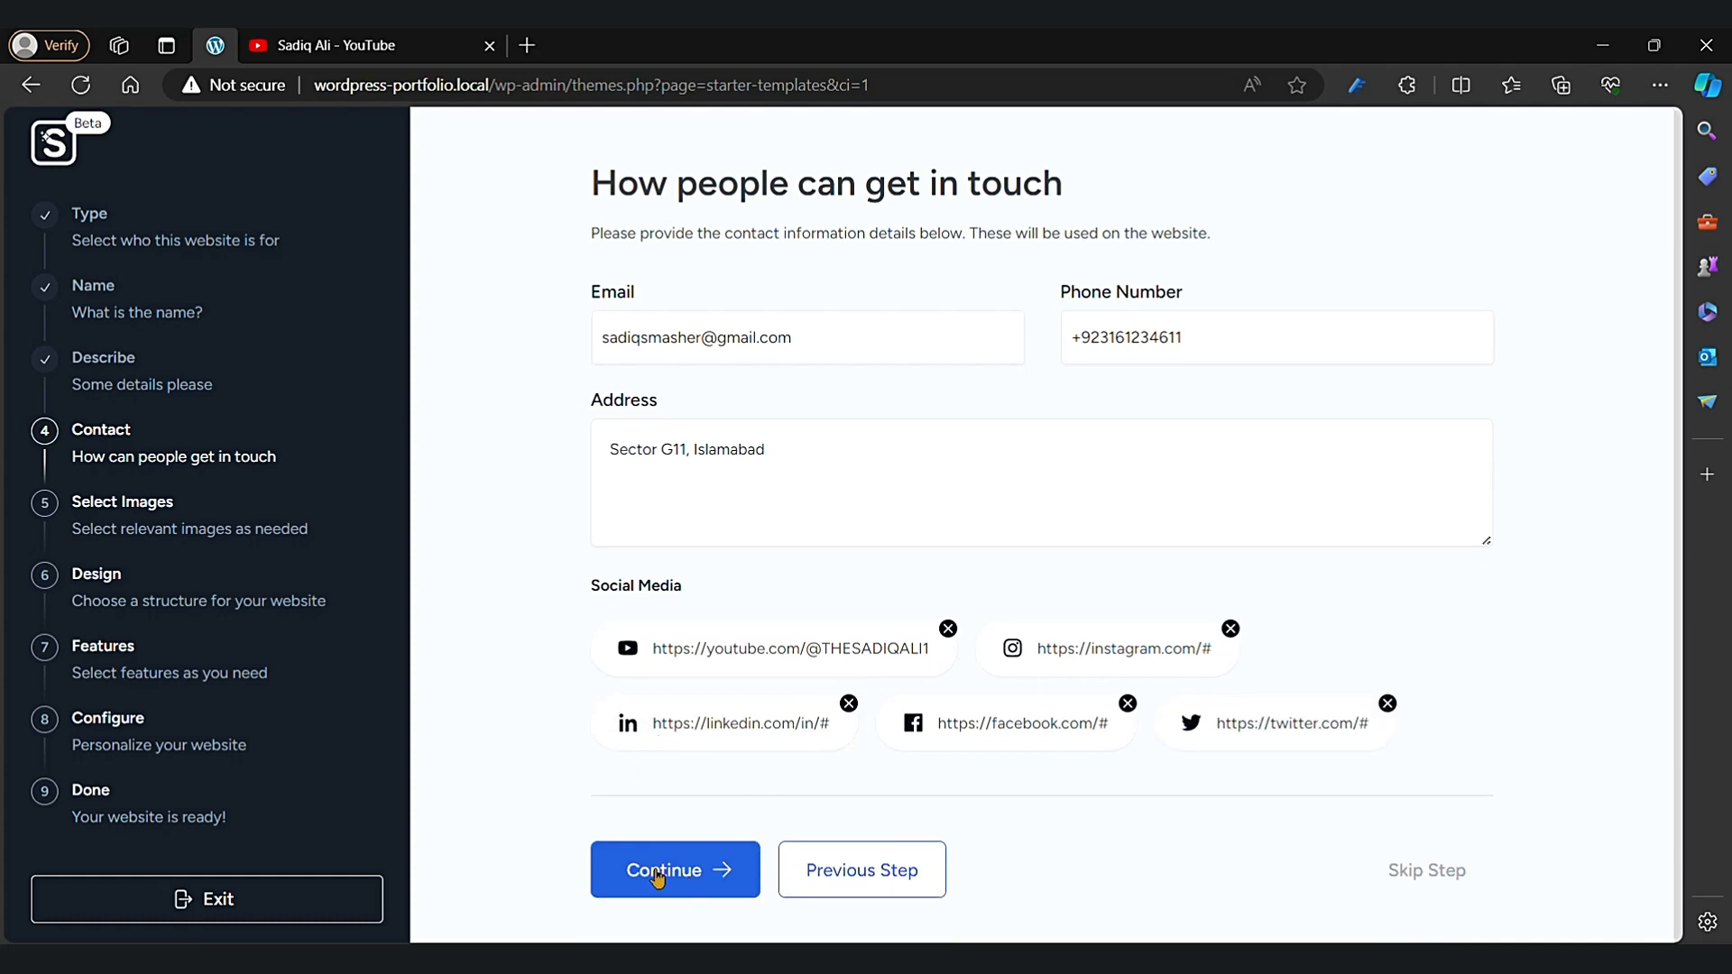
pyautogui.click(662, 870)
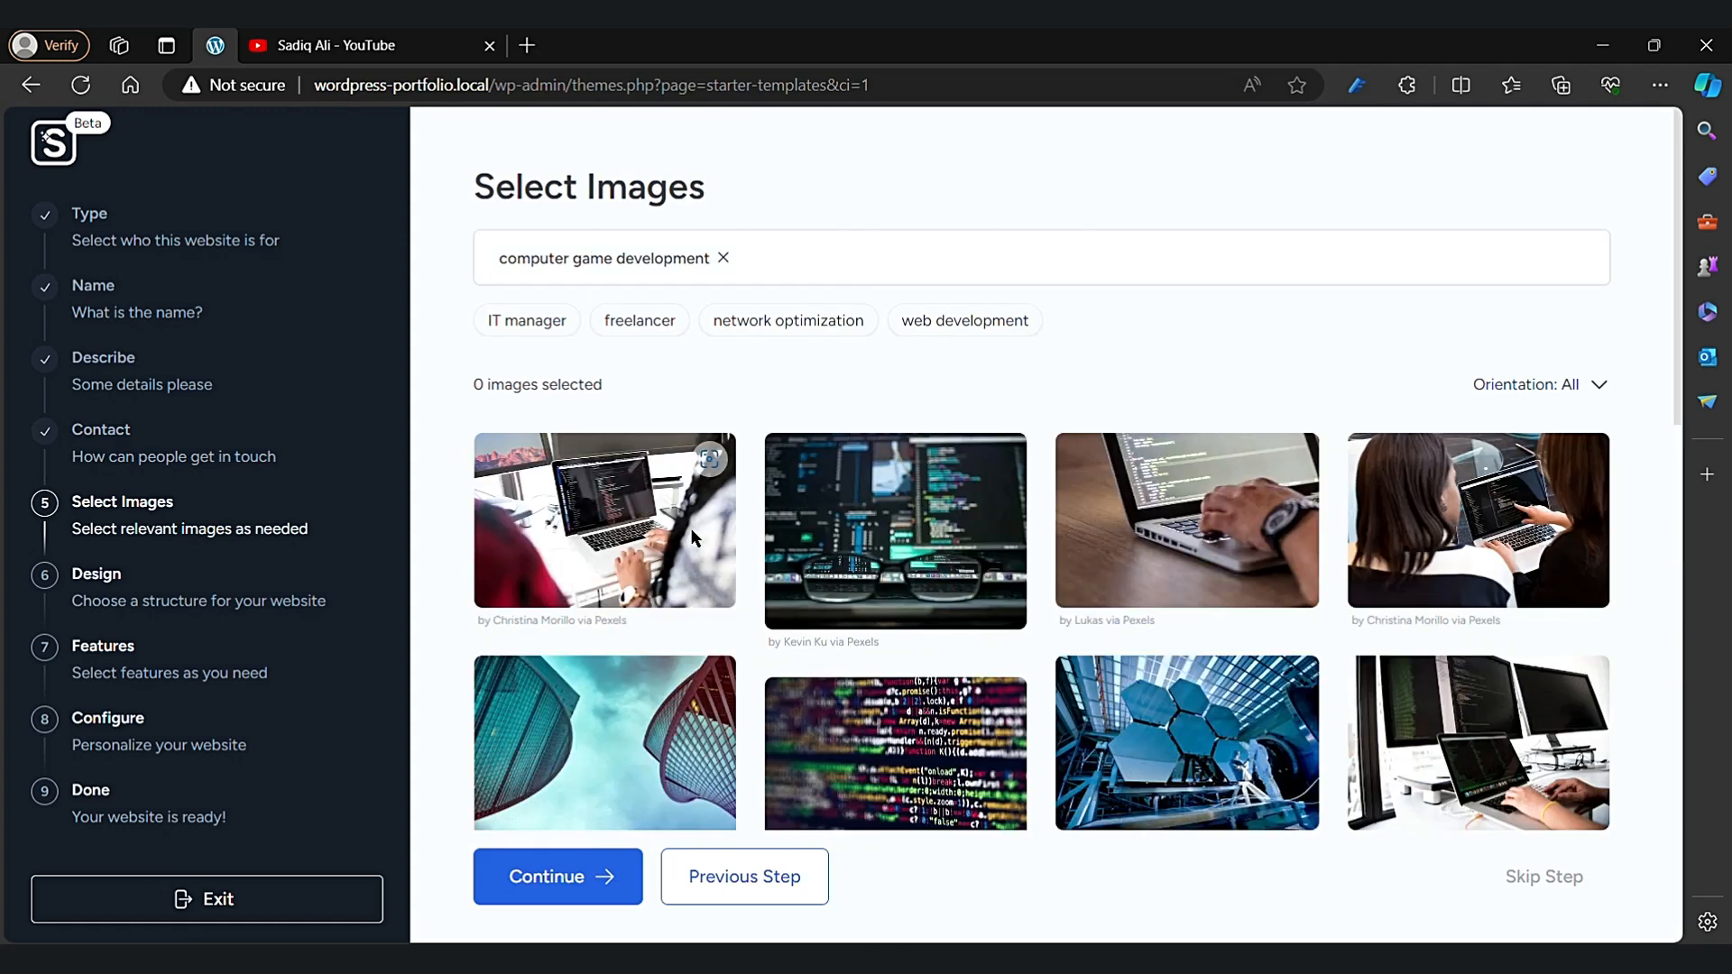
# - Switch the image keyword to 'web development'
pyautogui.scroll(-3)
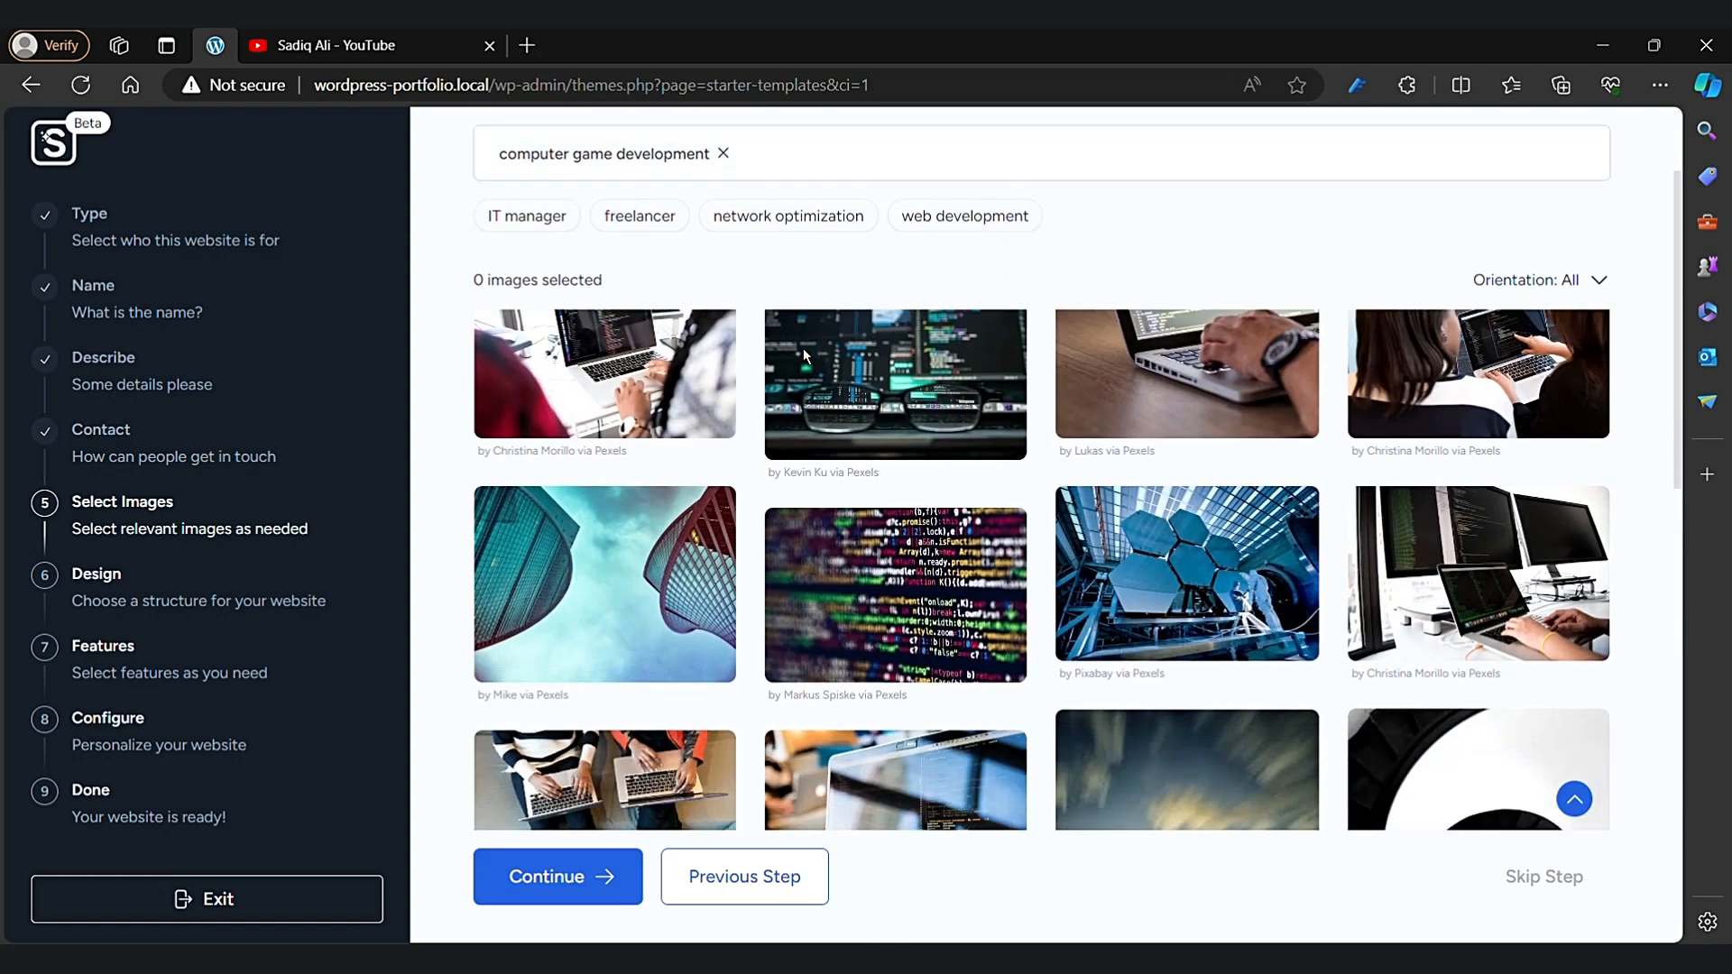
pyautogui.scroll(-3)
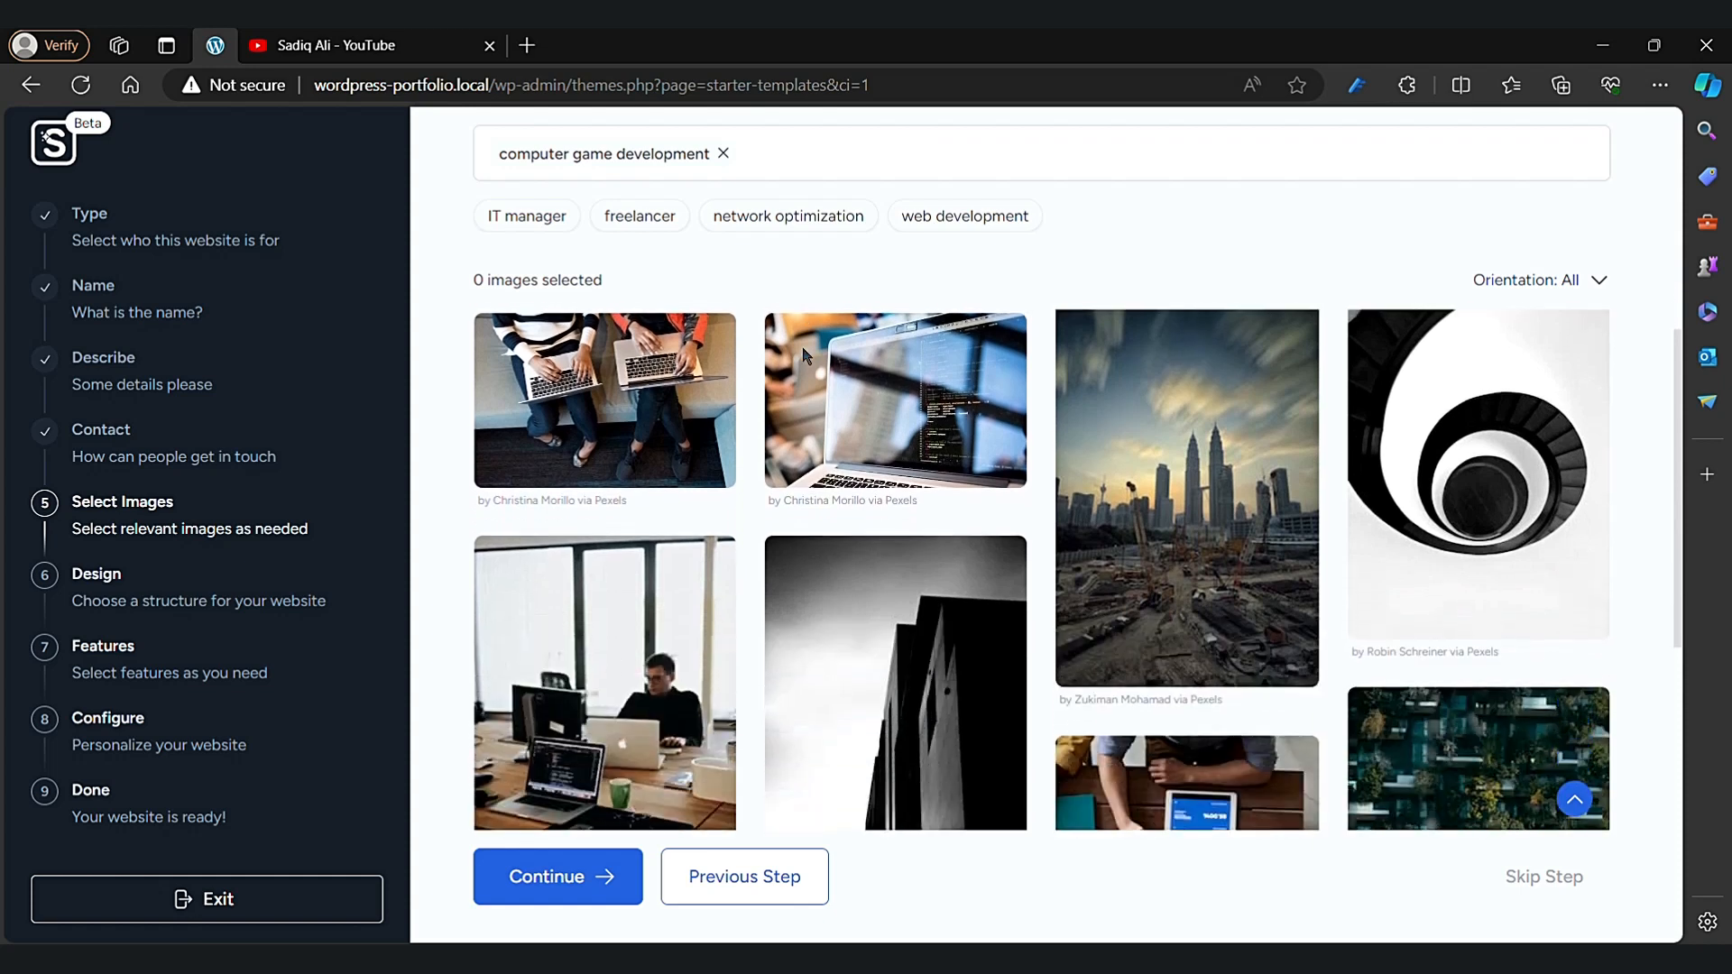
pyautogui.scroll(3)
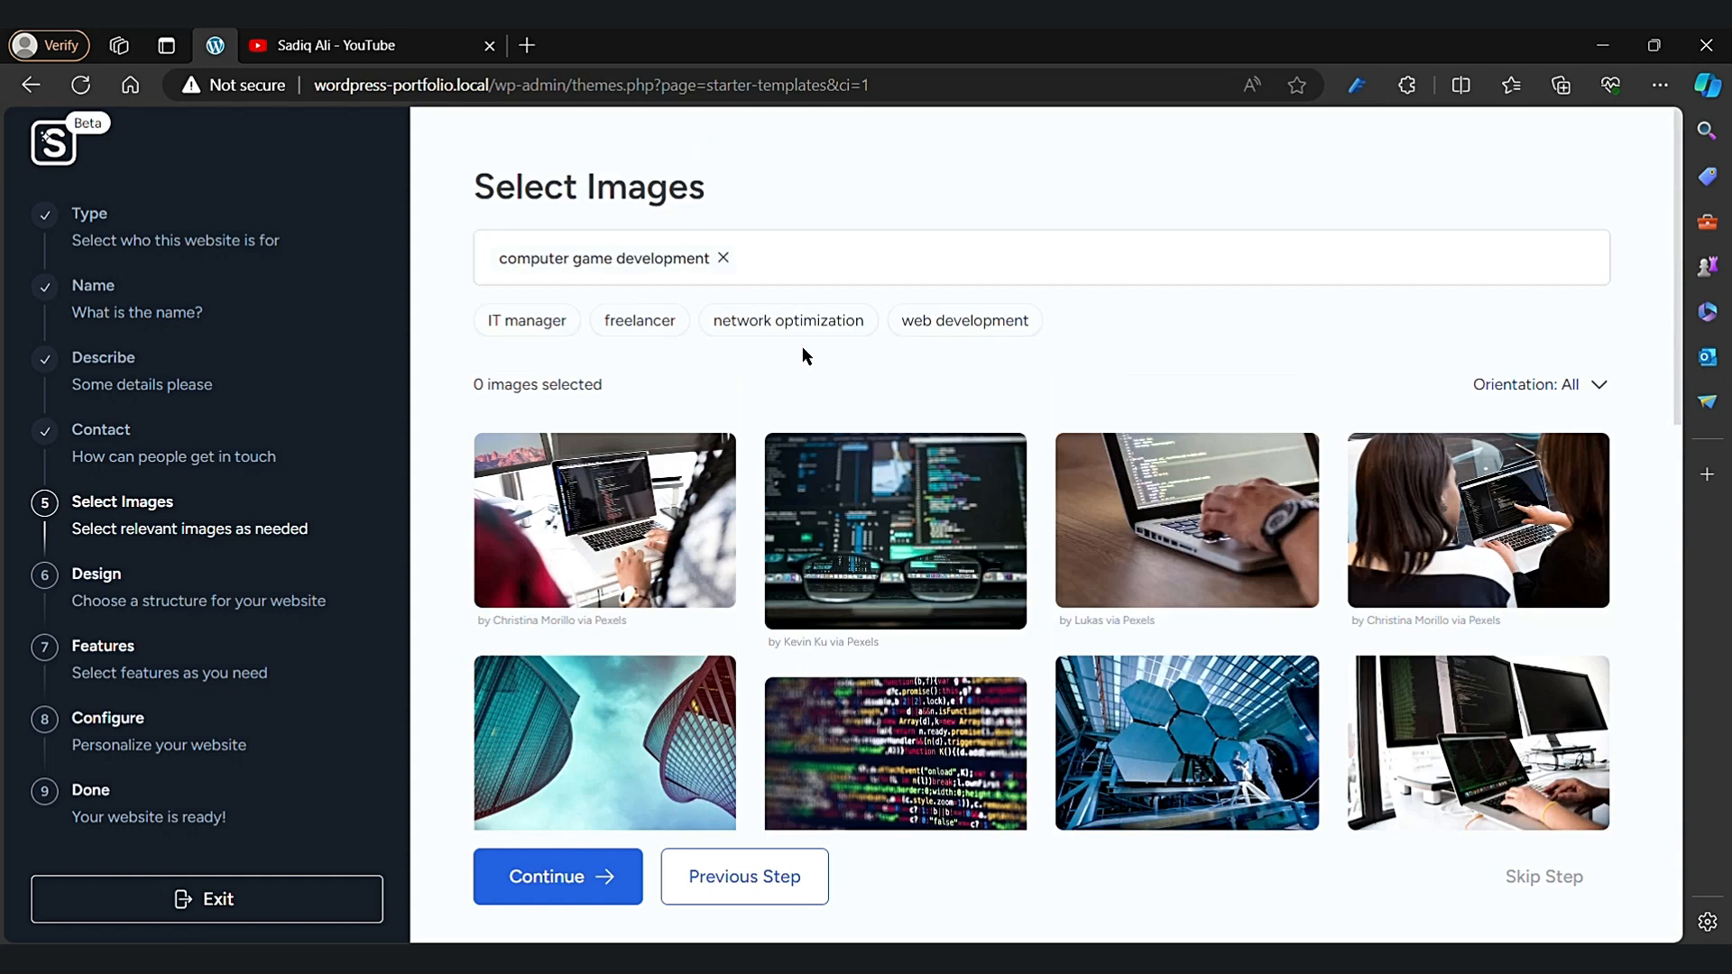
pyautogui.click(962, 321)
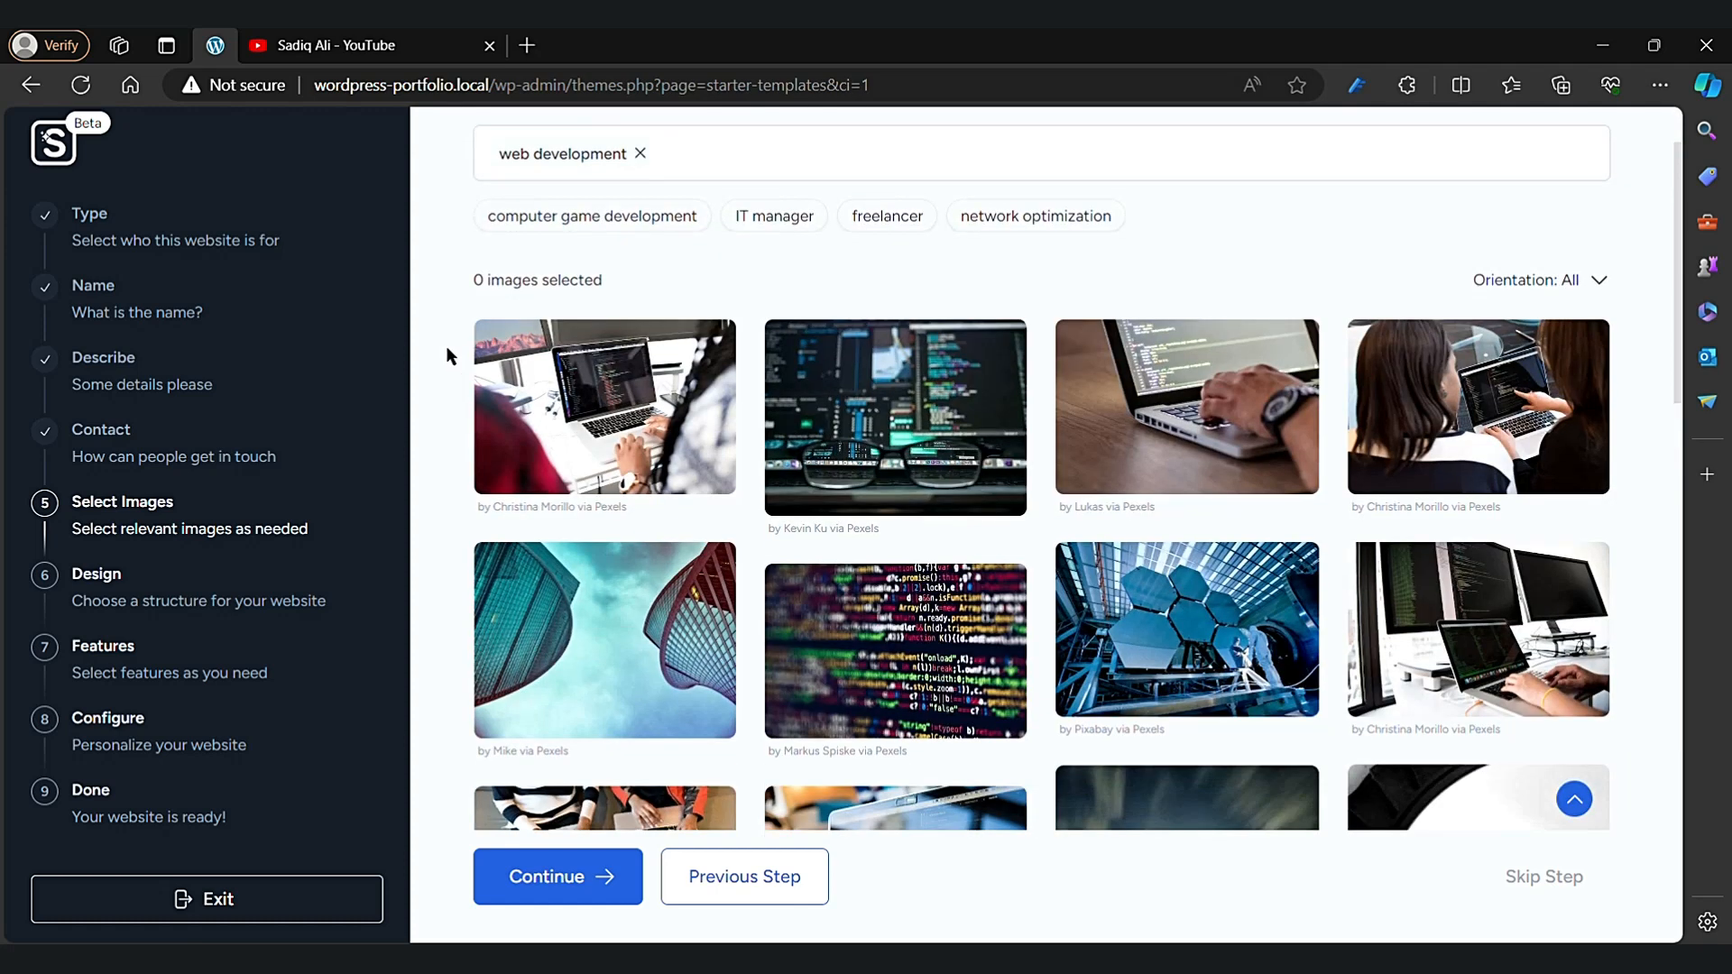
# - Select five web development photos, including the desk setup and code-on-laptop shots, and submit them
pyautogui.scroll(-3)
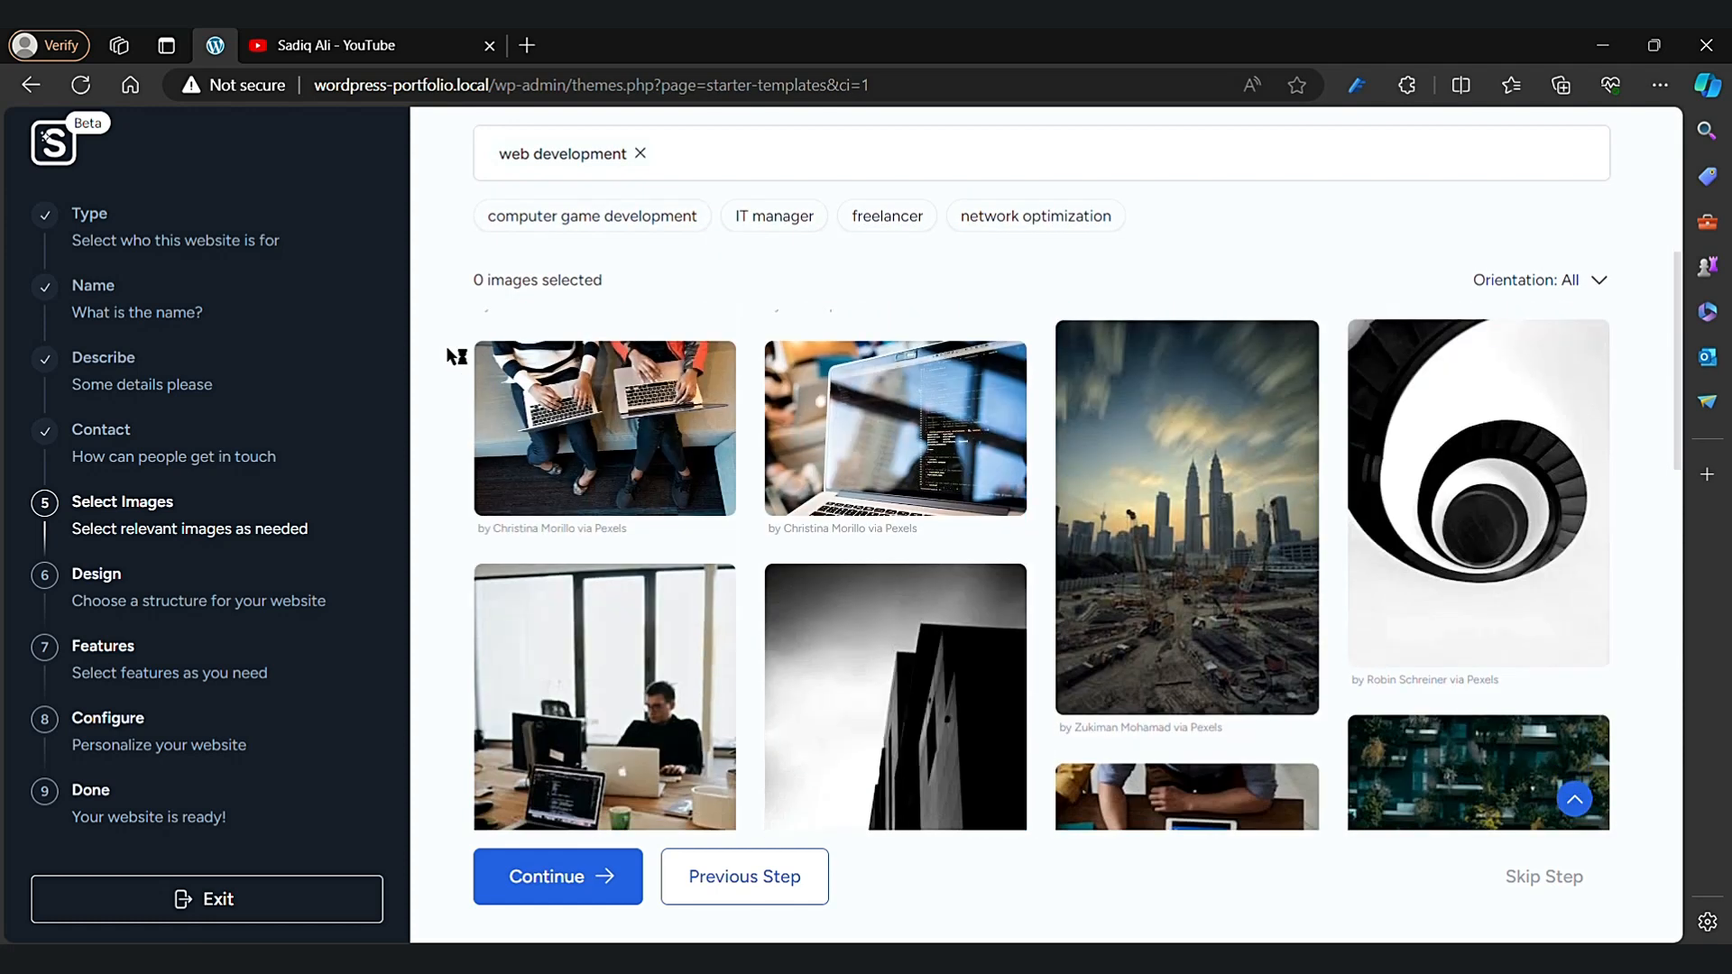
pyautogui.scroll(-3)
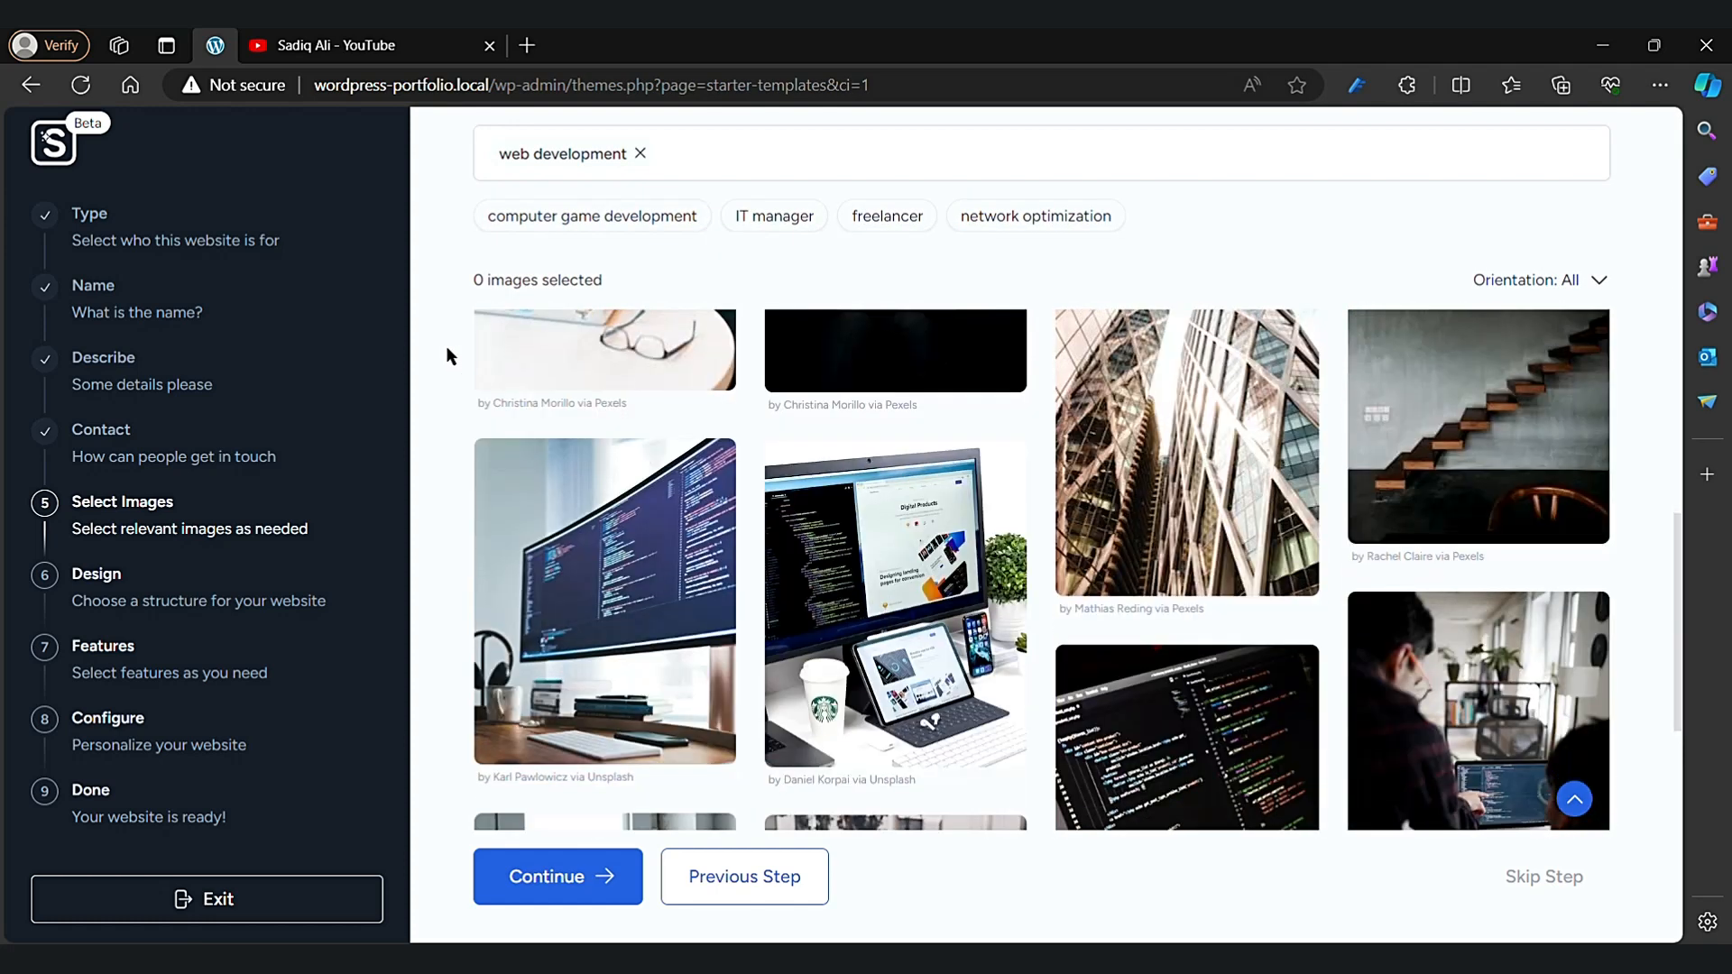
pyautogui.scroll(-3)
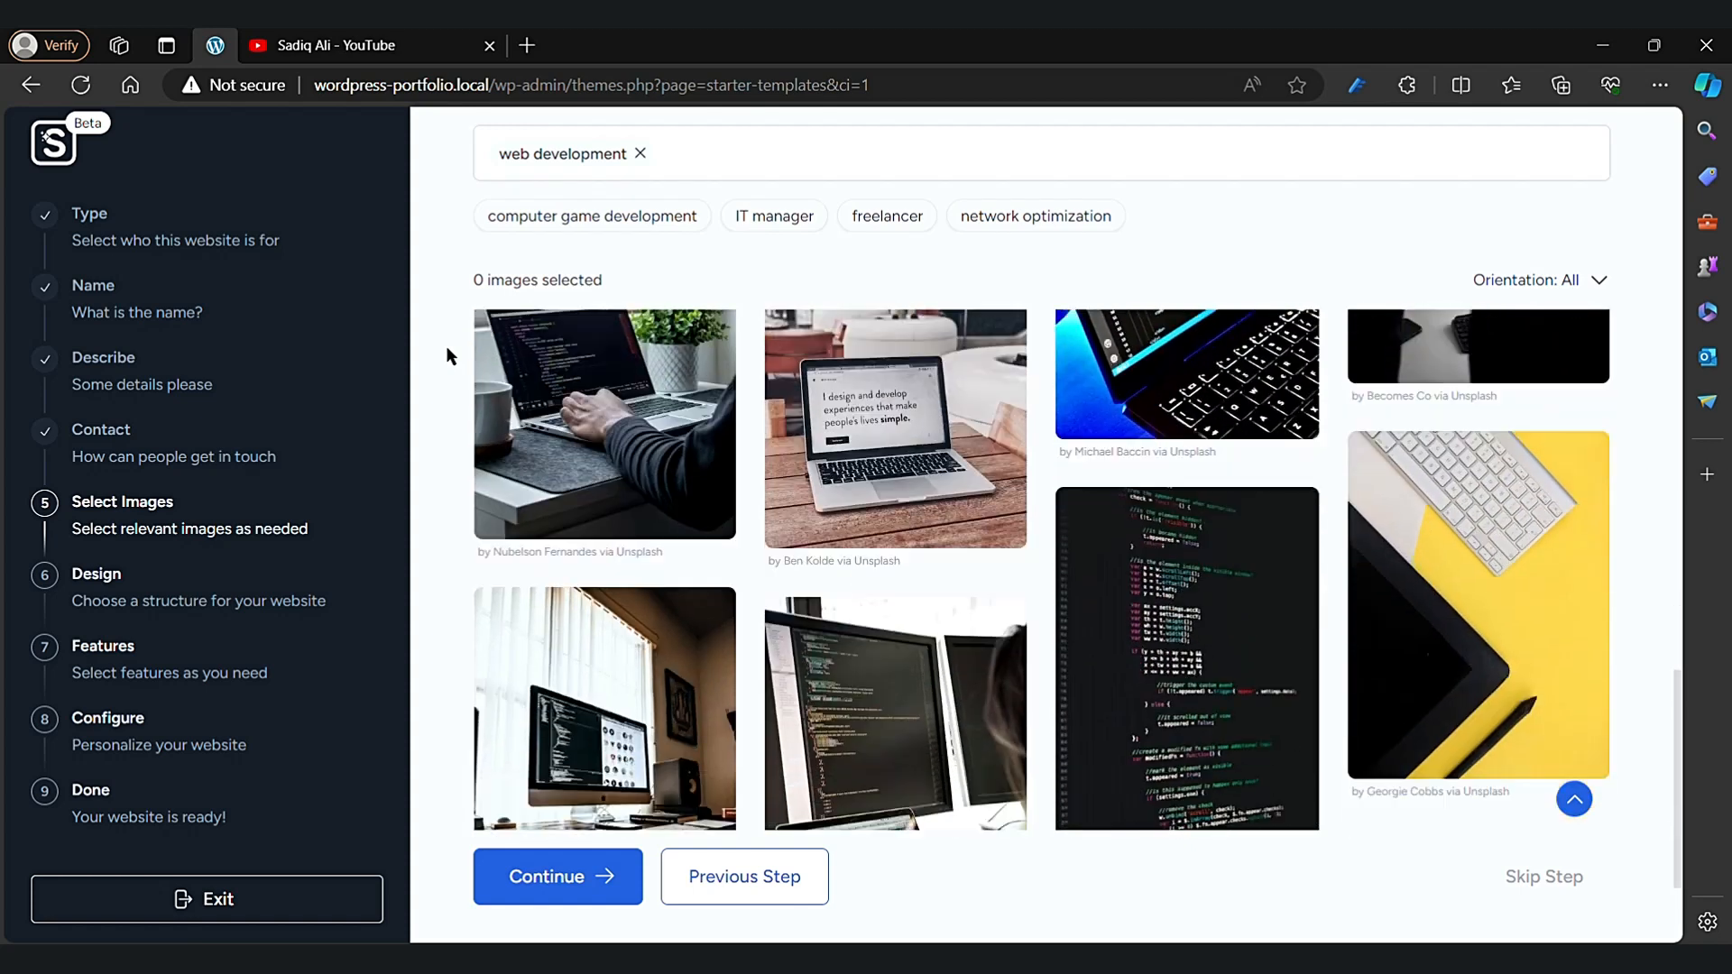
pyautogui.scroll(-3)
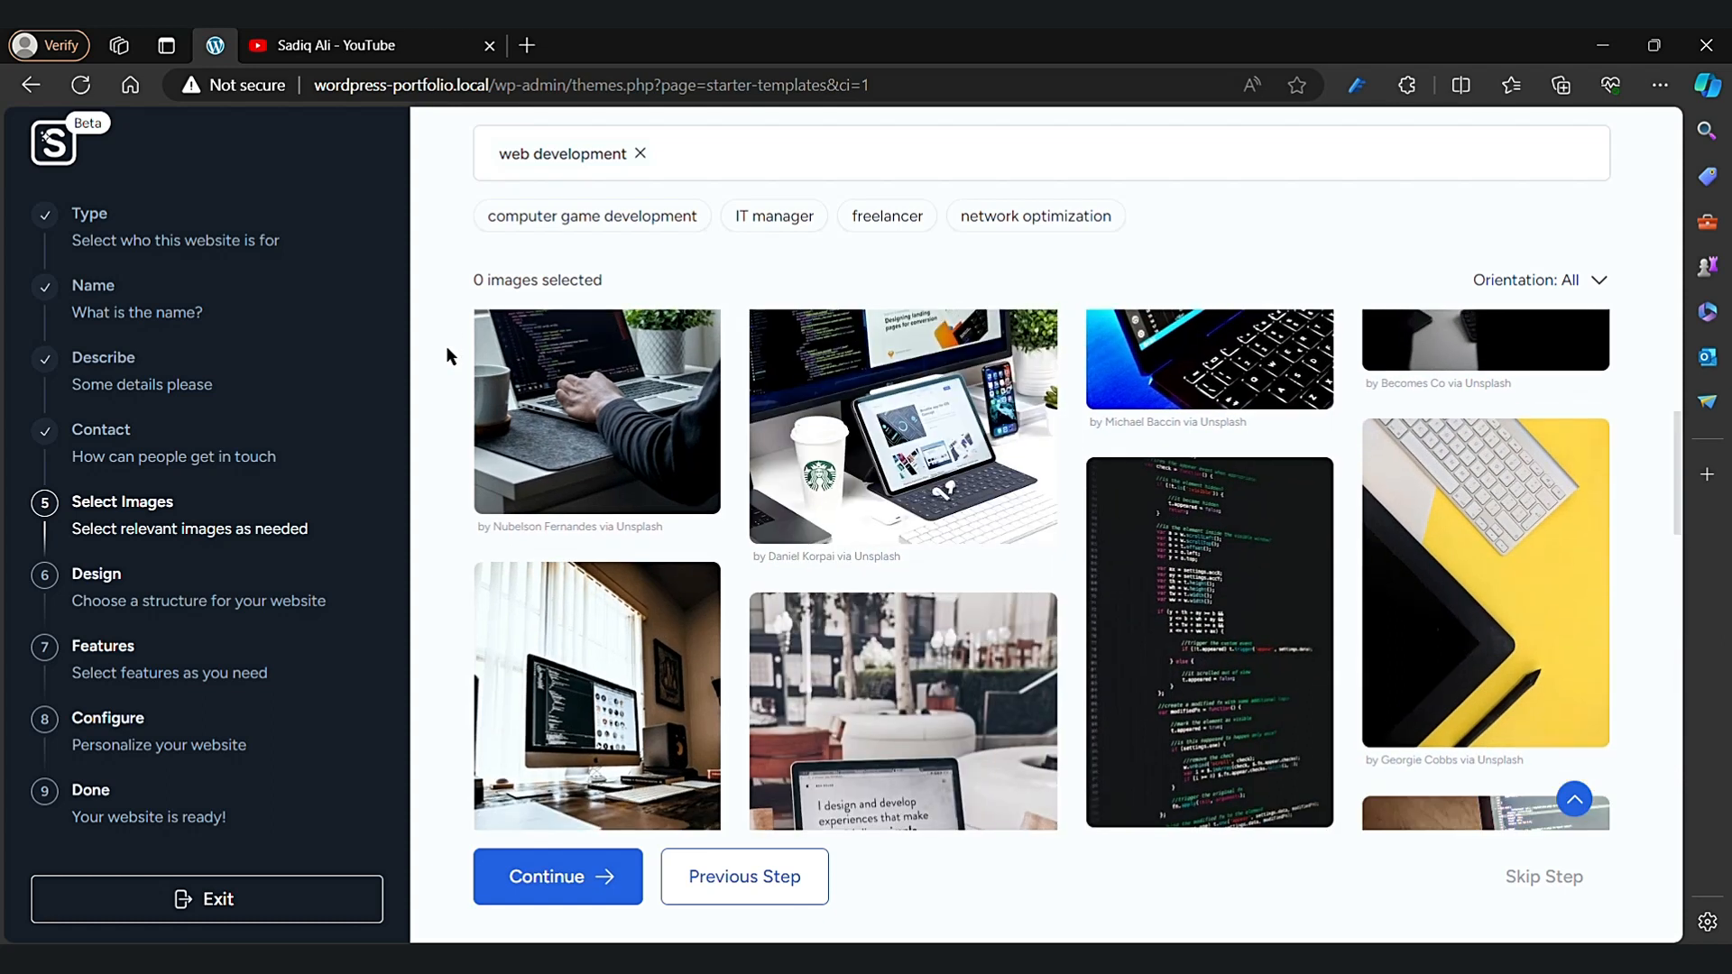
pyautogui.scroll(-3)
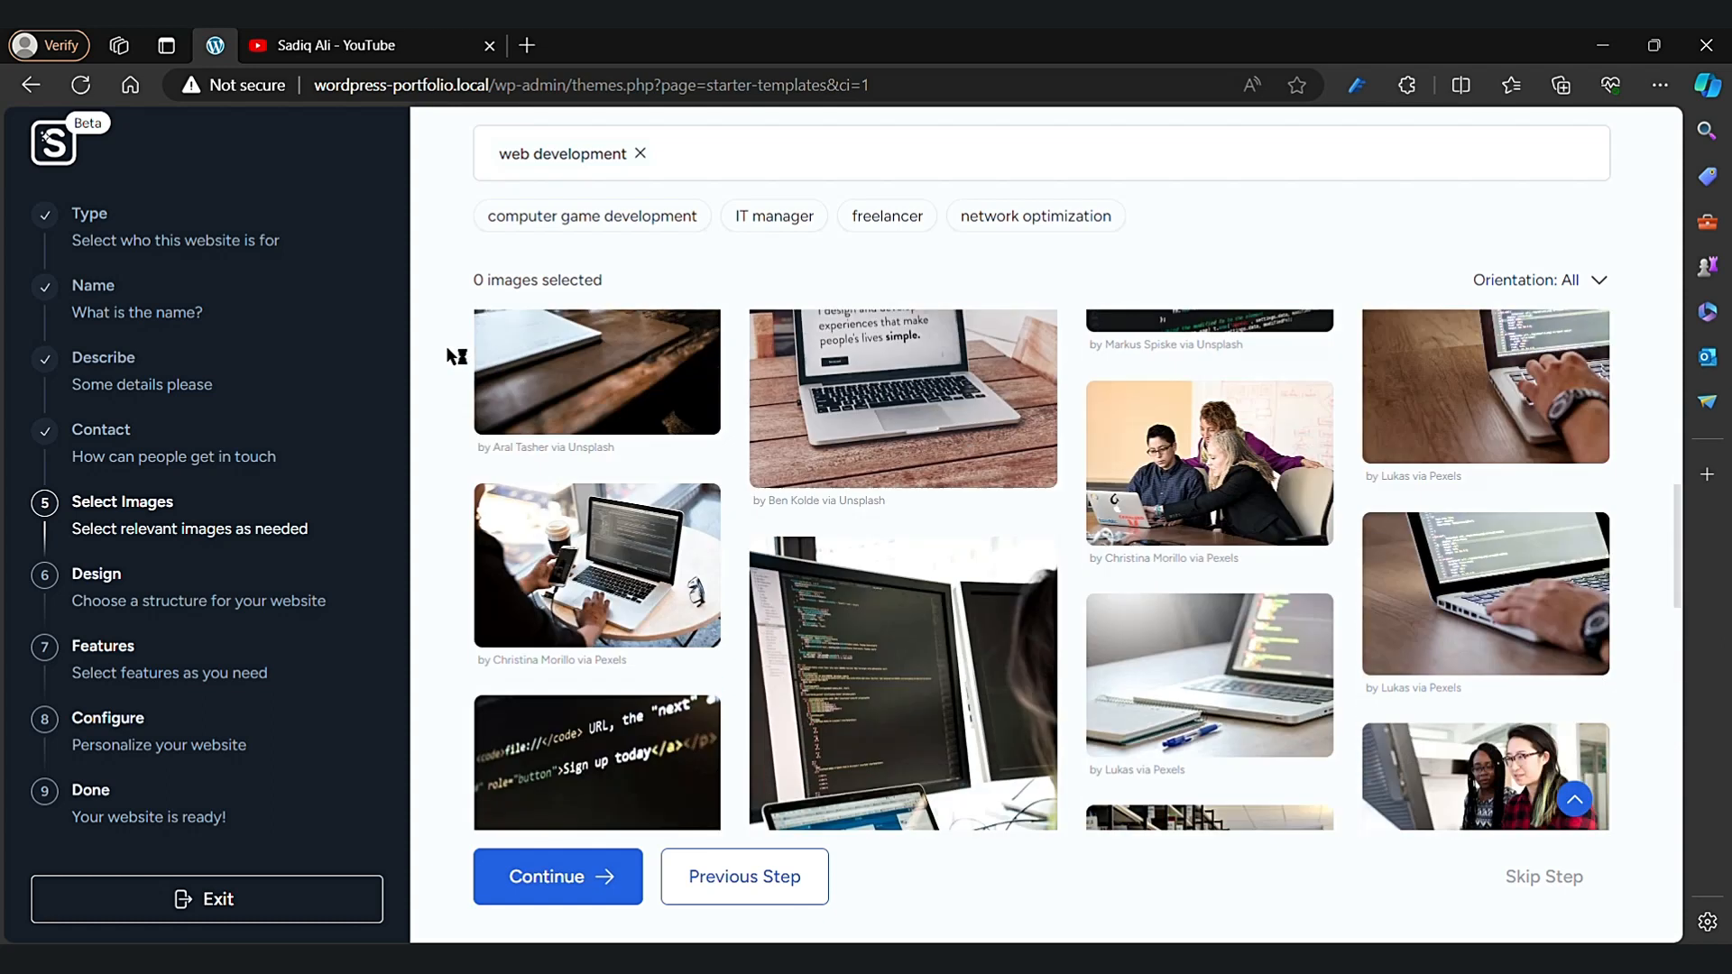
pyautogui.scroll(-3)
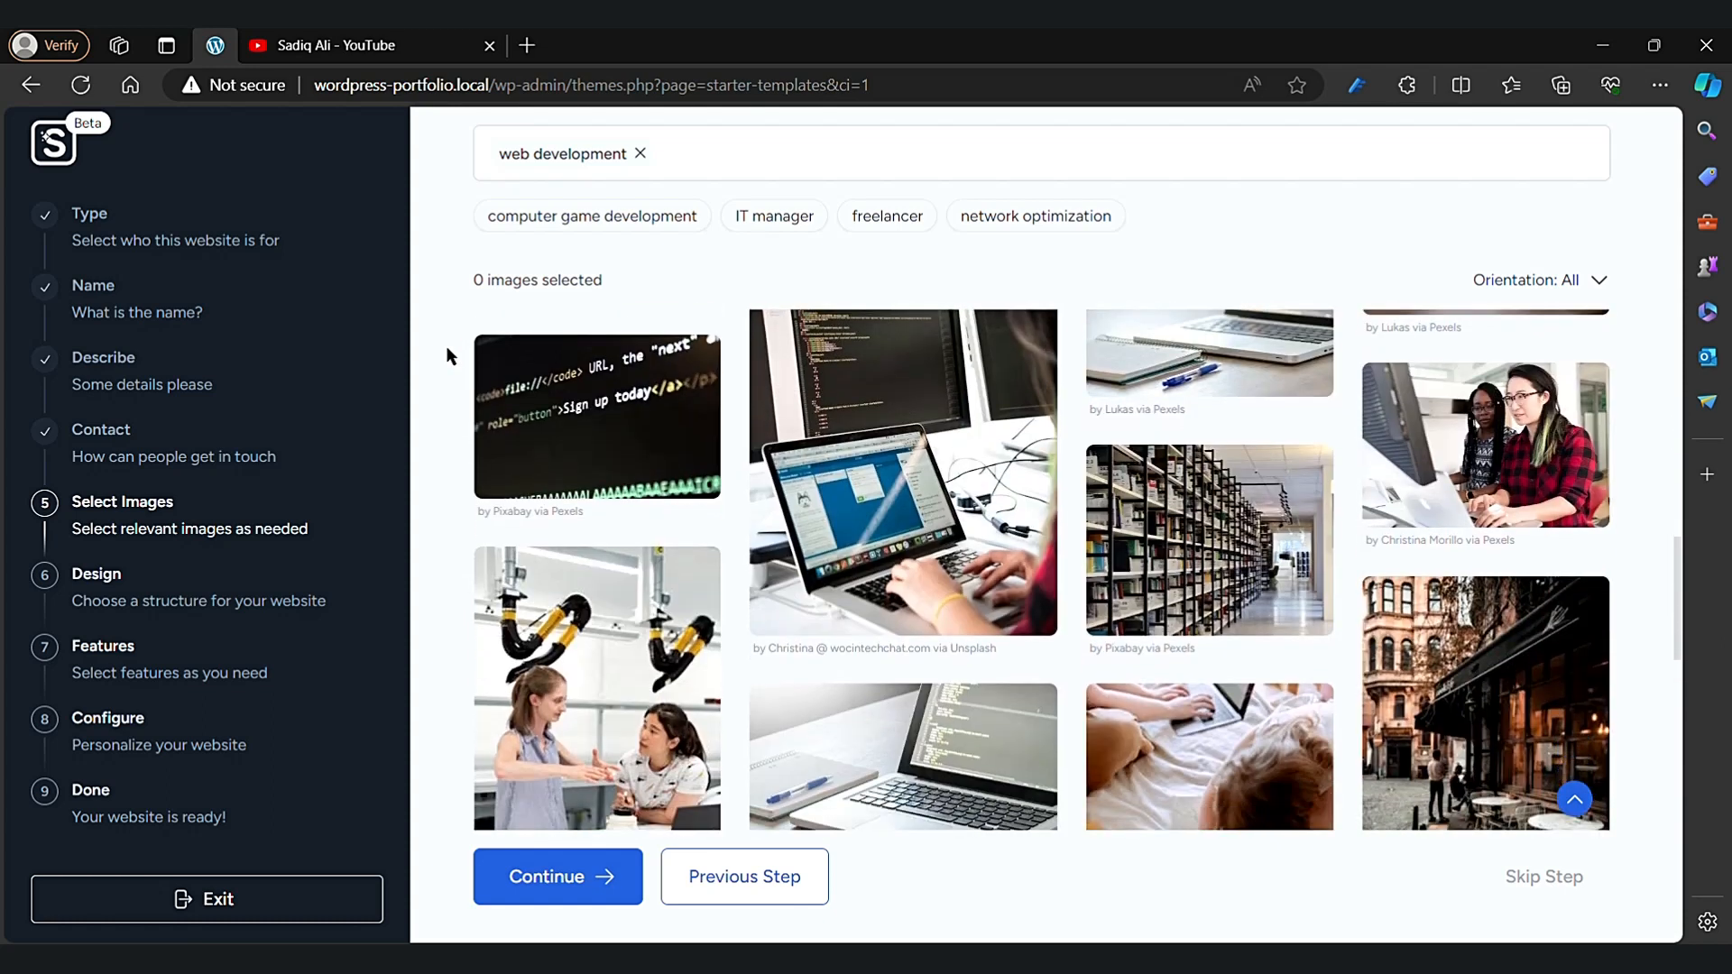
pyautogui.scroll(-3)
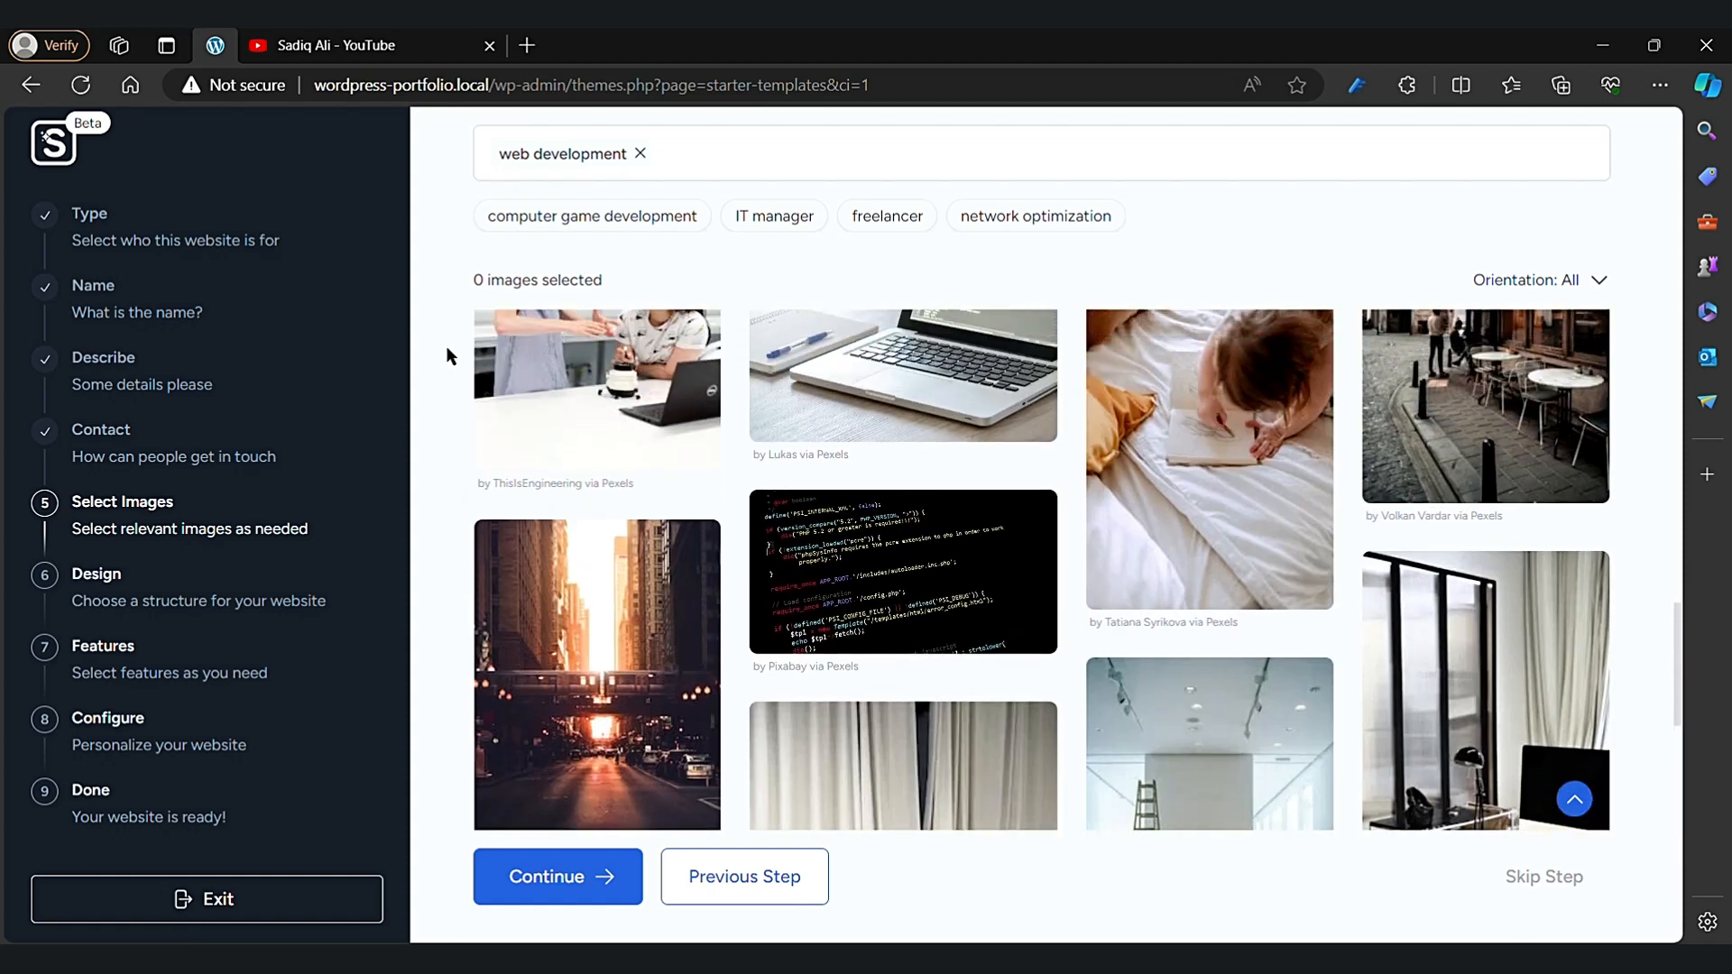
pyautogui.scroll(-3)
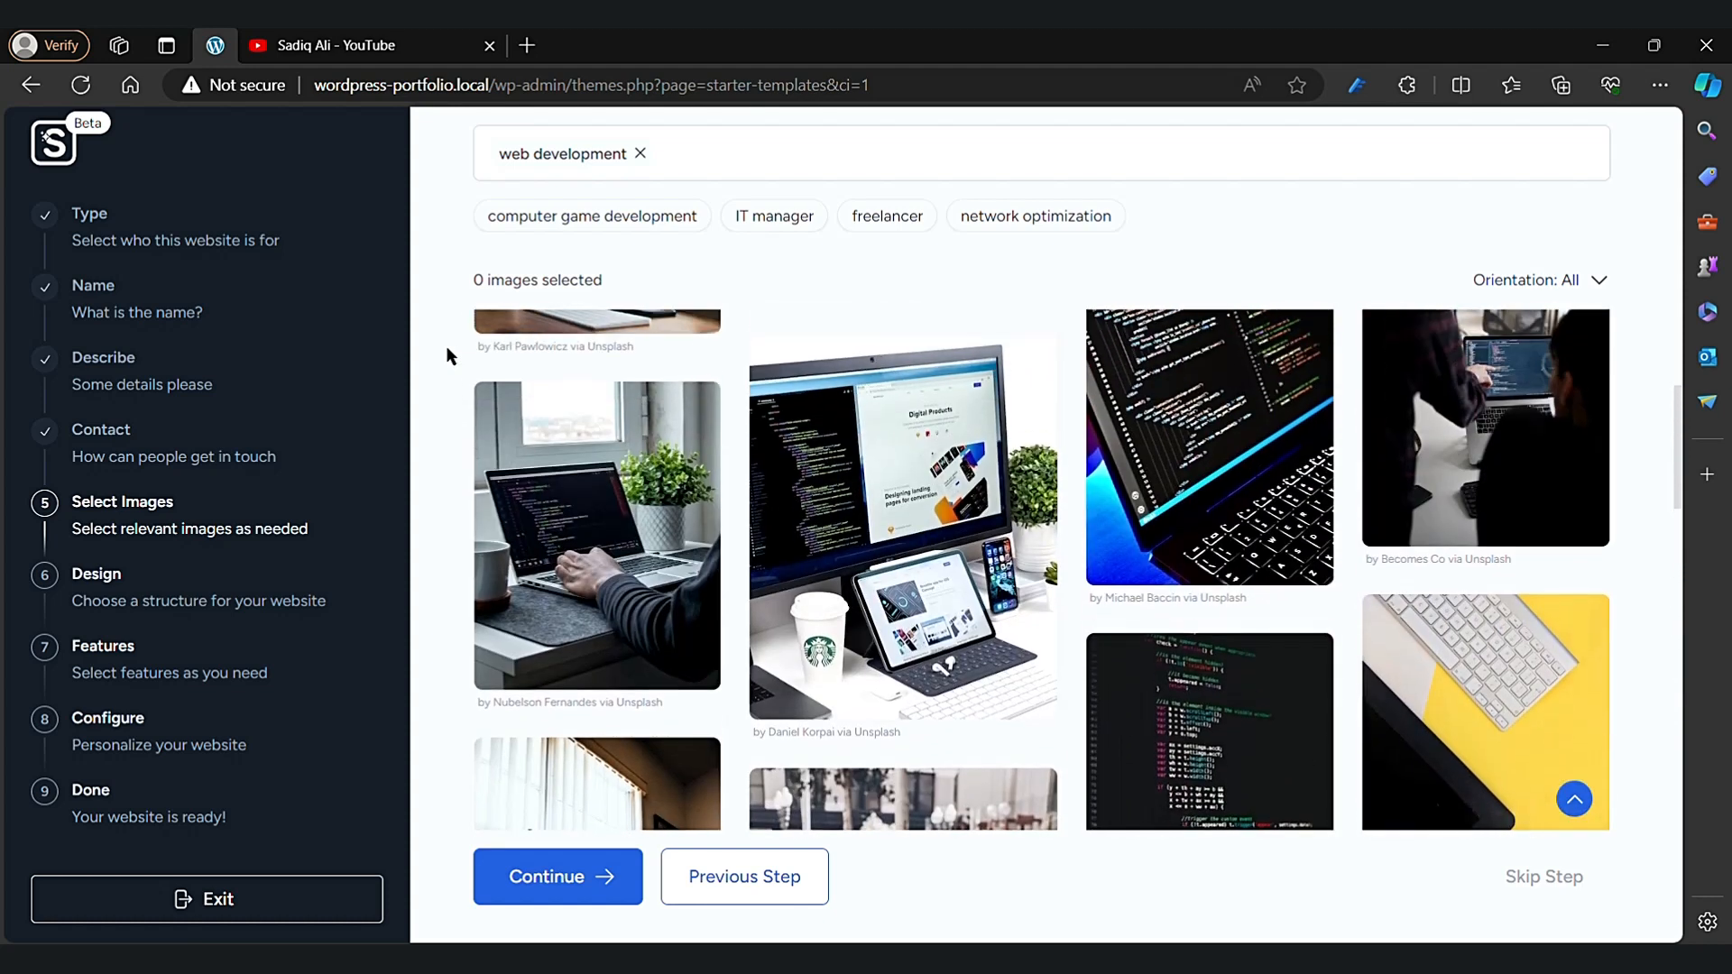
pyautogui.click(903, 530)
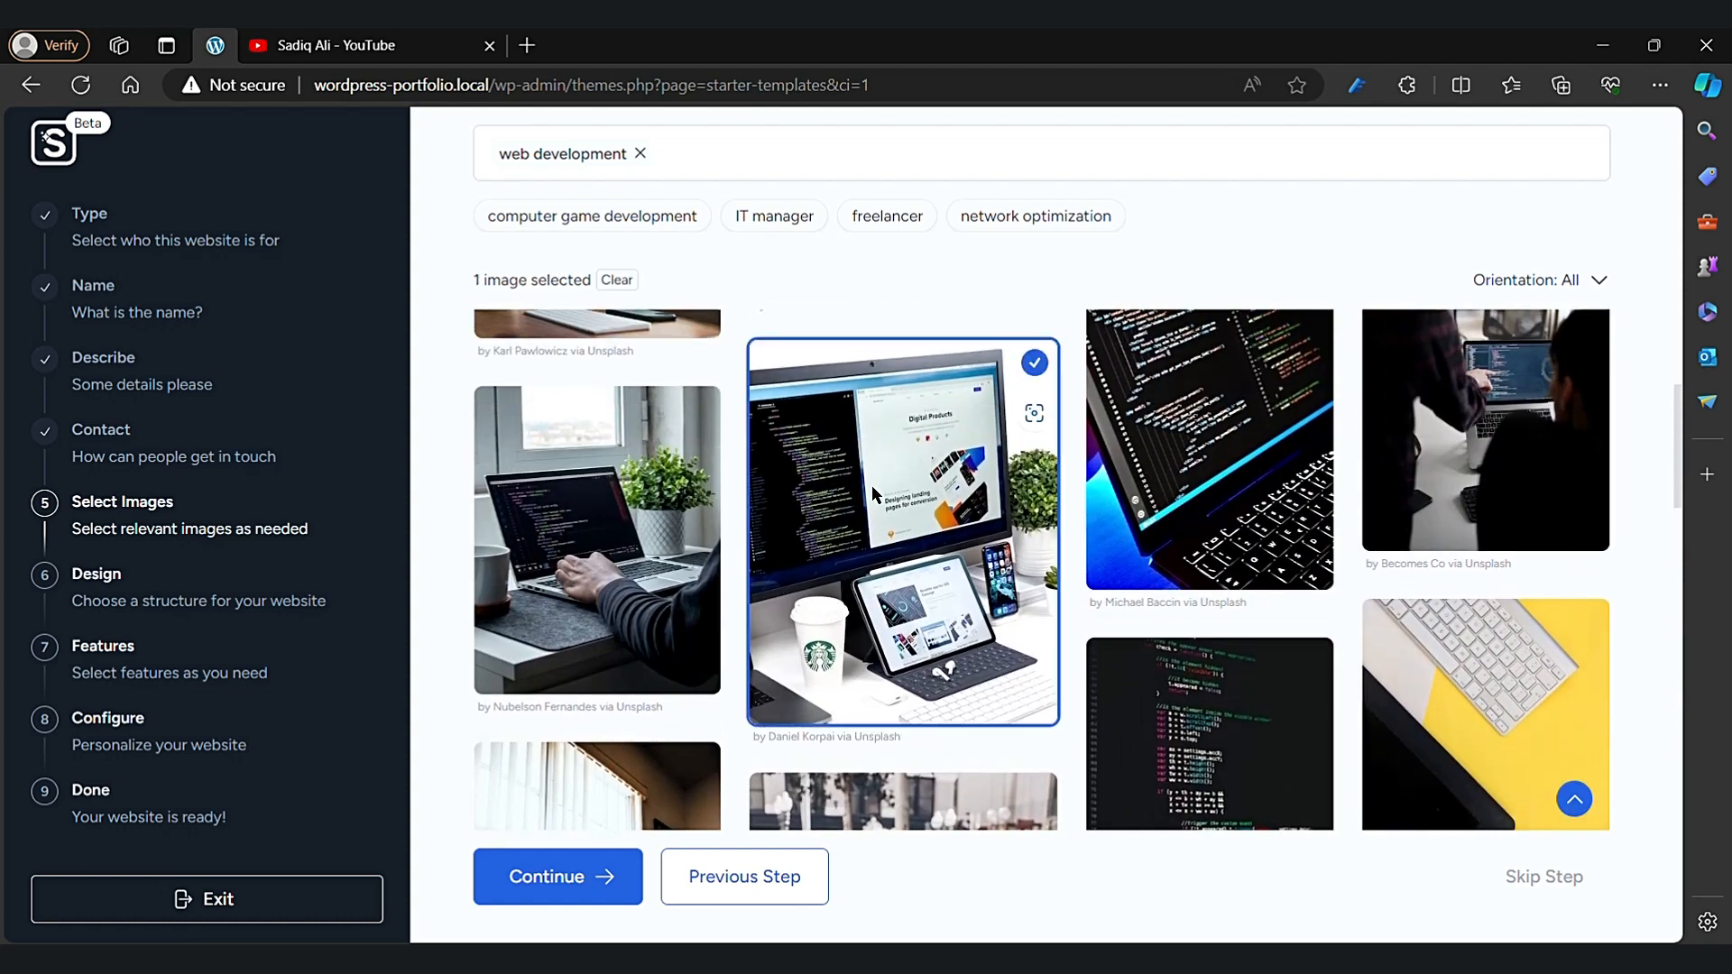
pyautogui.scroll(-3)
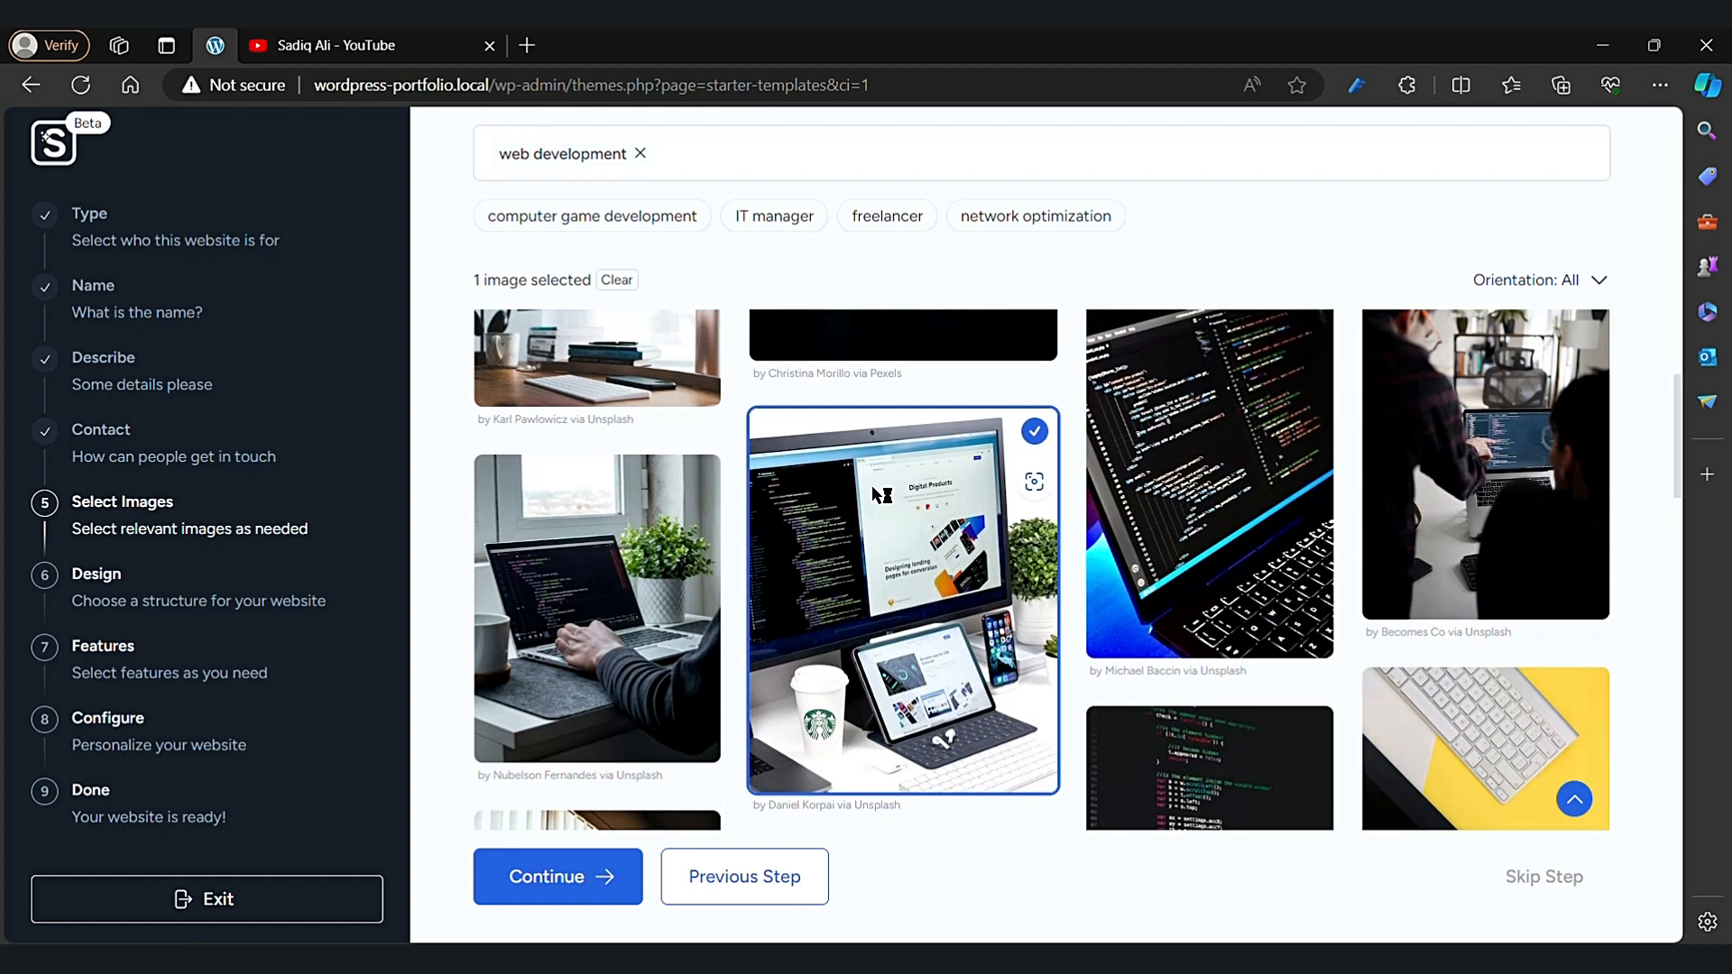
pyautogui.click(1209, 484)
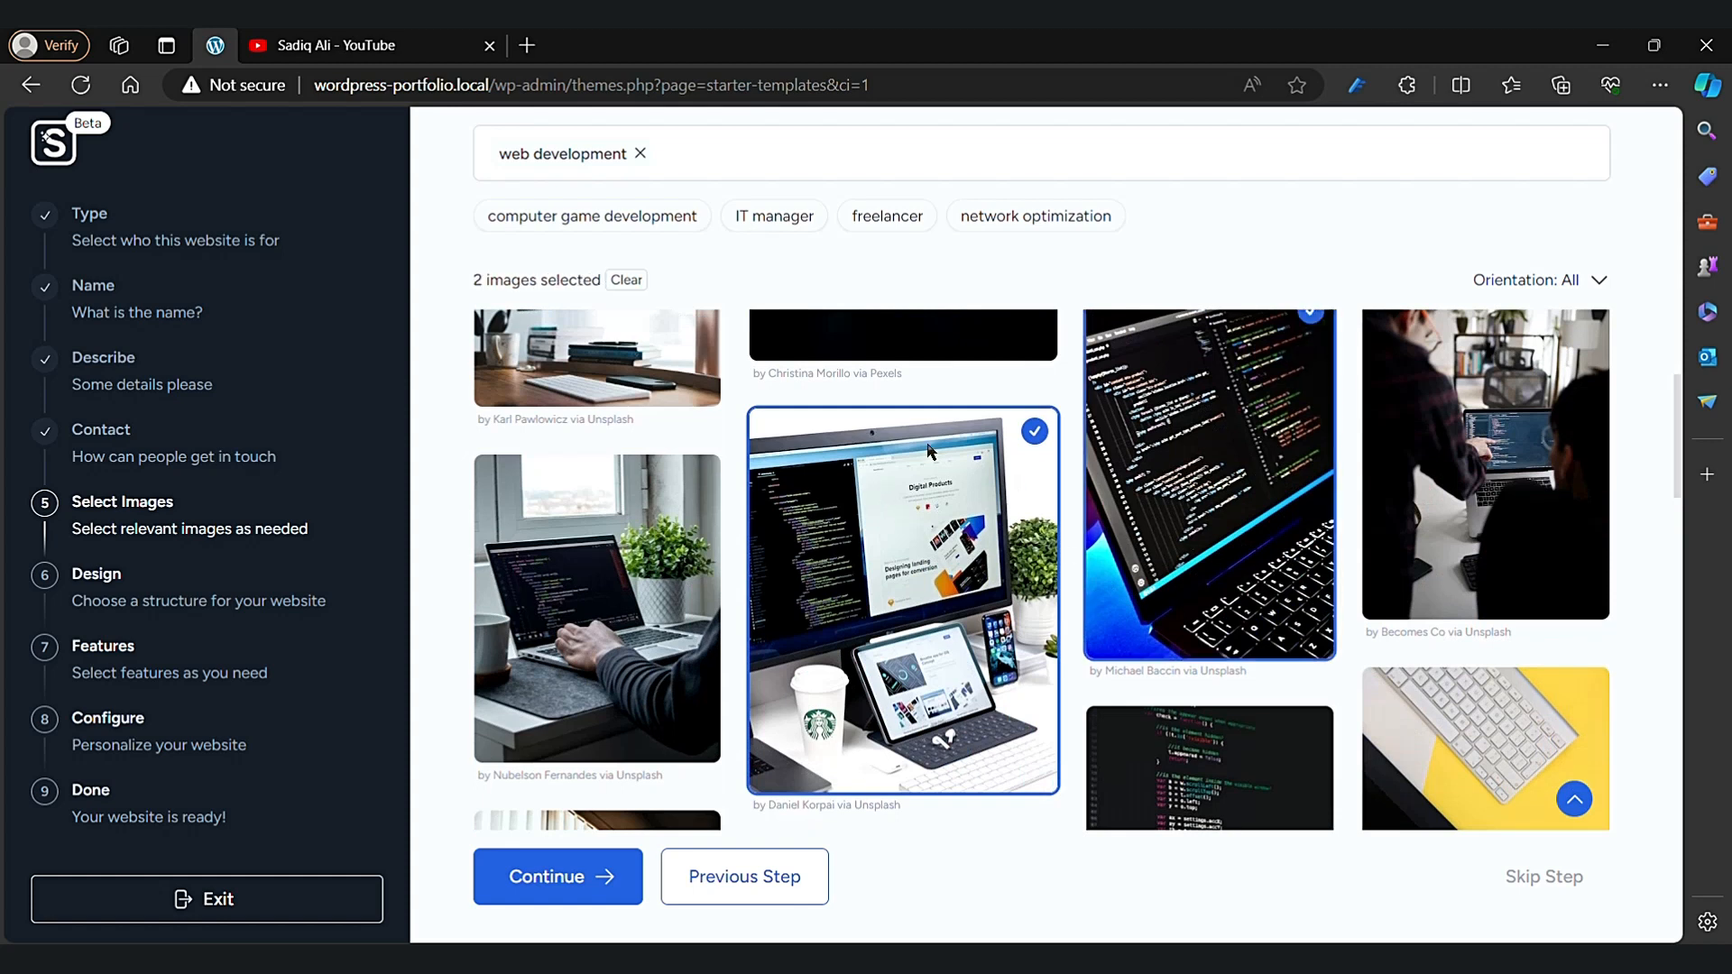
pyautogui.scroll(-3)
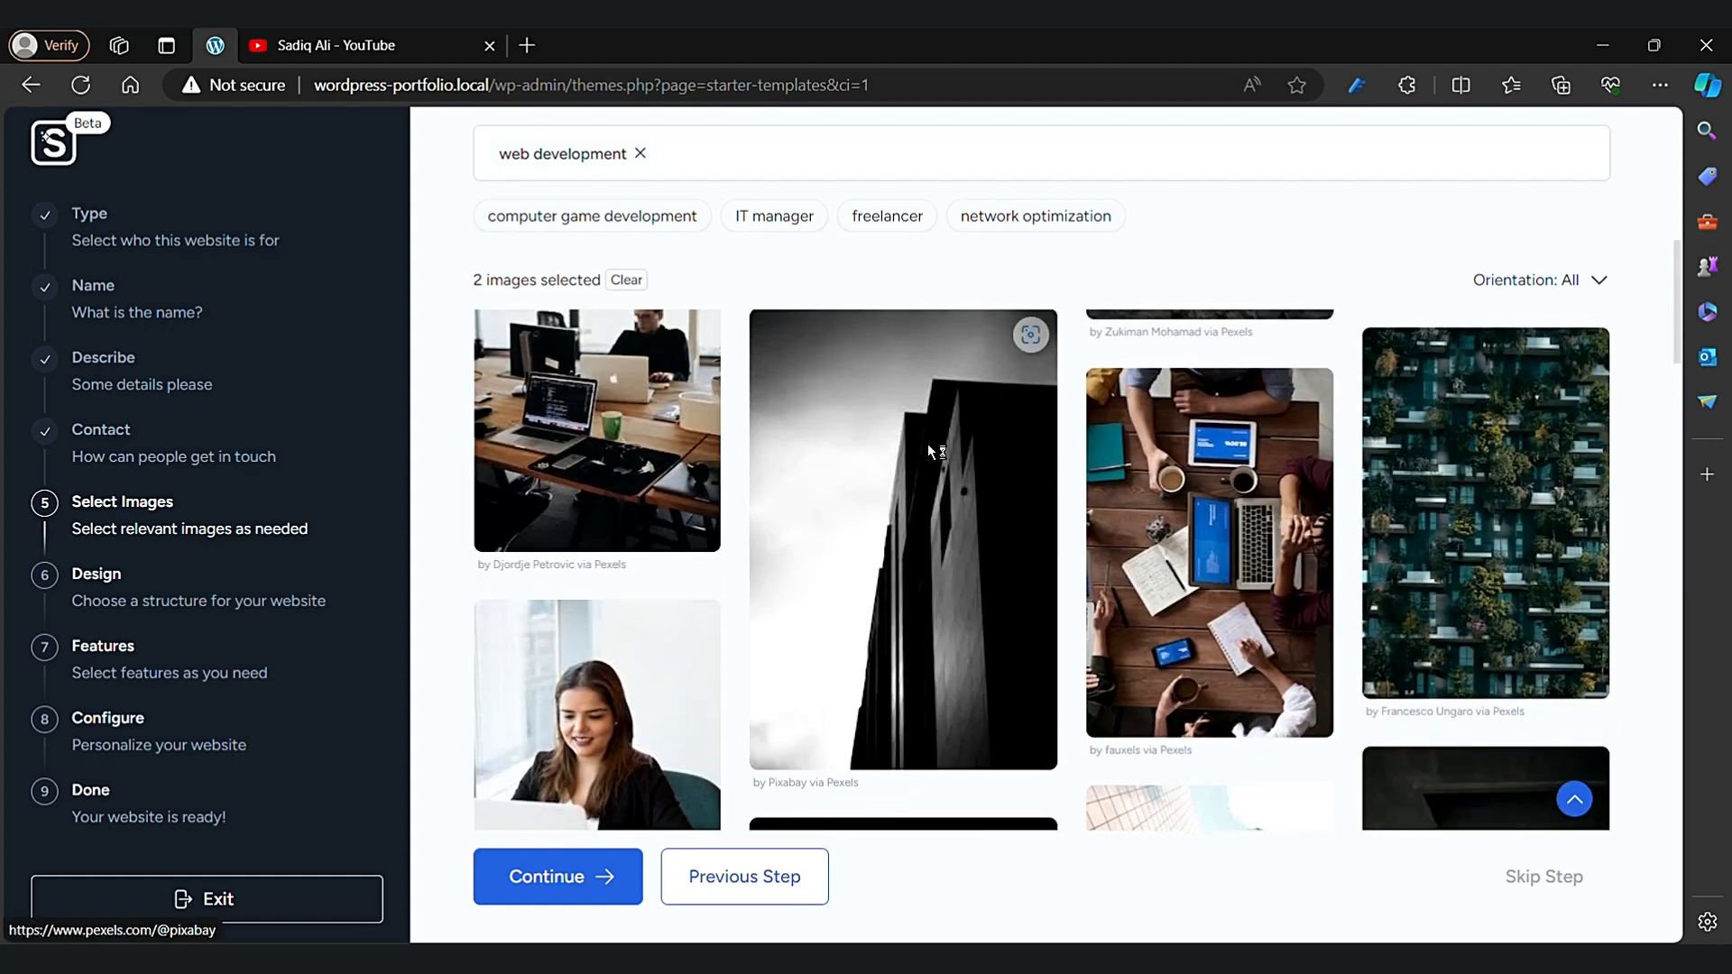
pyautogui.scroll(-3)
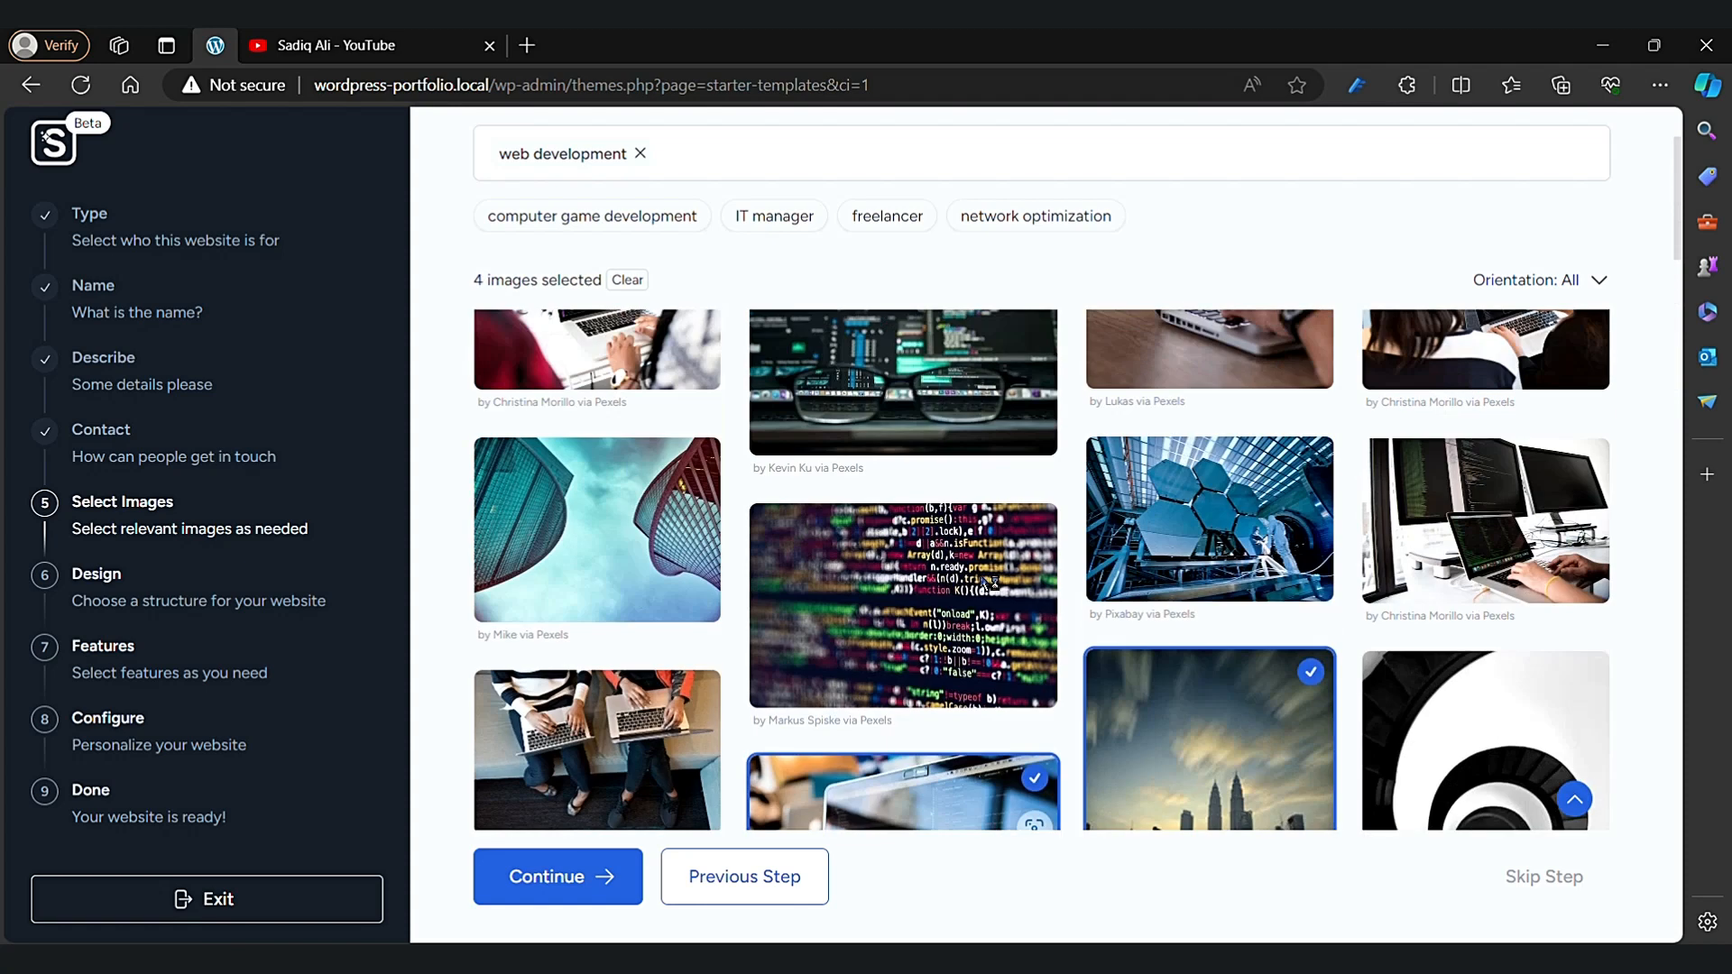
pyautogui.scroll(3)
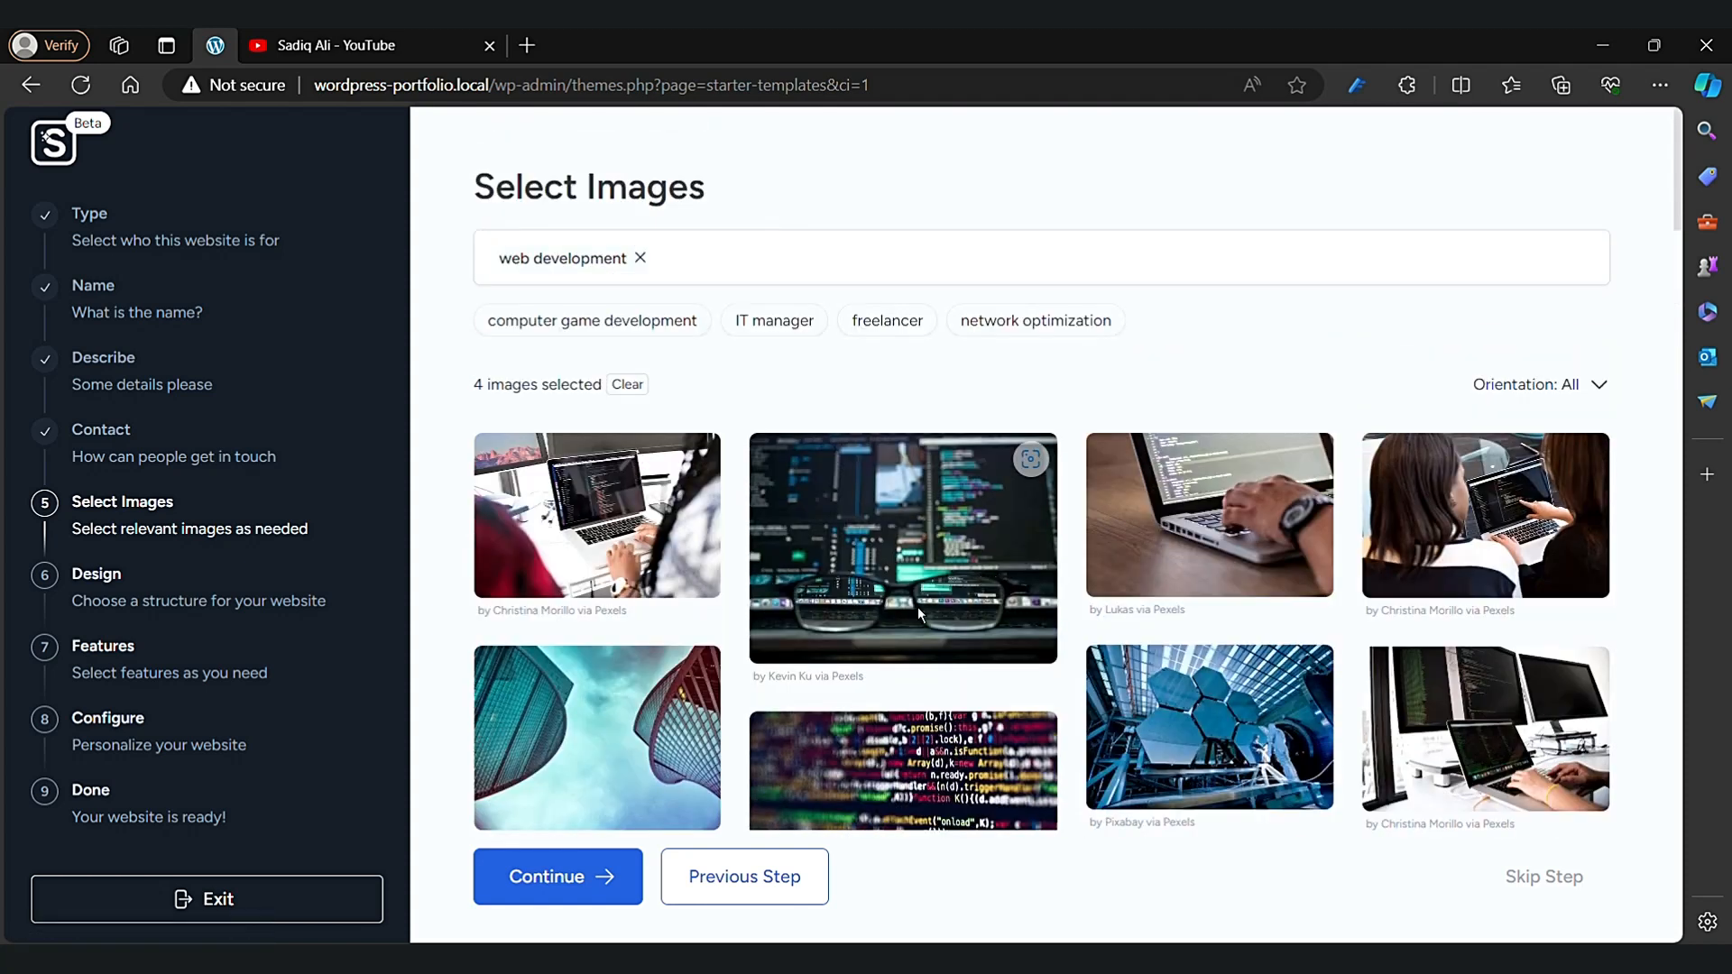
pyautogui.scroll(-3)
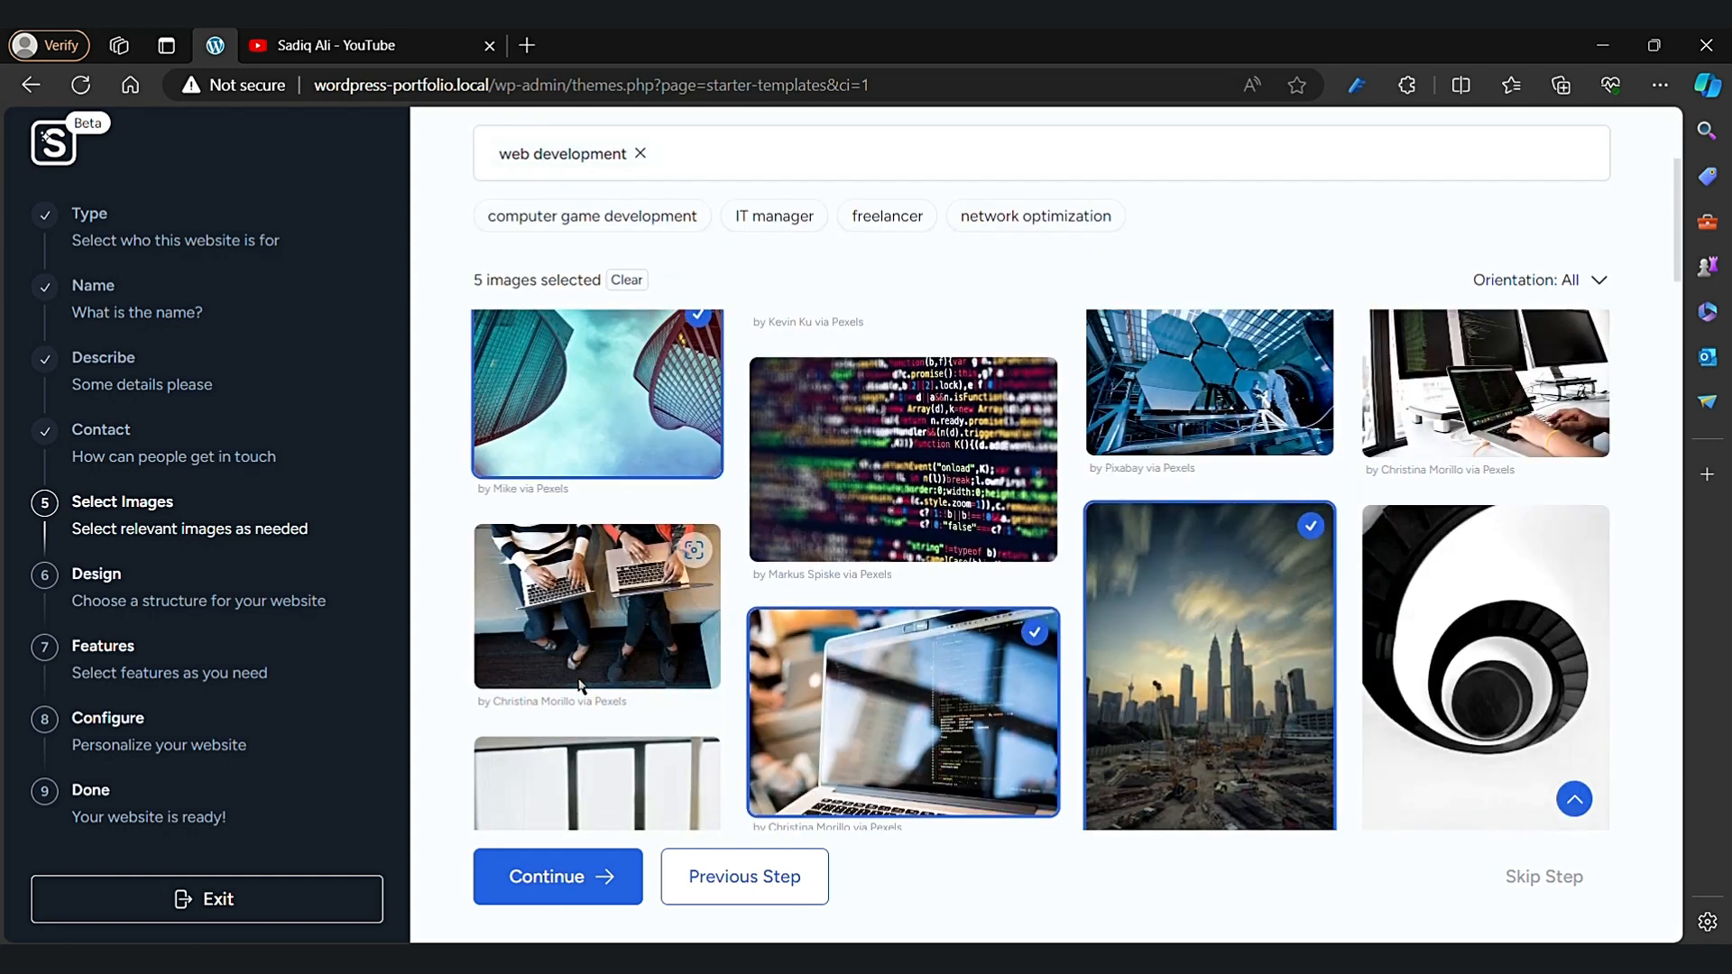
pyautogui.click(558, 876)
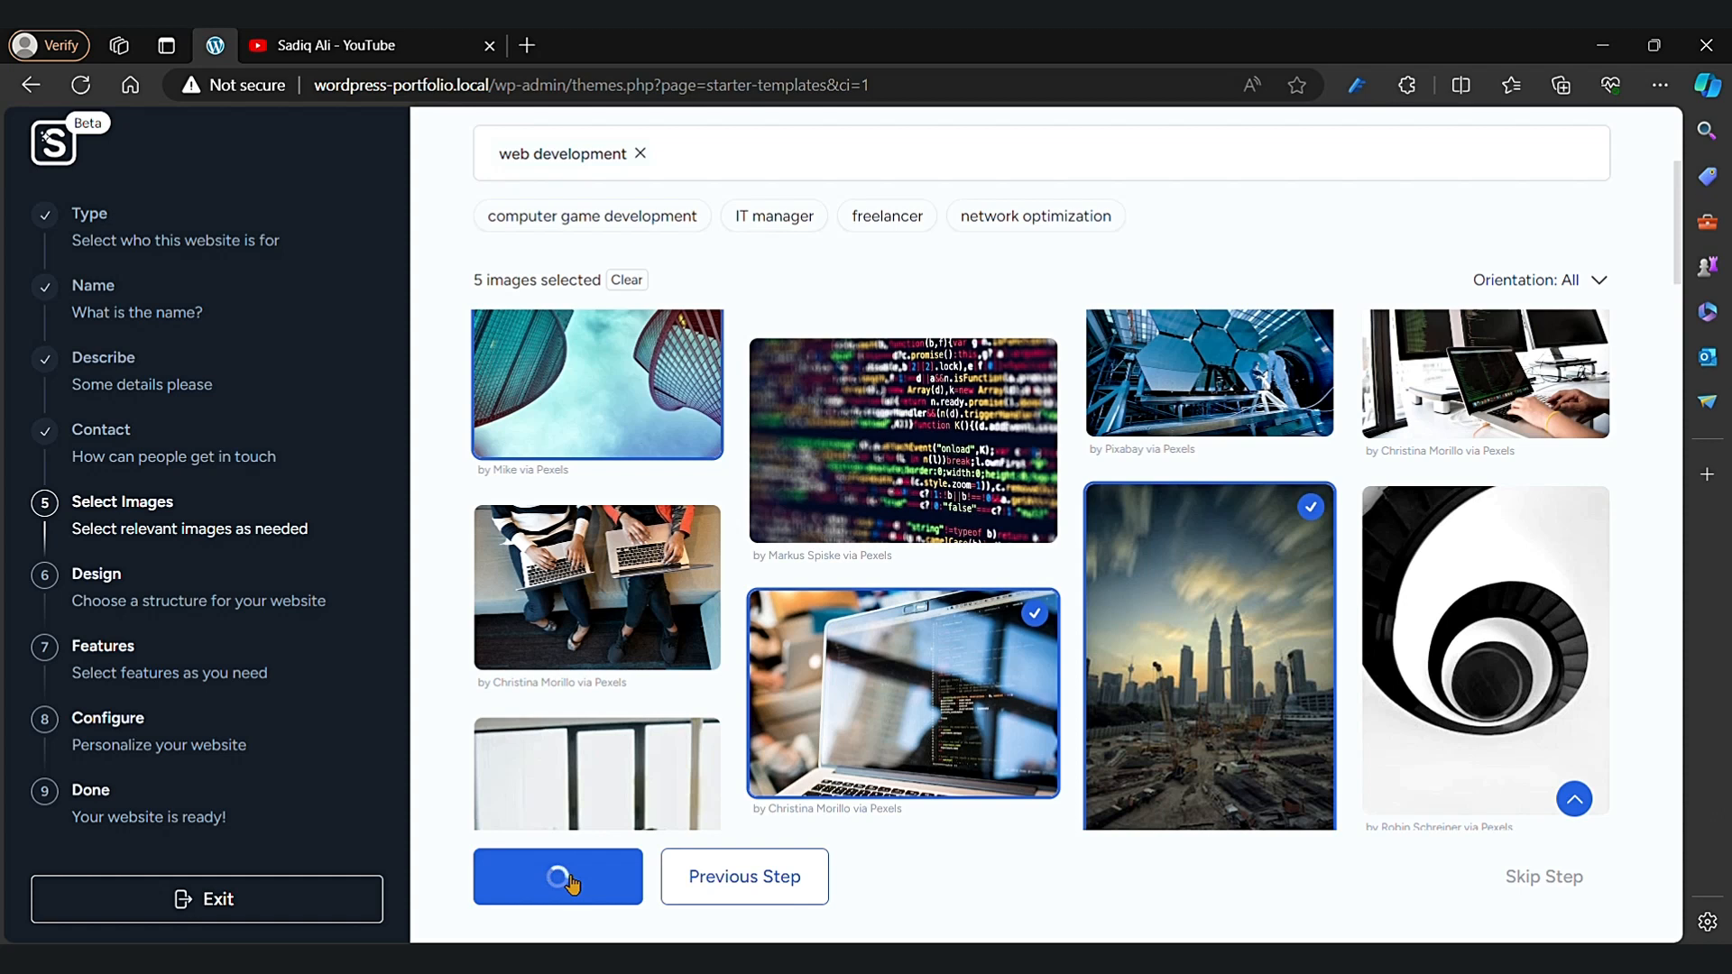
pyautogui.scroll(3)
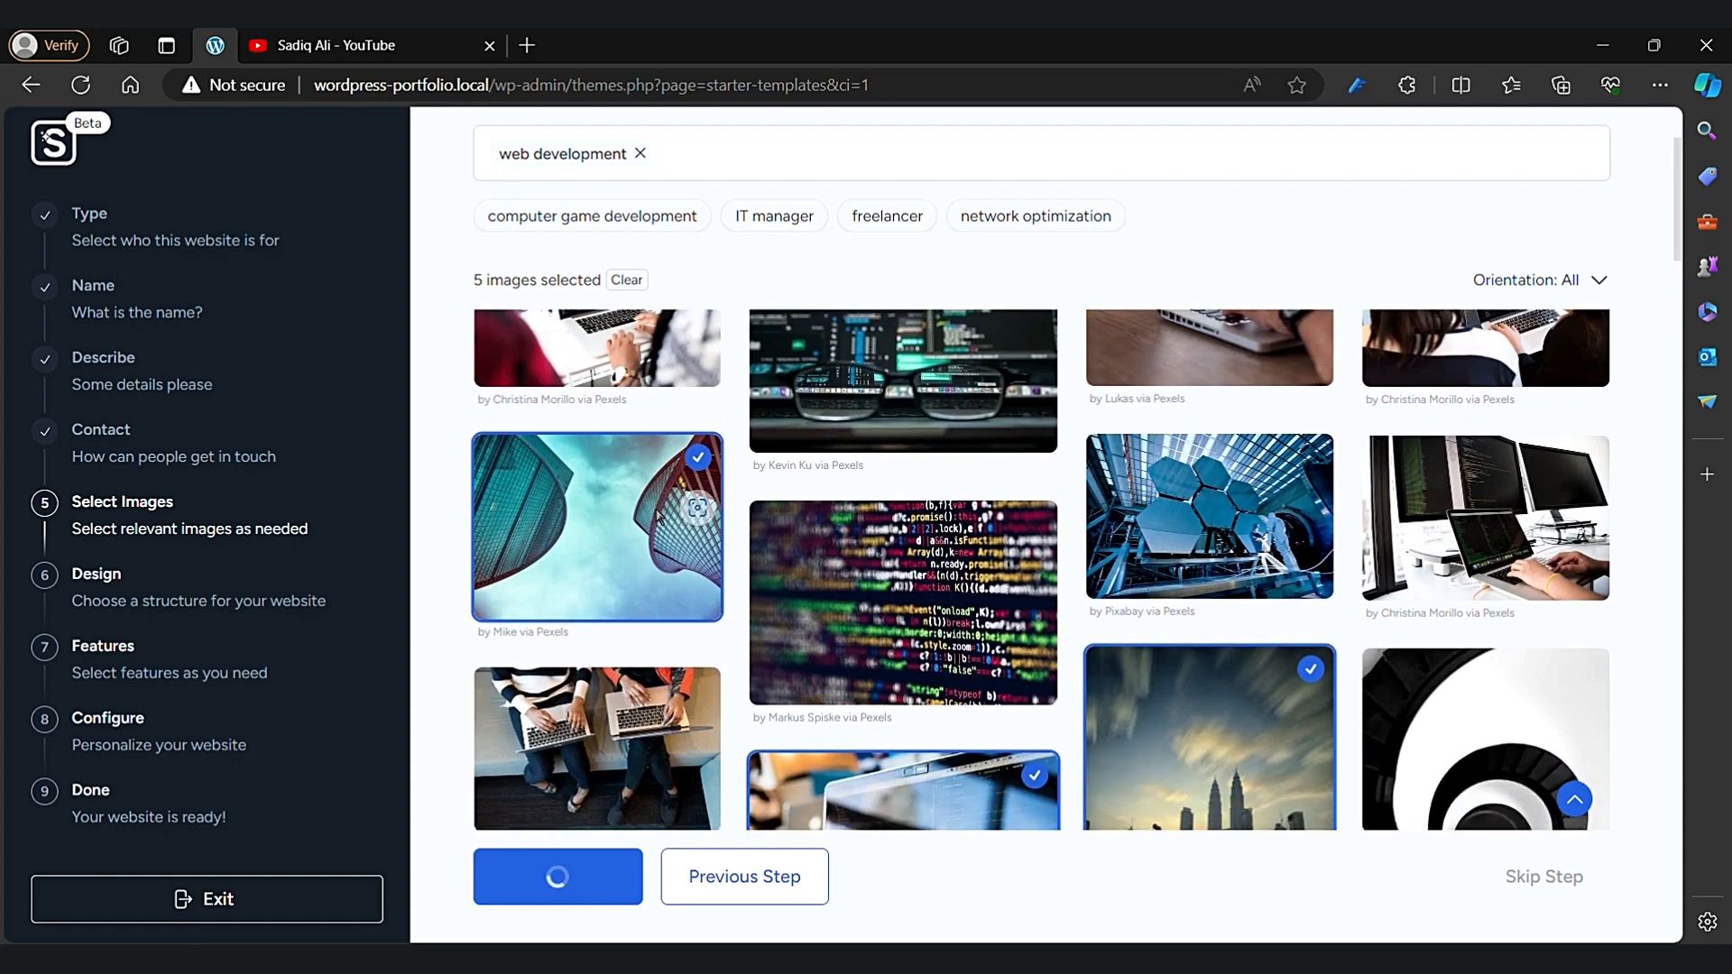
# - Choose Option 3 as the website structure and continue to the features step
pyautogui.click(558, 877)
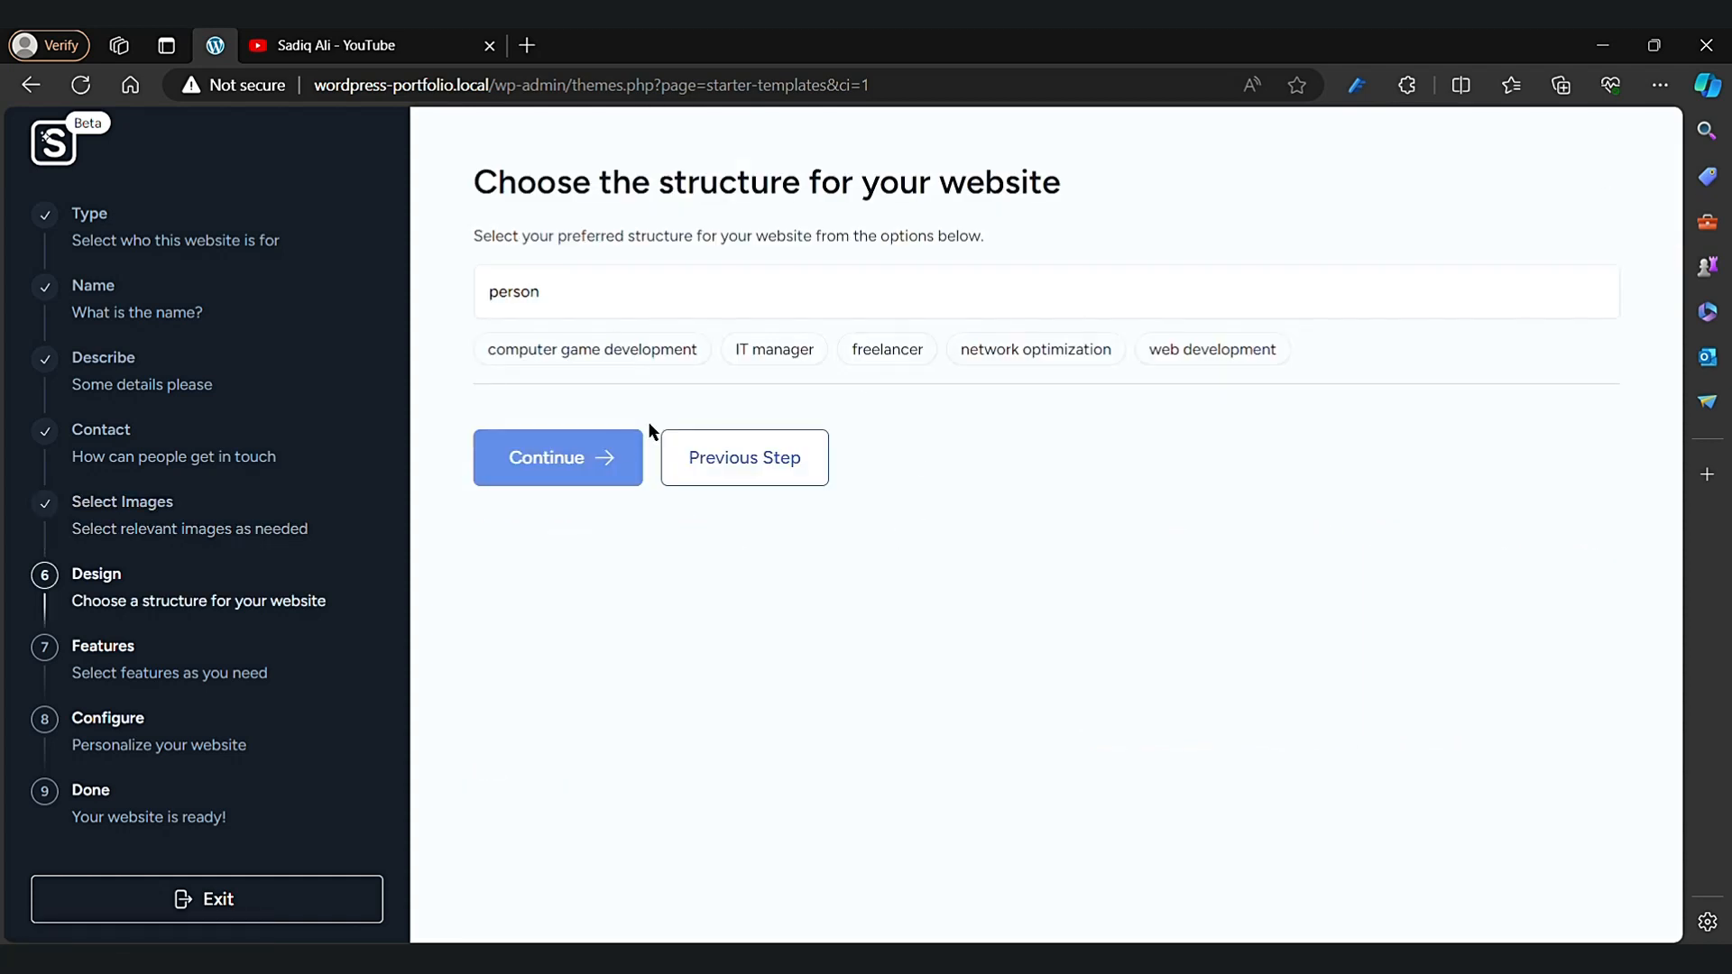
pyautogui.click(558, 456)
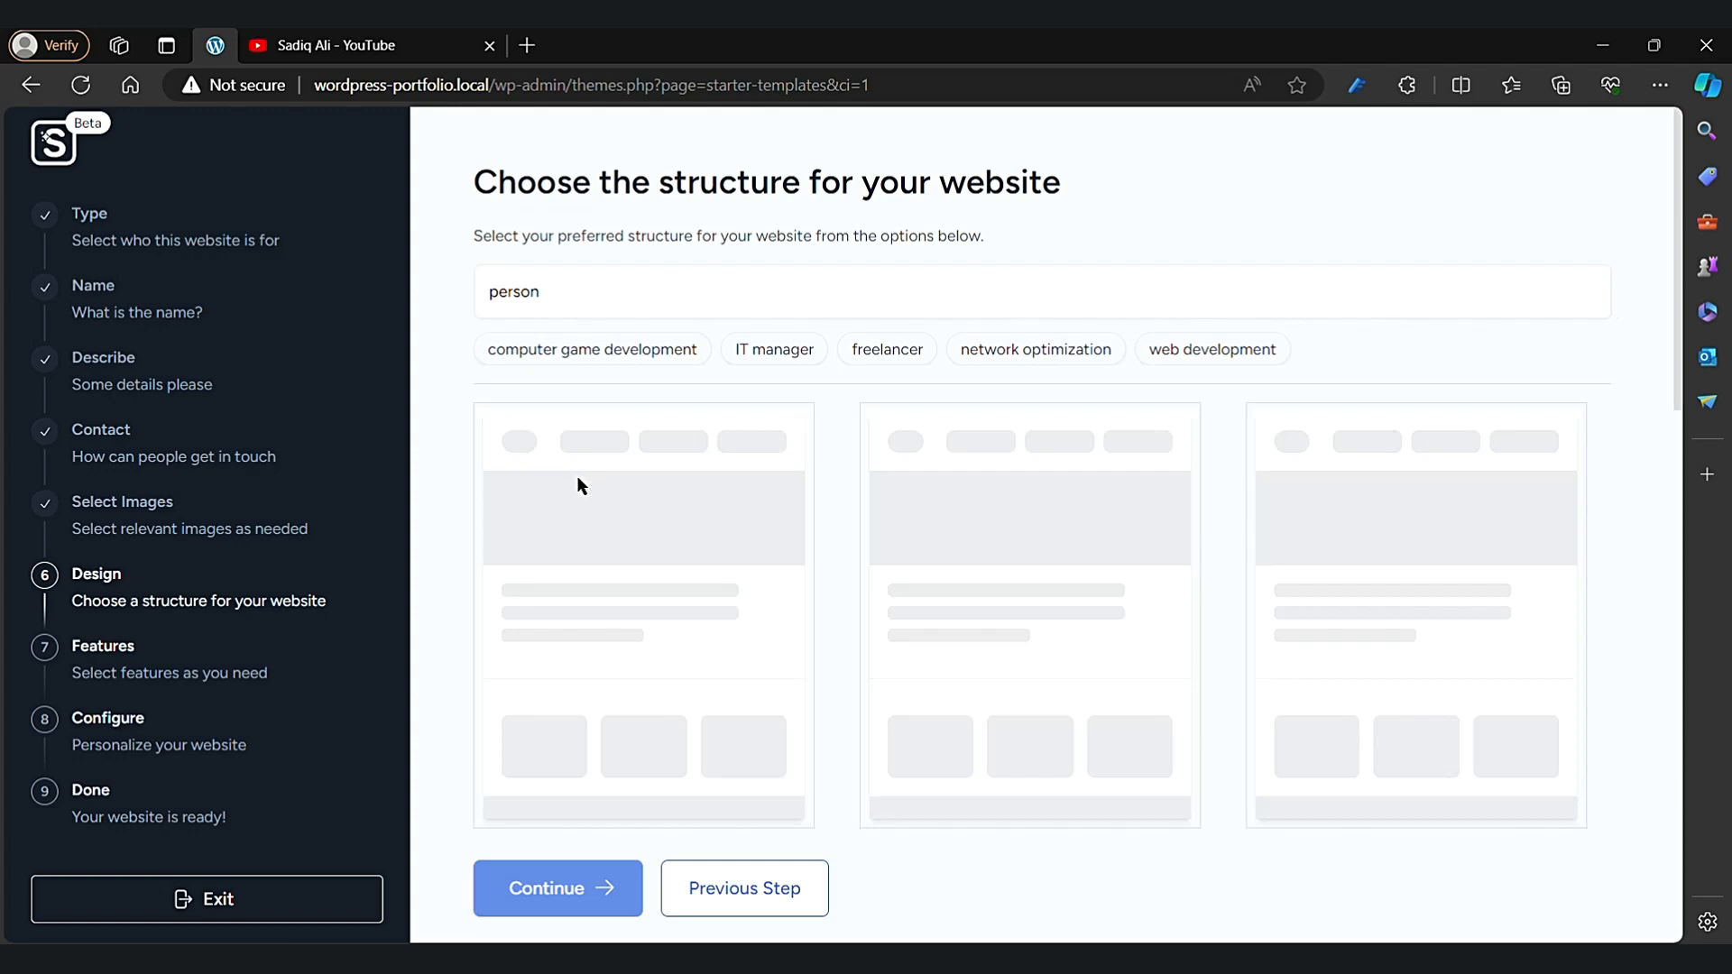
pyautogui.moveTo(453, 416)
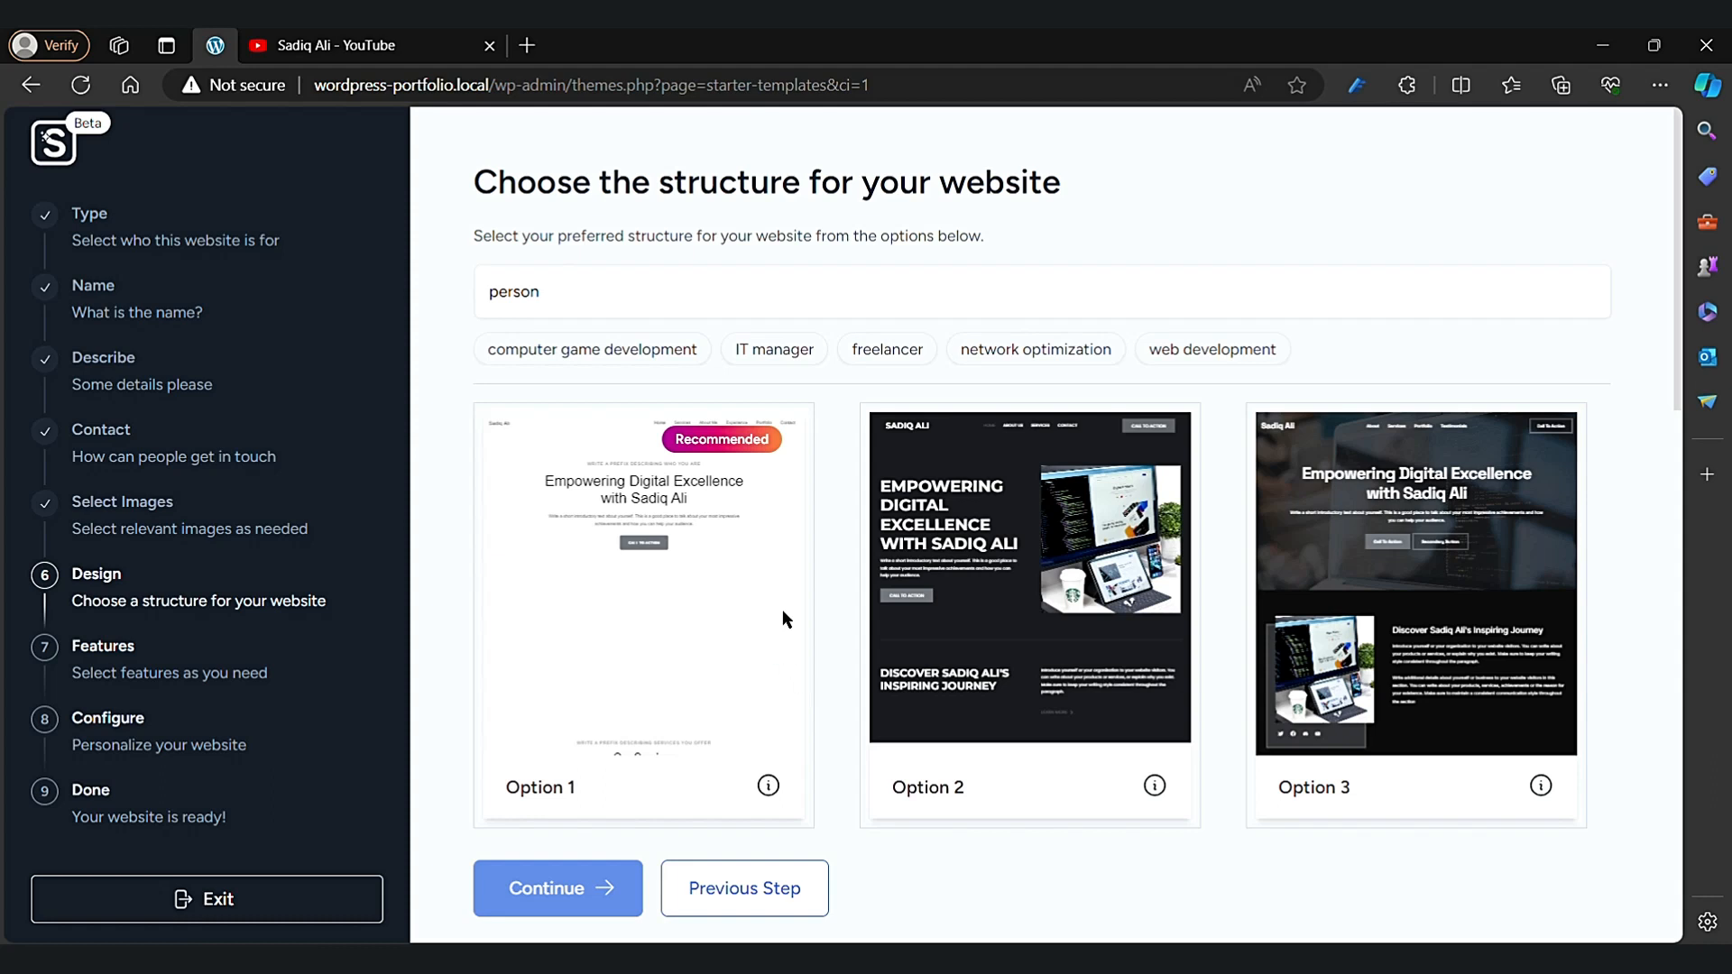
pyautogui.scroll(-3)
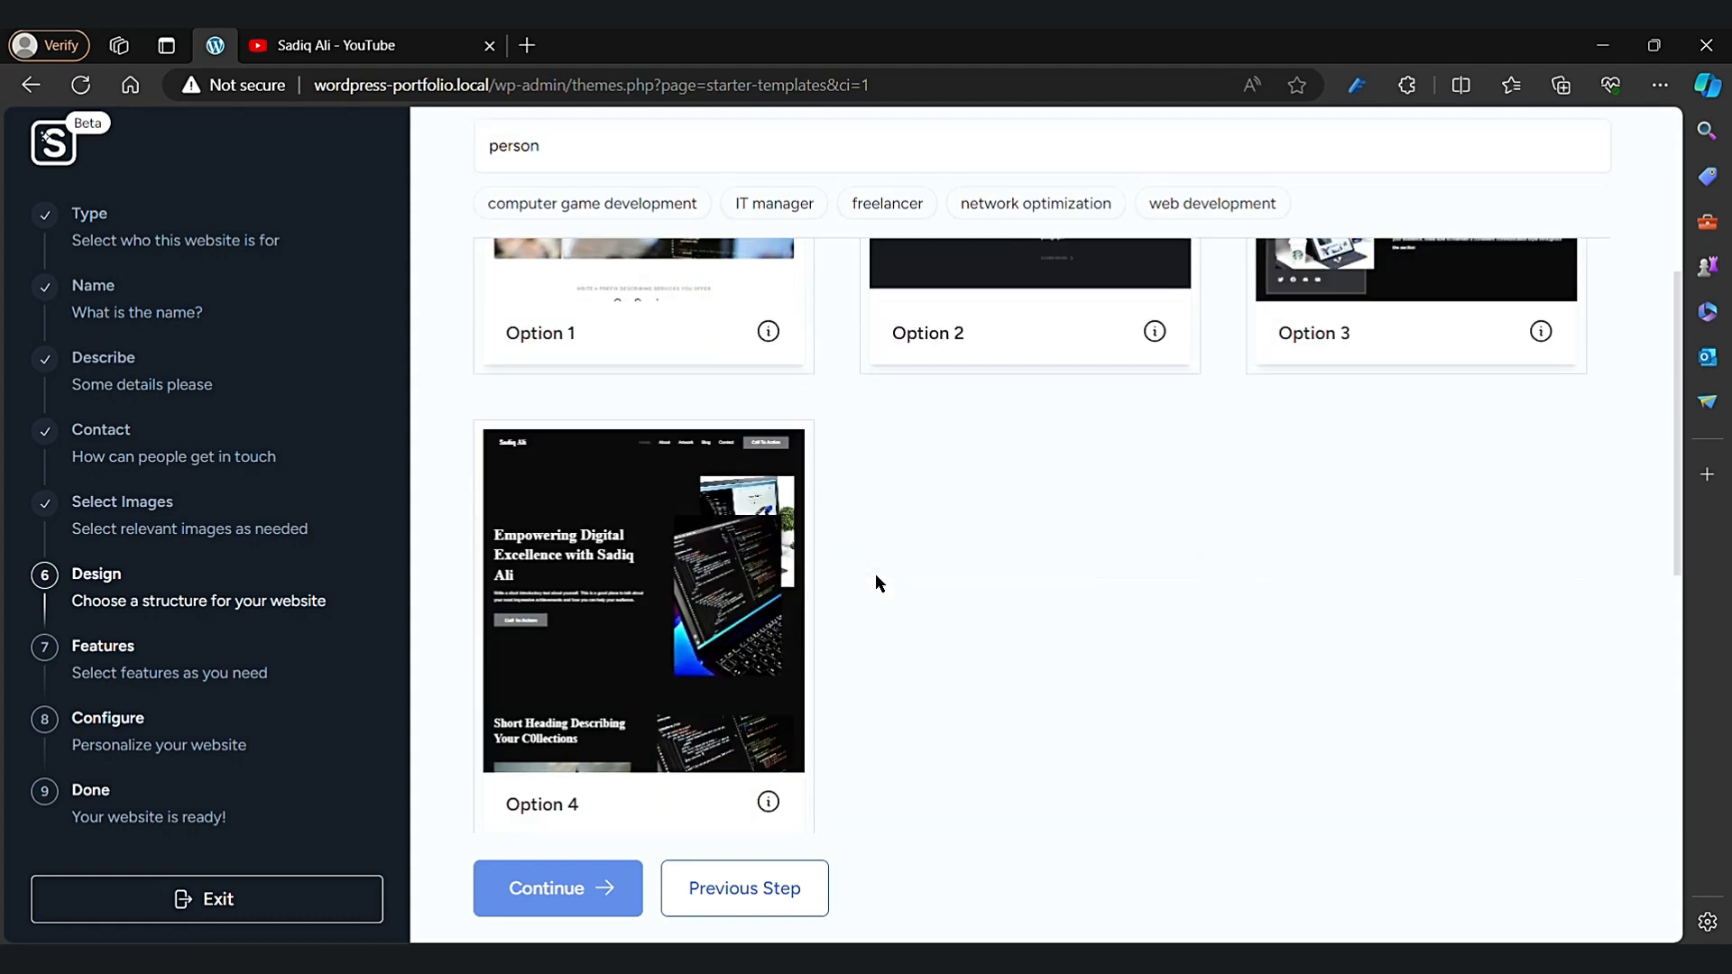
pyautogui.scroll(-3)
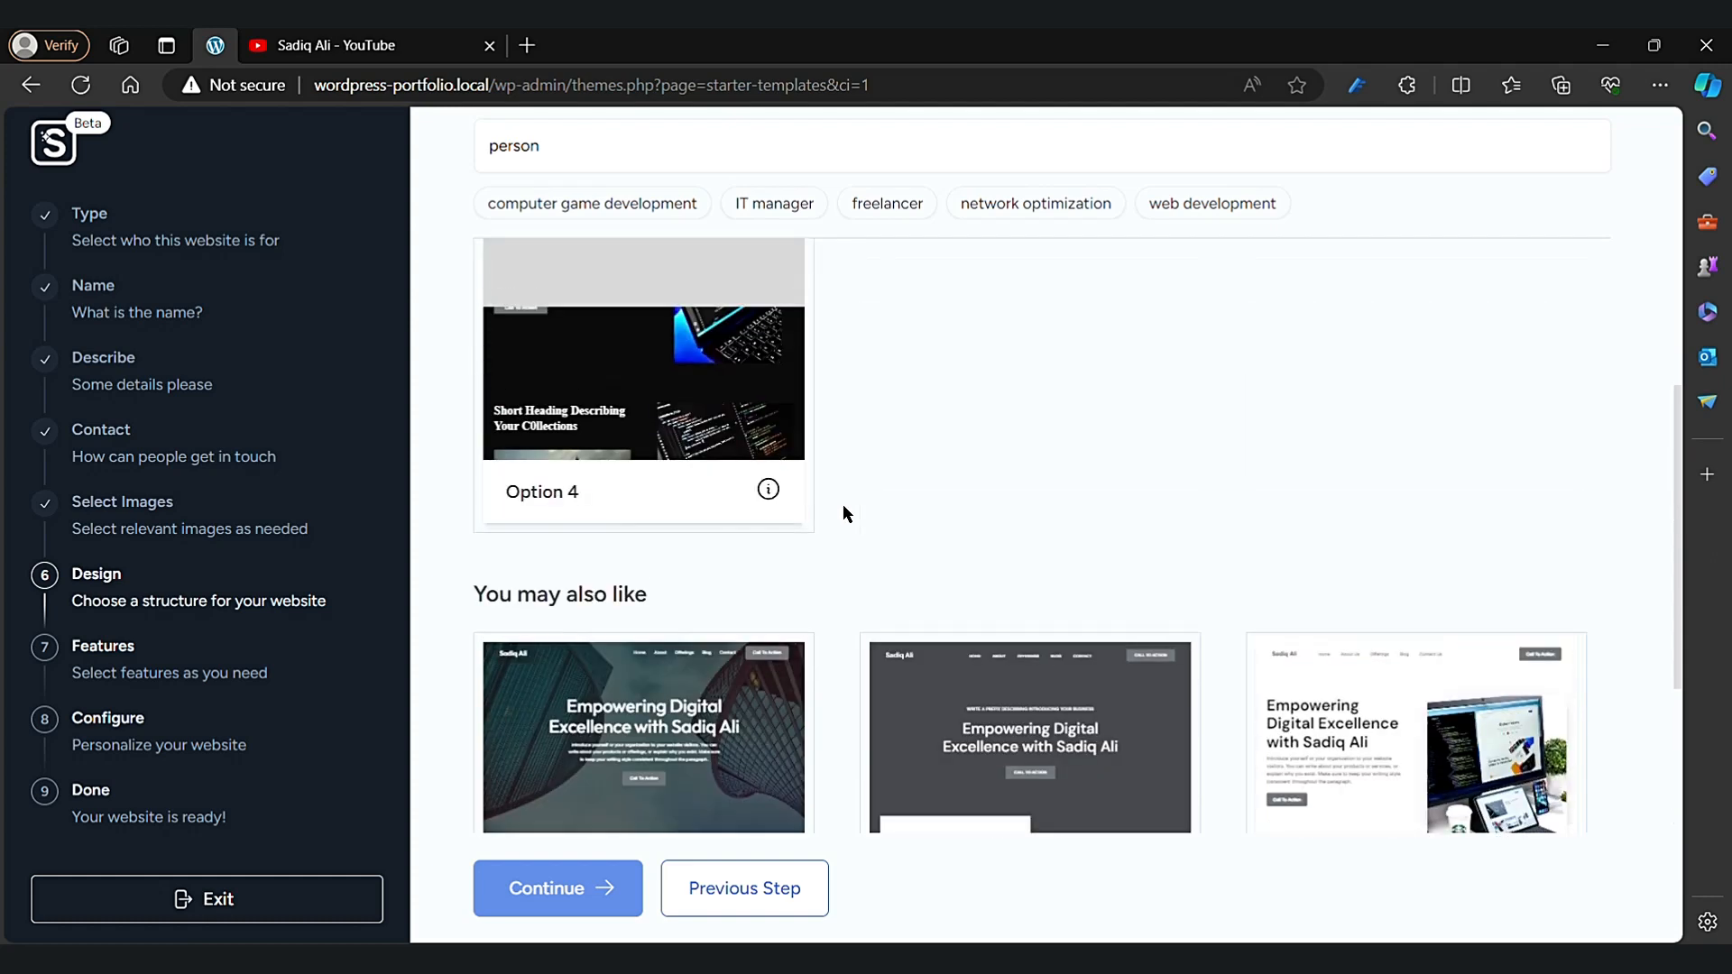
pyautogui.scroll(3)
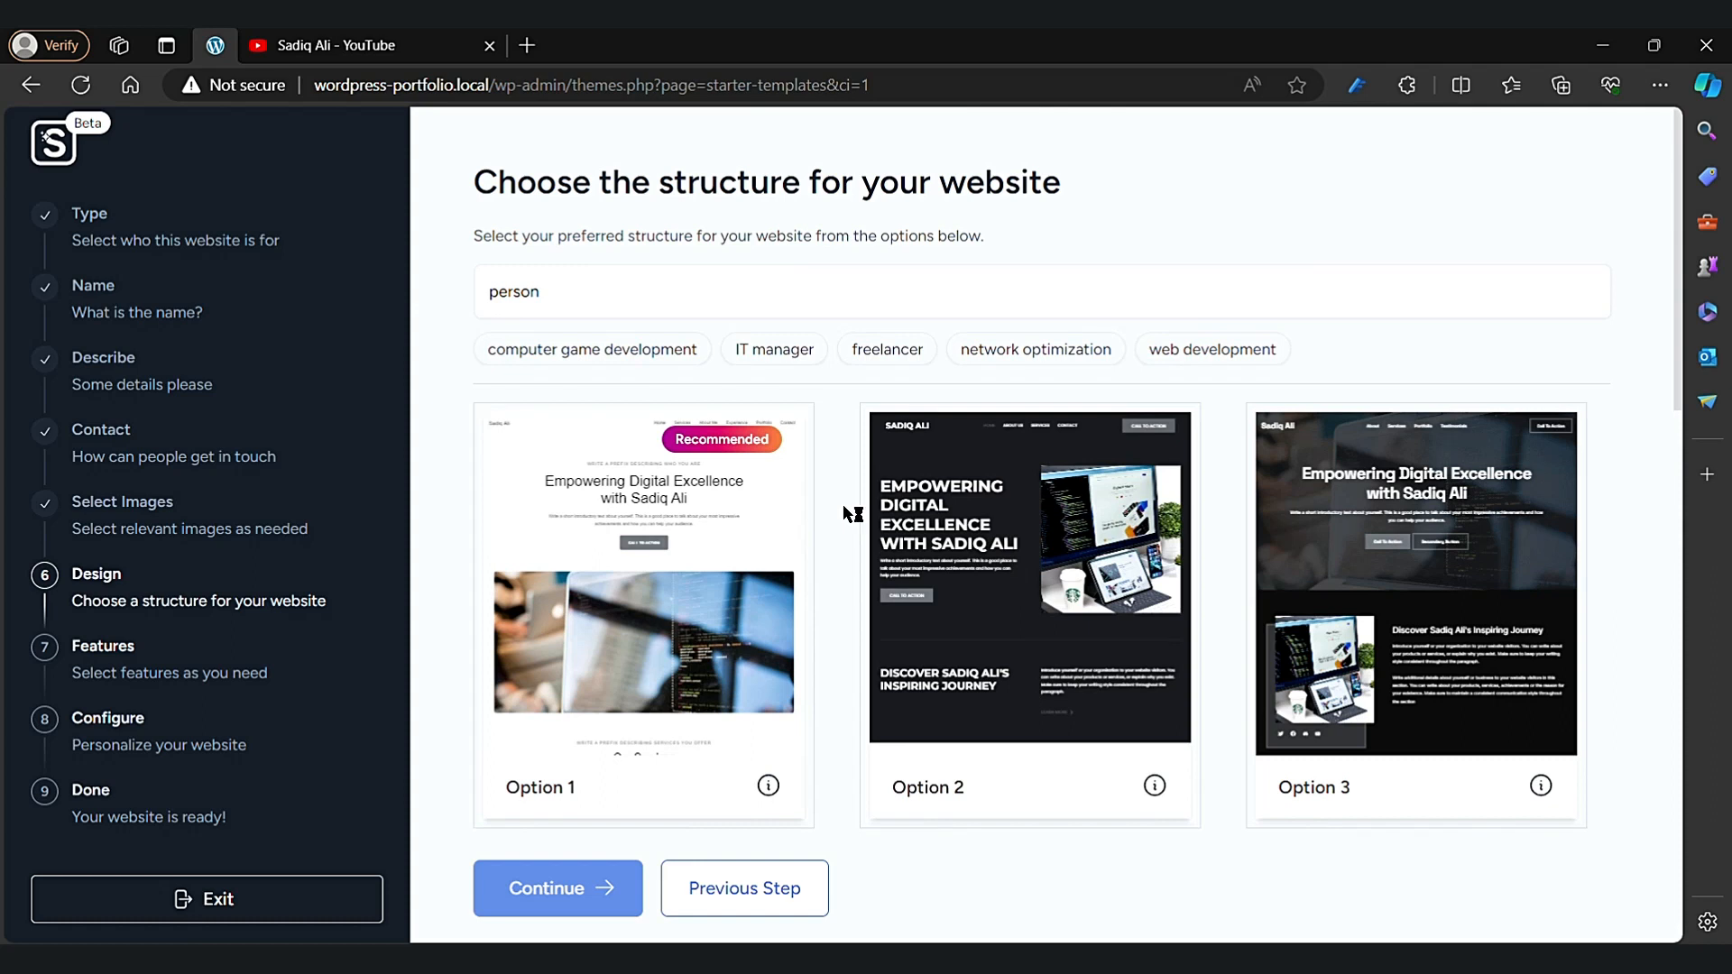
pyautogui.moveTo(1362, 549)
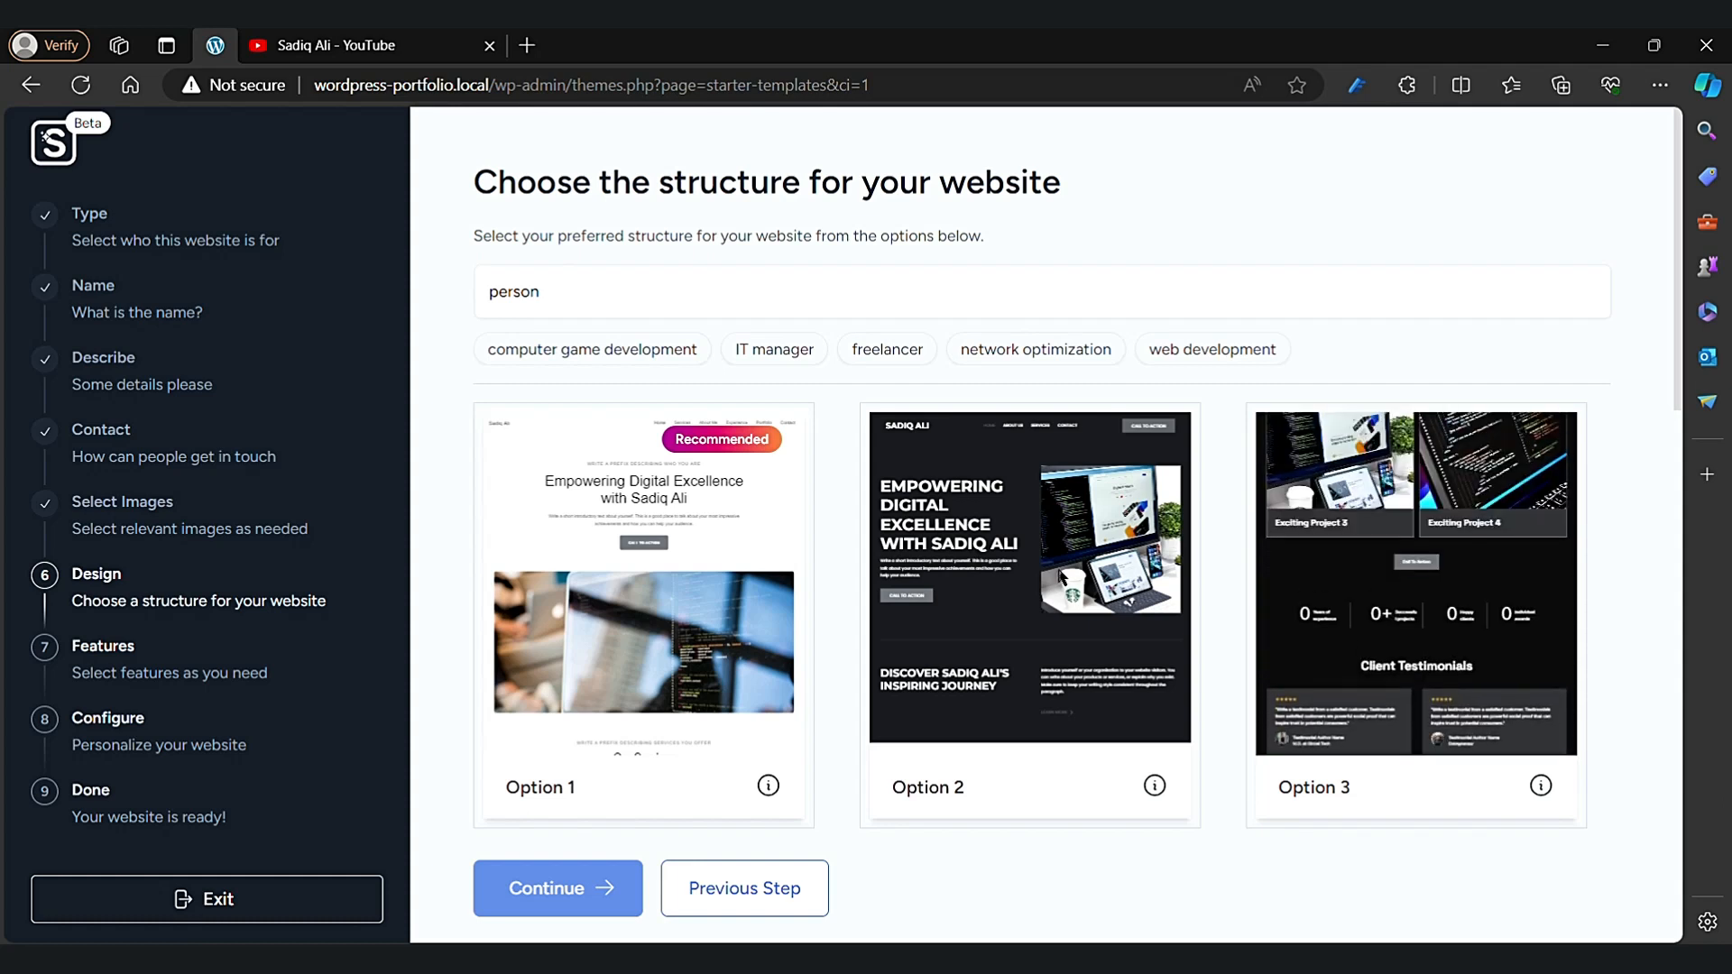
pyautogui.scroll(-3)
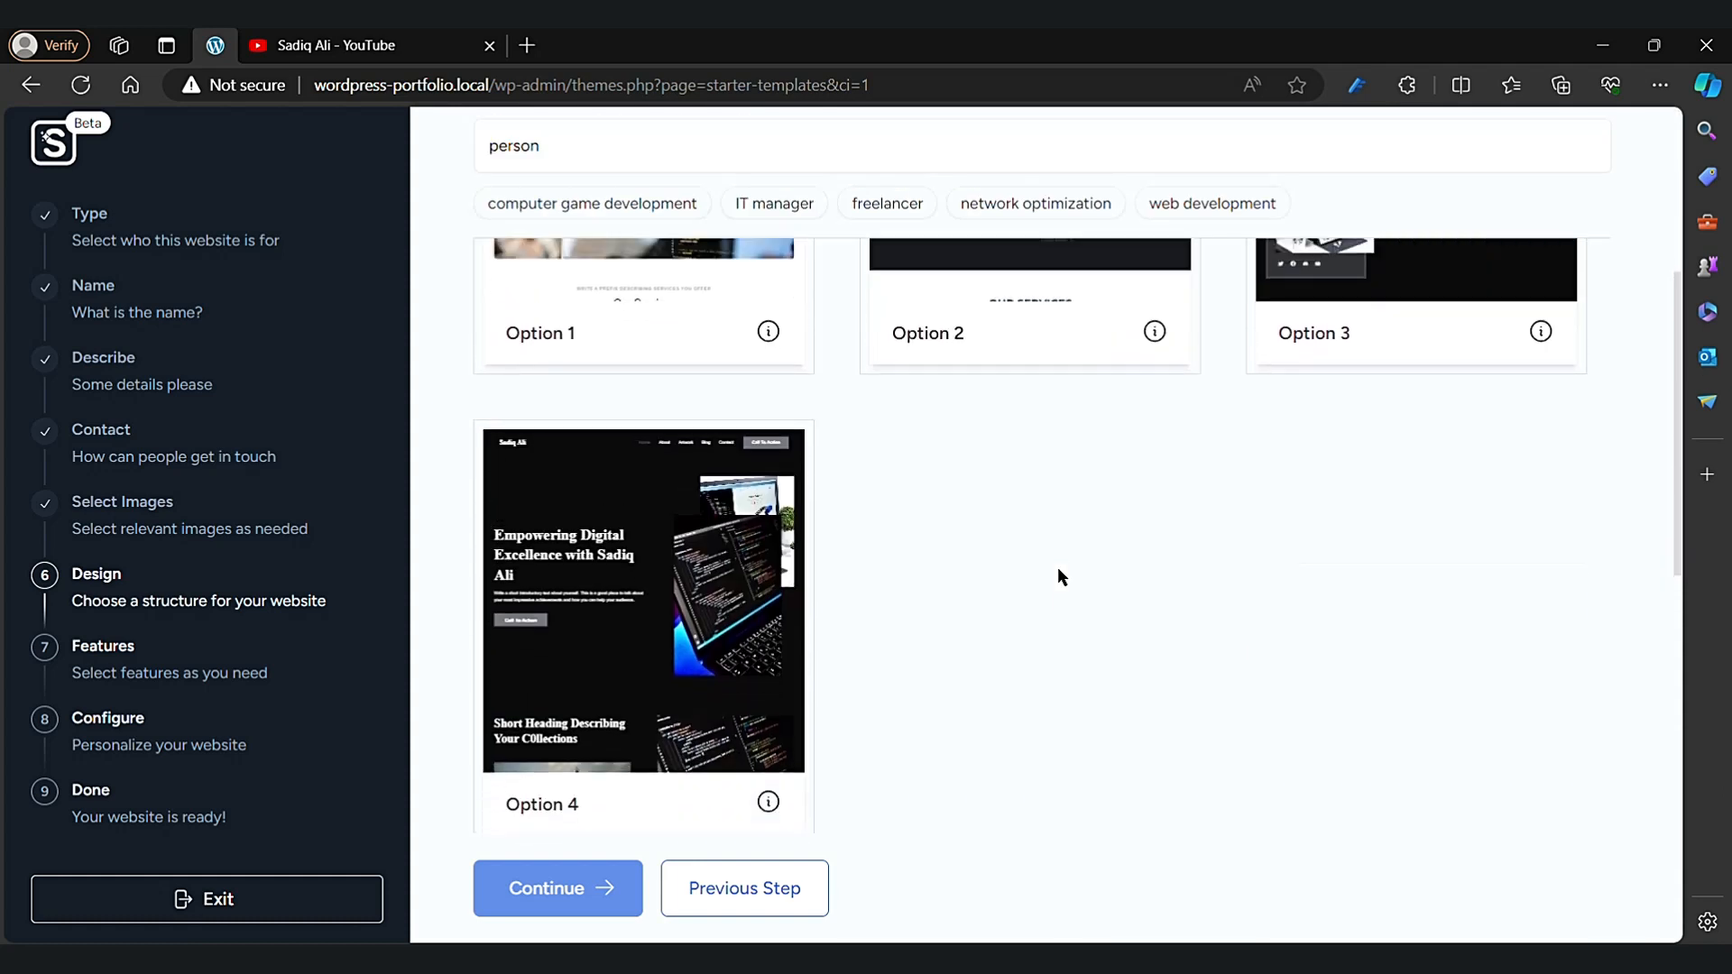
pyautogui.scroll(3)
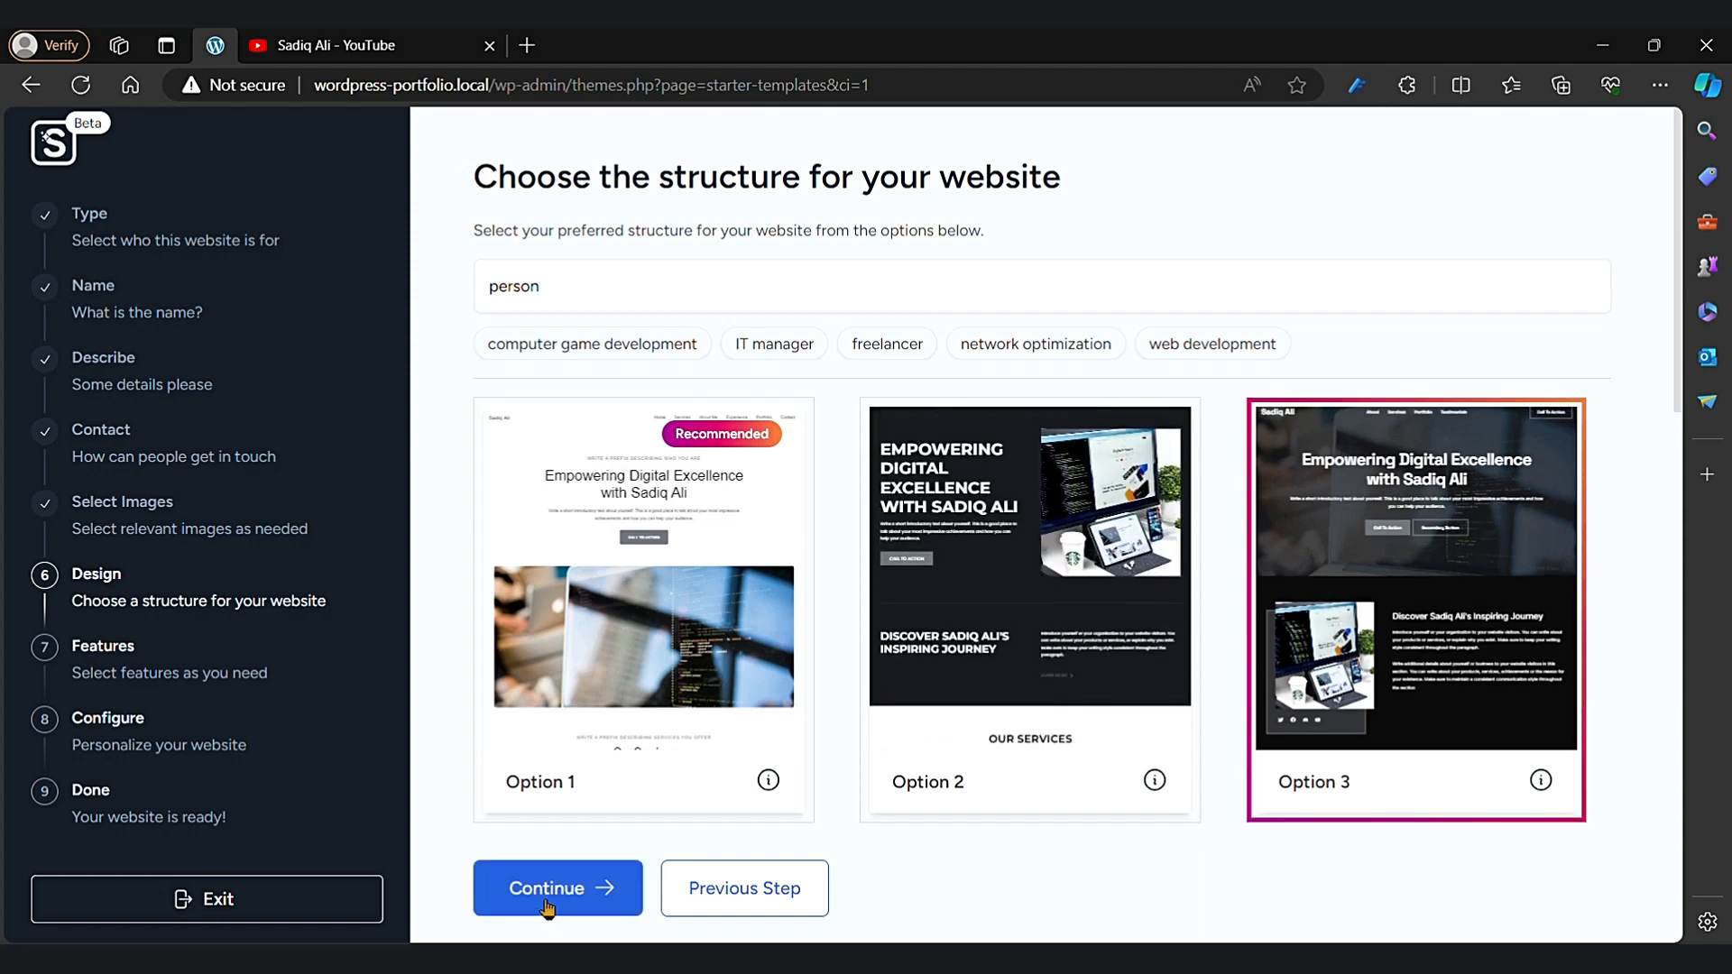
pyautogui.click(557, 888)
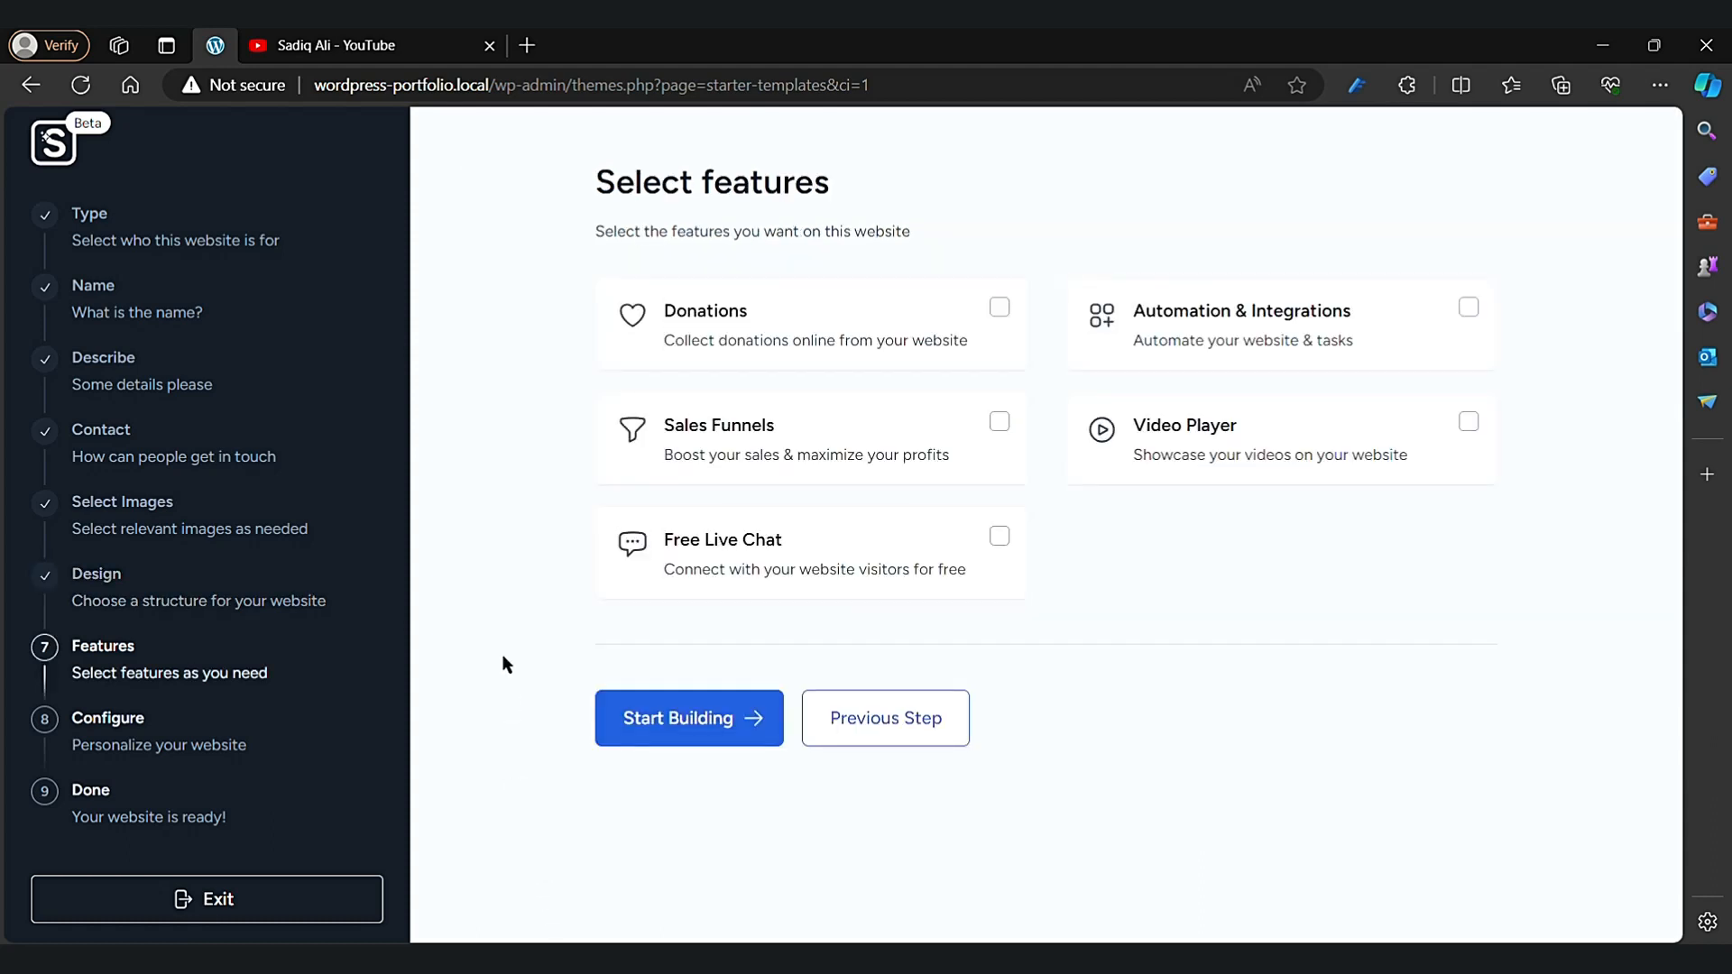
pyautogui.moveTo(1209, 327)
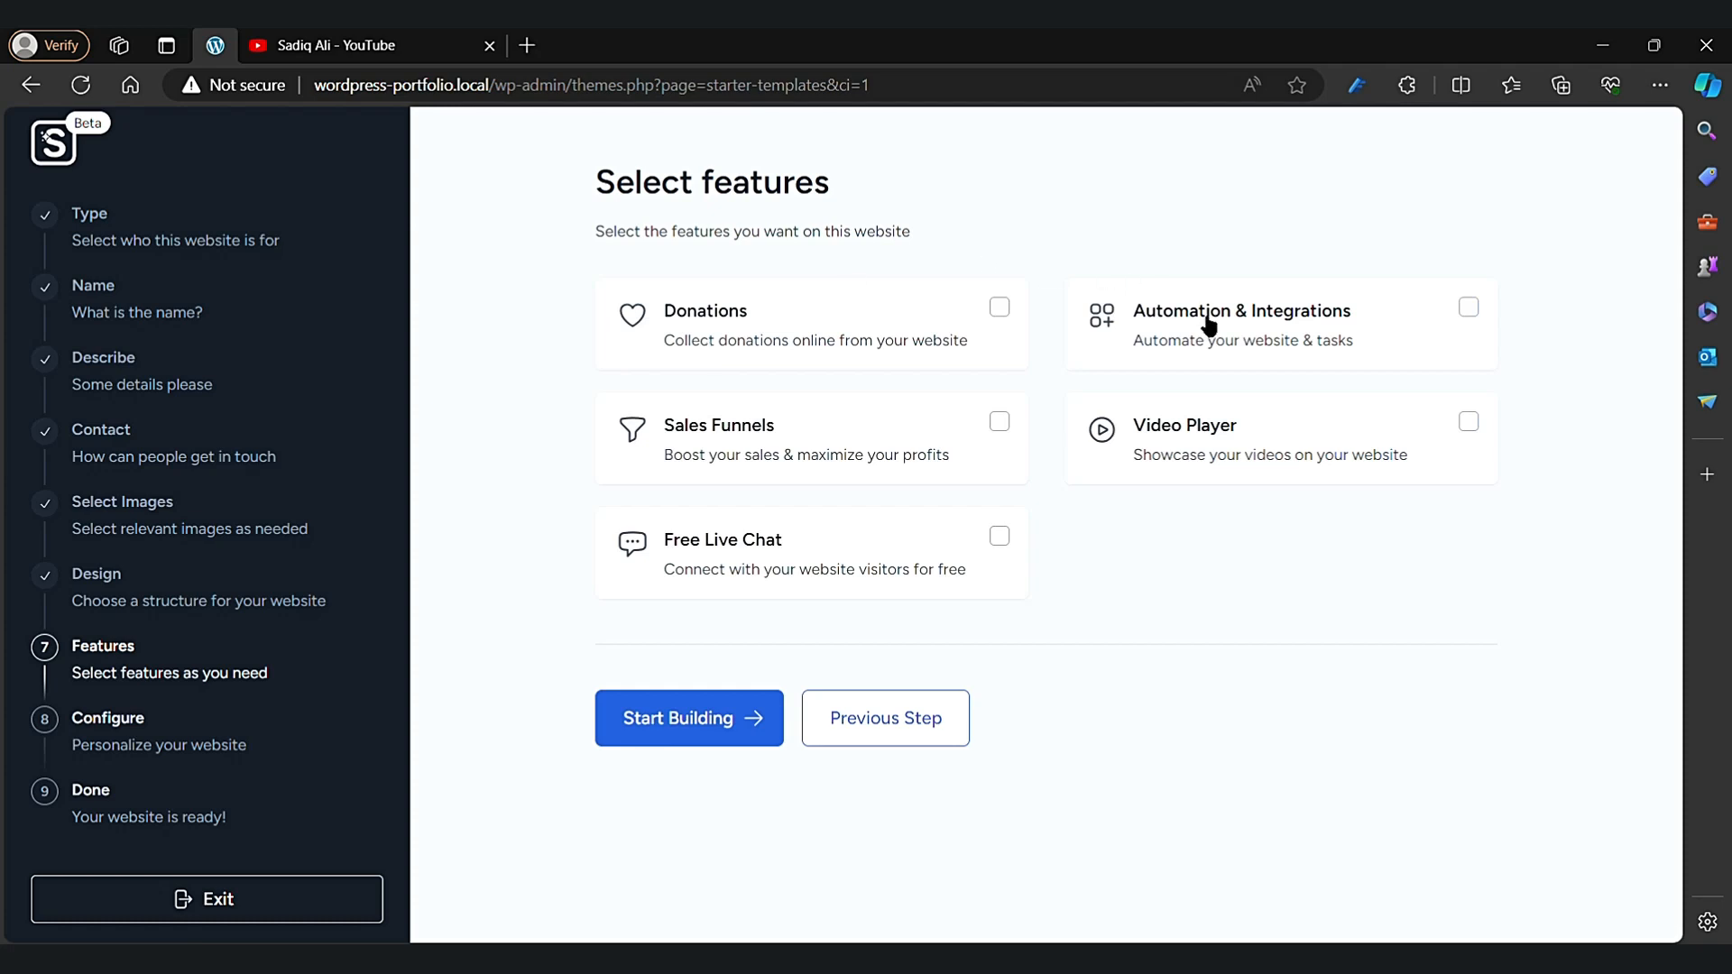
# - Add Video Player, Automation & Integrations and Free Live Chat, then start building the site
pyautogui.click(1469, 420)
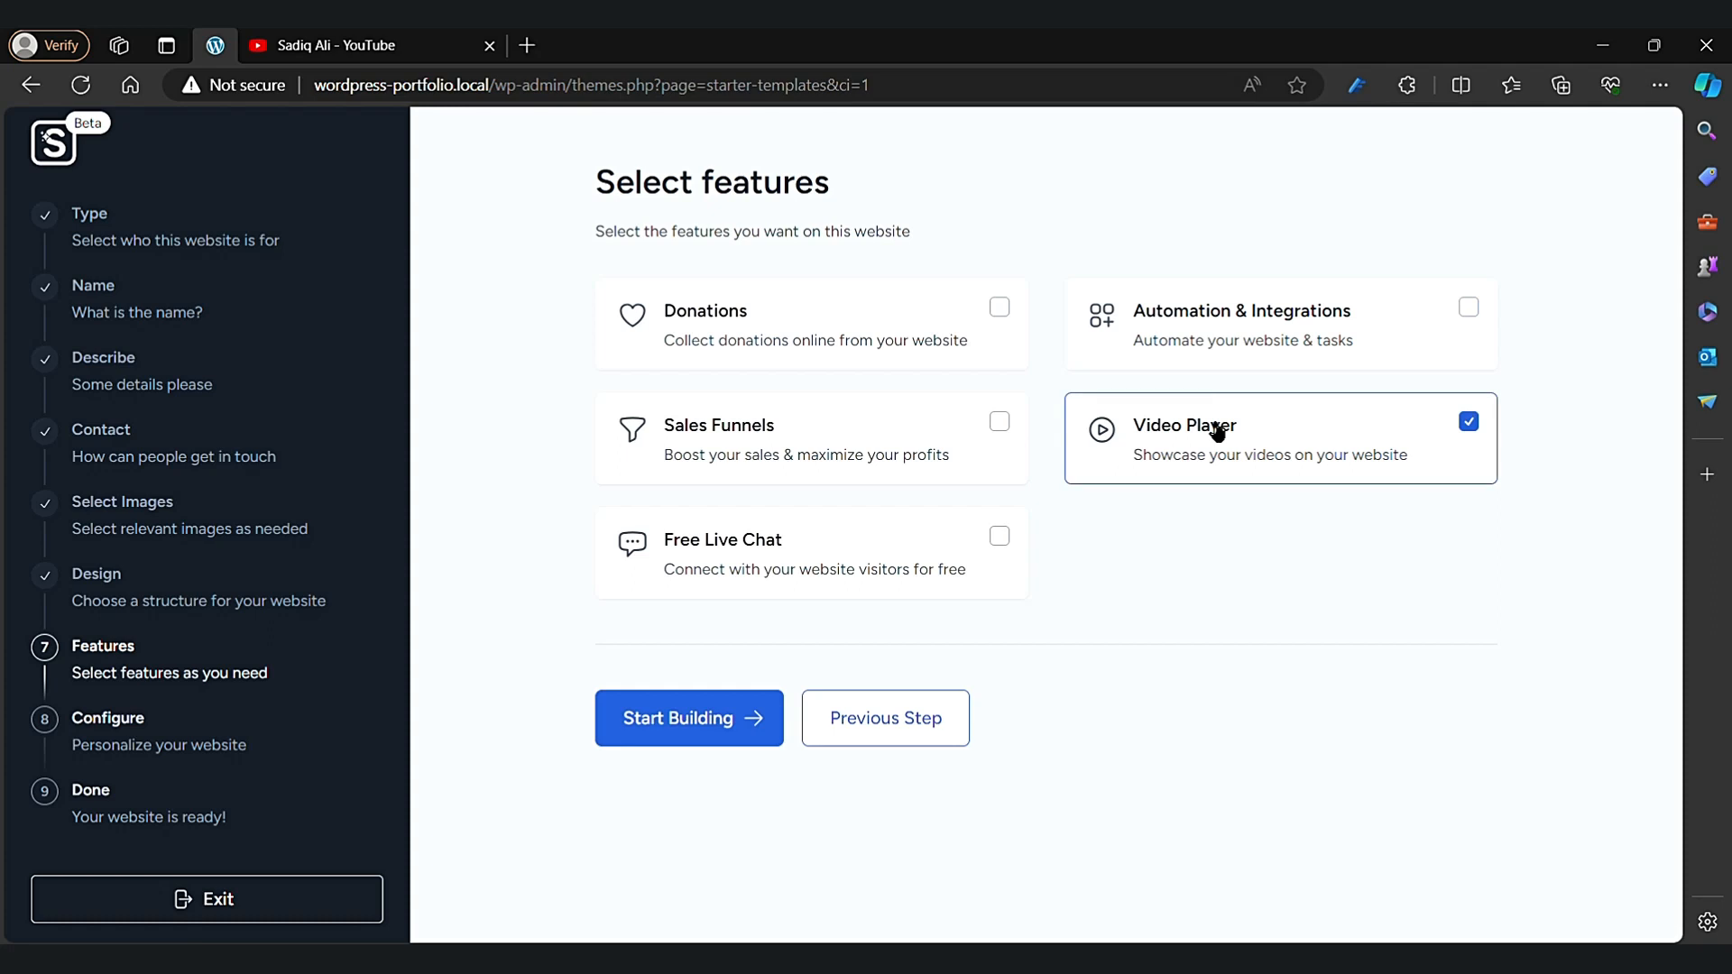
pyautogui.moveTo(1426, 317)
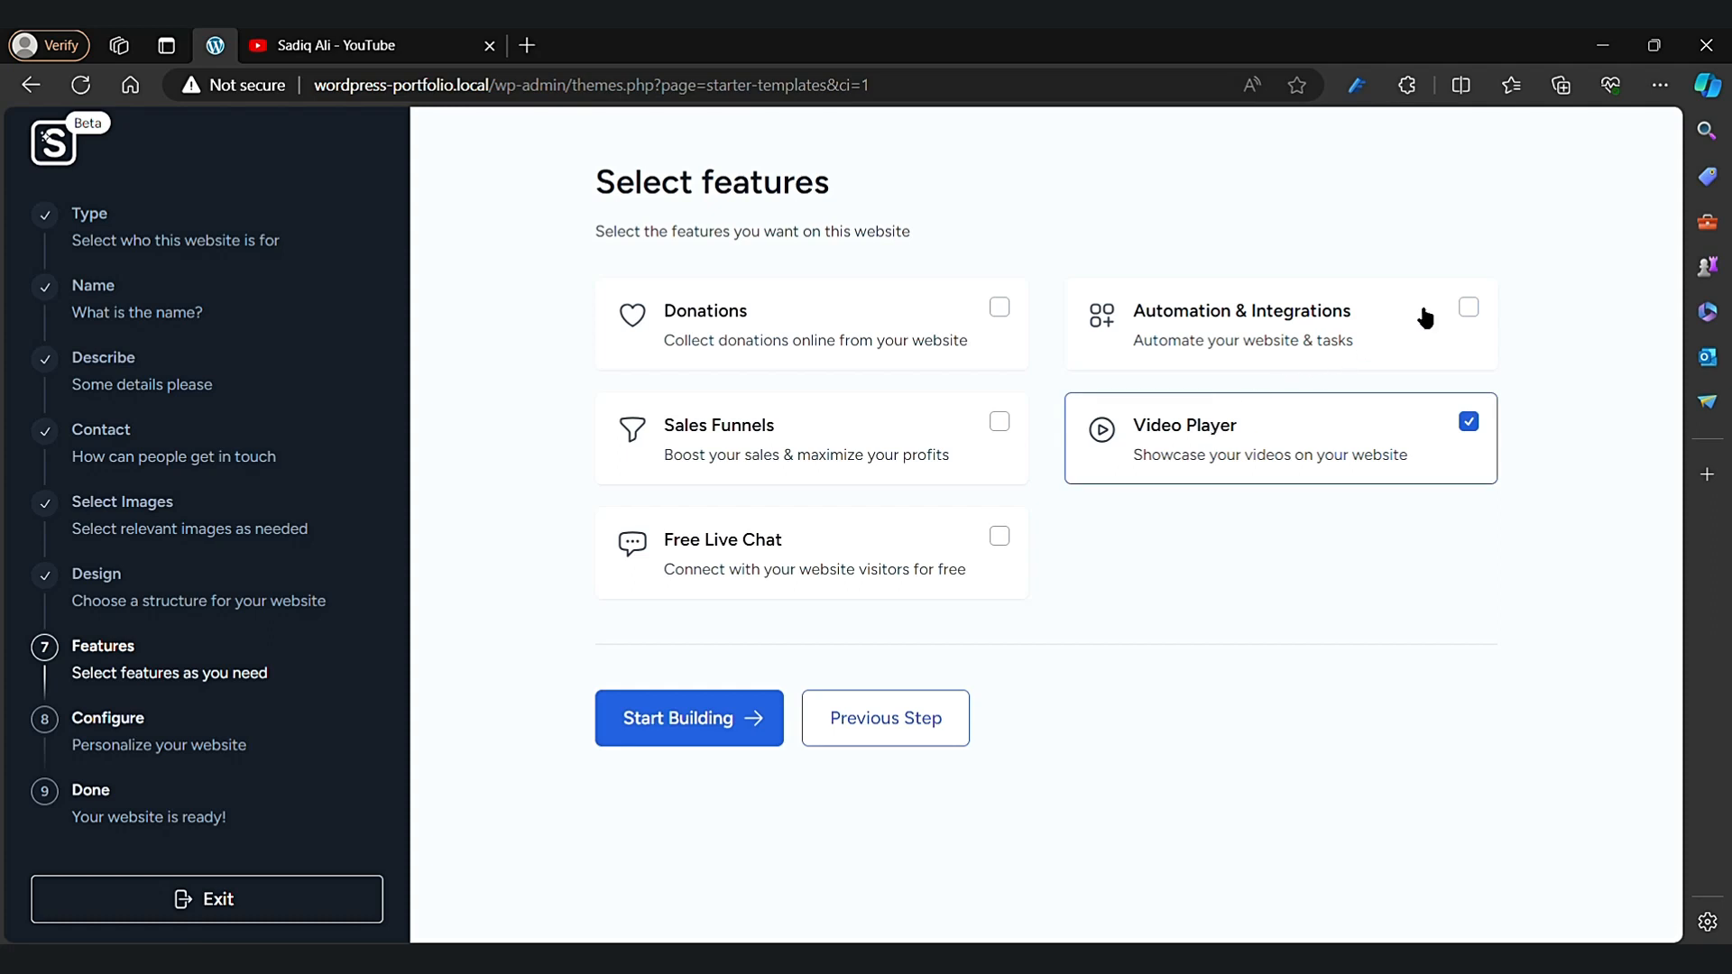
pyautogui.click(1469, 307)
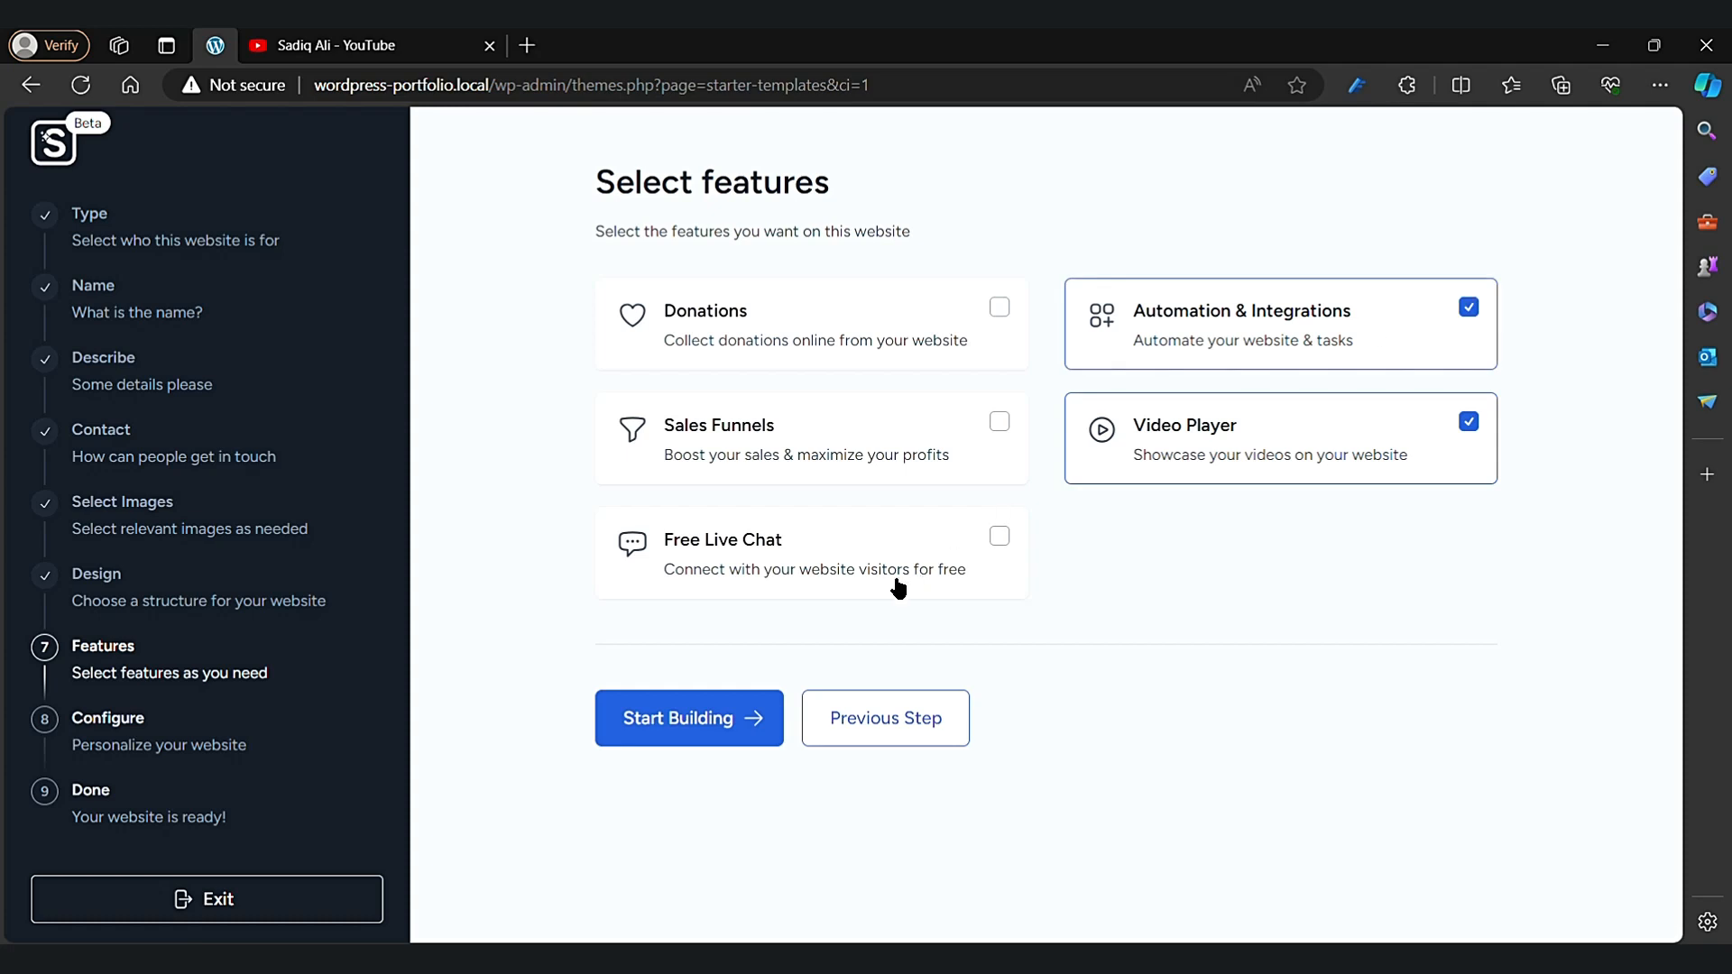
pyautogui.click(998, 536)
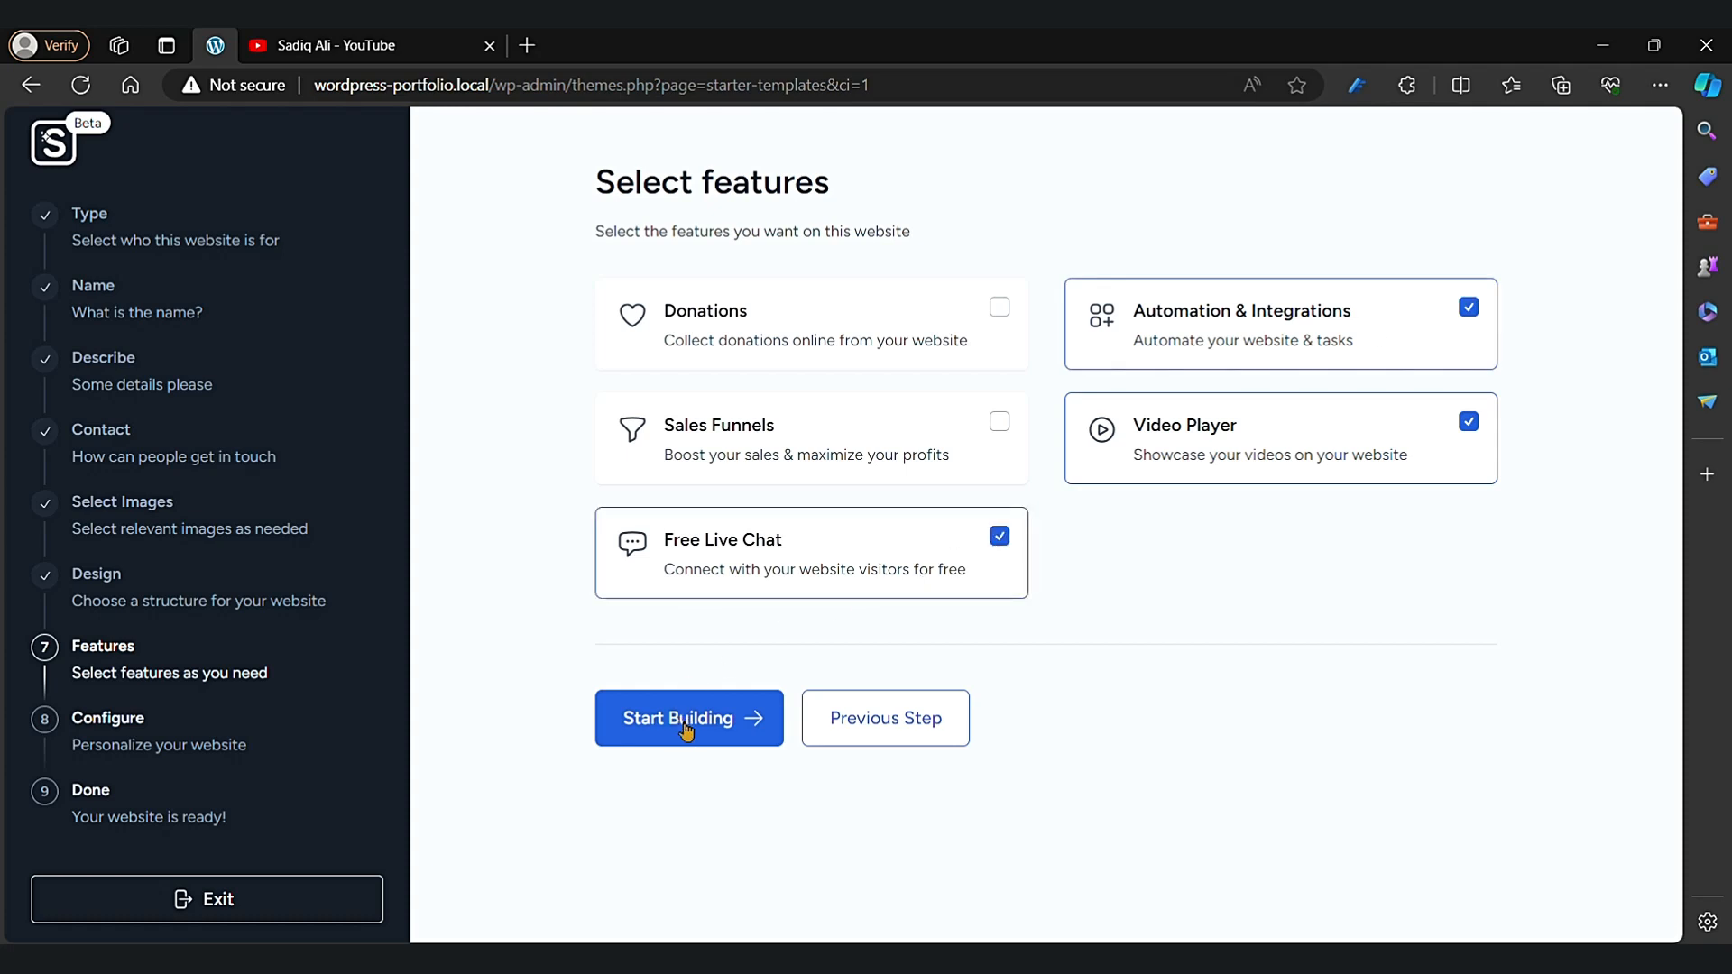
pyautogui.click(677, 718)
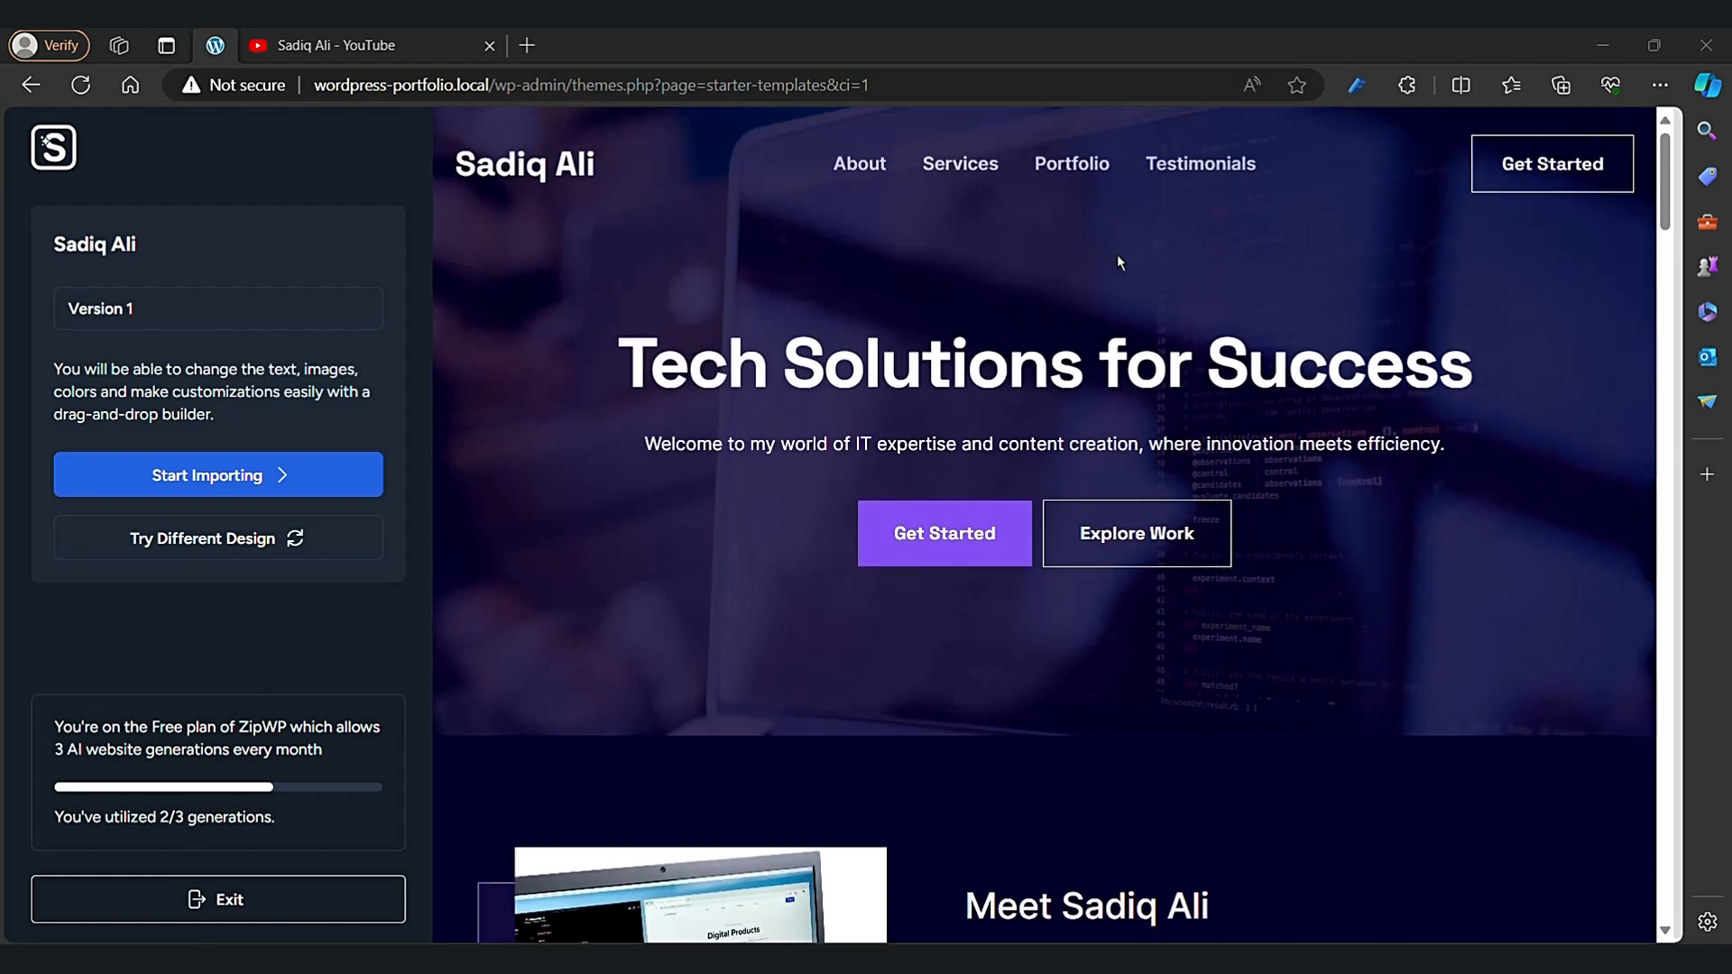
pyautogui.moveTo(771, 516)
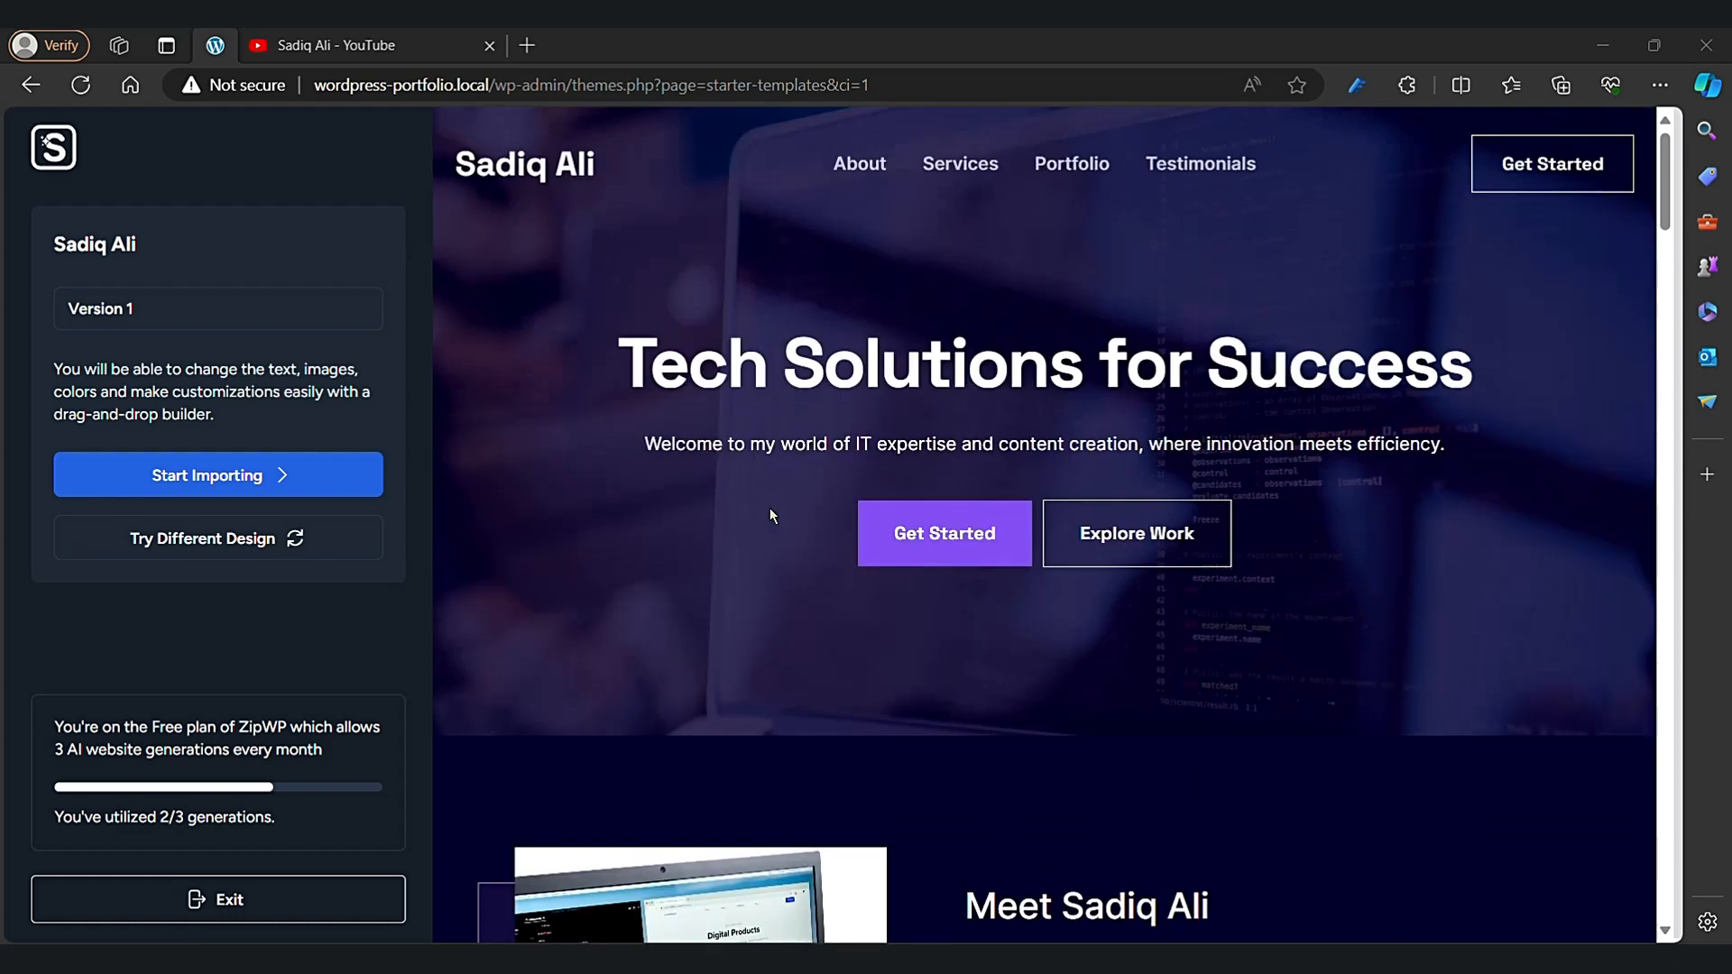
# - Review the generated Tech Solutions for Success preview down to the footer and start importing it
pyautogui.scroll(-3)
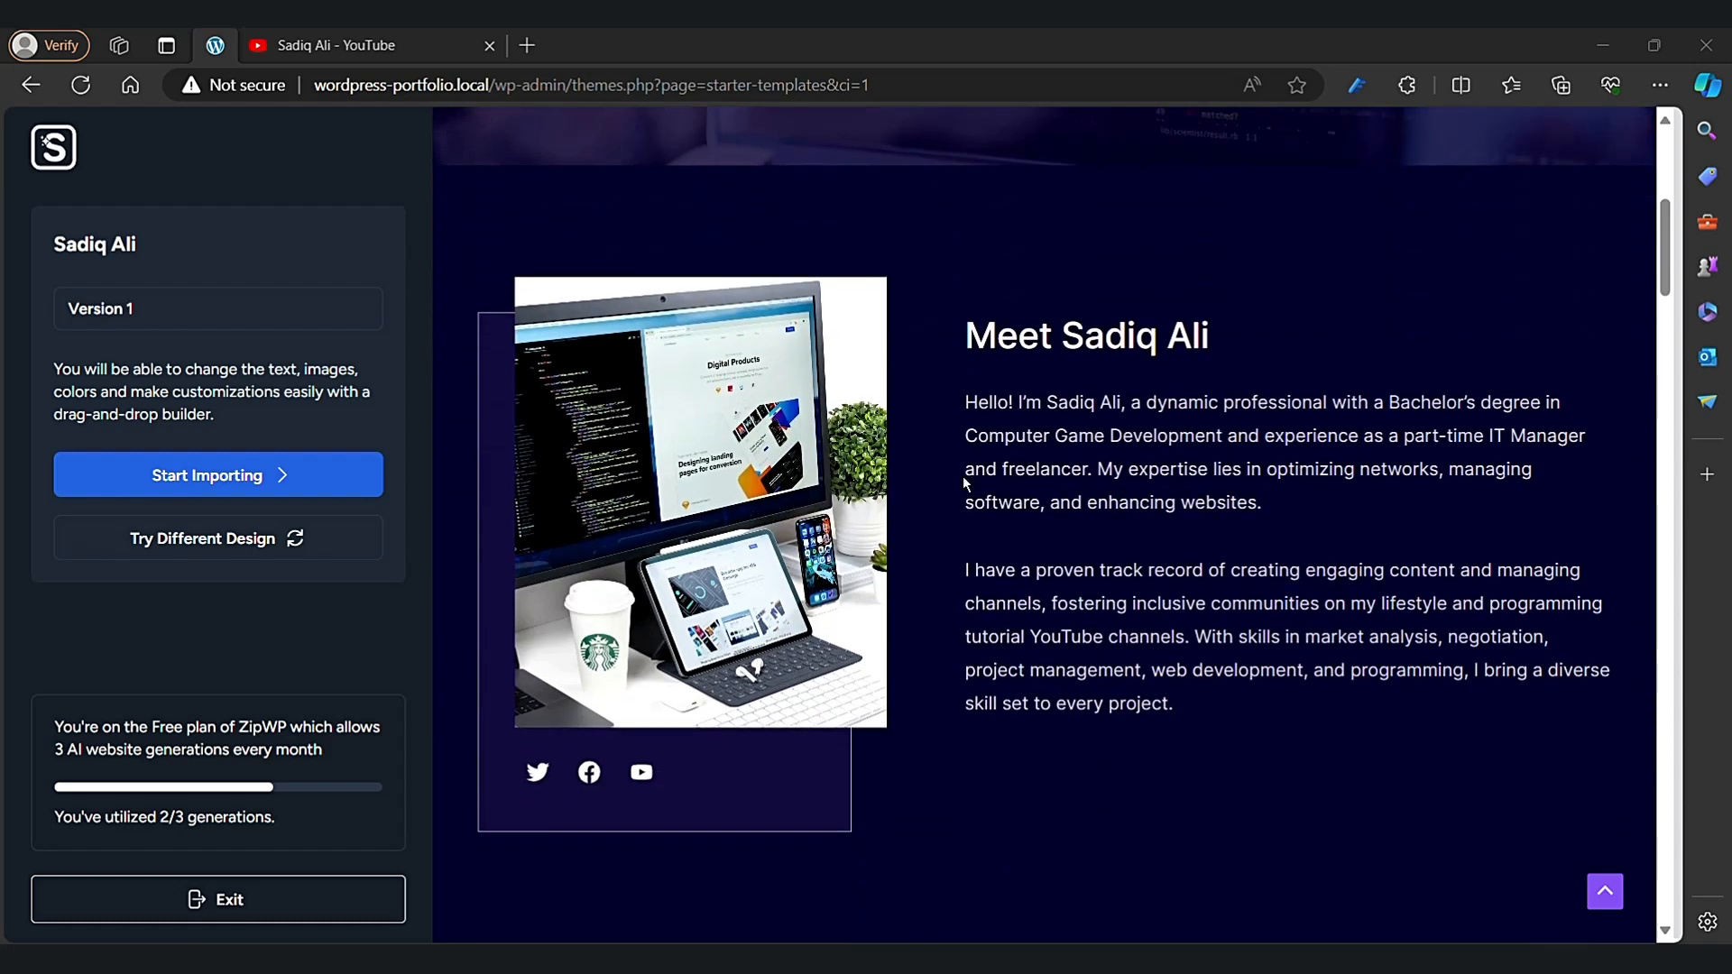
pyautogui.scroll(-3)
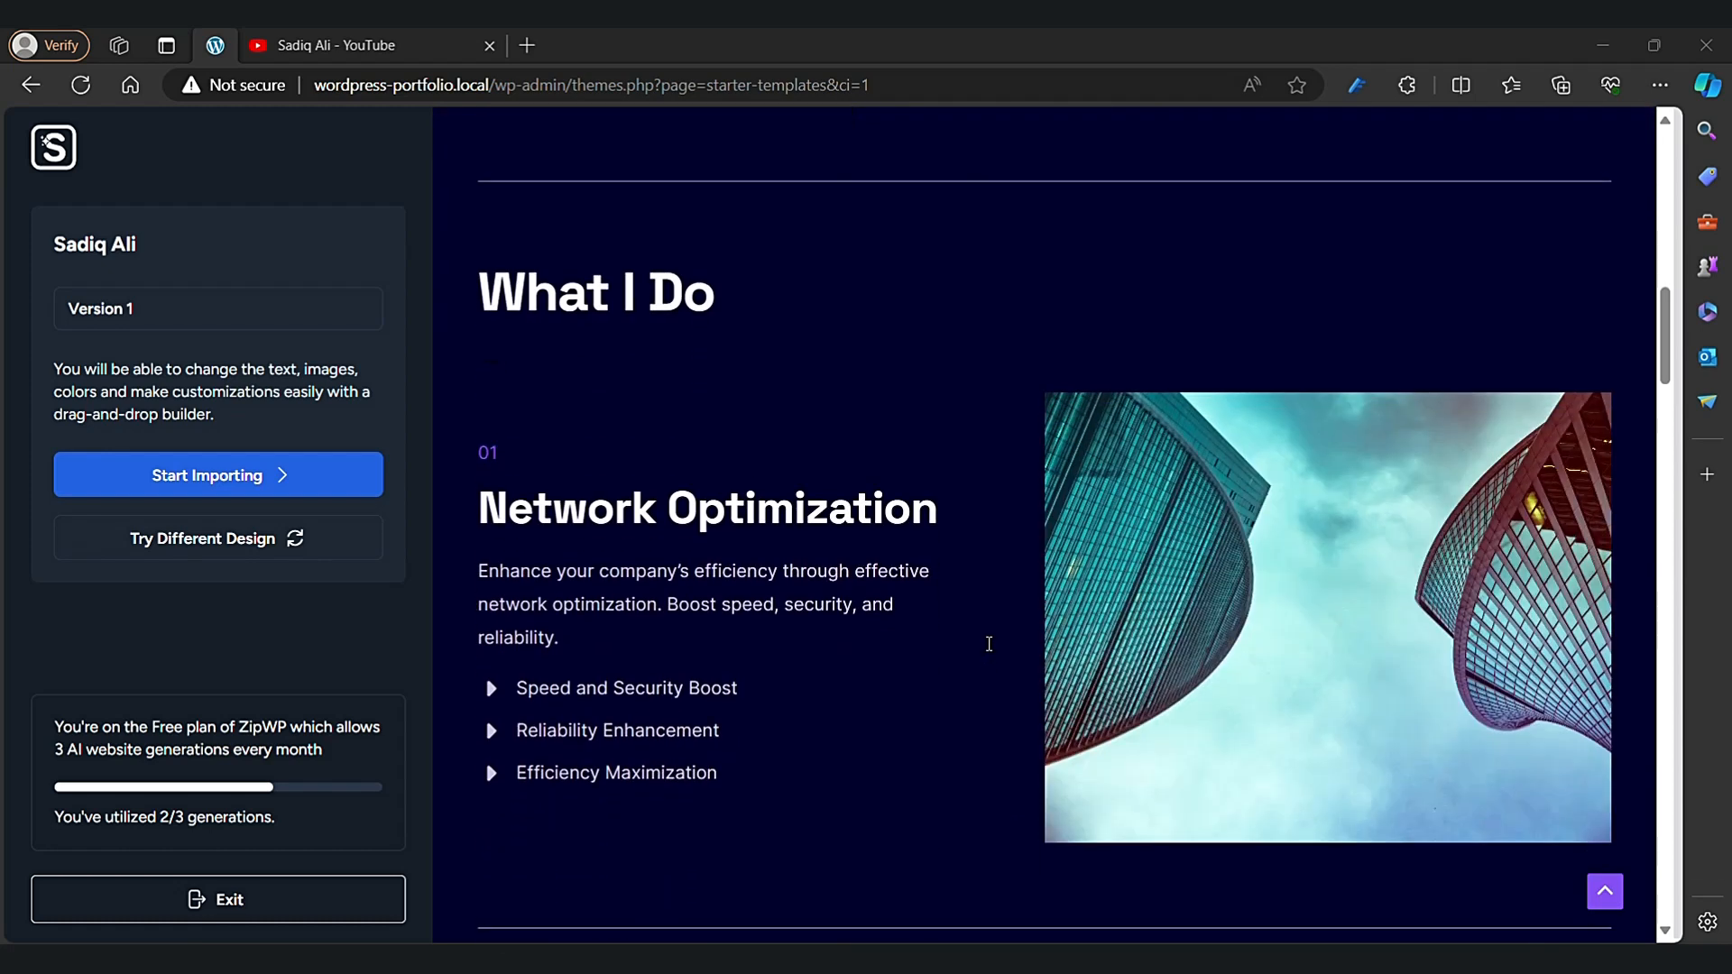
pyautogui.scroll(-3)
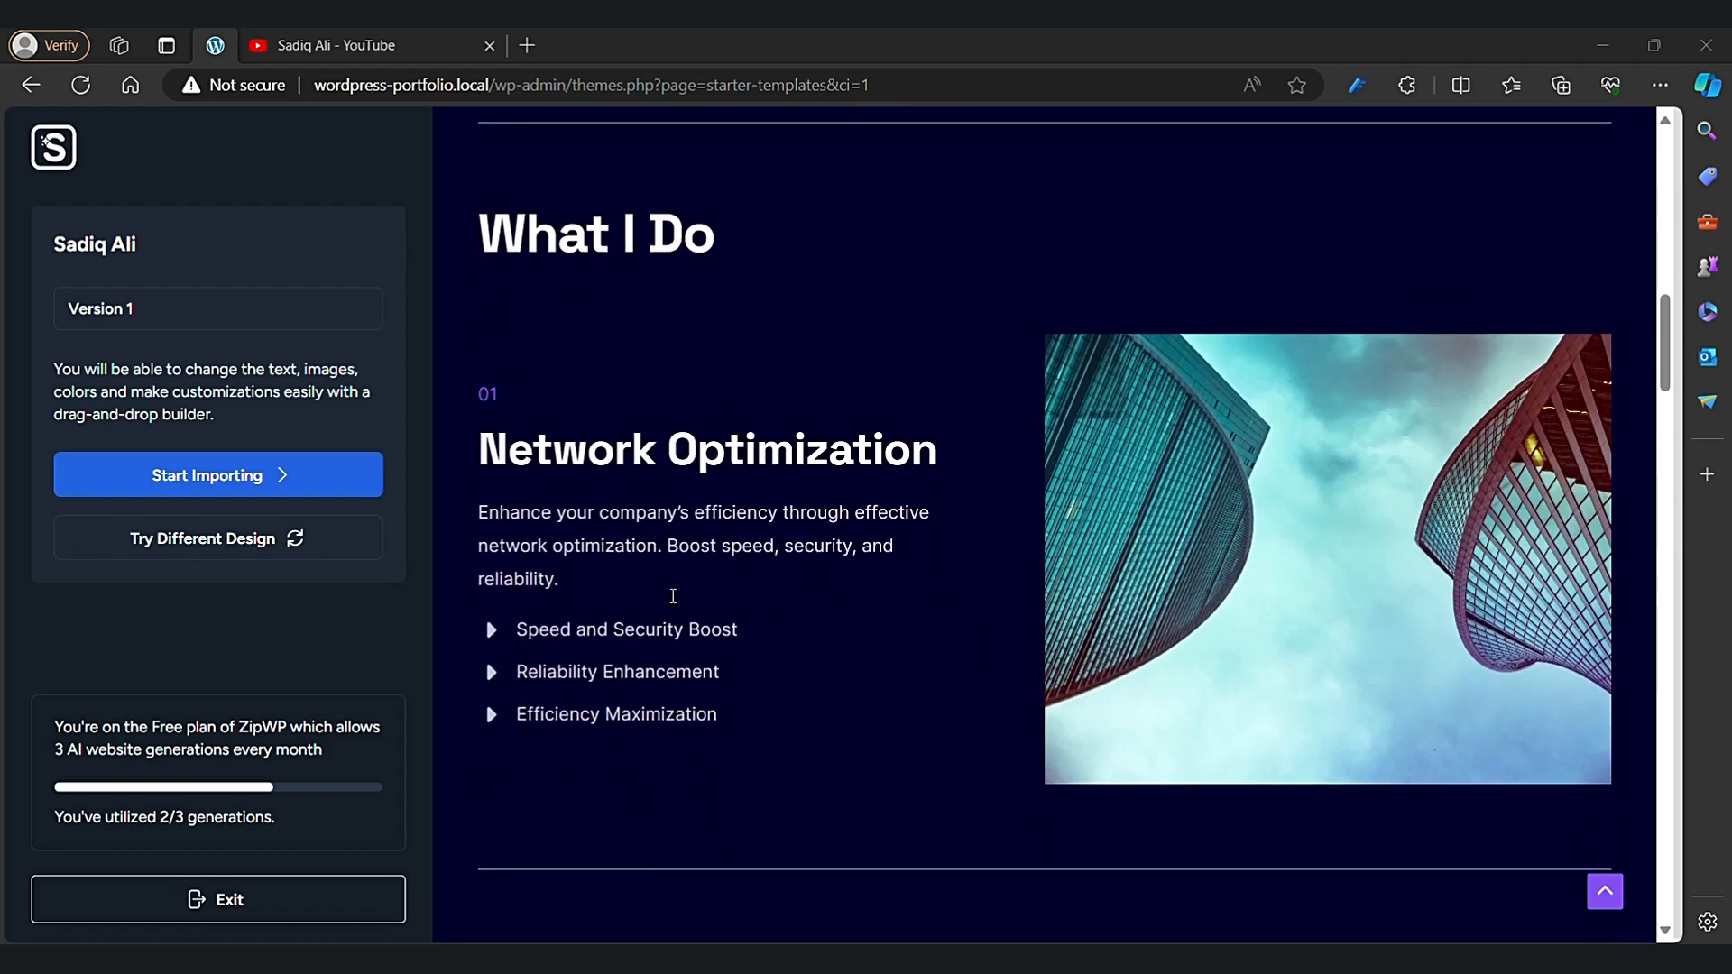
pyautogui.moveTo(910, 726)
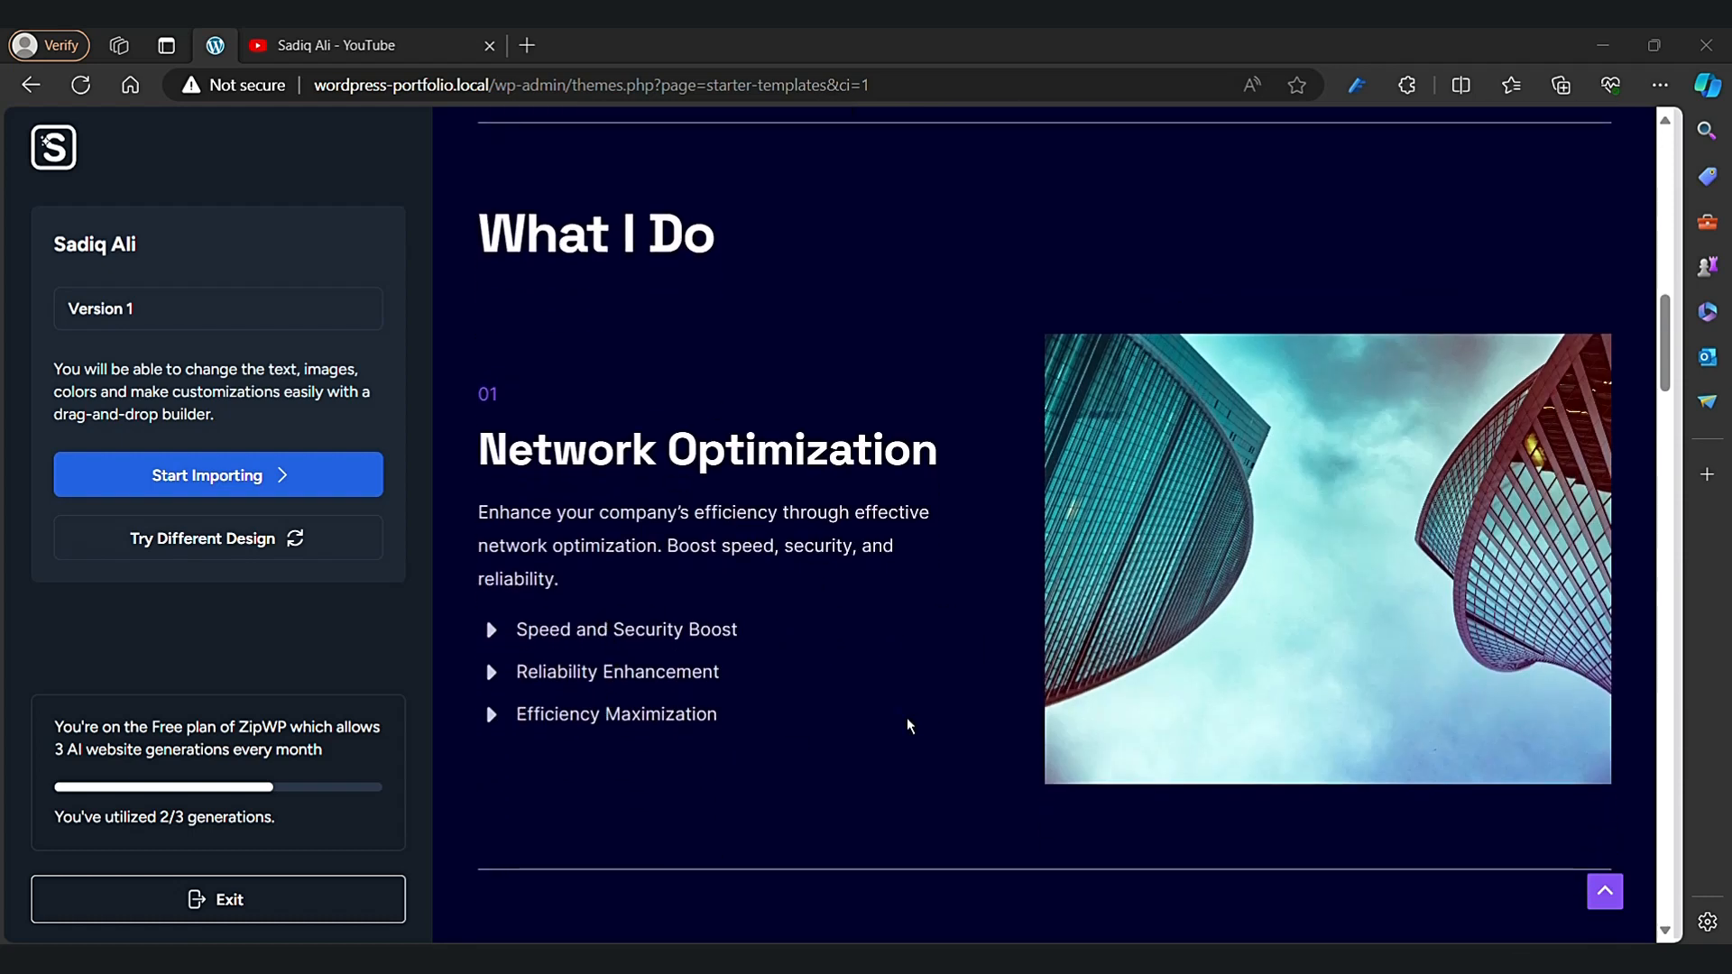
pyautogui.scroll(-3)
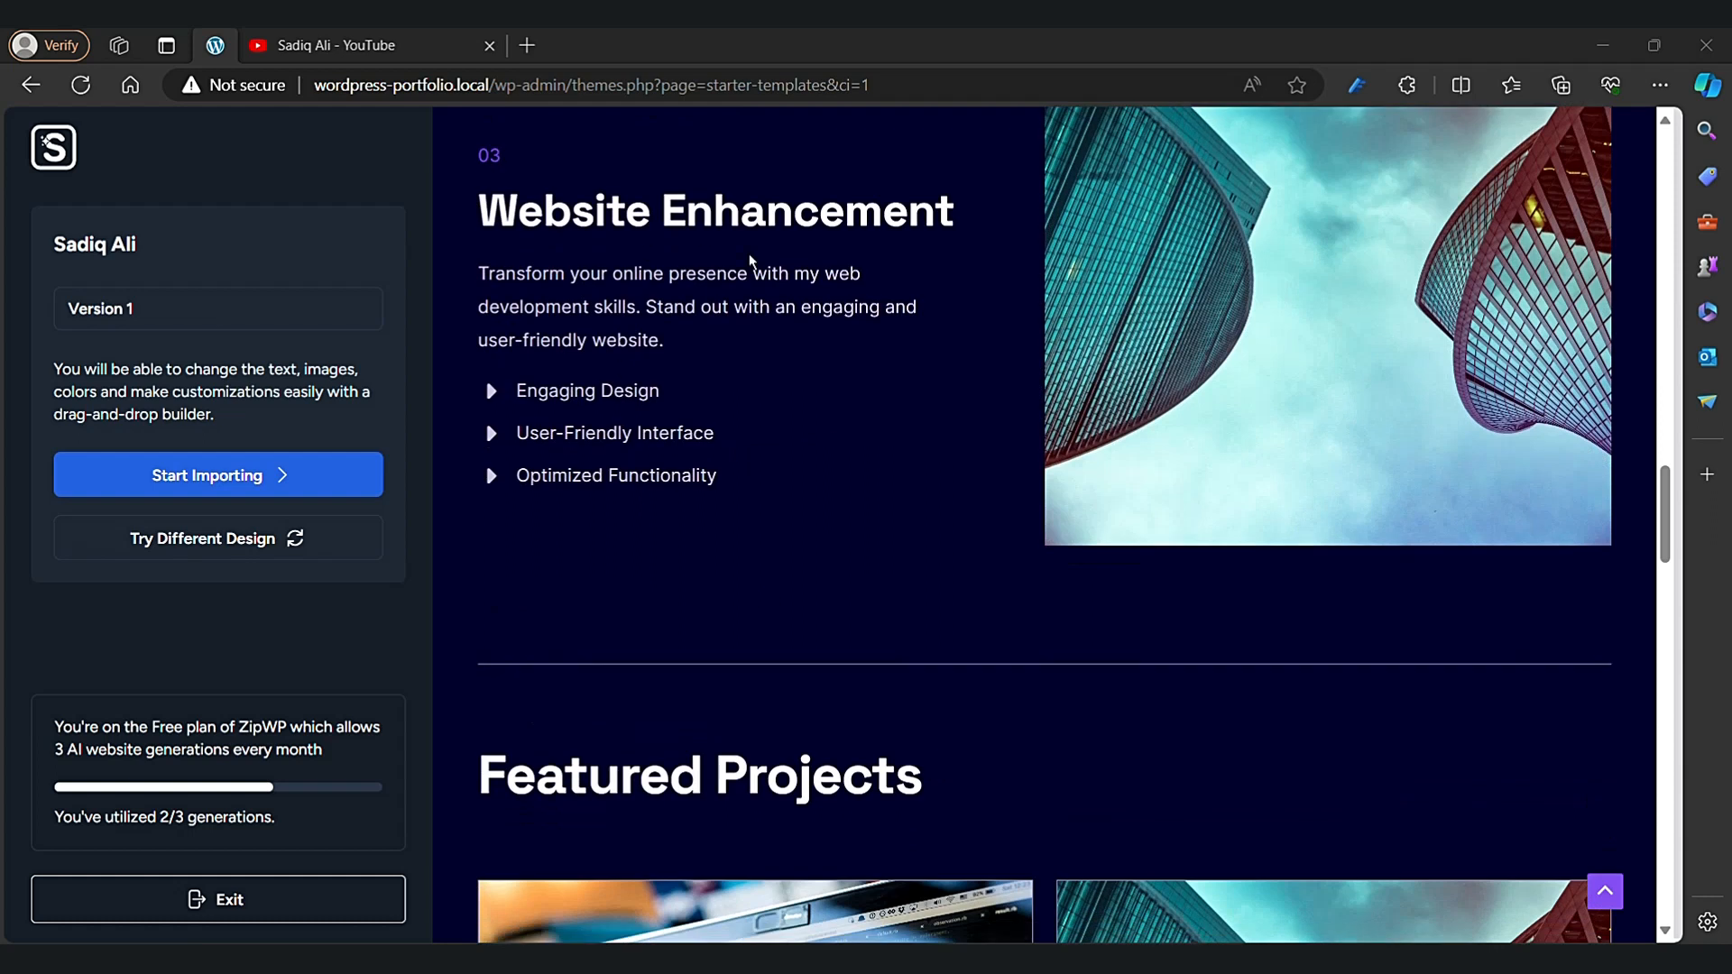
pyautogui.scroll(-3)
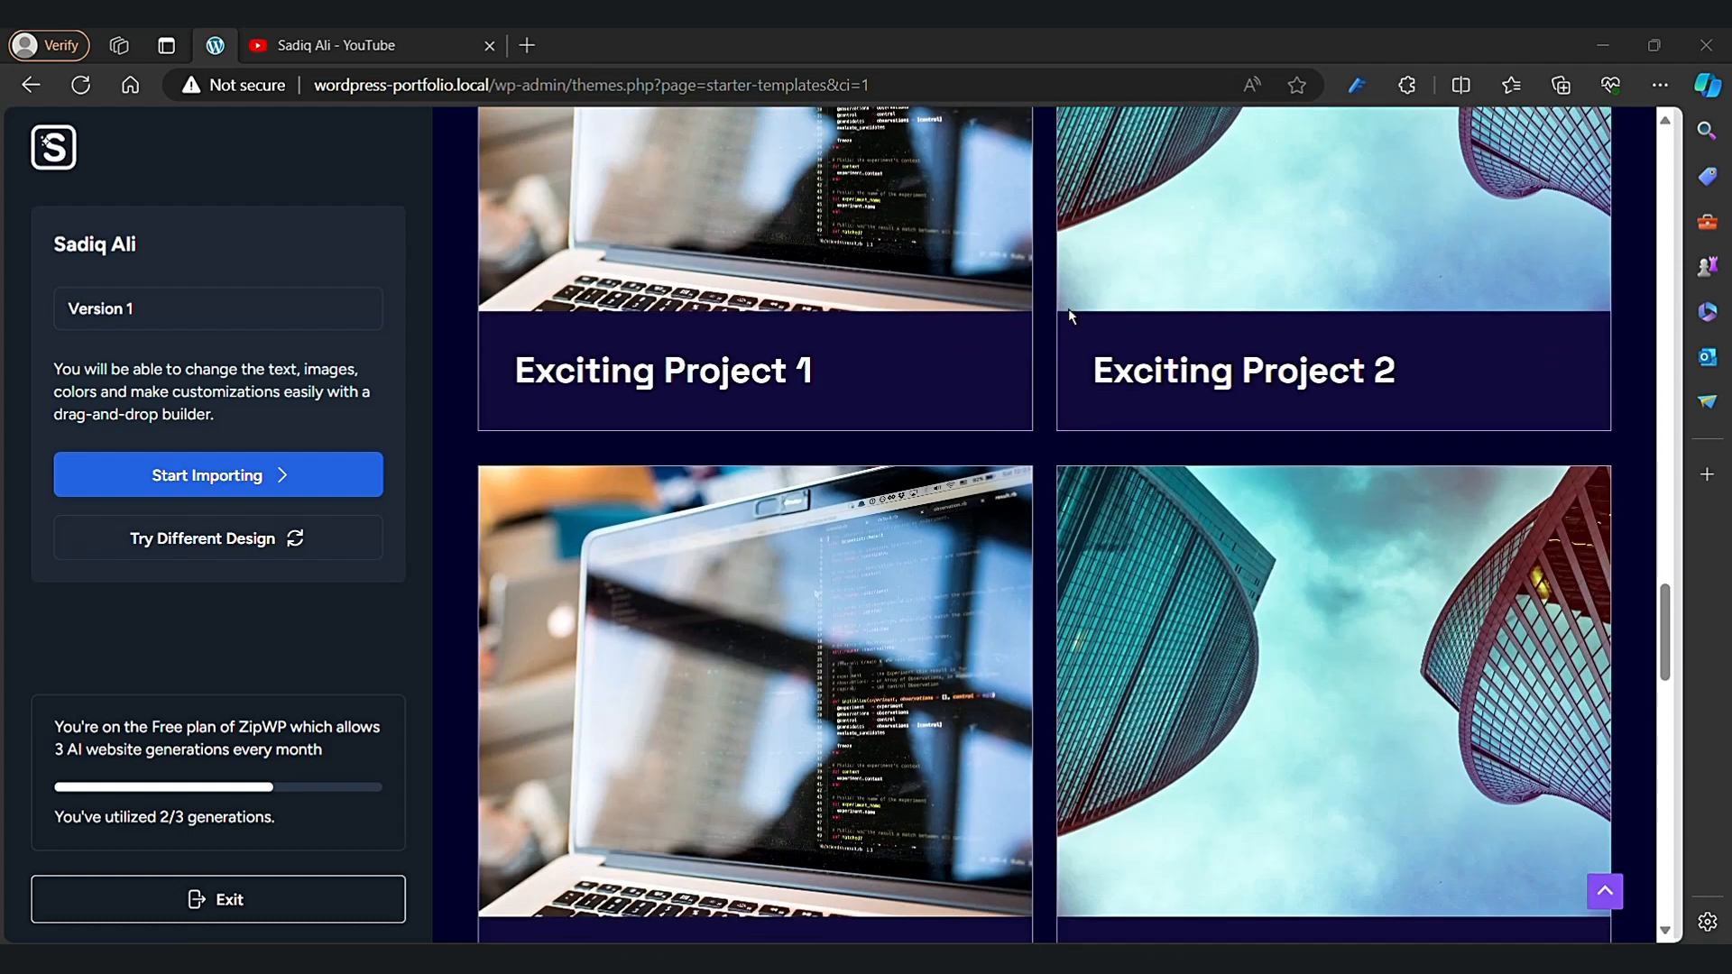
pyautogui.scroll(-3)
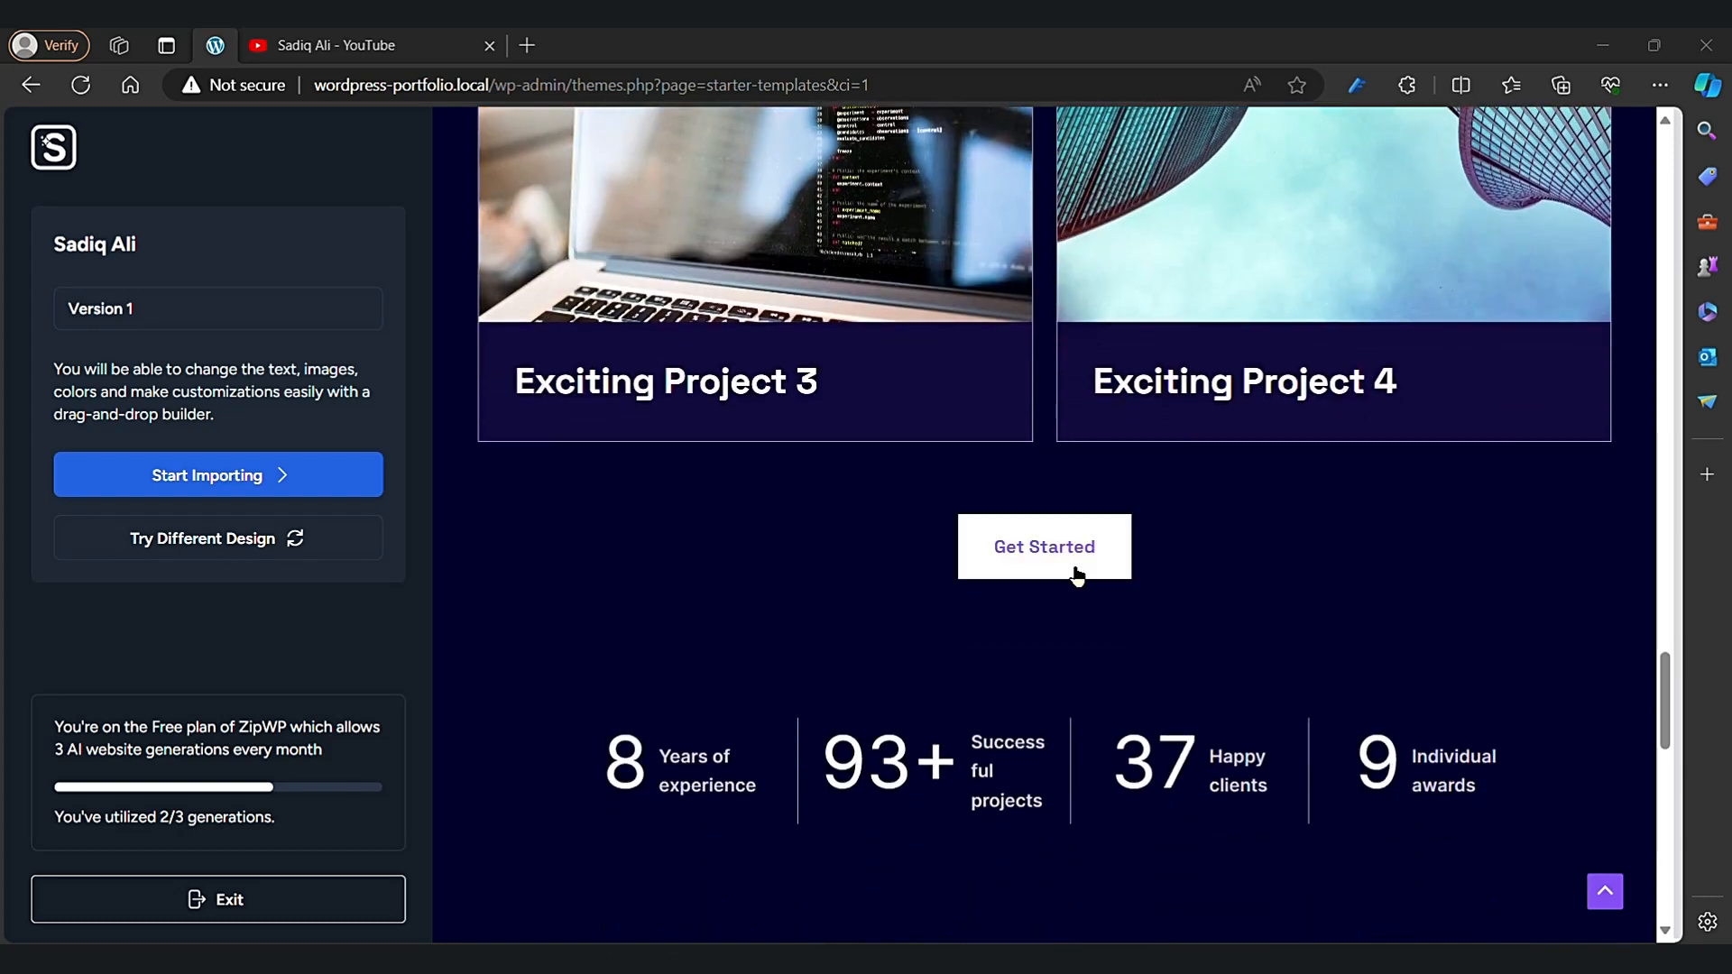
pyautogui.scroll(-3)
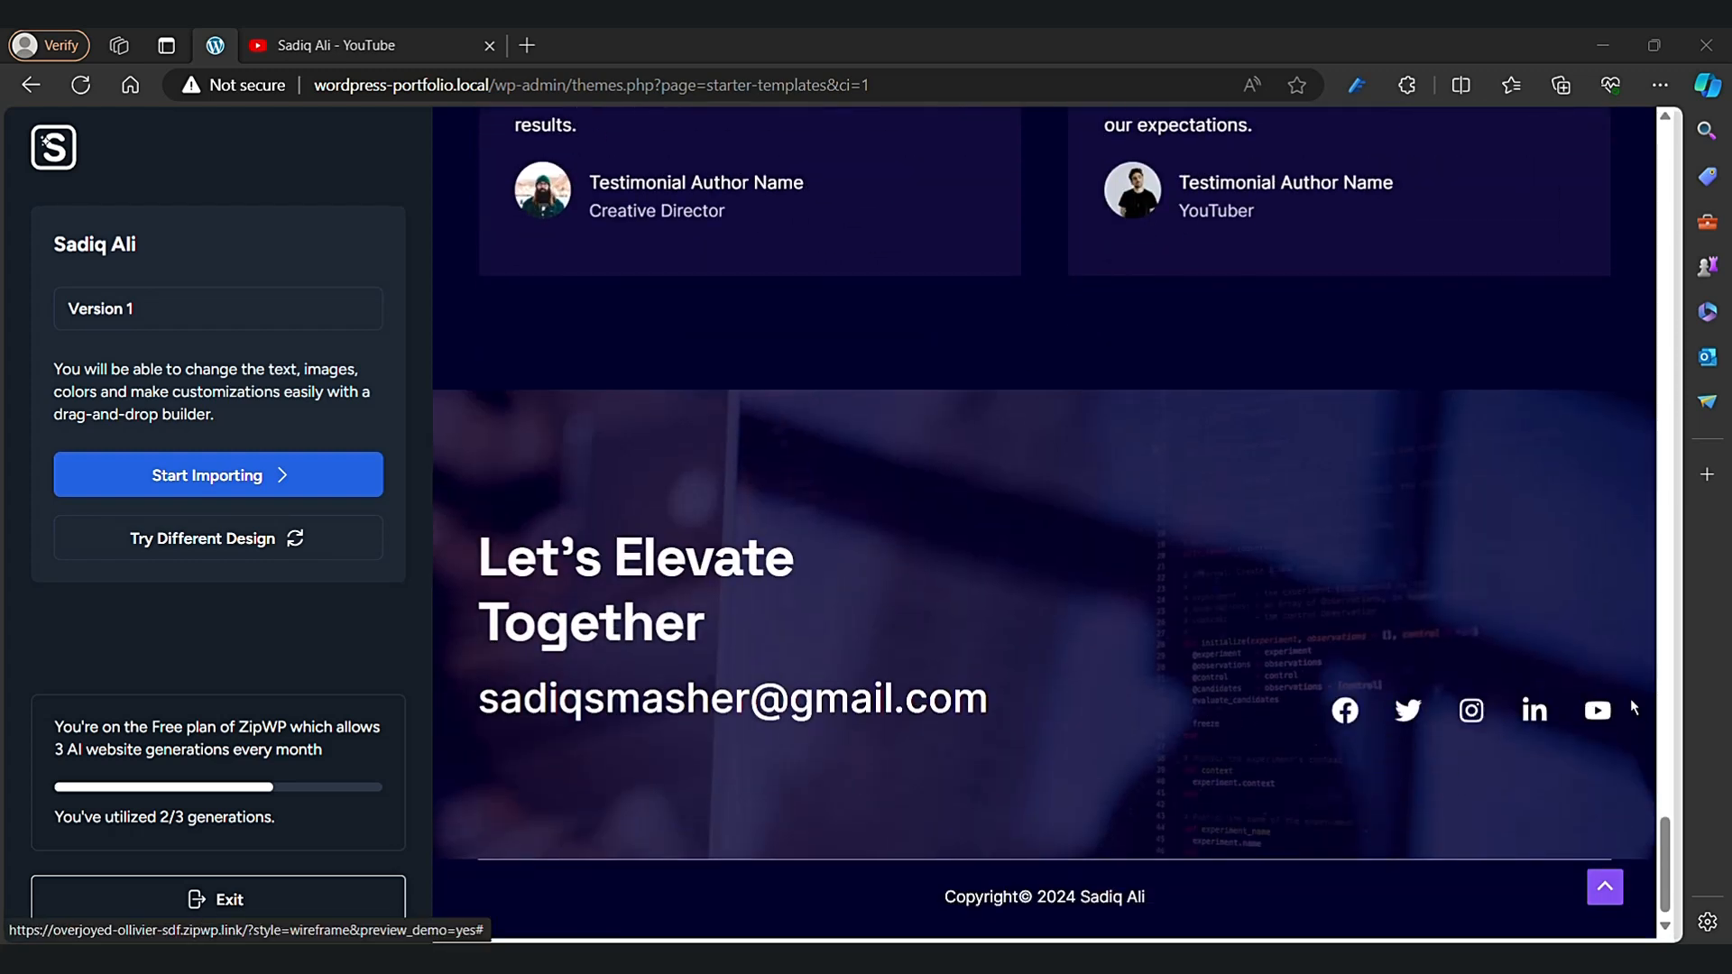
pyautogui.scroll(3)
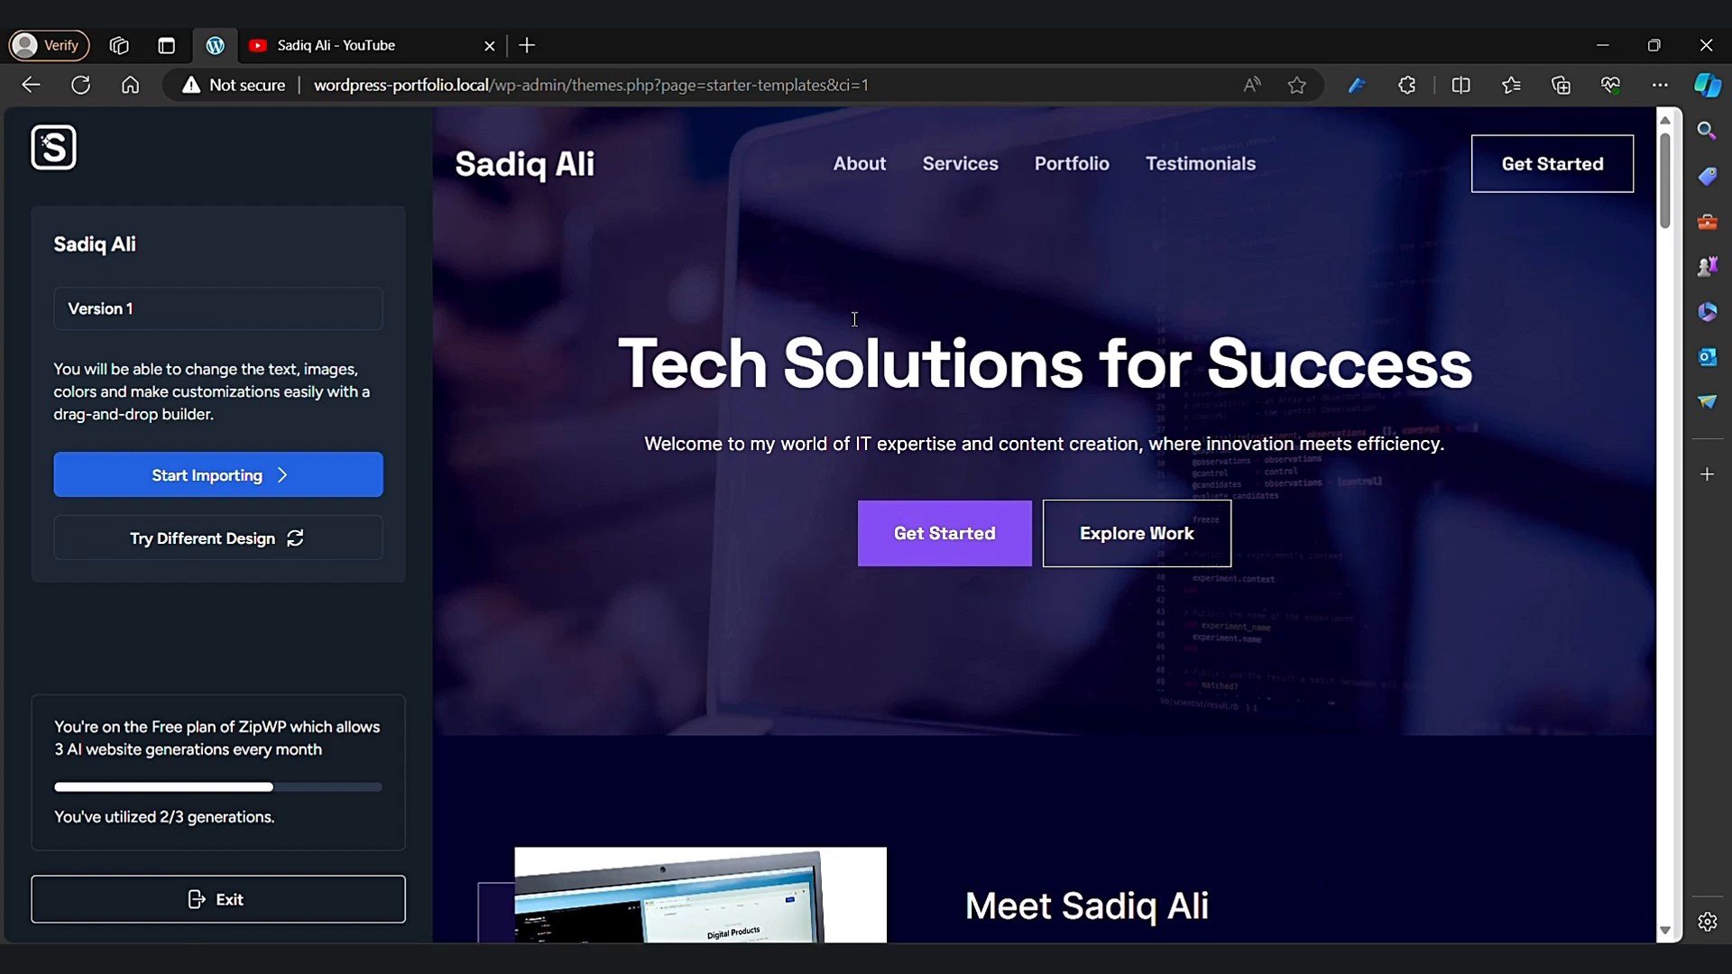
pyautogui.click(218, 474)
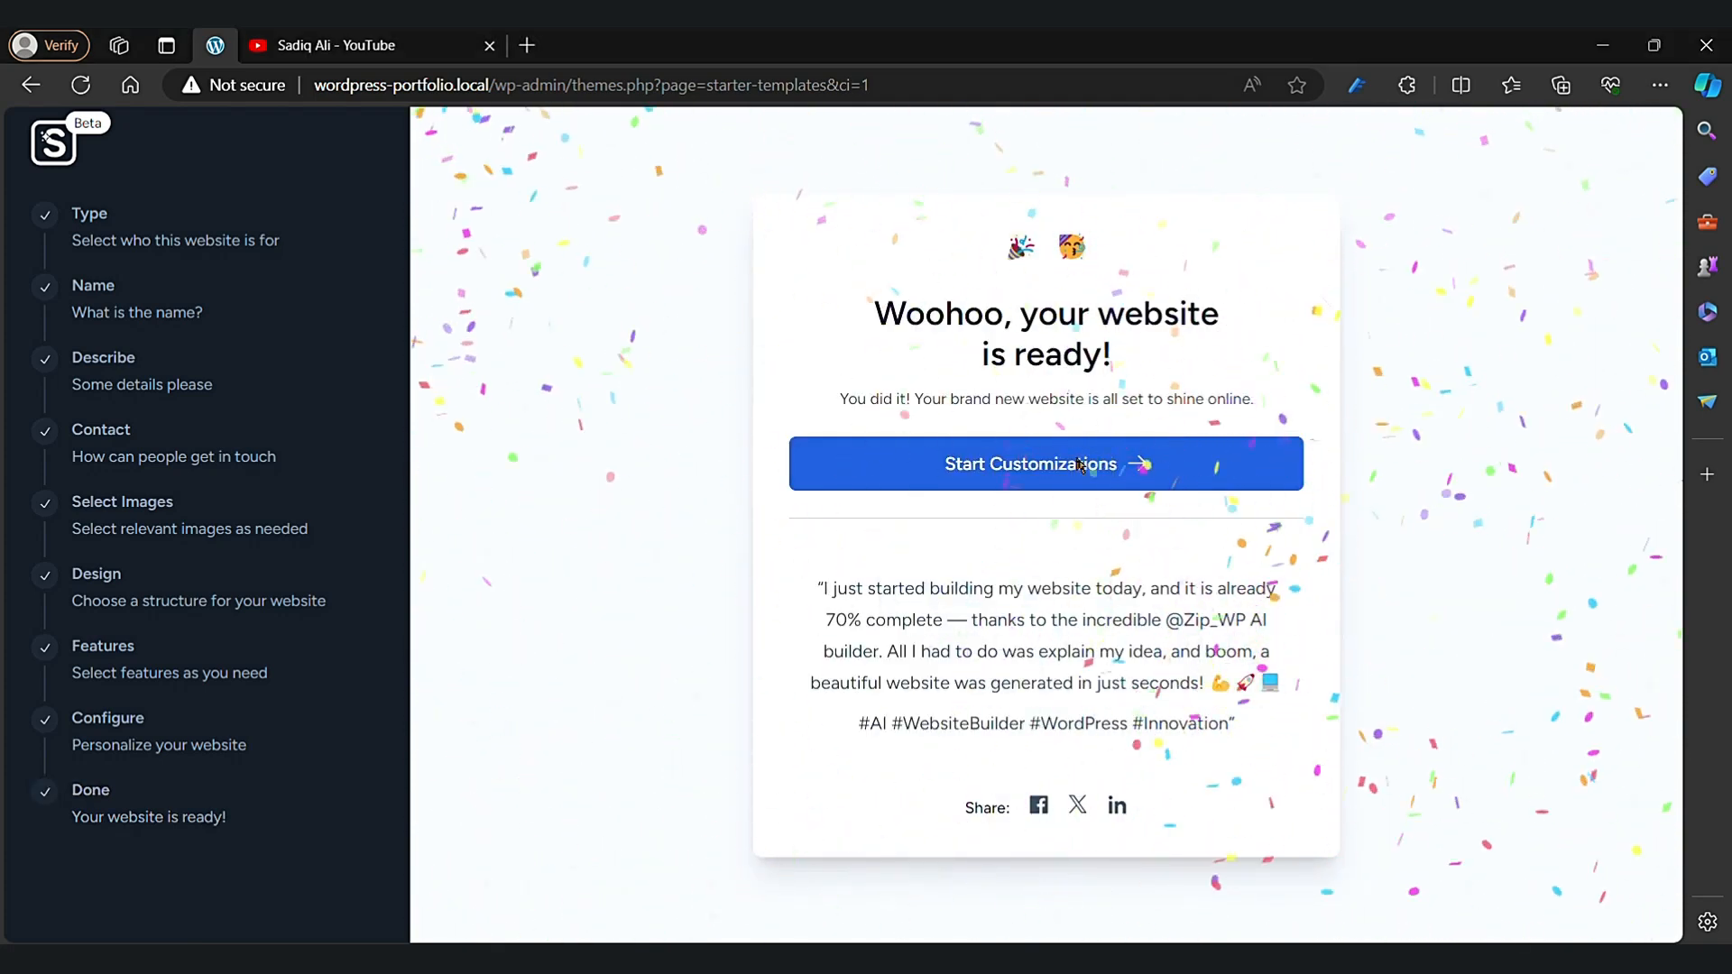
# - Start customizations once the 'your website is ready' screen appears
pyautogui.click(1042, 463)
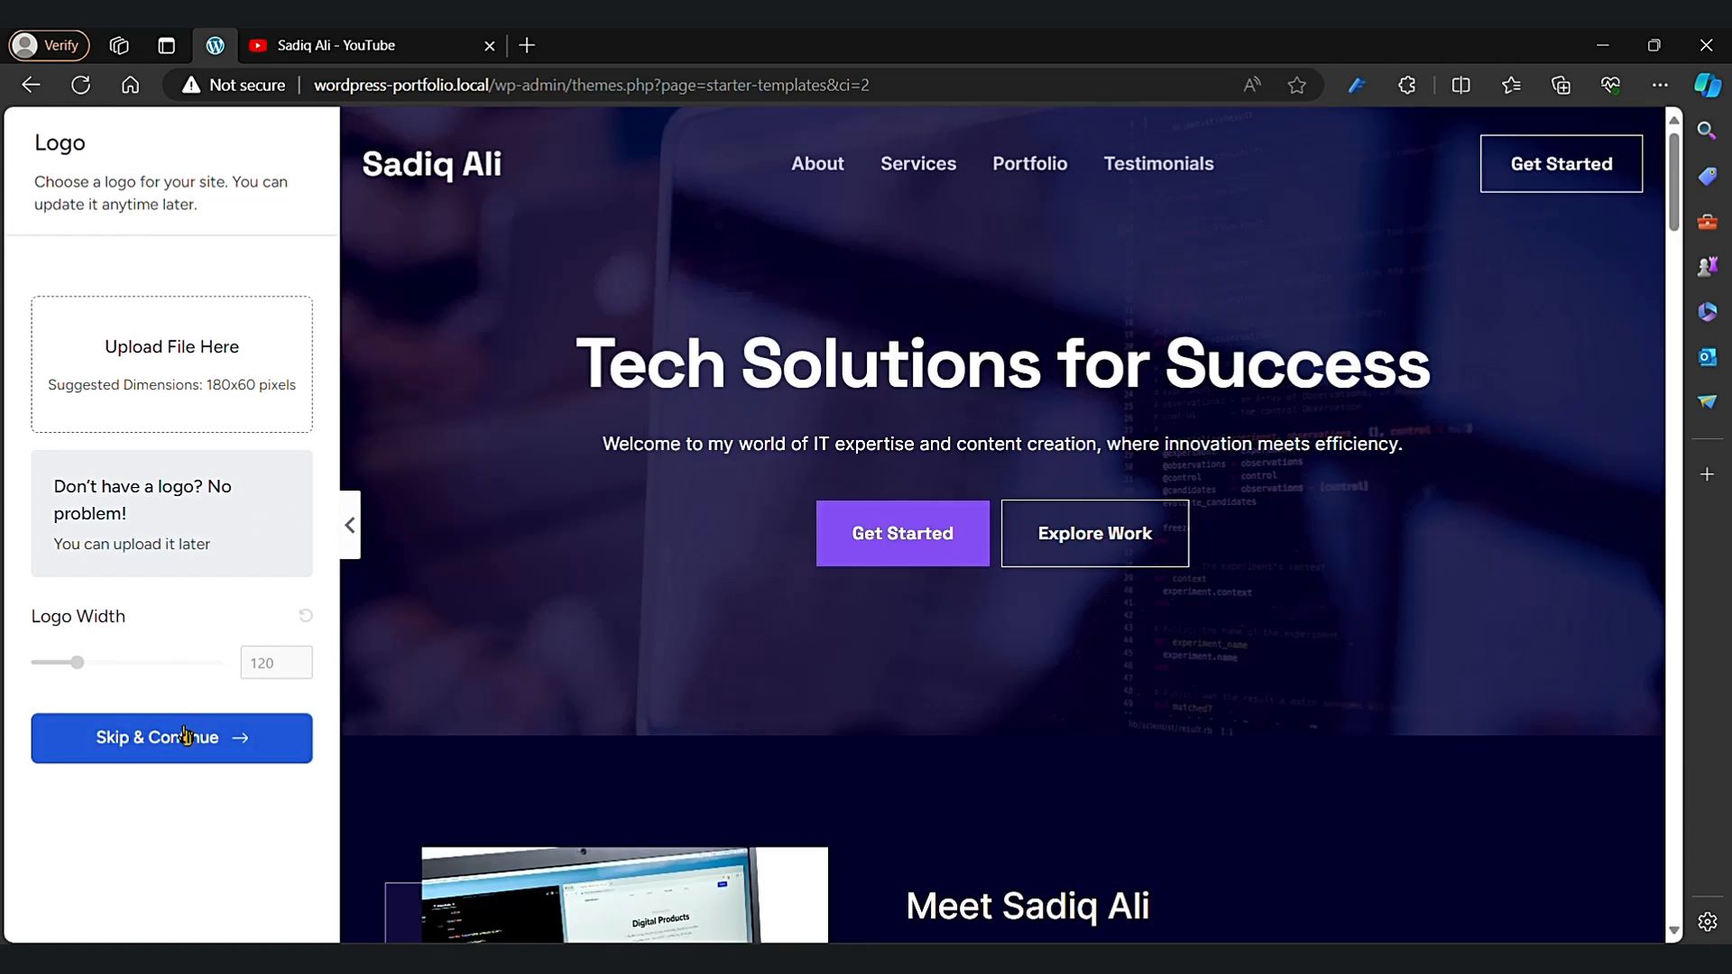
# - Skip the logo, compare colour palettes, keep Space Grotesk / Inter fonts and save the customizations
pyautogui.click(172, 738)
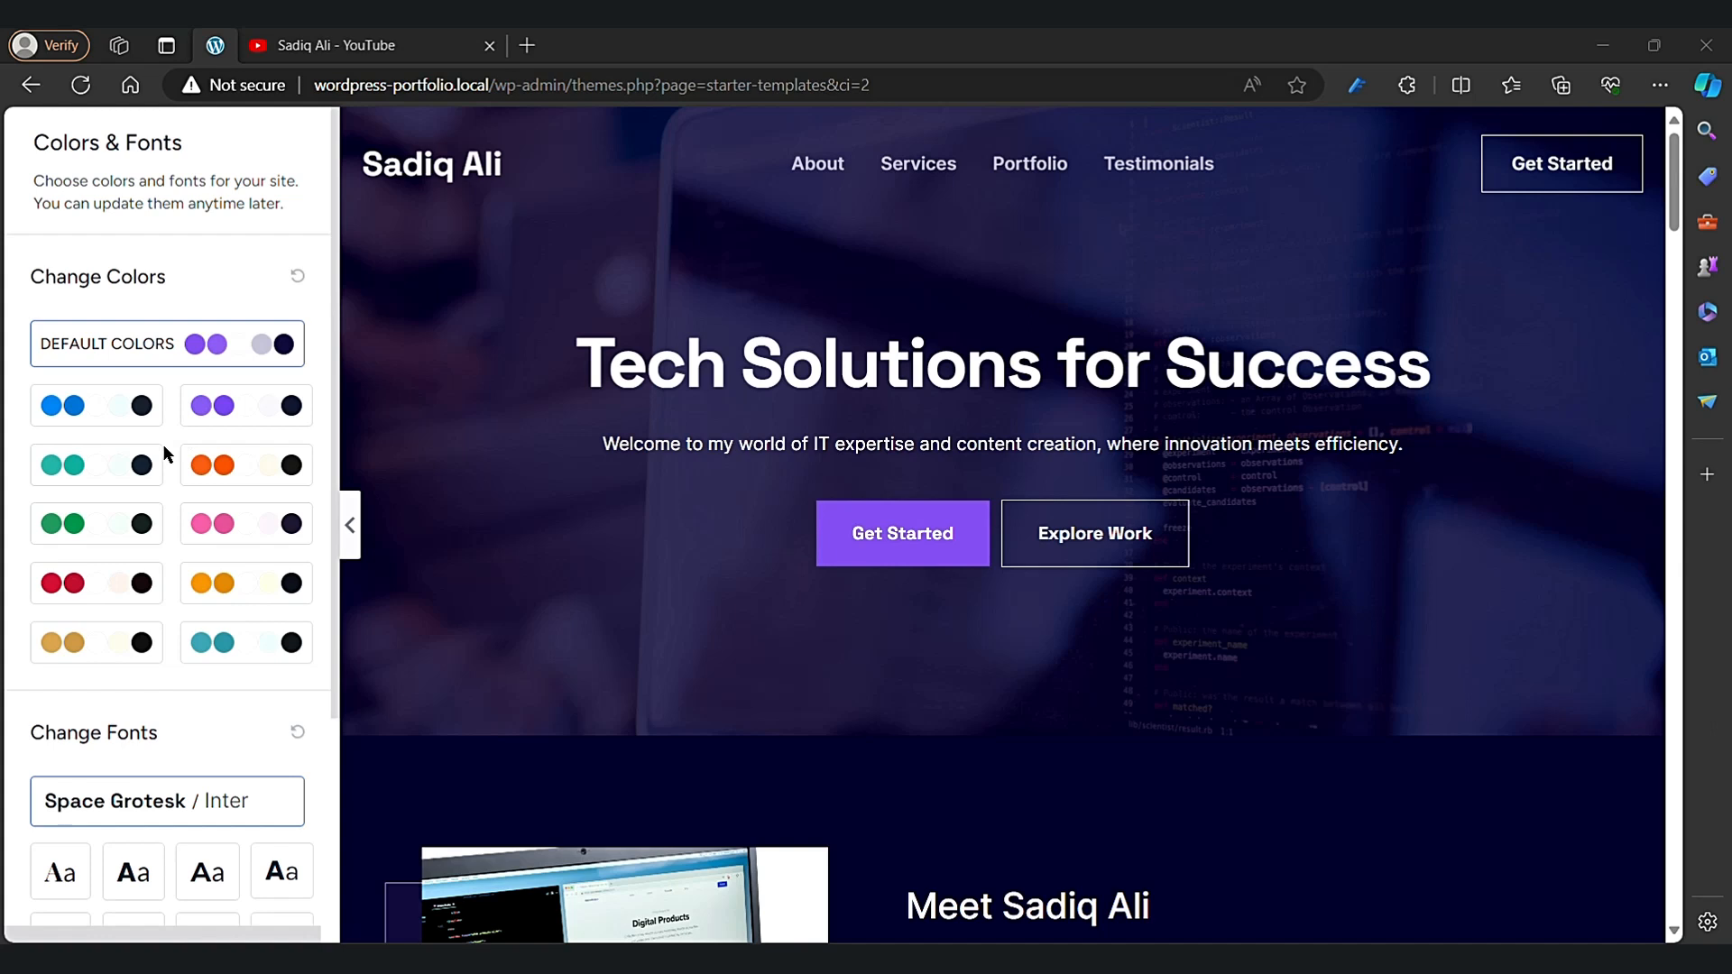
pyautogui.click(246, 577)
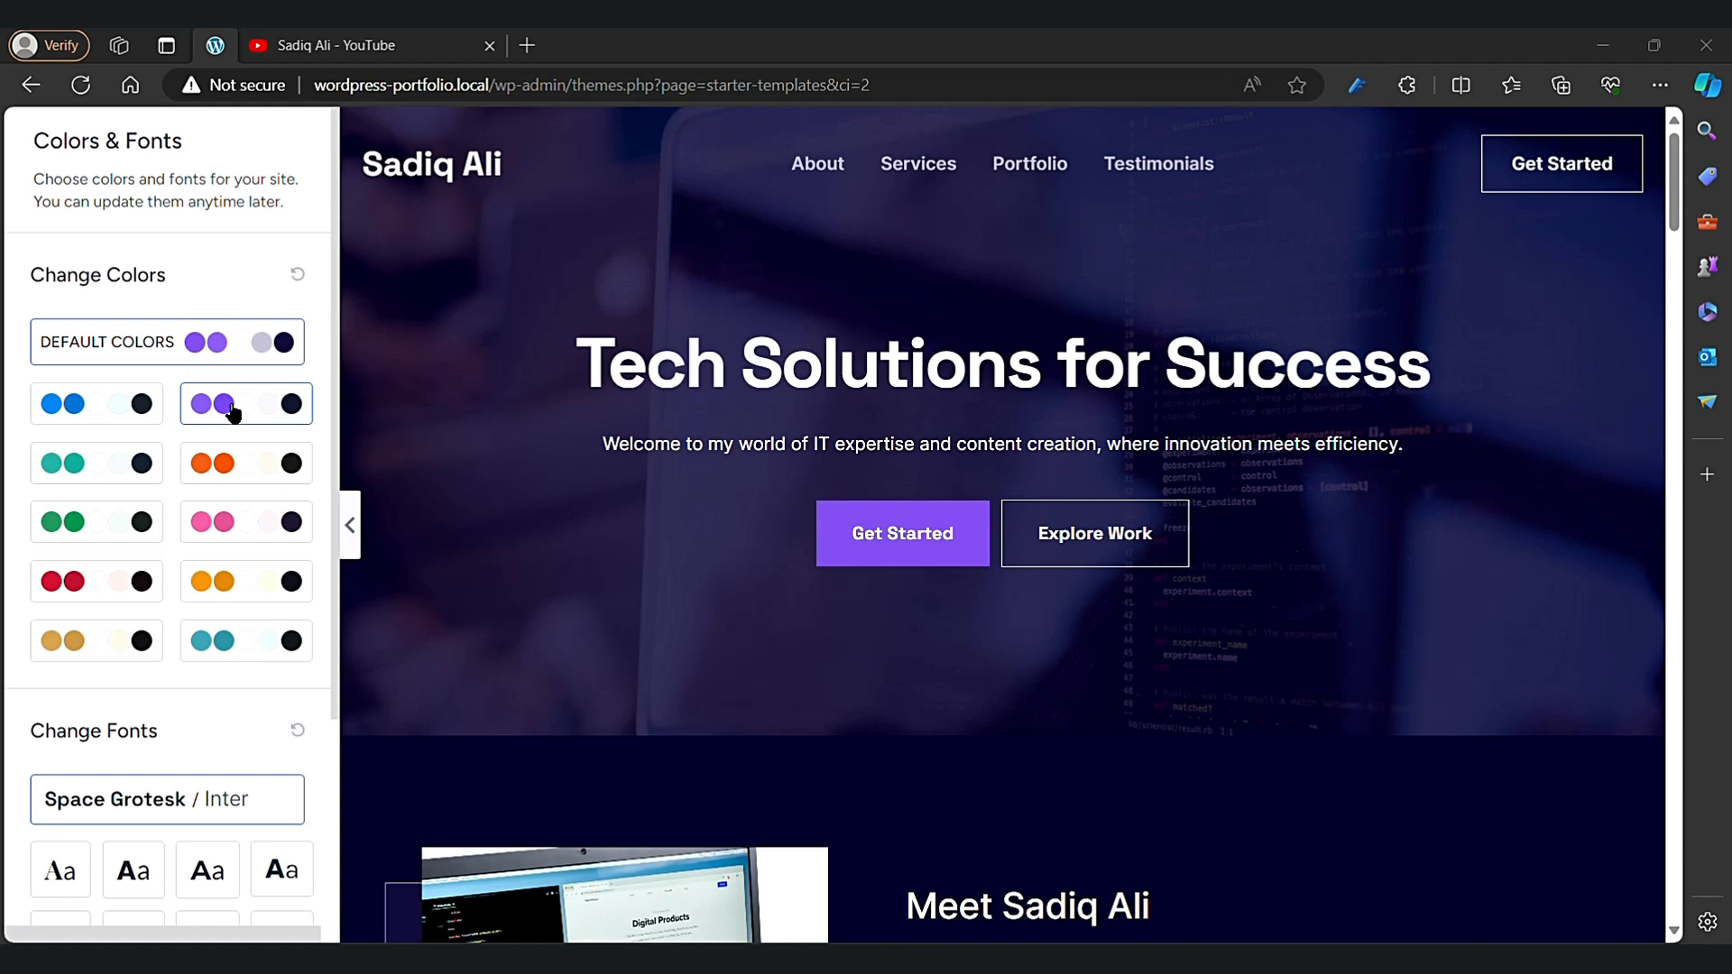
pyautogui.click(95, 403)
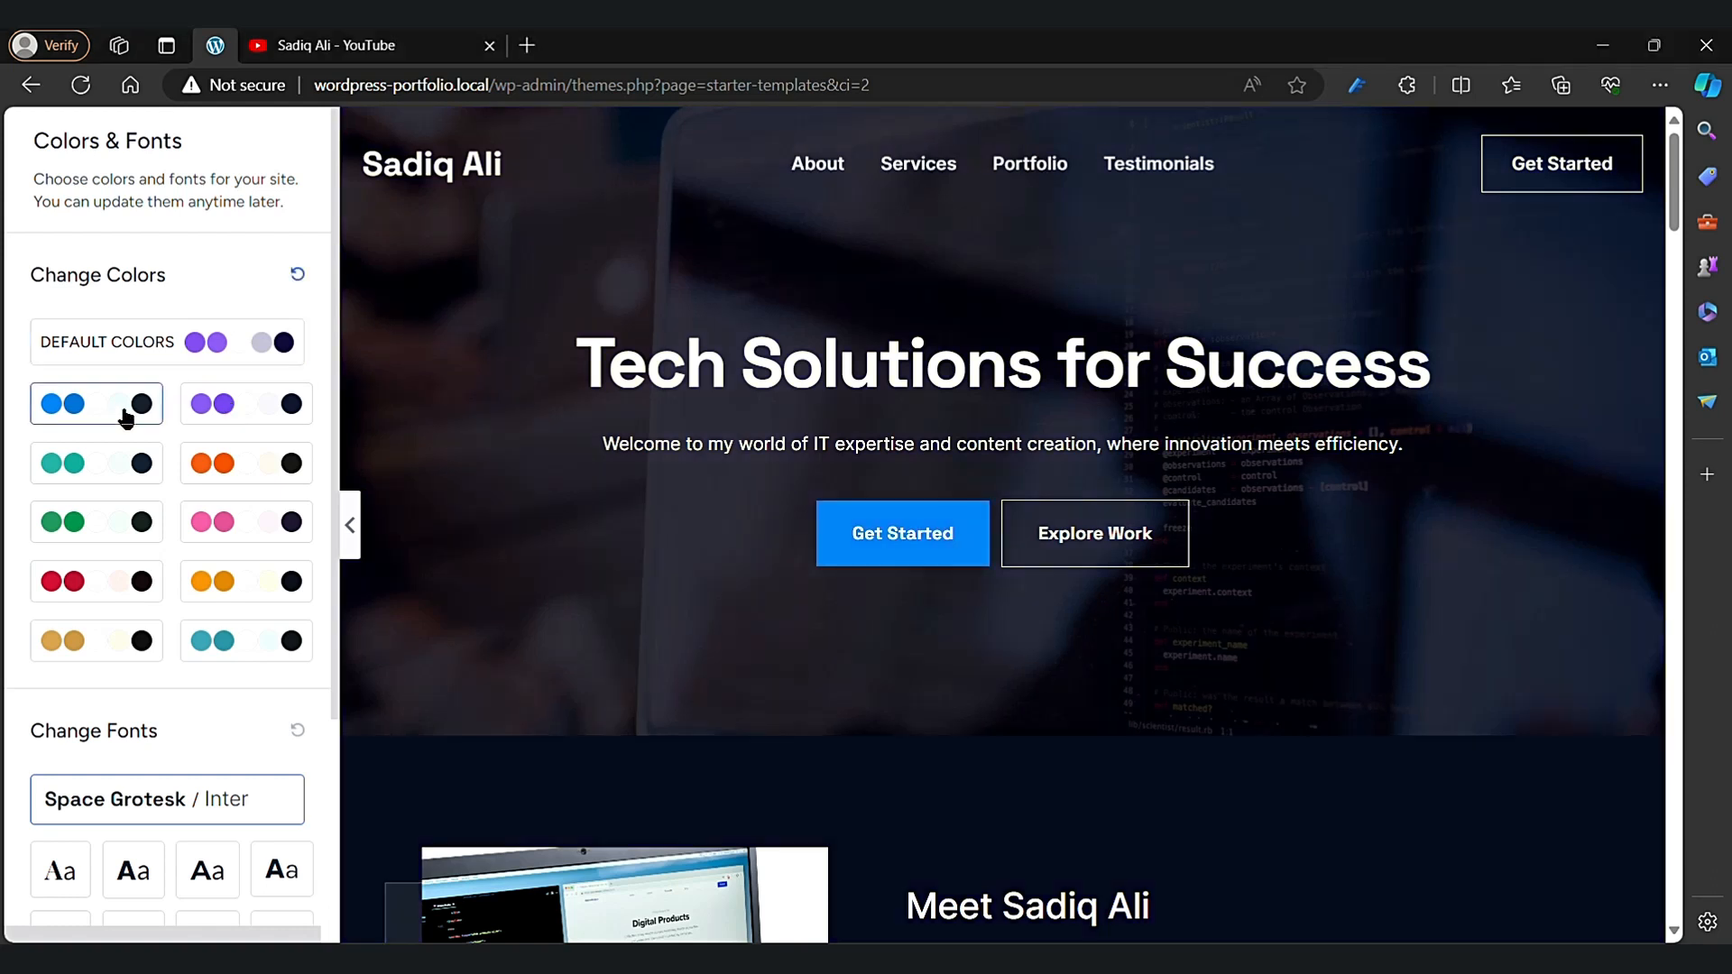
pyautogui.click(245, 402)
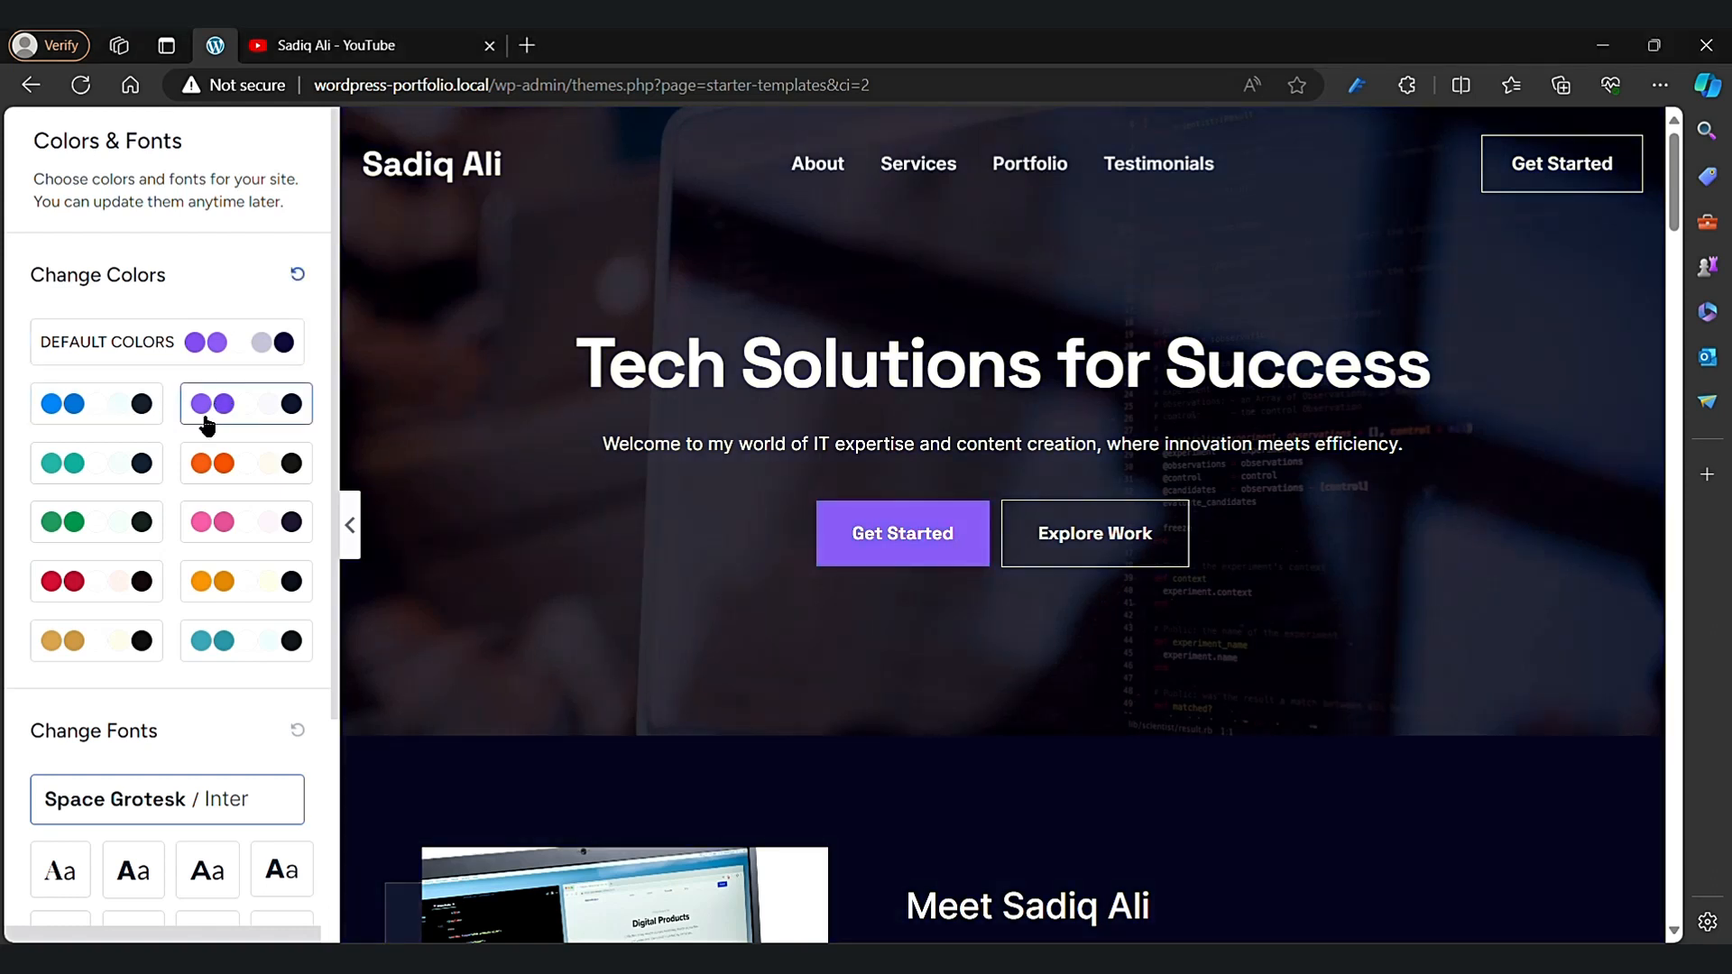
pyautogui.click(95, 402)
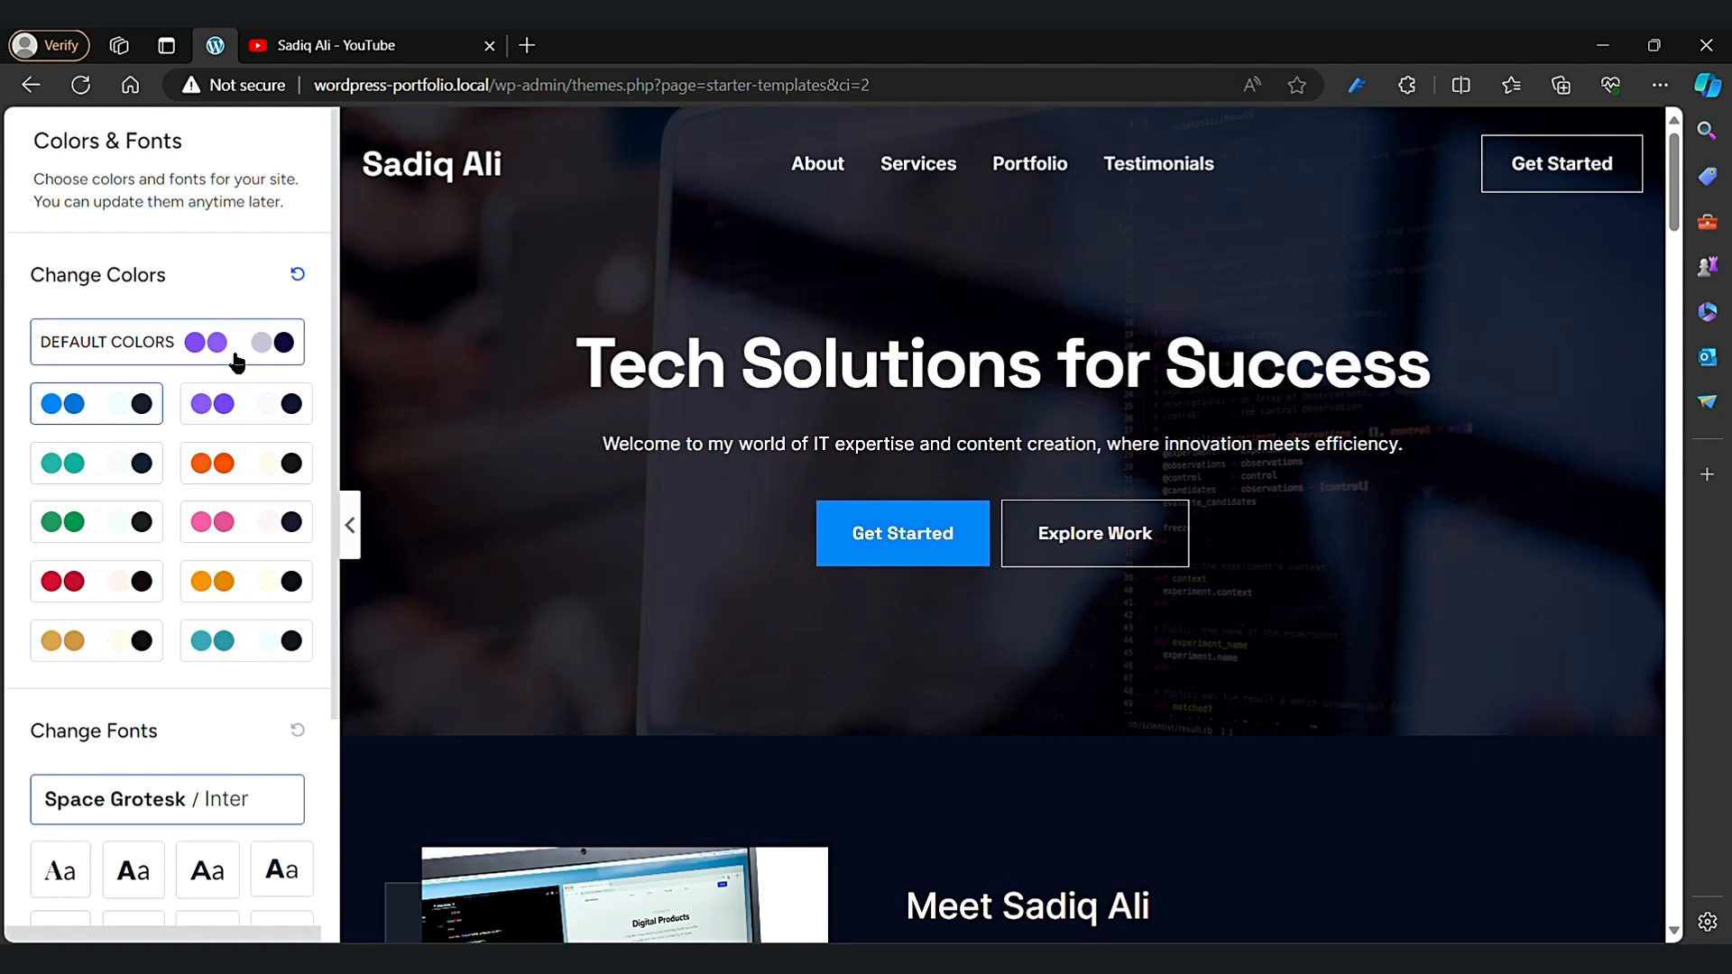
pyautogui.click(246, 403)
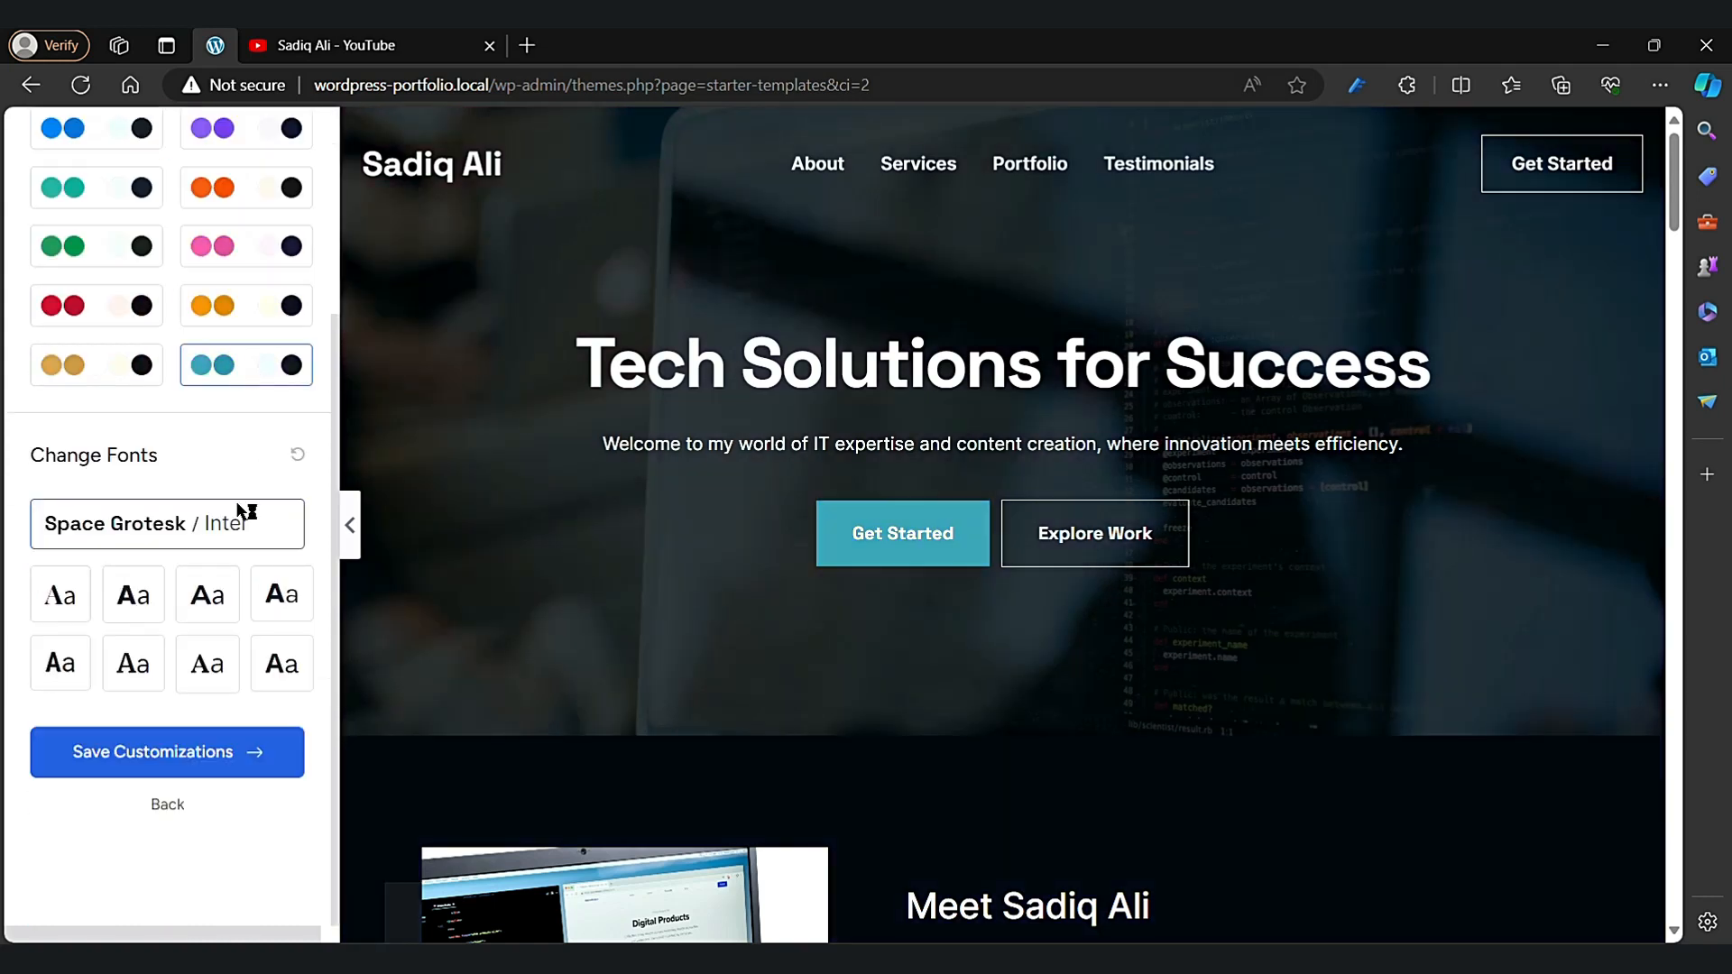
pyautogui.click(166, 752)
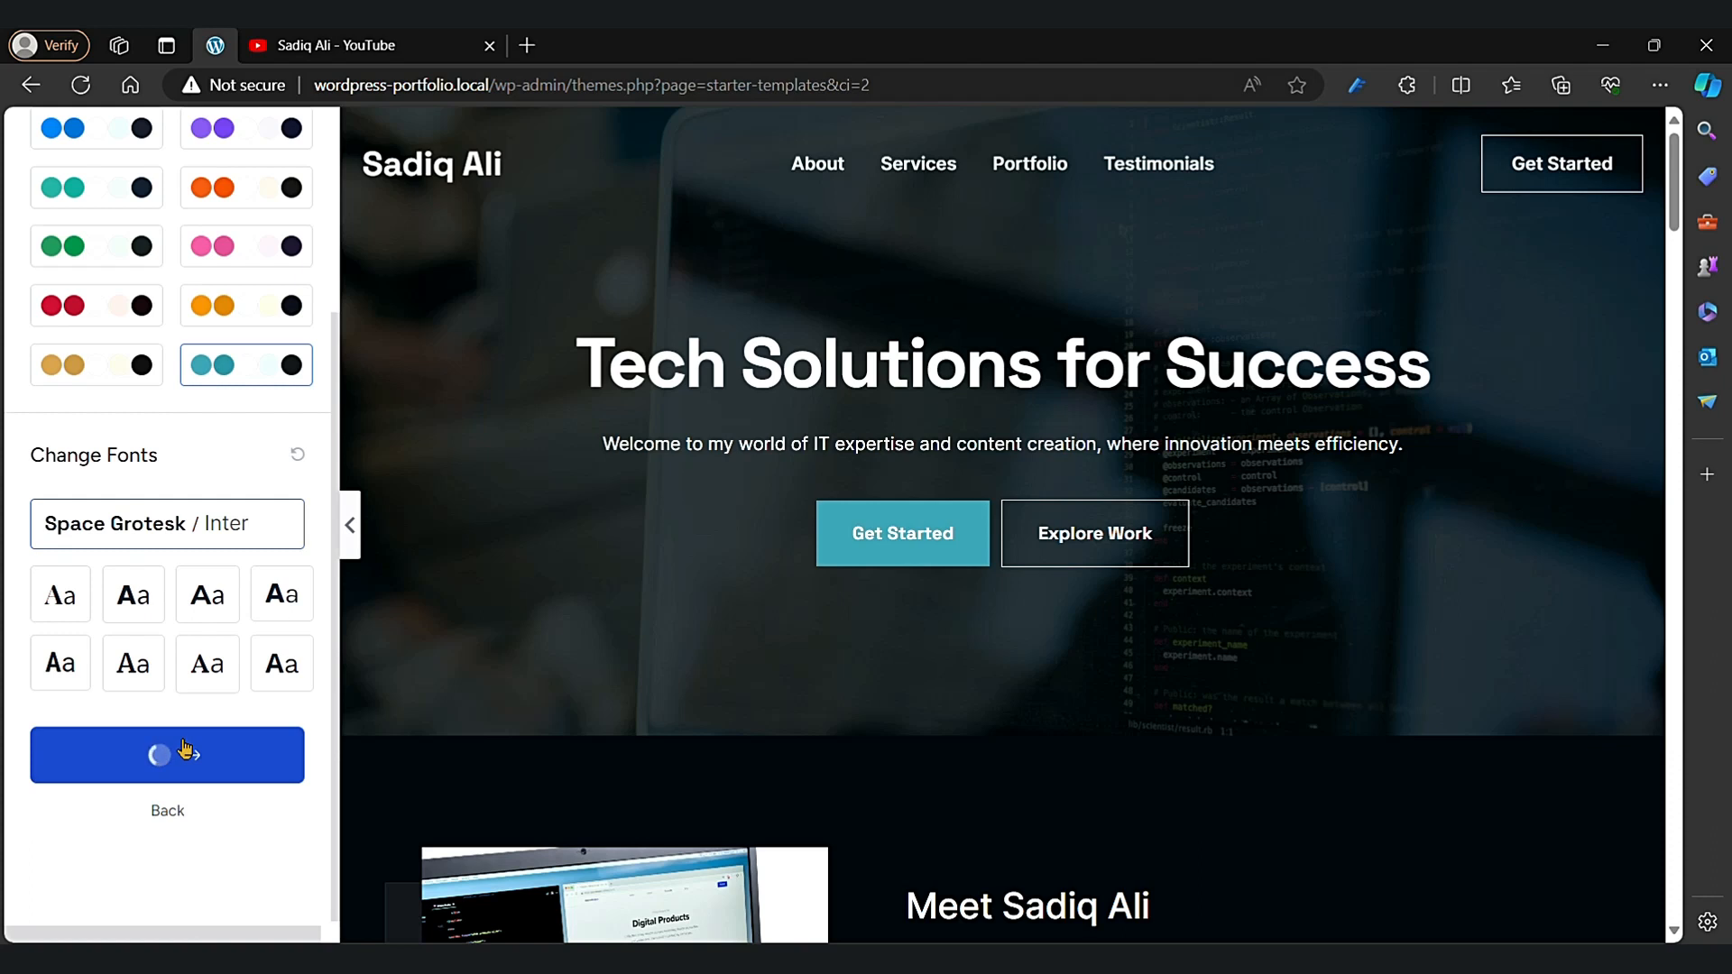
pyautogui.click(166, 754)
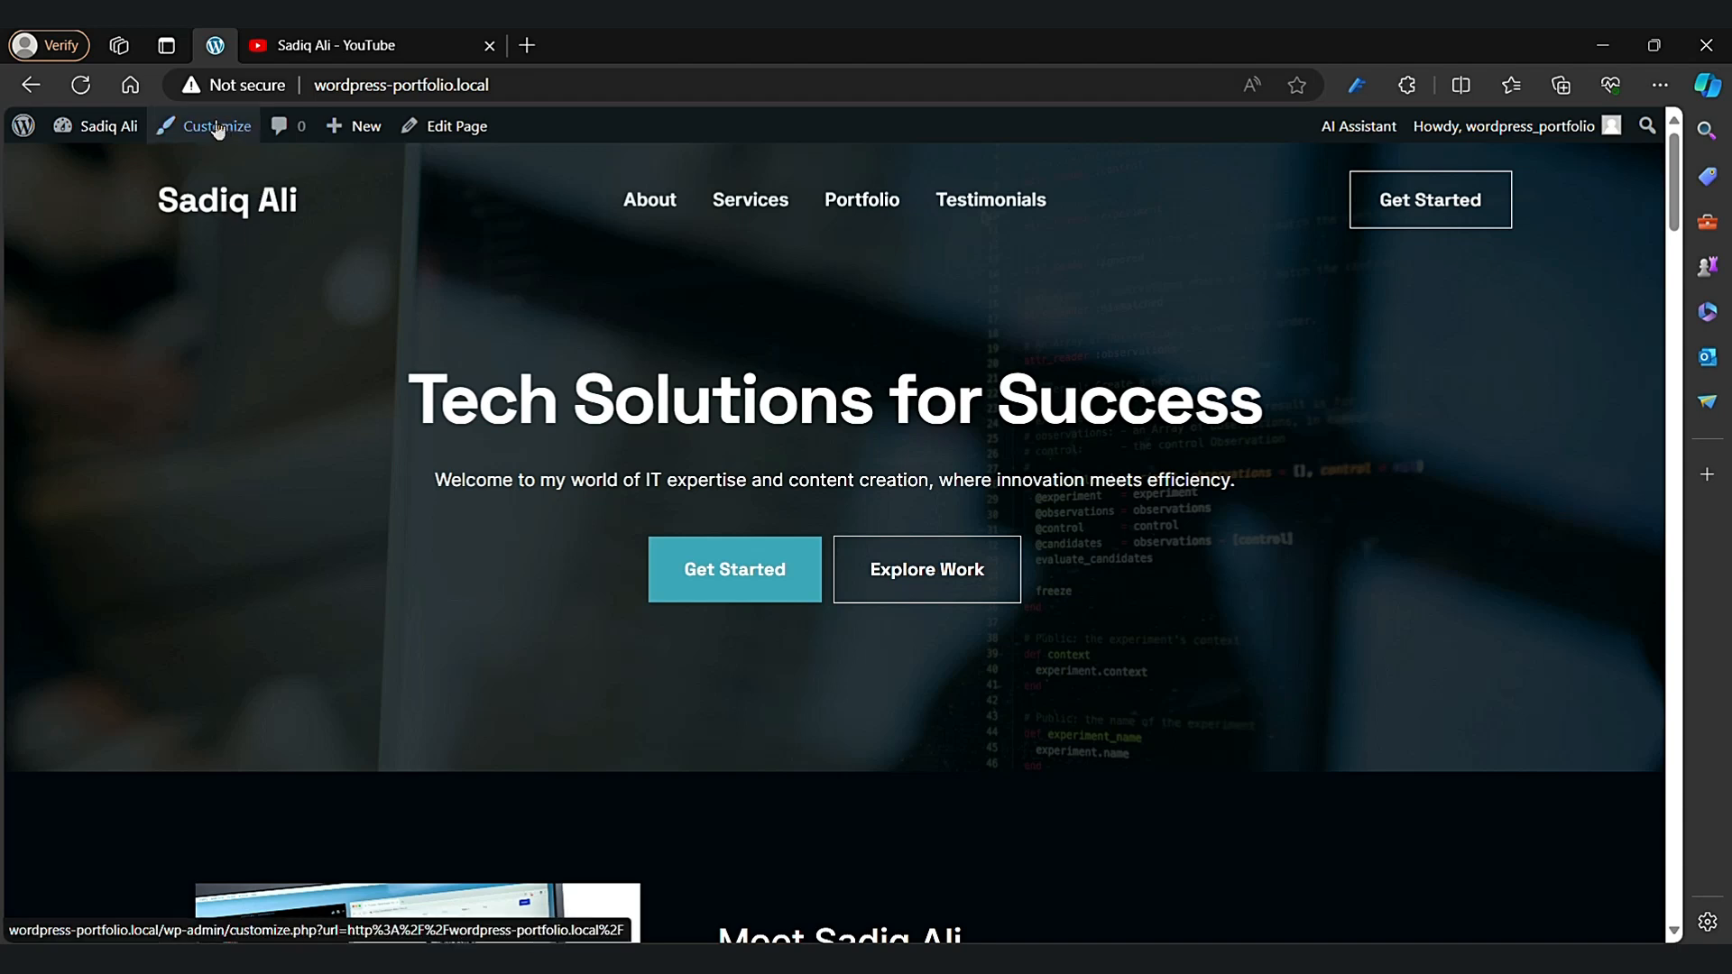
# - Enter the Customizer's header builder, select the Site Title & Logo element and bring up Select Logo
pyautogui.click(215, 125)
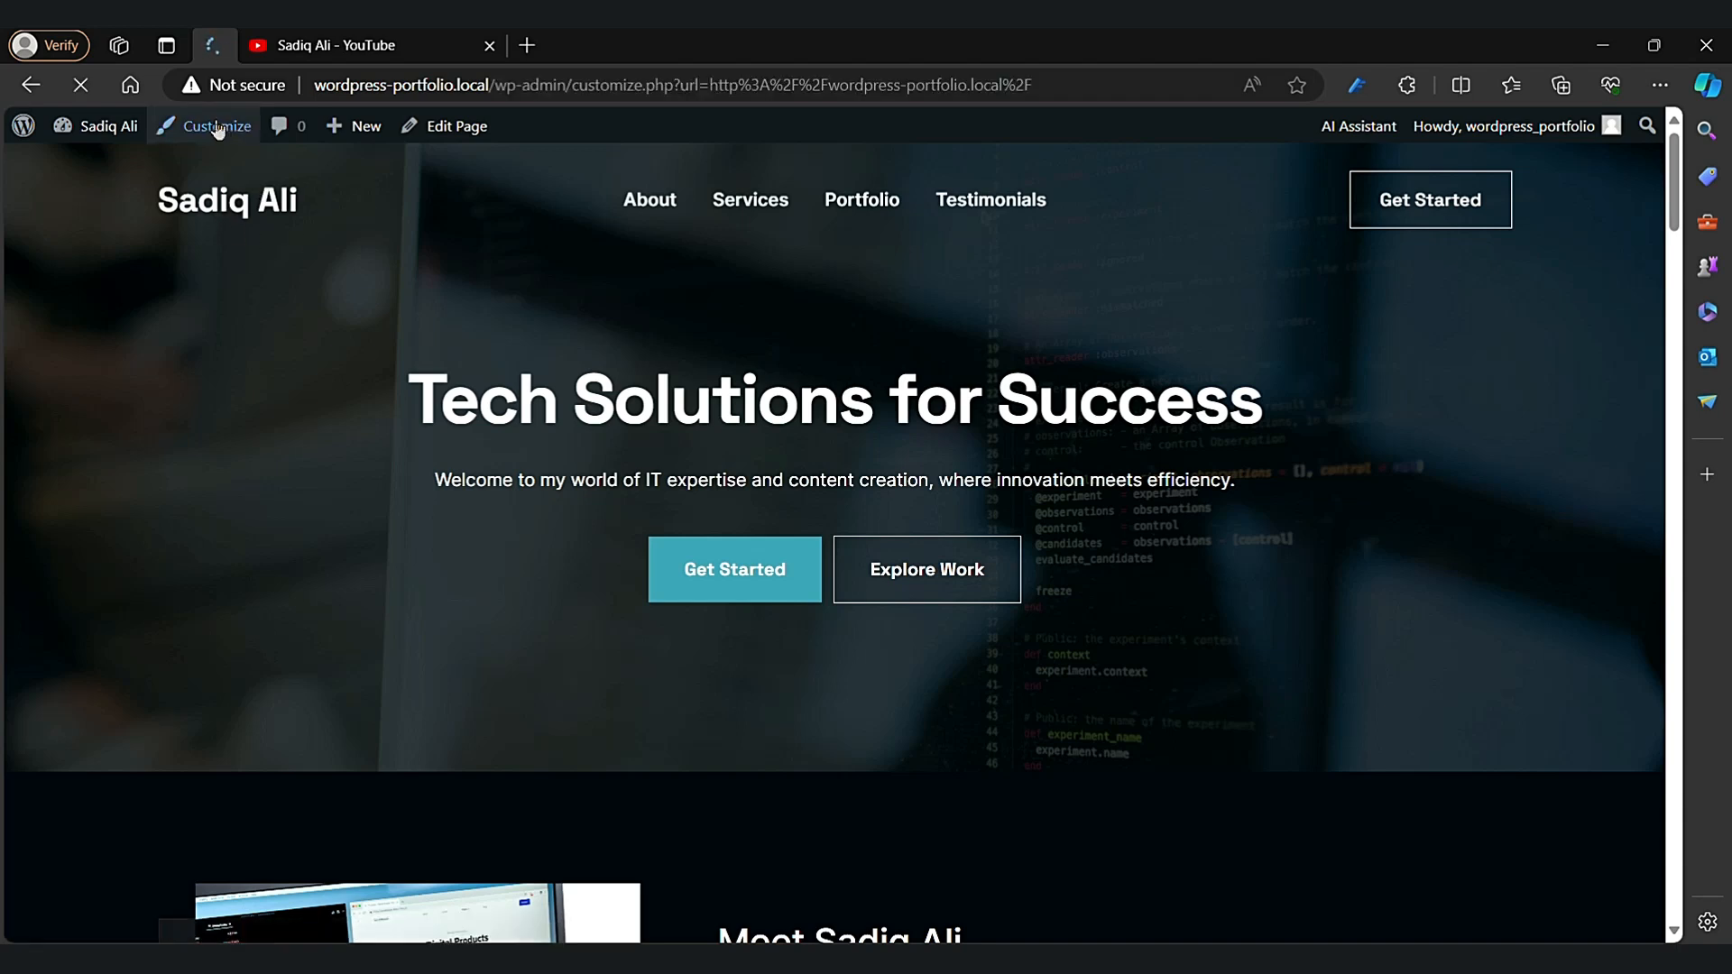
pyautogui.click(215, 125)
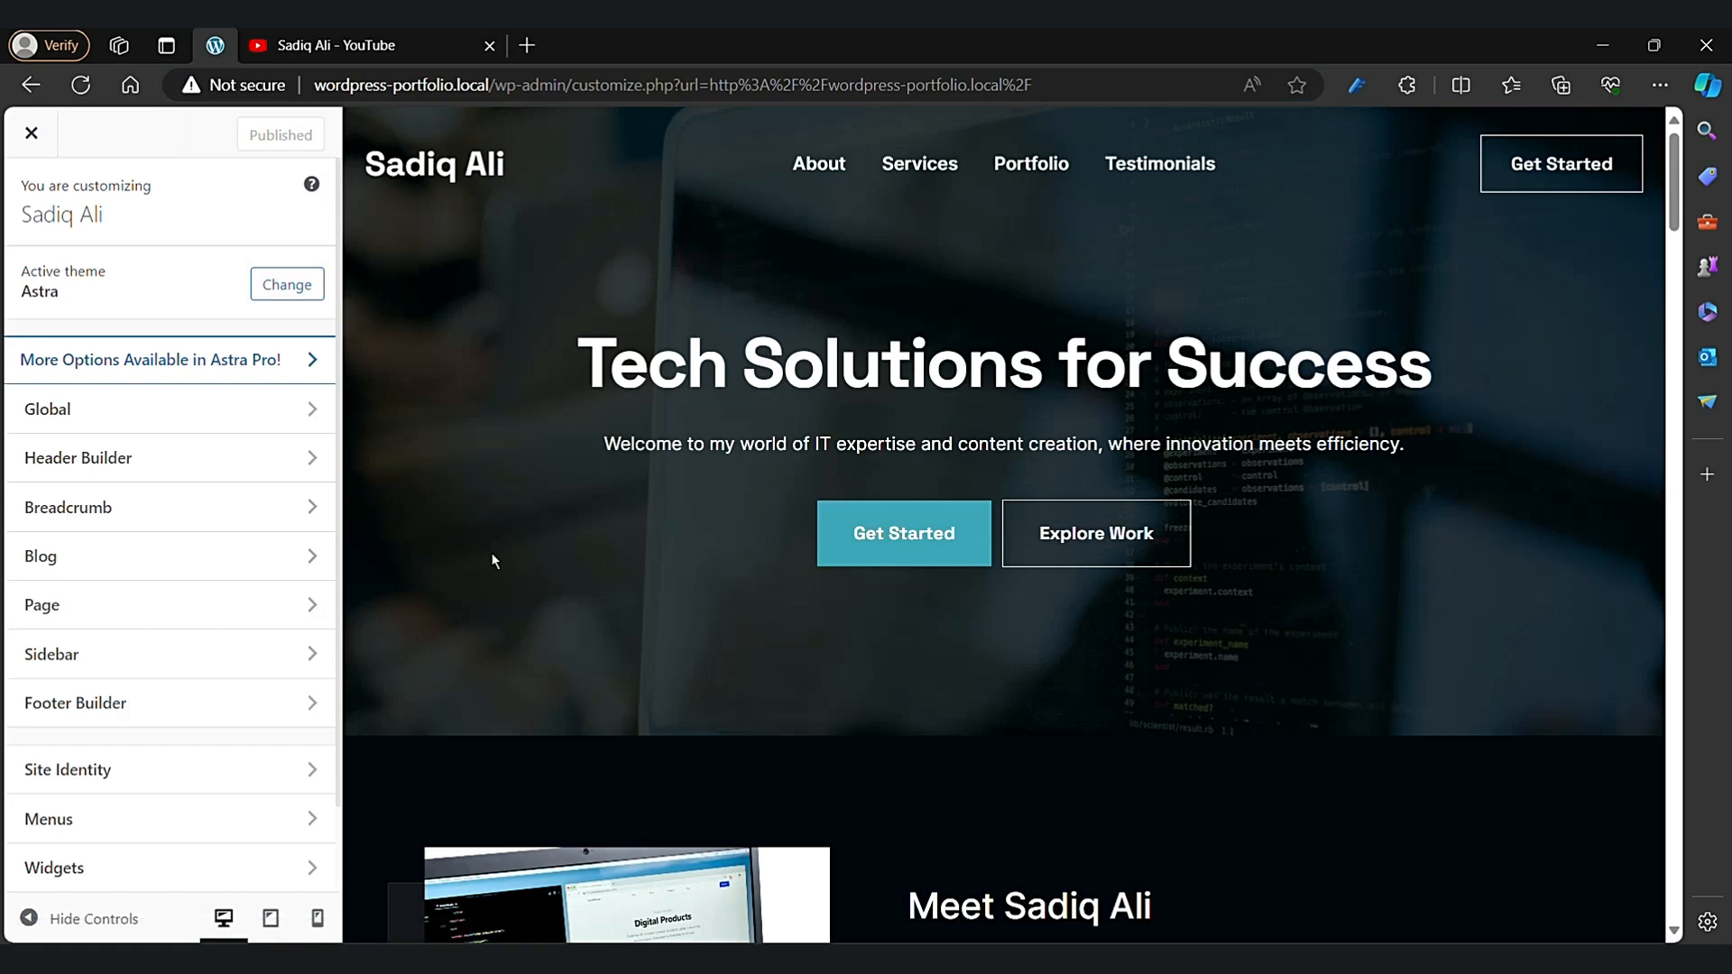
pyautogui.scroll(-3)
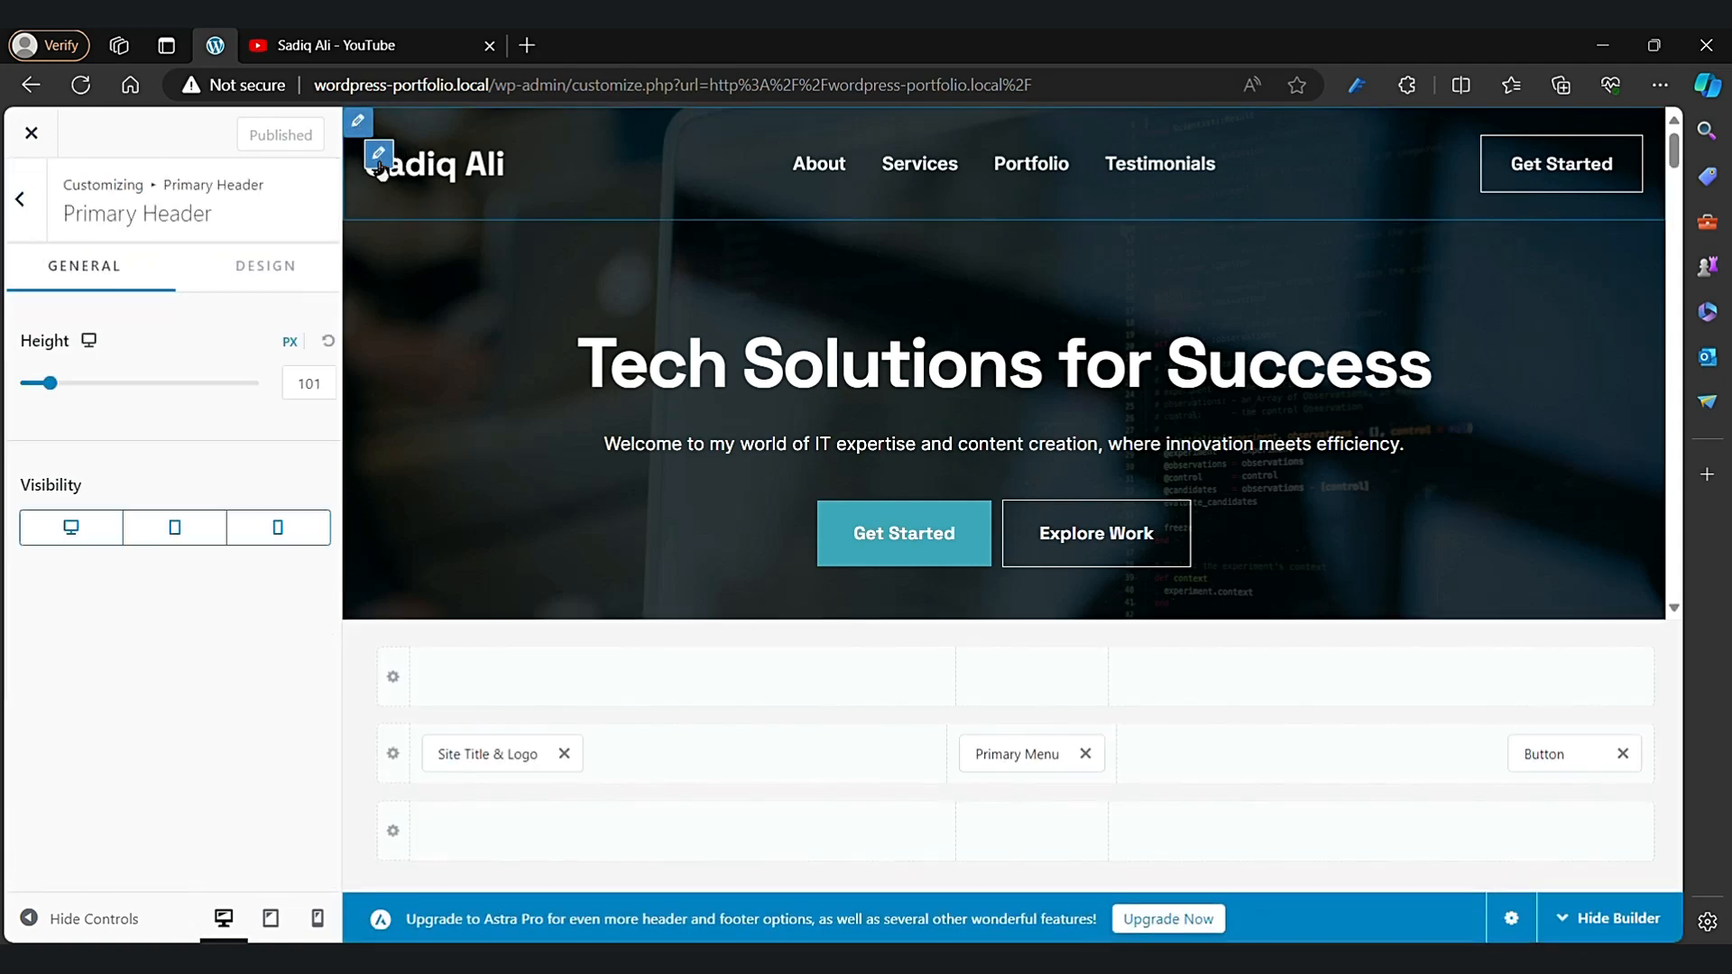
pyautogui.click(485, 754)
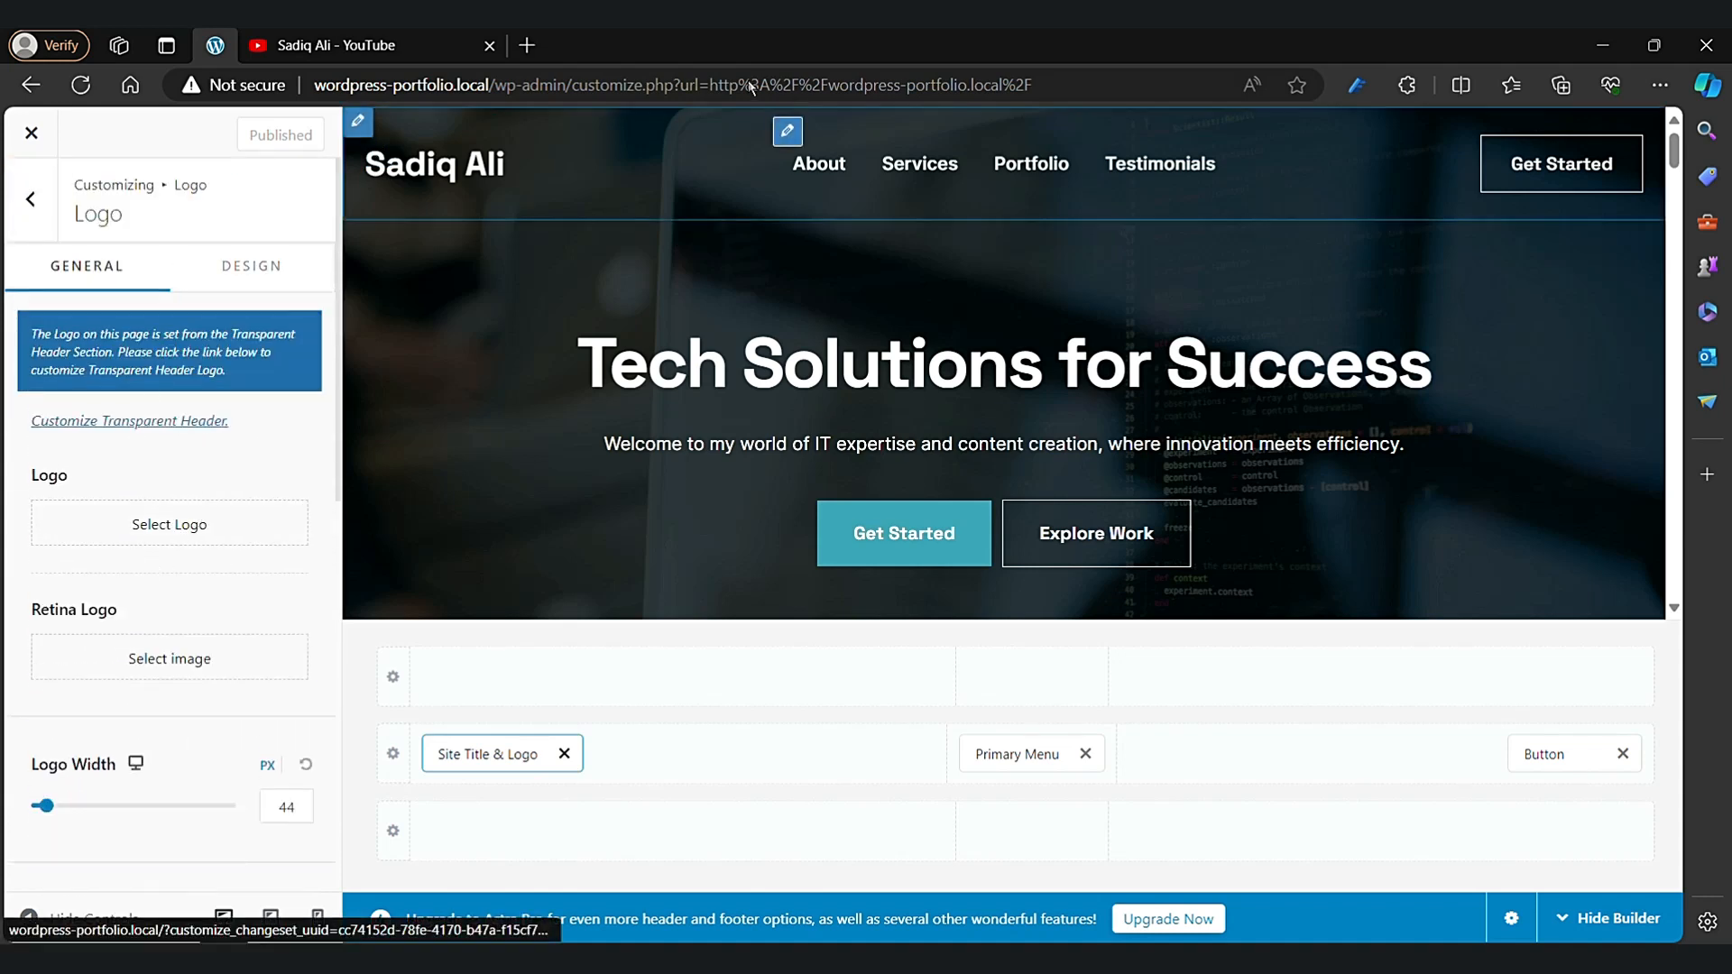
pyautogui.click(170, 523)
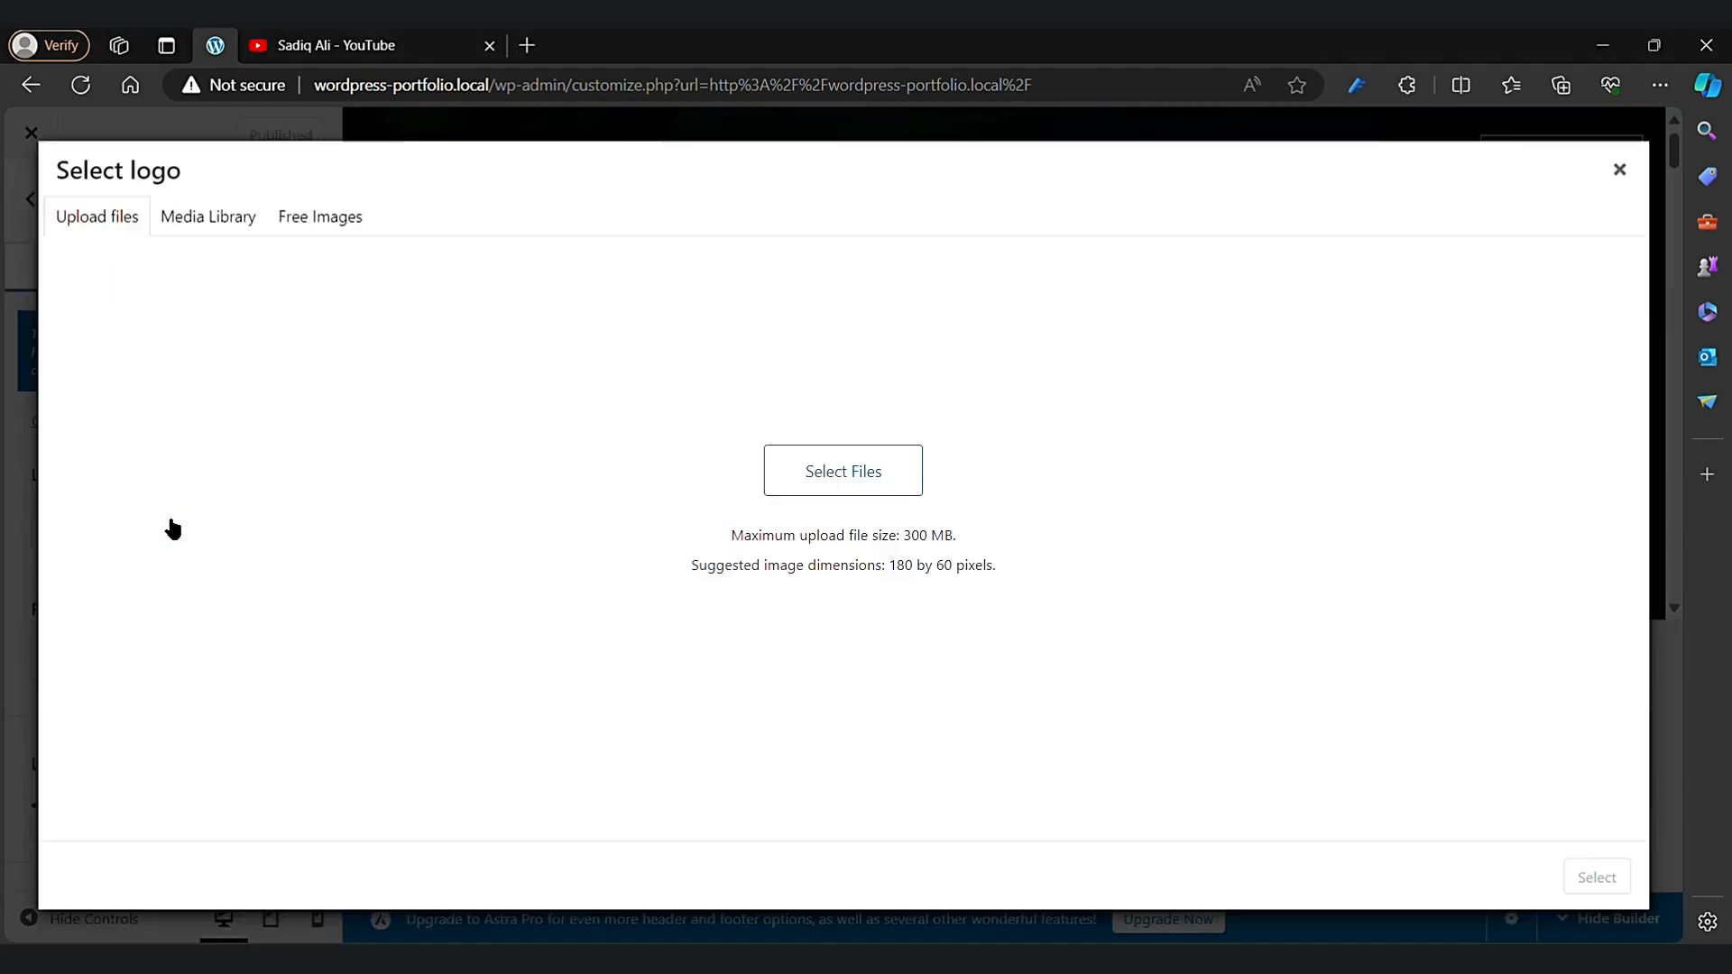
# - Upload the TSA logo PNG with alt text 'logo', crop it and set it as the header logo
pyautogui.click(843, 471)
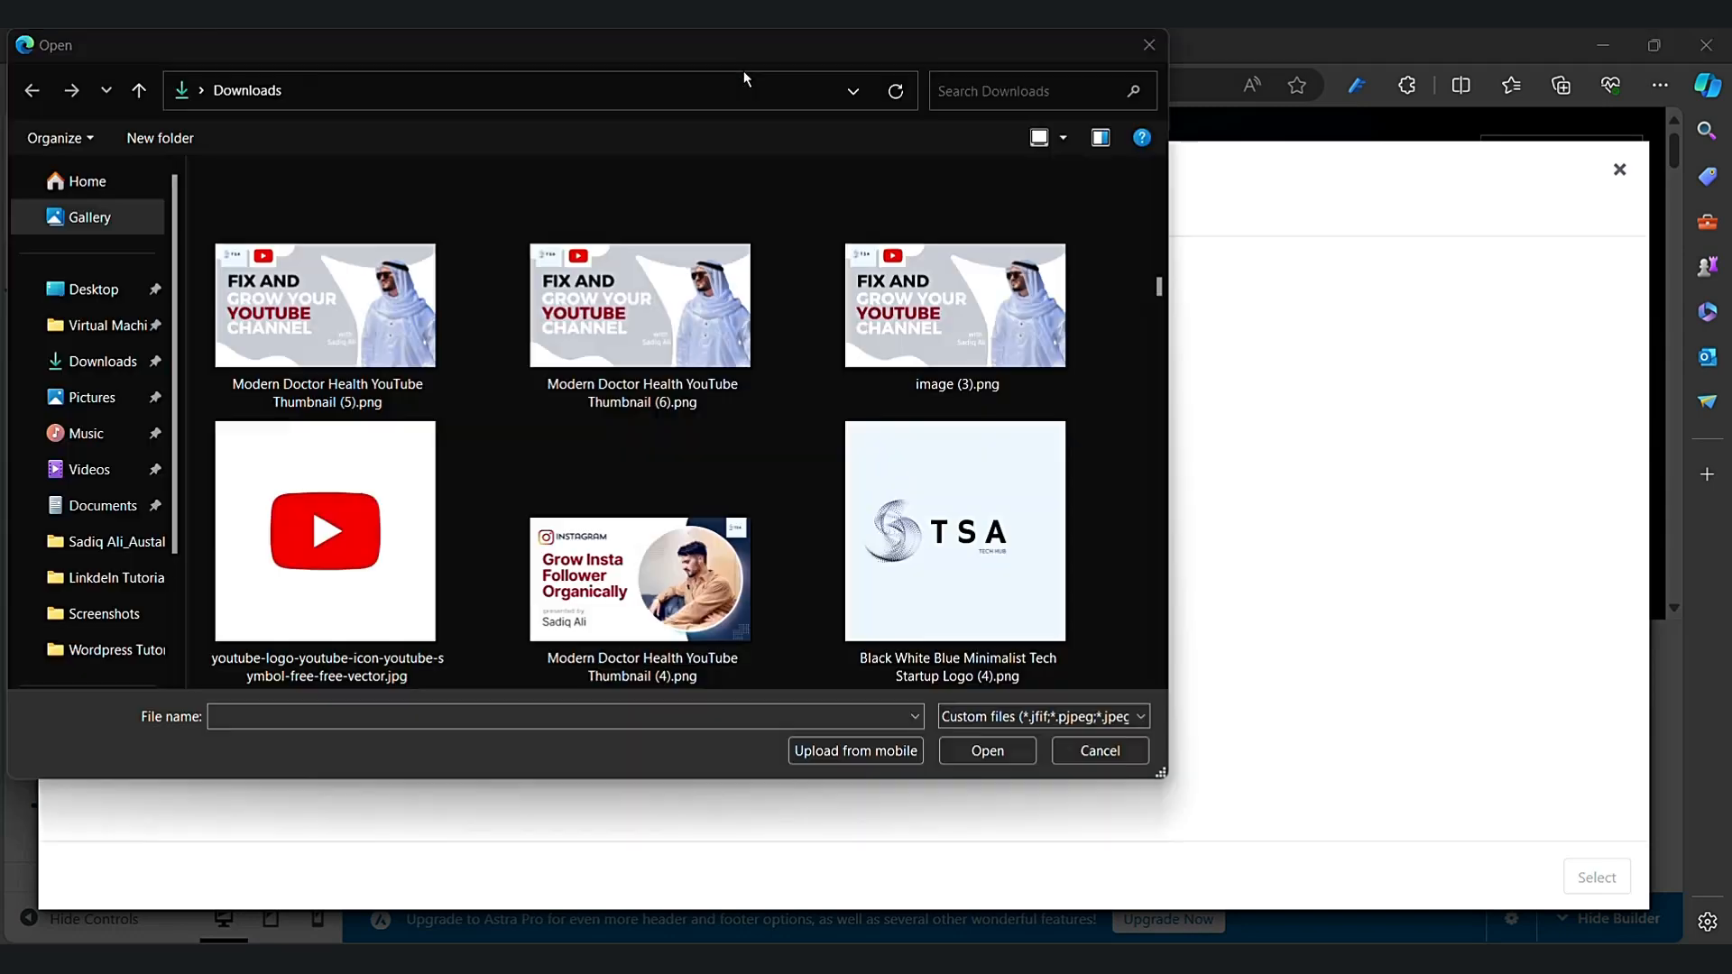
pyautogui.click(954, 528)
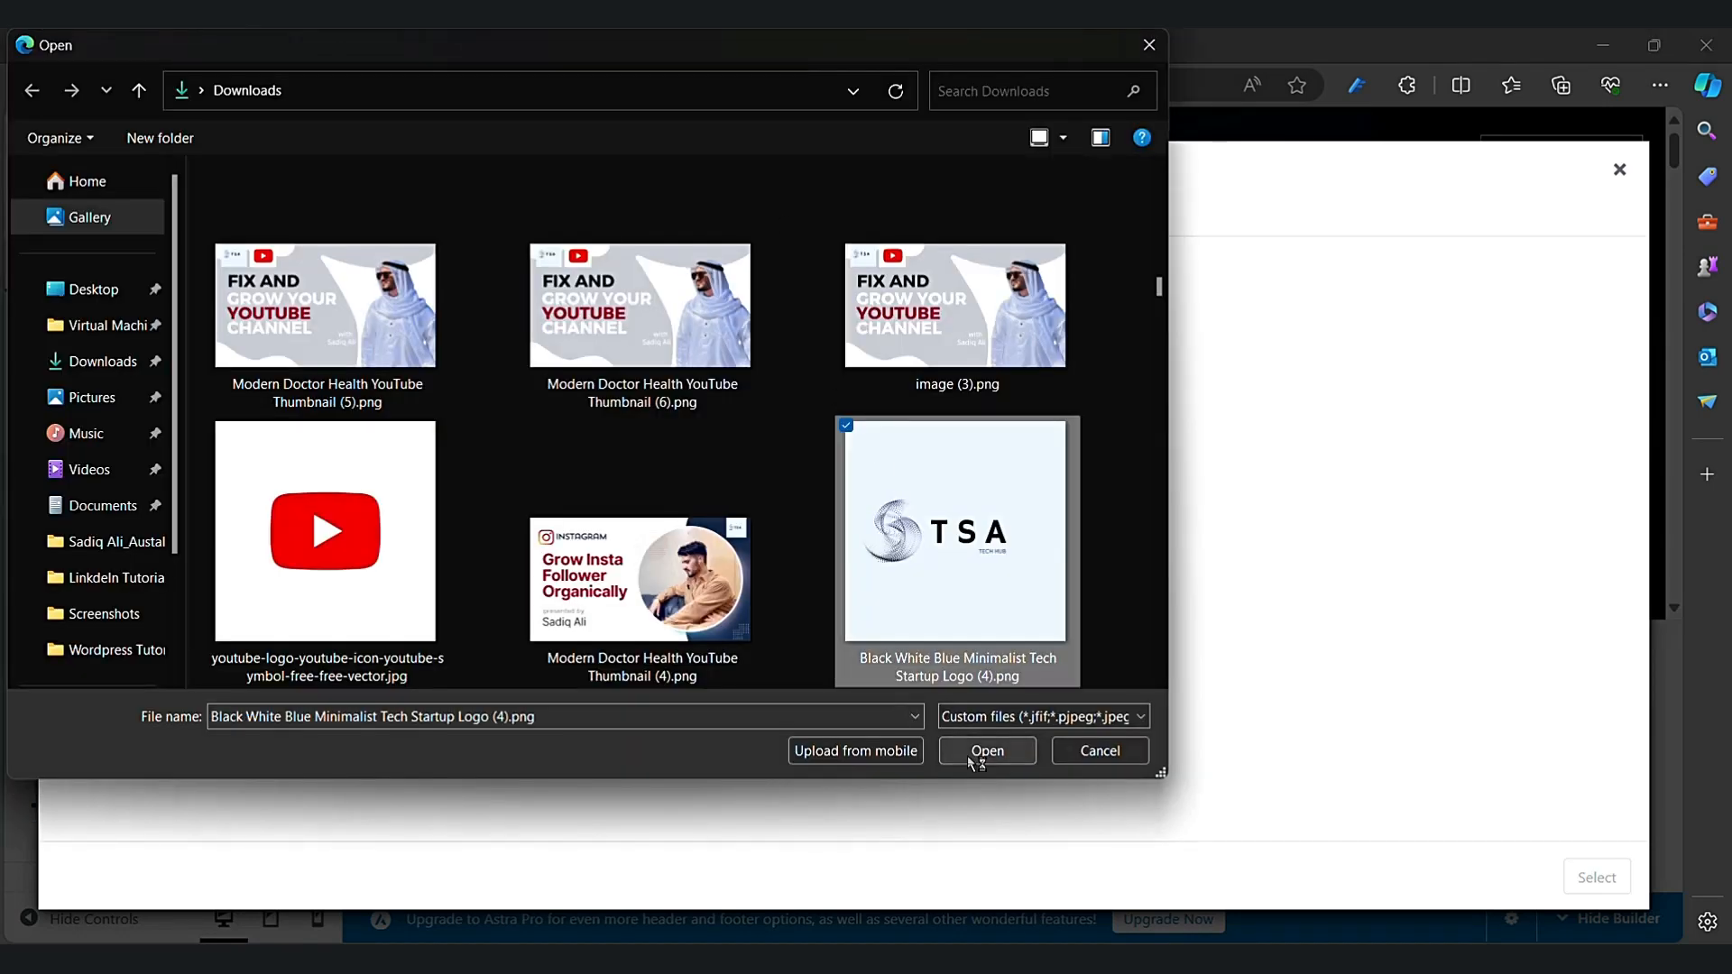
pyautogui.click(985, 750)
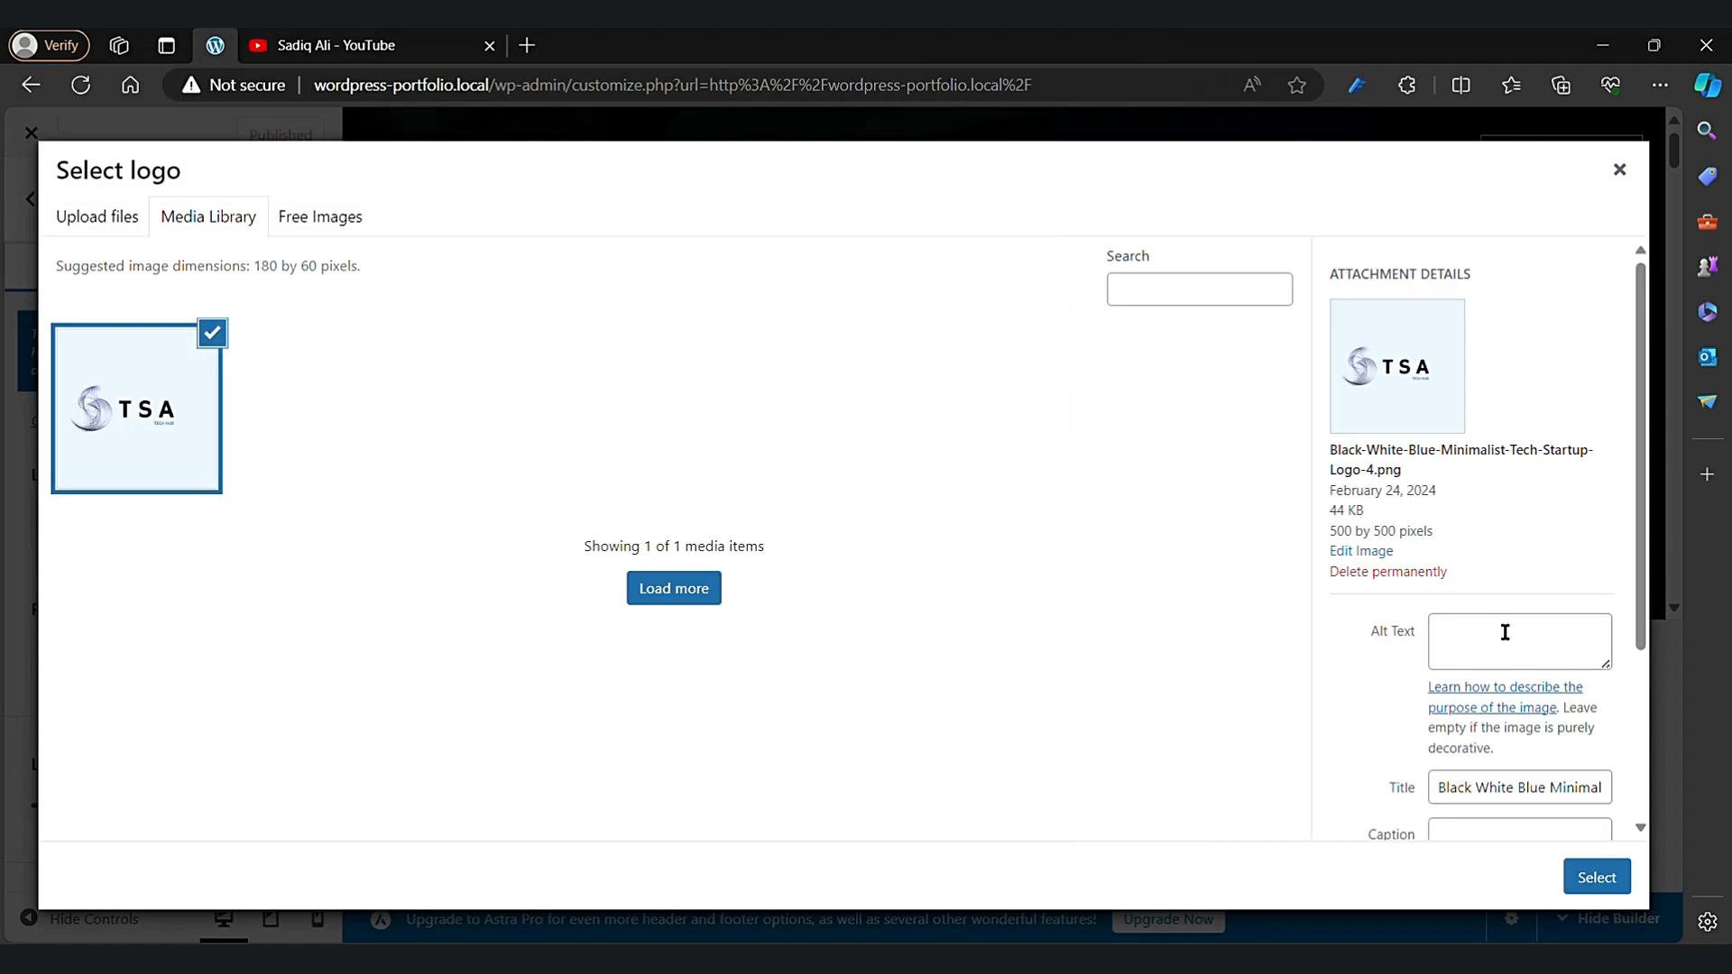
pyautogui.write('logo')
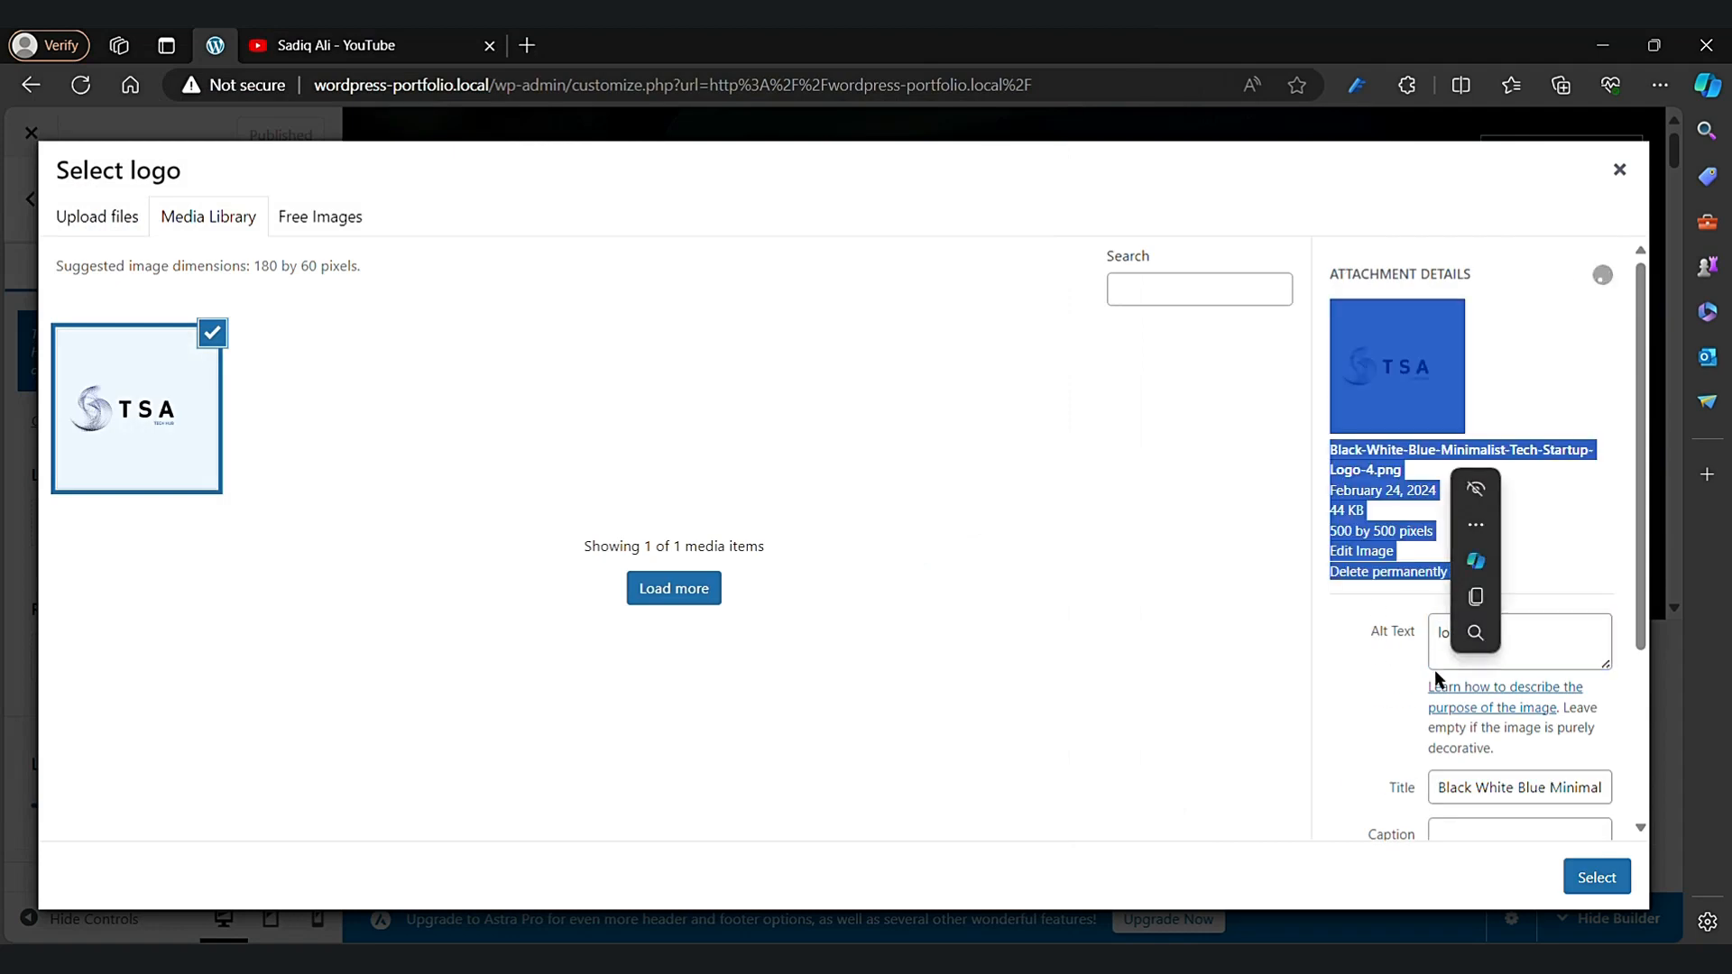
pyautogui.scroll(-3)
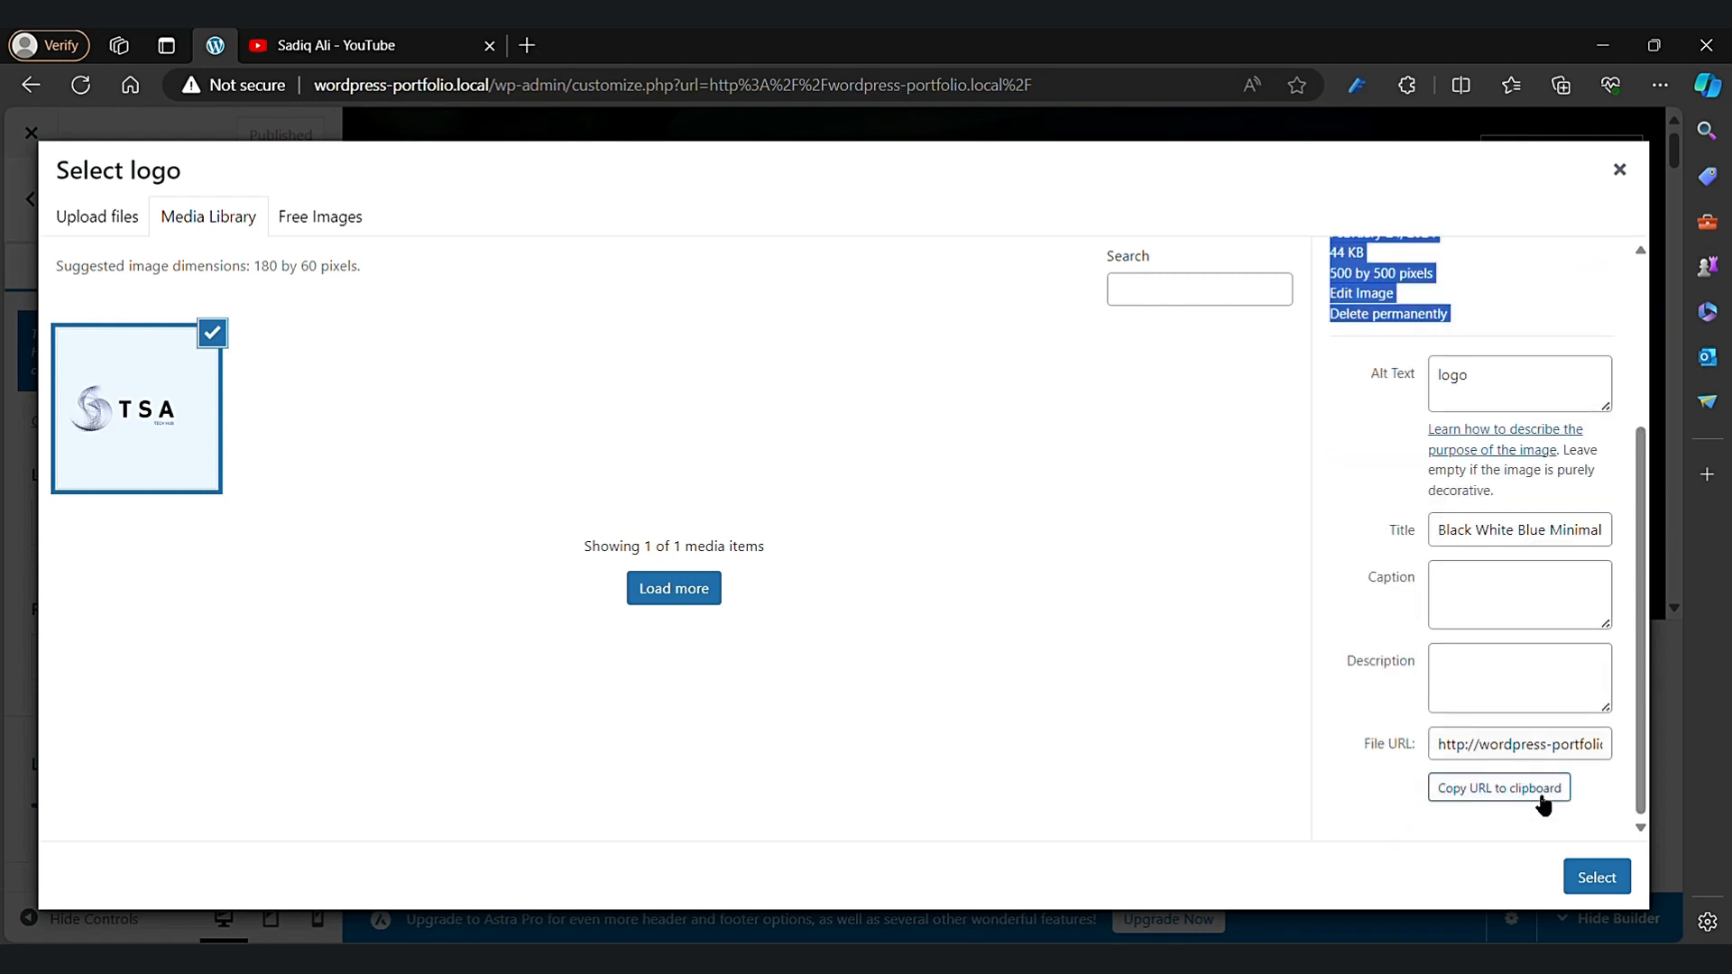
pyautogui.click(1595, 877)
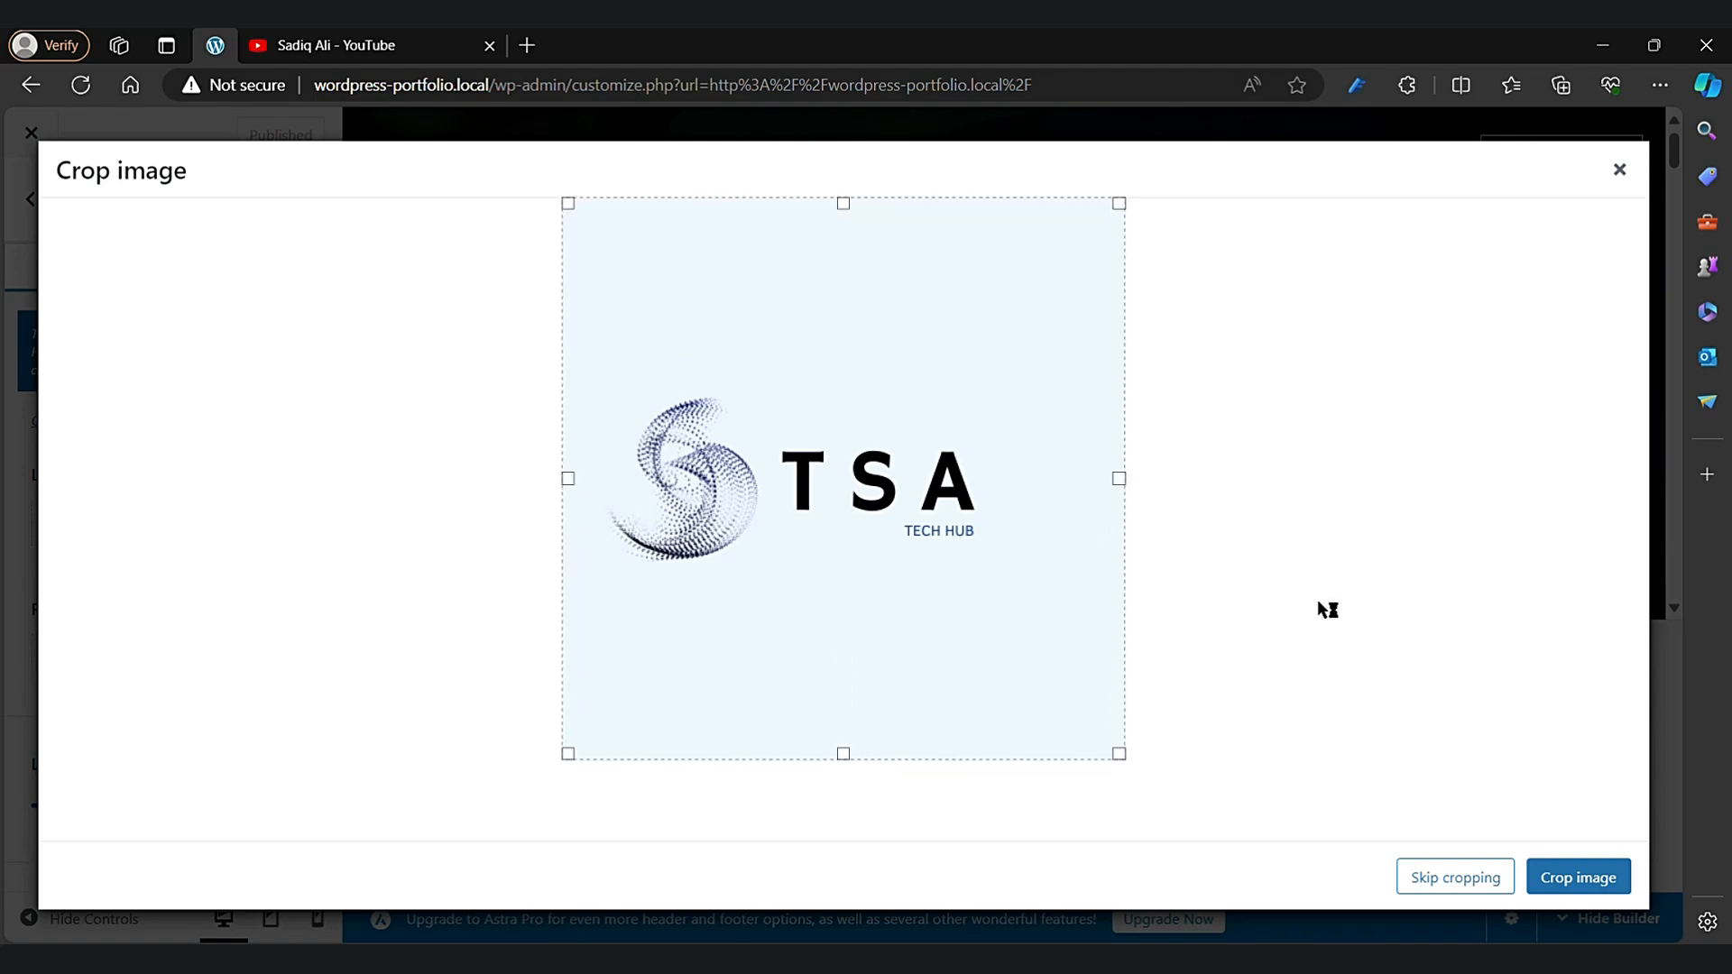
pyautogui.click(1577, 877)
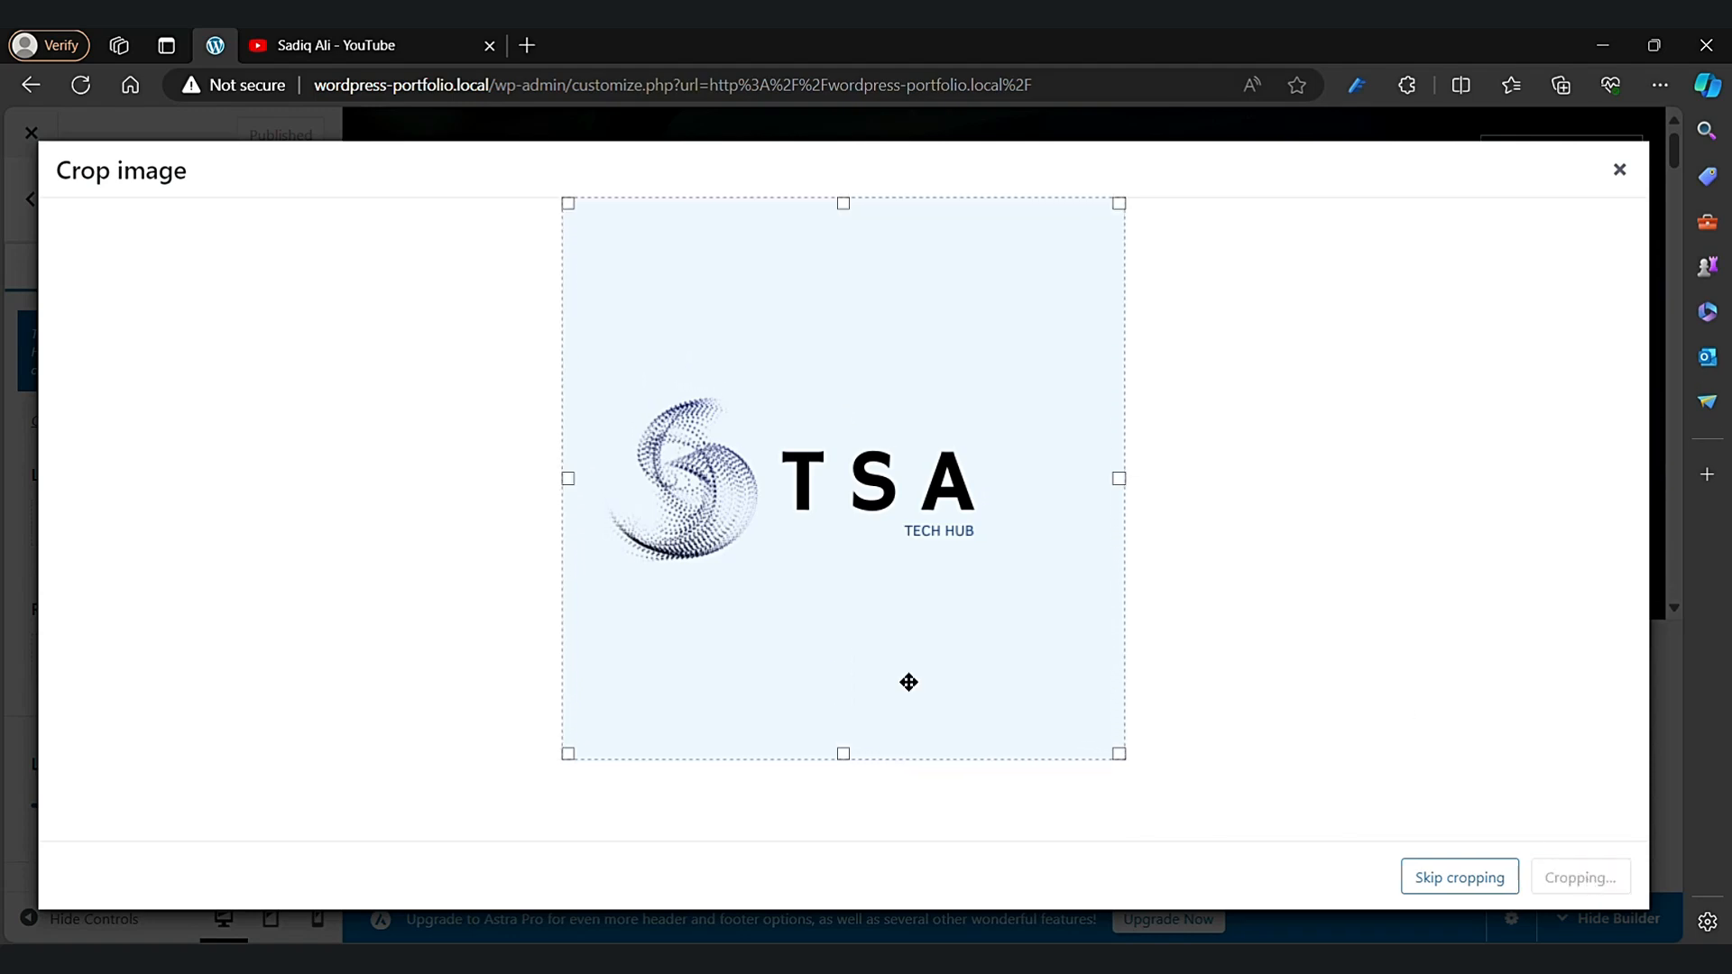
pyautogui.click(1458, 876)
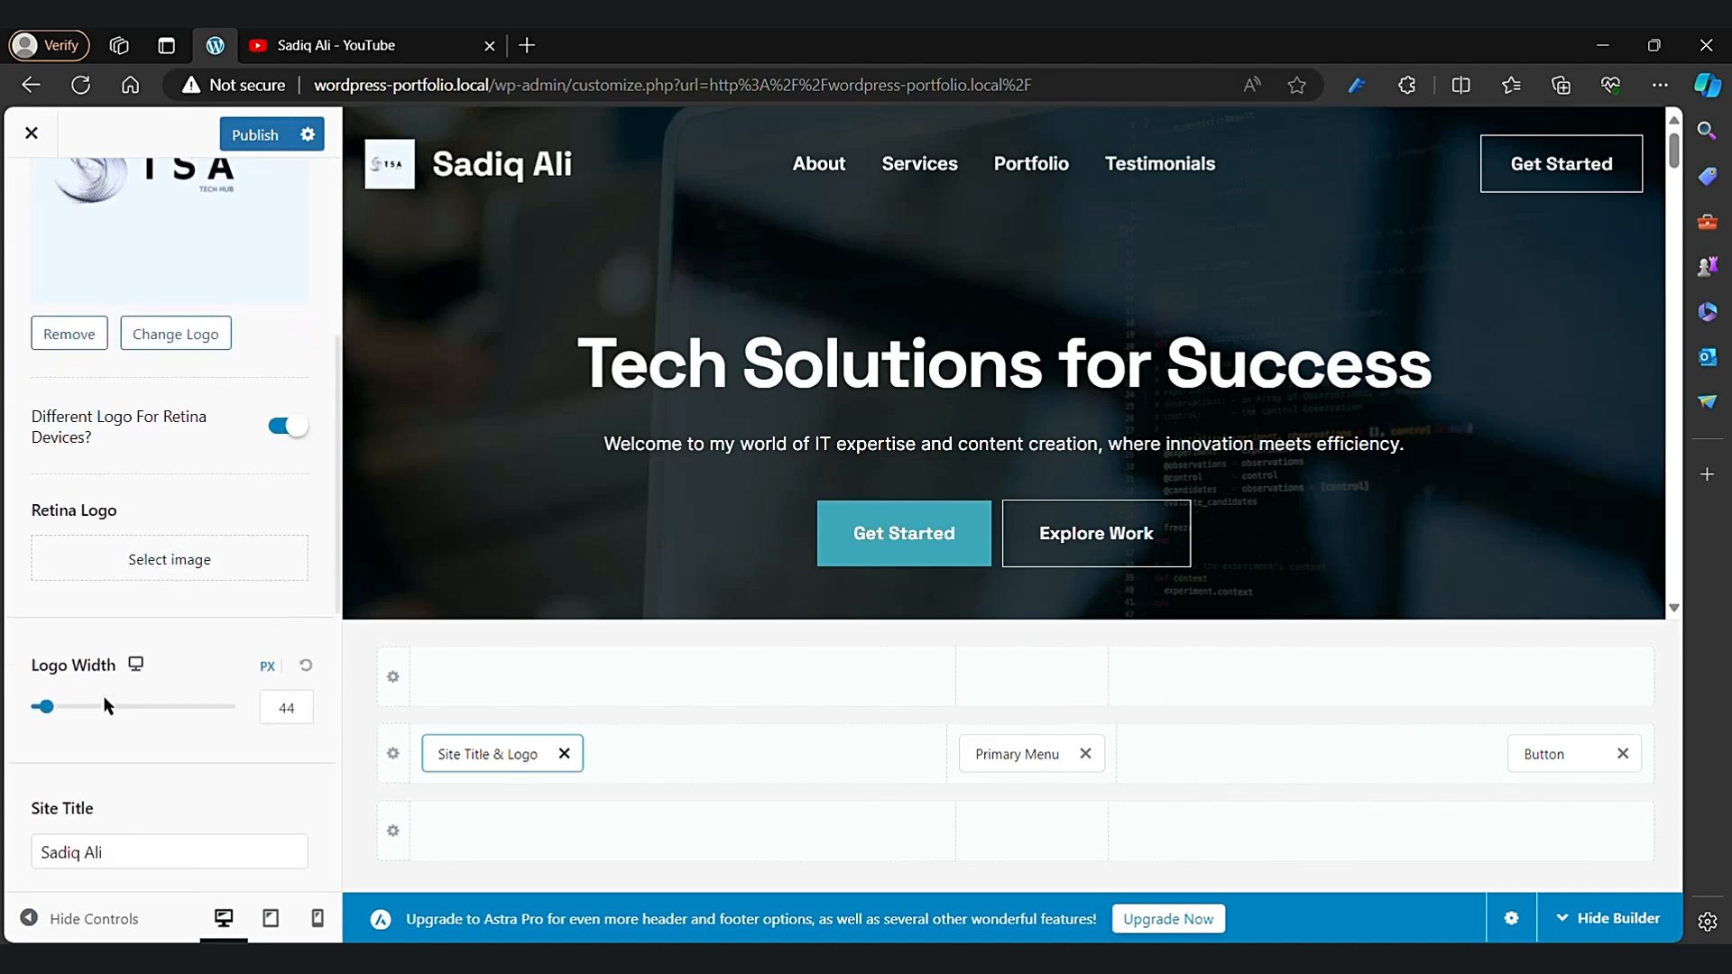
# - Use the TSA logo as the retina logo, set logo width to 46 px and publish the header changes
pyautogui.click(170, 560)
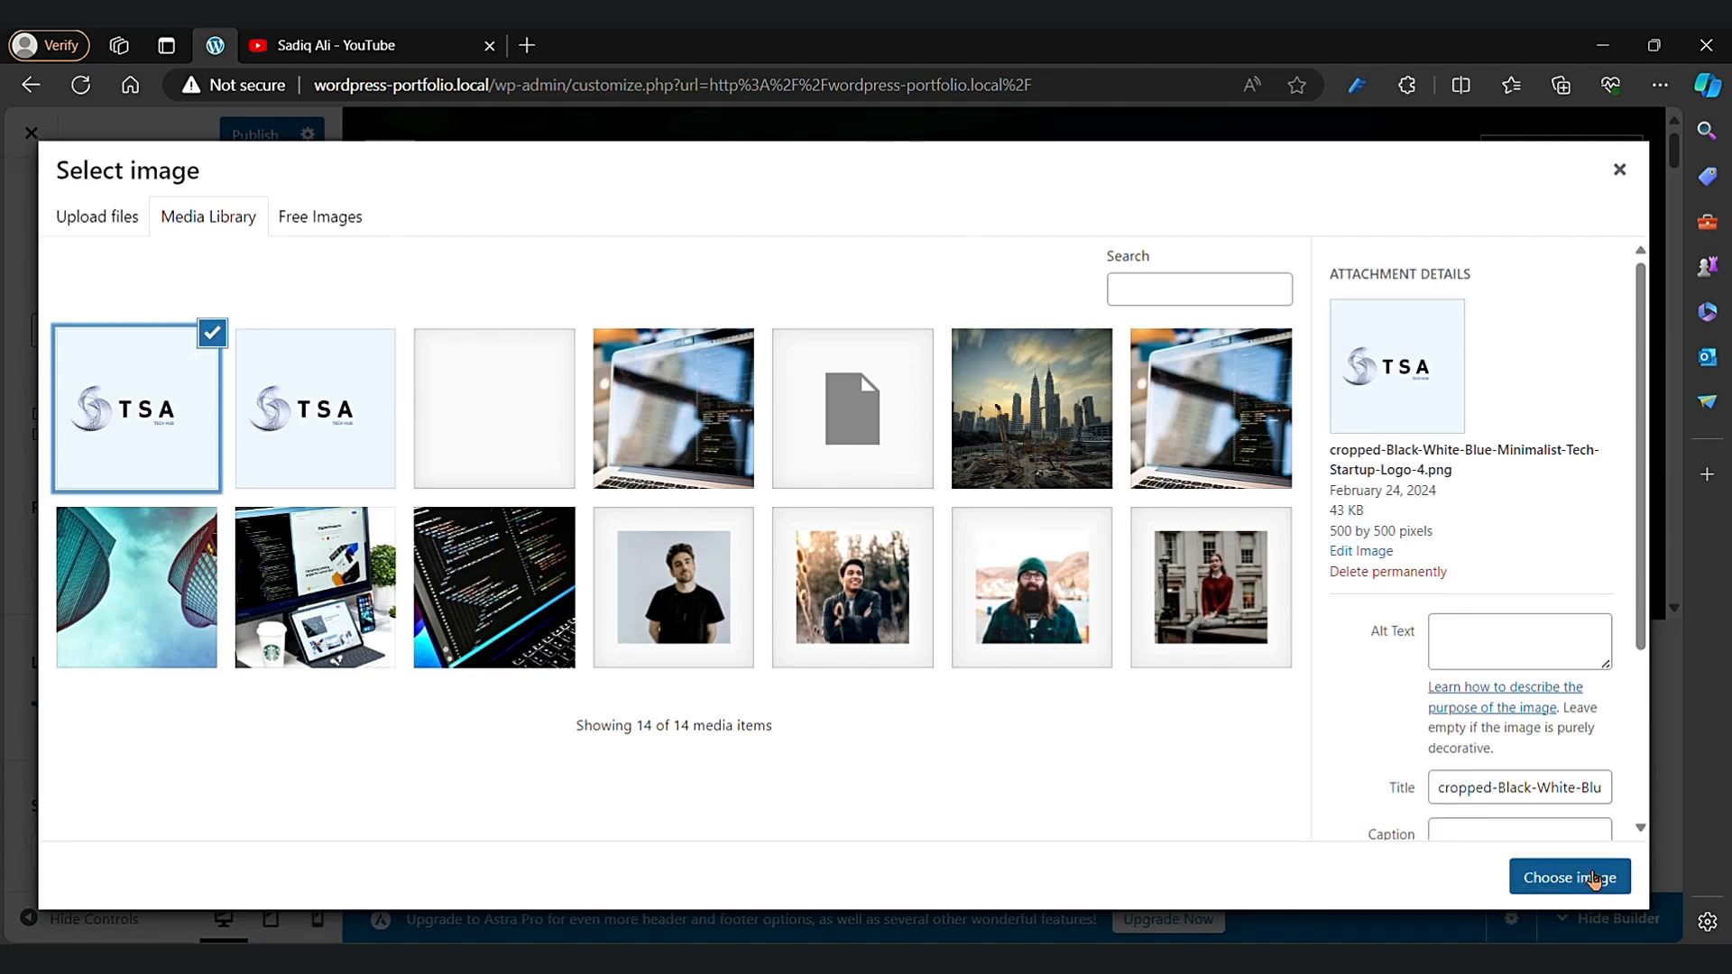
pyautogui.click(1567, 877)
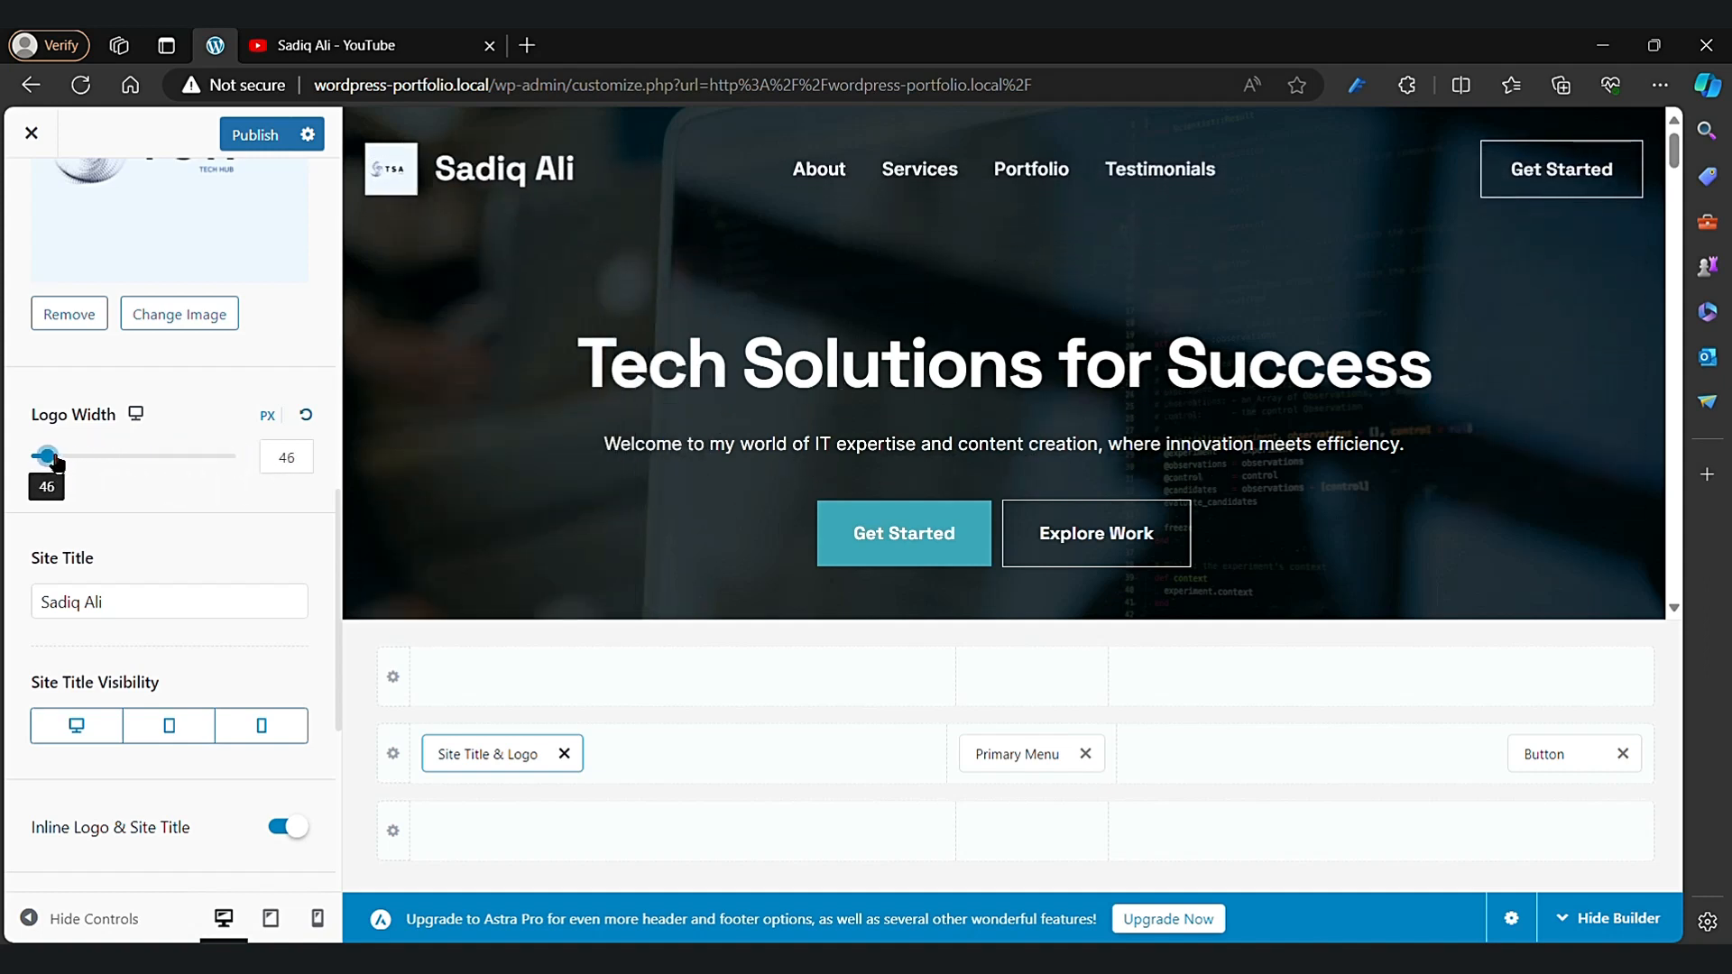
pyautogui.scroll(-3)
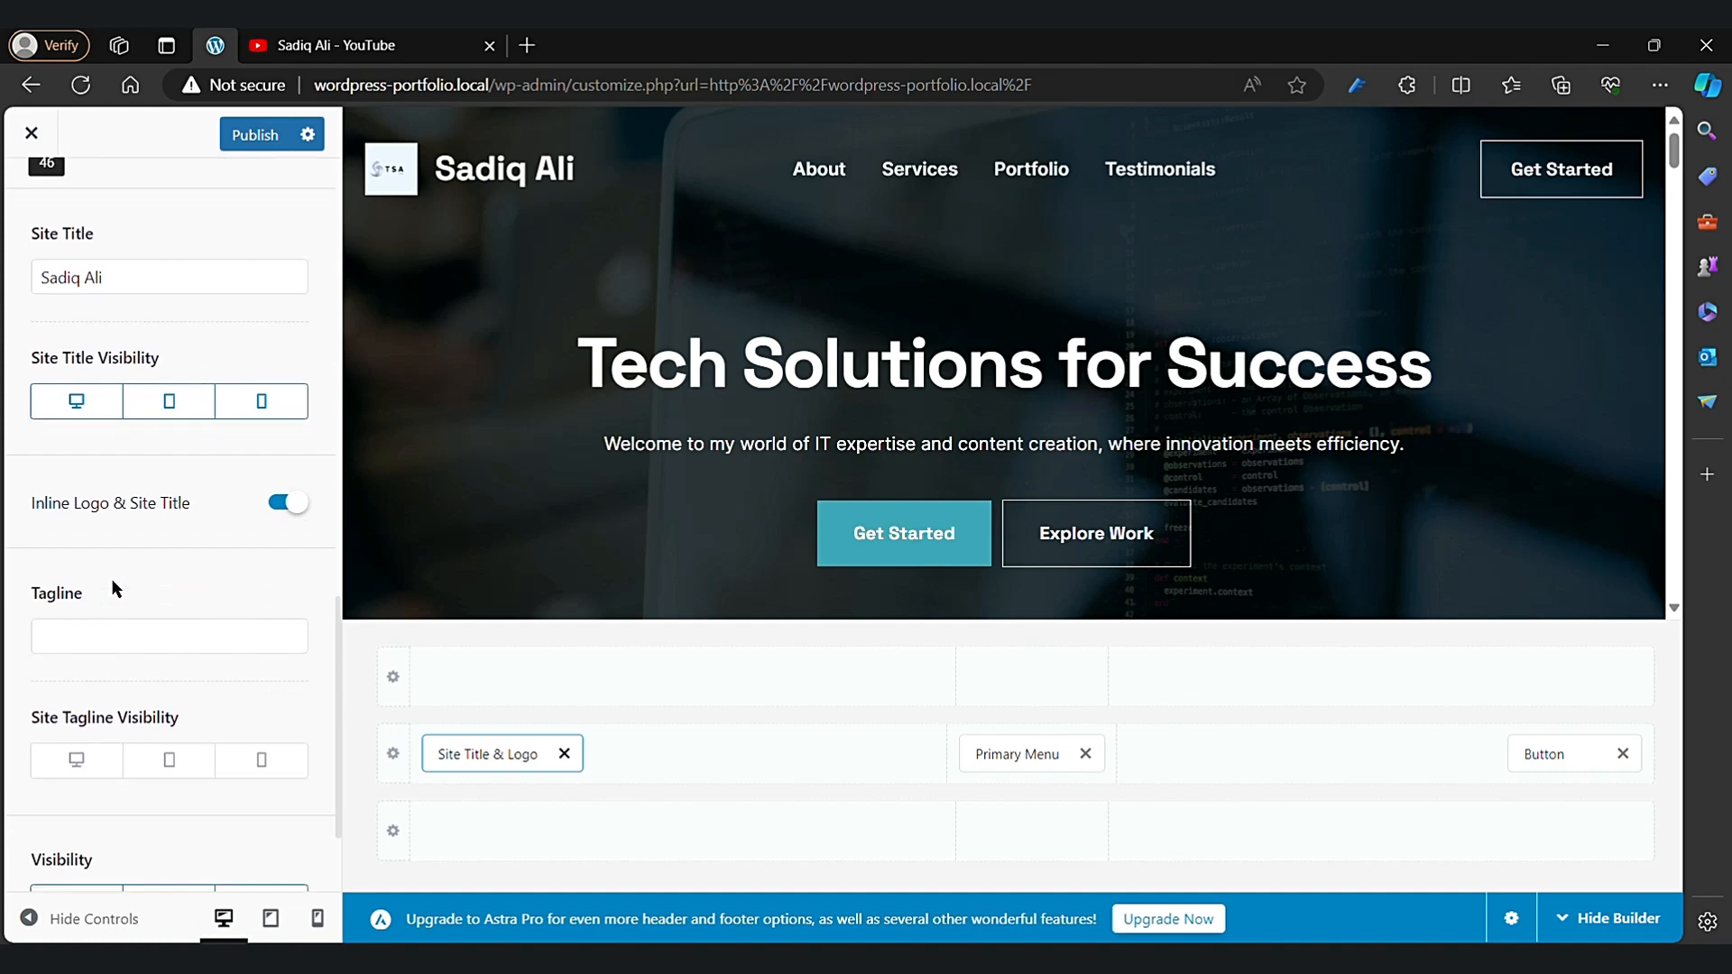
pyautogui.scroll(-3)
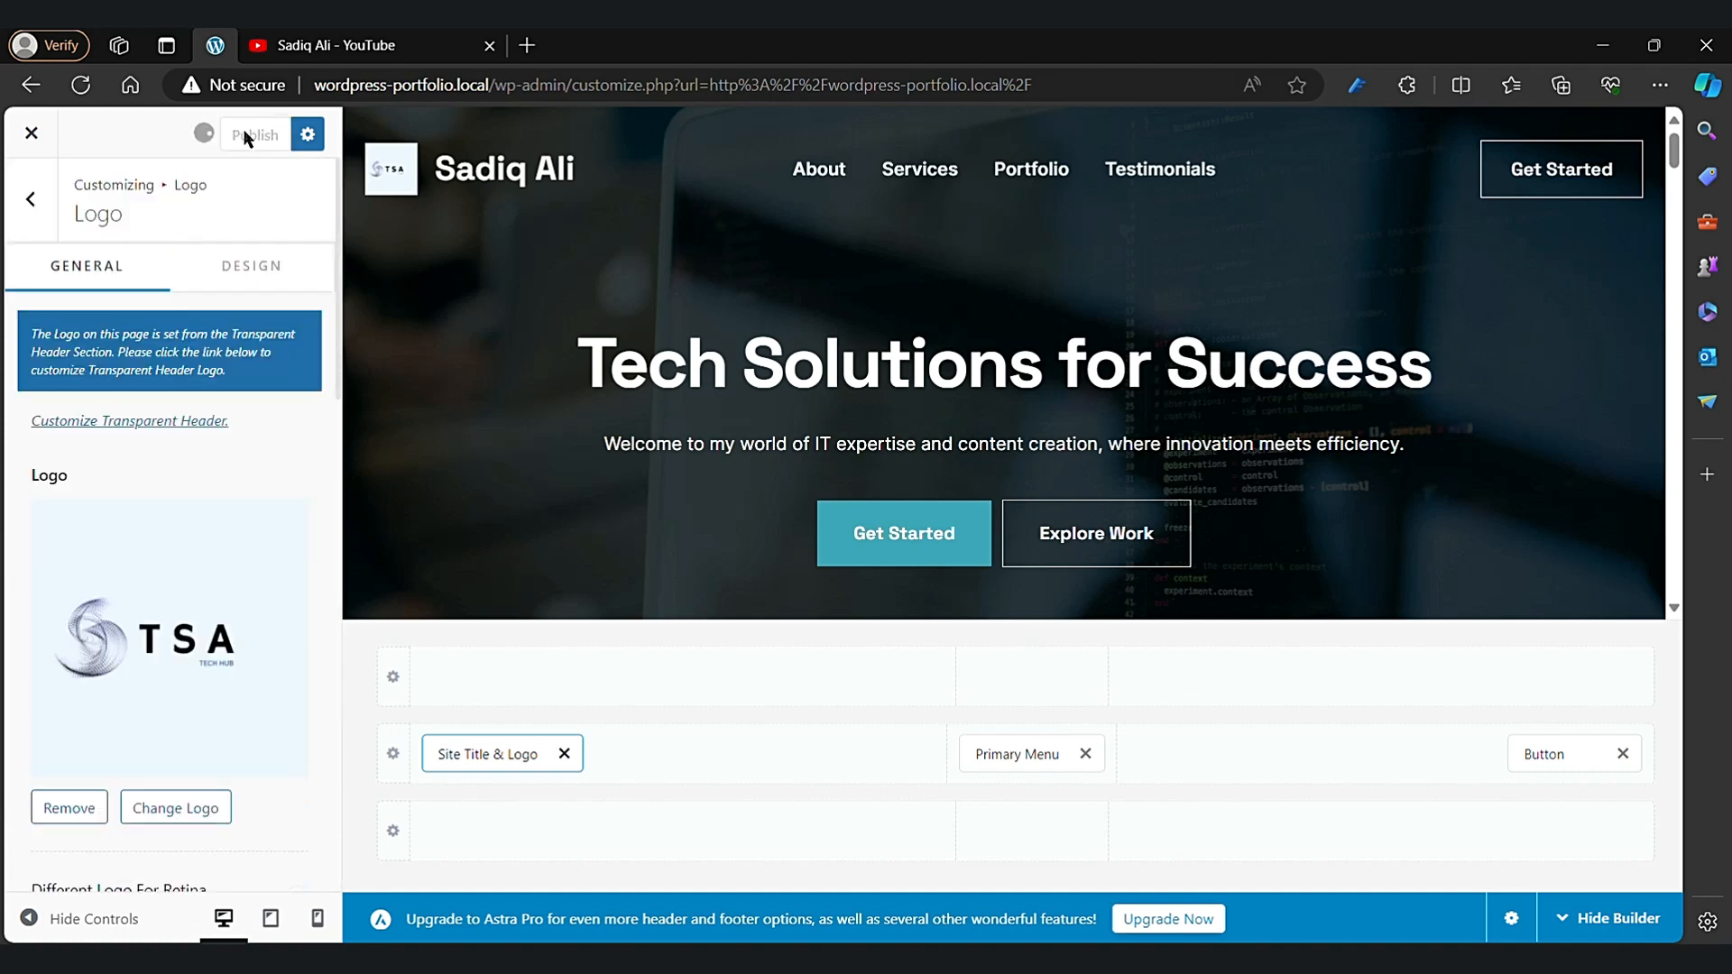
pyautogui.click(254, 135)
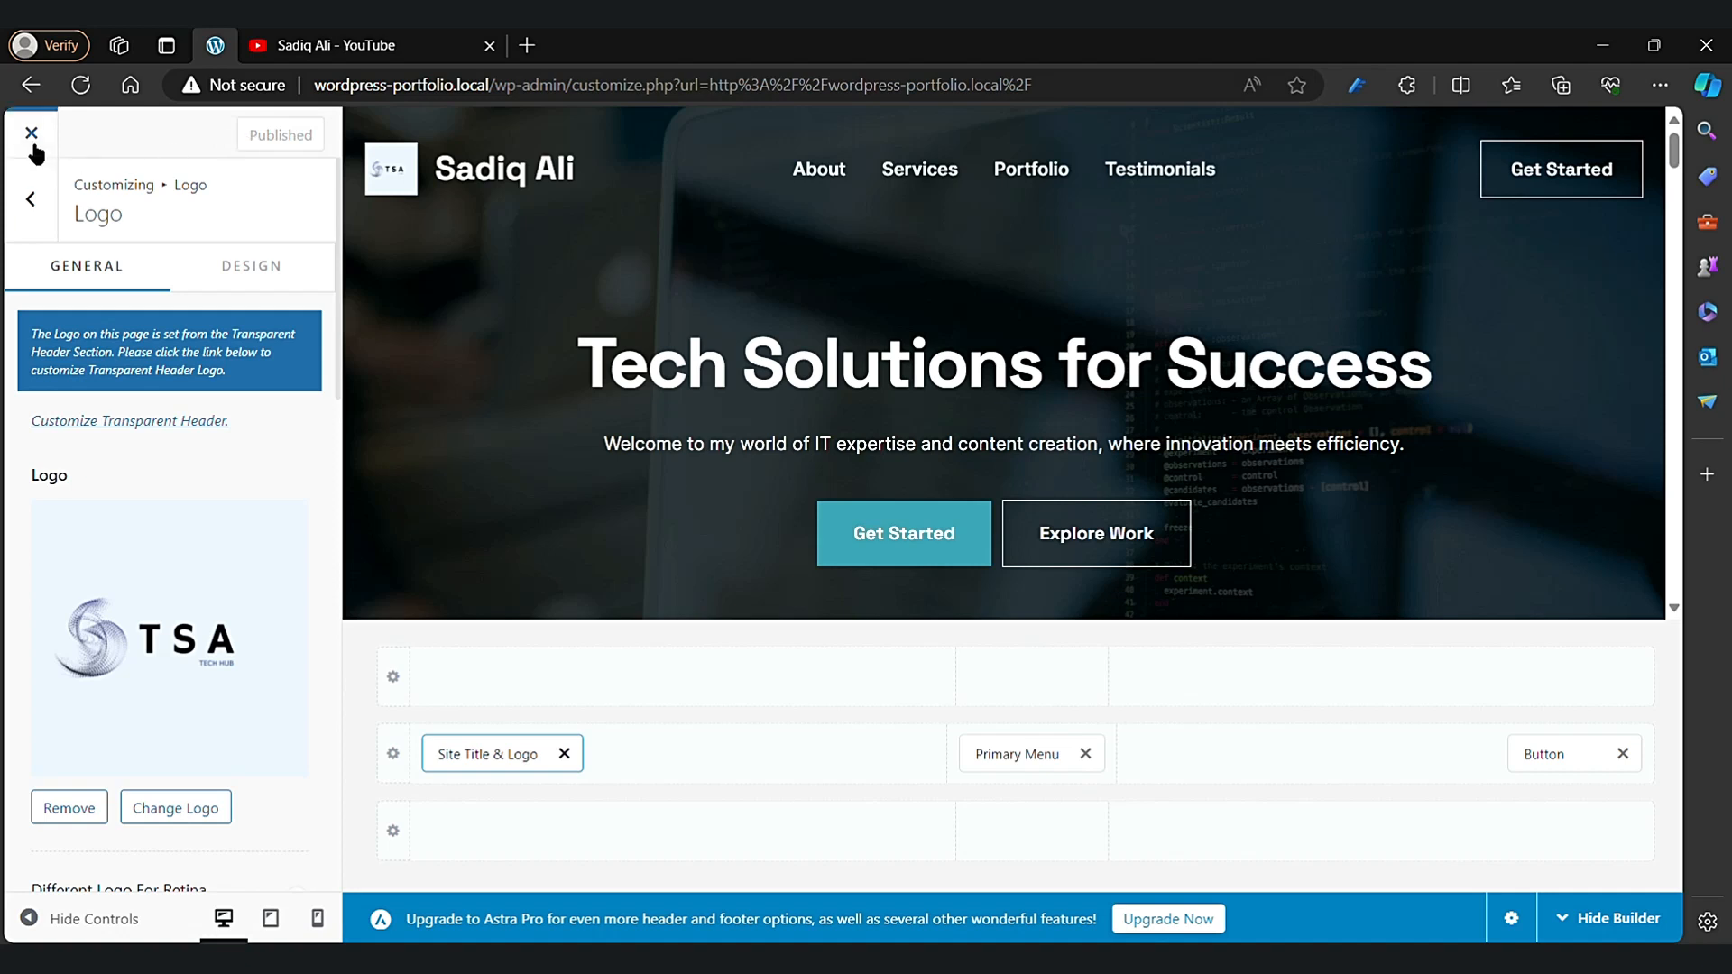
pyautogui.click(31, 199)
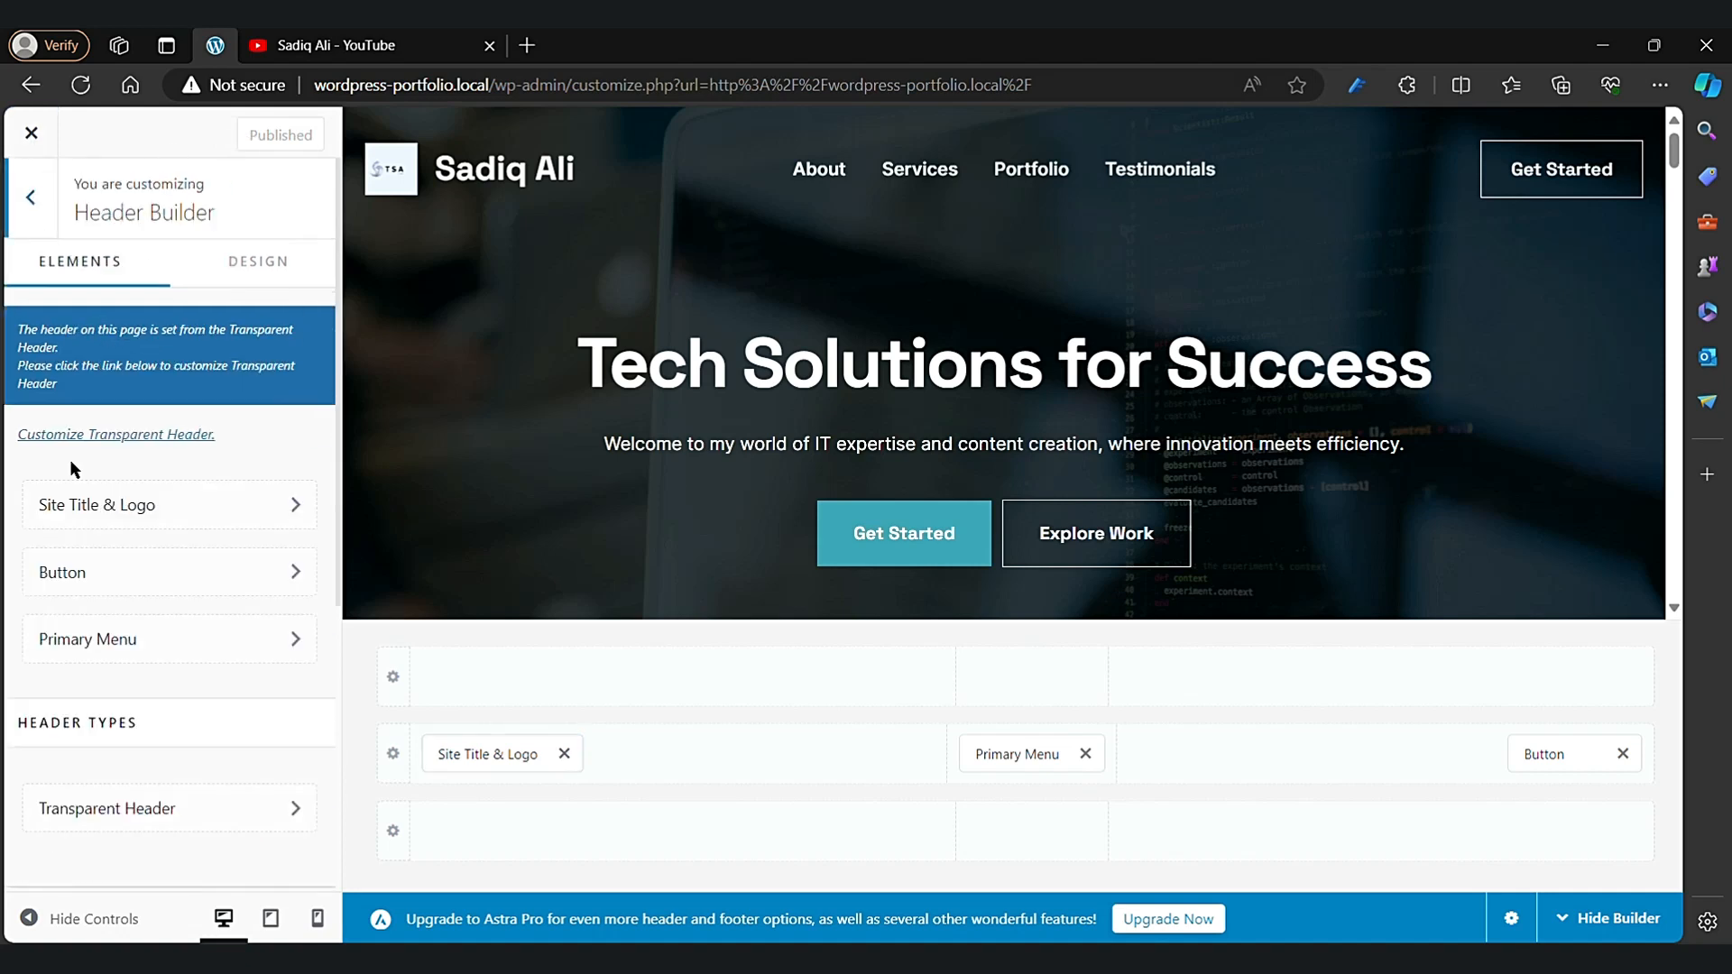
pyautogui.moveTo(166, 541)
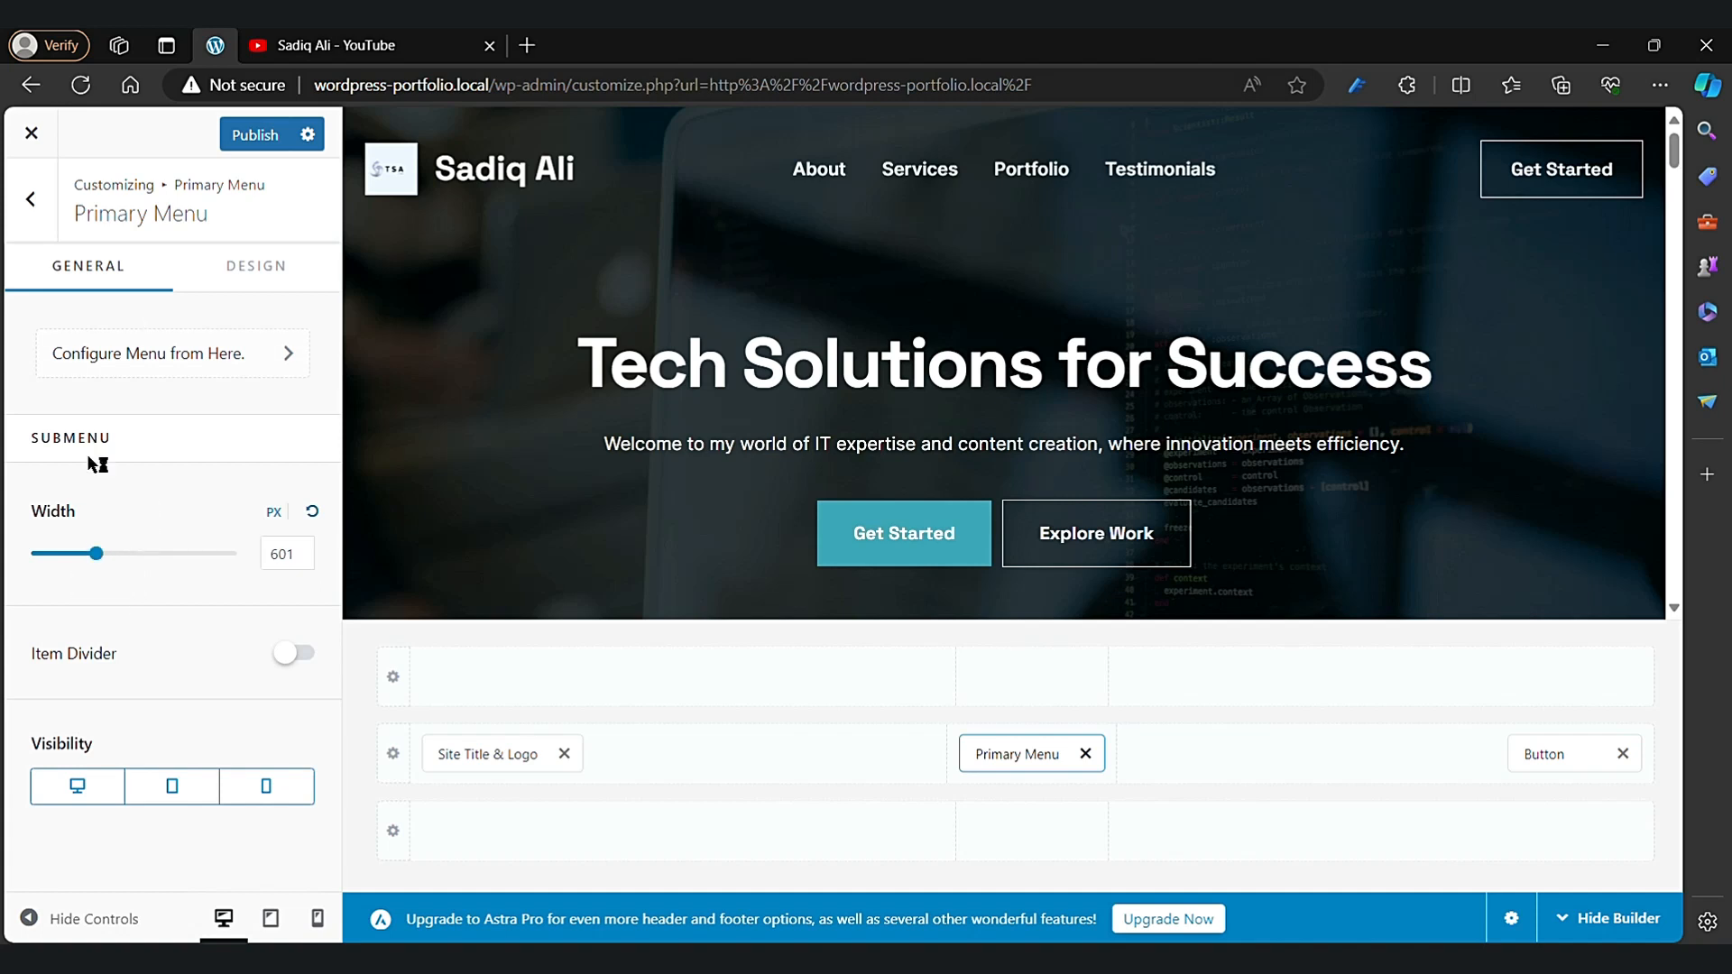
# - Close the Customizer and confirm leaving, discarding the unsaved Primary Menu changes
pyautogui.click(30, 132)
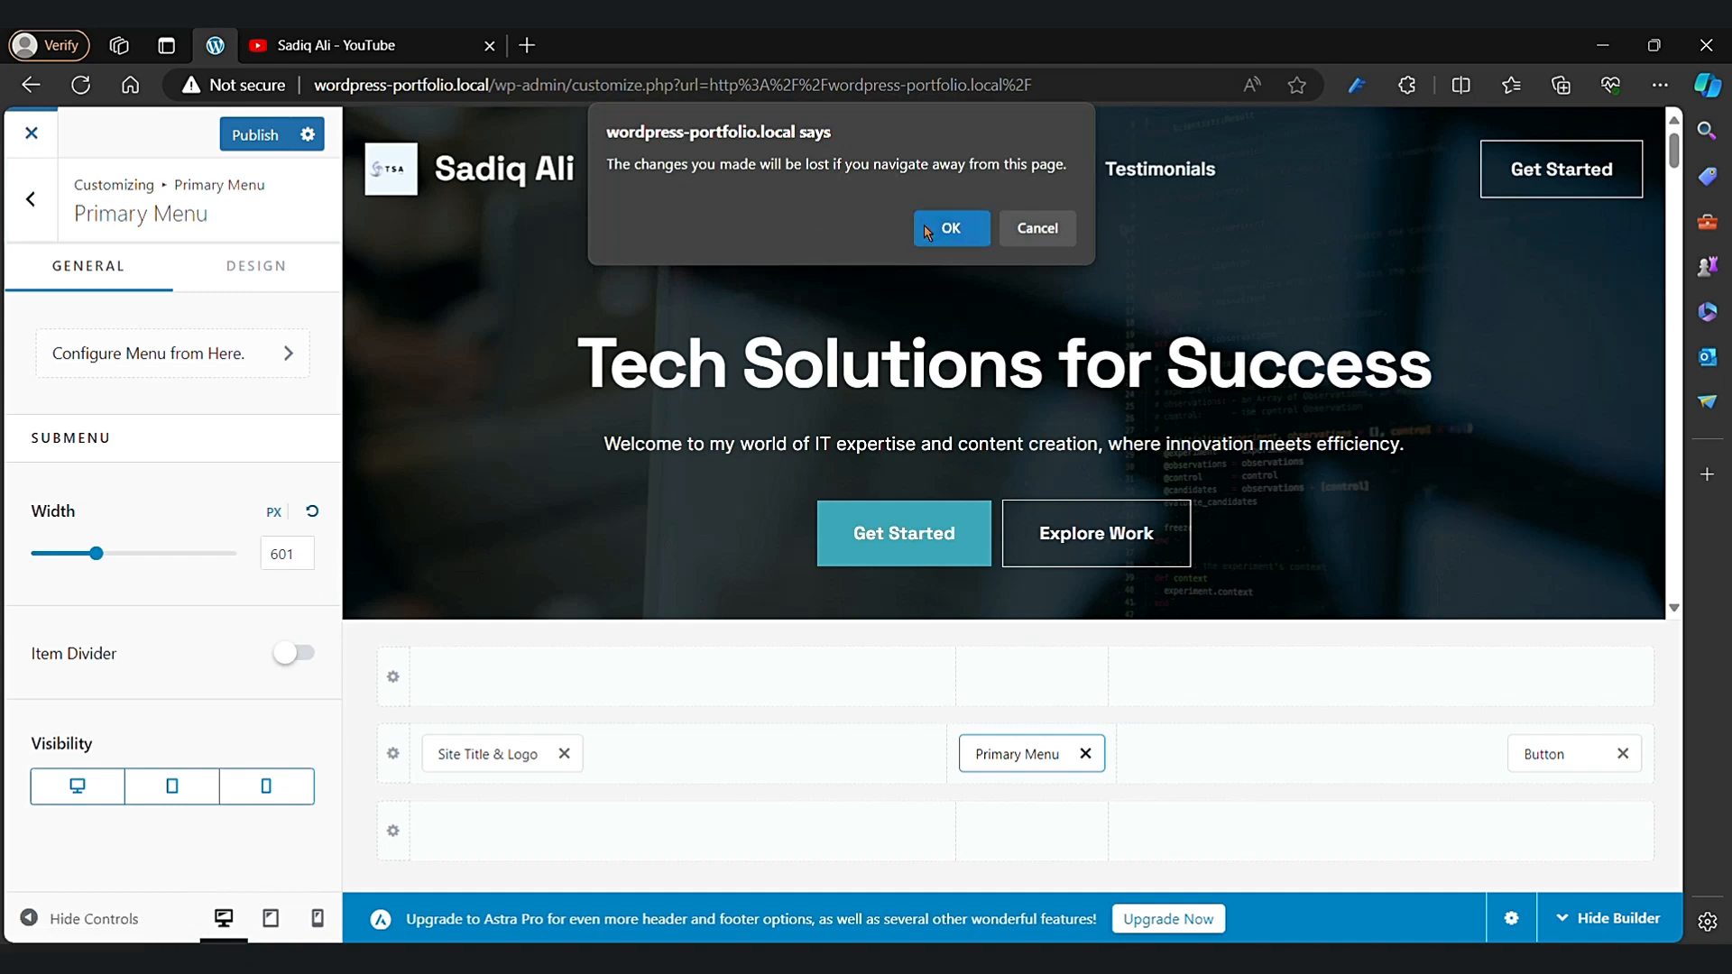
pyautogui.click(950, 229)
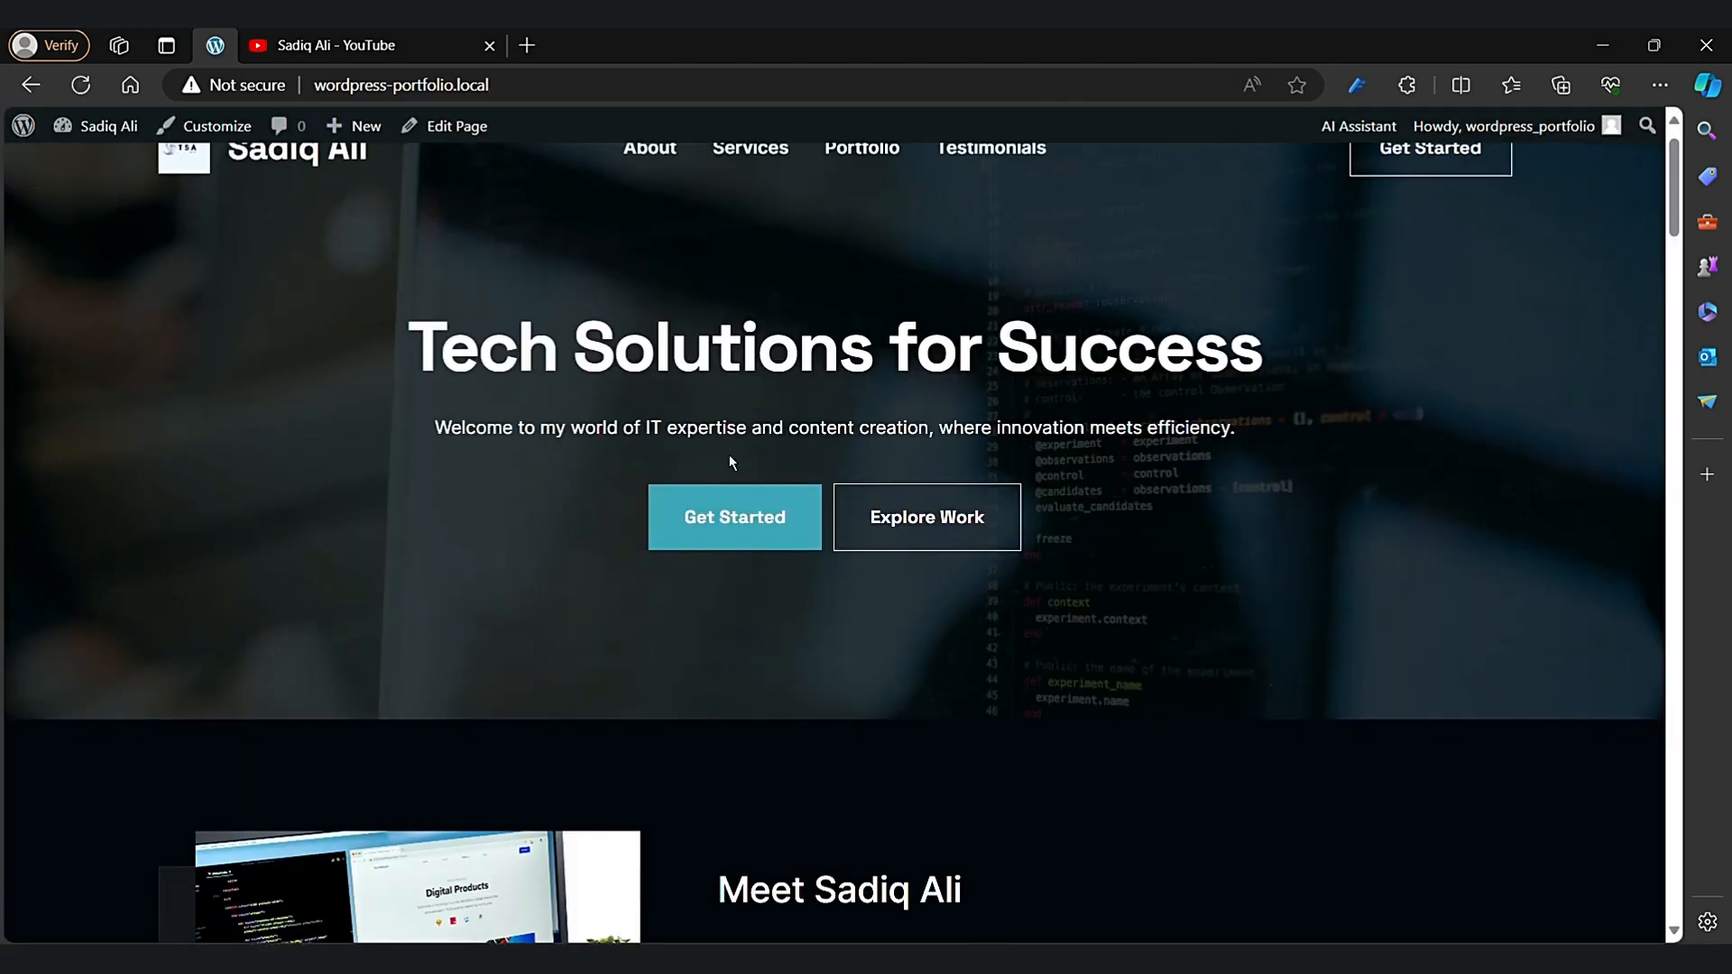
# - Review the page in the block editor and clear the highlighted hero text selection
pyautogui.scroll(-3)
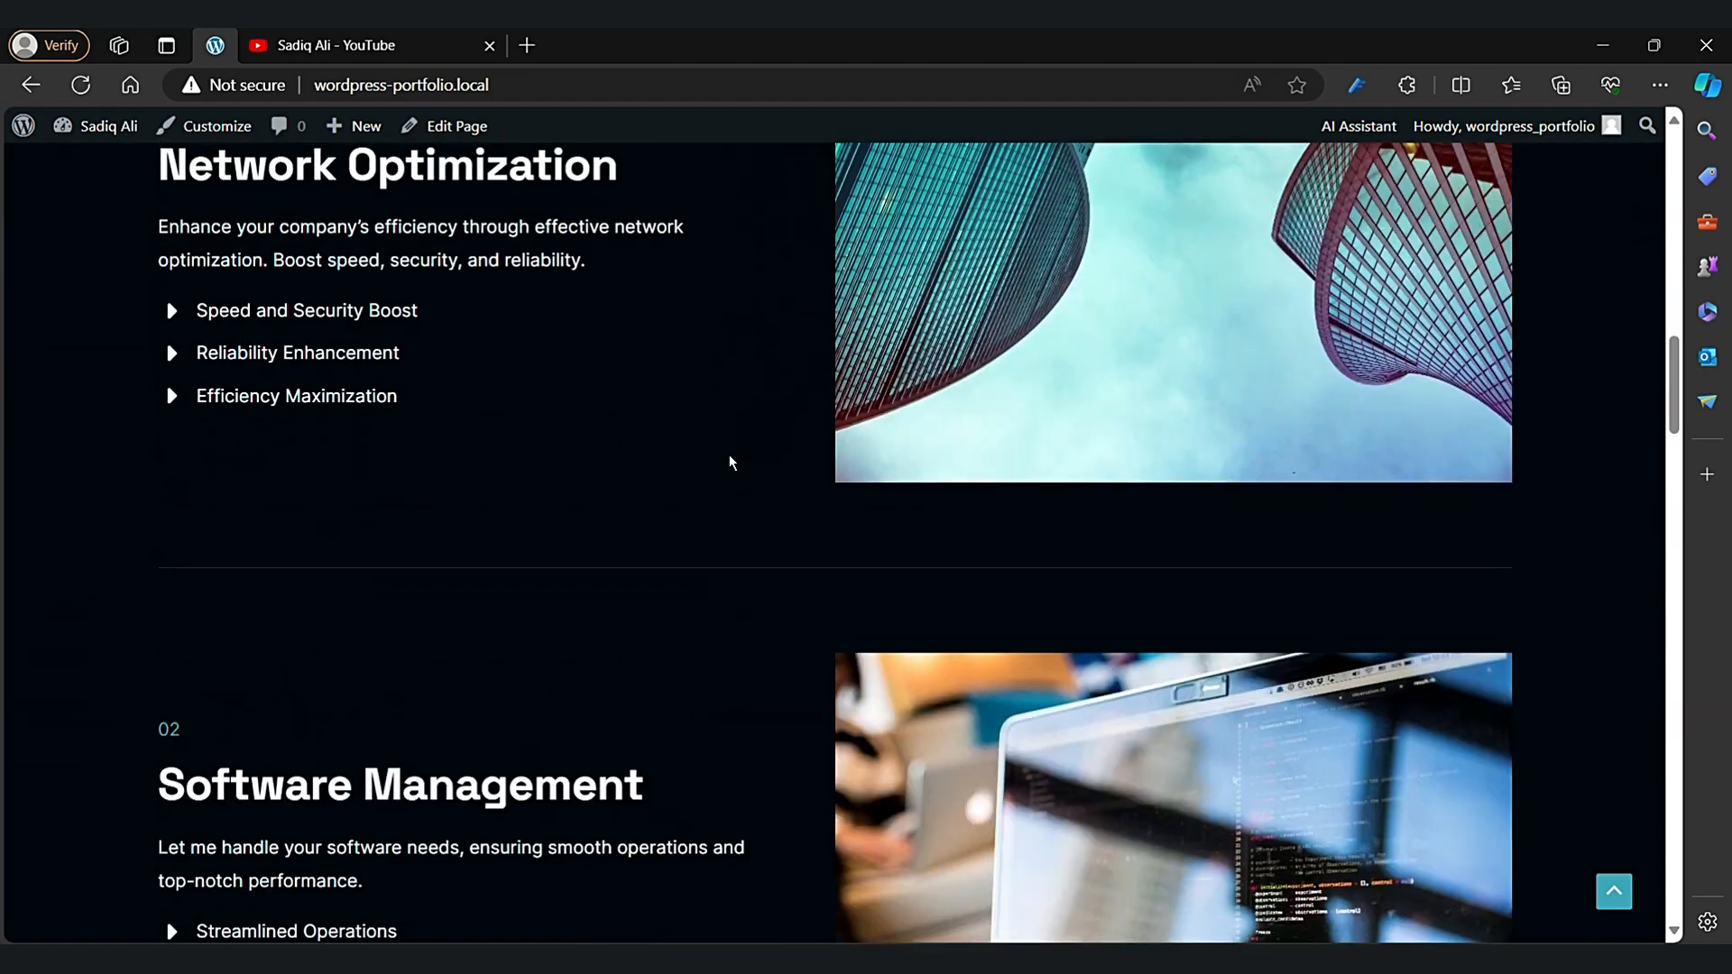
pyautogui.scroll(-3)
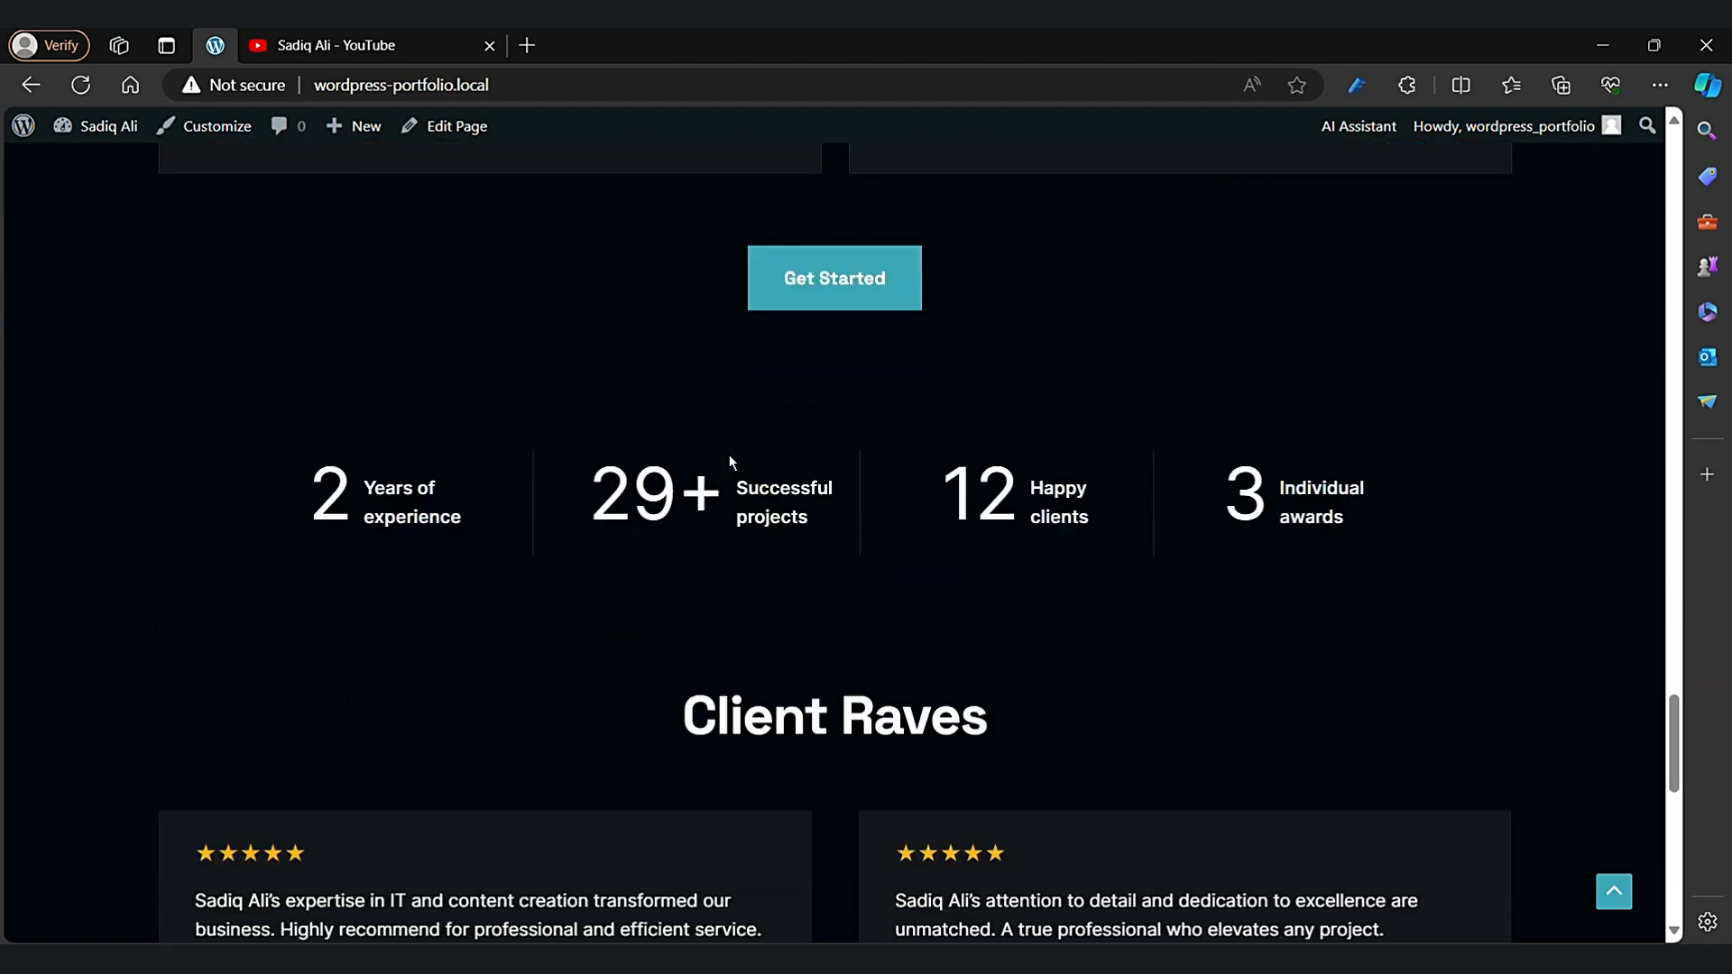
pyautogui.scroll(-3)
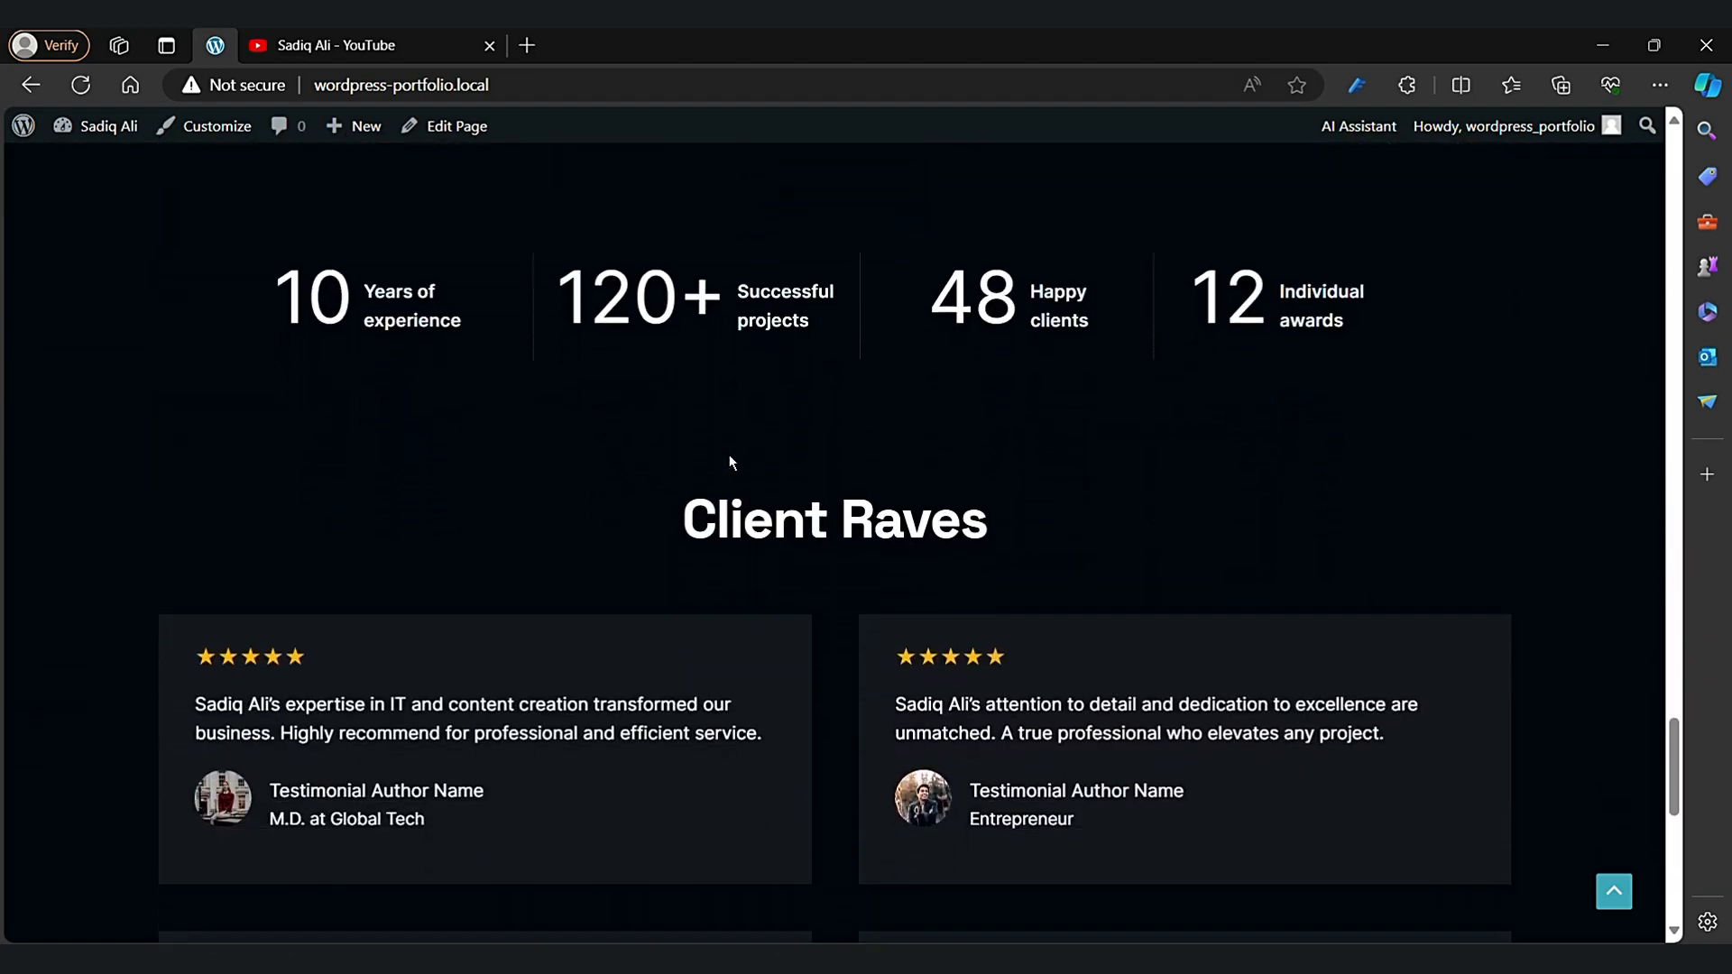
pyautogui.scroll(-3)
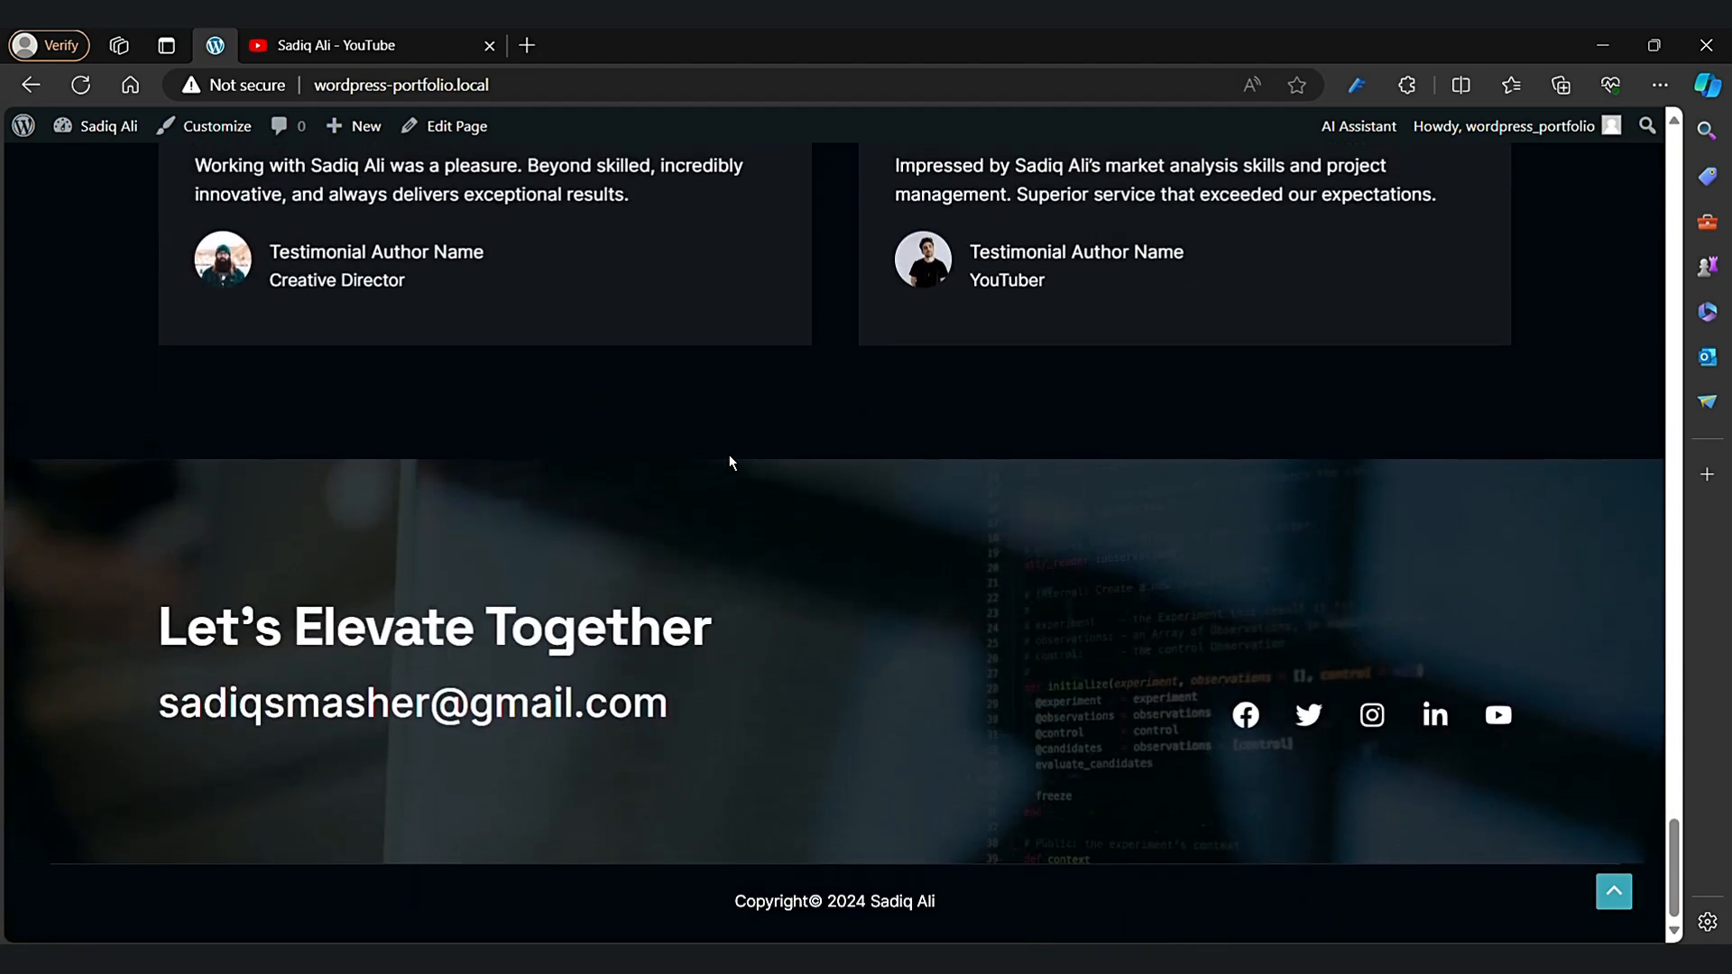
pyautogui.scroll(3)
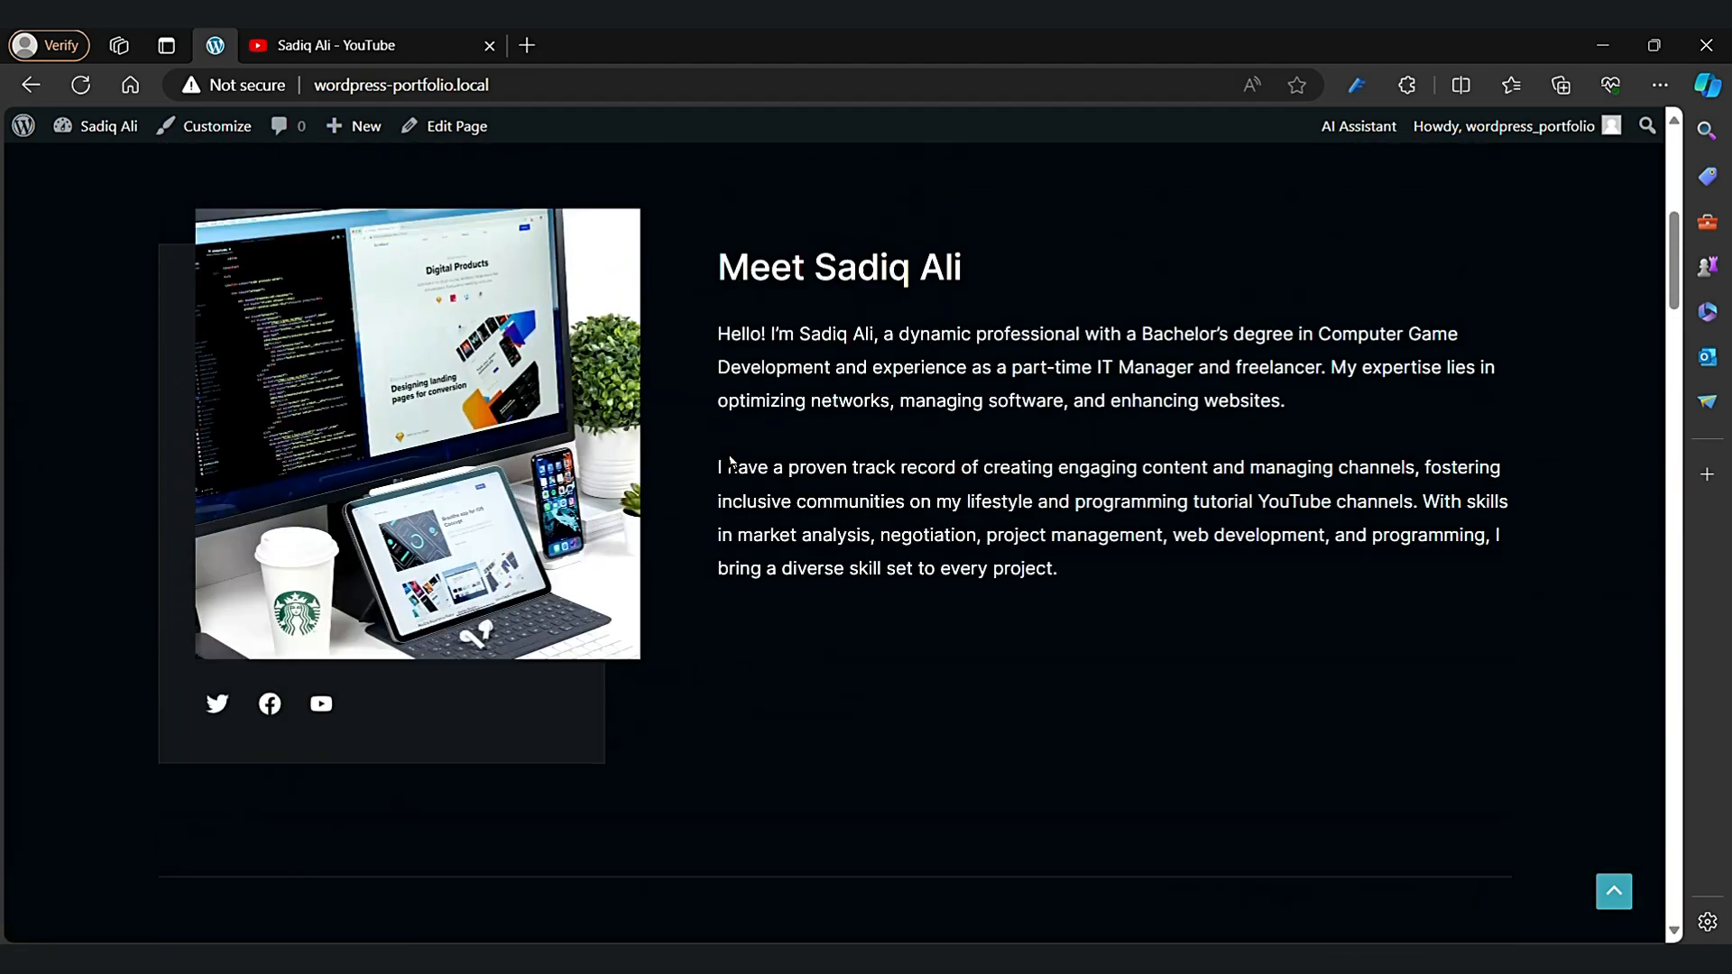
pyautogui.scroll(3)
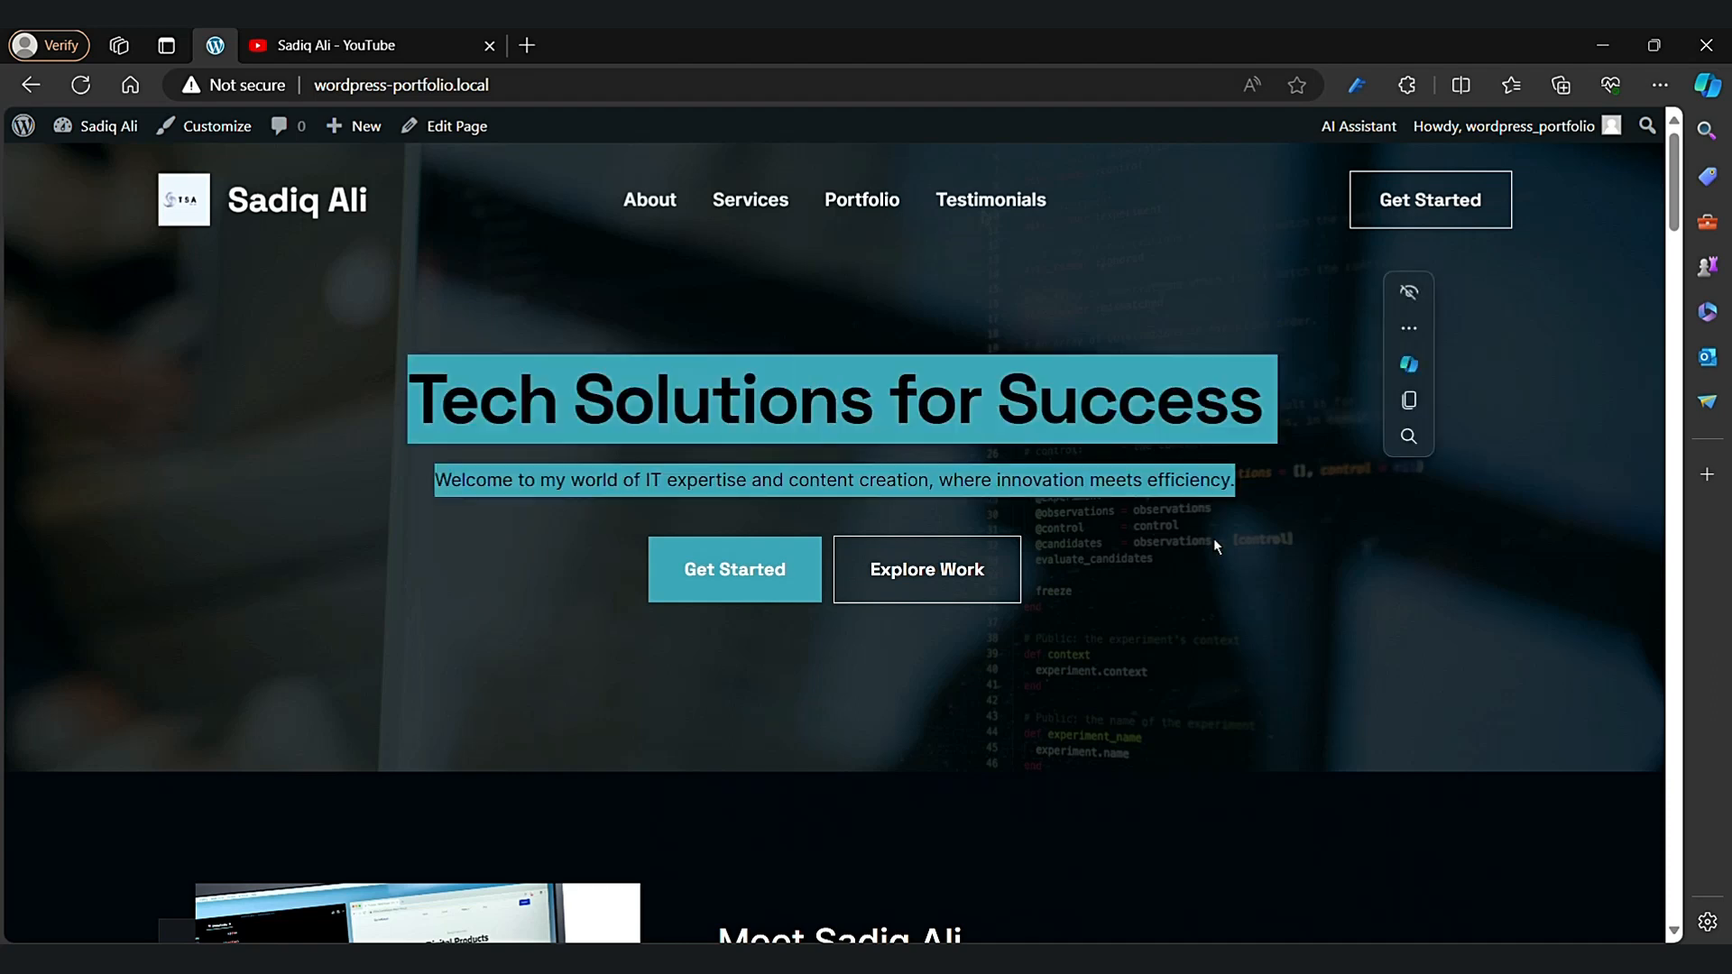
pyautogui.click(1115, 500)
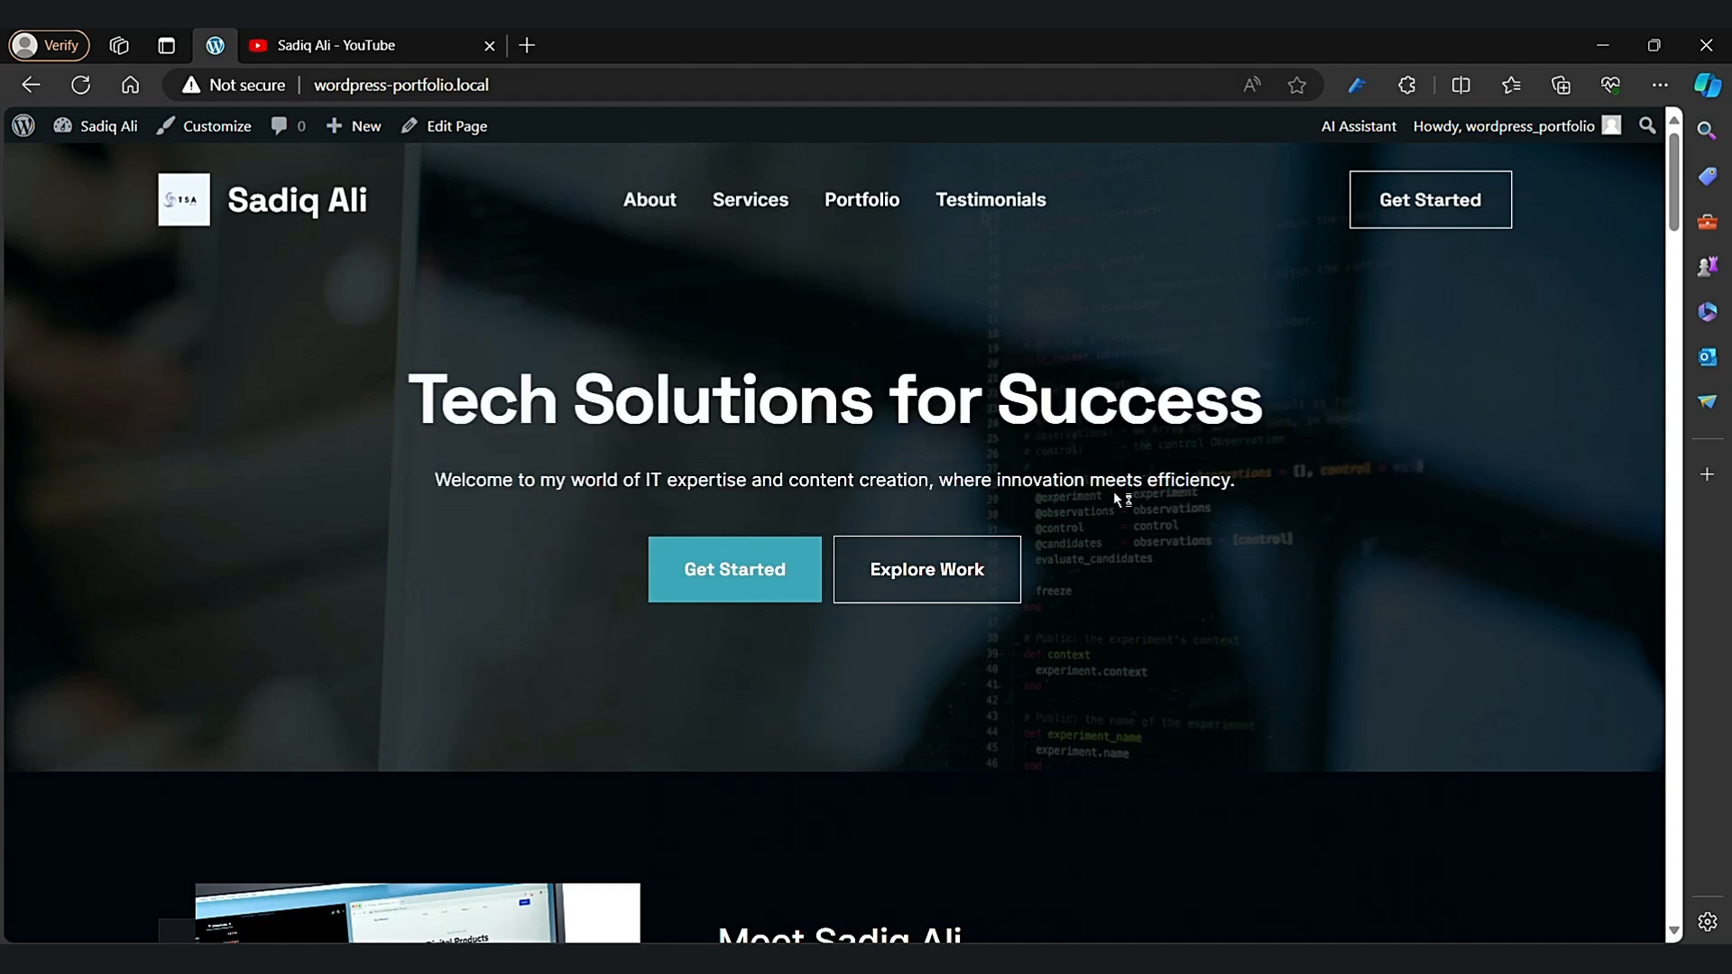
pyautogui.scroll(-3)
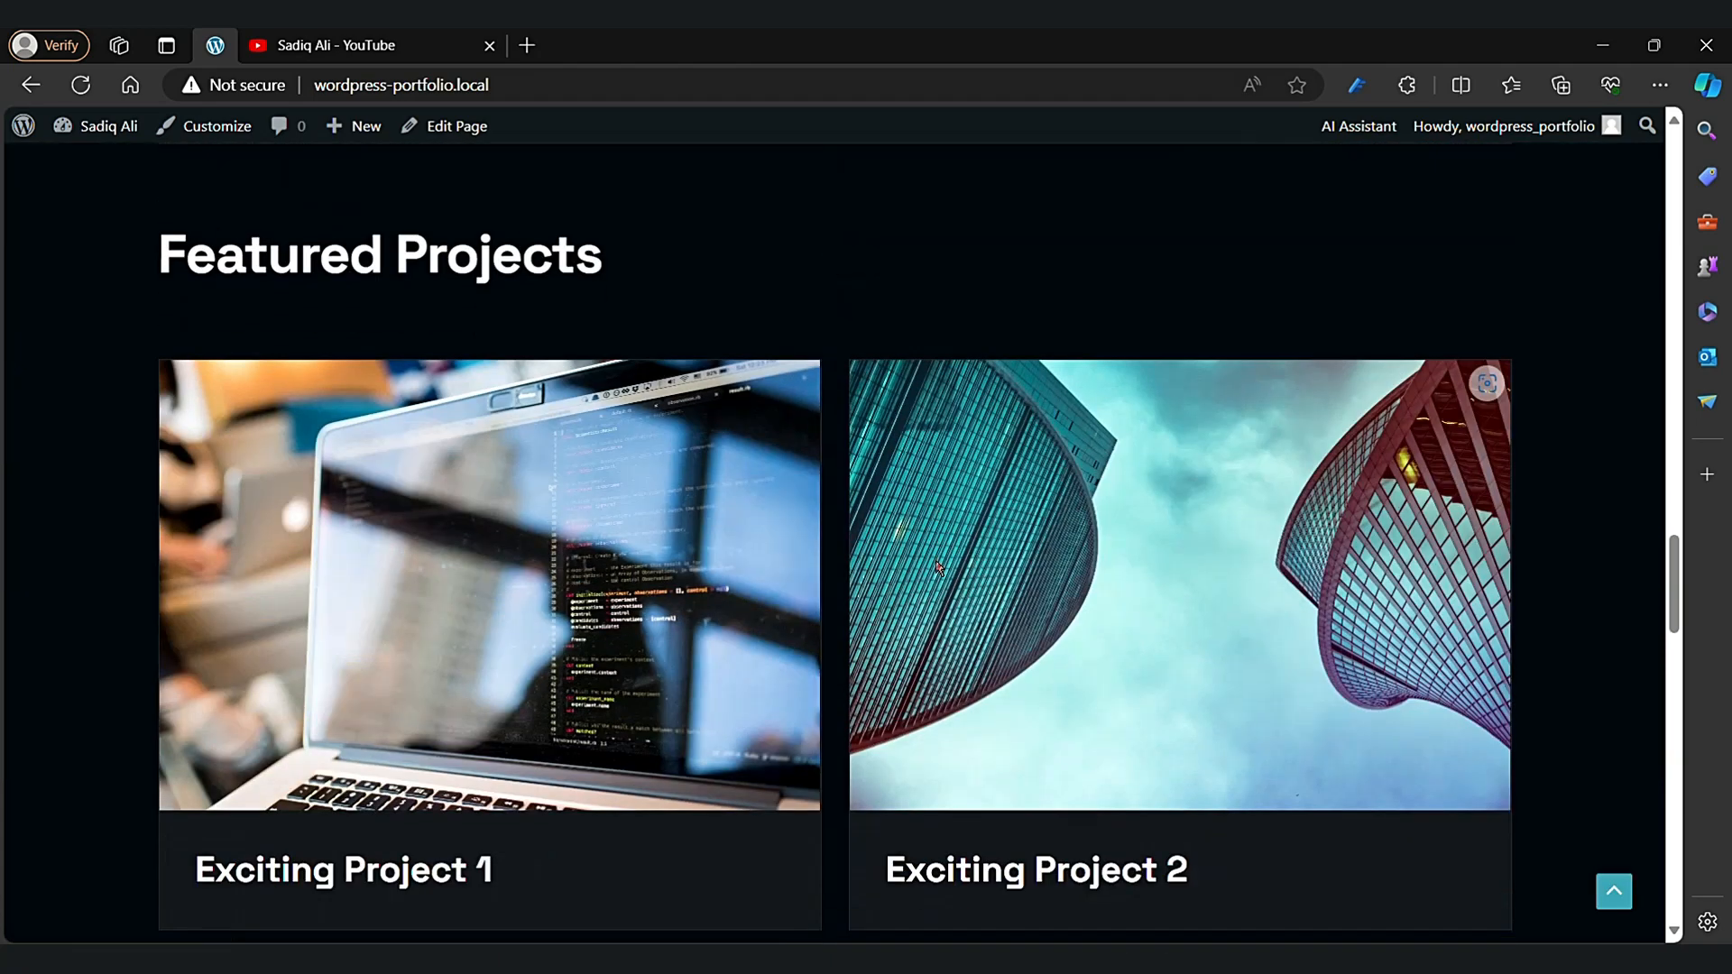
pyautogui.scroll(-3)
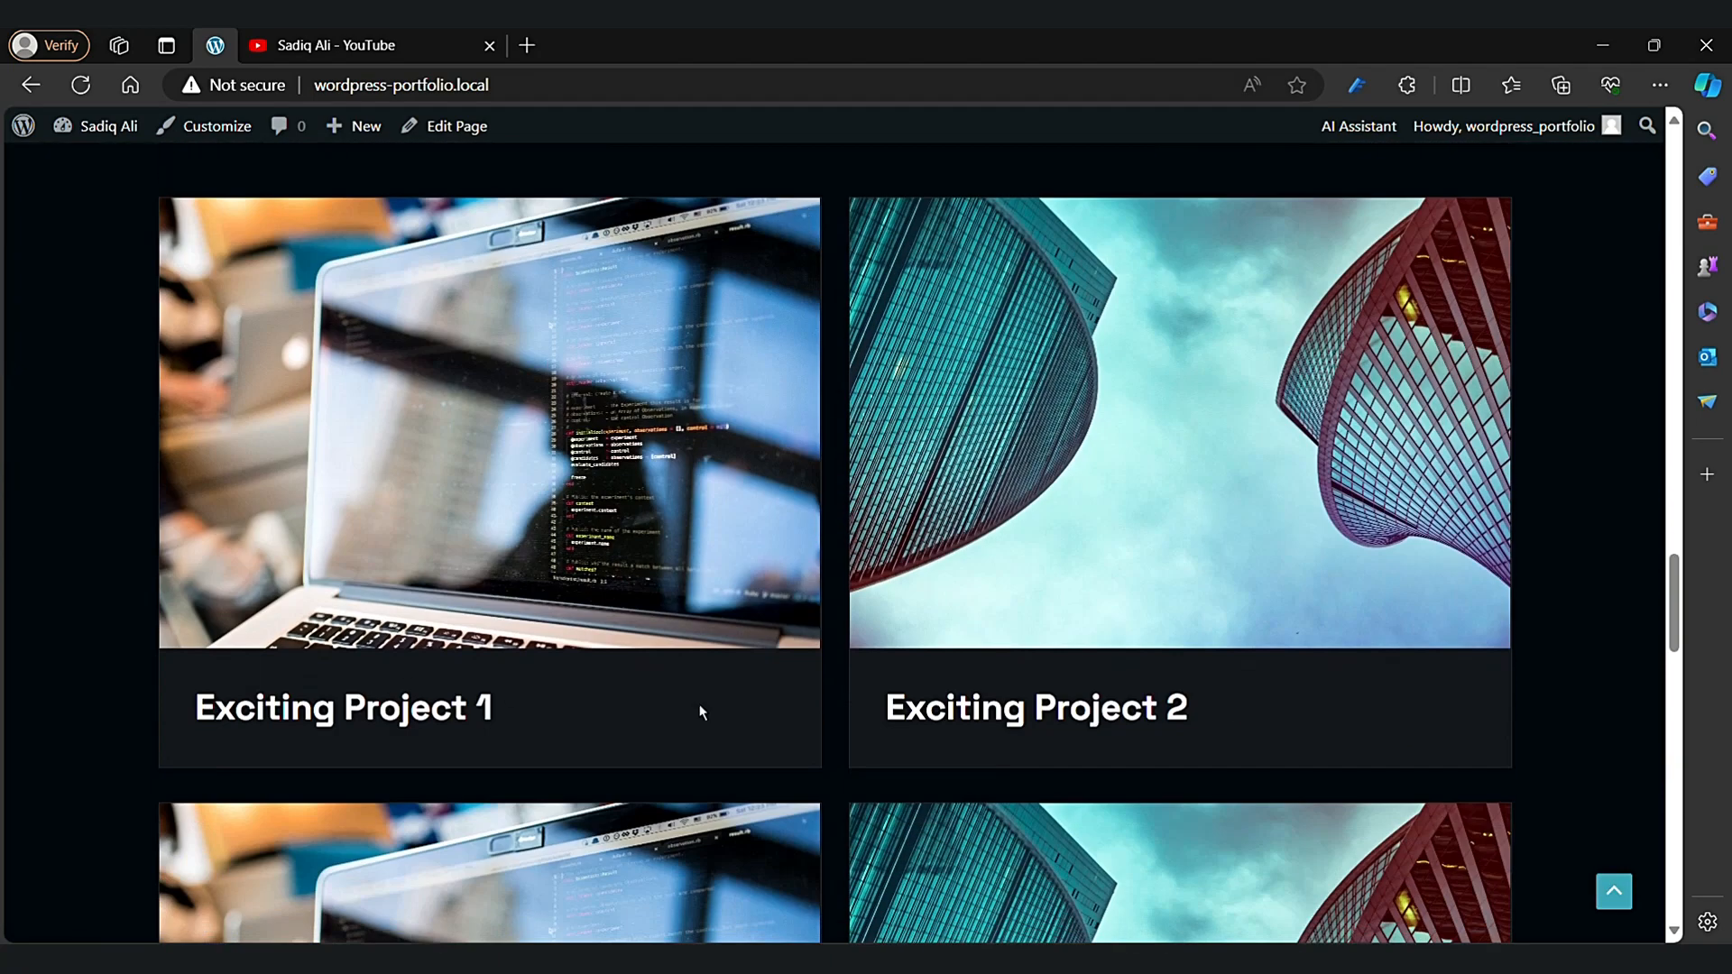
pyautogui.scroll(-3)
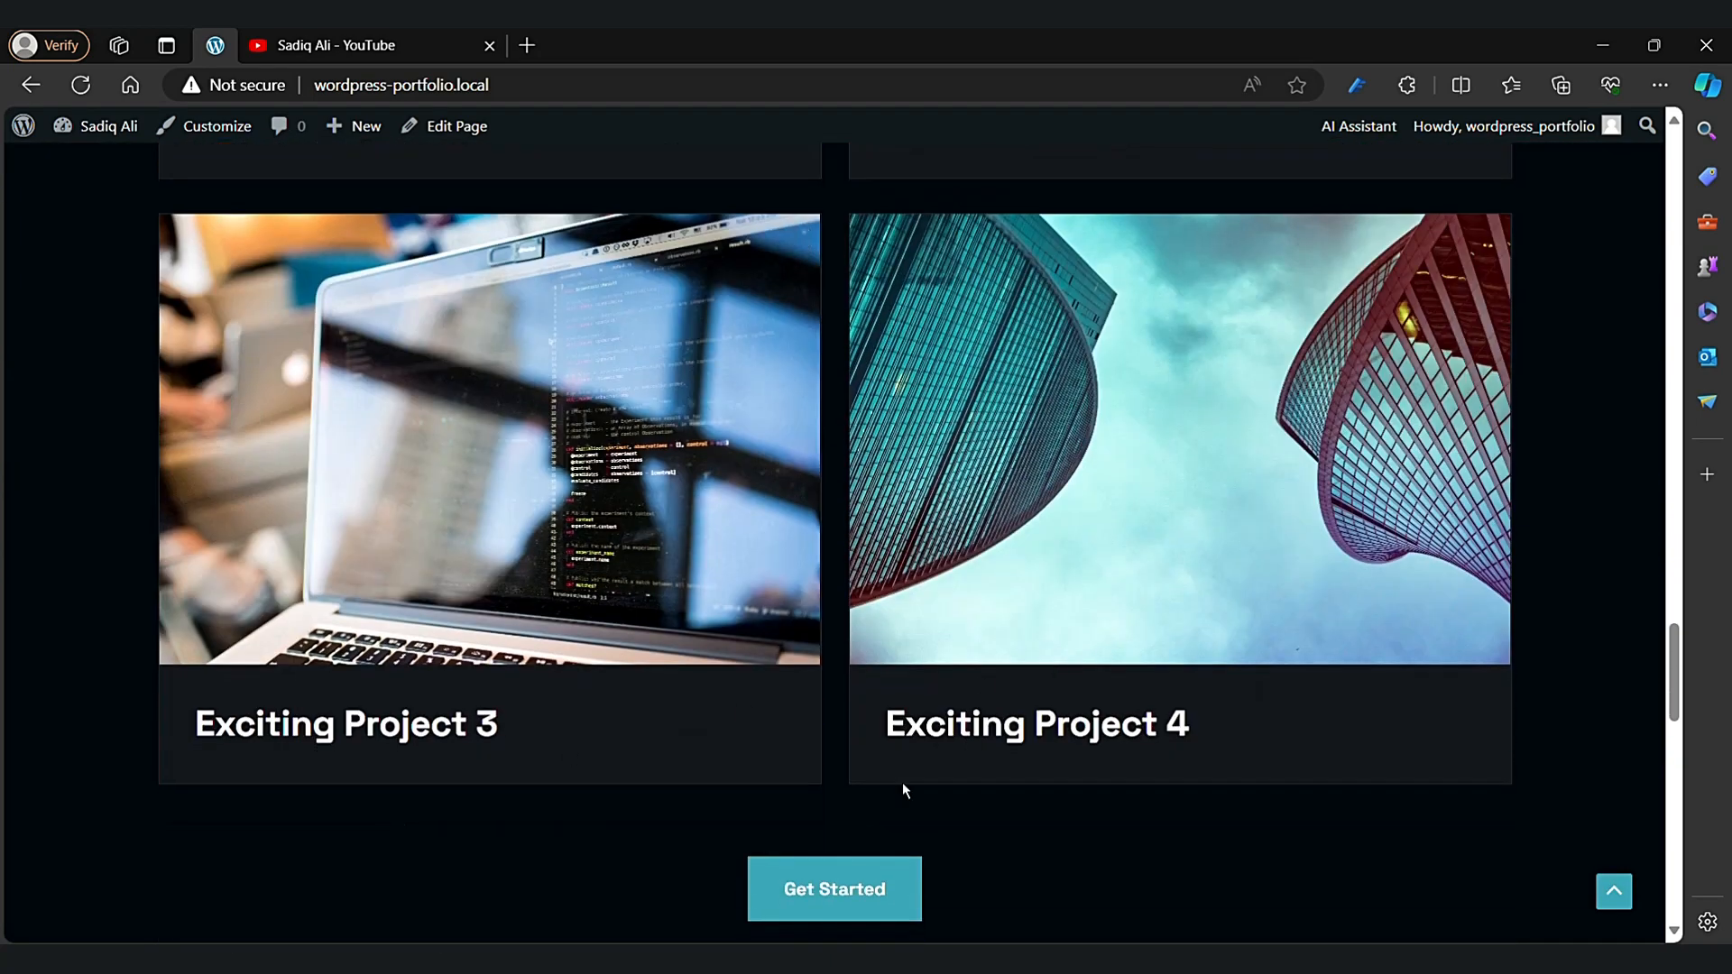
pyautogui.scroll(-3)
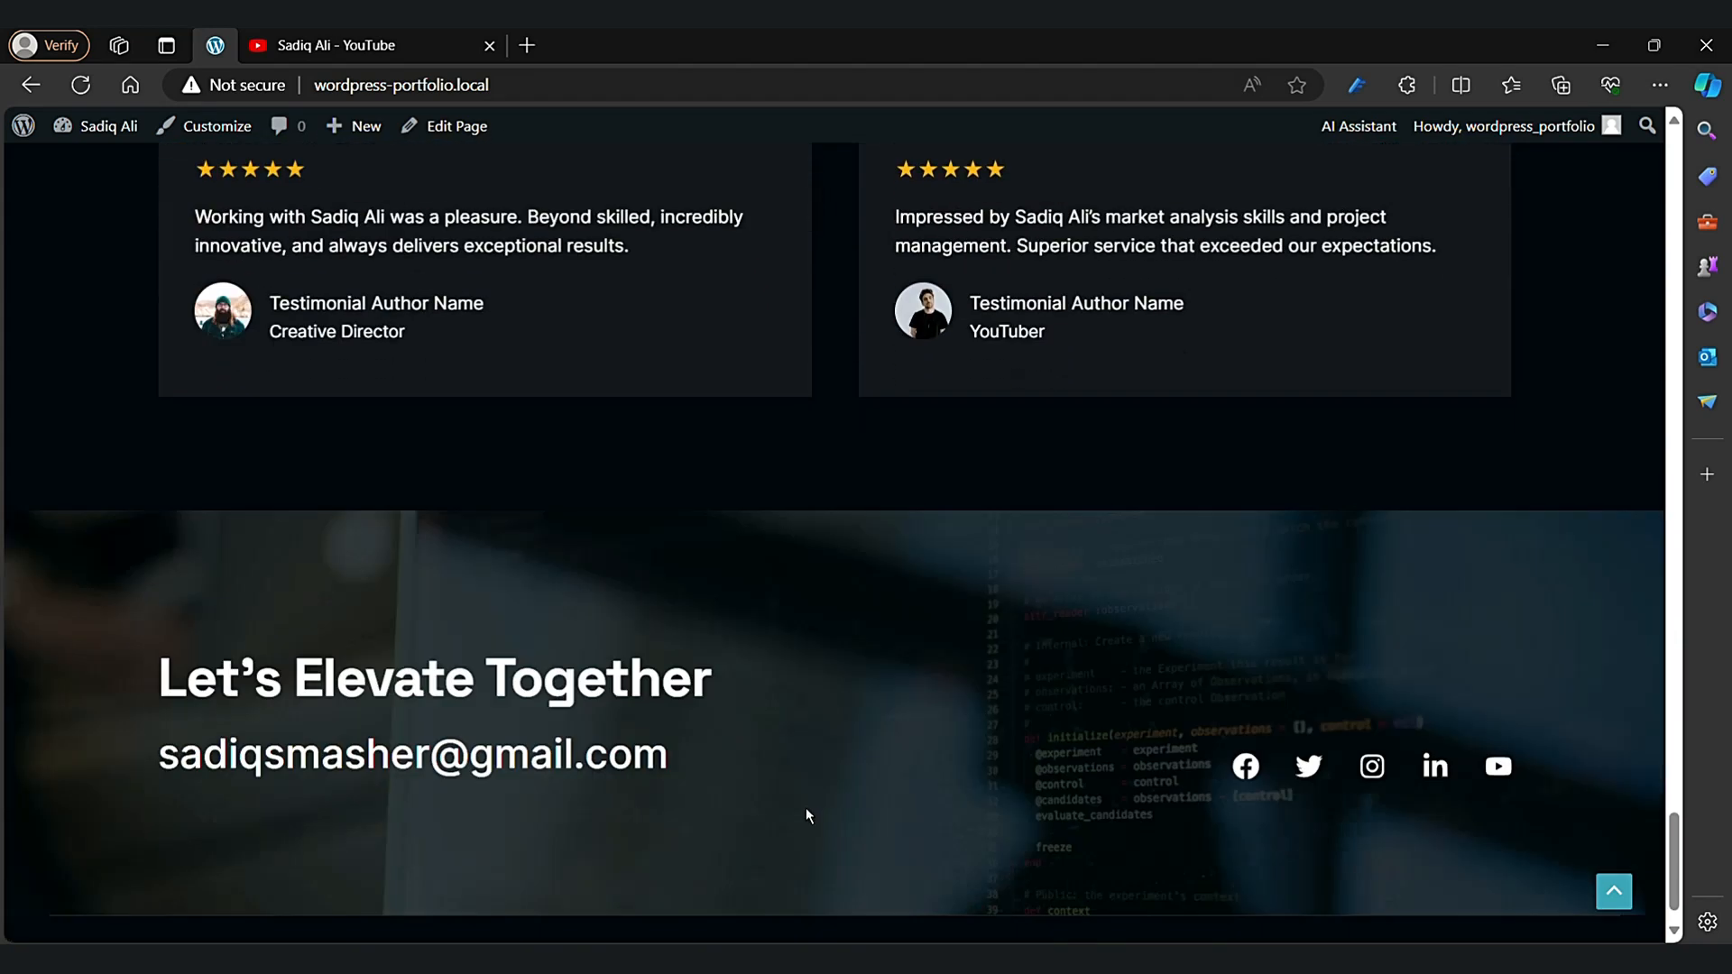
pyautogui.scroll(3)
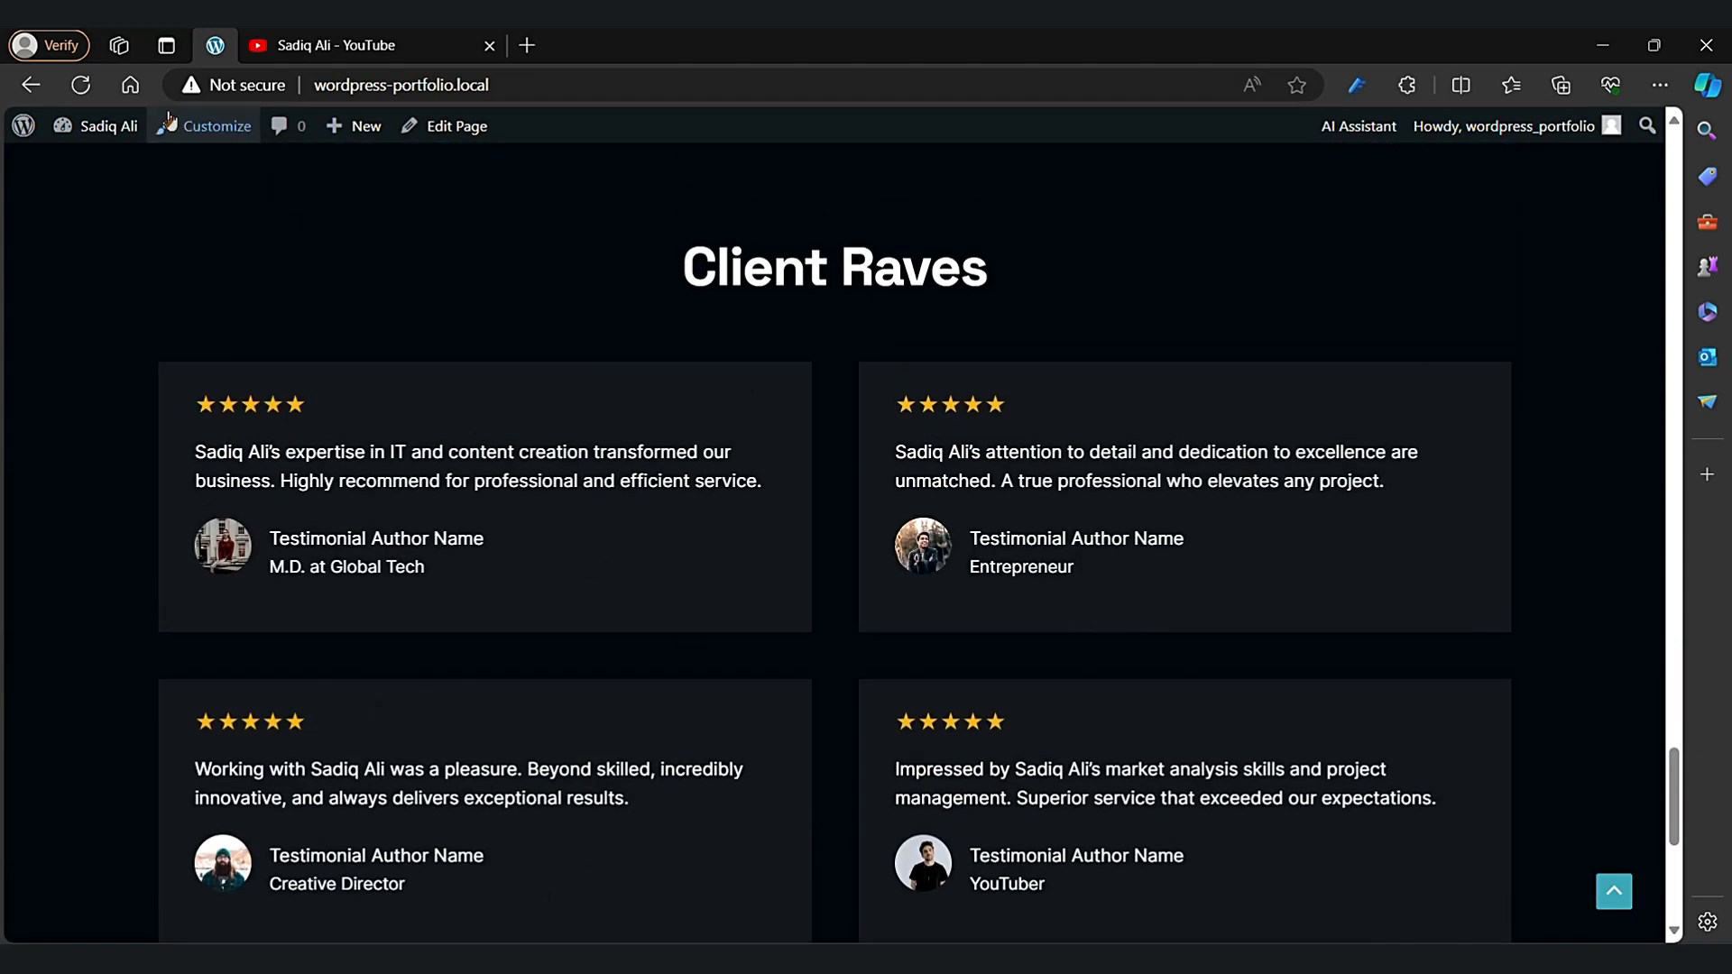
# - Insert 'Hub' after 'Tech' so the hero heading reads 'Welcome TO TSA Tech Hub for Success'
pyautogui.click(454, 126)
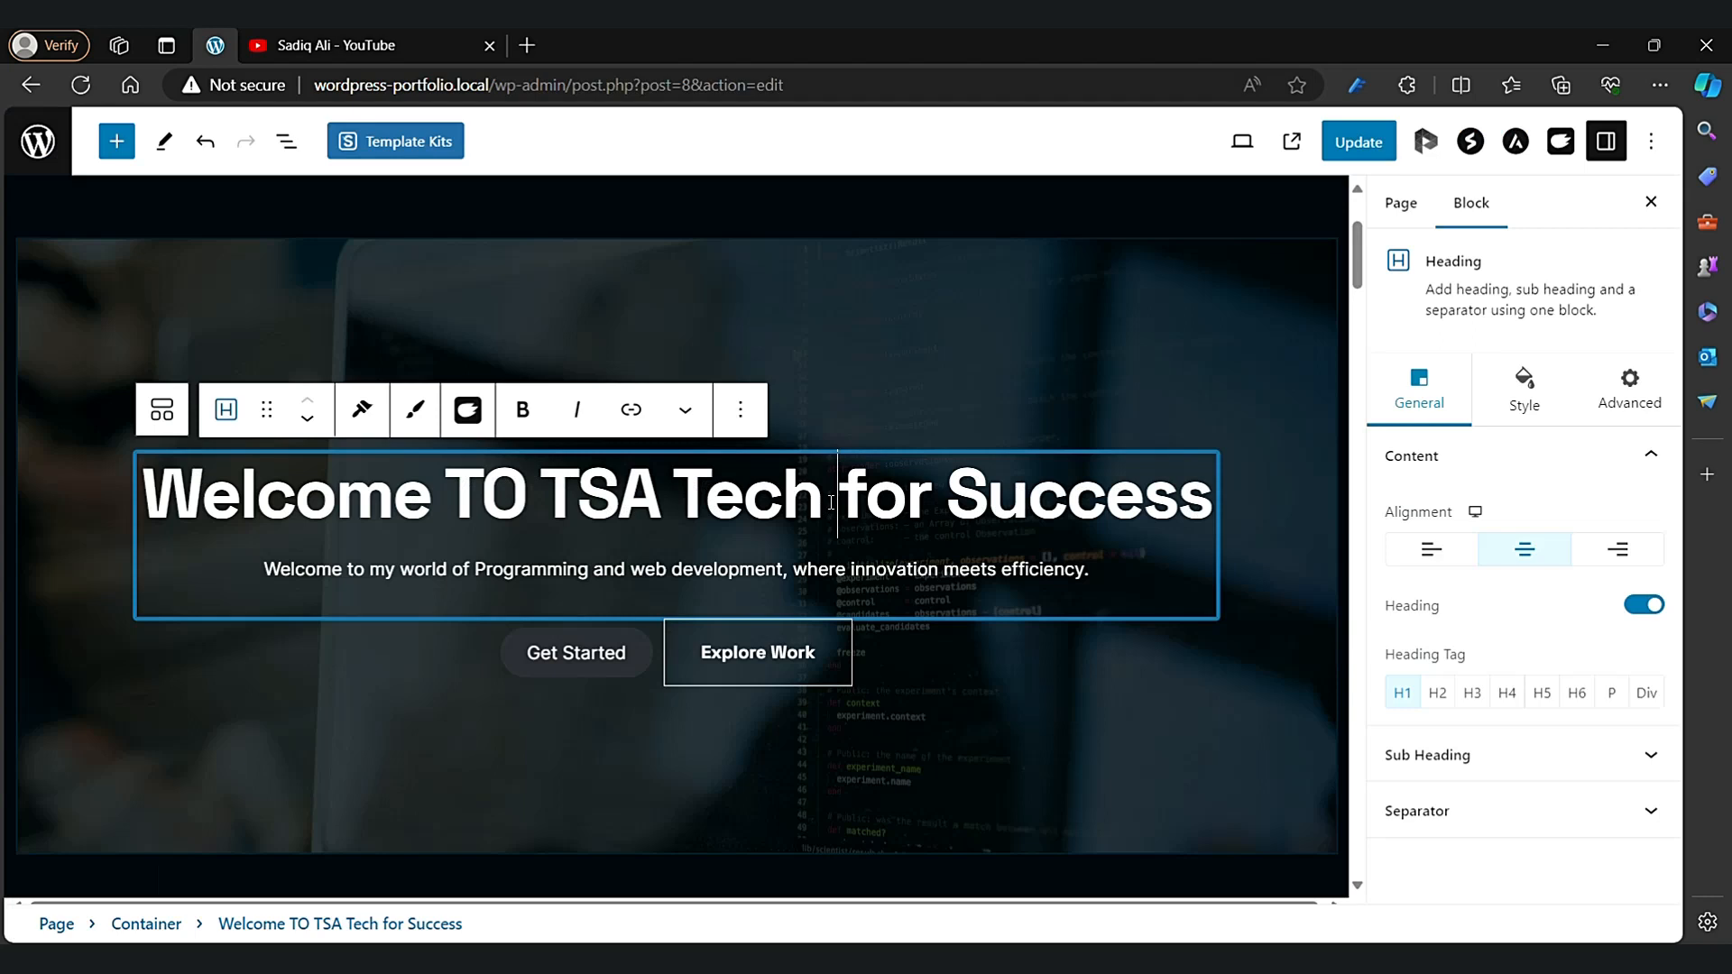
pyautogui.write('Hub')
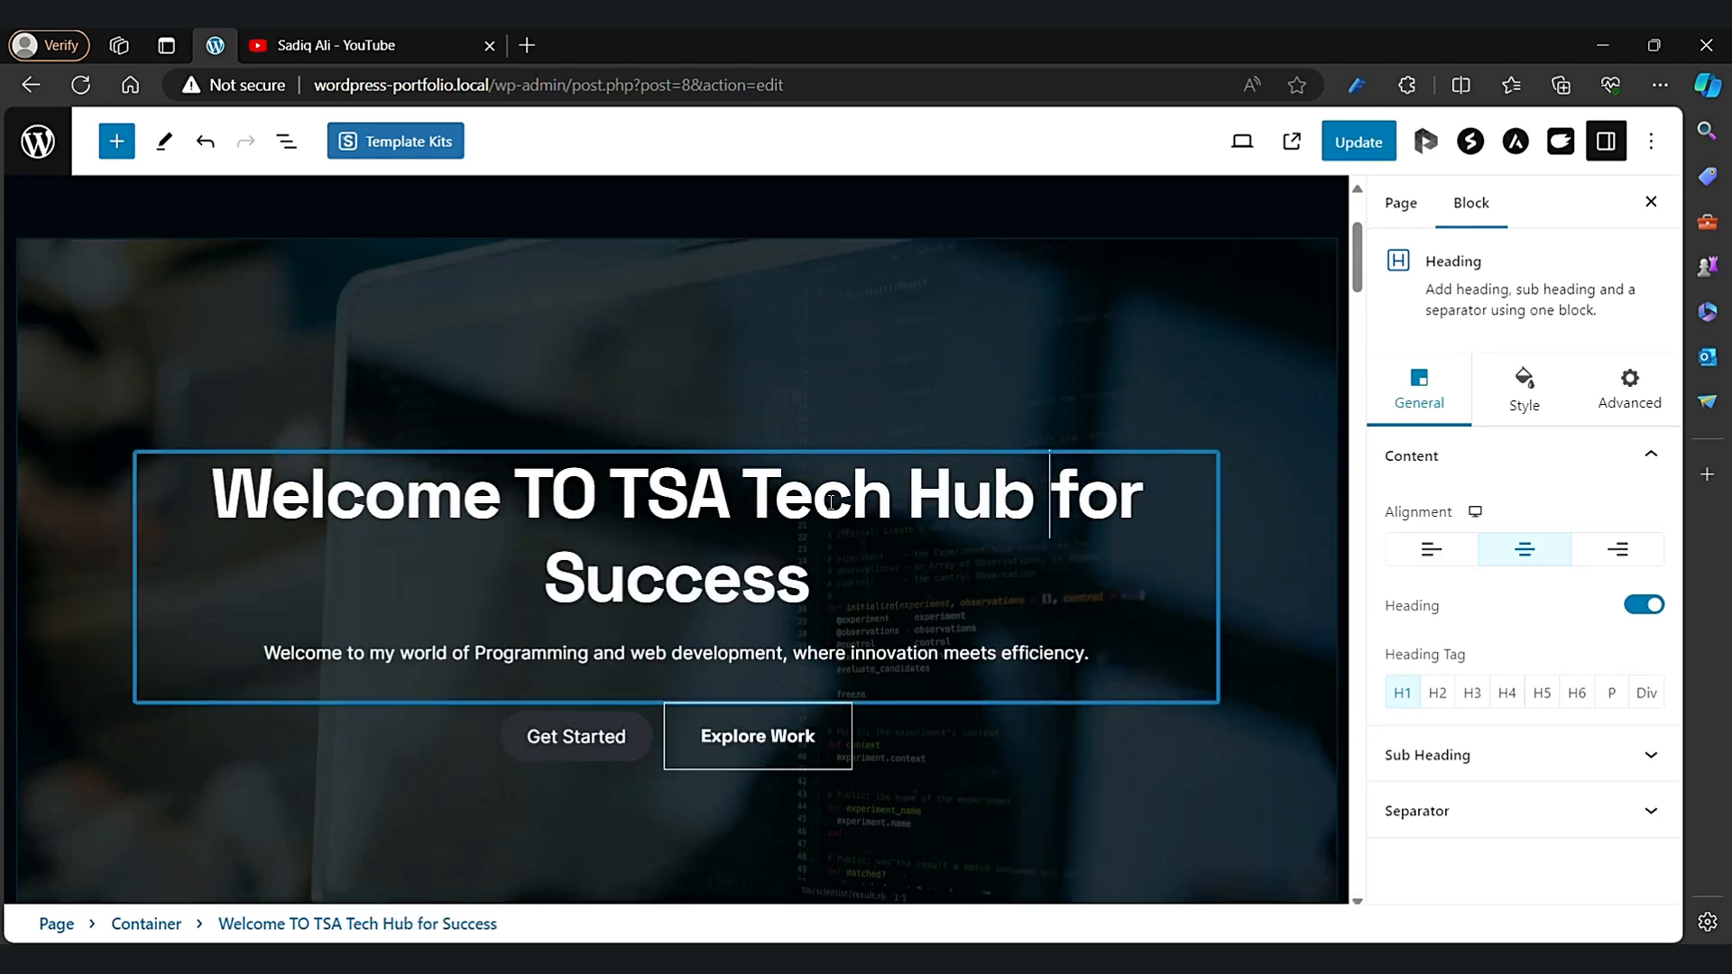
pyautogui.scroll(-3)
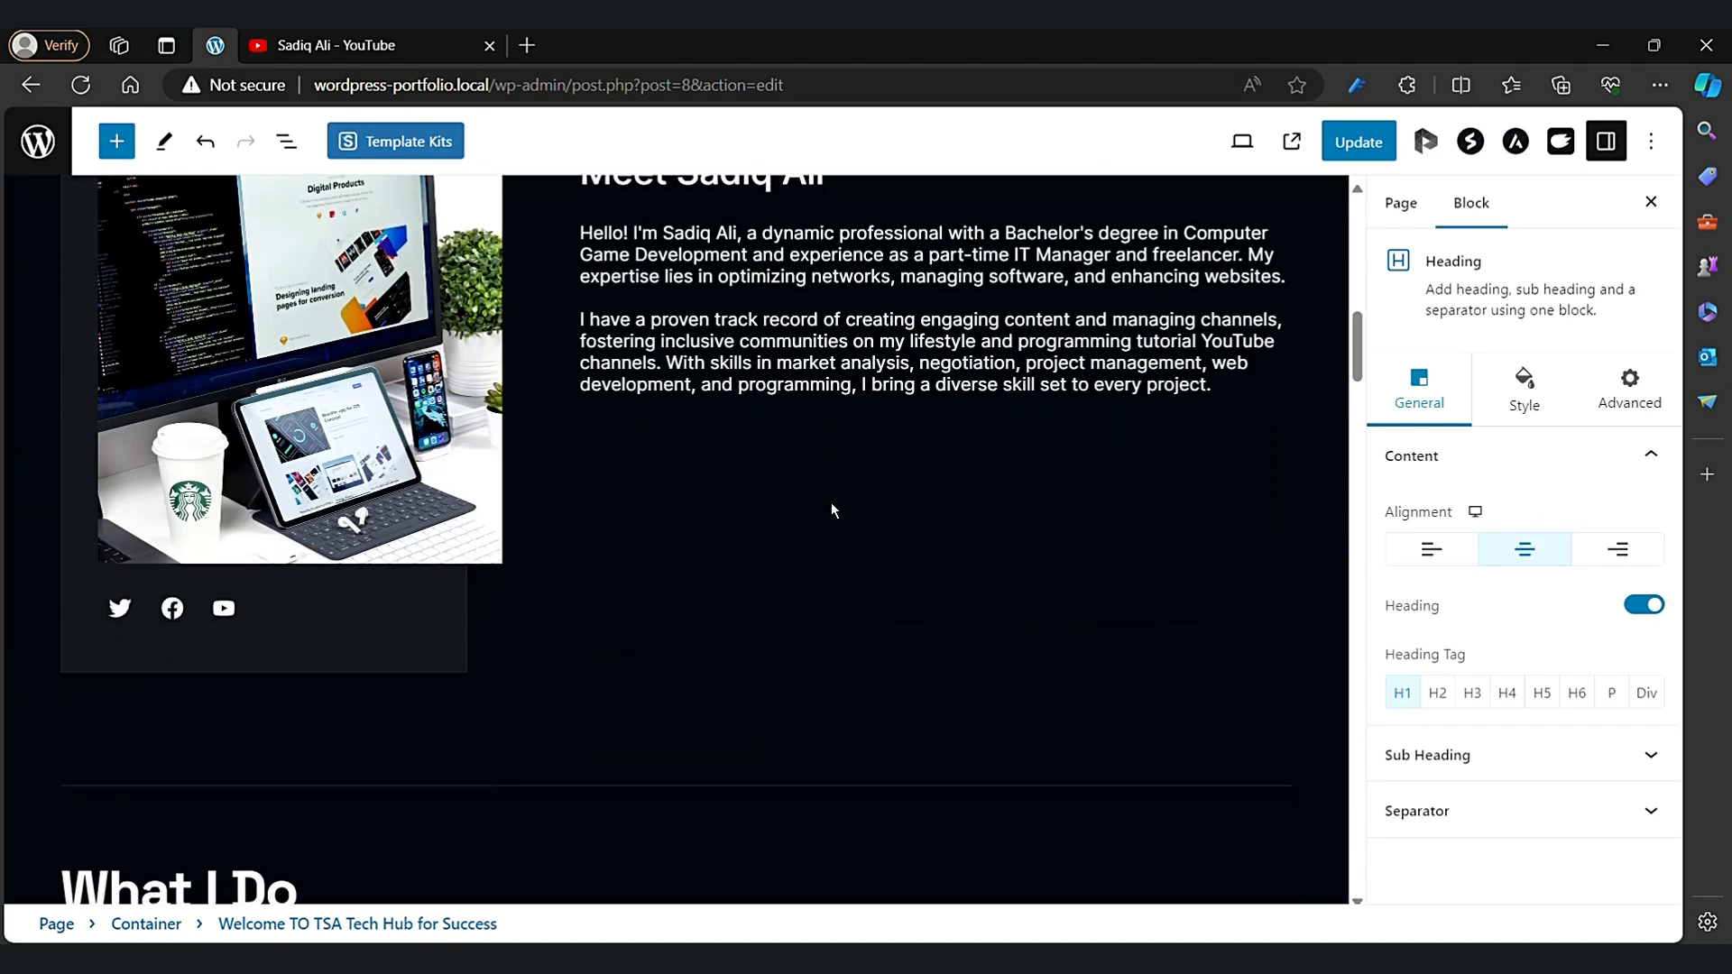
pyautogui.click(222, 608)
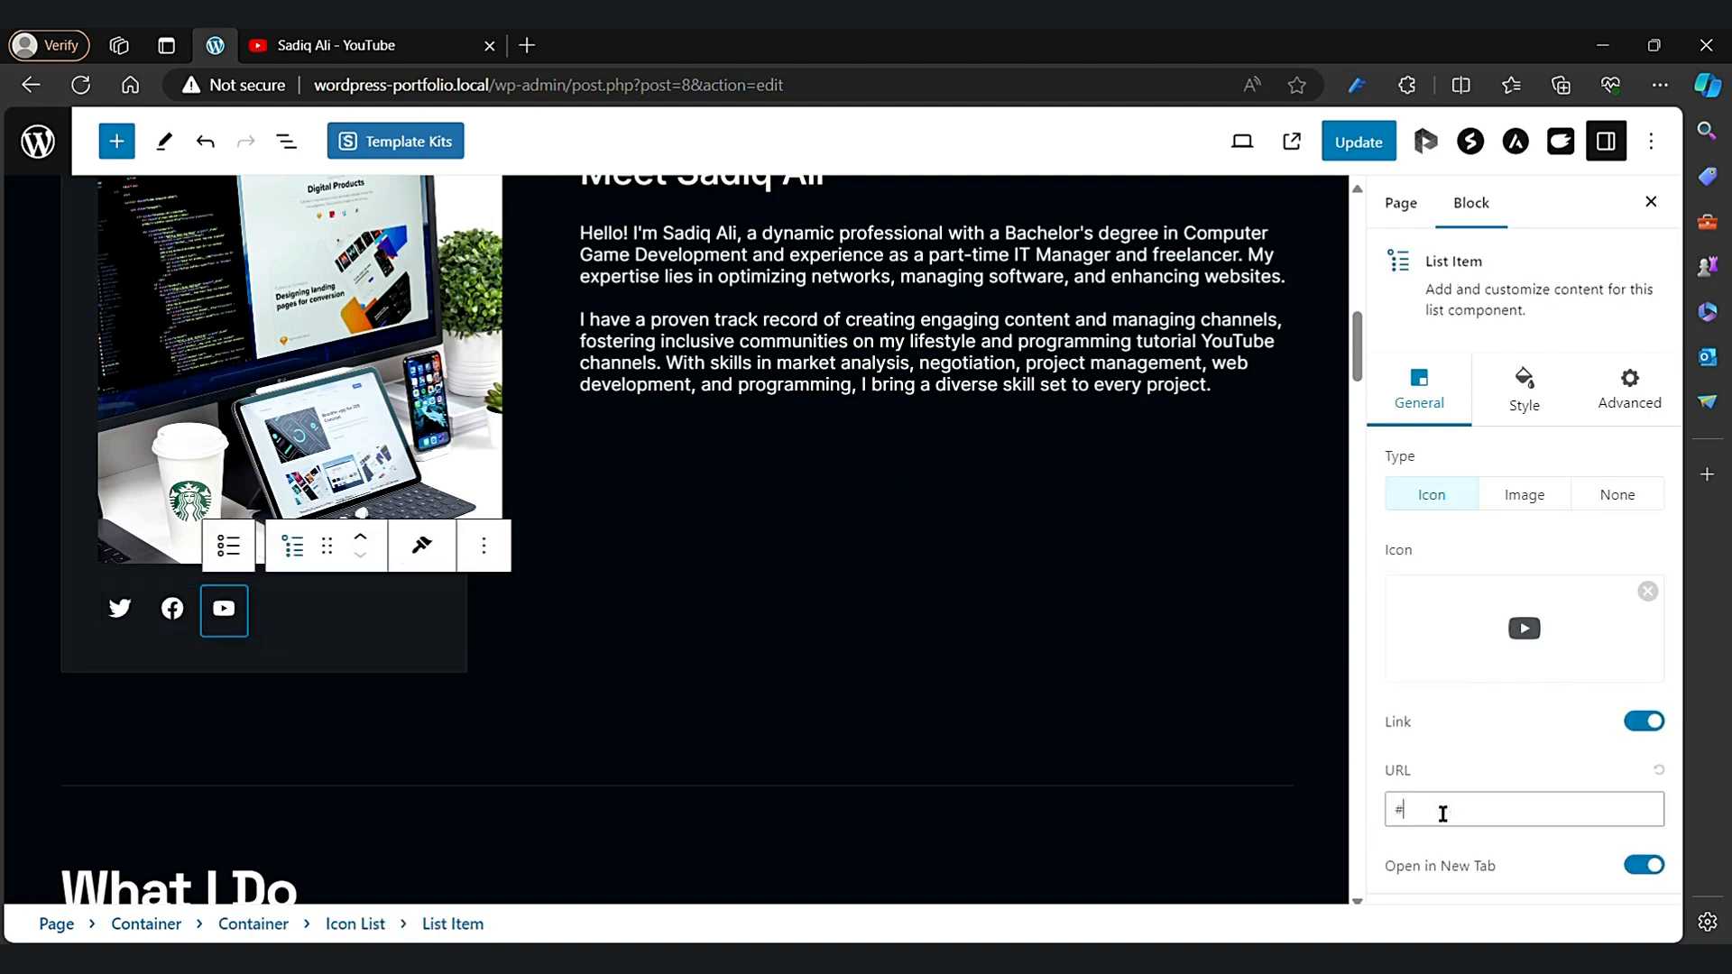
pyautogui.click(1522, 628)
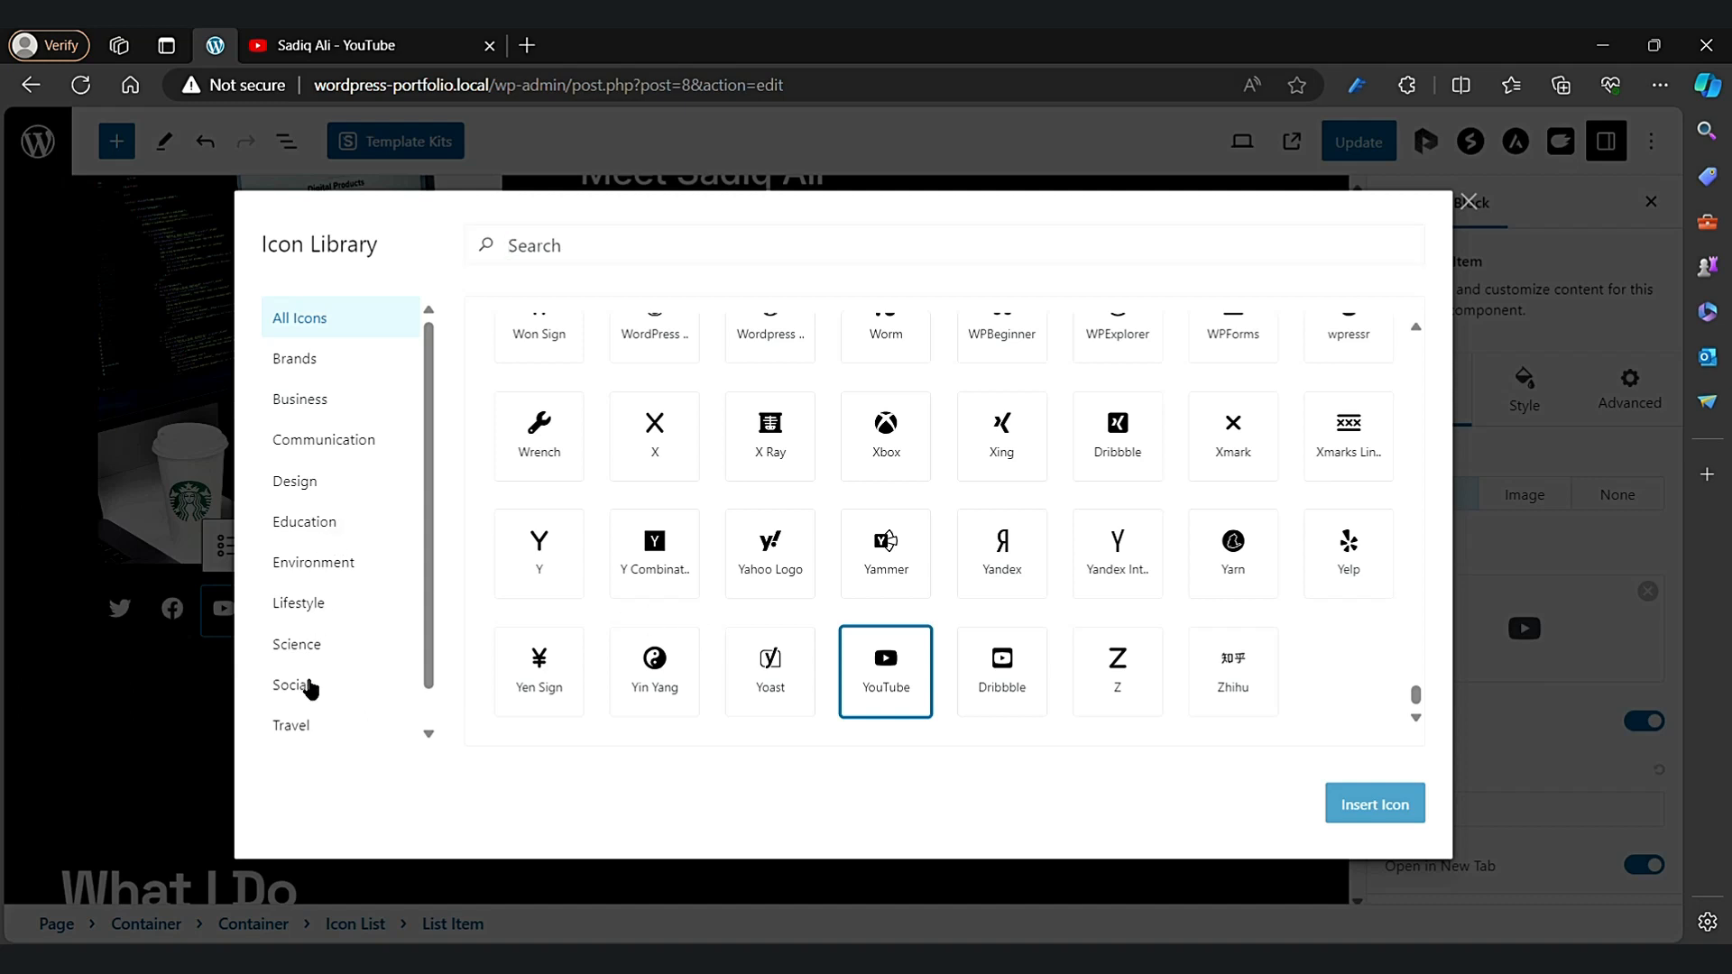
pyautogui.click(291, 684)
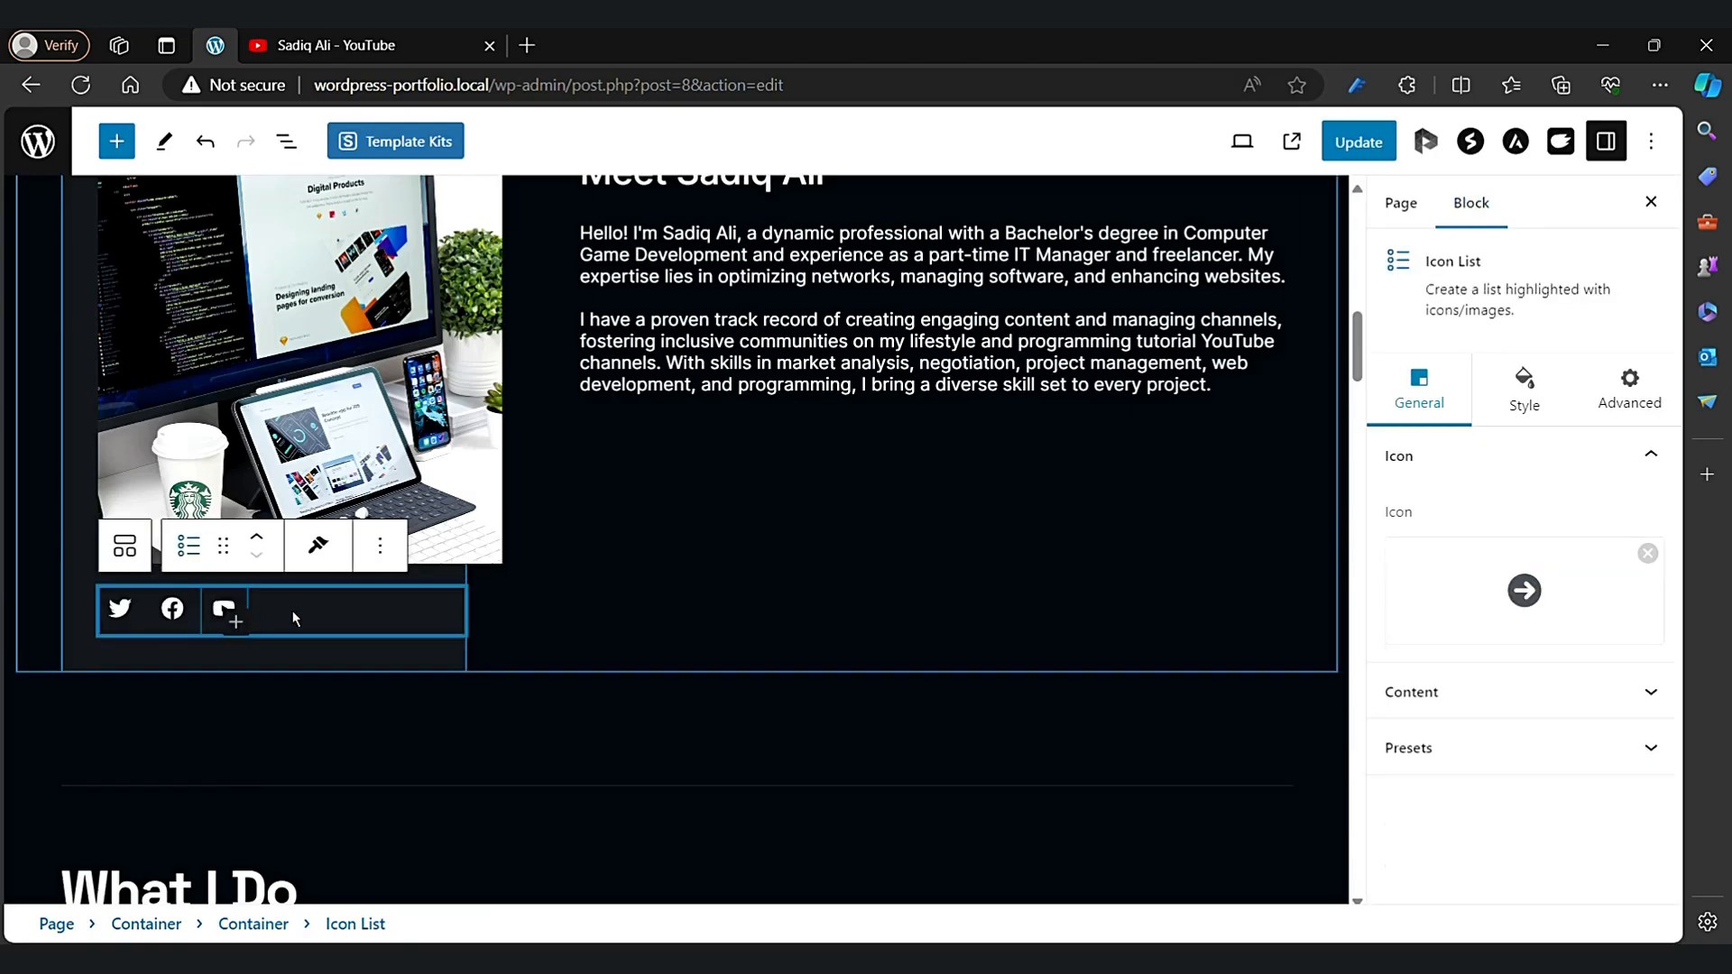
pyautogui.moveTo(231, 617)
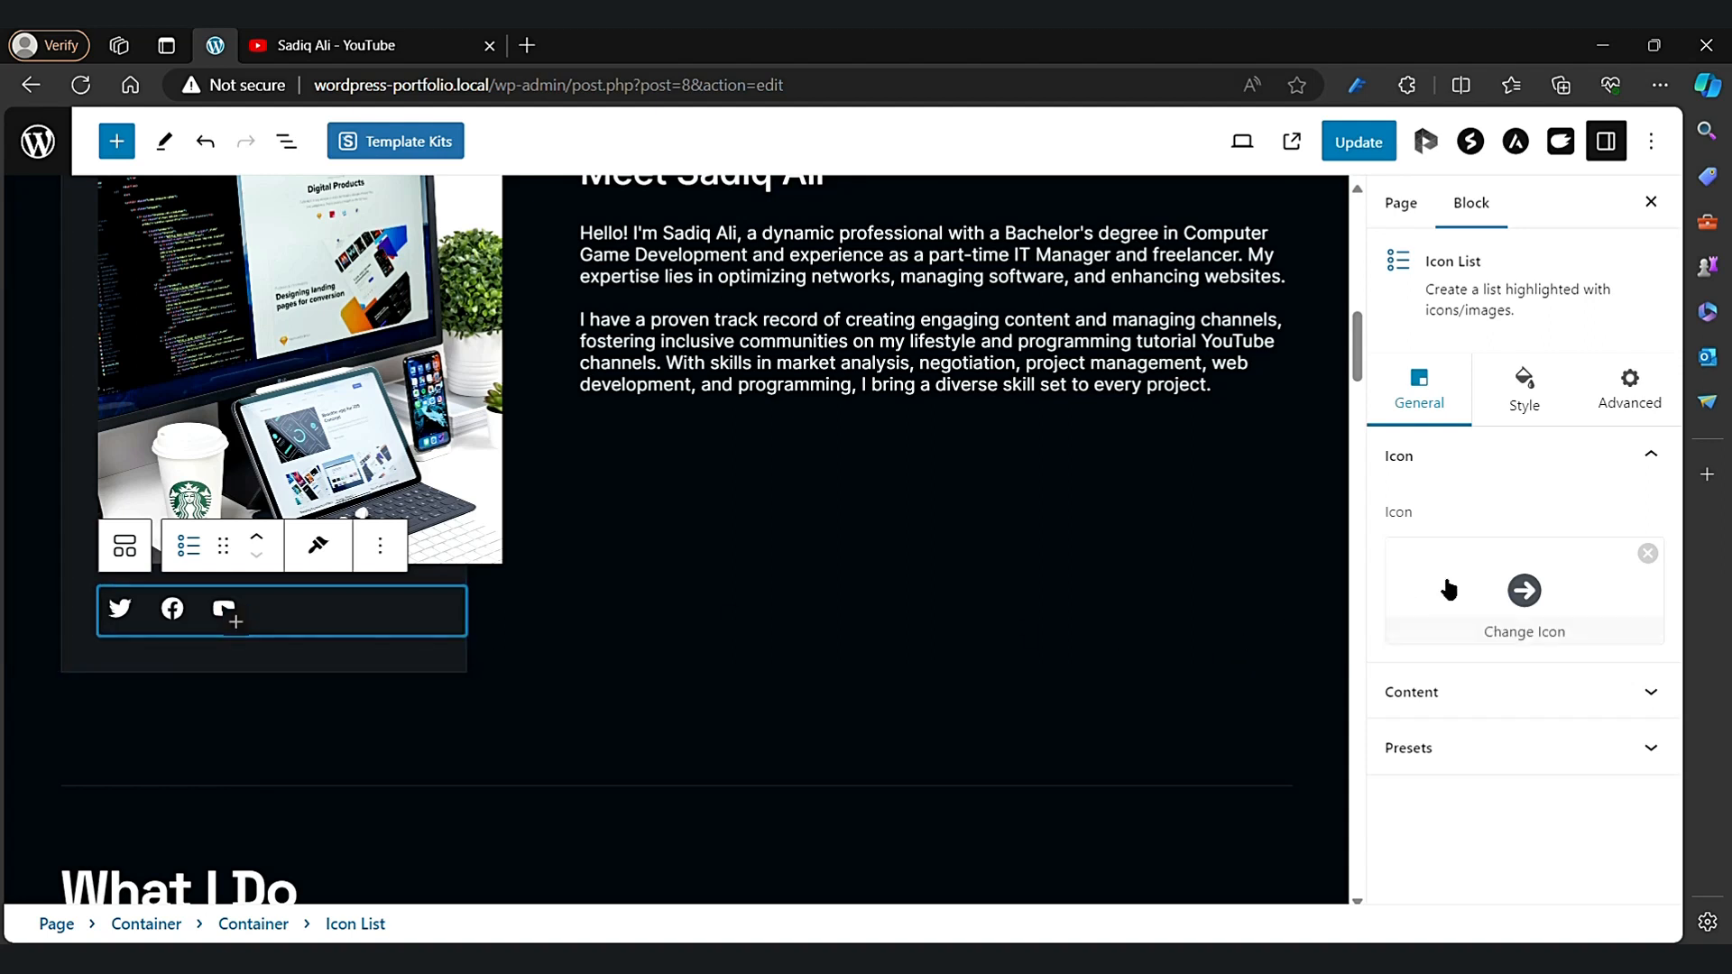
pyautogui.moveTo(642, 675)
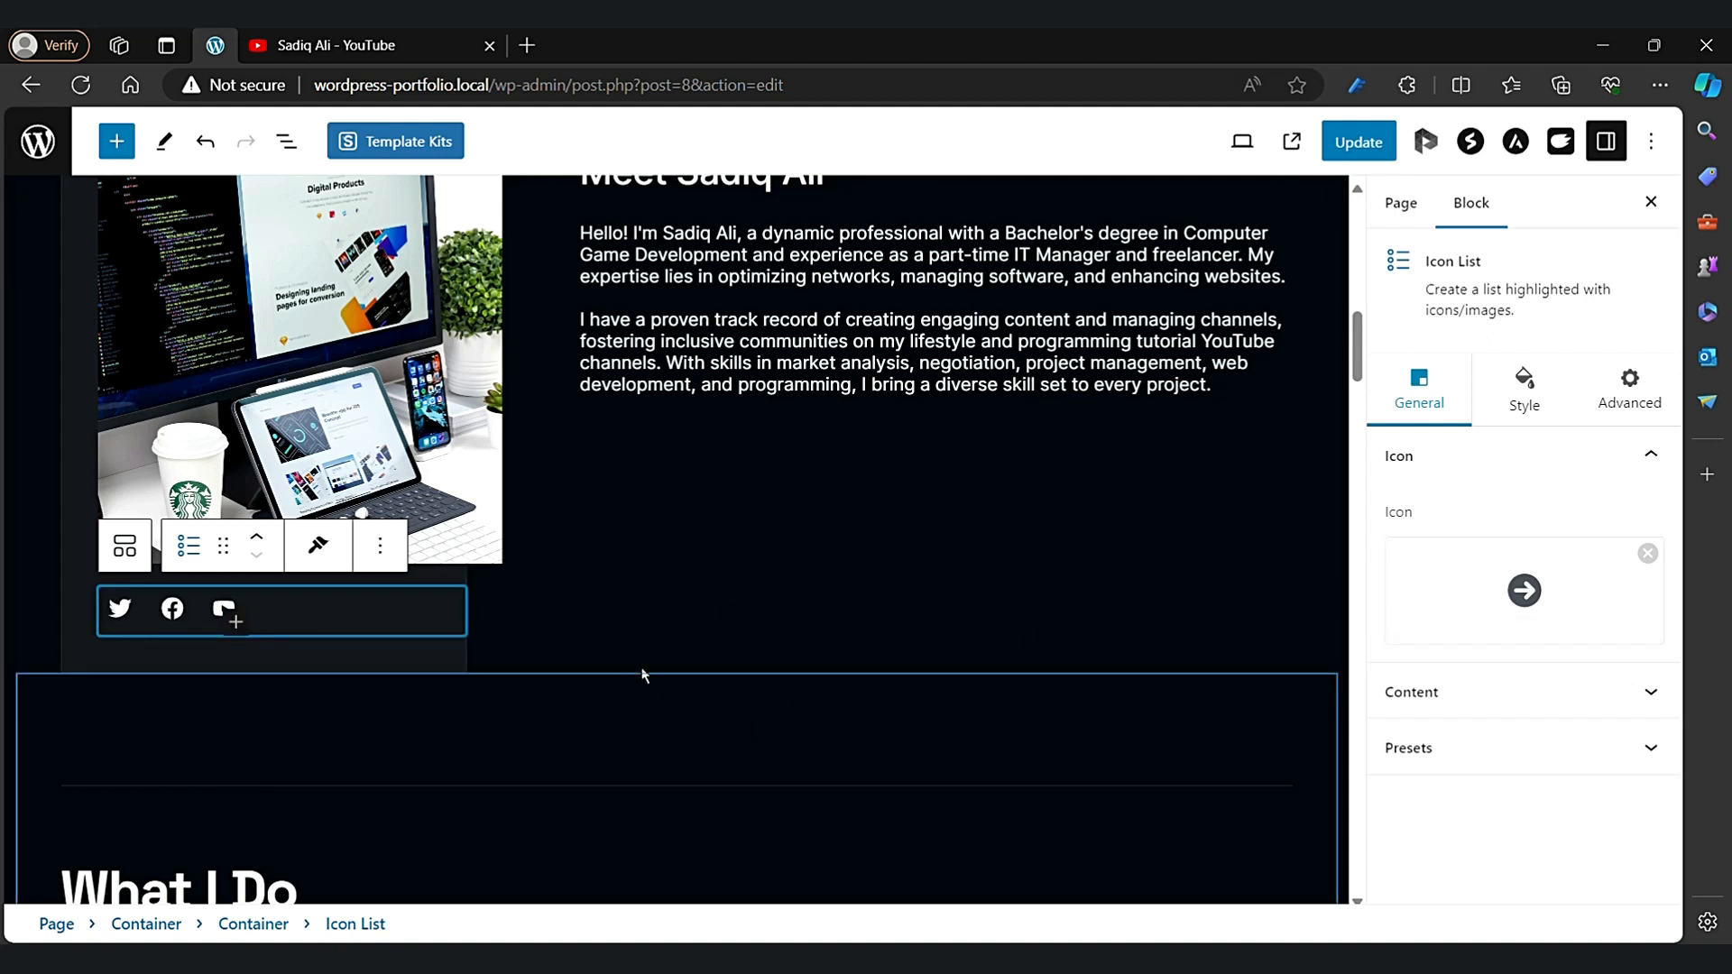
pyautogui.scroll(-3)
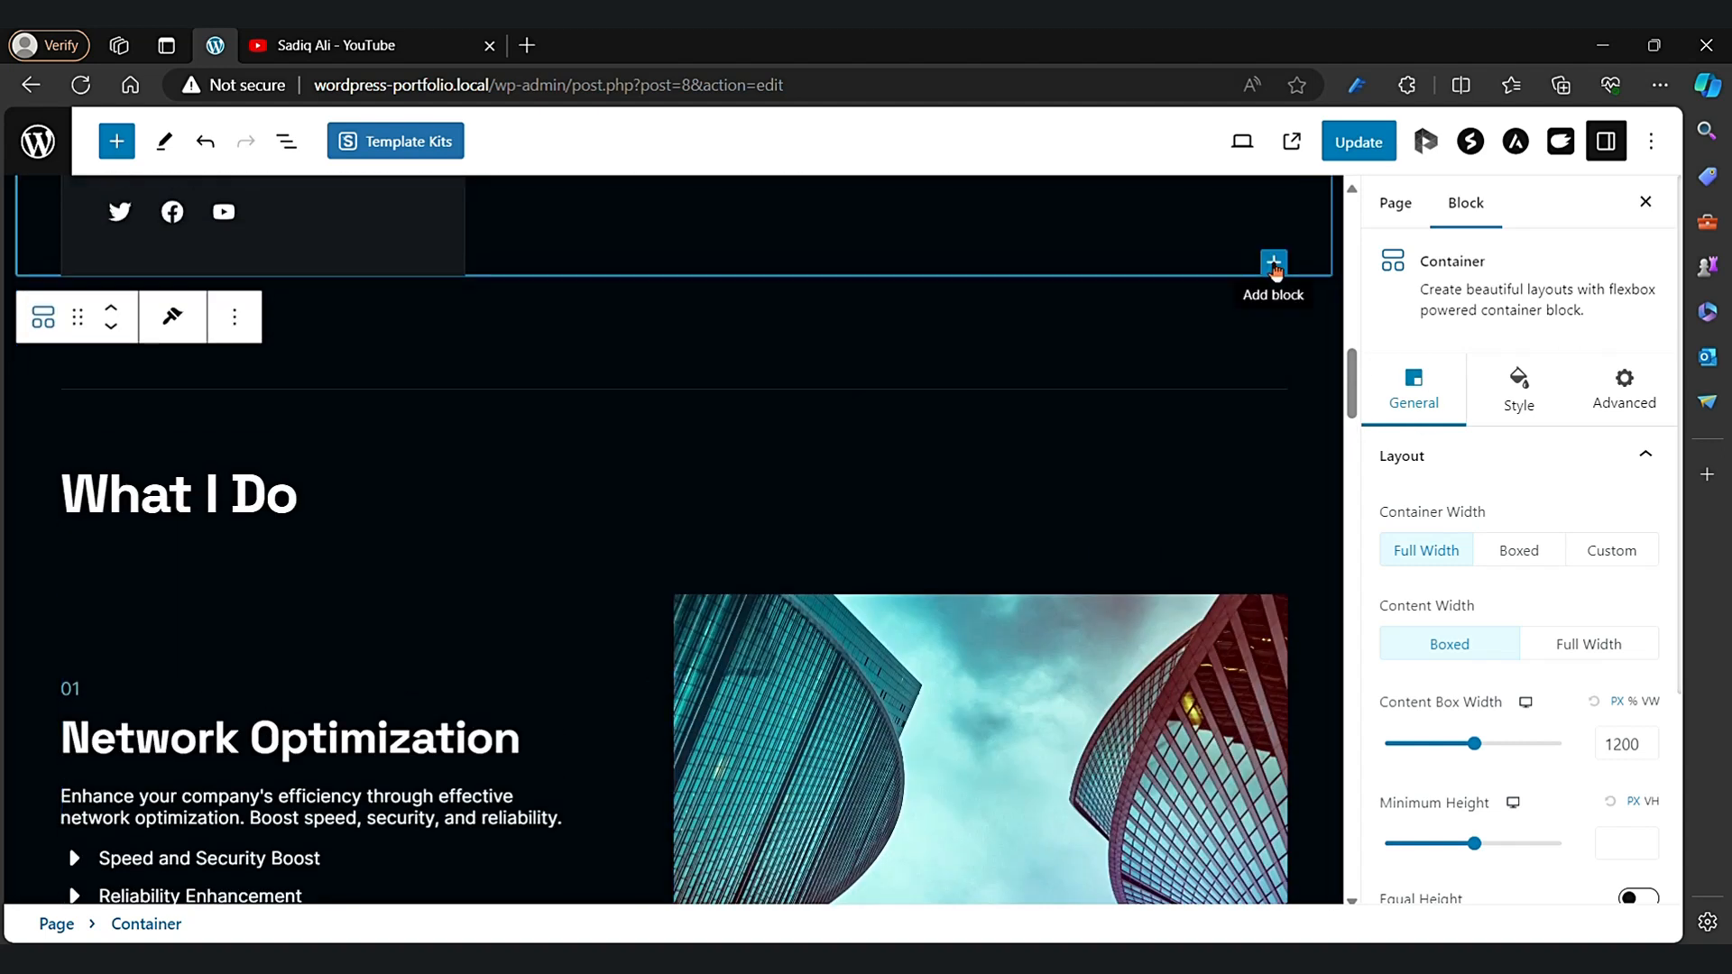
pyautogui.click(1272, 263)
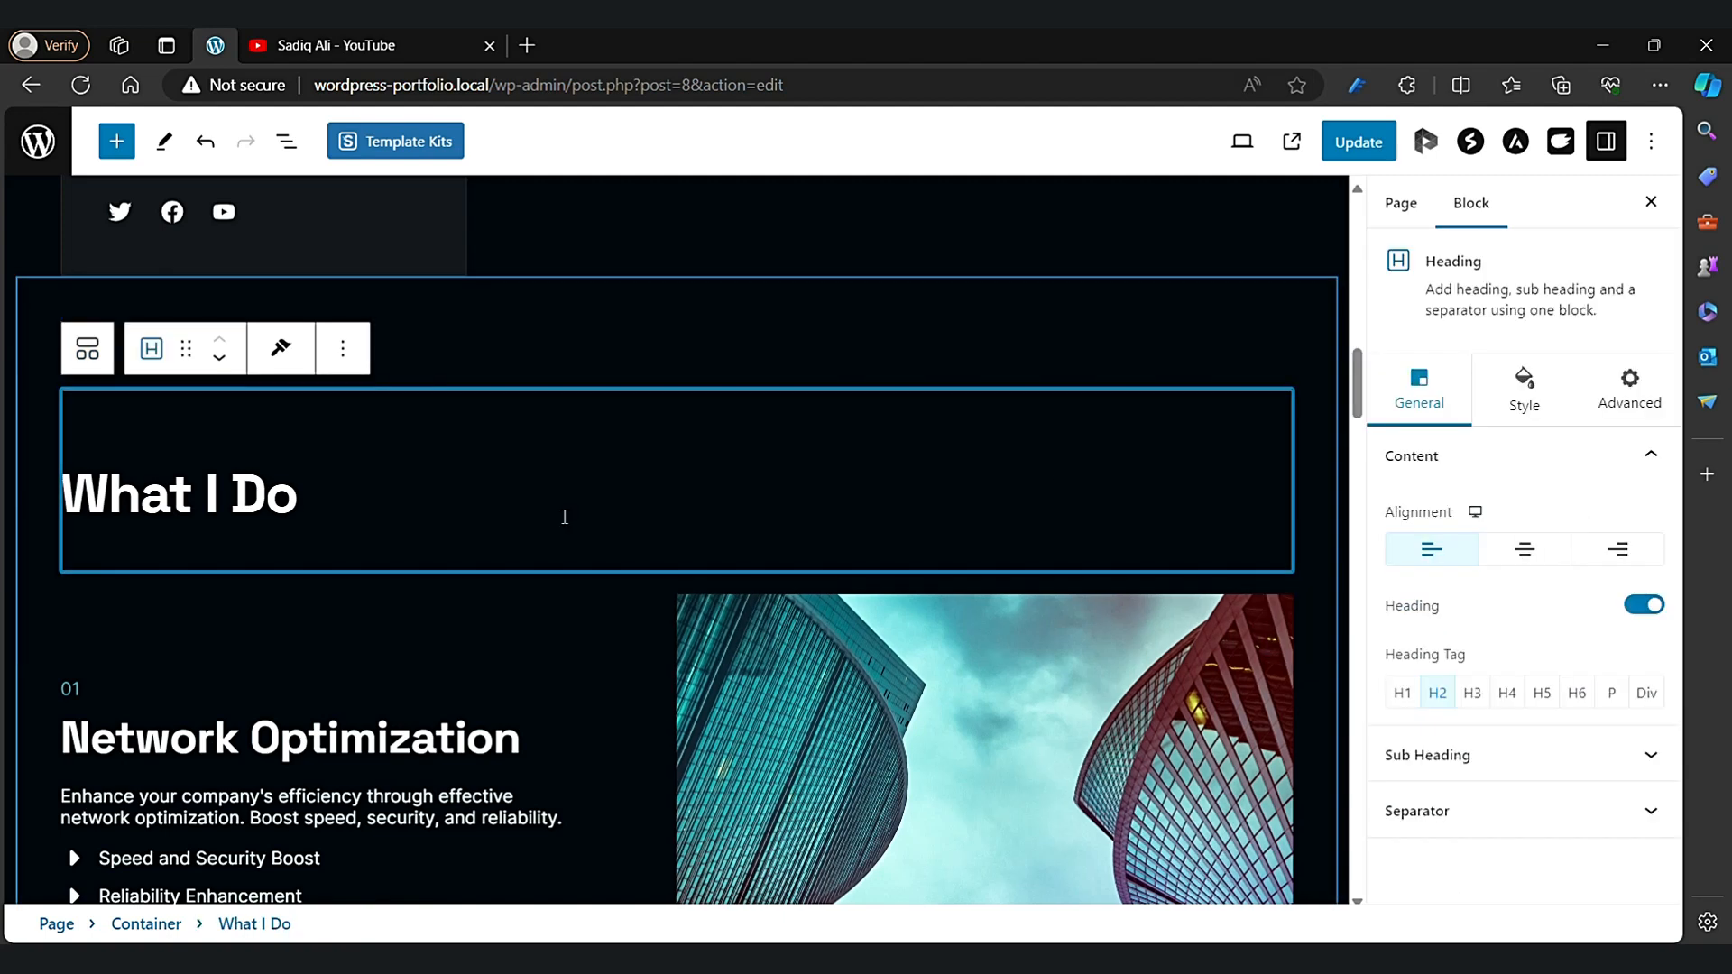
pyautogui.scroll(-3)
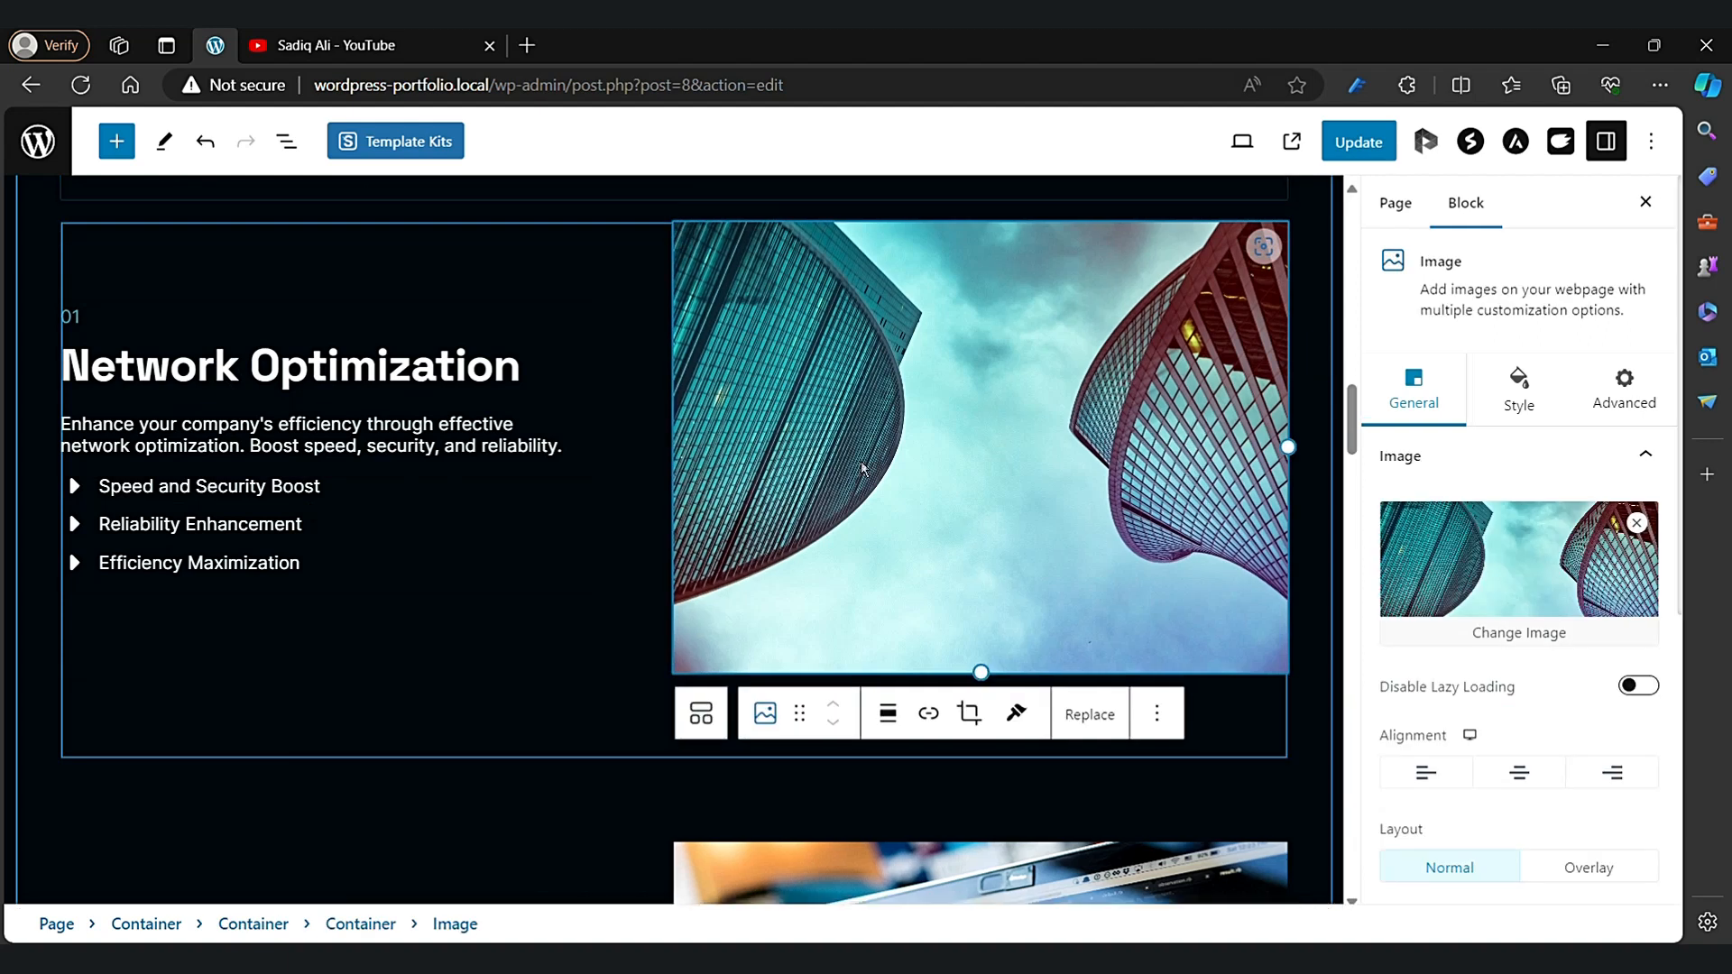
# - Swap the Network Optimization skyscraper photo for the Wordpress-1.png Basic WordPress image
pyautogui.click(1518, 631)
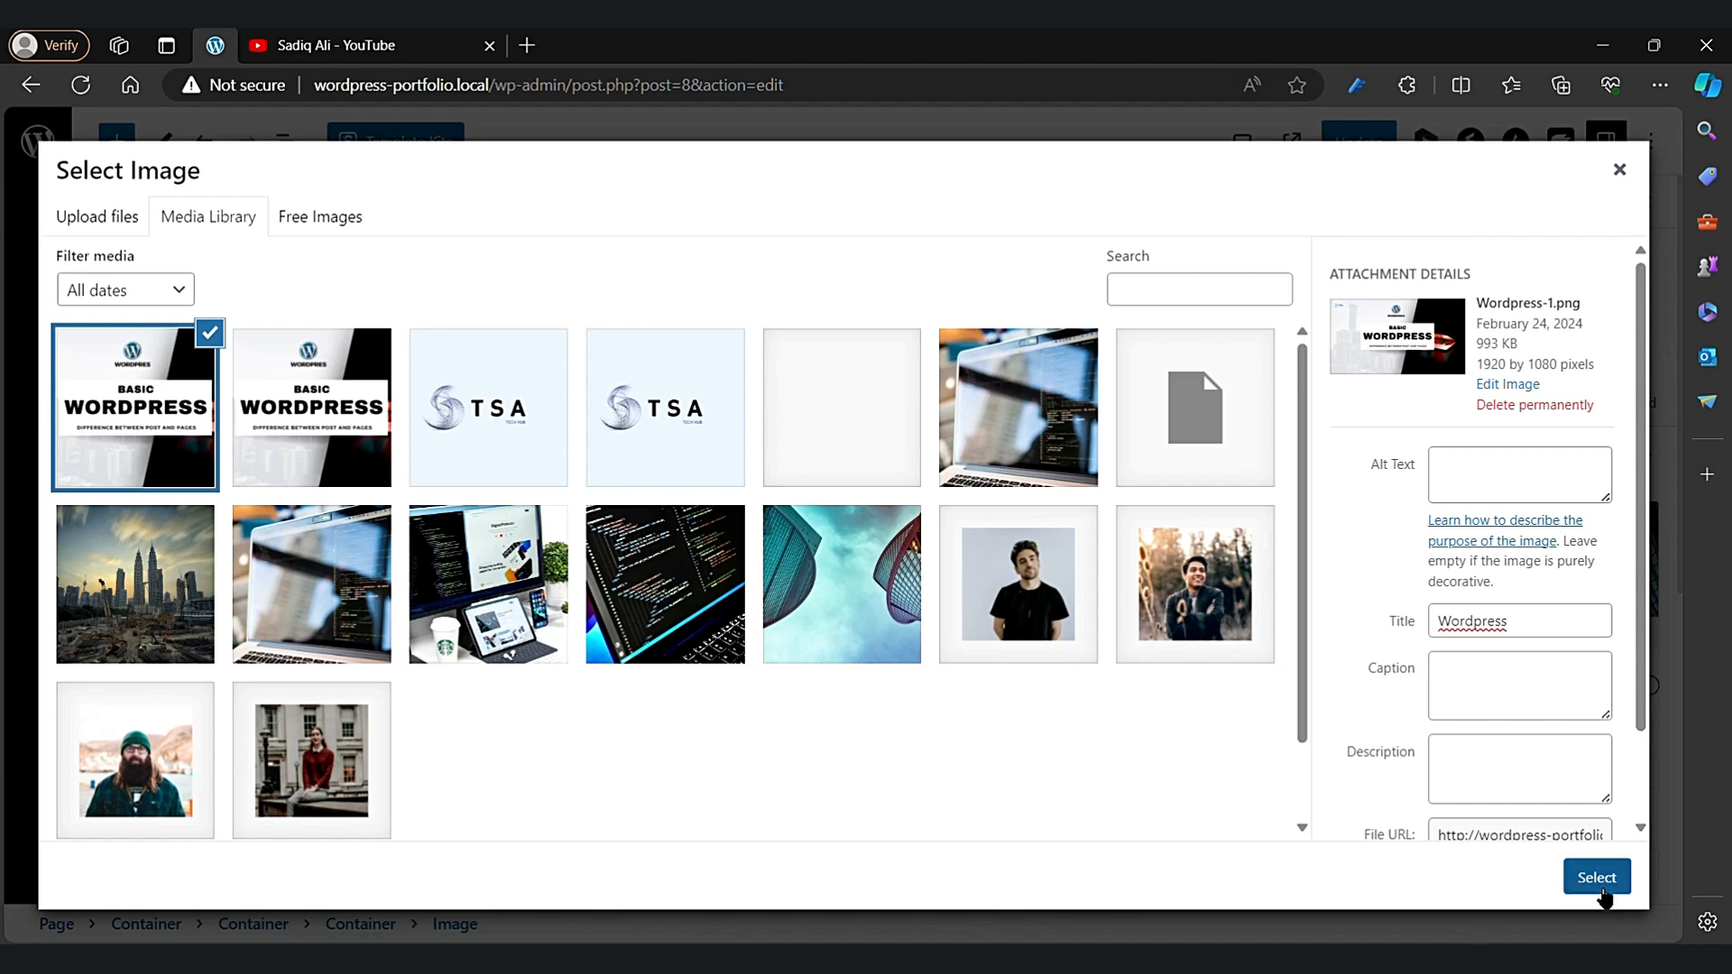
pyautogui.click(1595, 876)
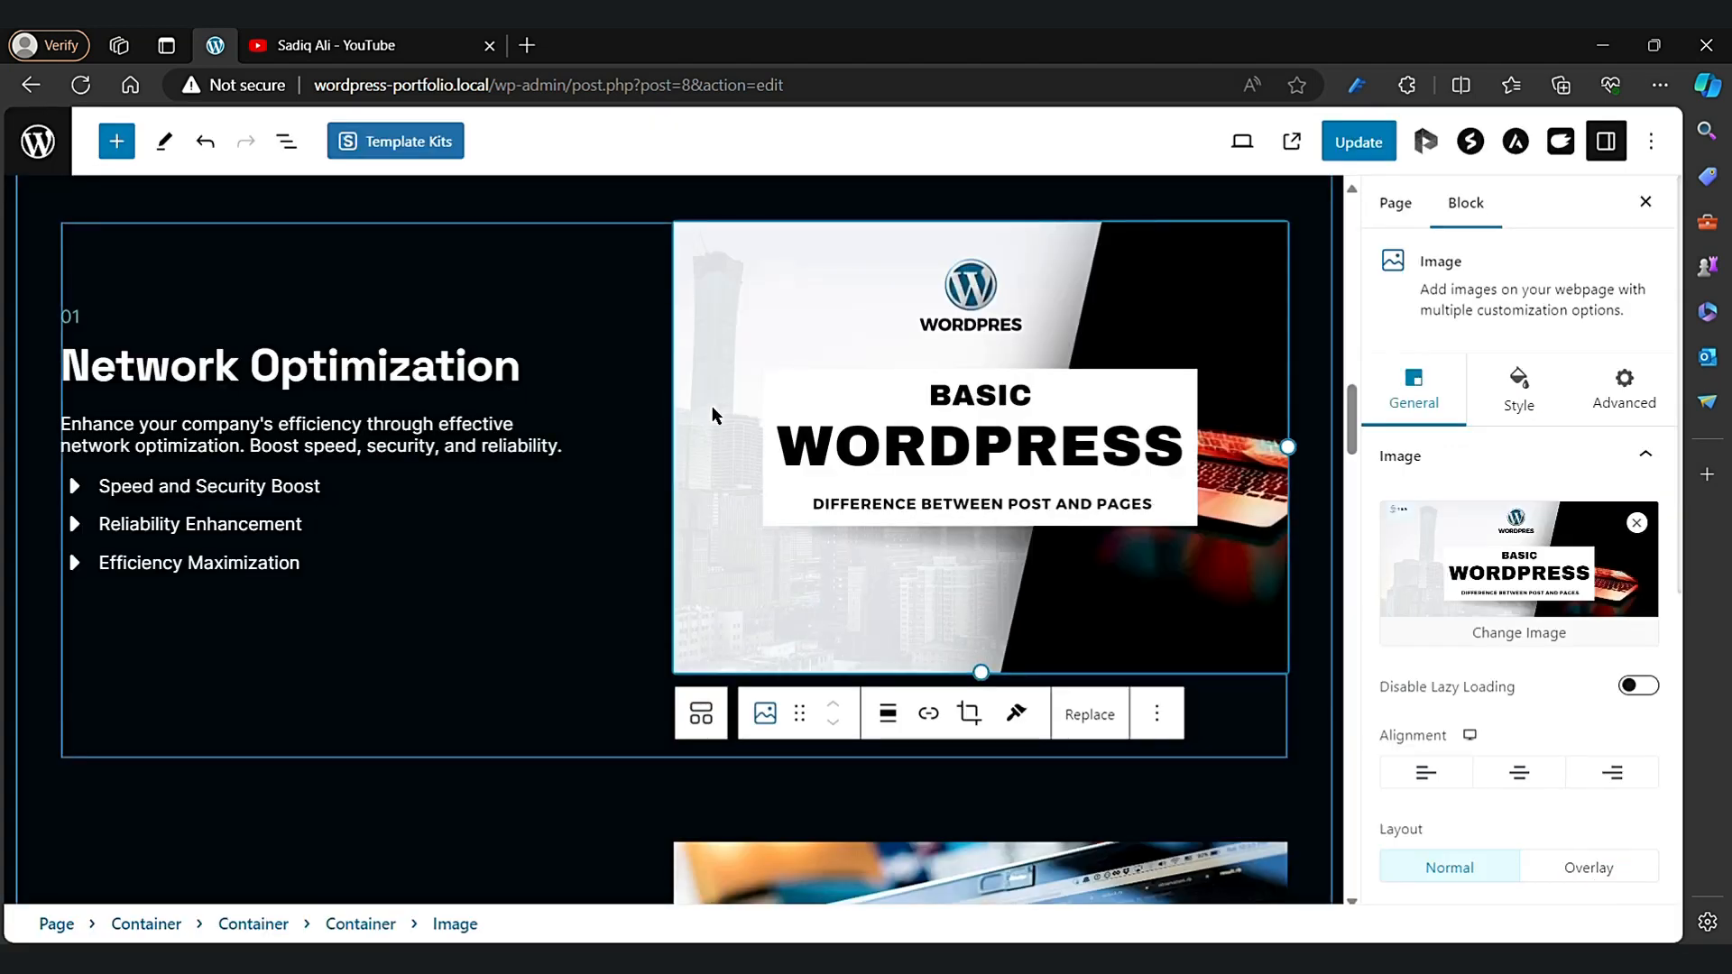
pyautogui.scroll(-3)
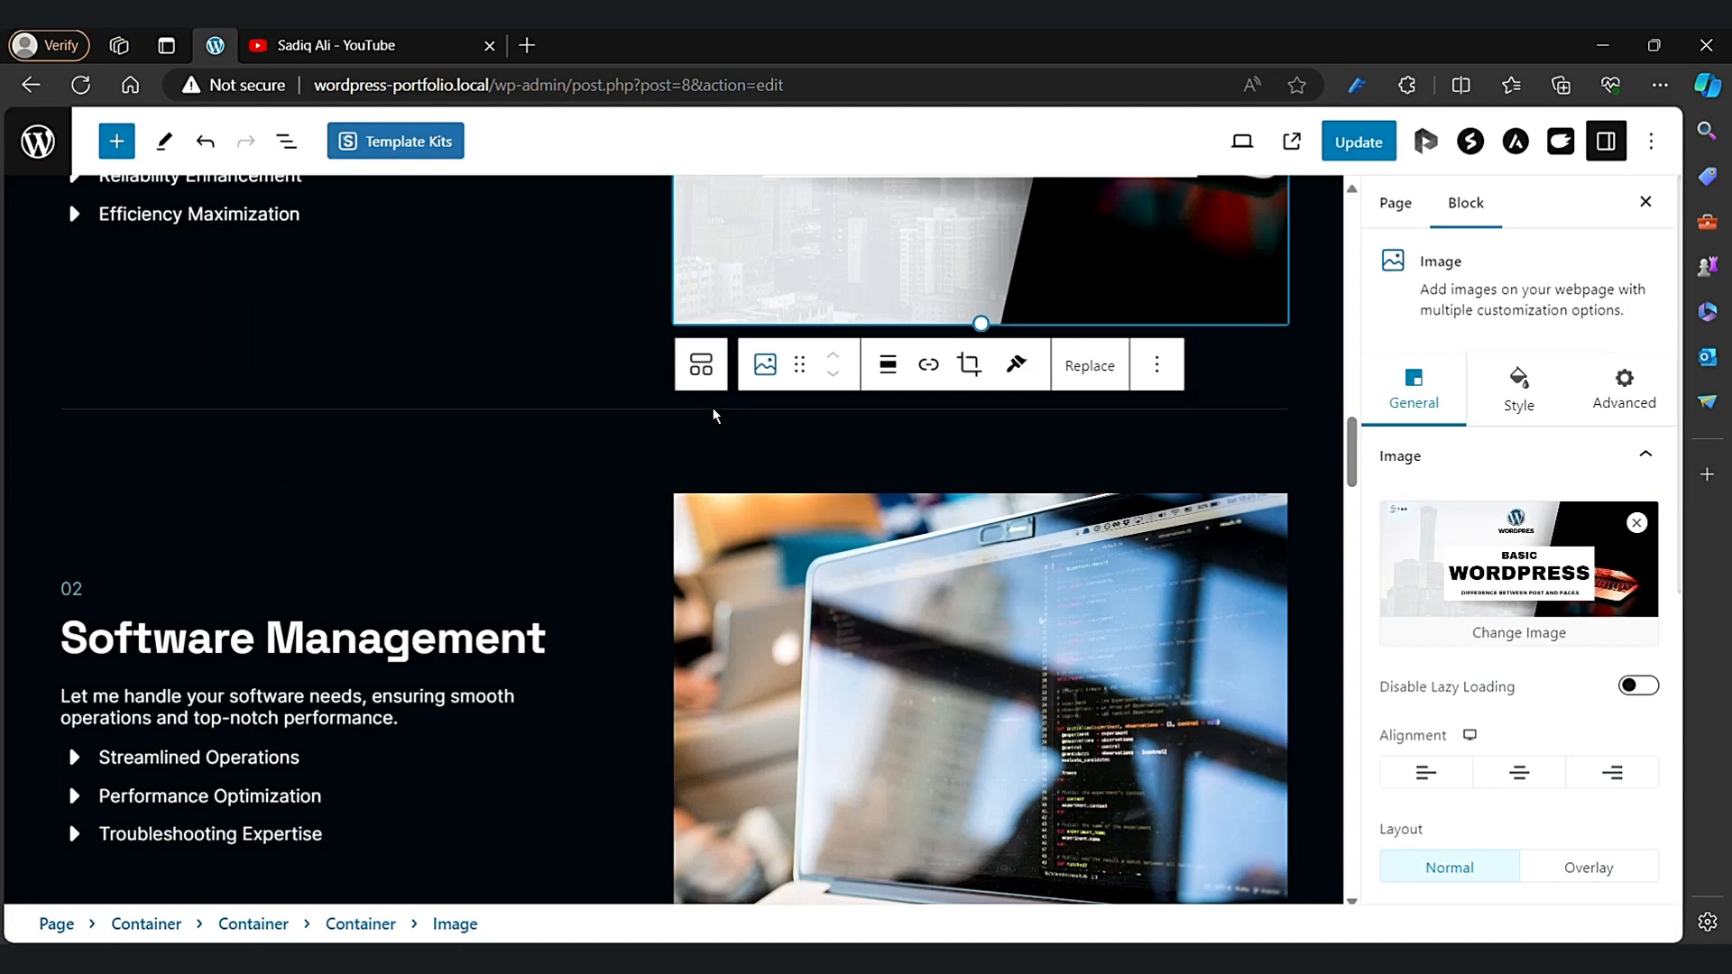
pyautogui.scroll(-3)
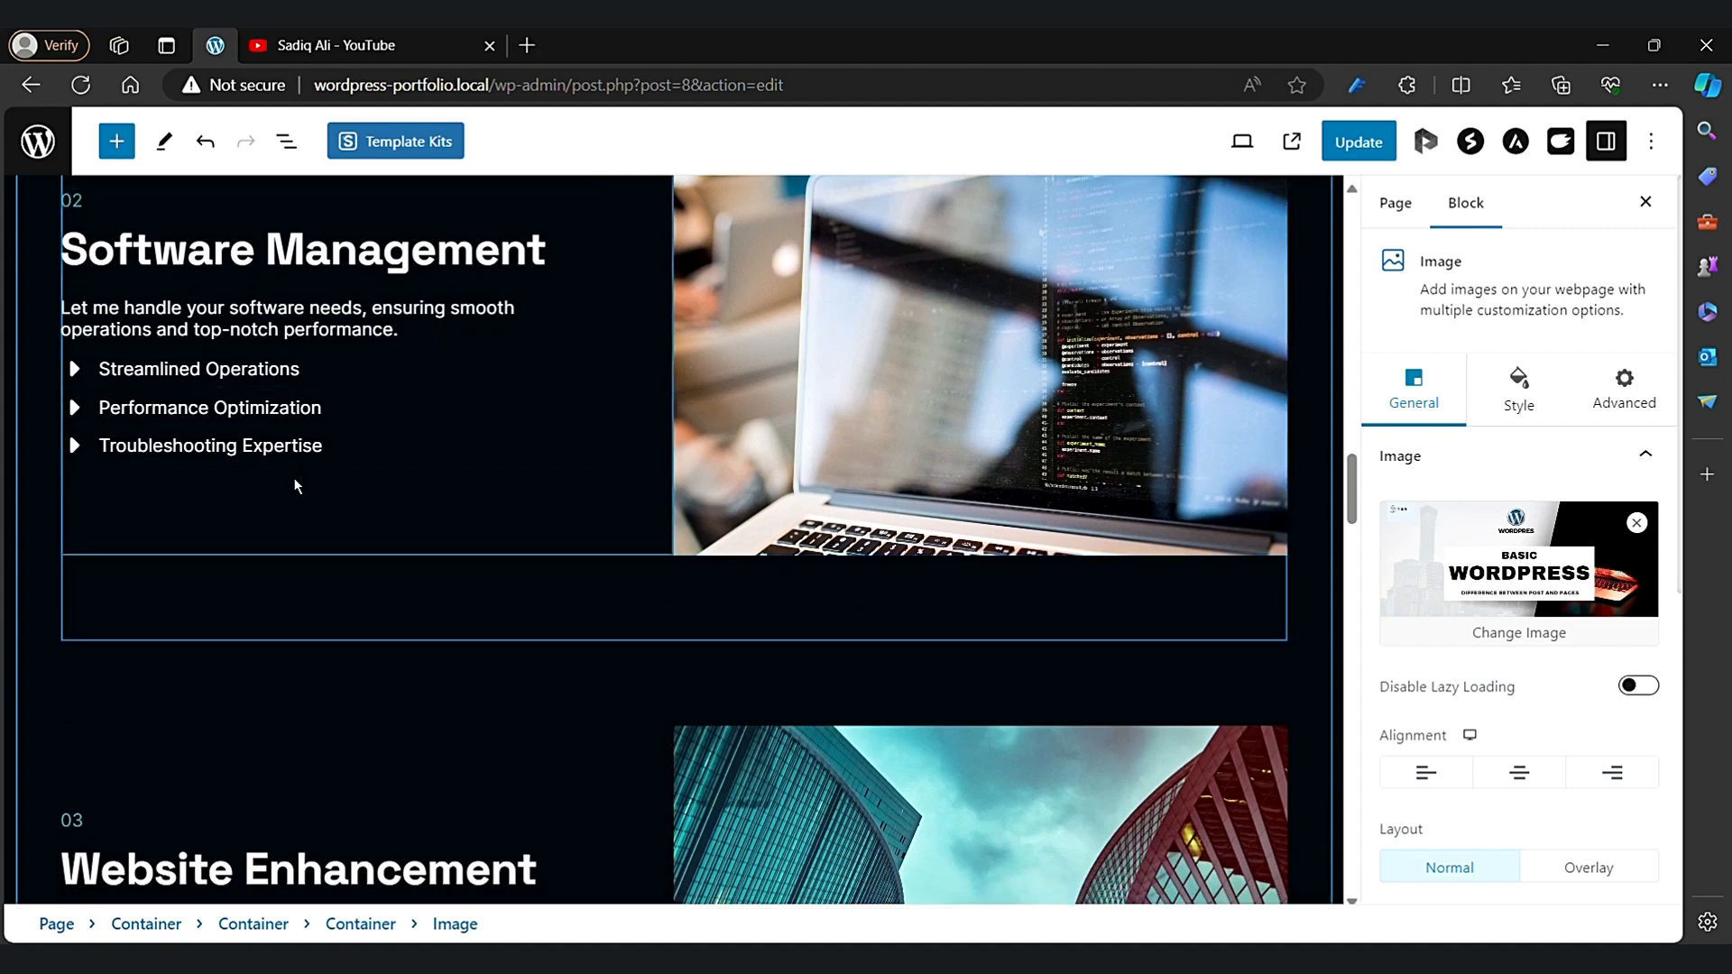
pyautogui.scroll(-3)
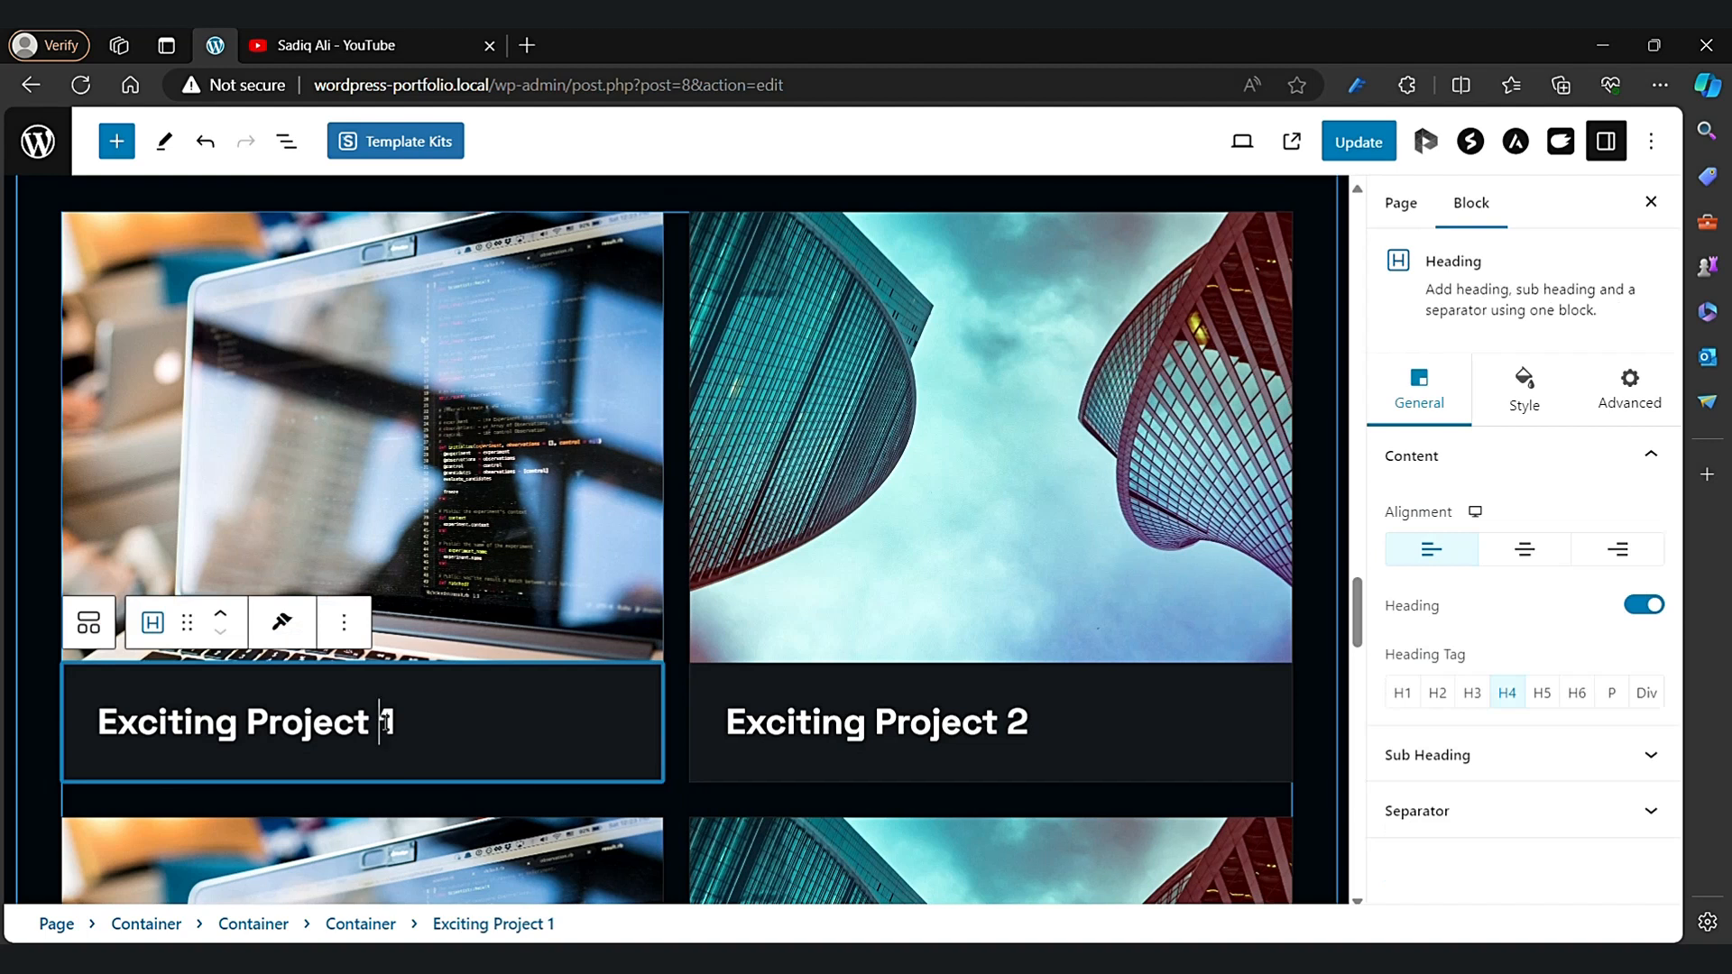
# - Rename the Exciting Project 1 heading to 'Whatsapp Automation'
pyautogui.tripleClick(244, 722)
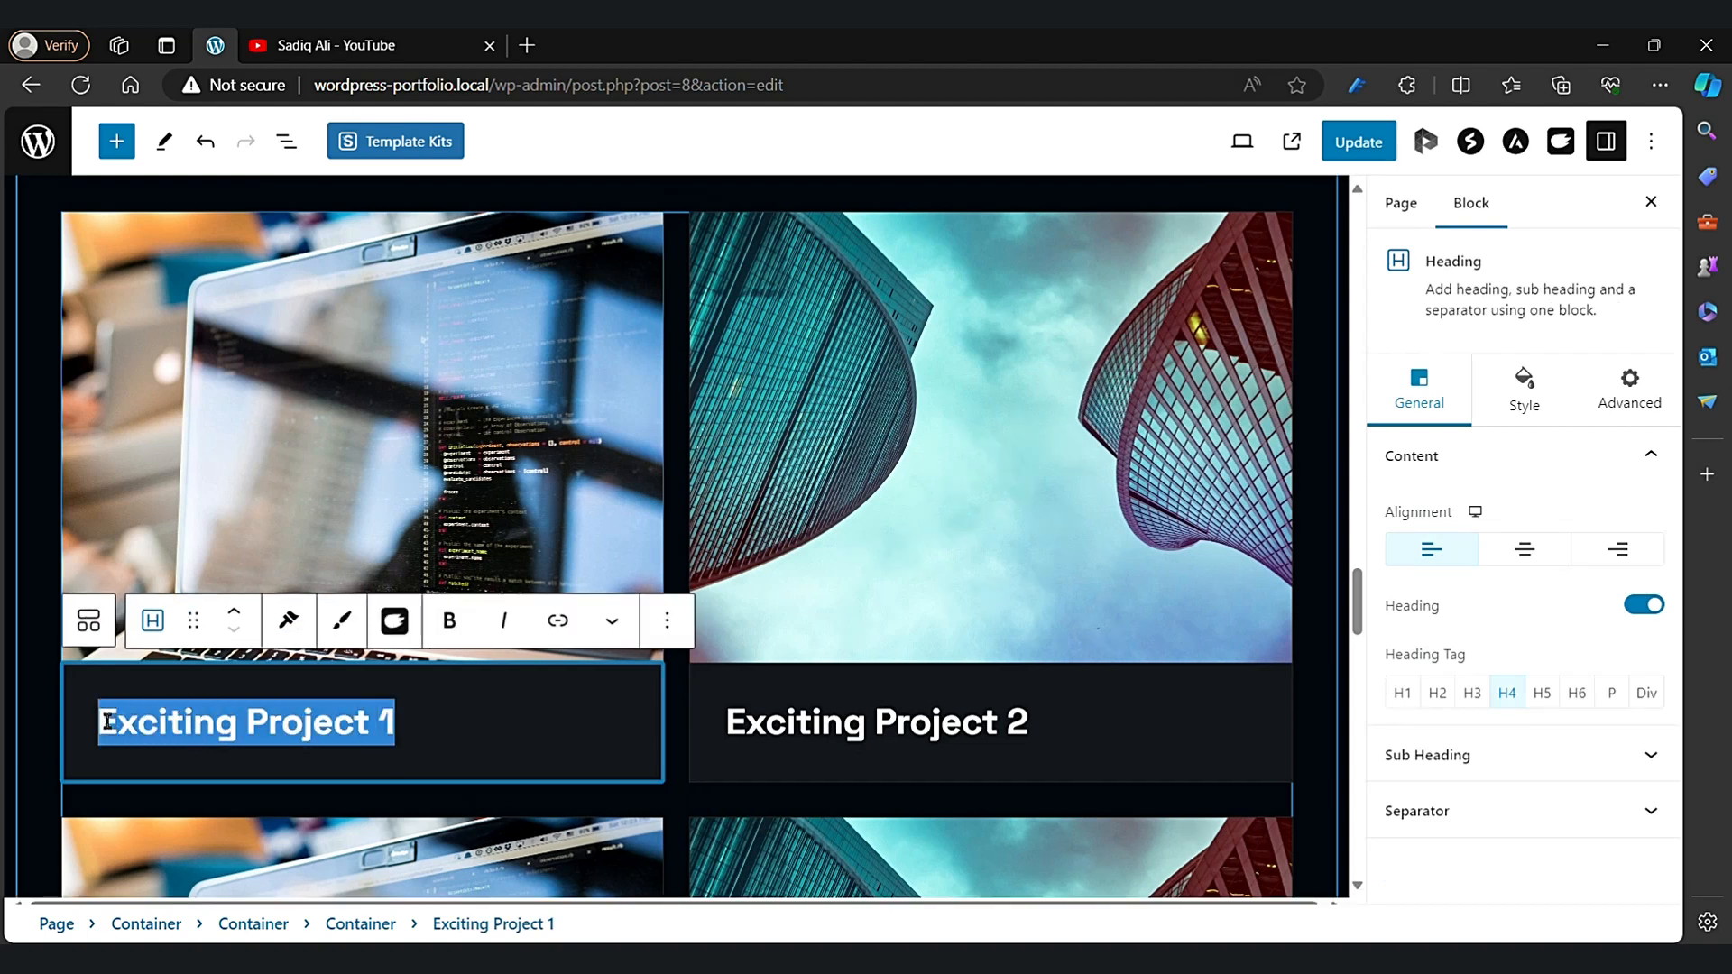
pyautogui.write('Whatsapp')
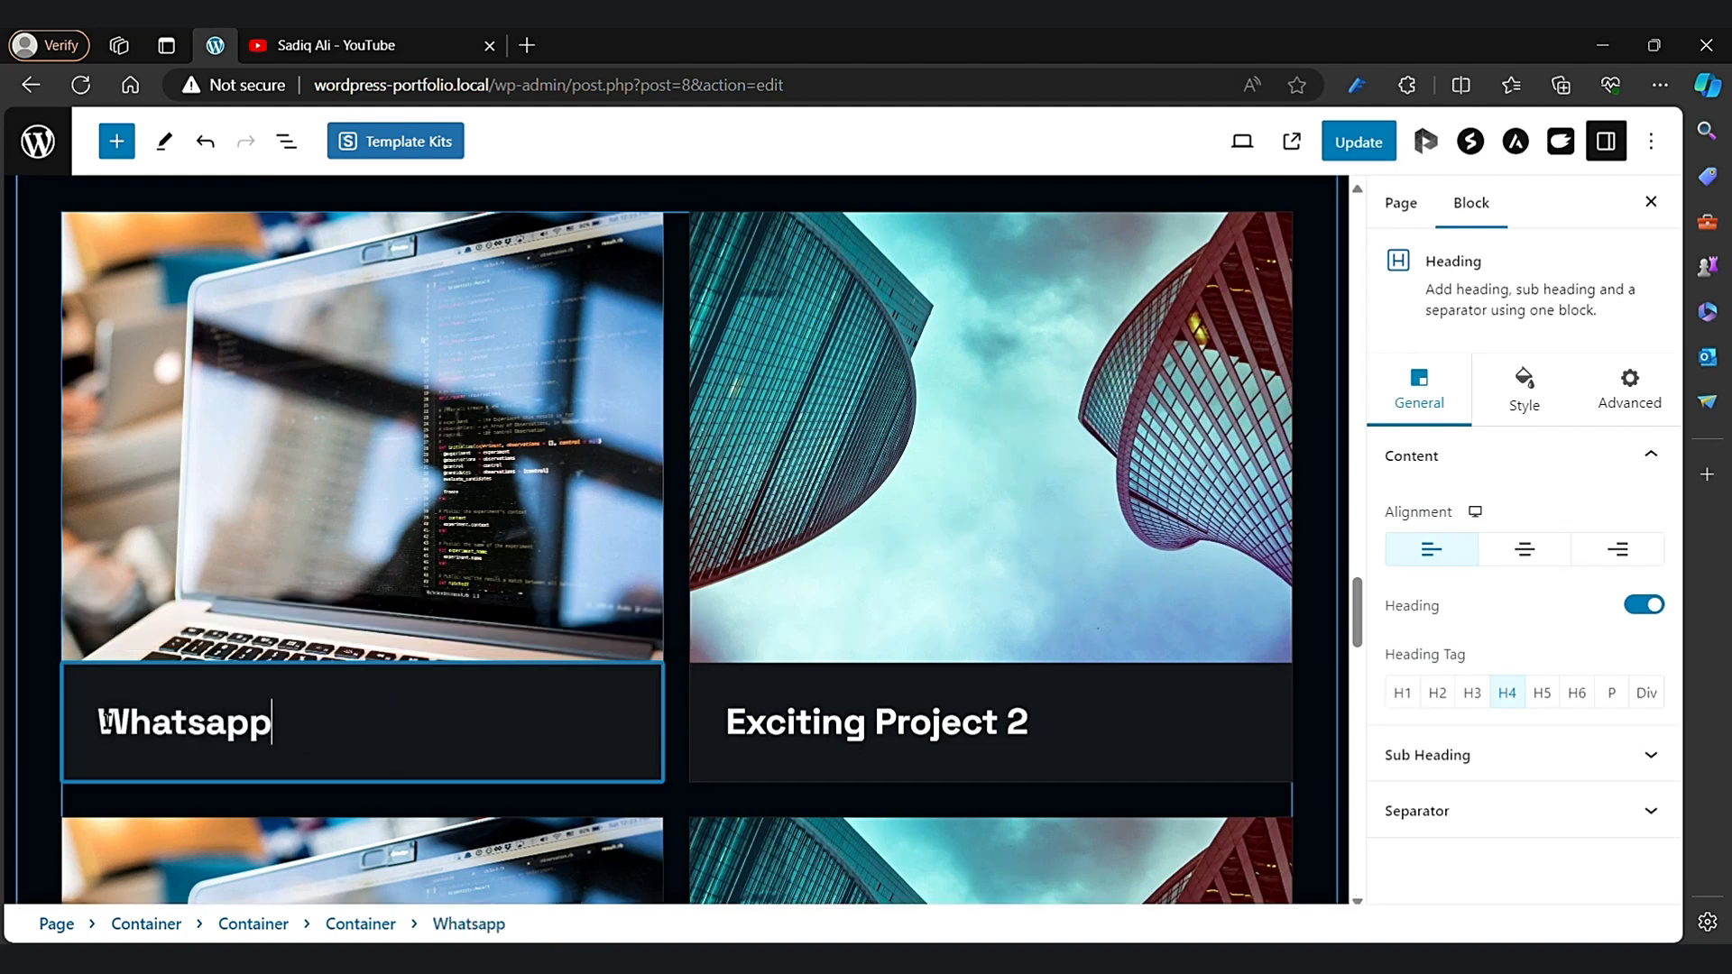
pyautogui.write('Automa')
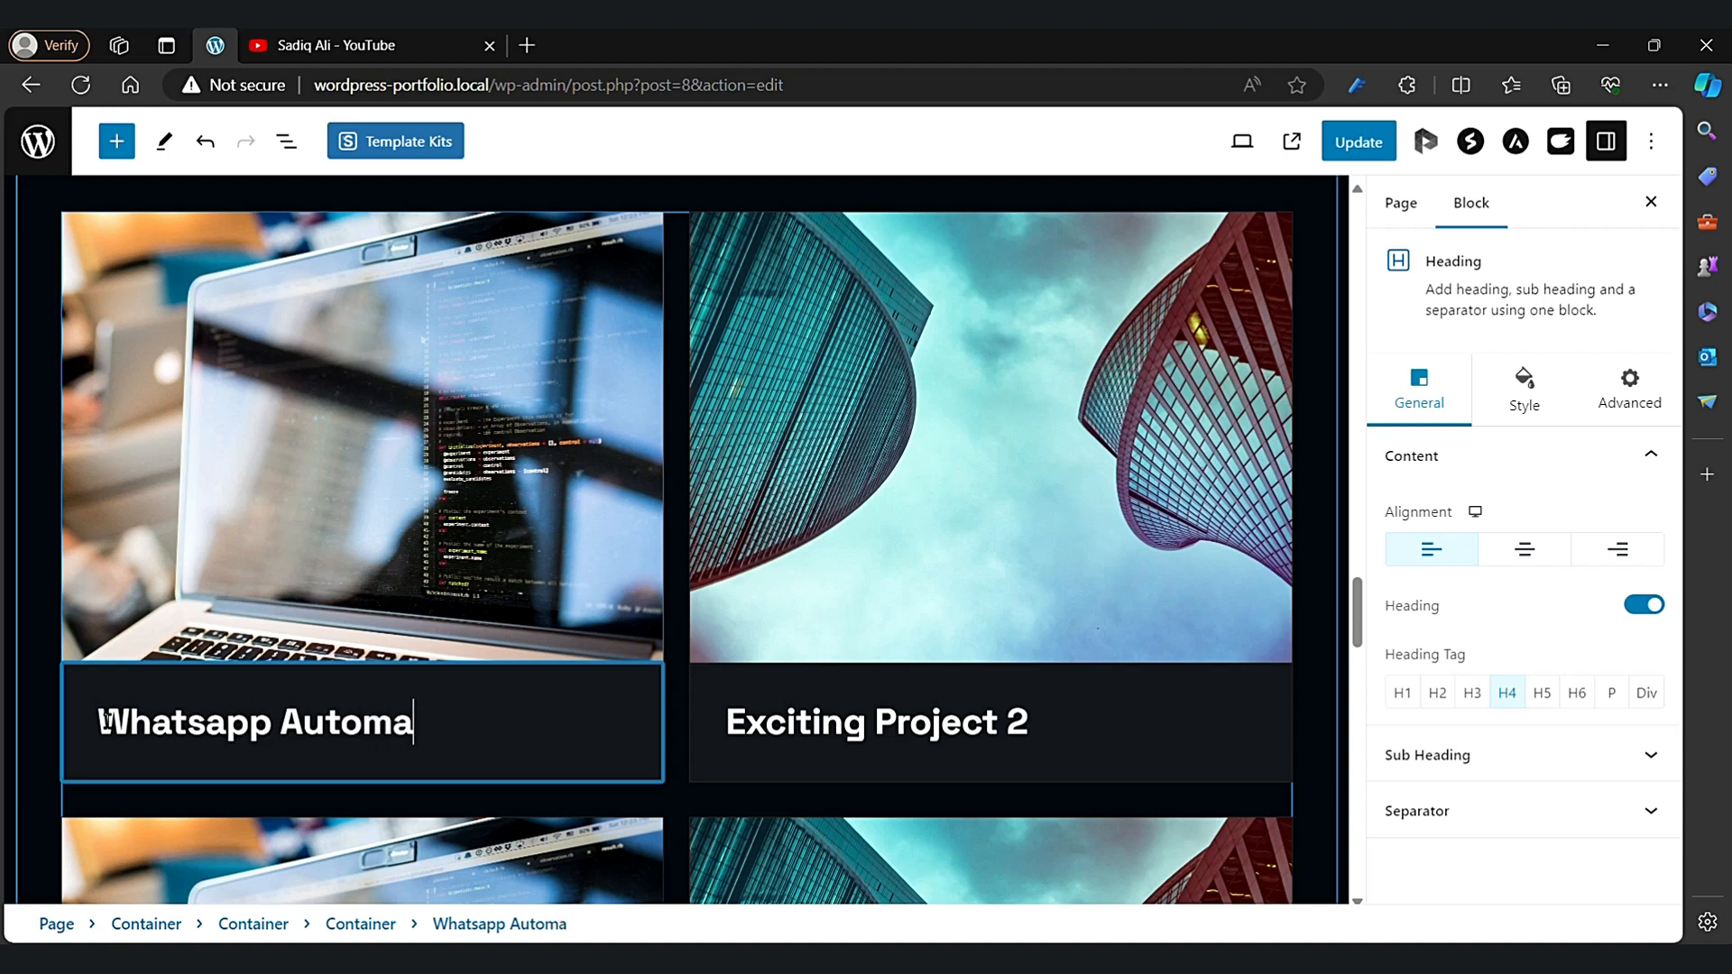
pyautogui.write('tion')
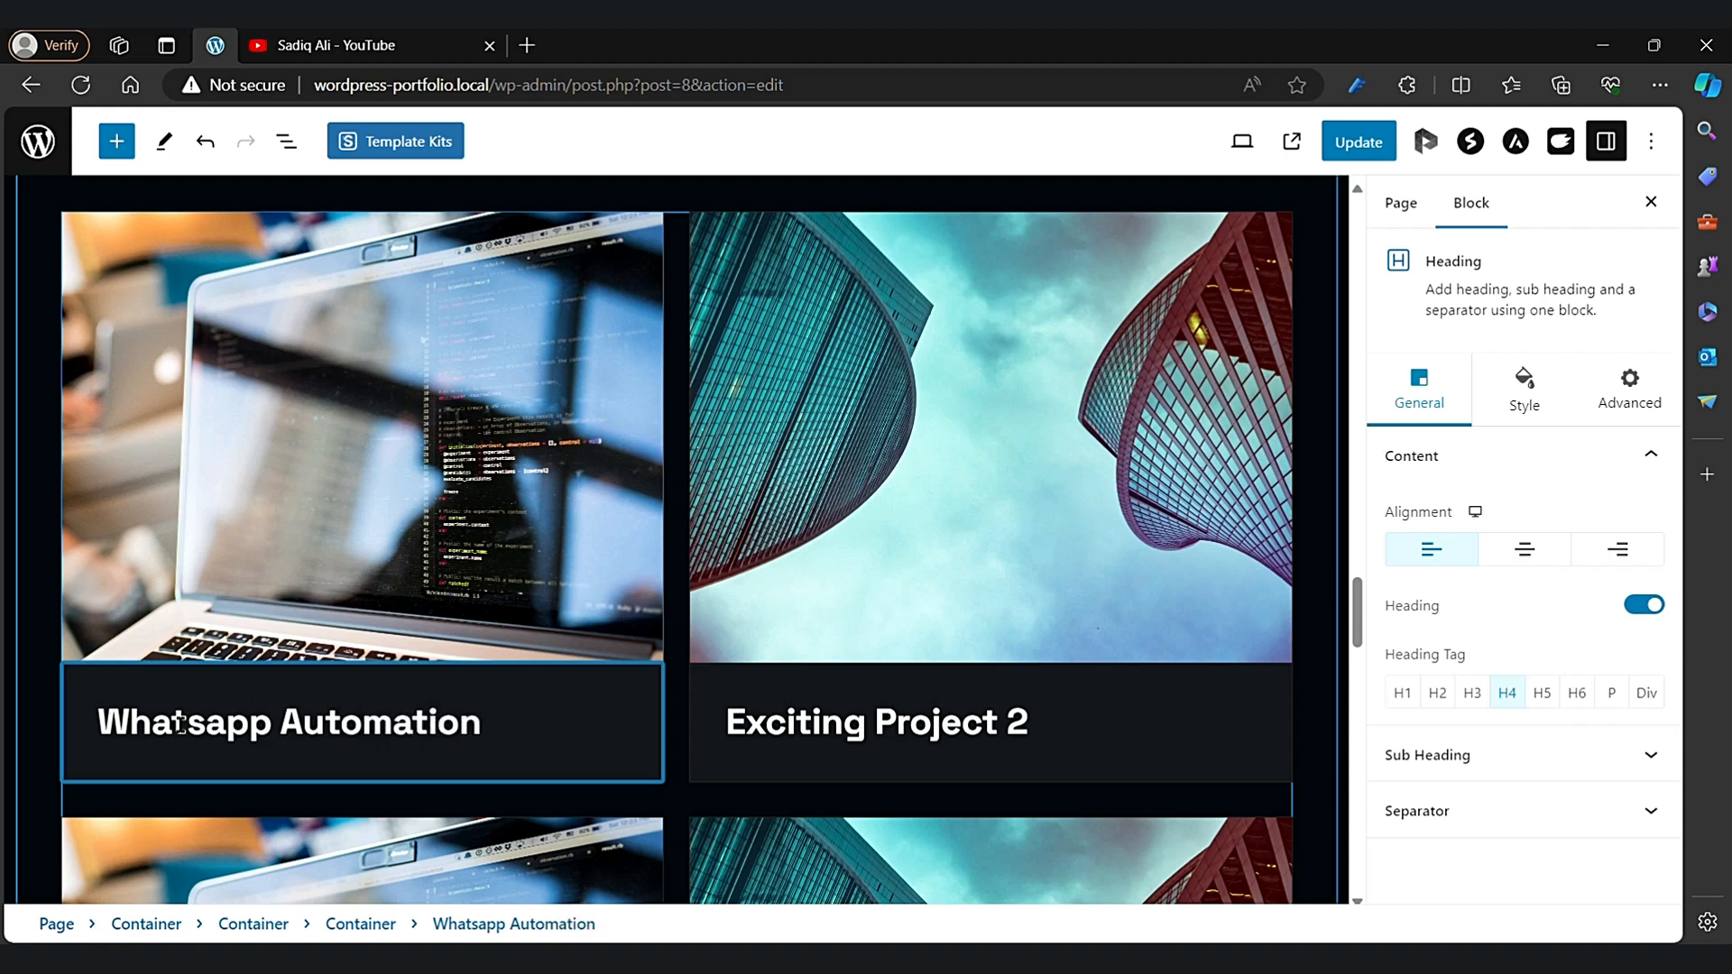
pyautogui.click(876, 722)
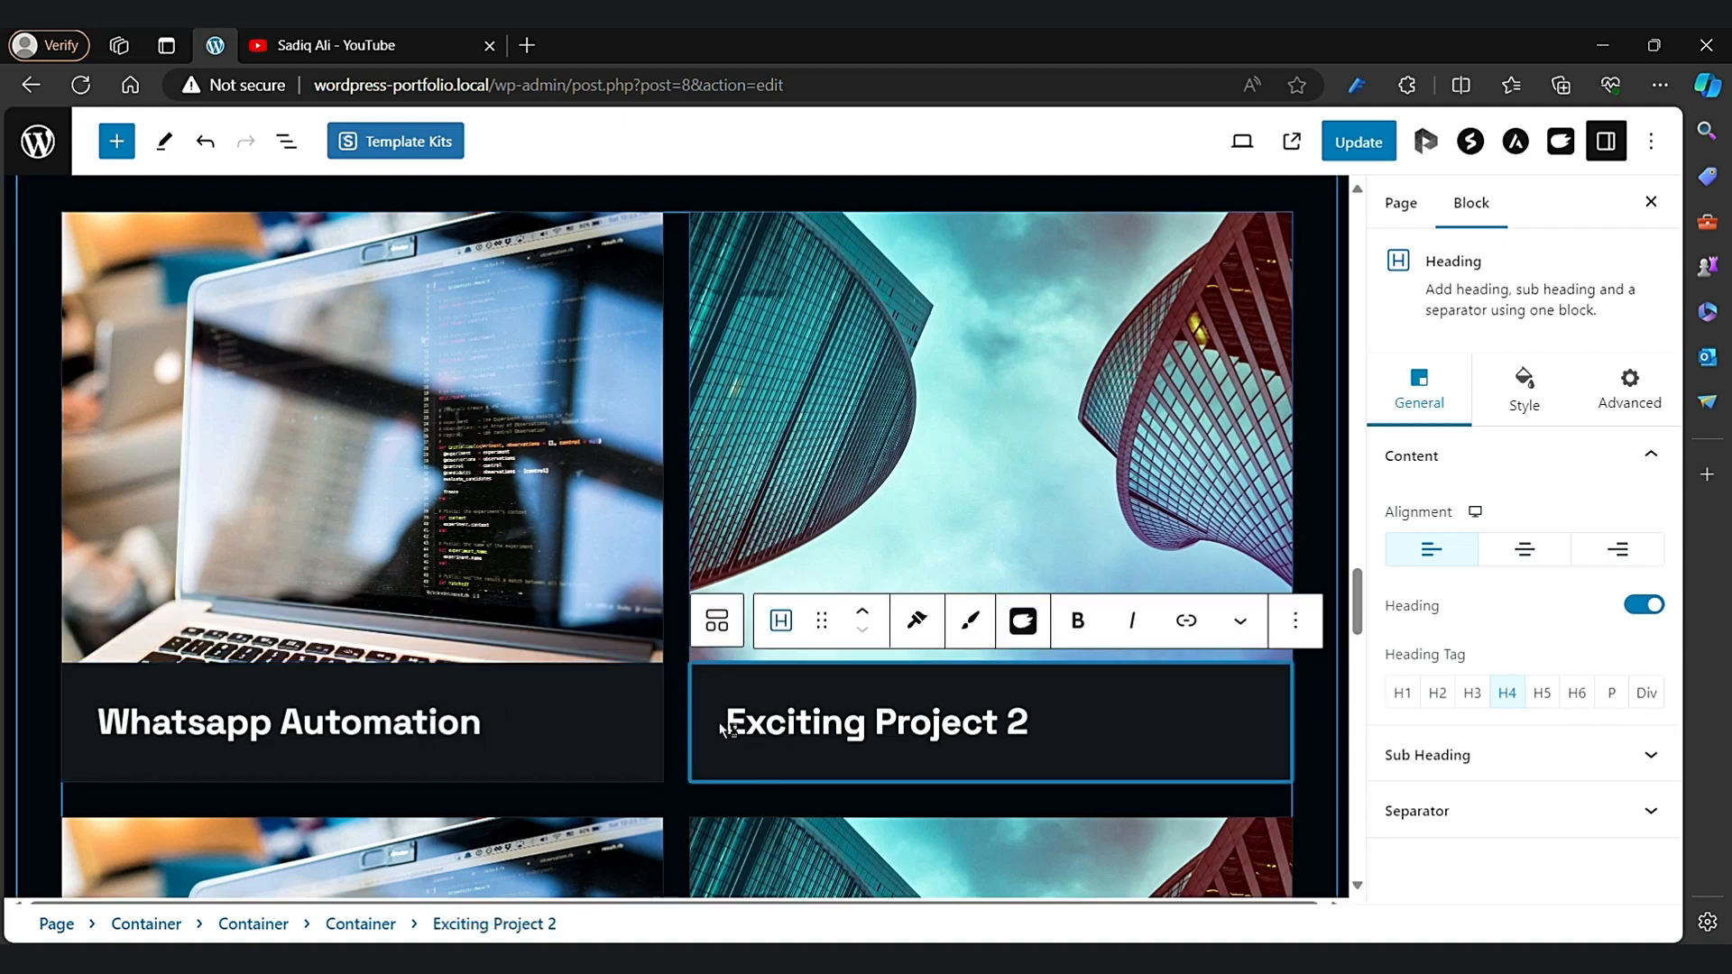
# - Replace the Exciting Project 3 picture with the desk photo of monitors, tablet and coffee cup
pyautogui.scroll(-3)
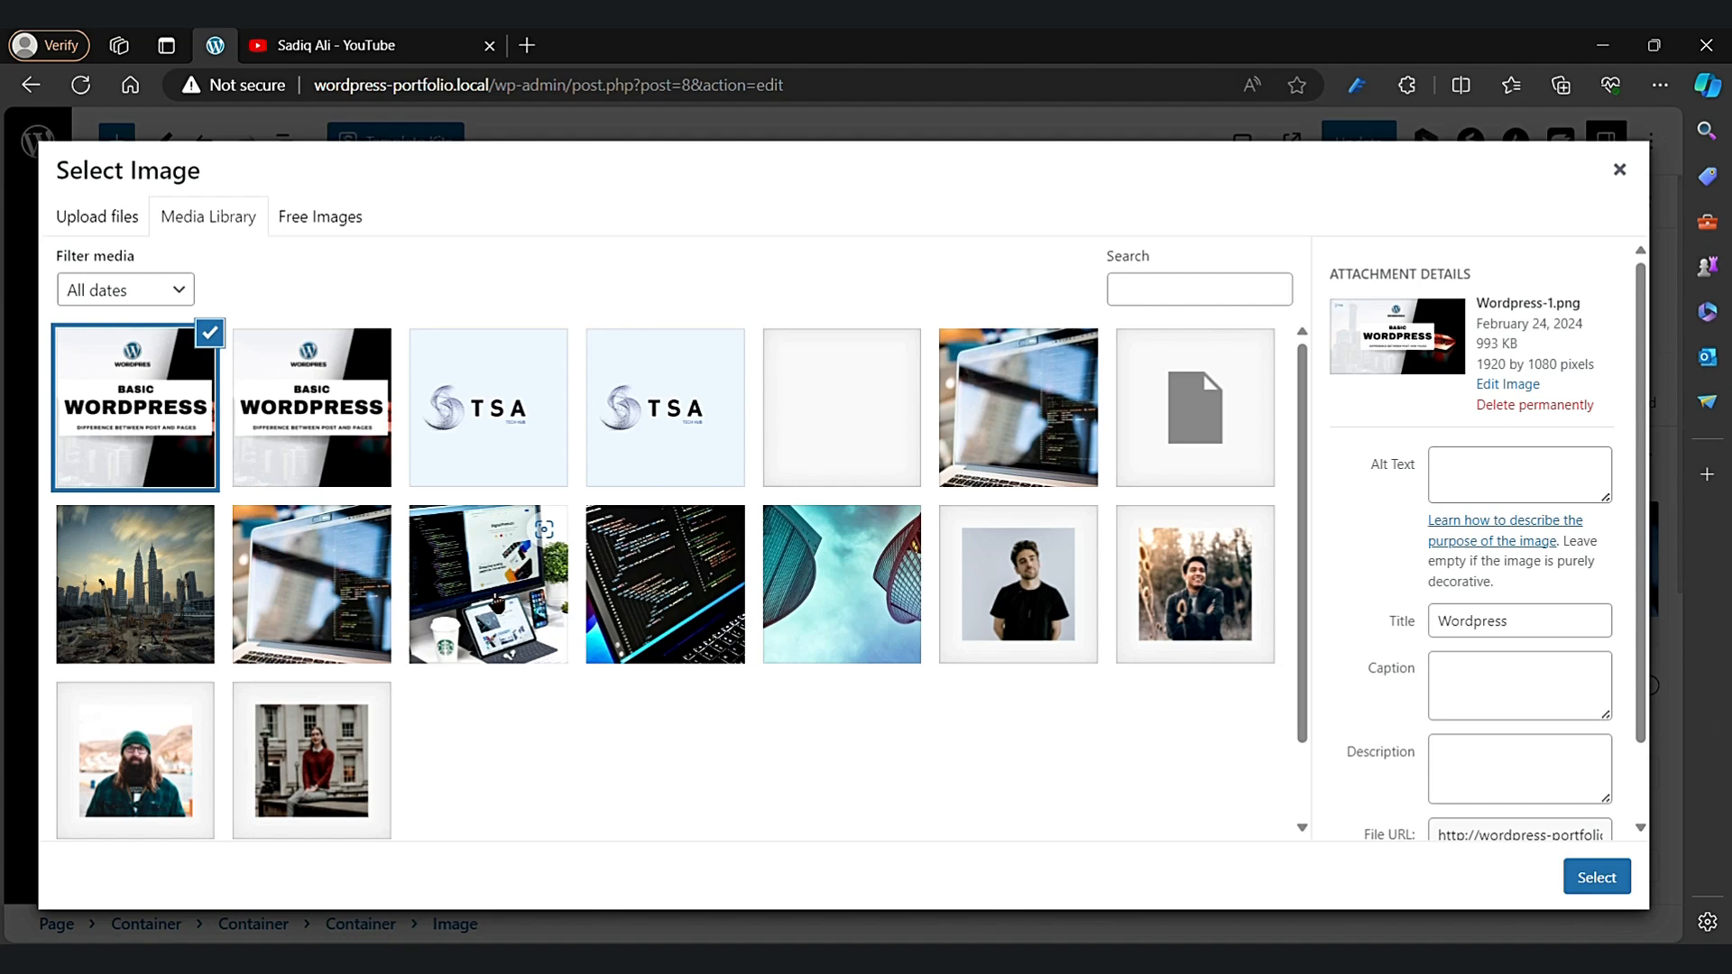
pyautogui.click(488, 583)
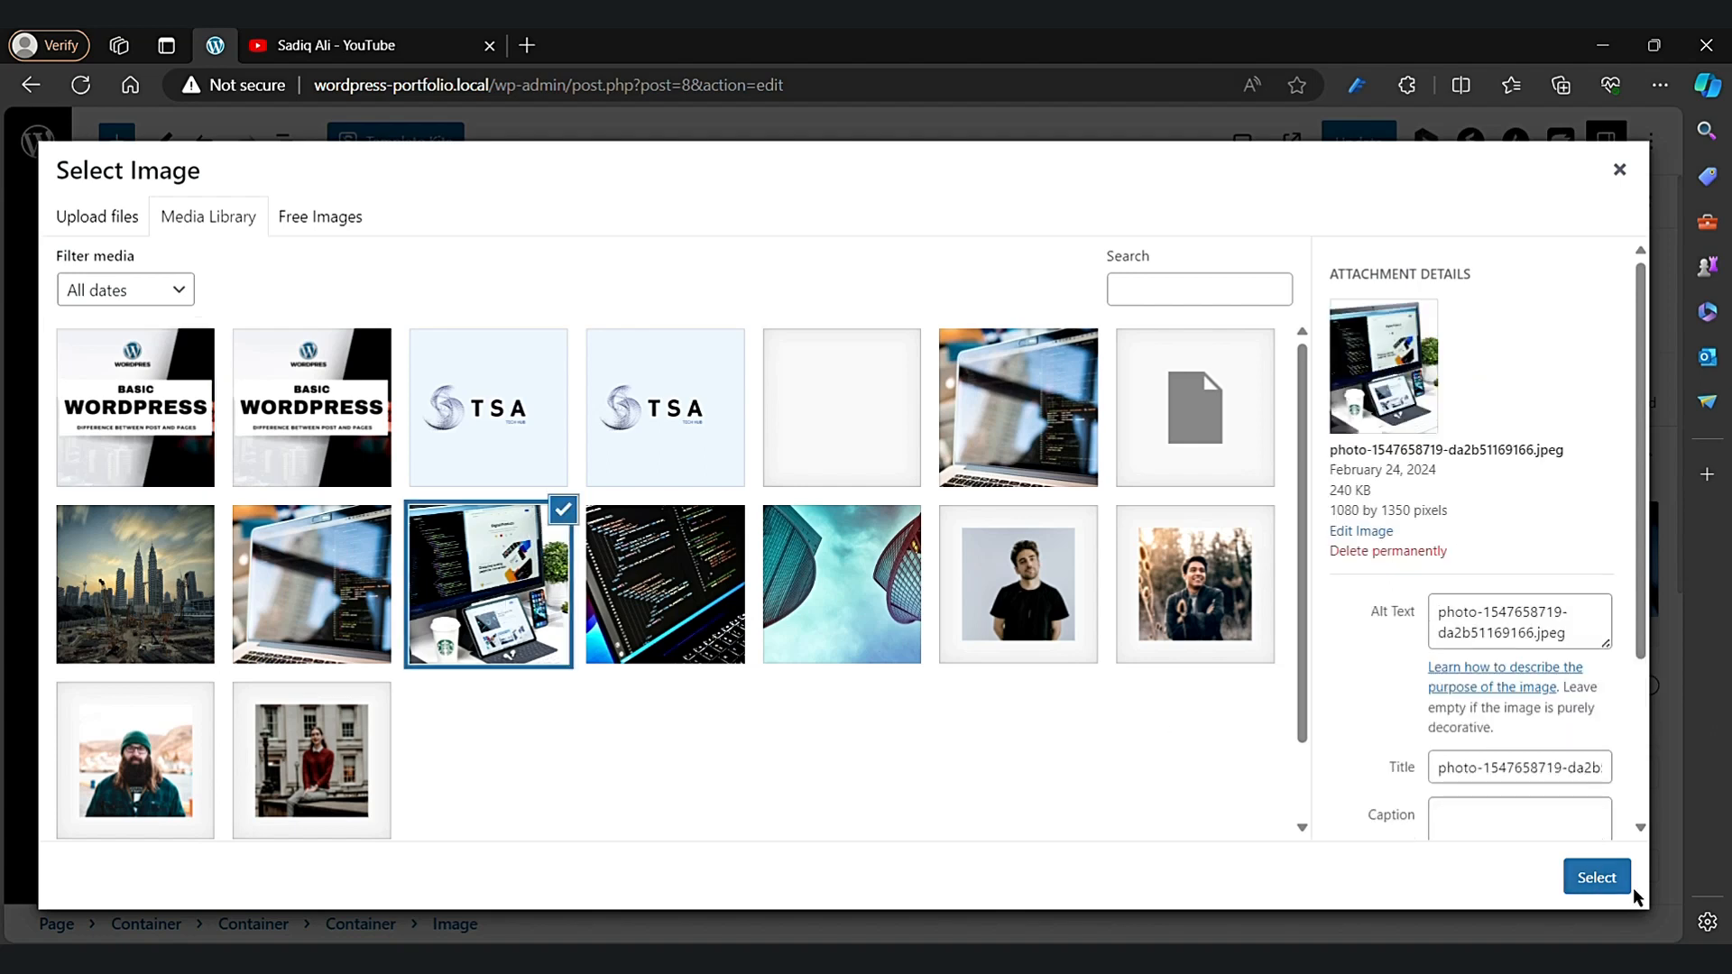
pyautogui.click(1595, 877)
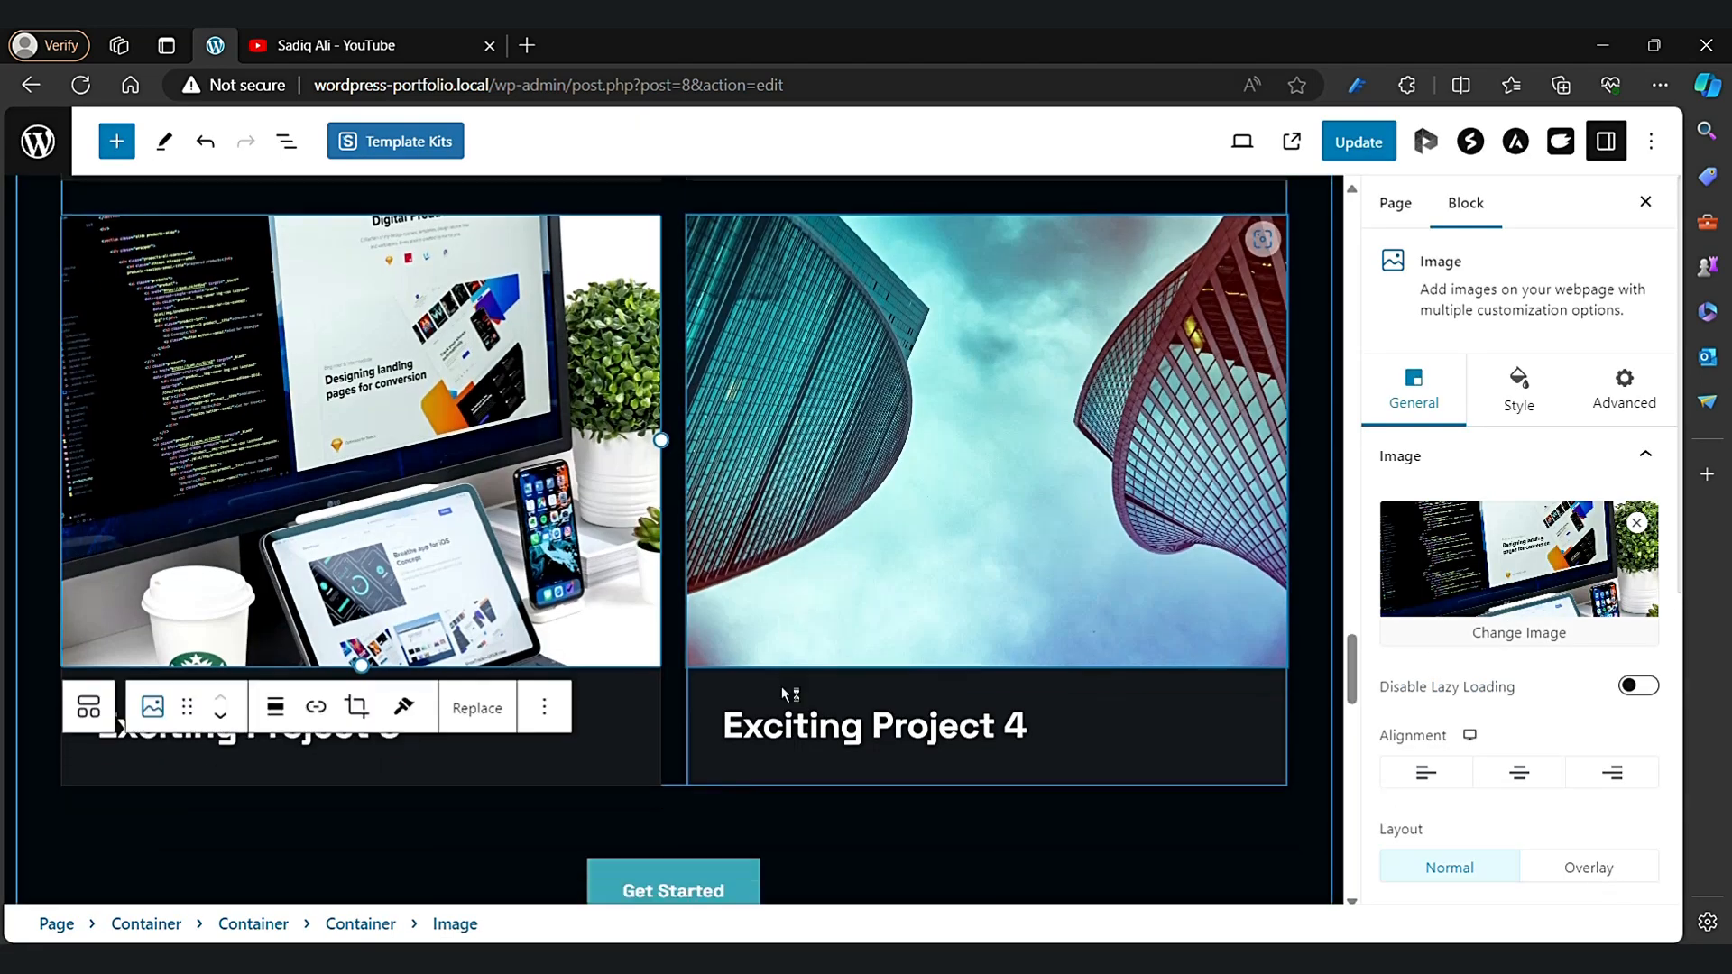
pyautogui.scroll(-3)
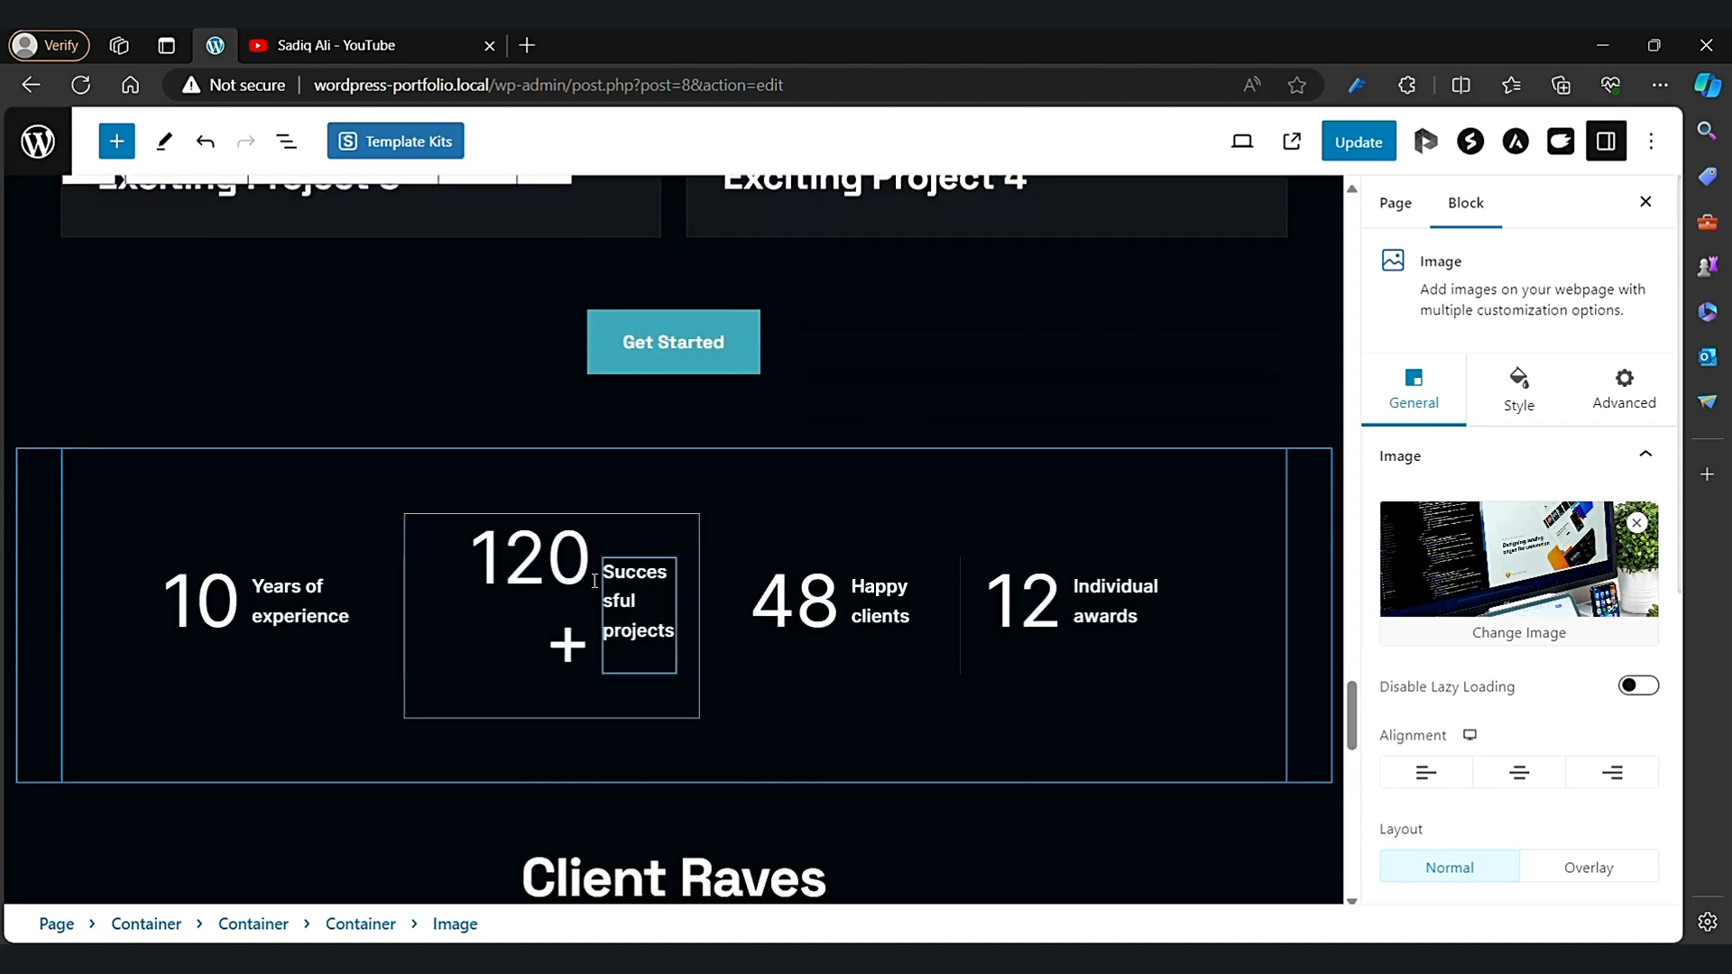
# - Set the Successful projects counter's Ending Number to 140 instead of 120
pyautogui.click(529, 558)
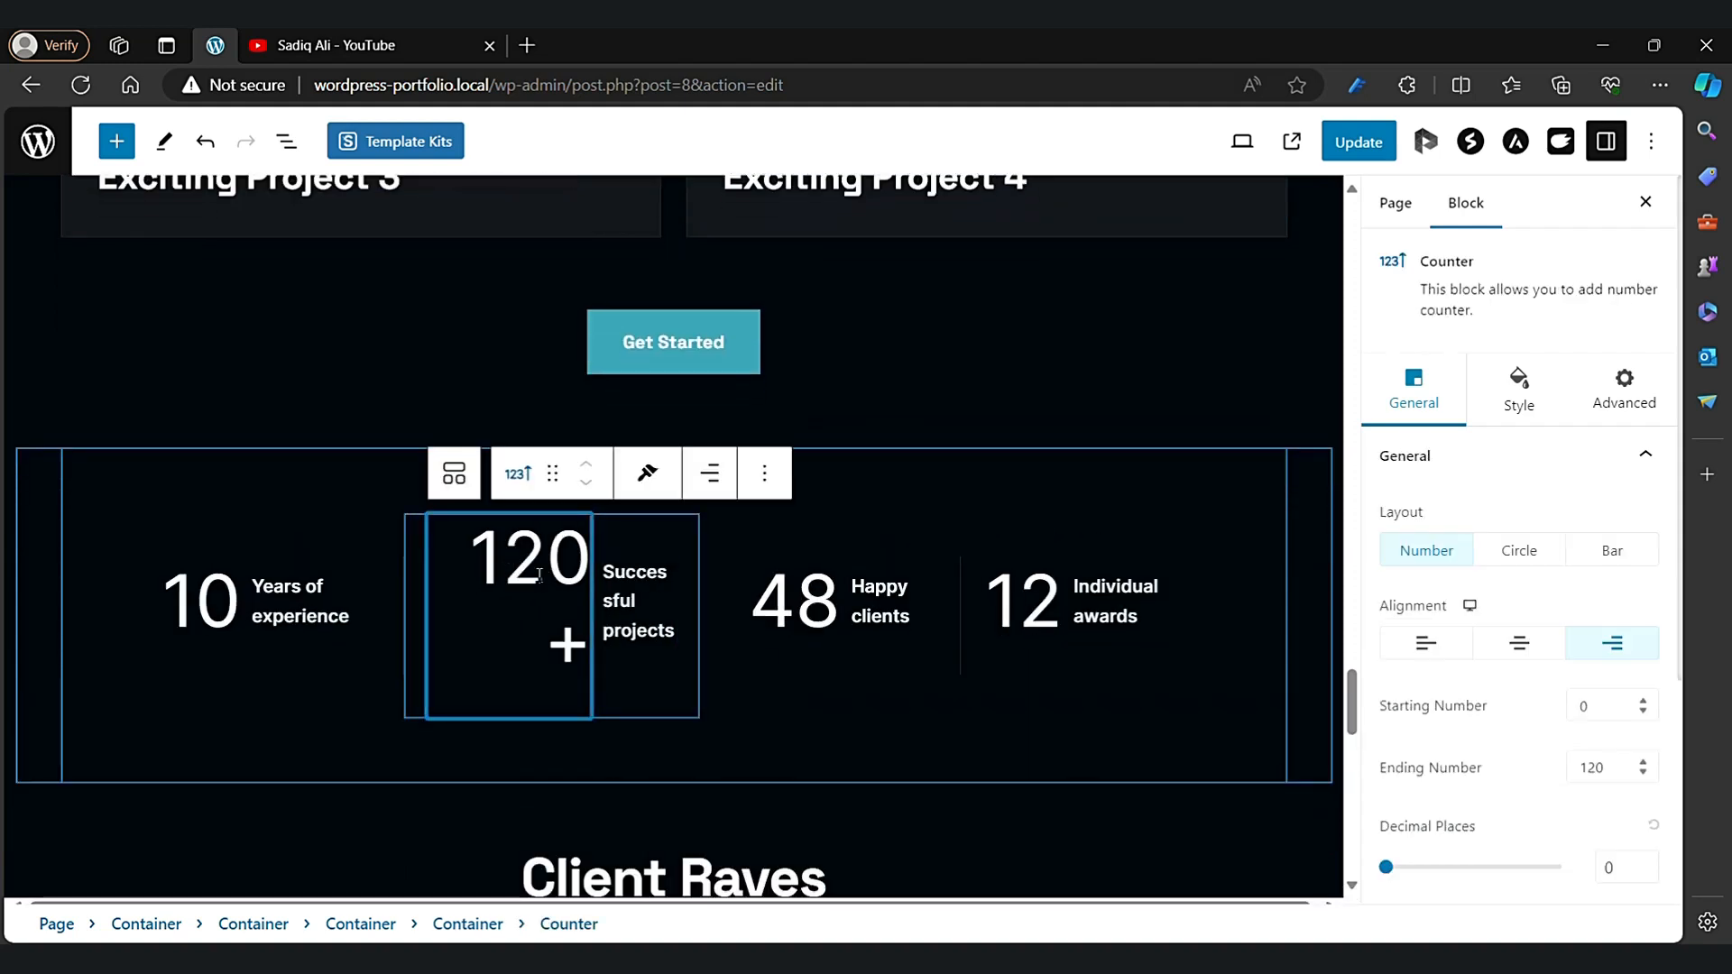
pyautogui.scroll(-3)
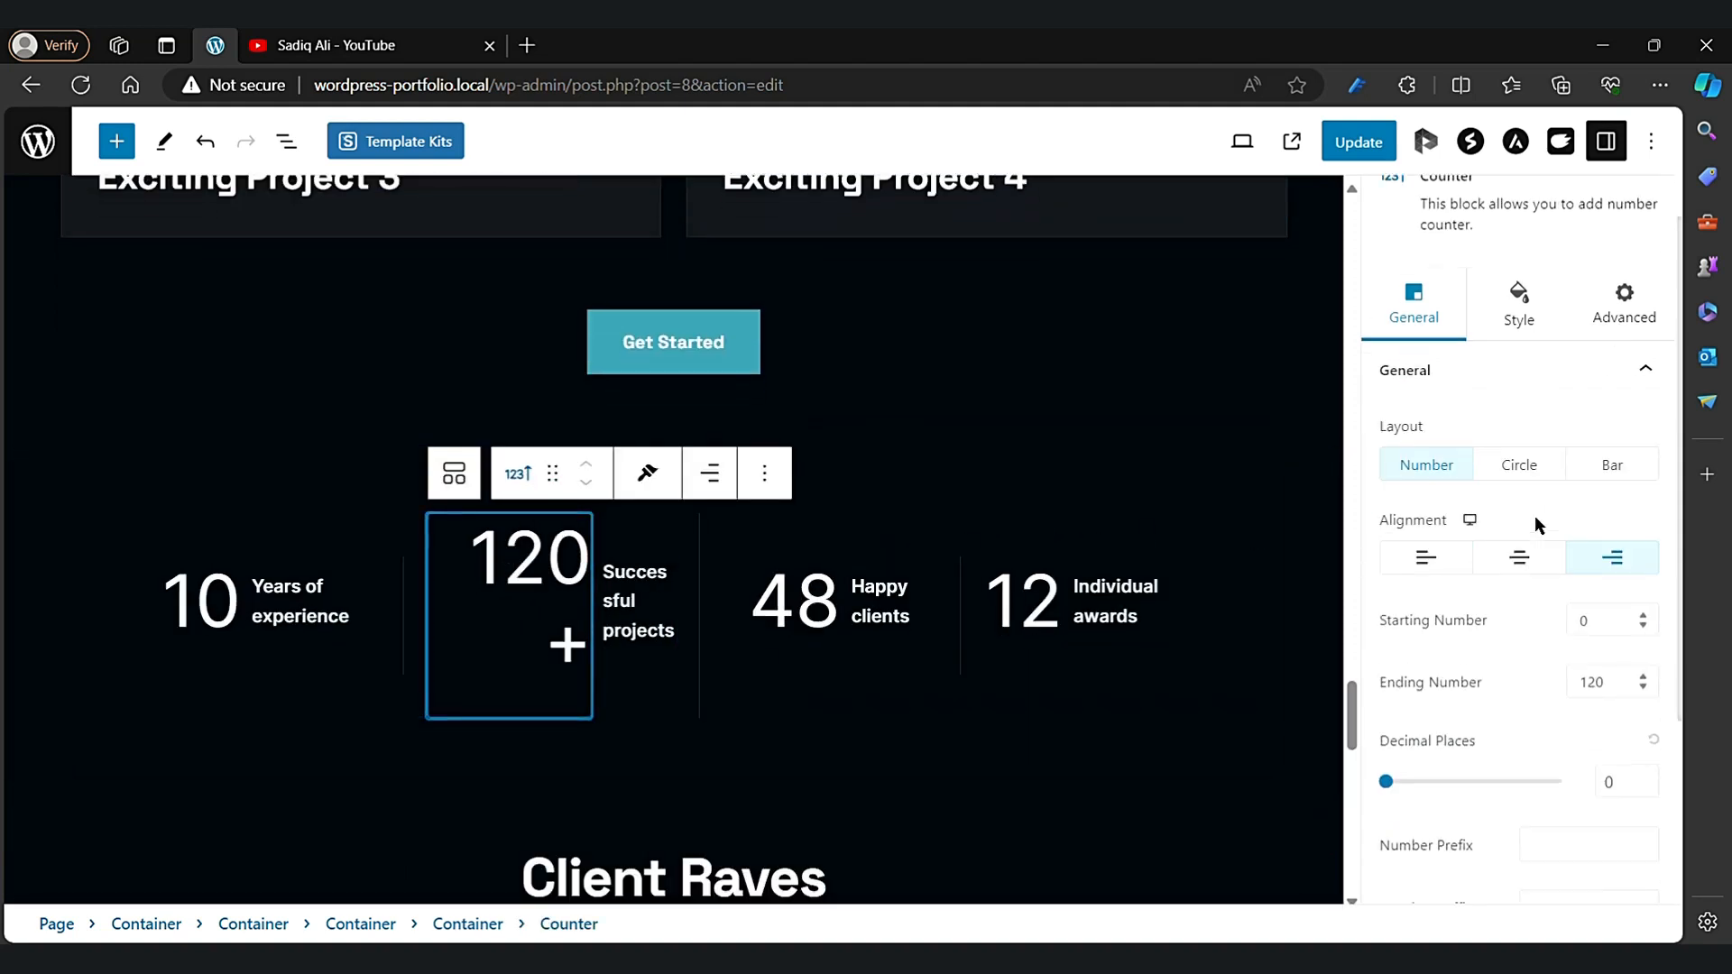
pyautogui.scroll(-3)
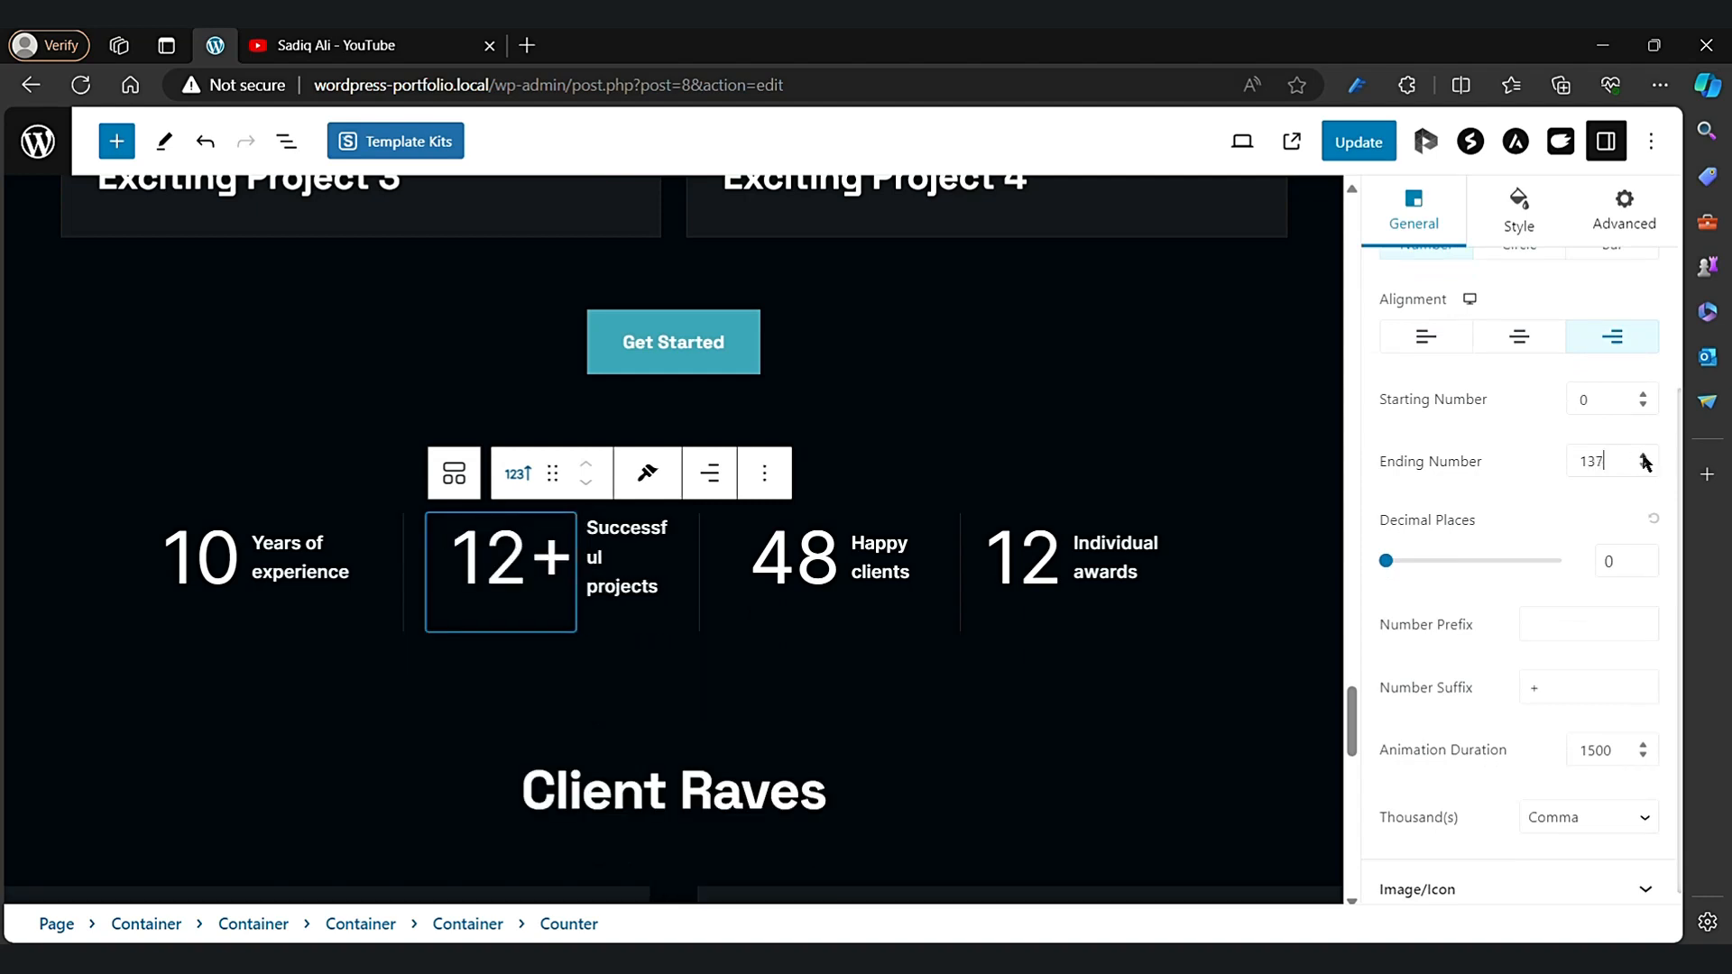
pyautogui.click(1645, 455)
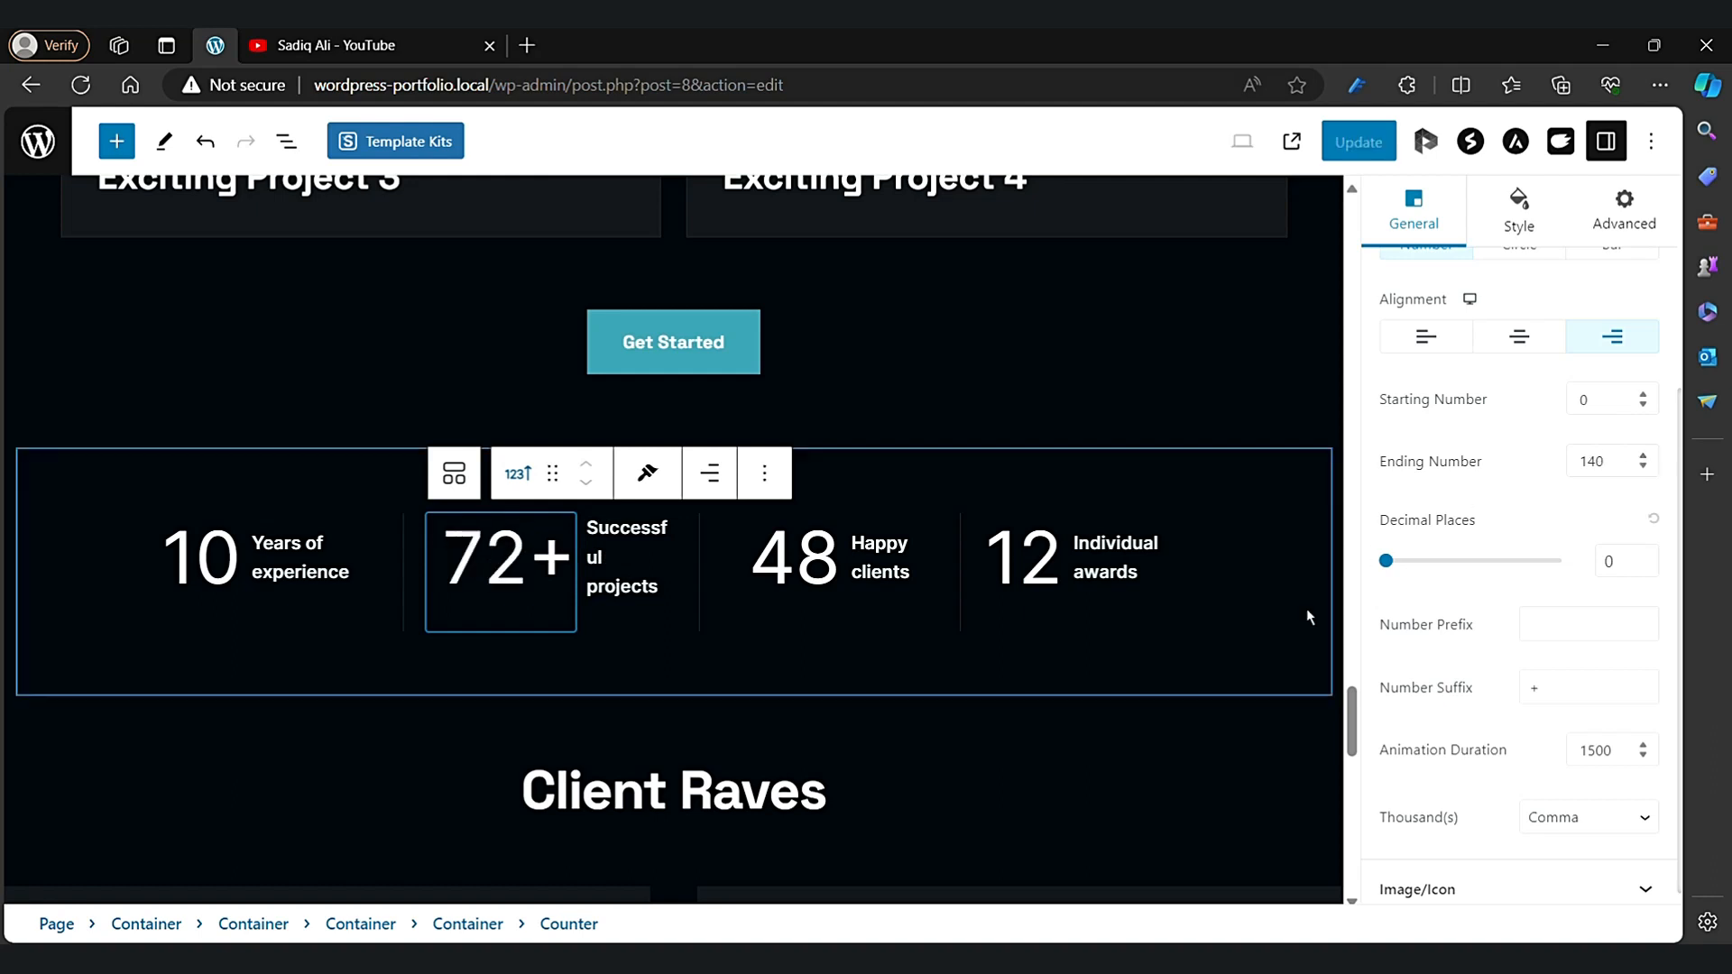
pyautogui.scroll(-3)
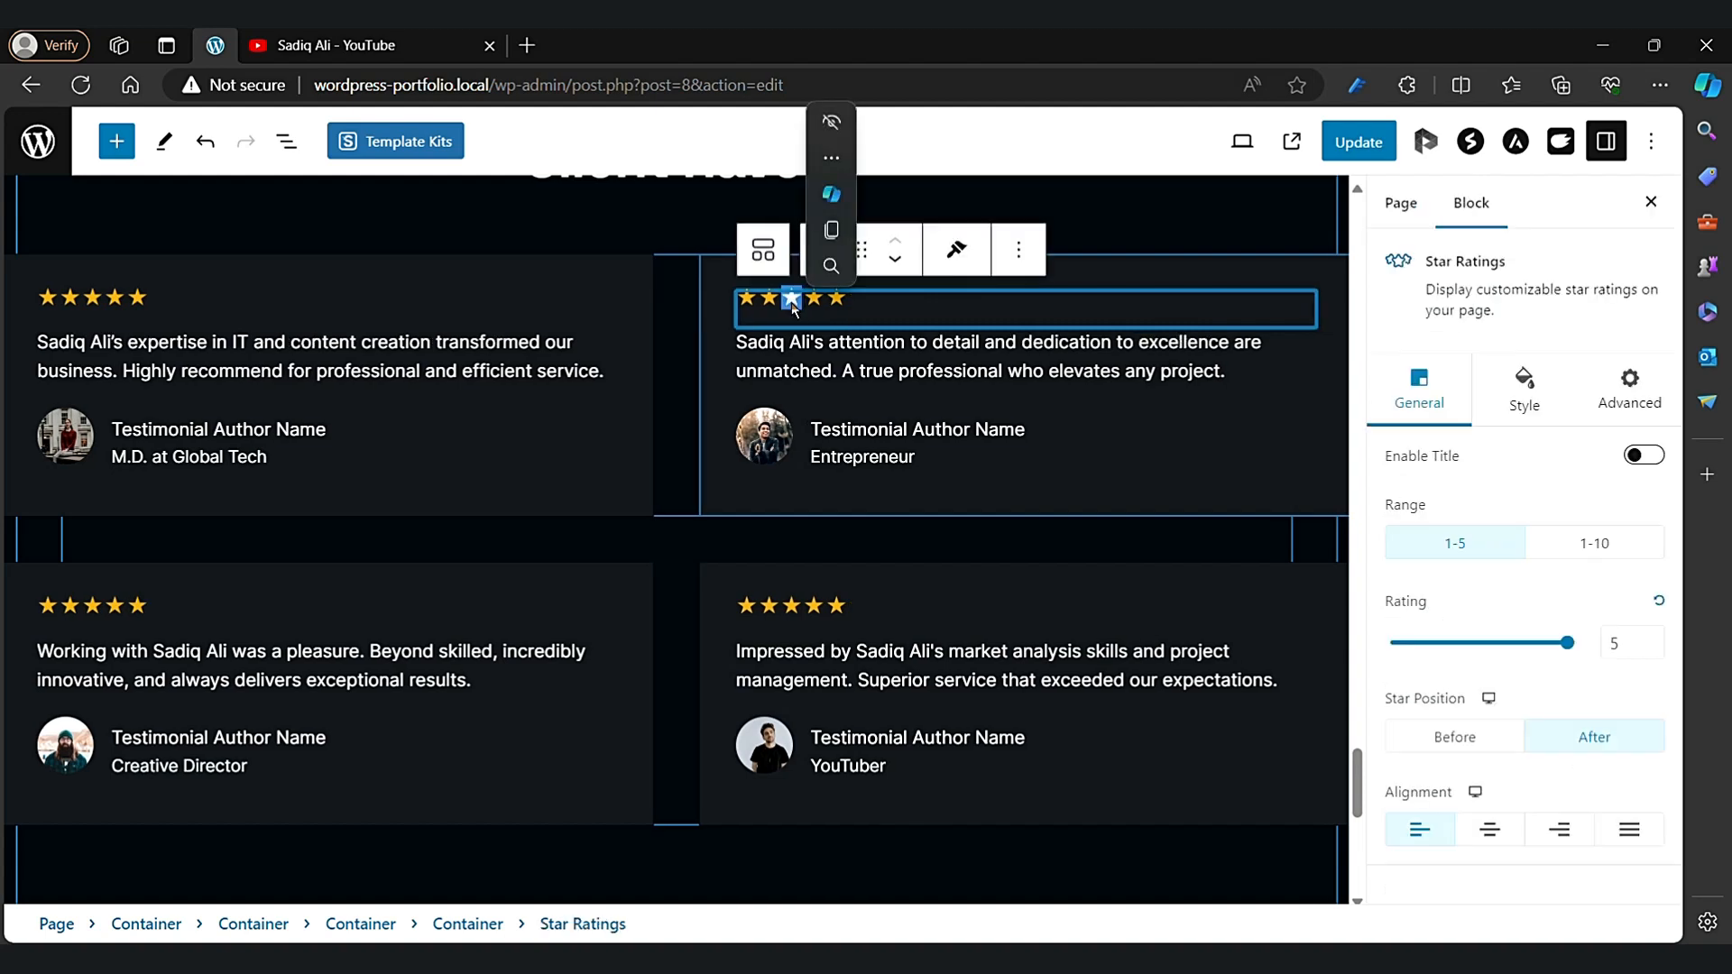
# - Review the testimonials and select the YouTuber testimonial card for editing
pyautogui.scroll(-3)
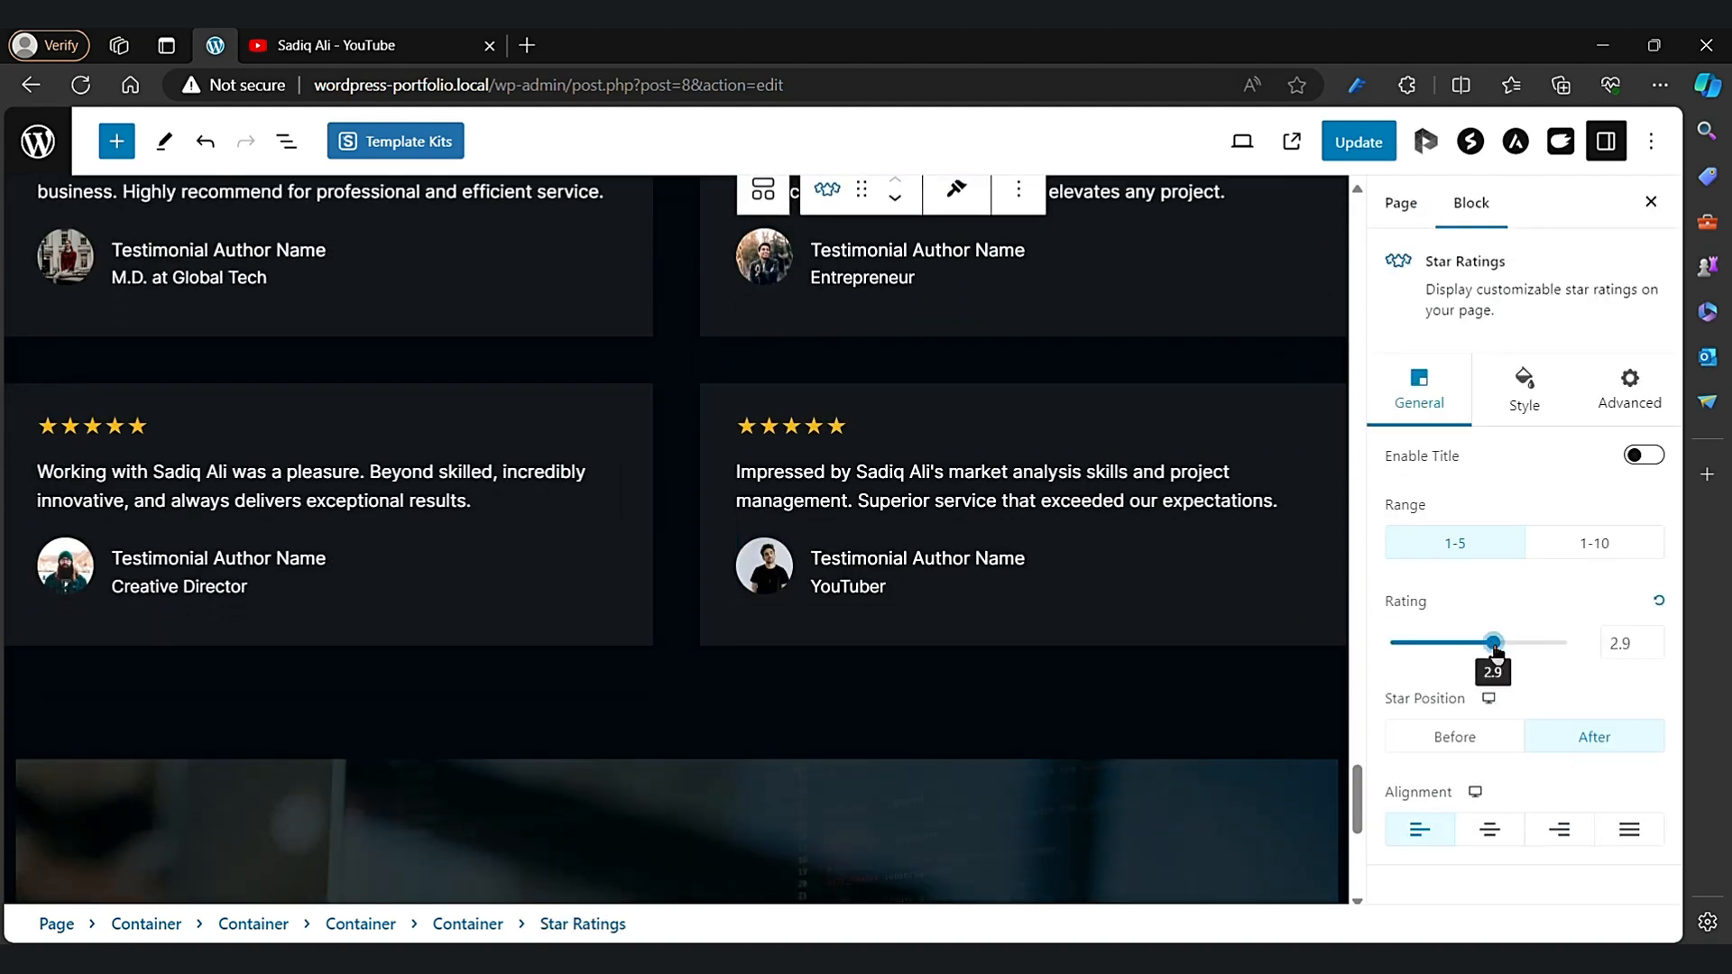
pyautogui.scroll(3)
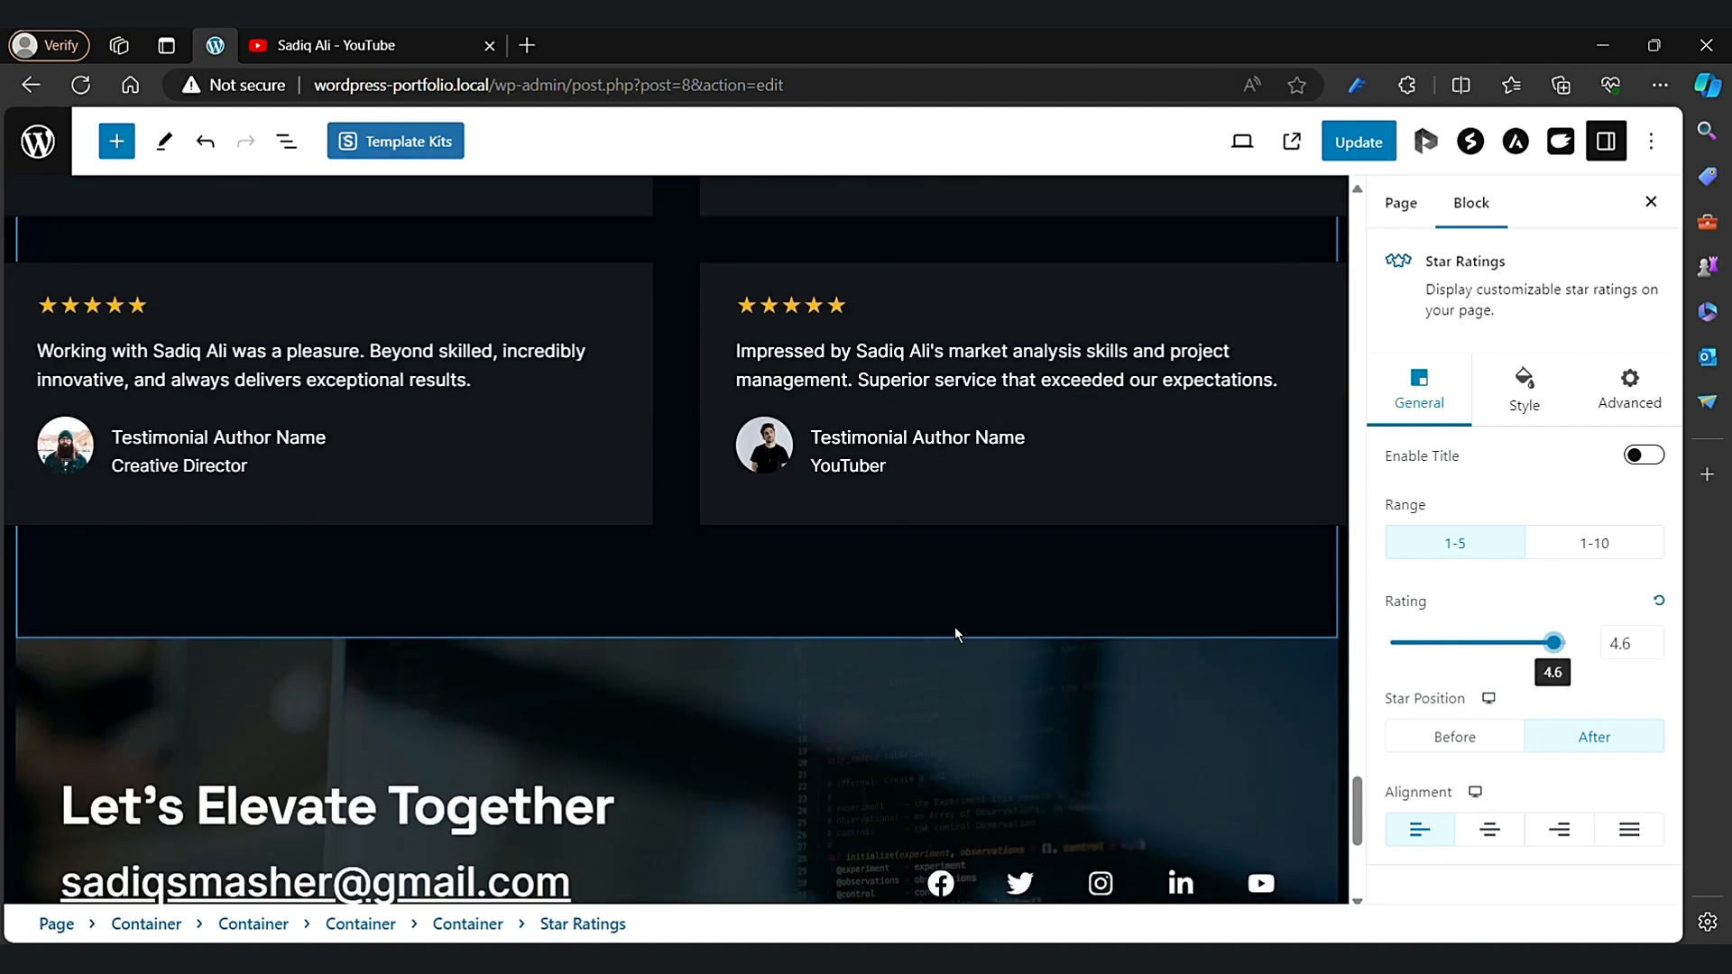
pyautogui.click(1005, 364)
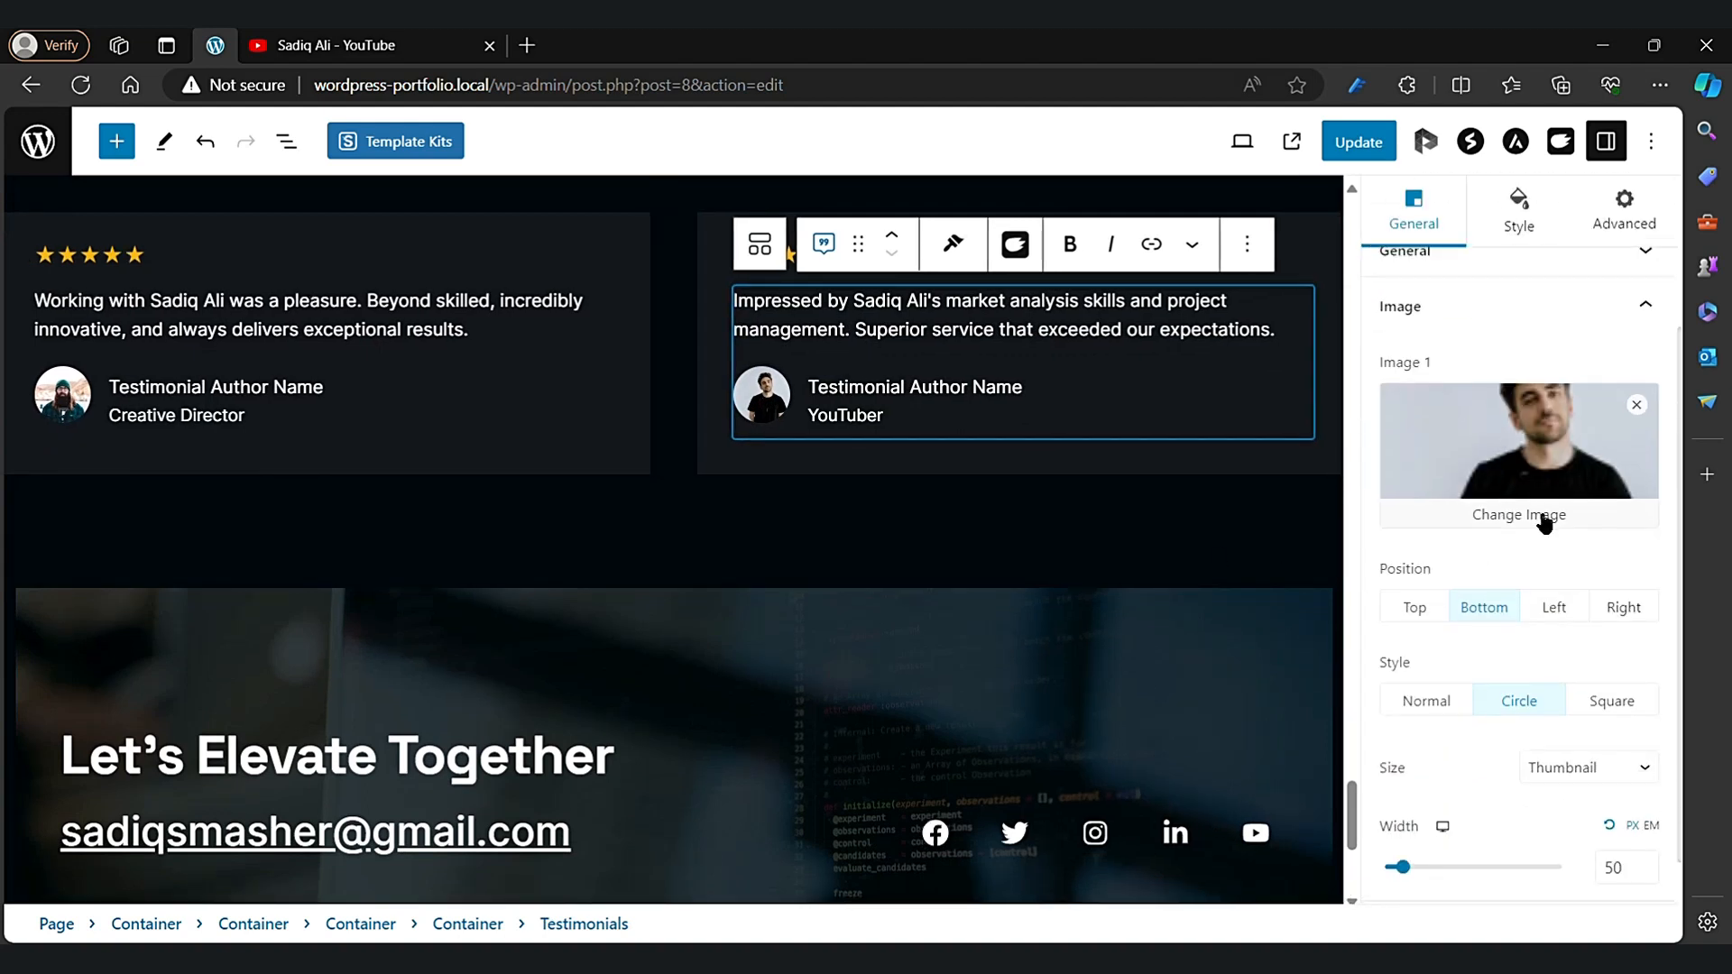
# - Replace the YouTuber testimonial's author photo with the TSA logo from the Media Library
pyautogui.click(1517, 515)
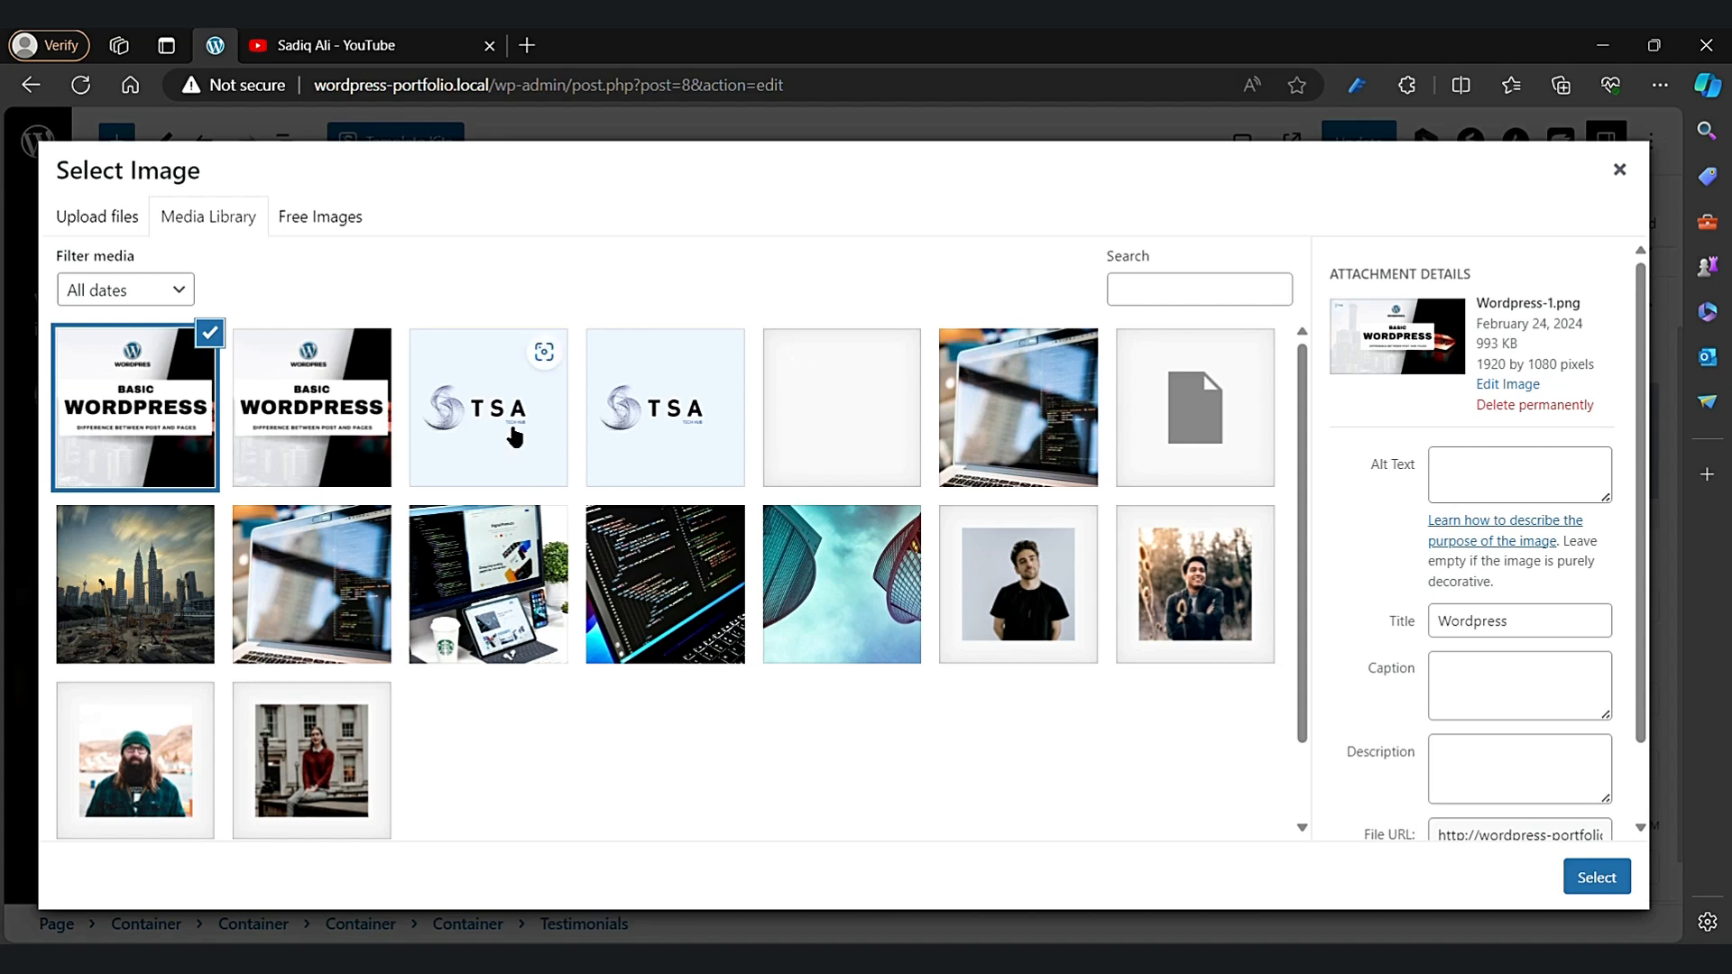
pyautogui.click(487, 406)
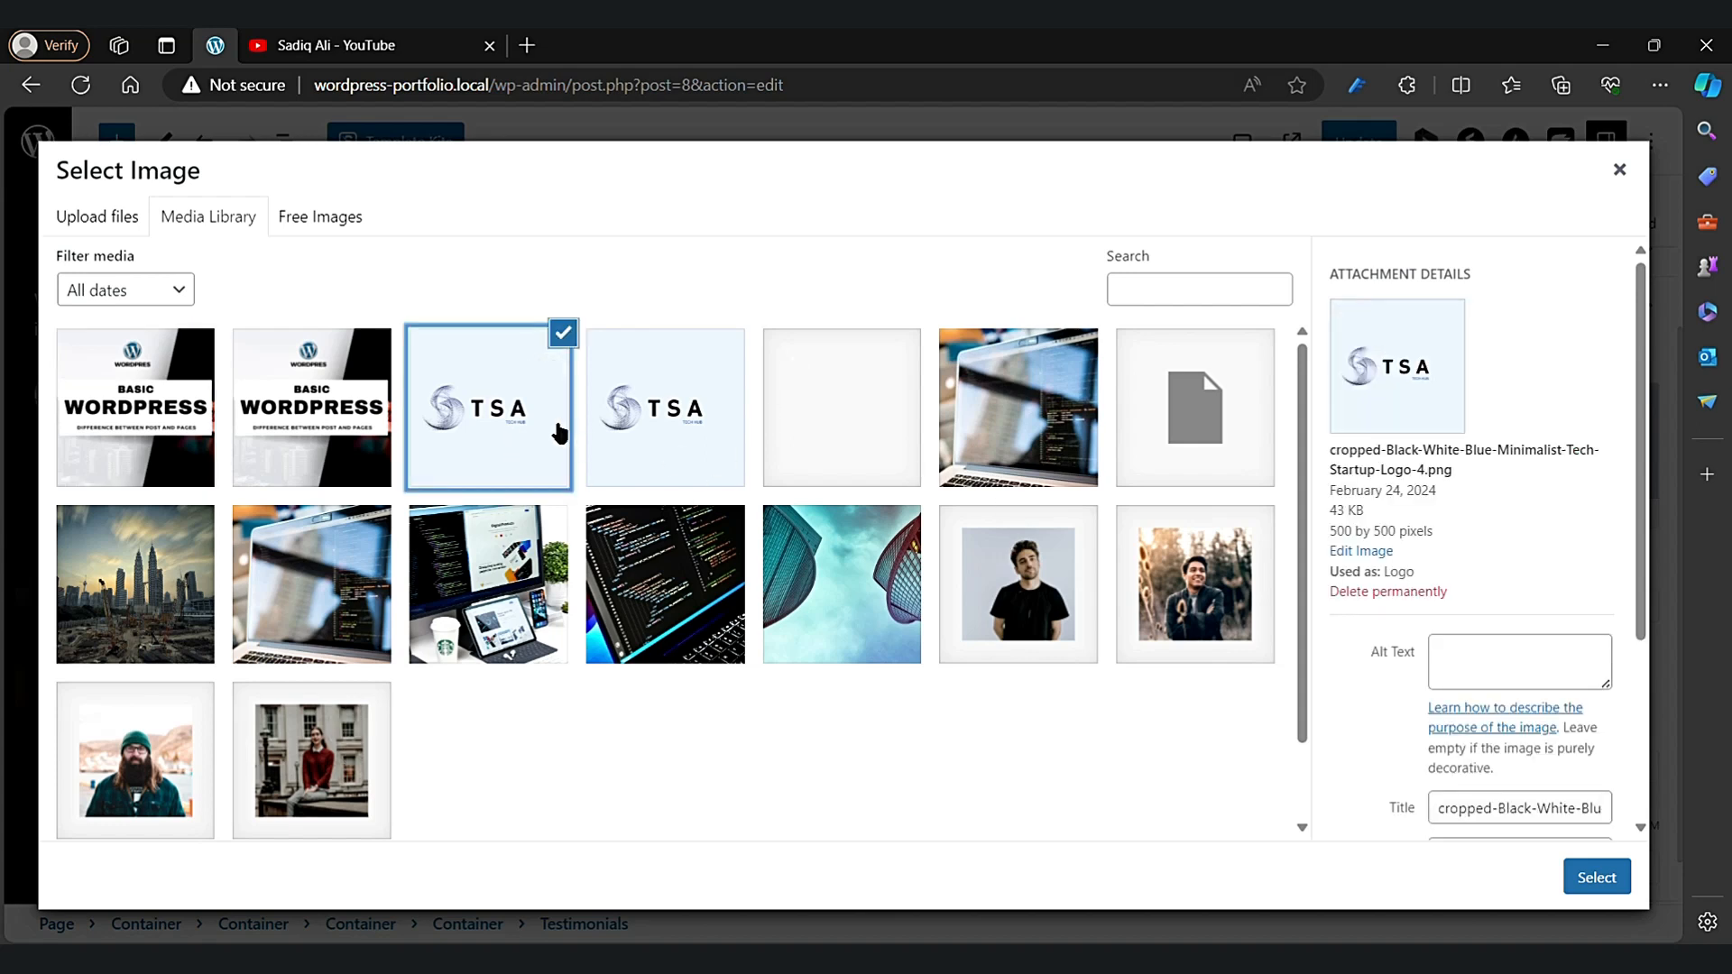
pyautogui.click(1595, 877)
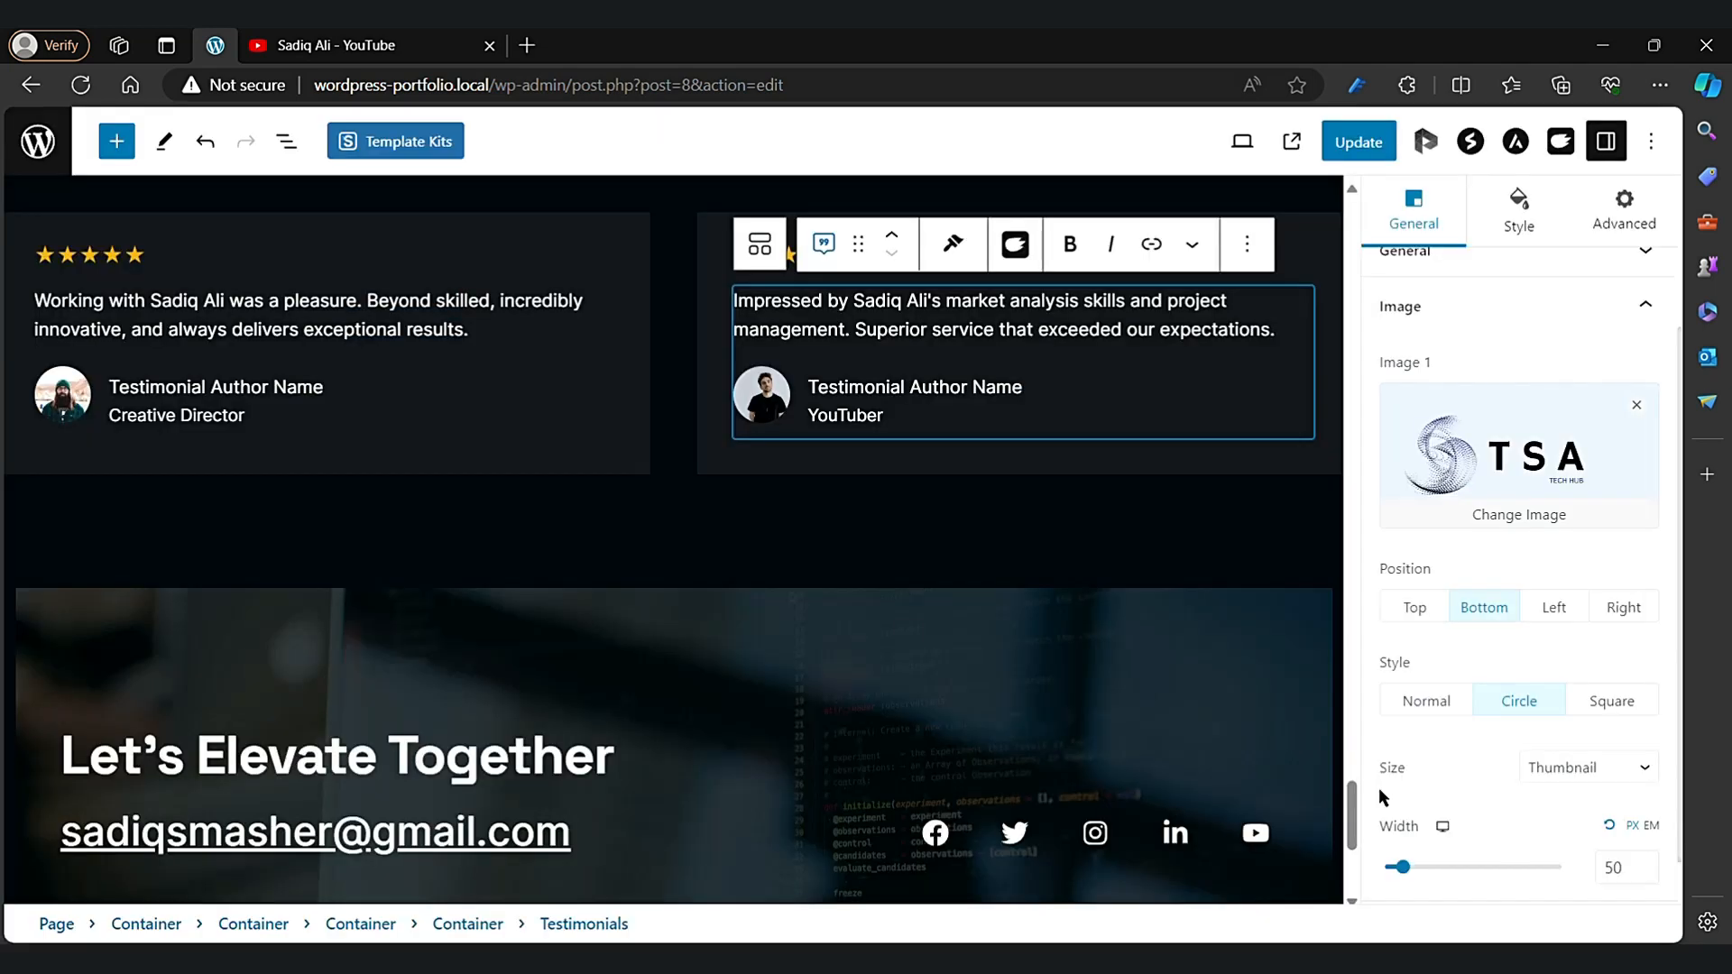
pyautogui.scroll(-3)
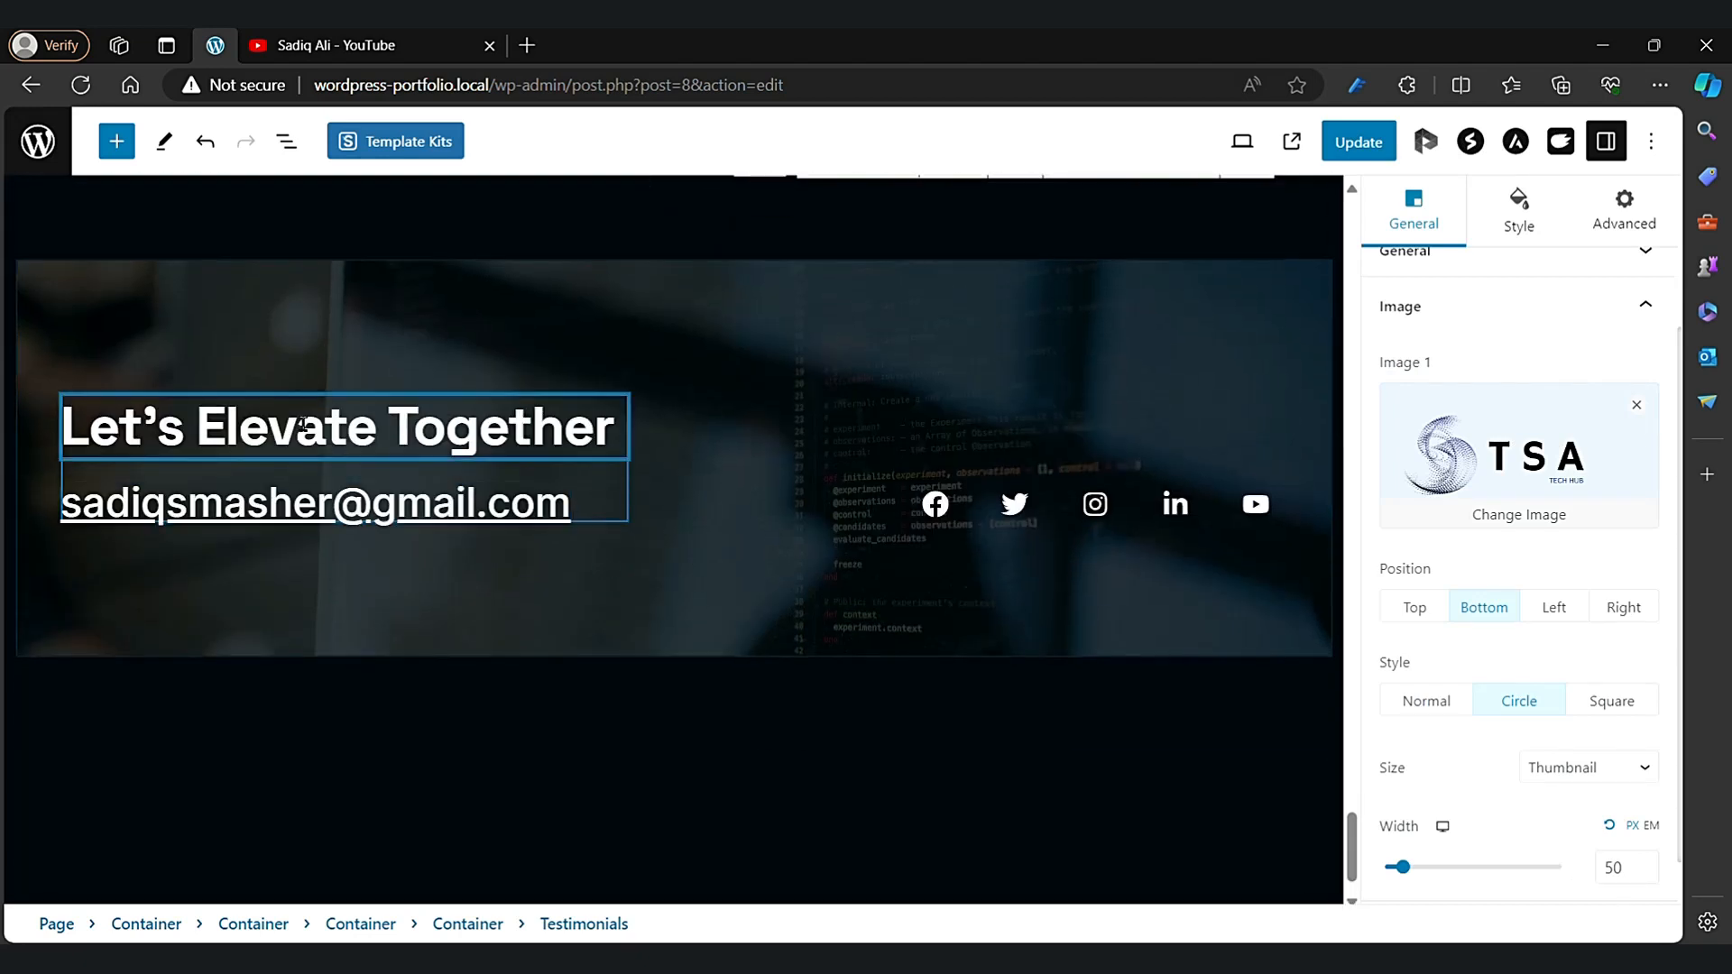
# - Switch off Open in New Tab for the Facebook social icon, then select the Twitter icon
pyautogui.click(934, 506)
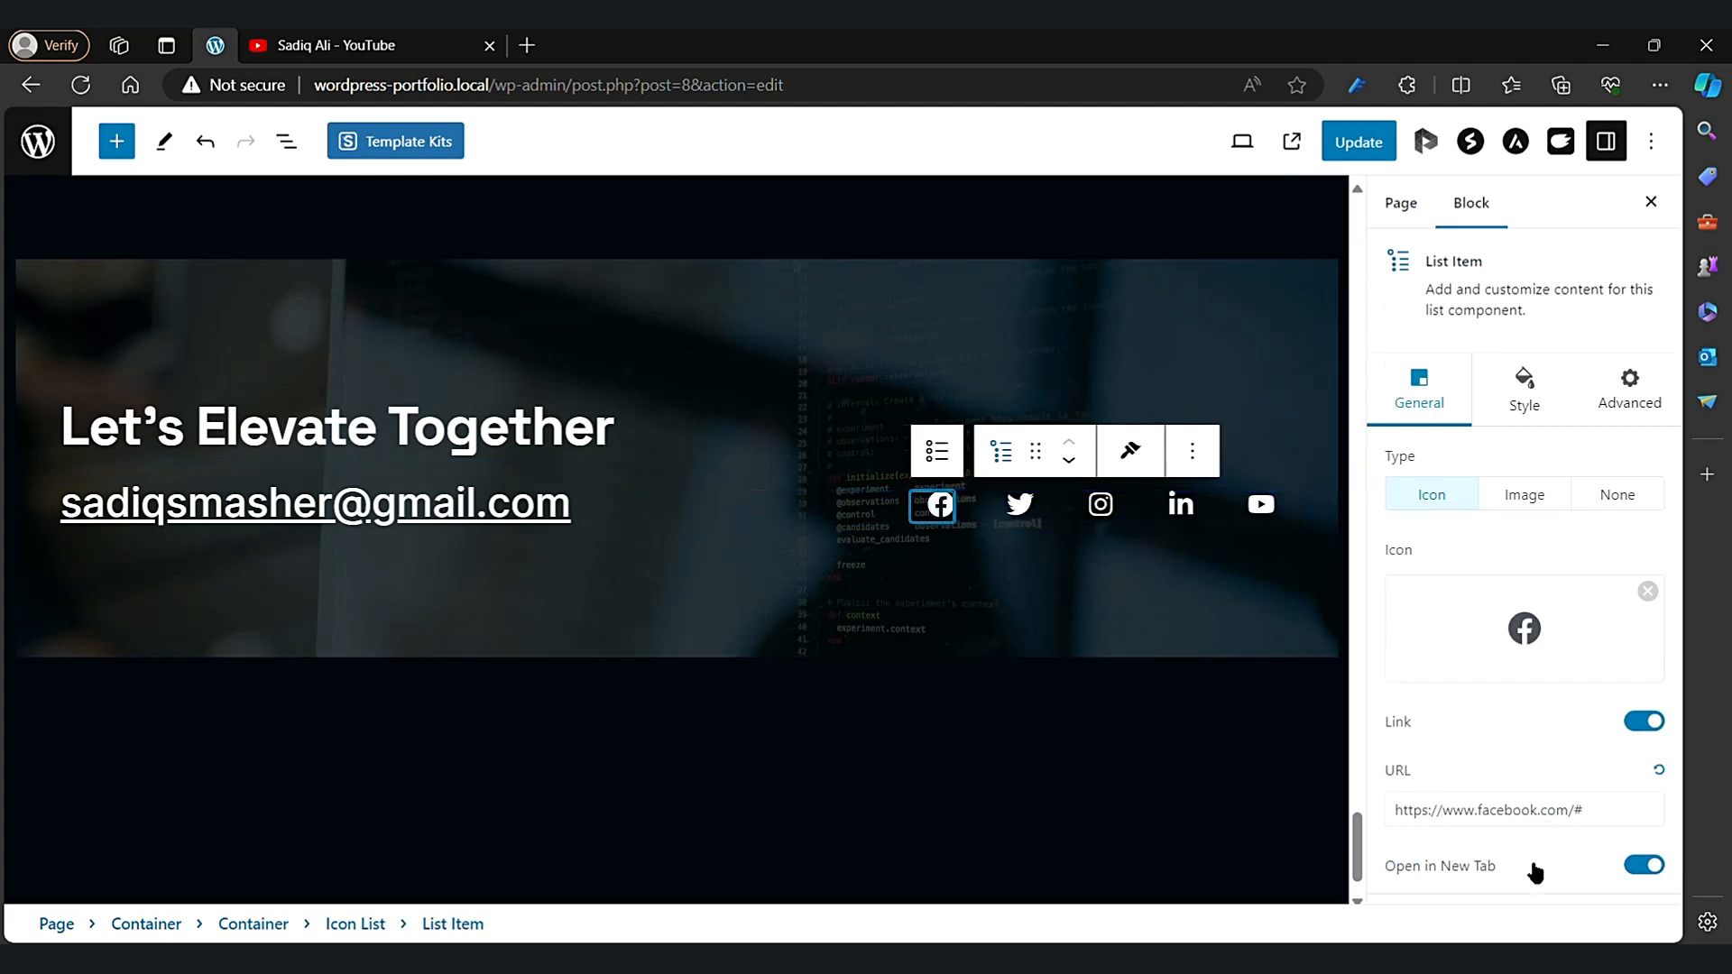
pyautogui.click(1642, 865)
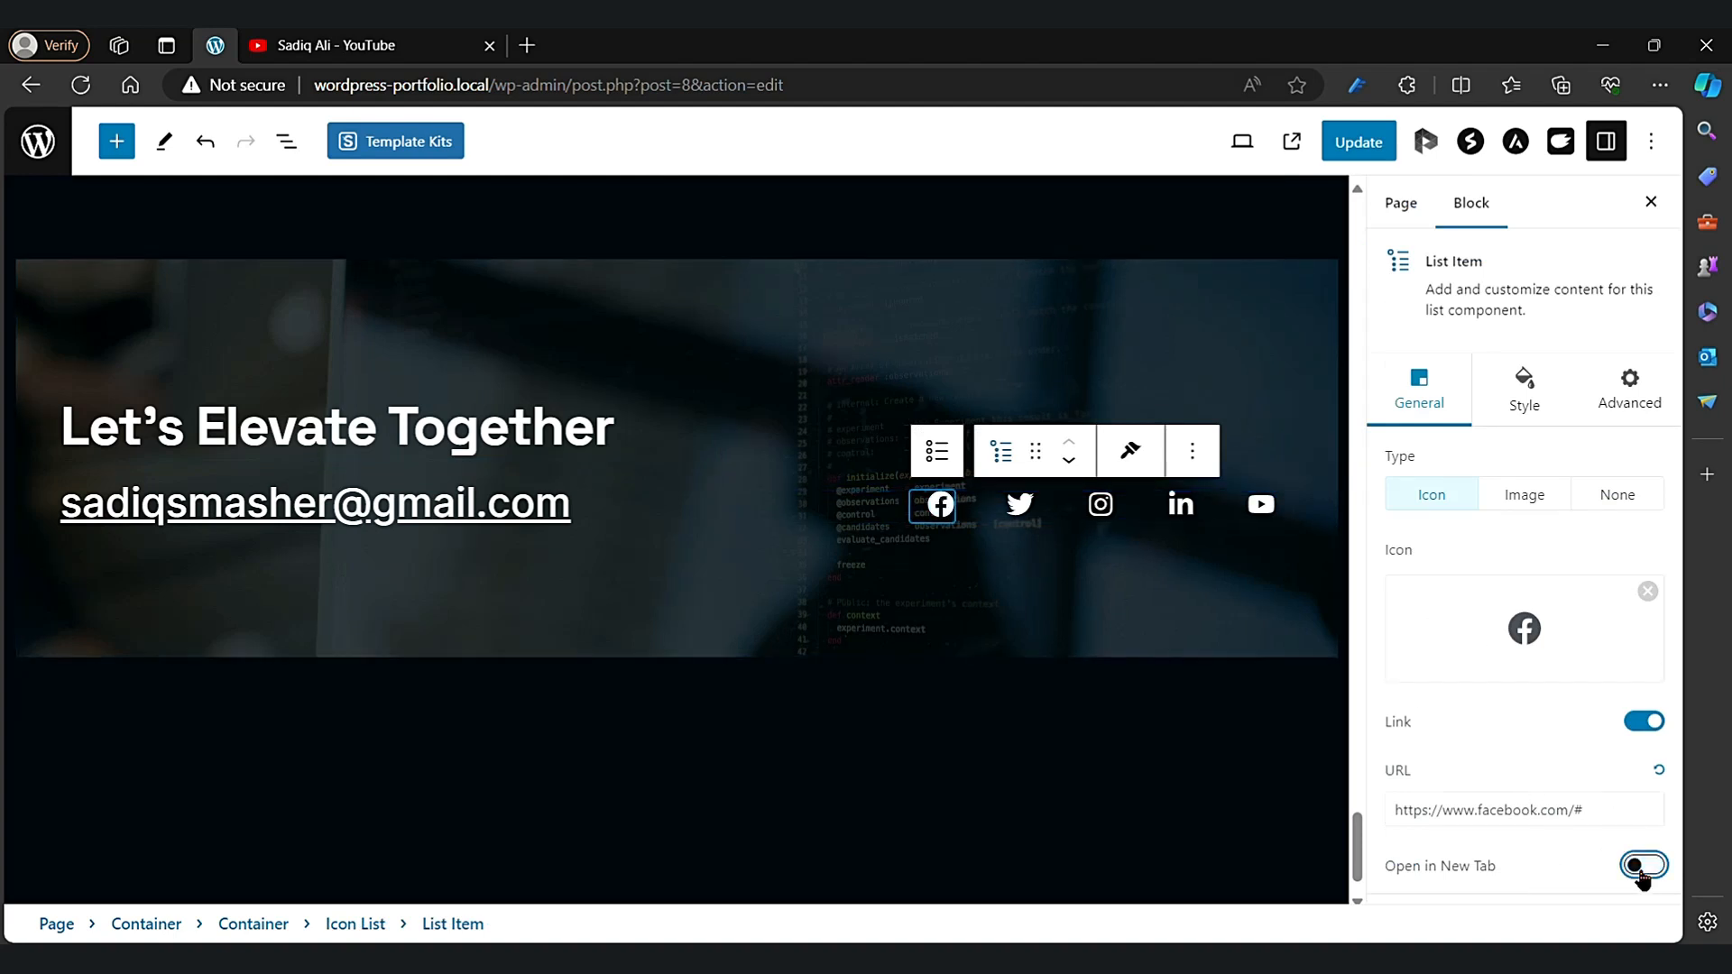
pyautogui.click(1643, 865)
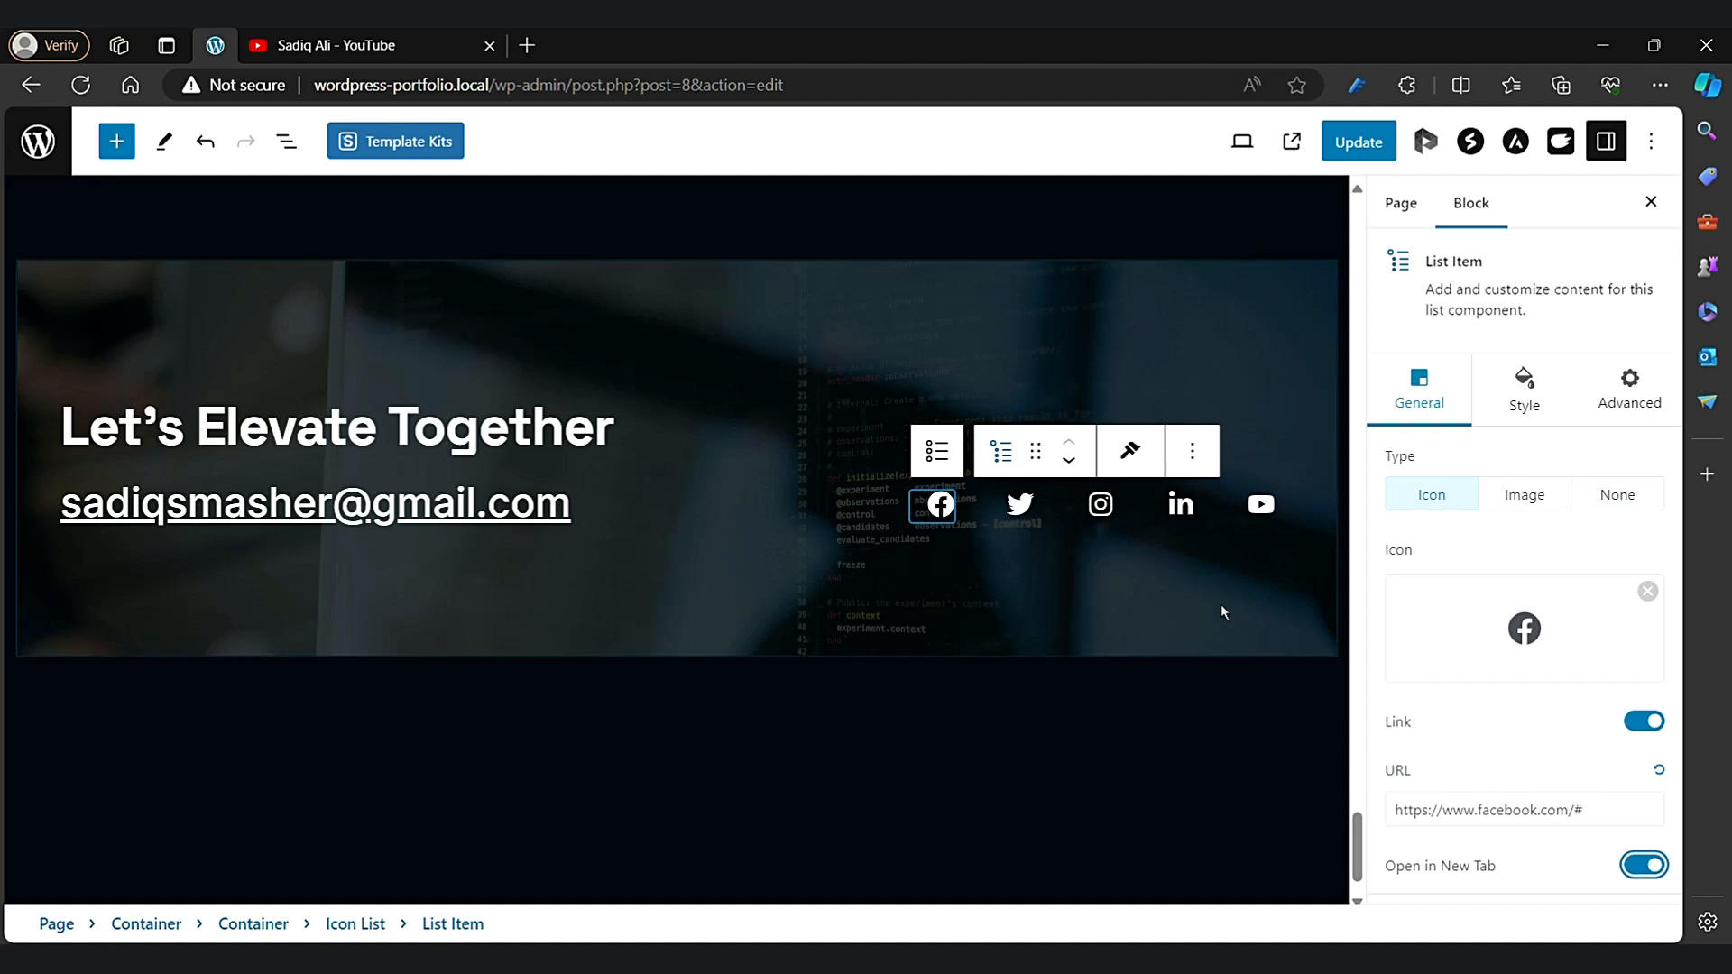
pyautogui.click(1645, 864)
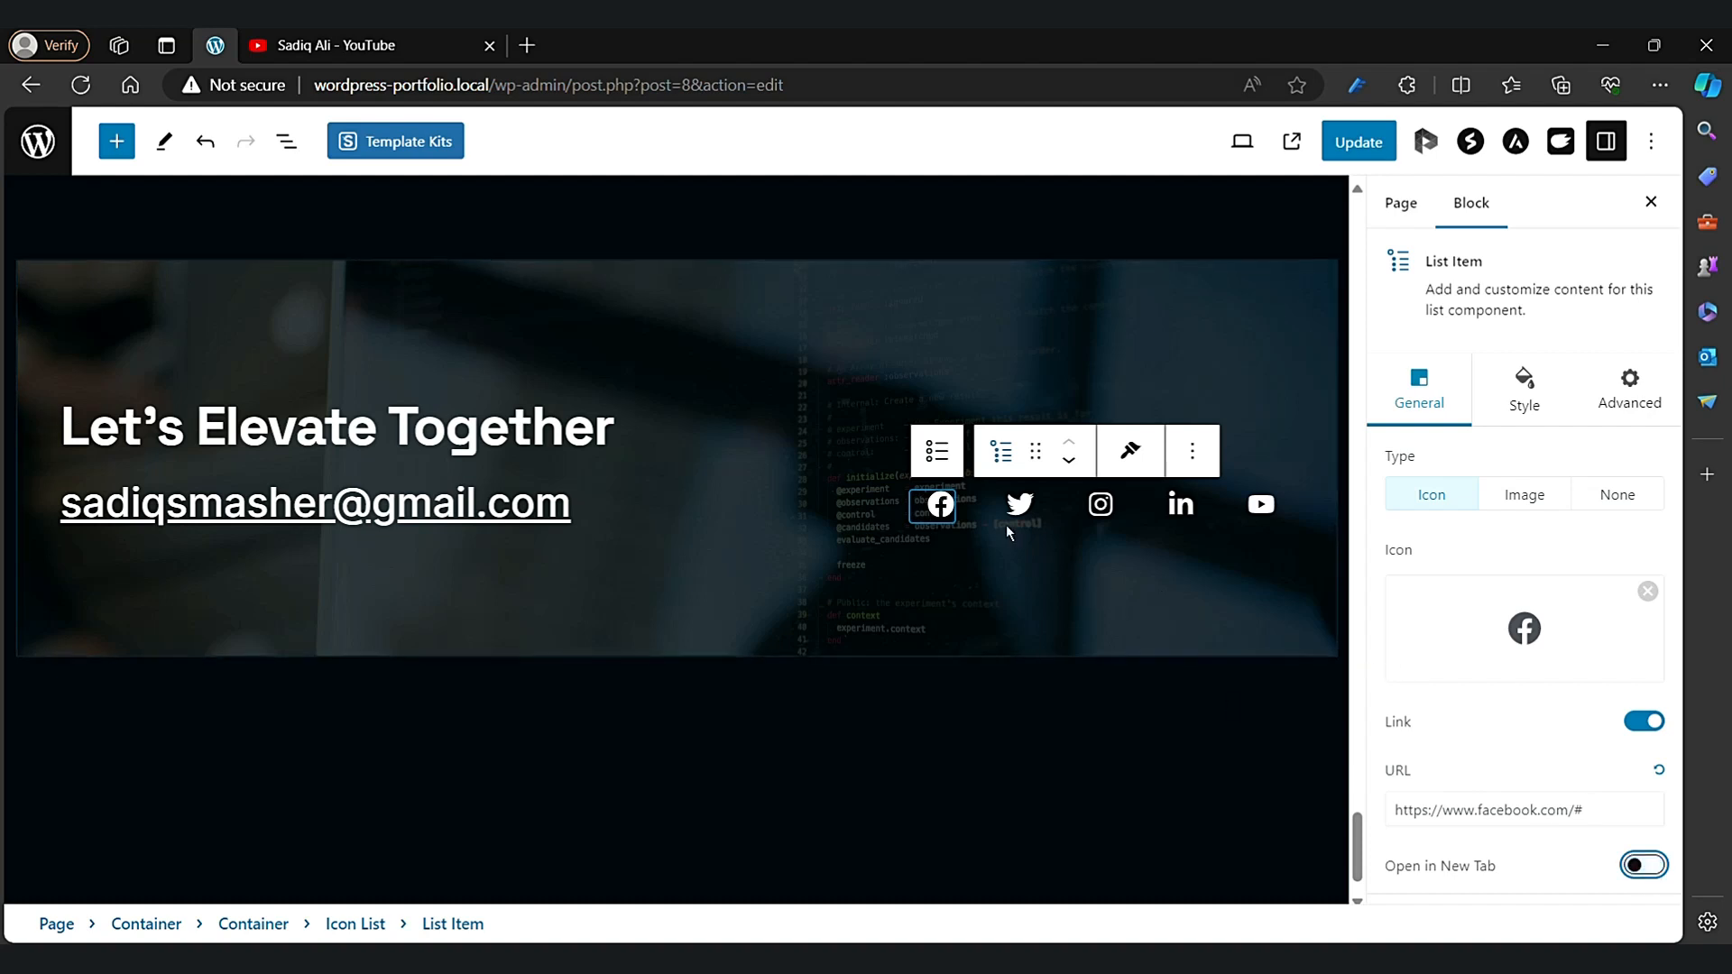
pyautogui.click(1018, 505)
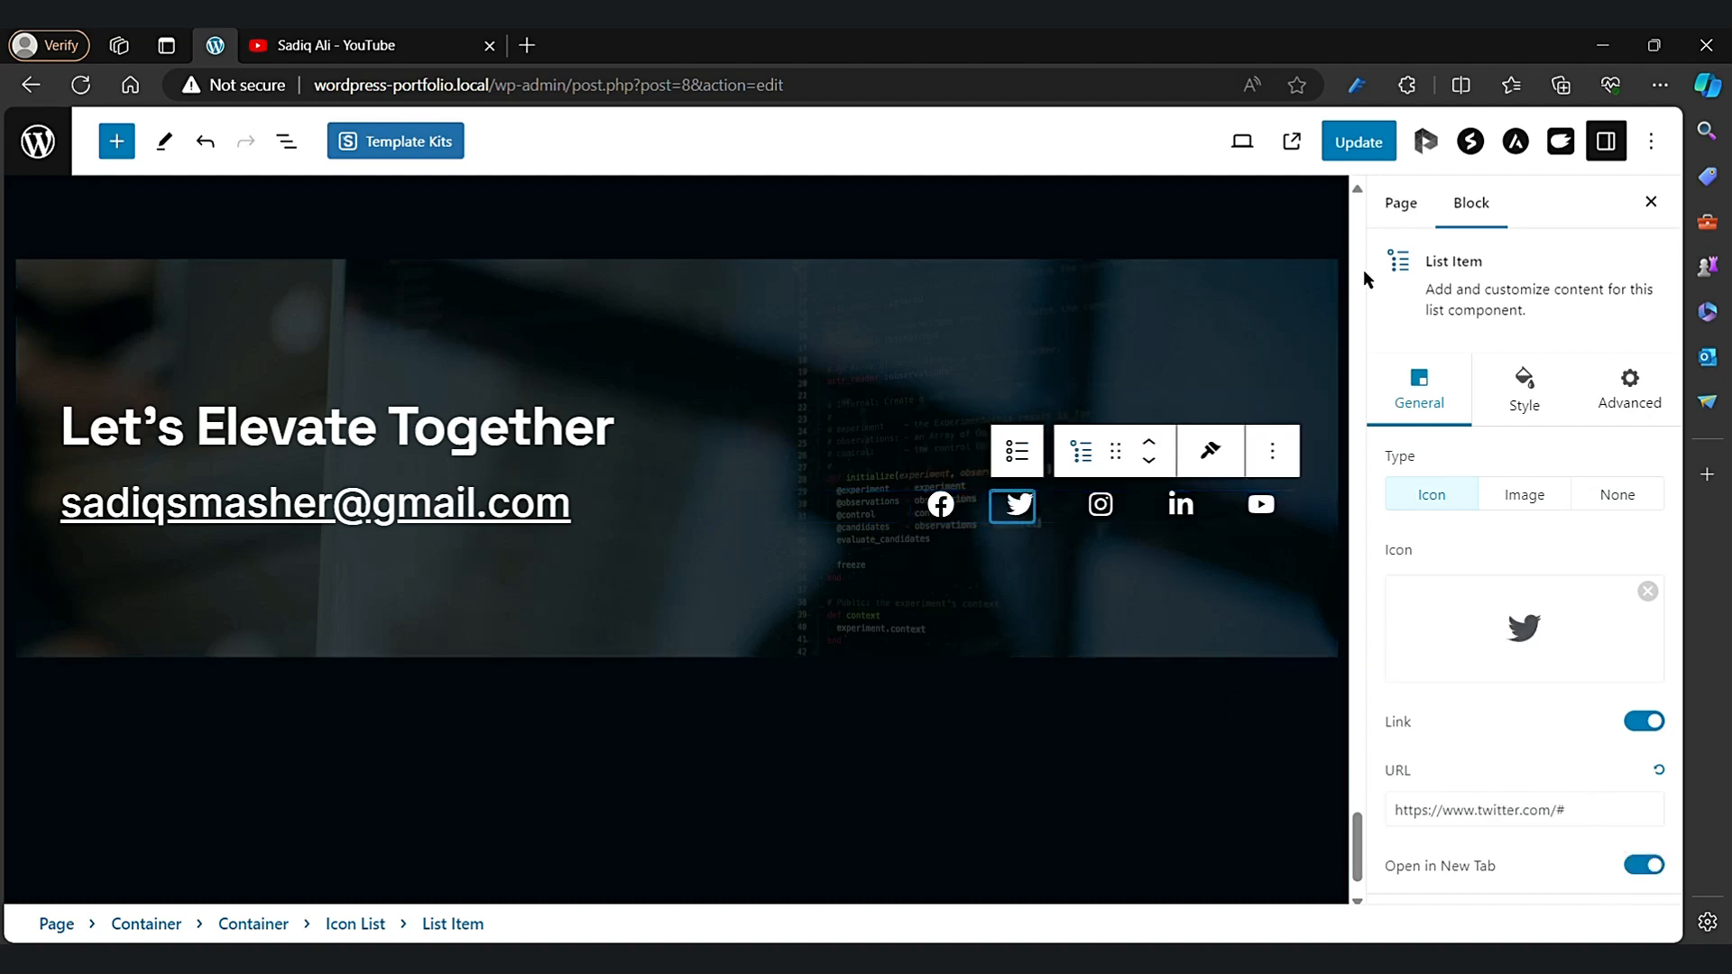
# - Update the home page and exit the editor to the All Pages list
pyautogui.click(1357, 141)
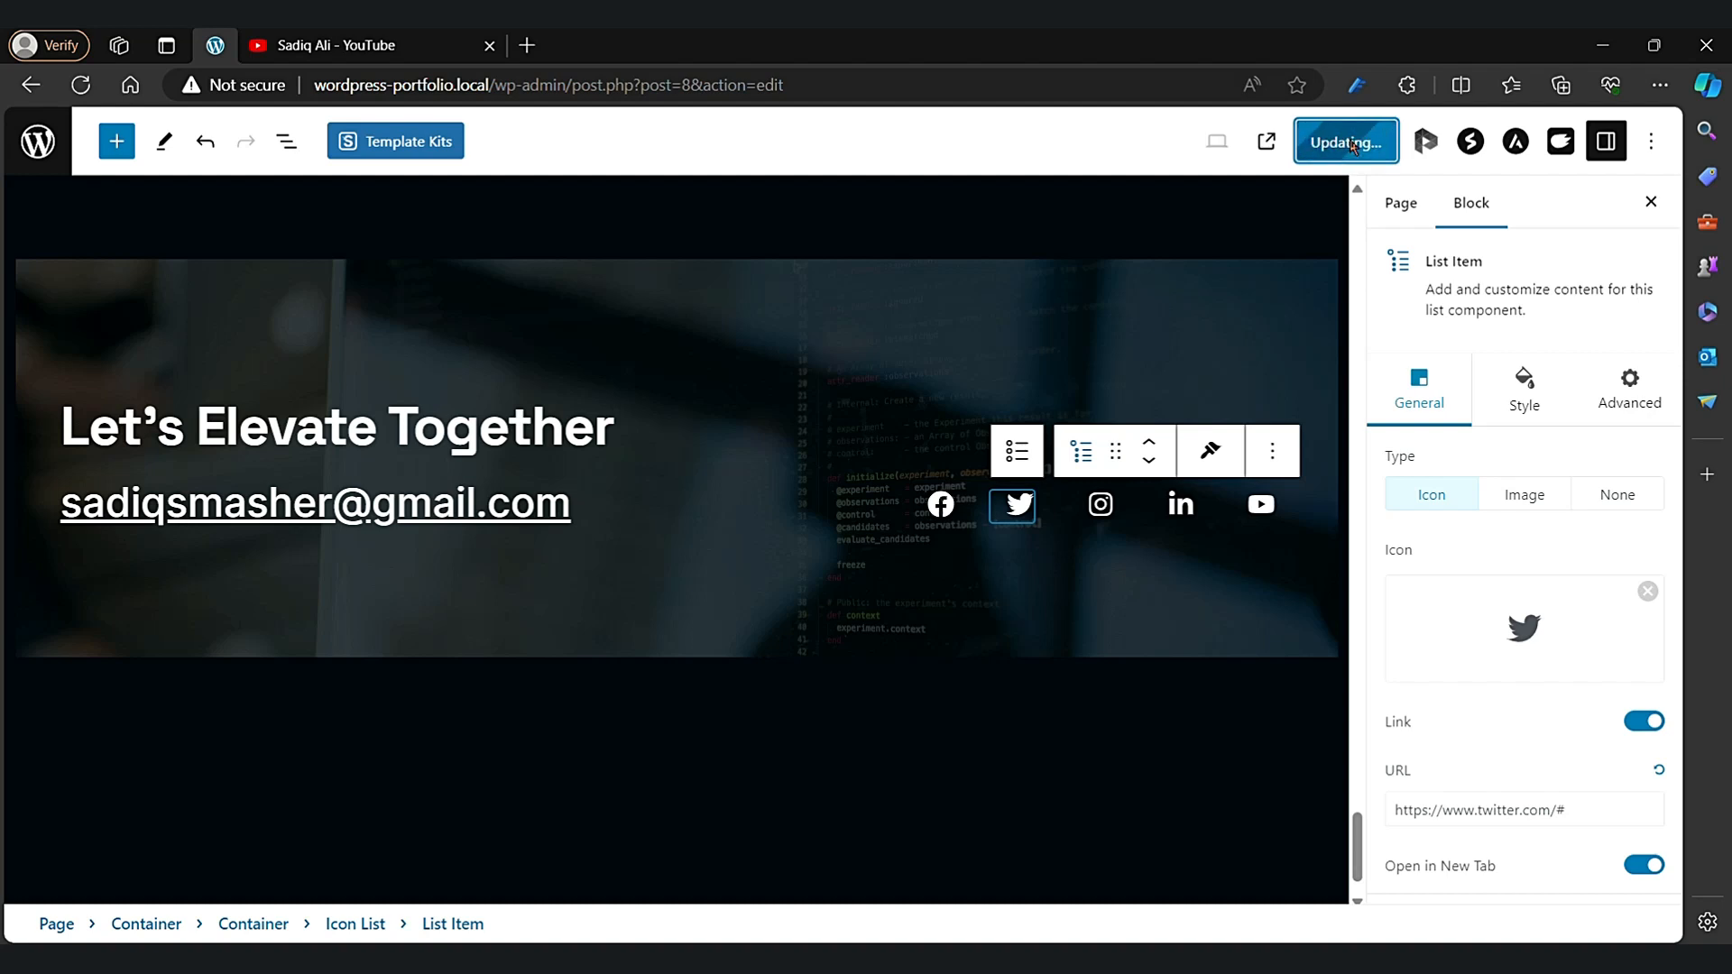
pyautogui.click(1346, 140)
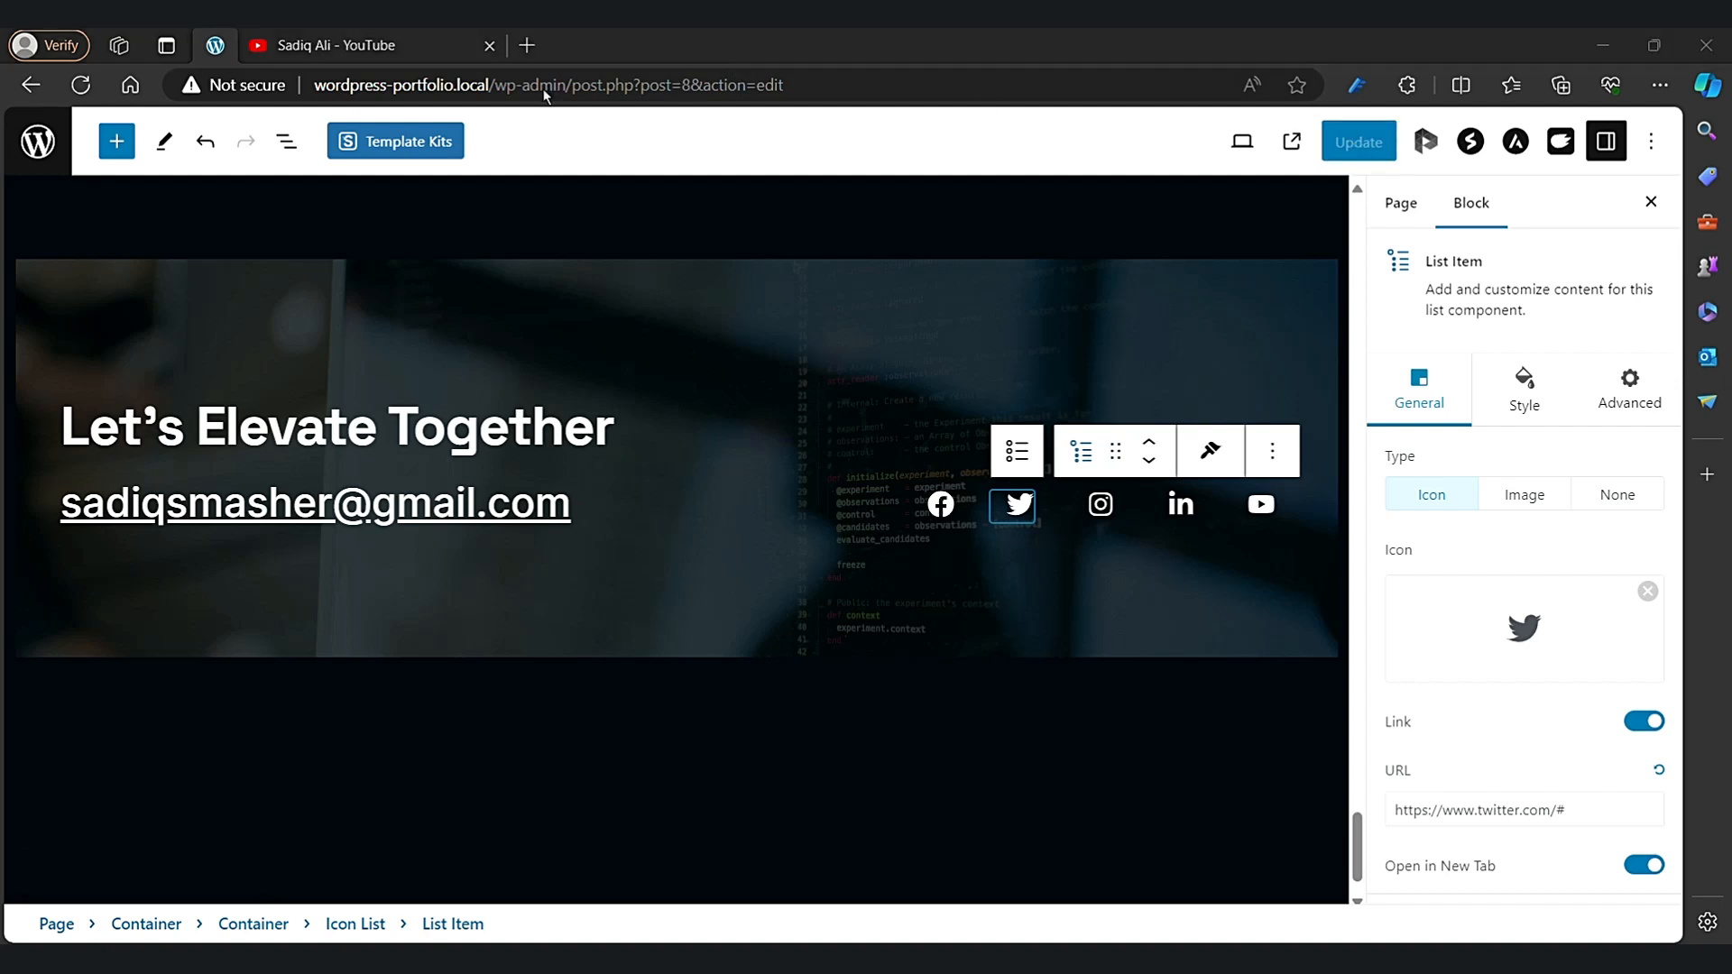
pyautogui.click(36, 141)
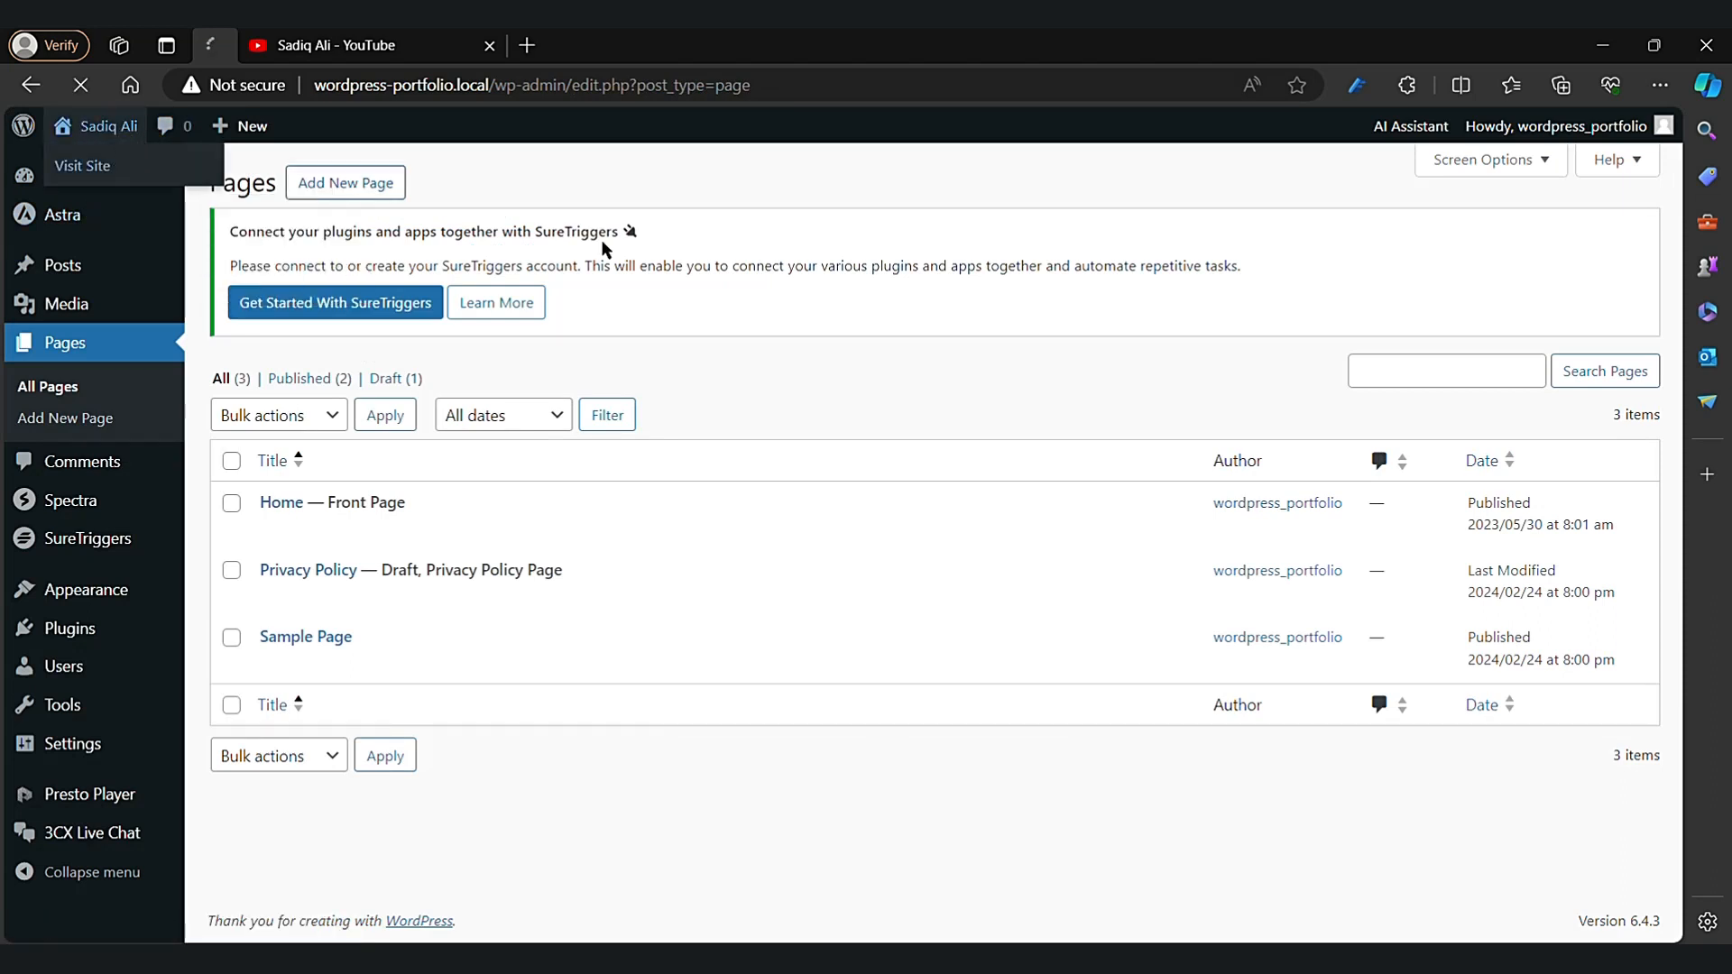
# - View the live homepage down to the footer and follow its Facebook social link
pyautogui.click(82, 166)
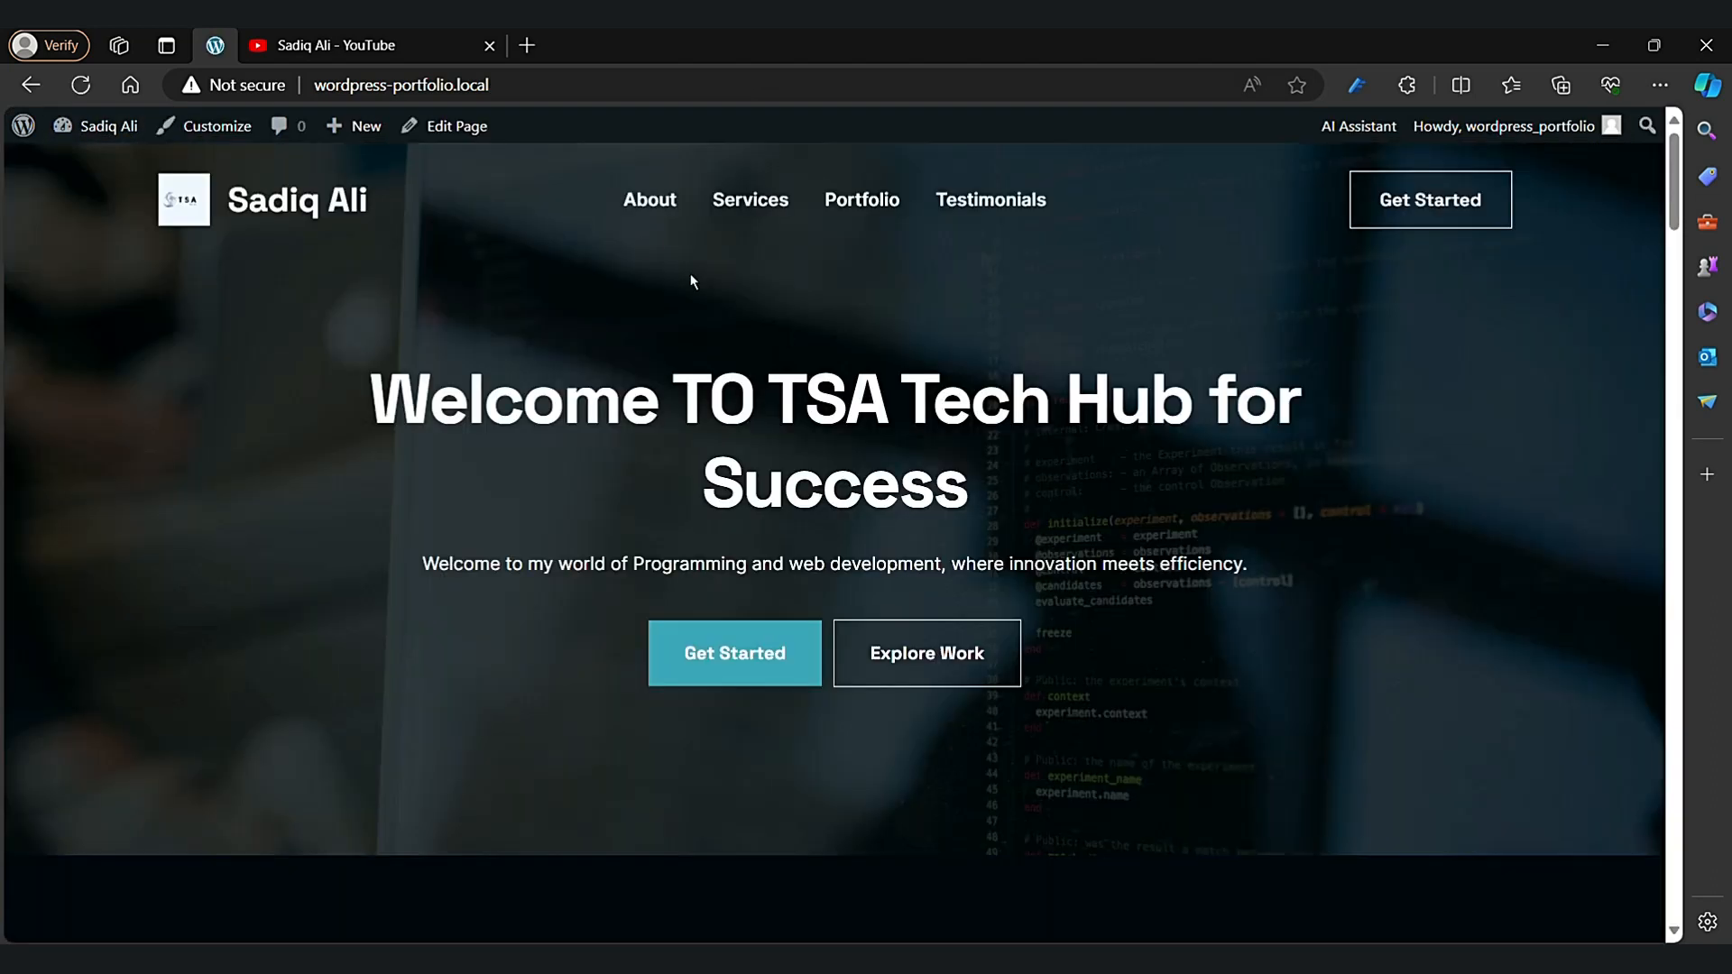
pyautogui.moveTo(233, 215)
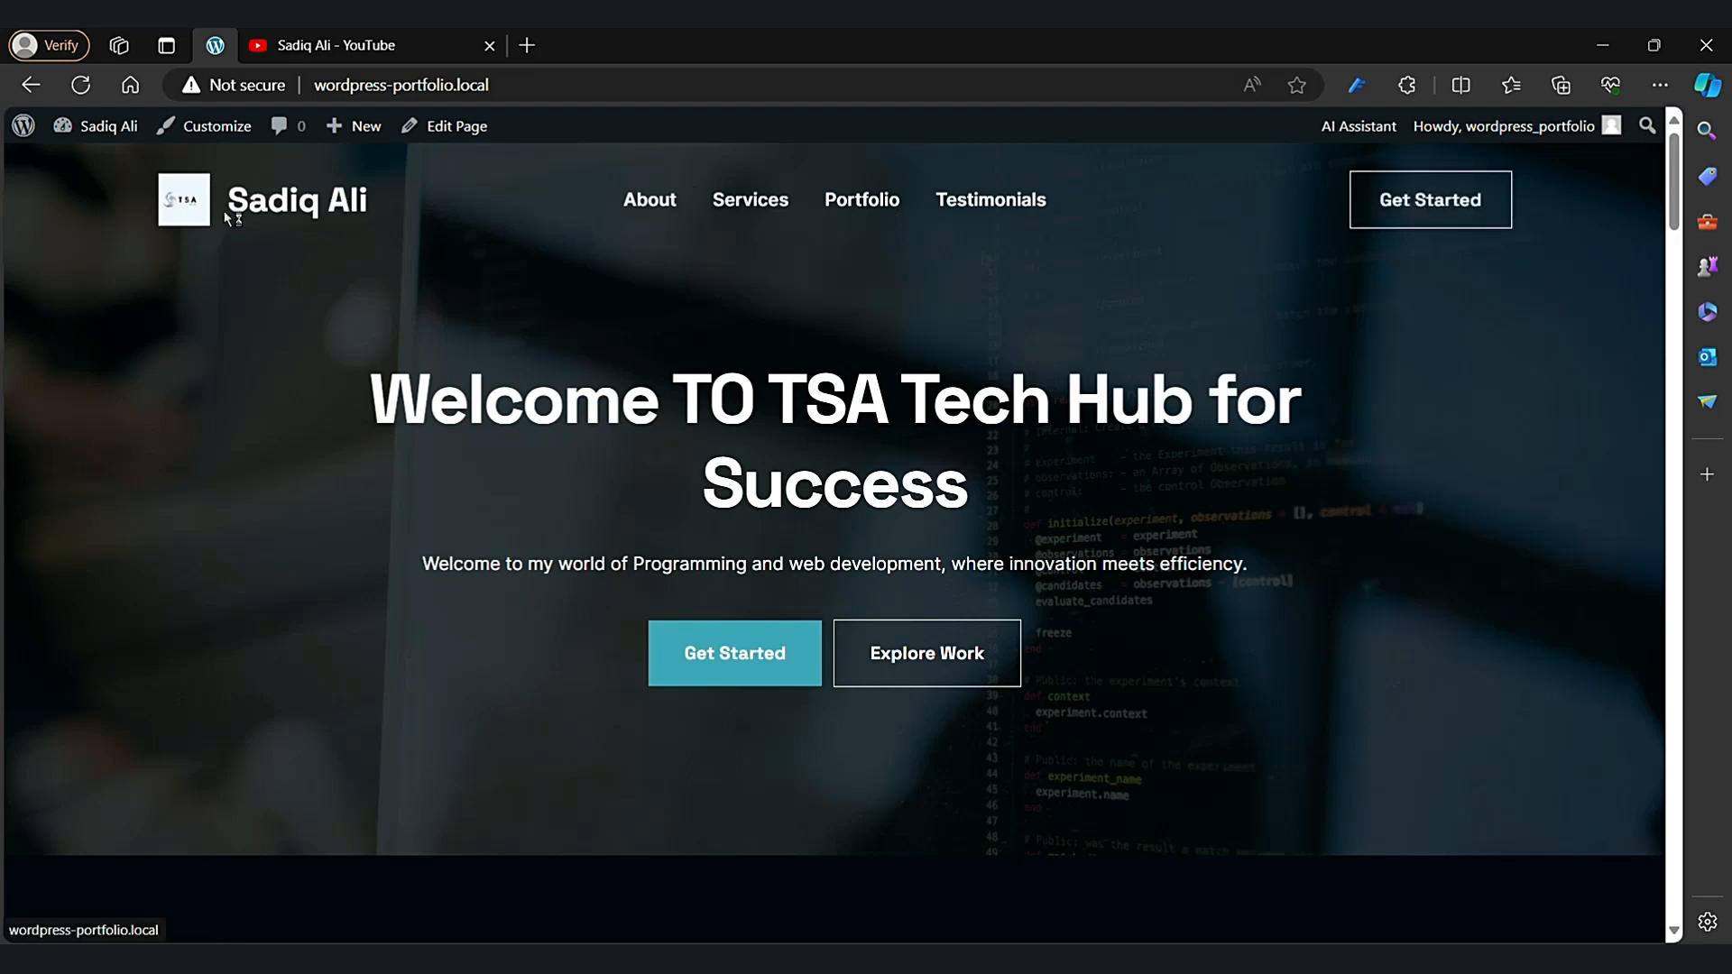
pyautogui.scroll(-3)
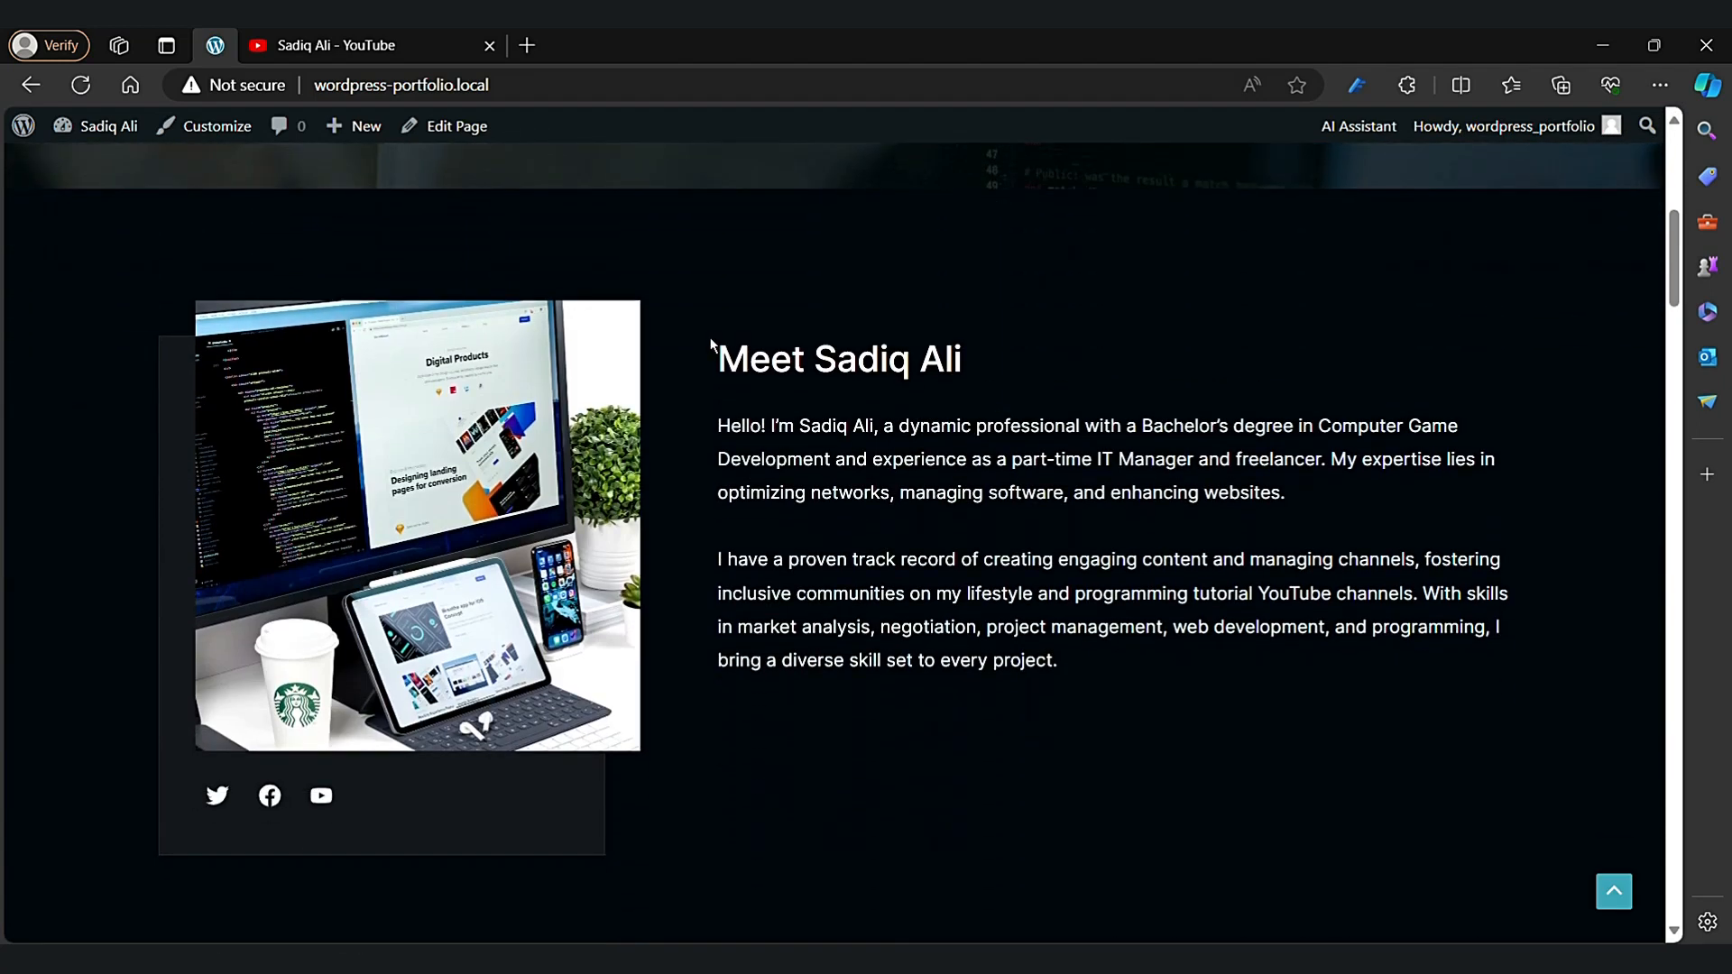
pyautogui.scroll(-3)
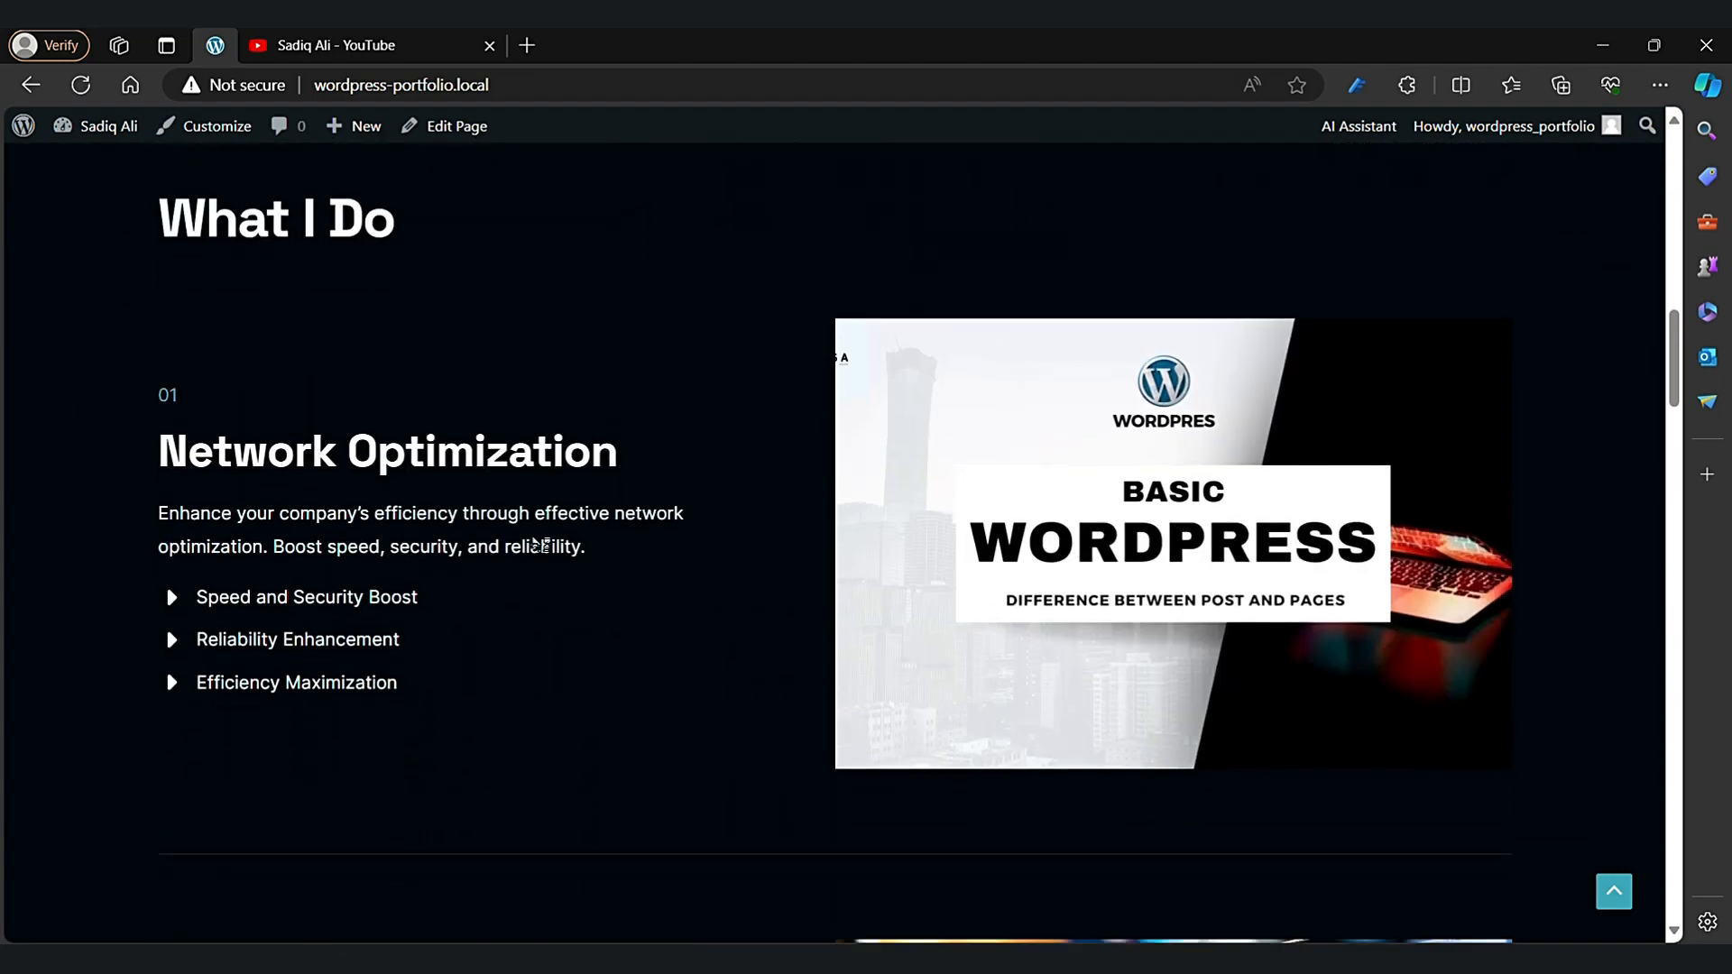
pyautogui.scroll(-3)
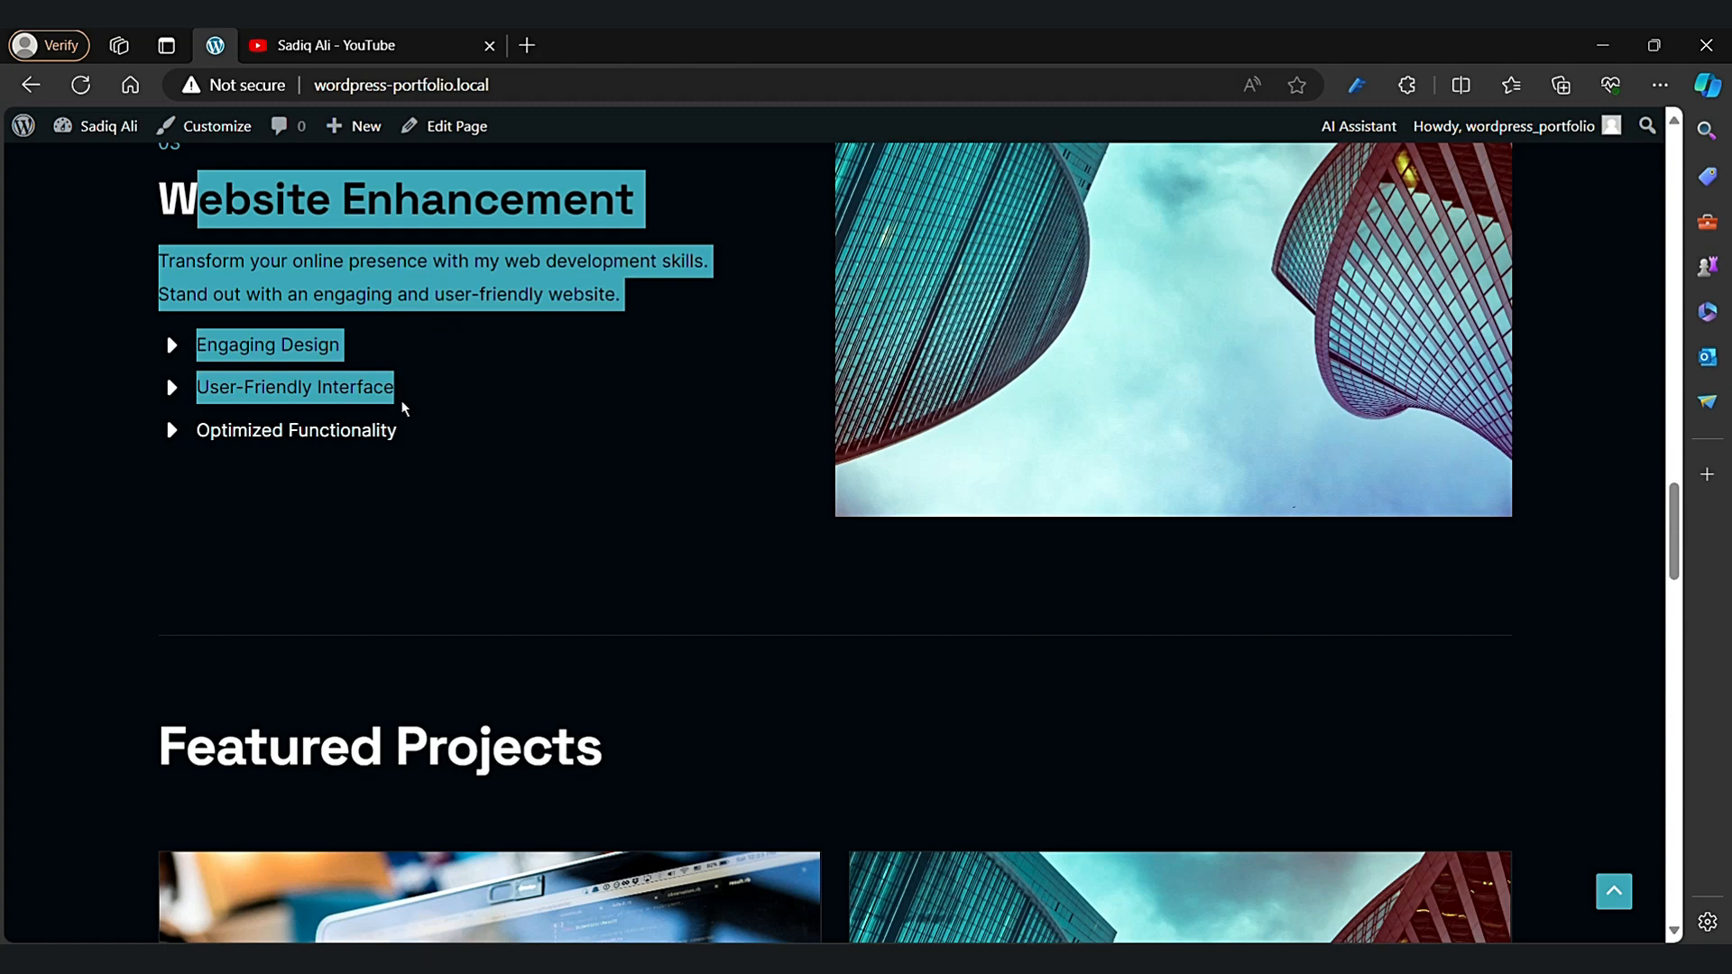
pyautogui.scroll(-3)
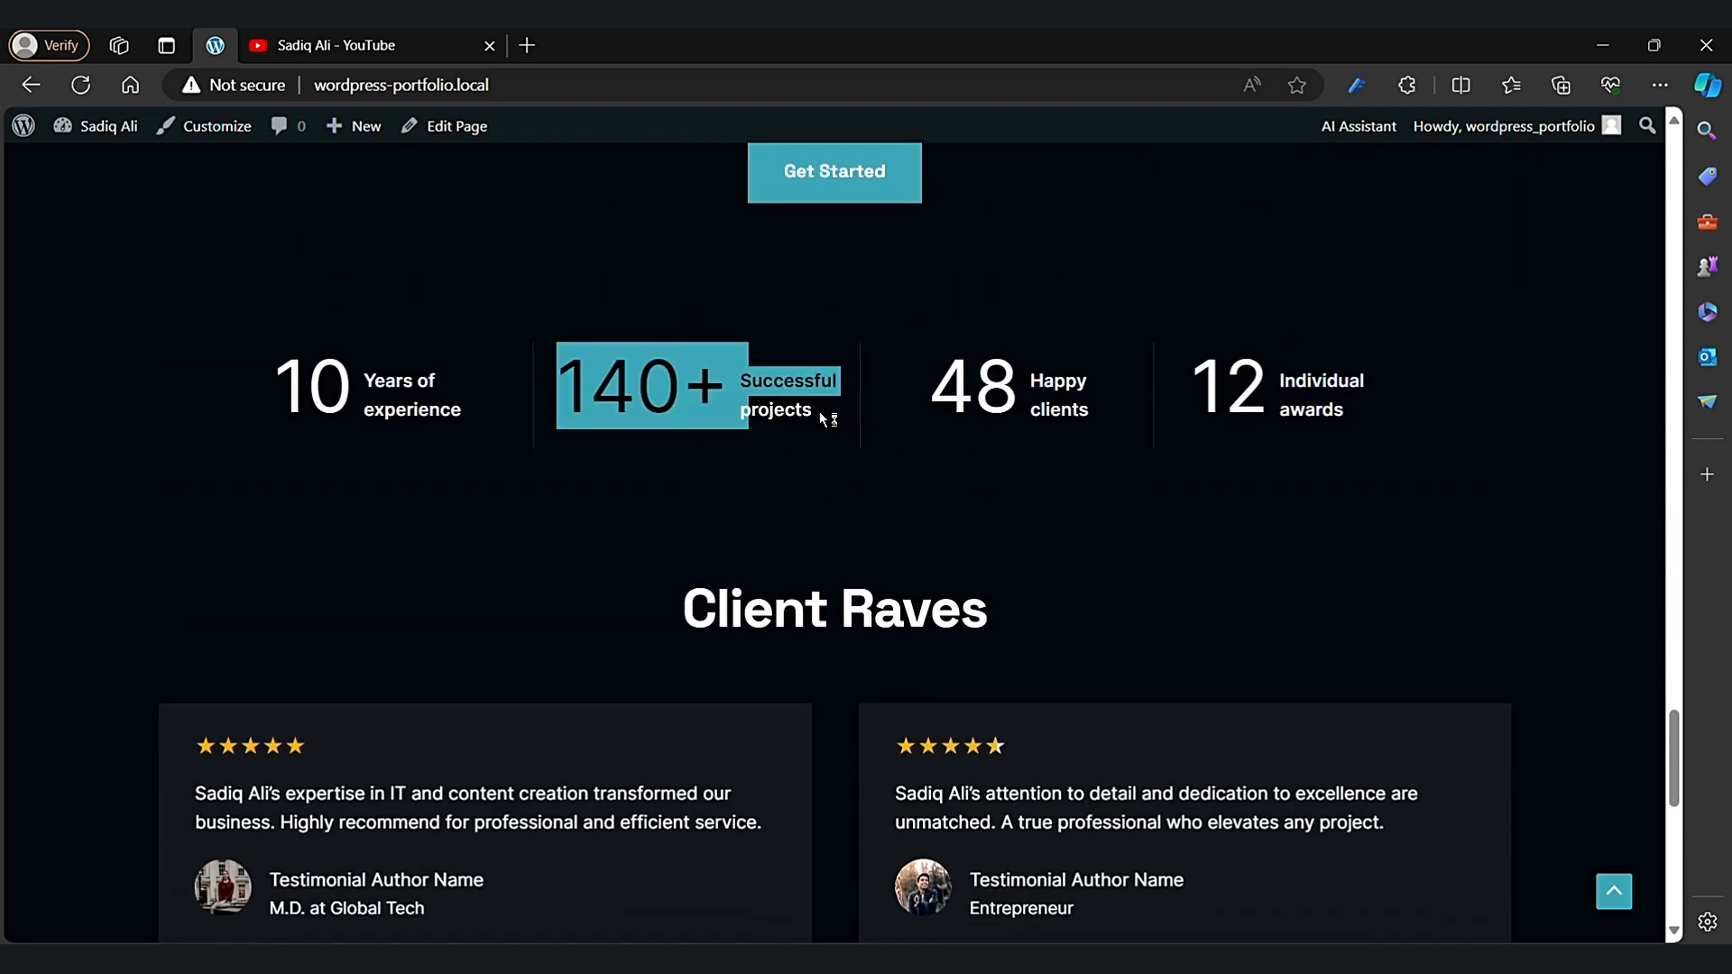
pyautogui.scroll(-3)
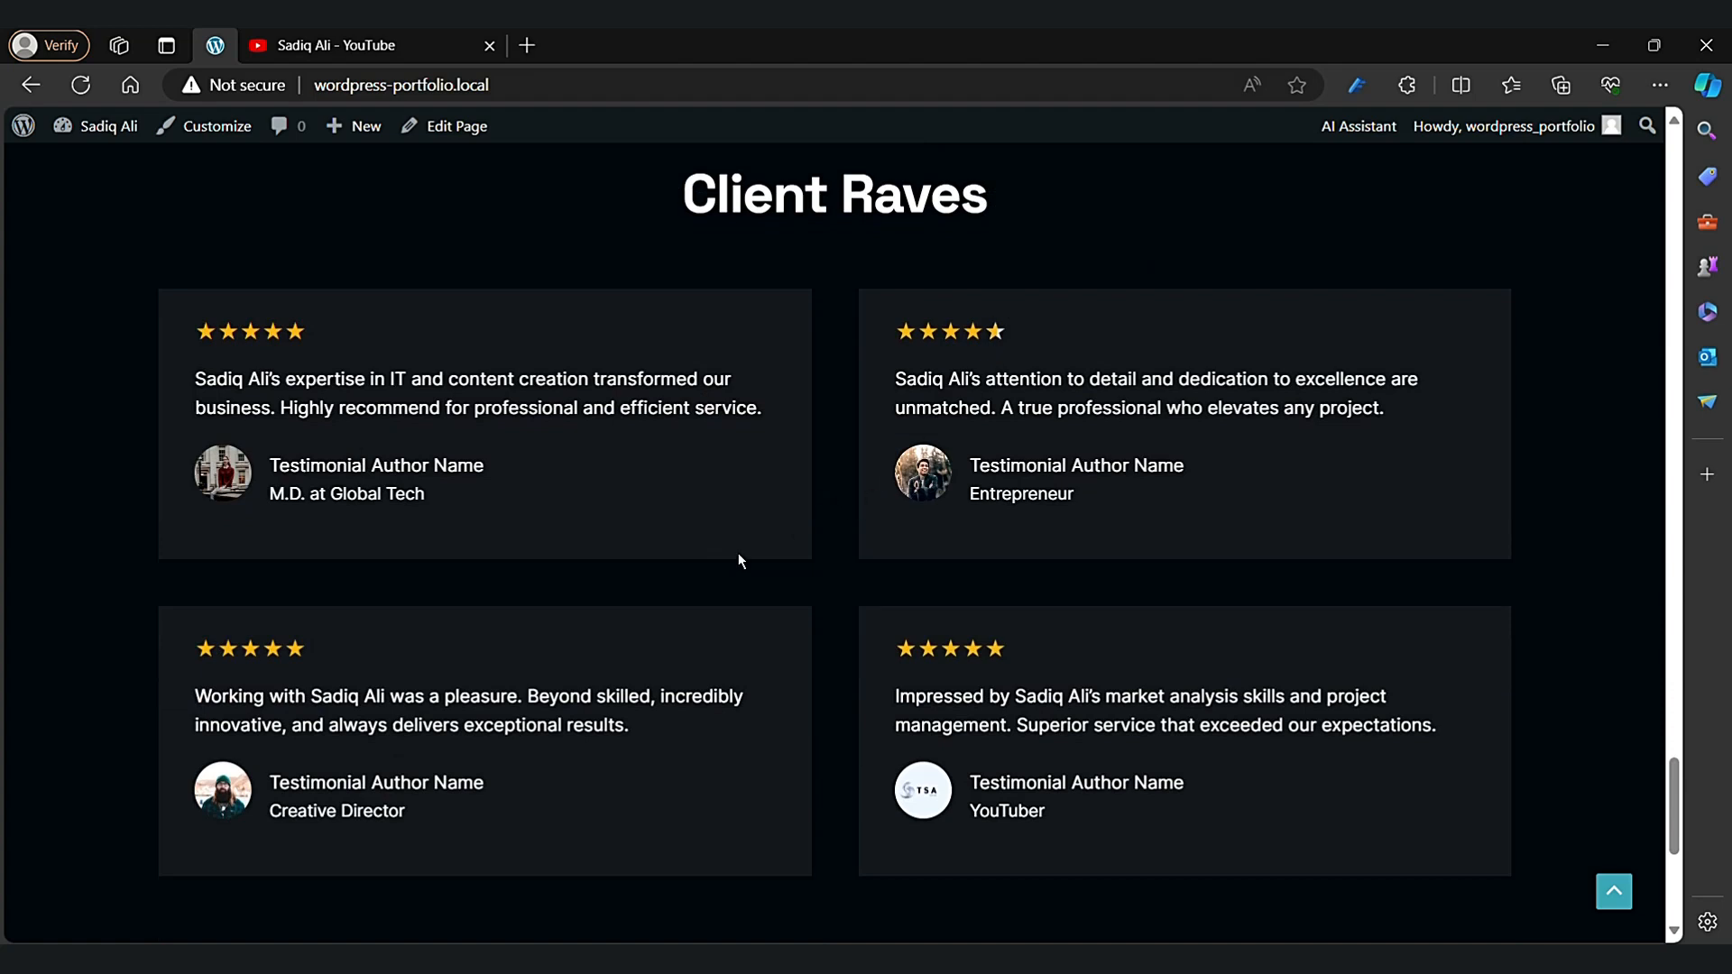
pyautogui.scroll(-3)
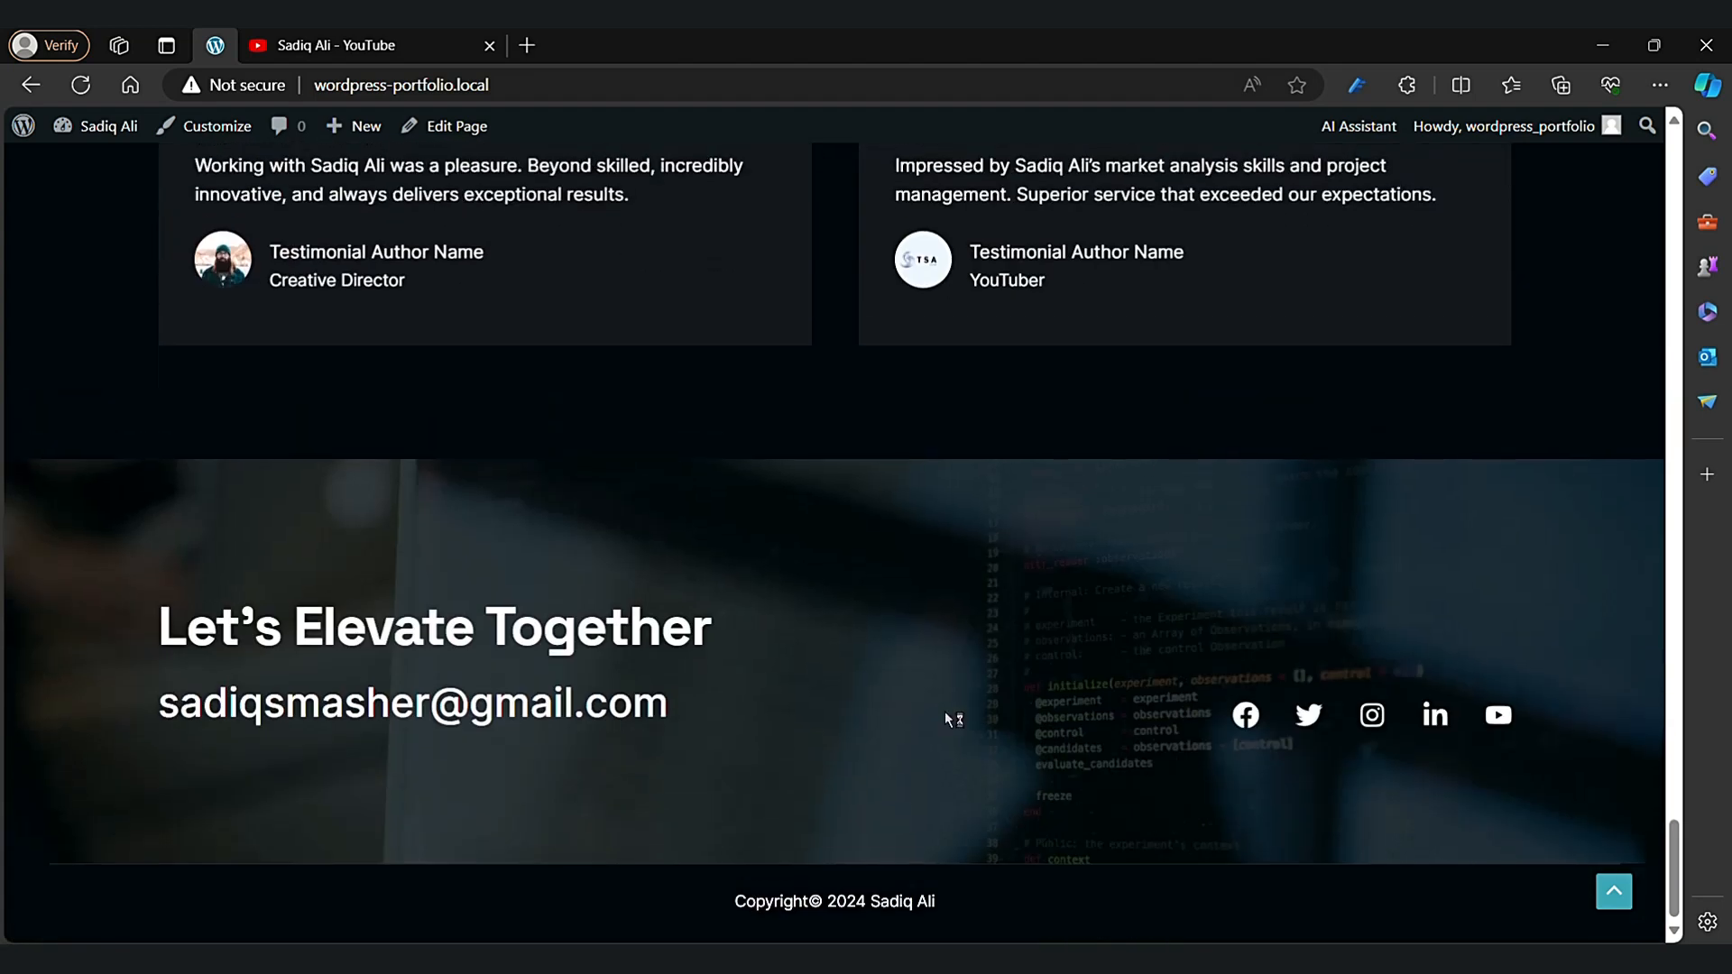
pyautogui.click(1245, 715)
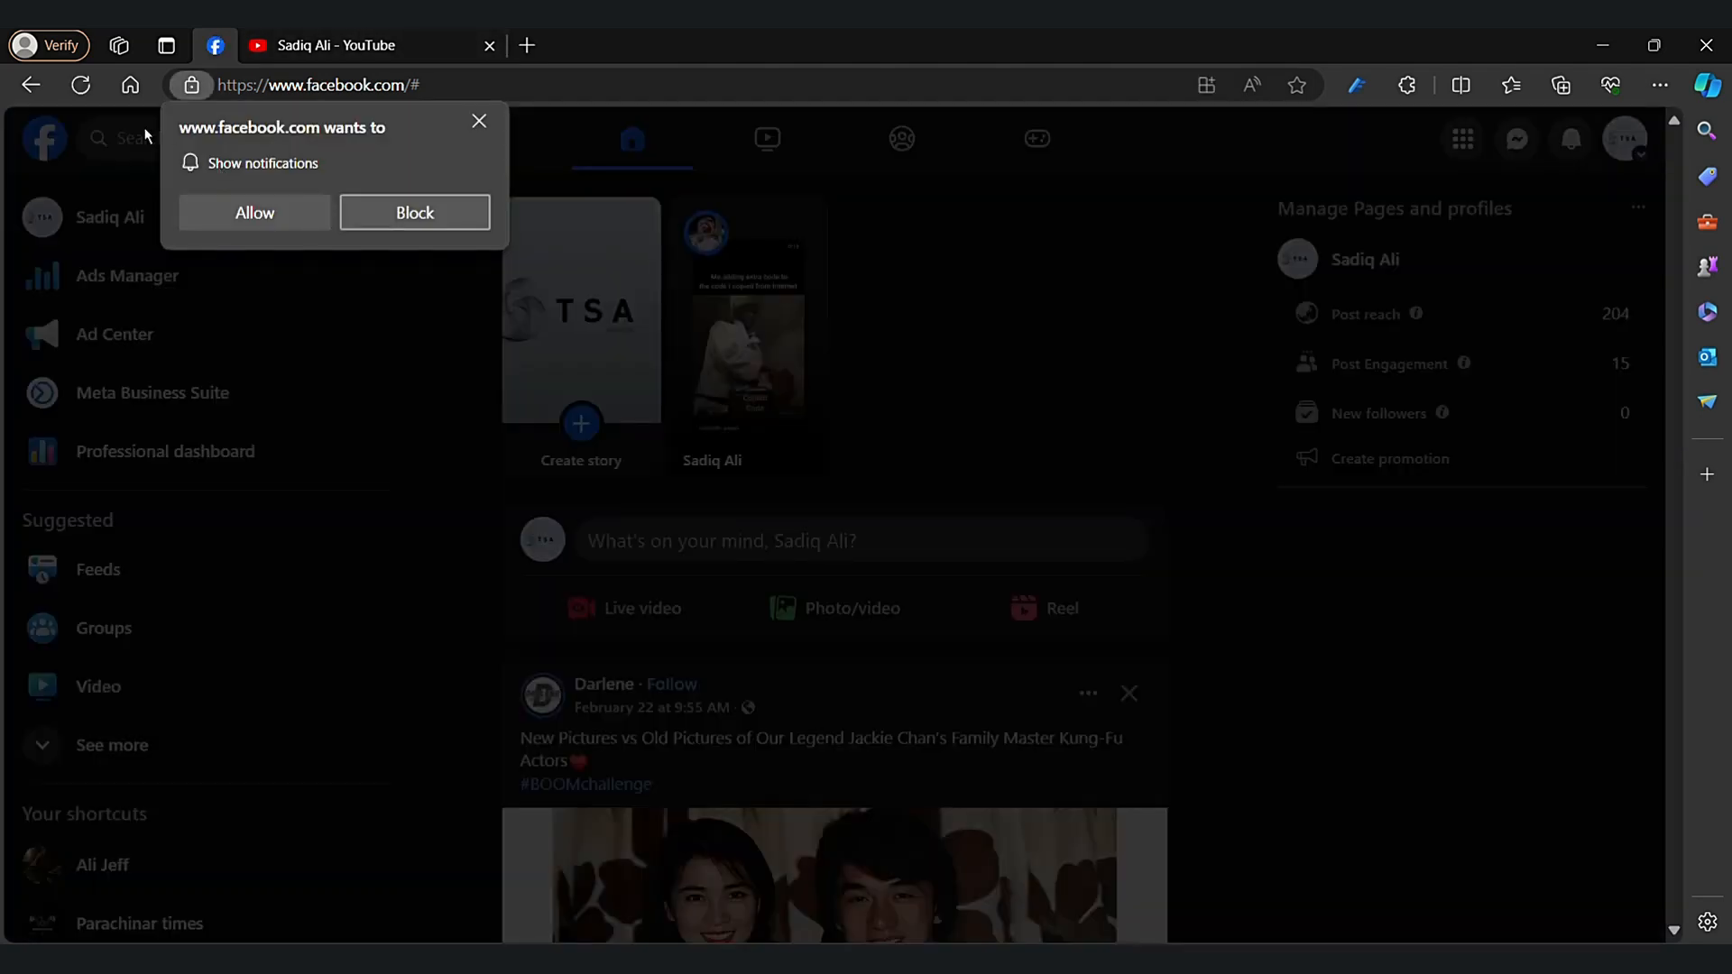
pyautogui.moveTo(31, 84)
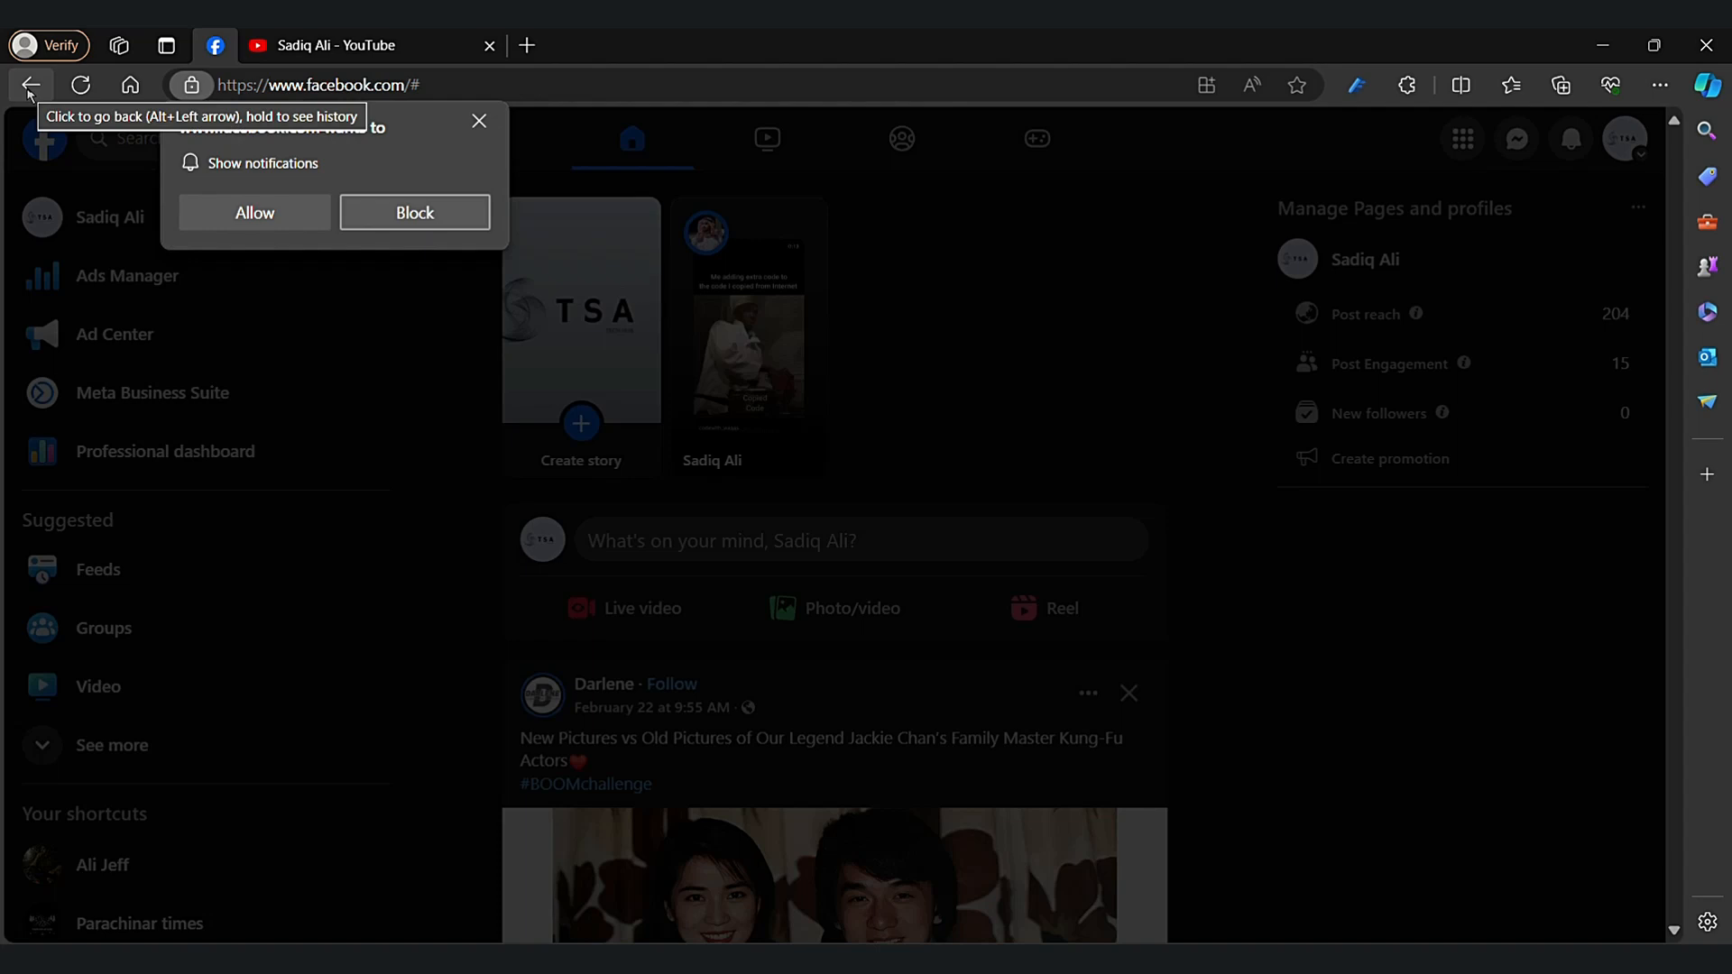
# - Return from Facebook to the homepage footer and follow its Twitter link in a new tab
pyautogui.click(31, 85)
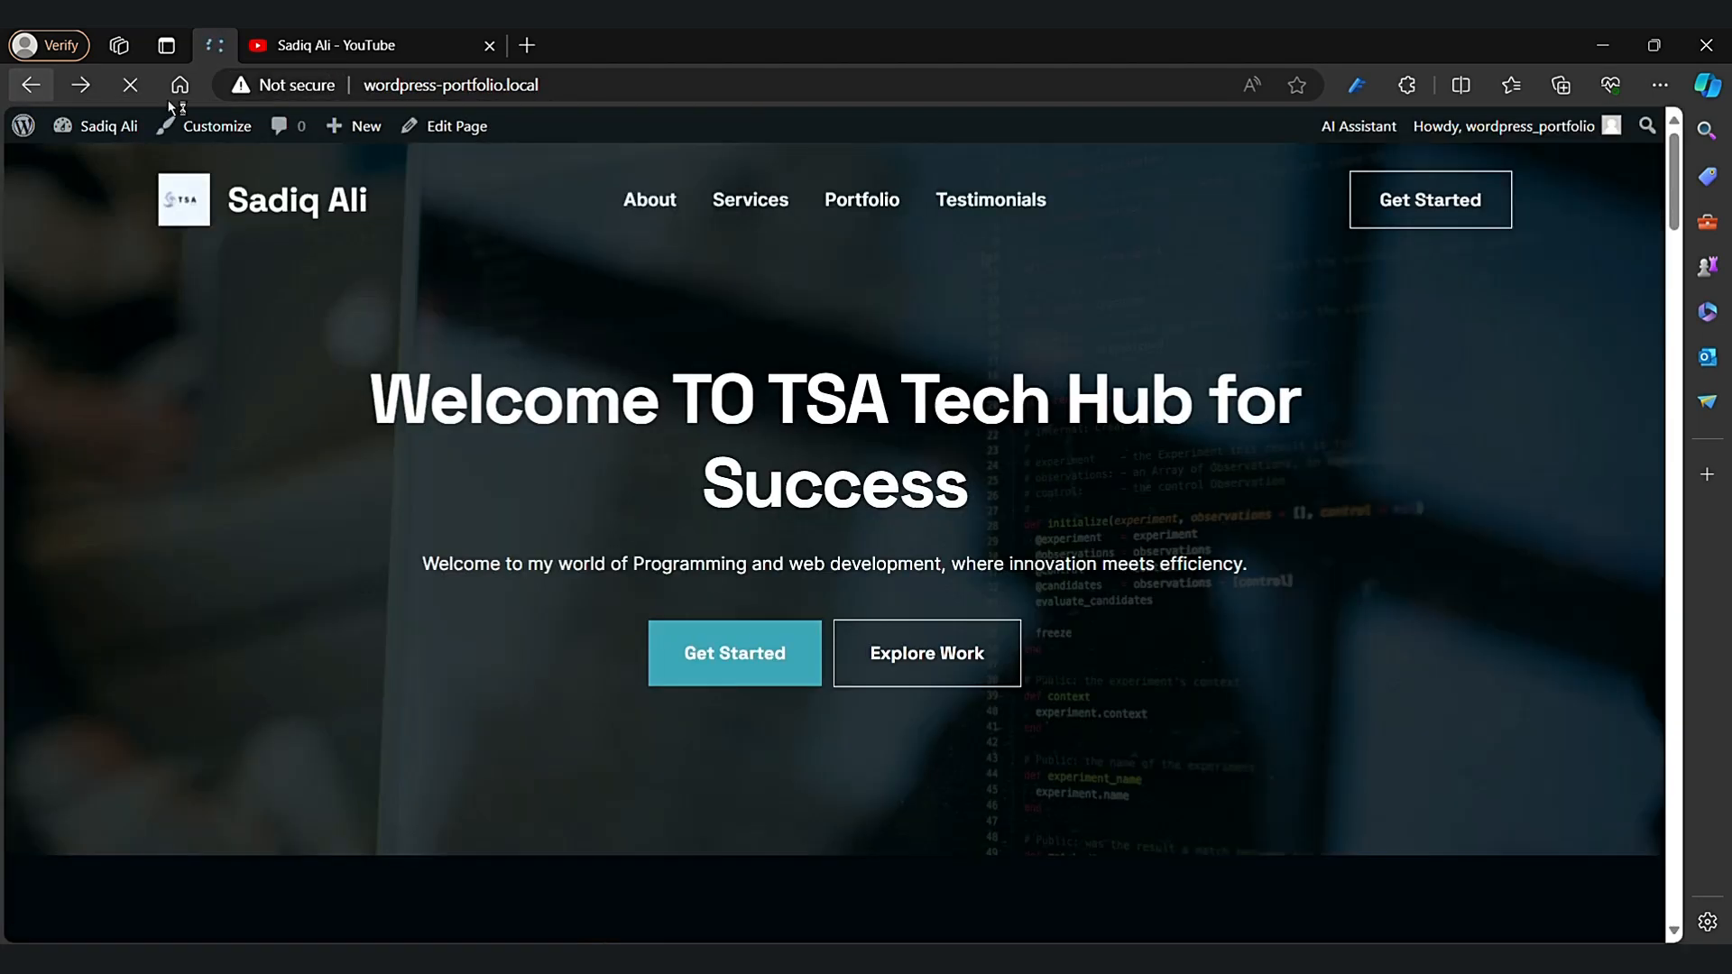
pyautogui.scroll(-3)
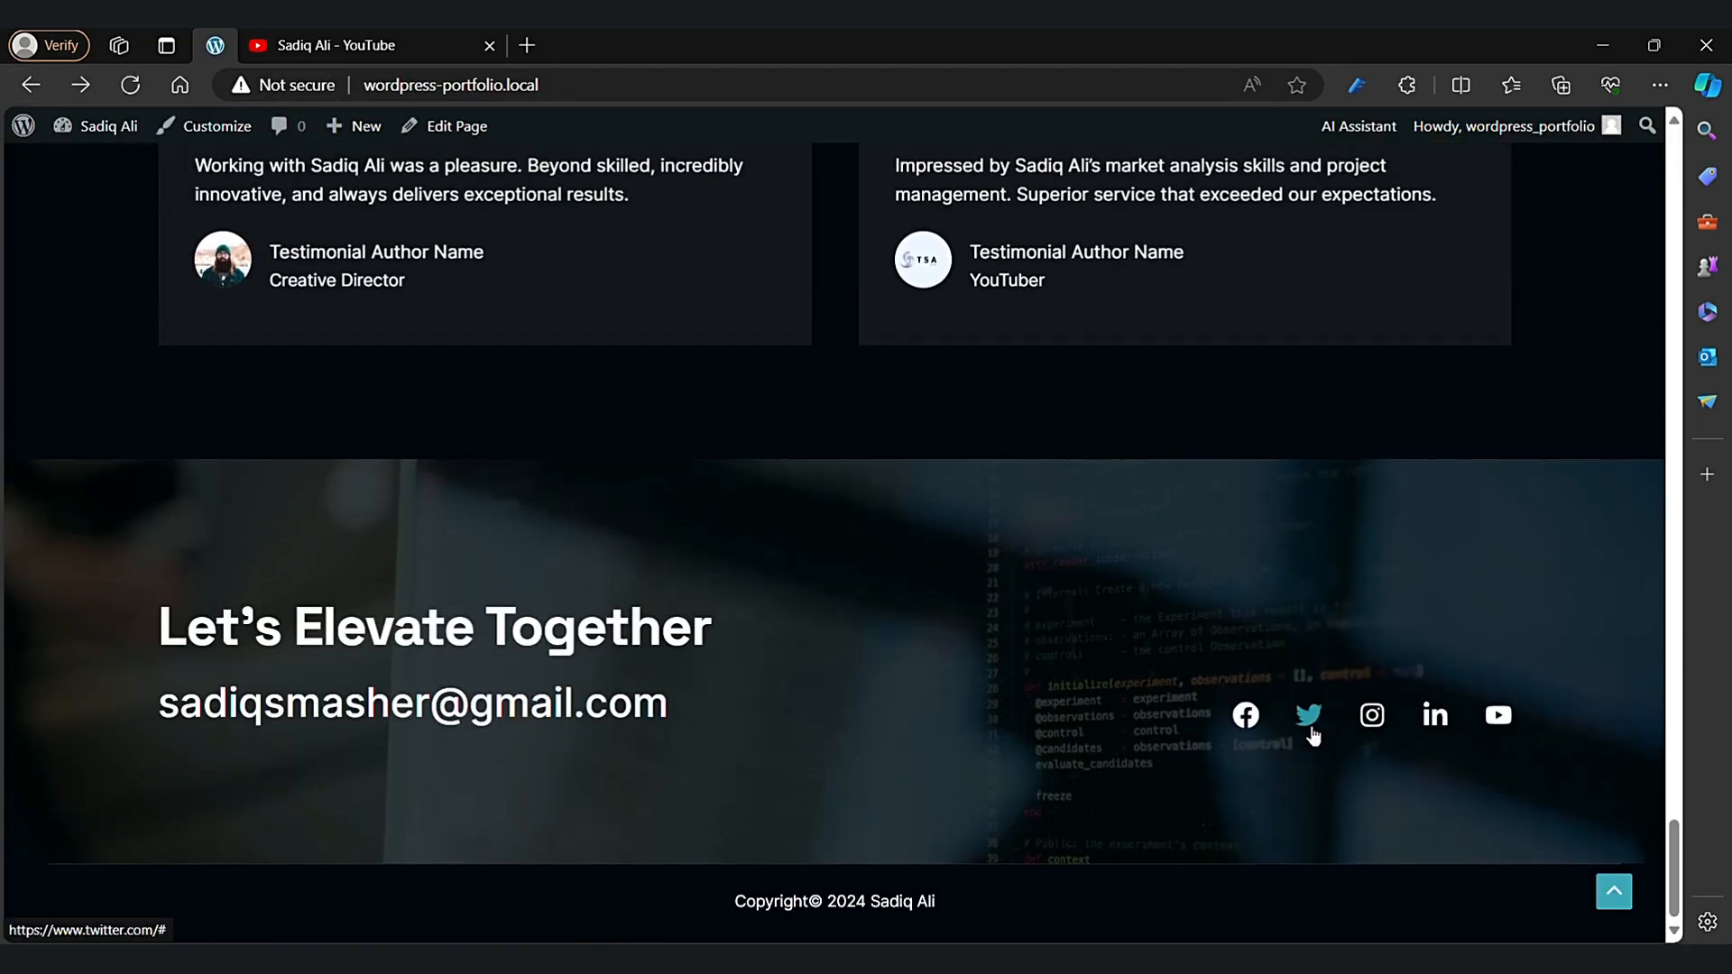
pyautogui.click(1308, 715)
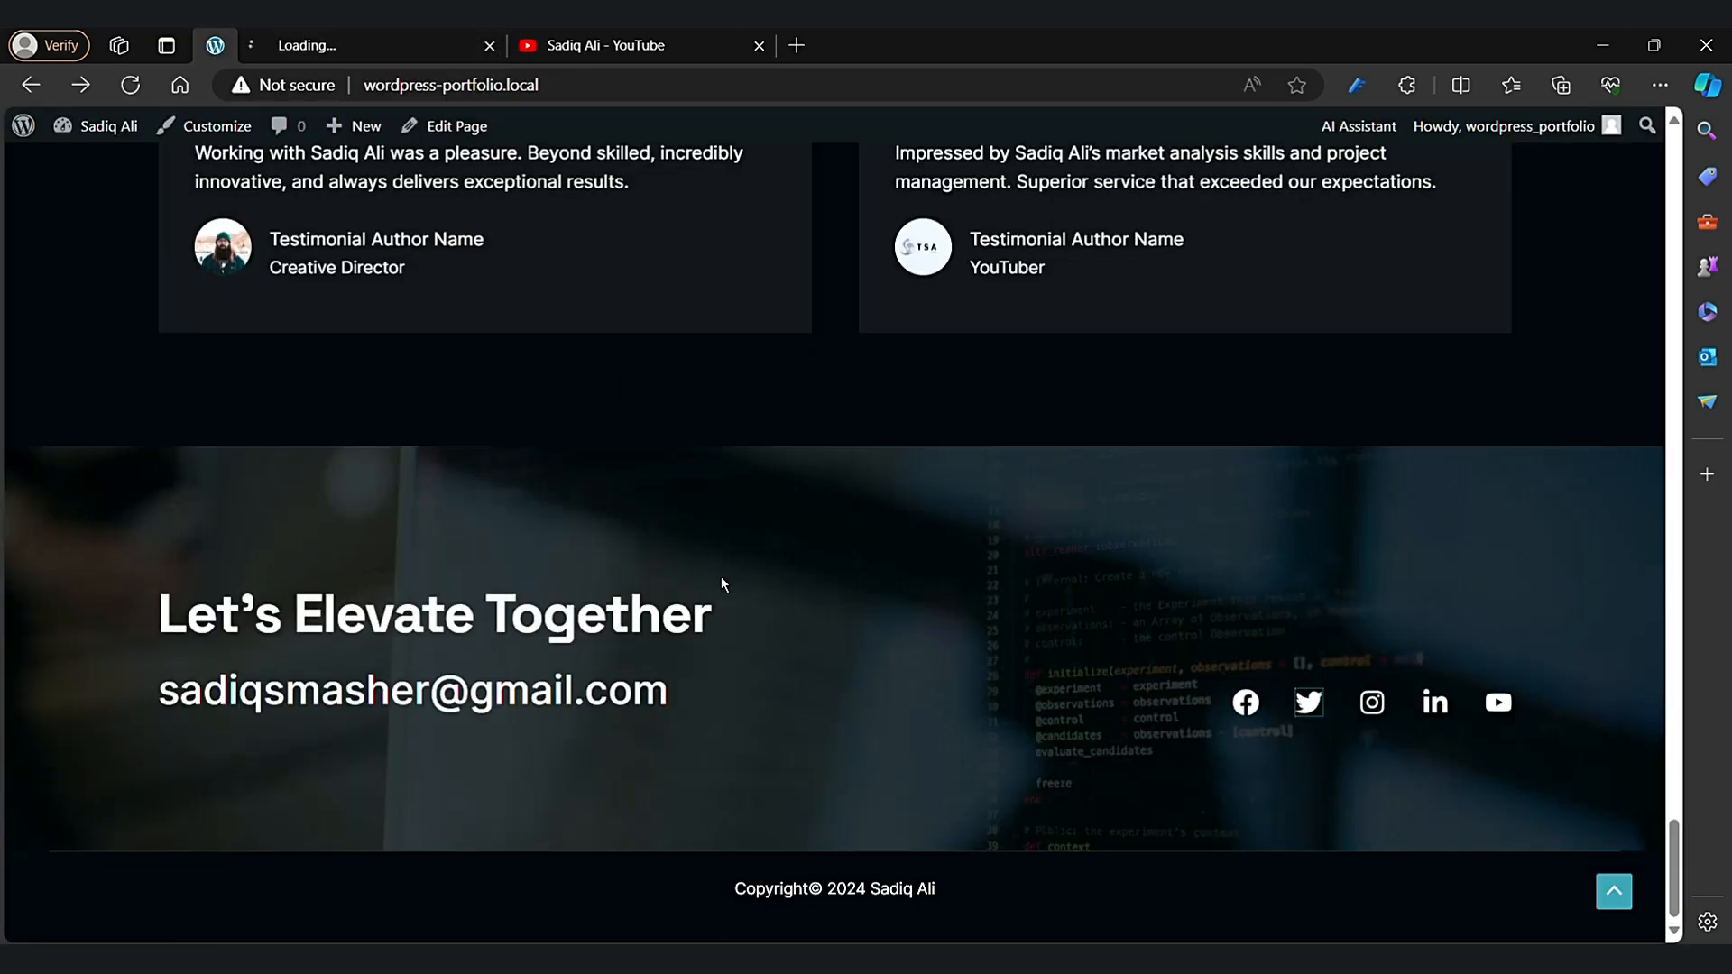
# - Scroll through the live portfolio homepage while the Twitter tab loads
pyautogui.scroll(3)
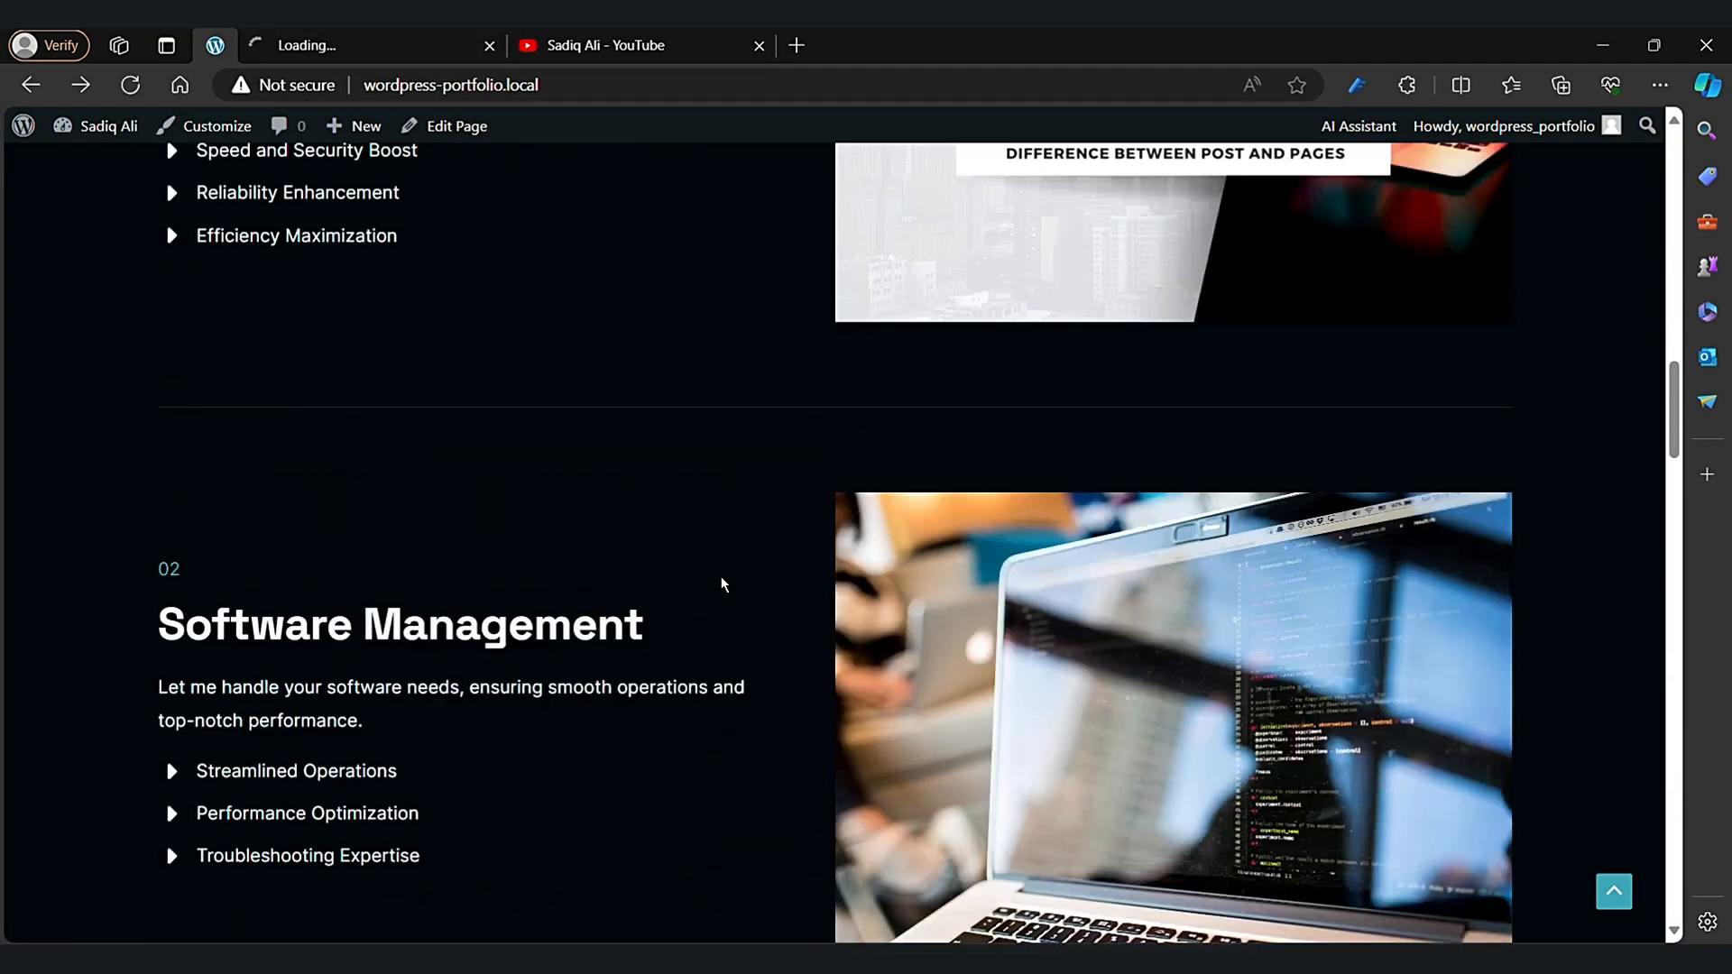
pyautogui.scroll(3)
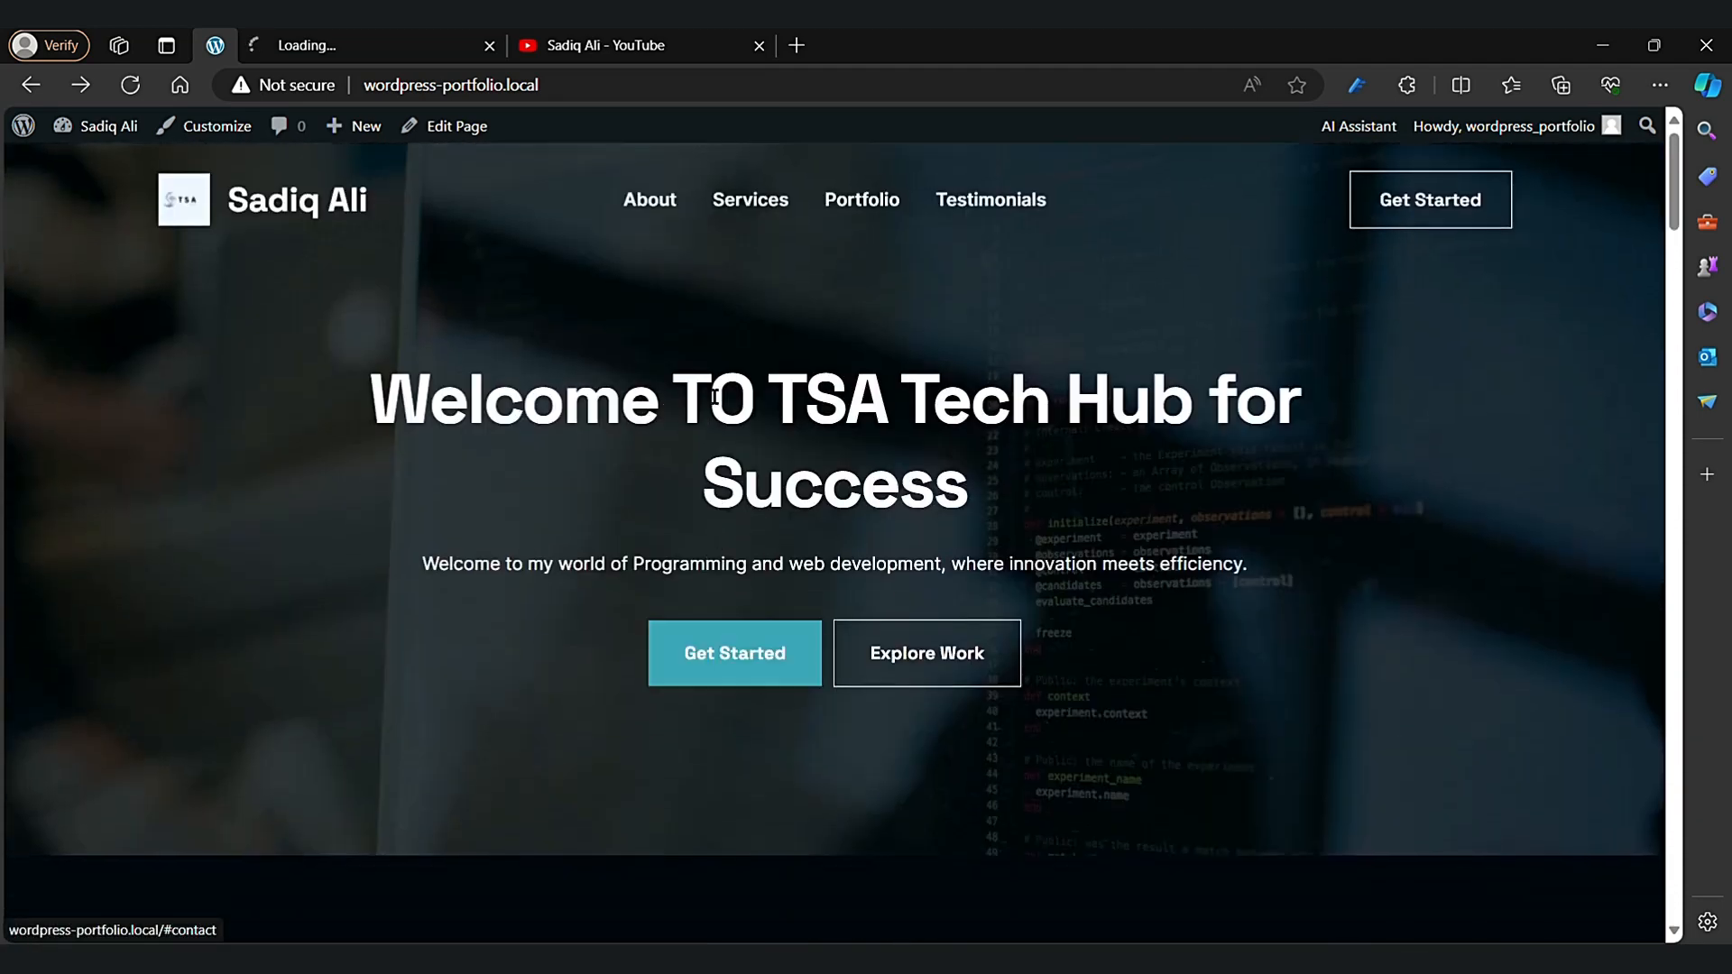
pyautogui.scroll(-3)
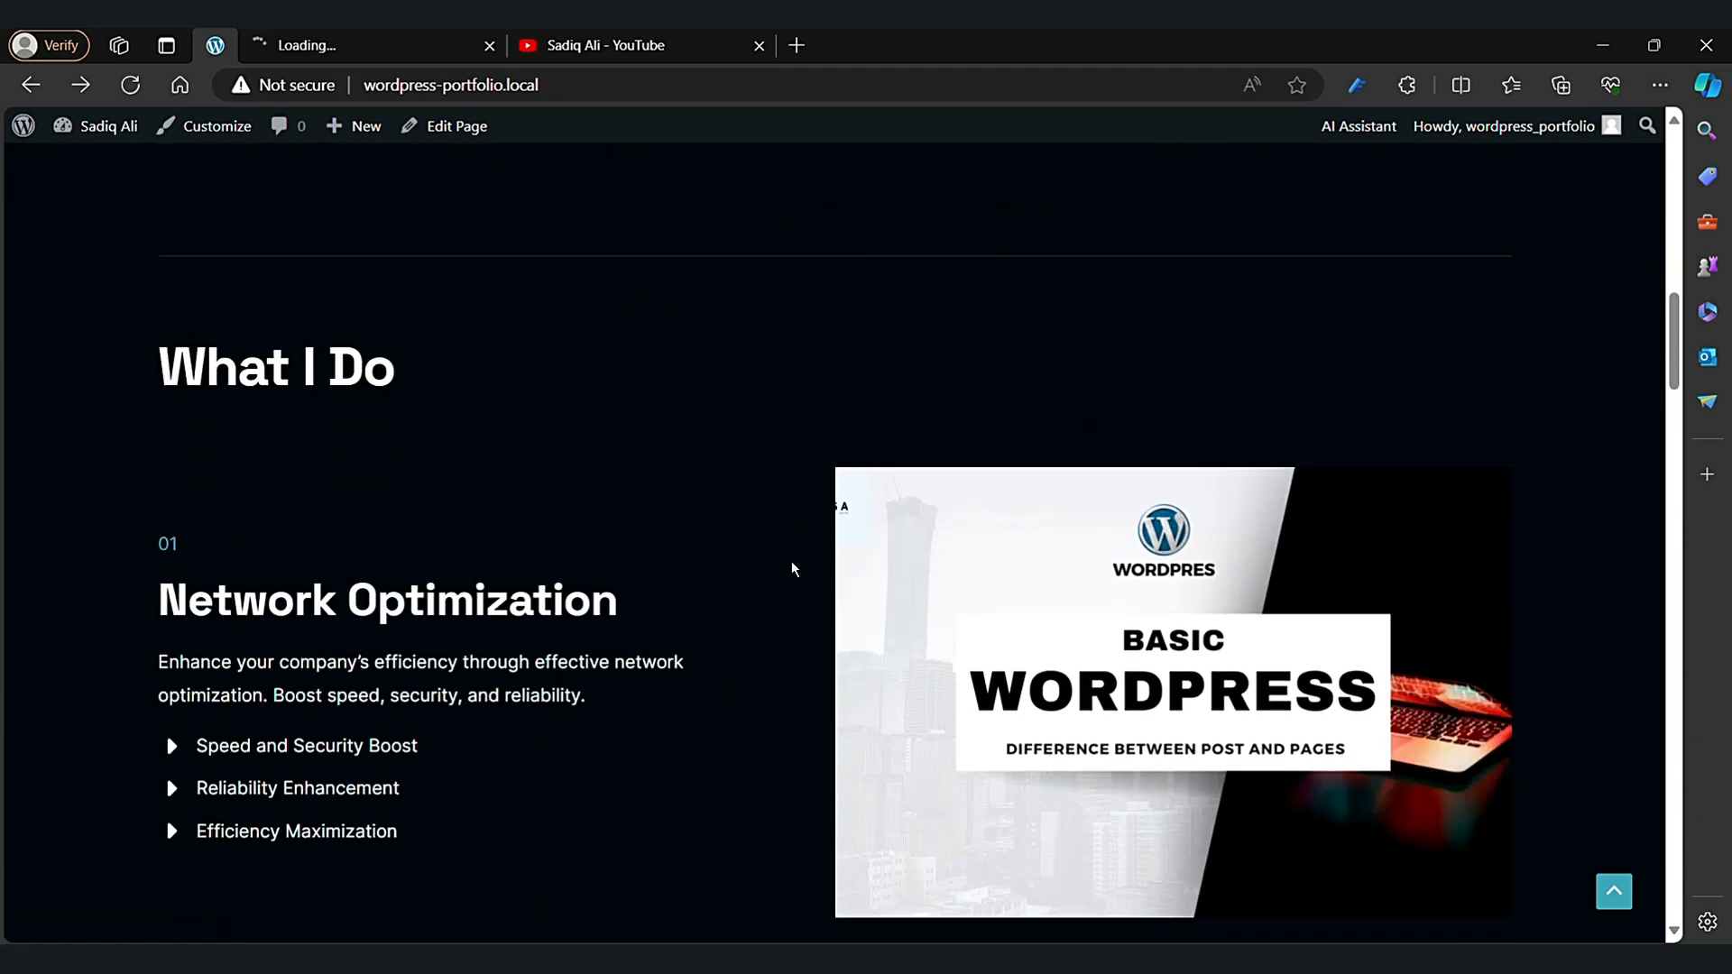
pyautogui.scroll(3)
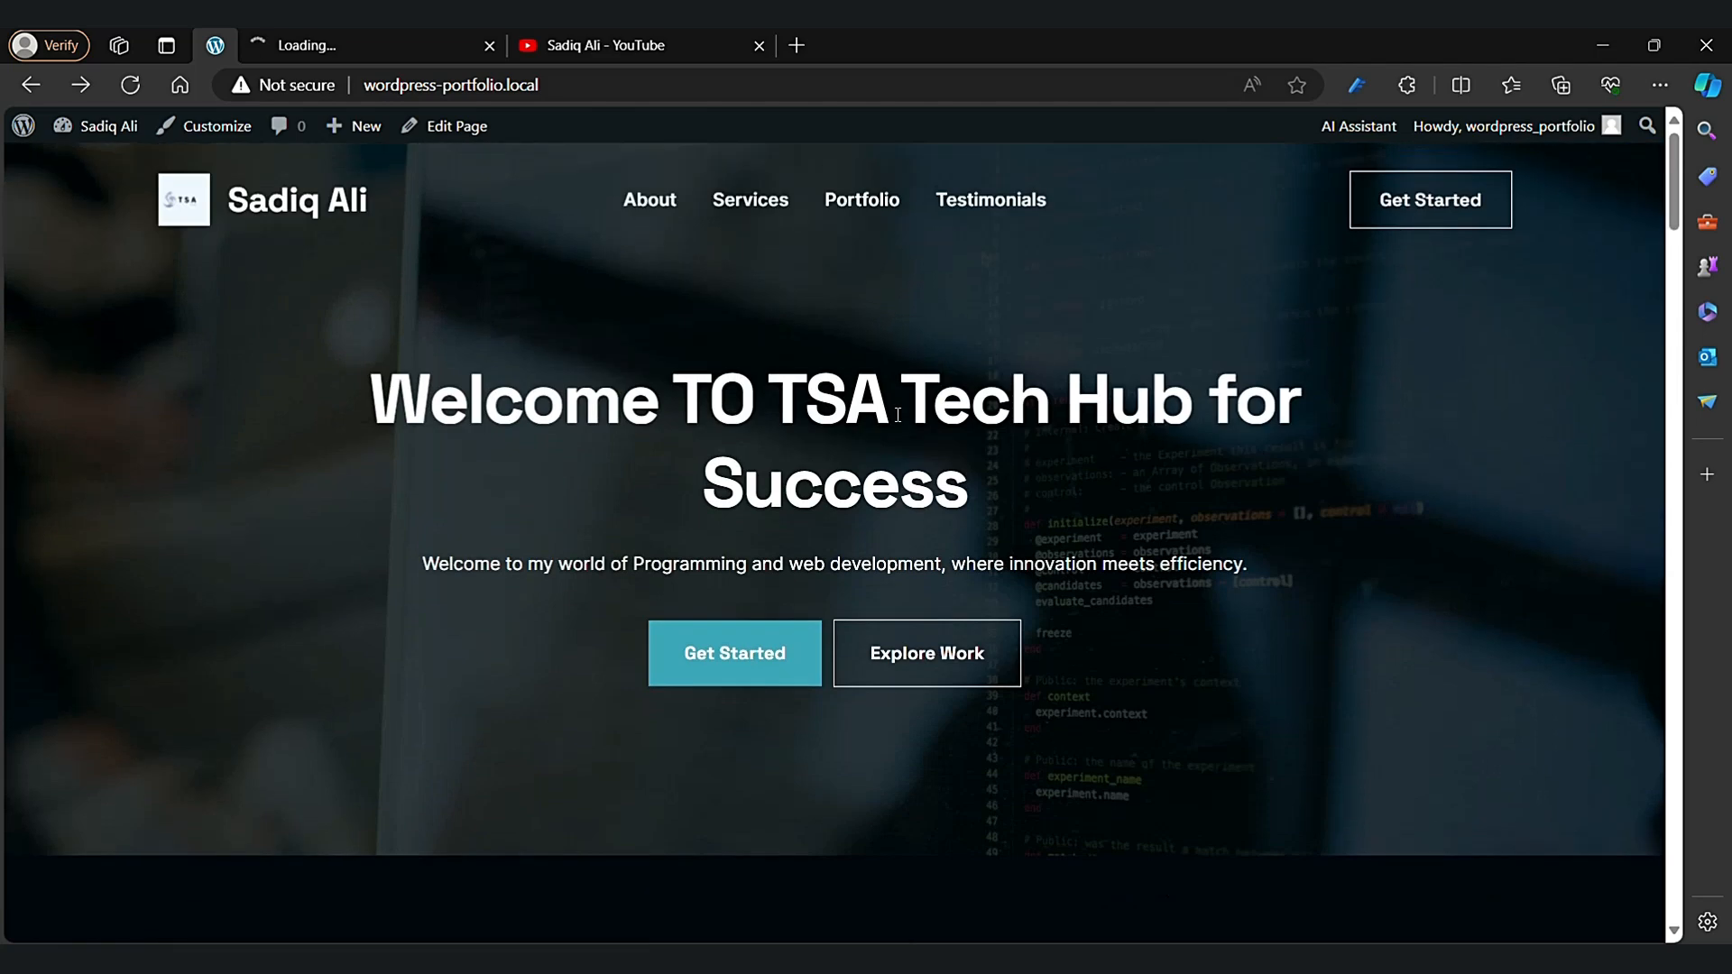
pyautogui.scroll(-3)
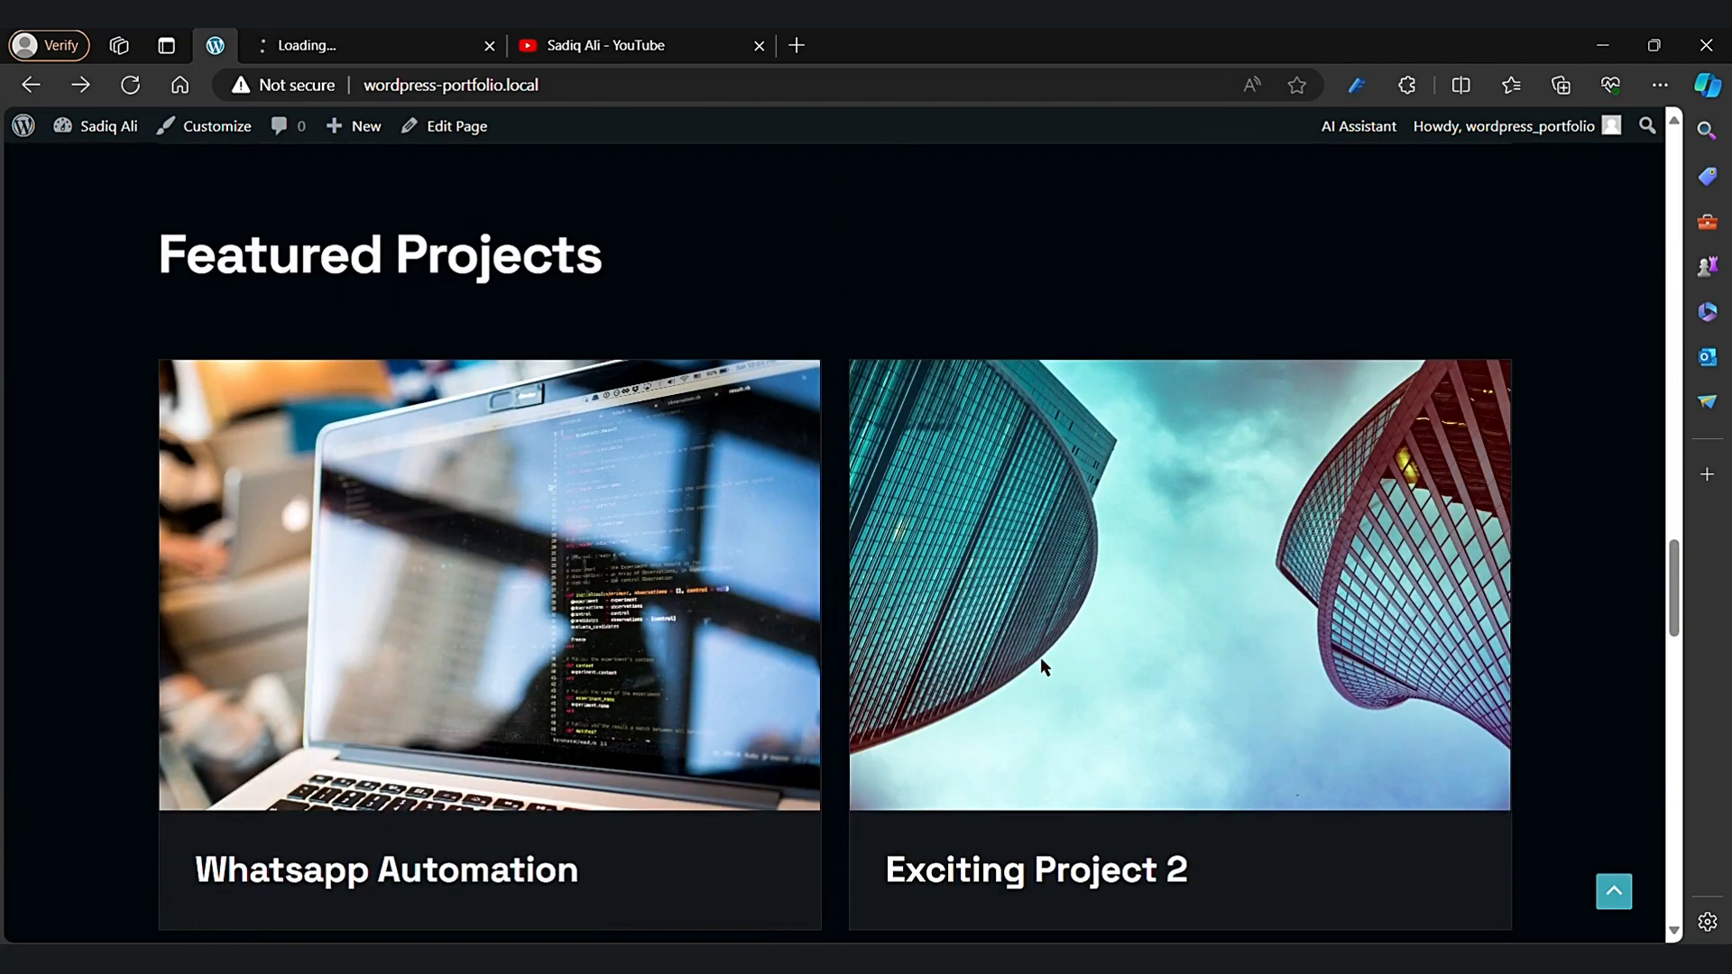
pyautogui.scroll(3)
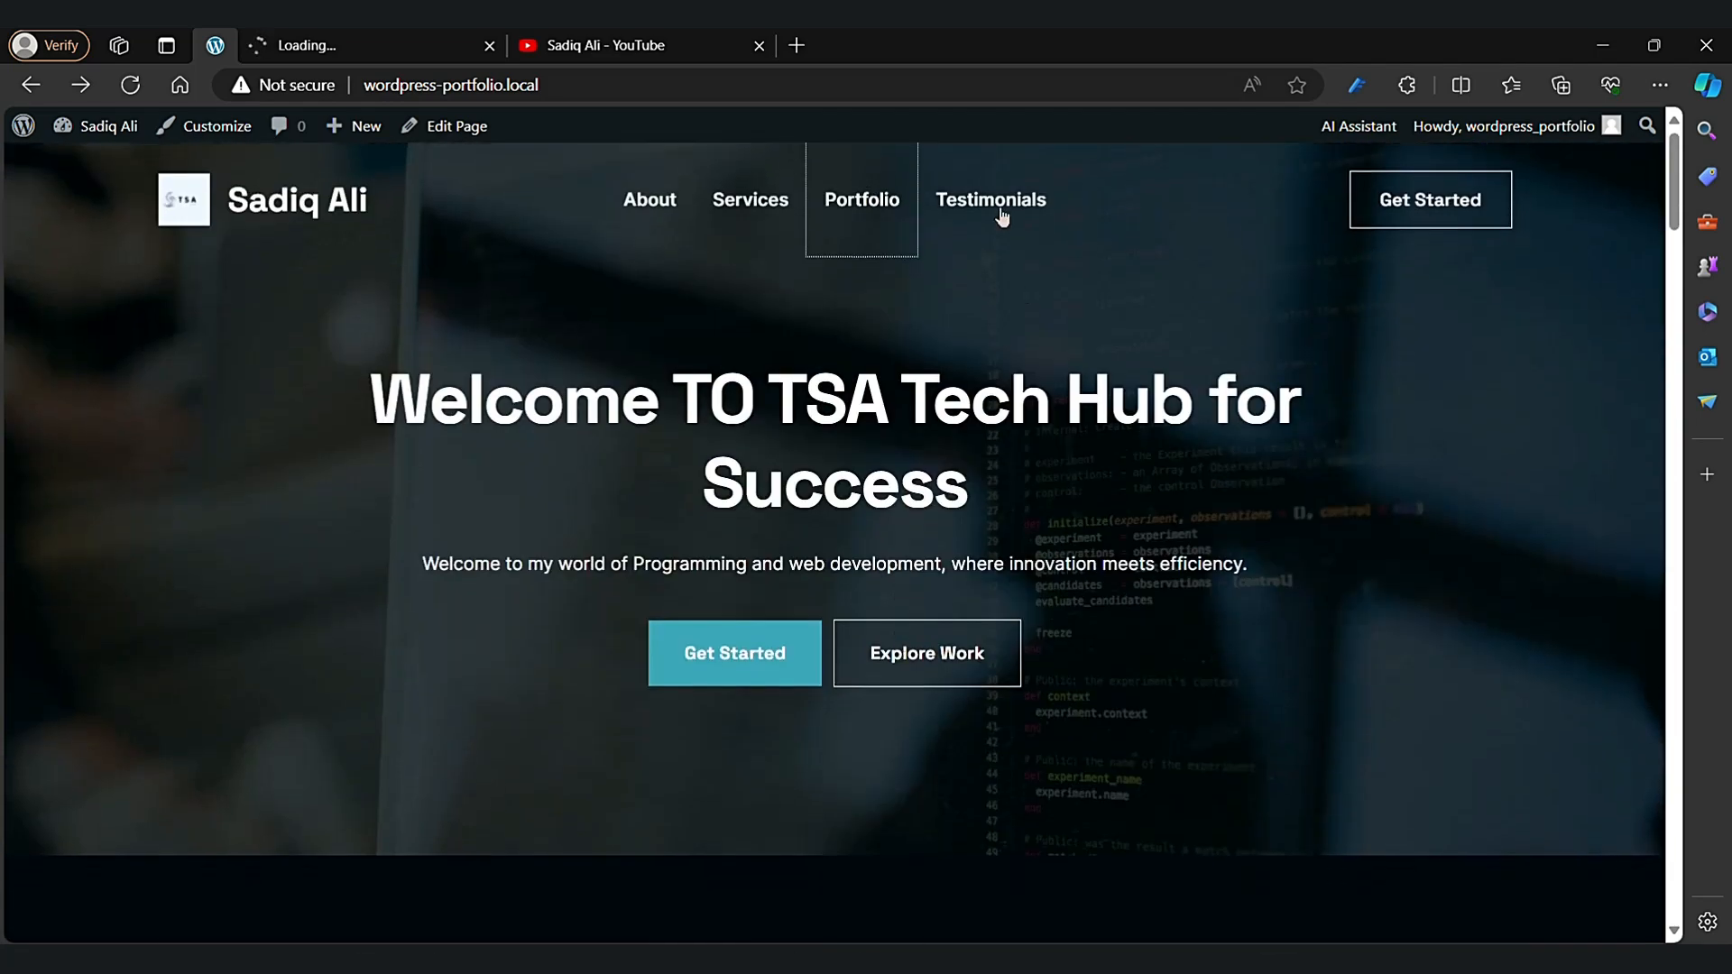
# - Jump to the Testimonials section from the header menu, then head for Customize in the admin bar
pyautogui.click(990, 200)
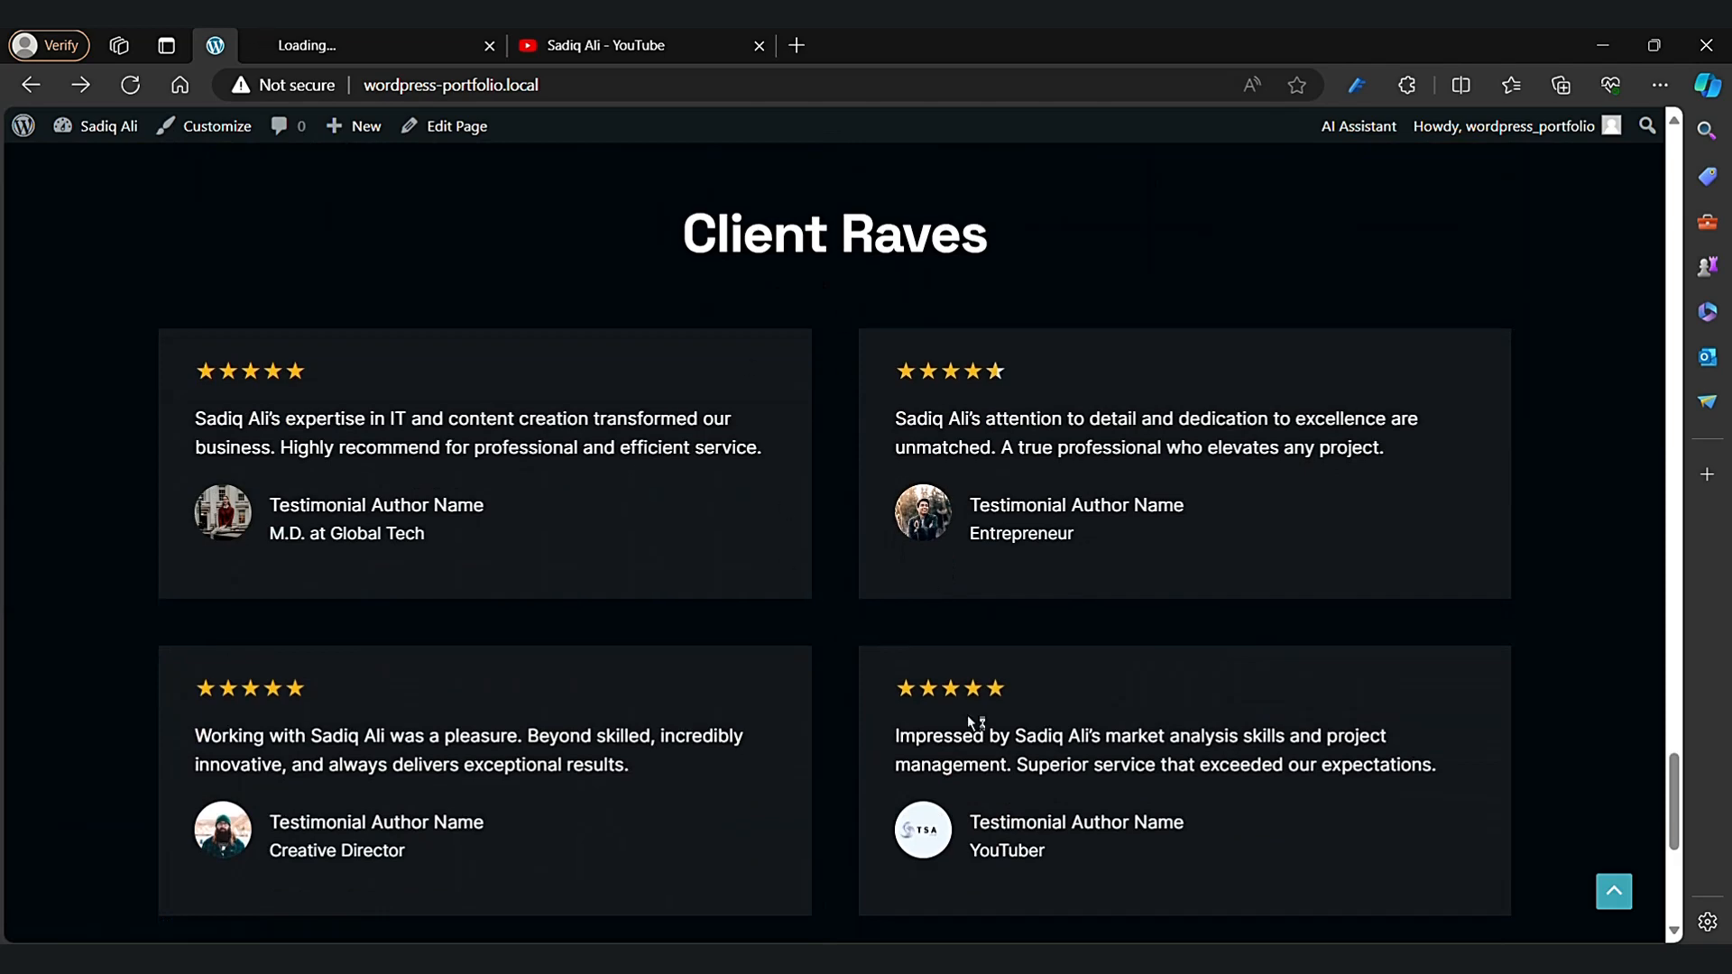
pyautogui.scroll(-3)
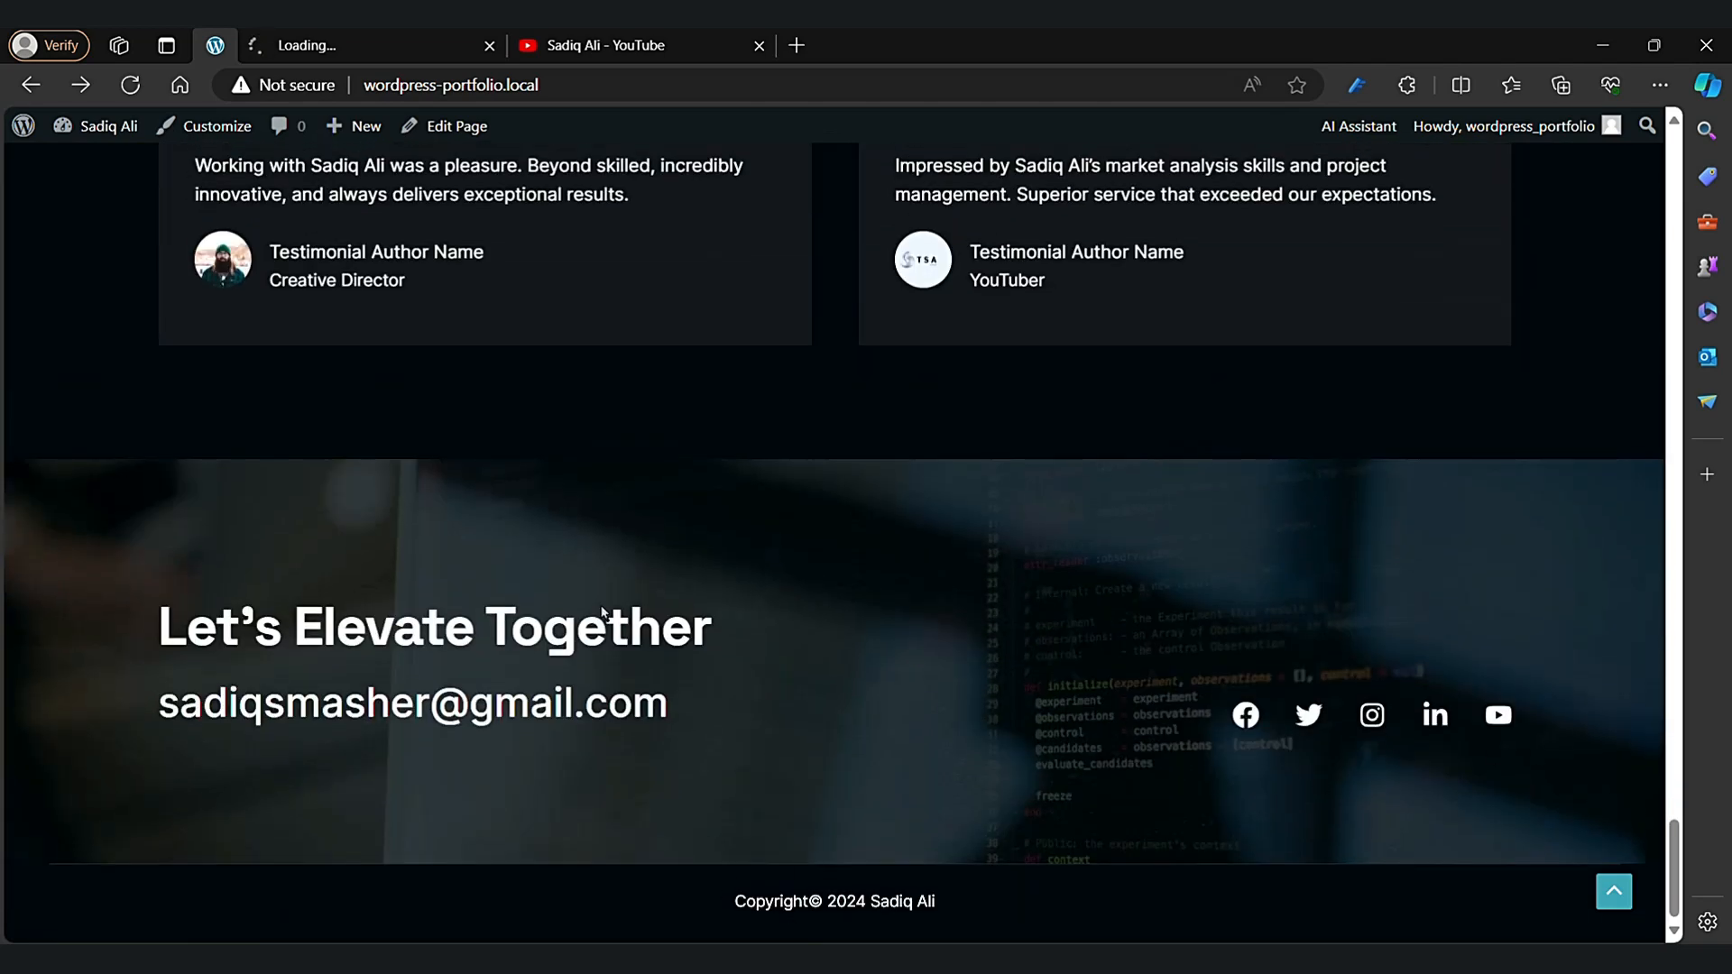
pyautogui.scroll(3)
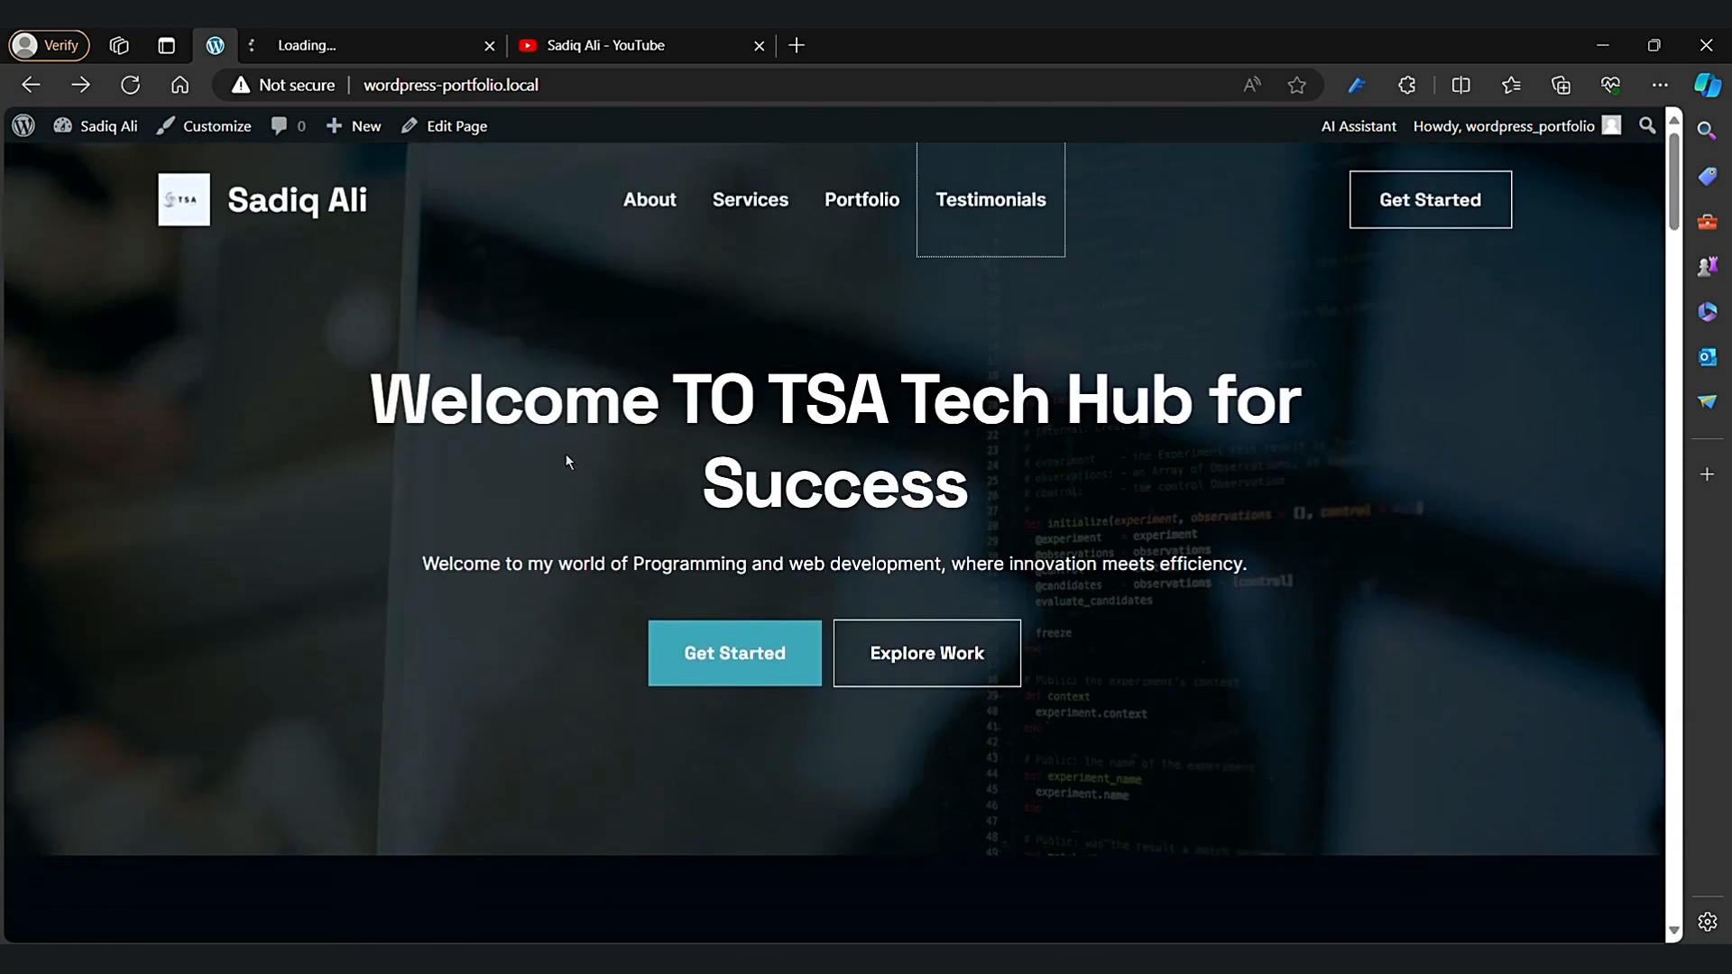
pyautogui.moveTo(692, 218)
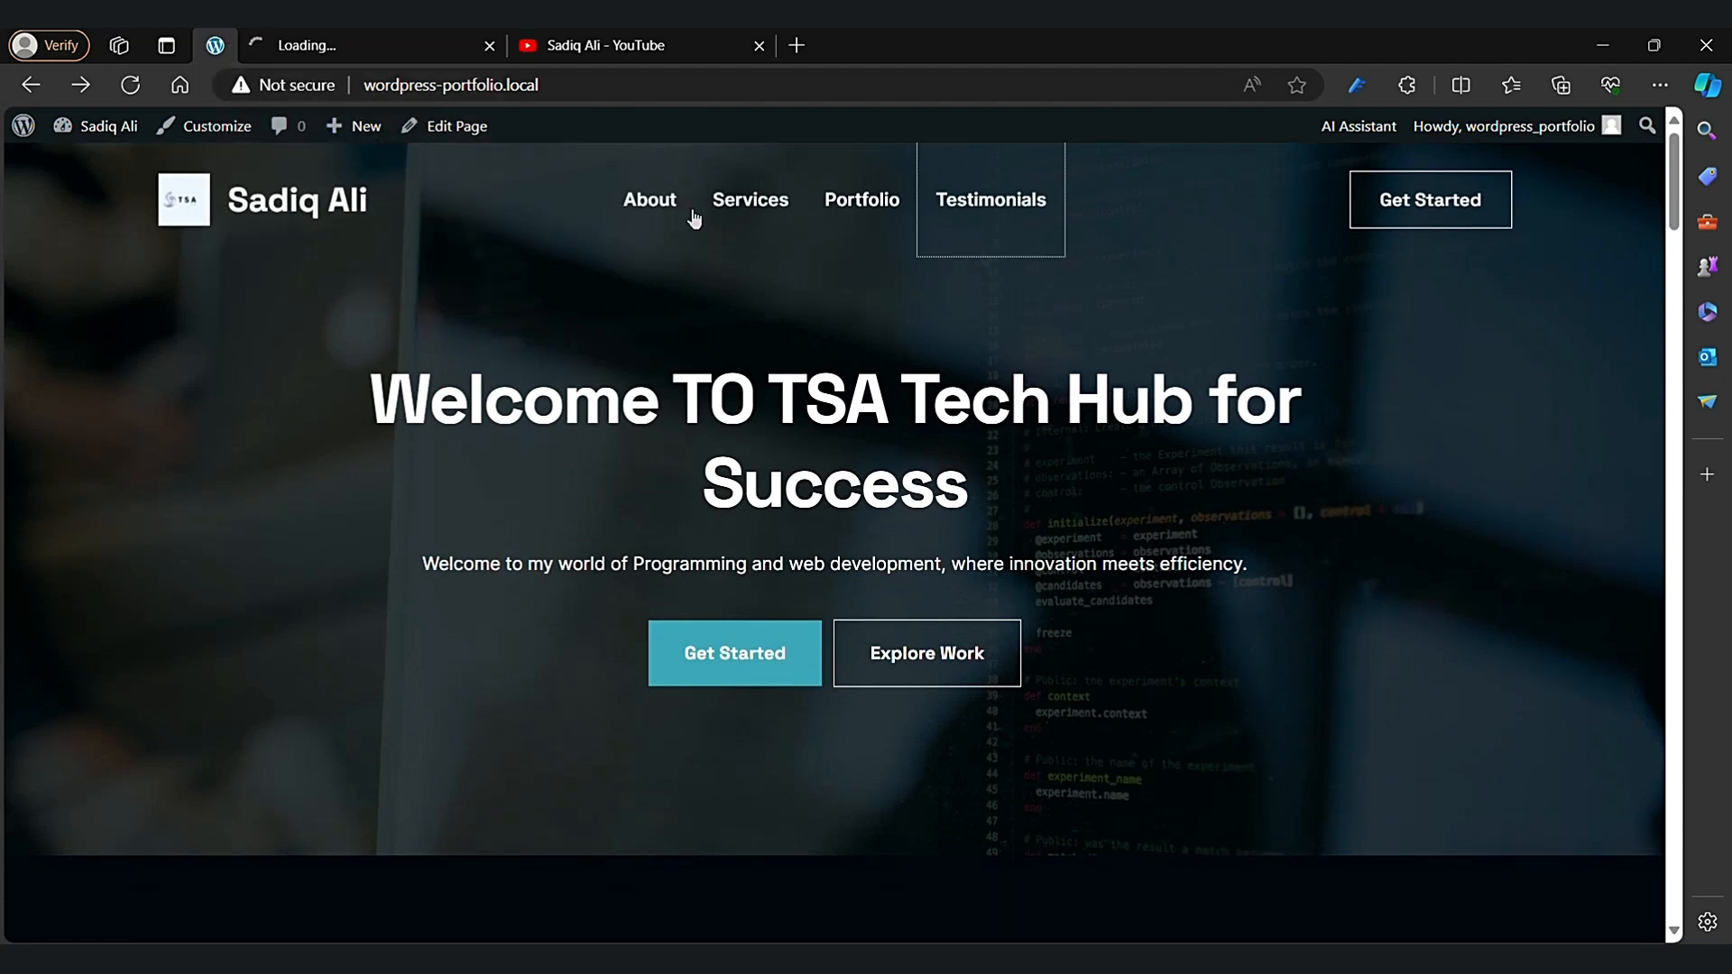
pyautogui.click(364, 124)
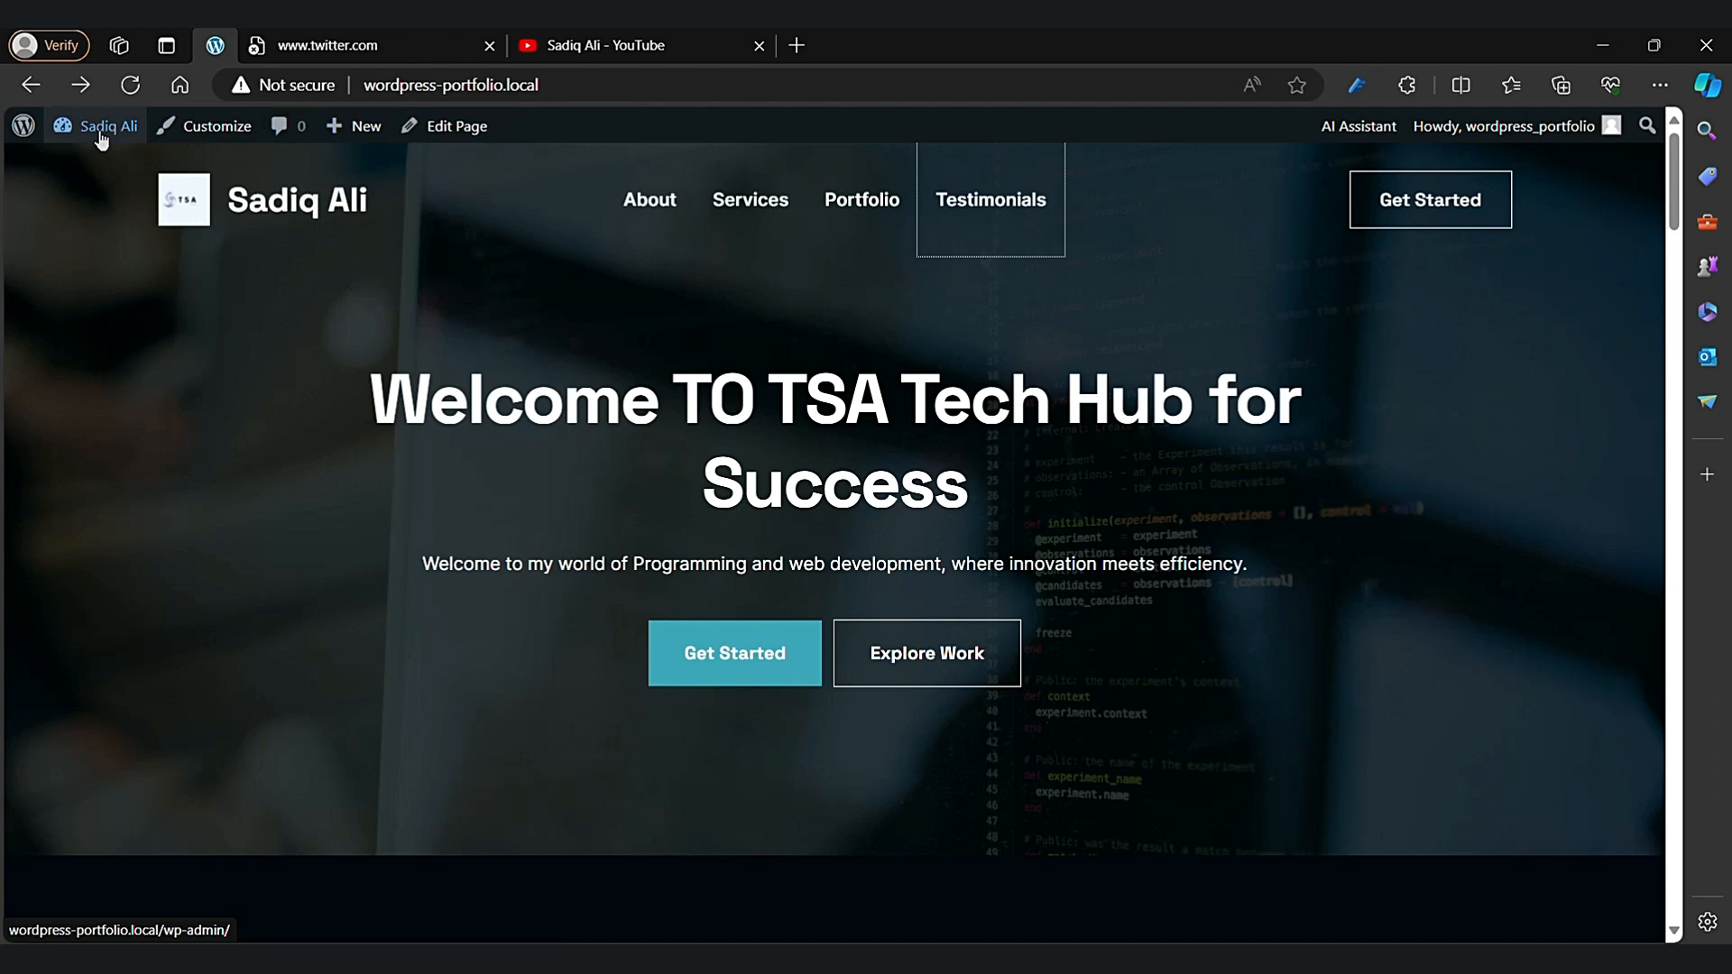
pyautogui.click(217, 124)
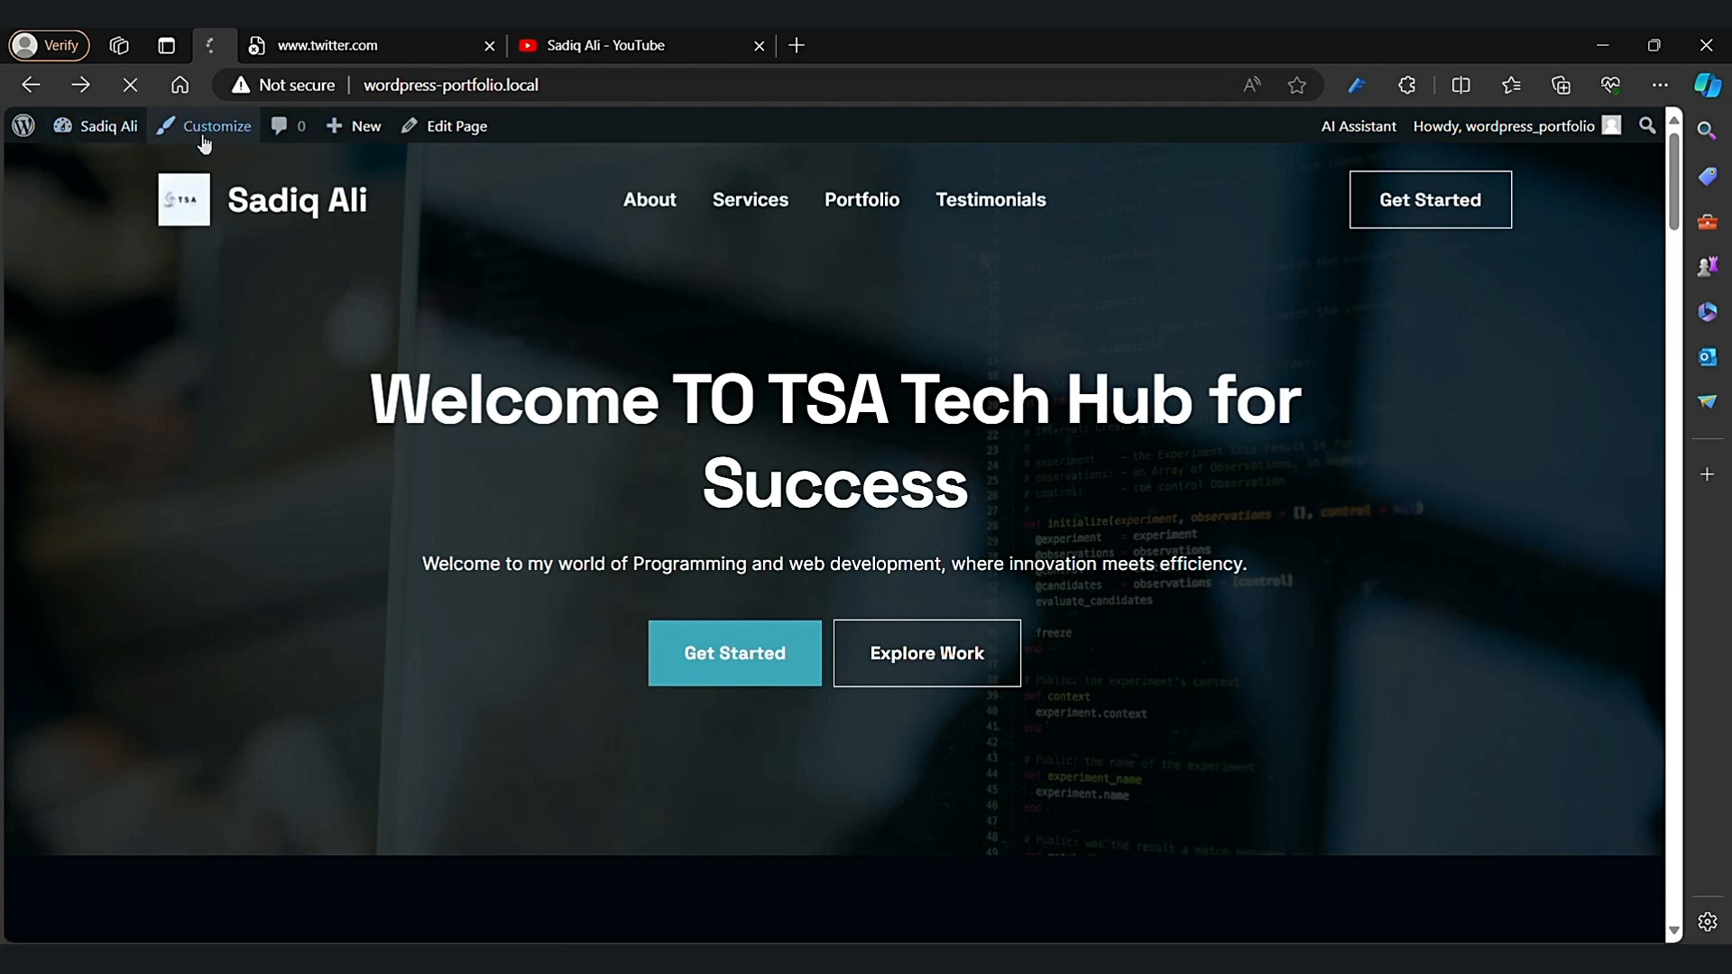
# - In Customizer Site Identity, choose the TSA logo image as the site icon
pyautogui.click(215, 125)
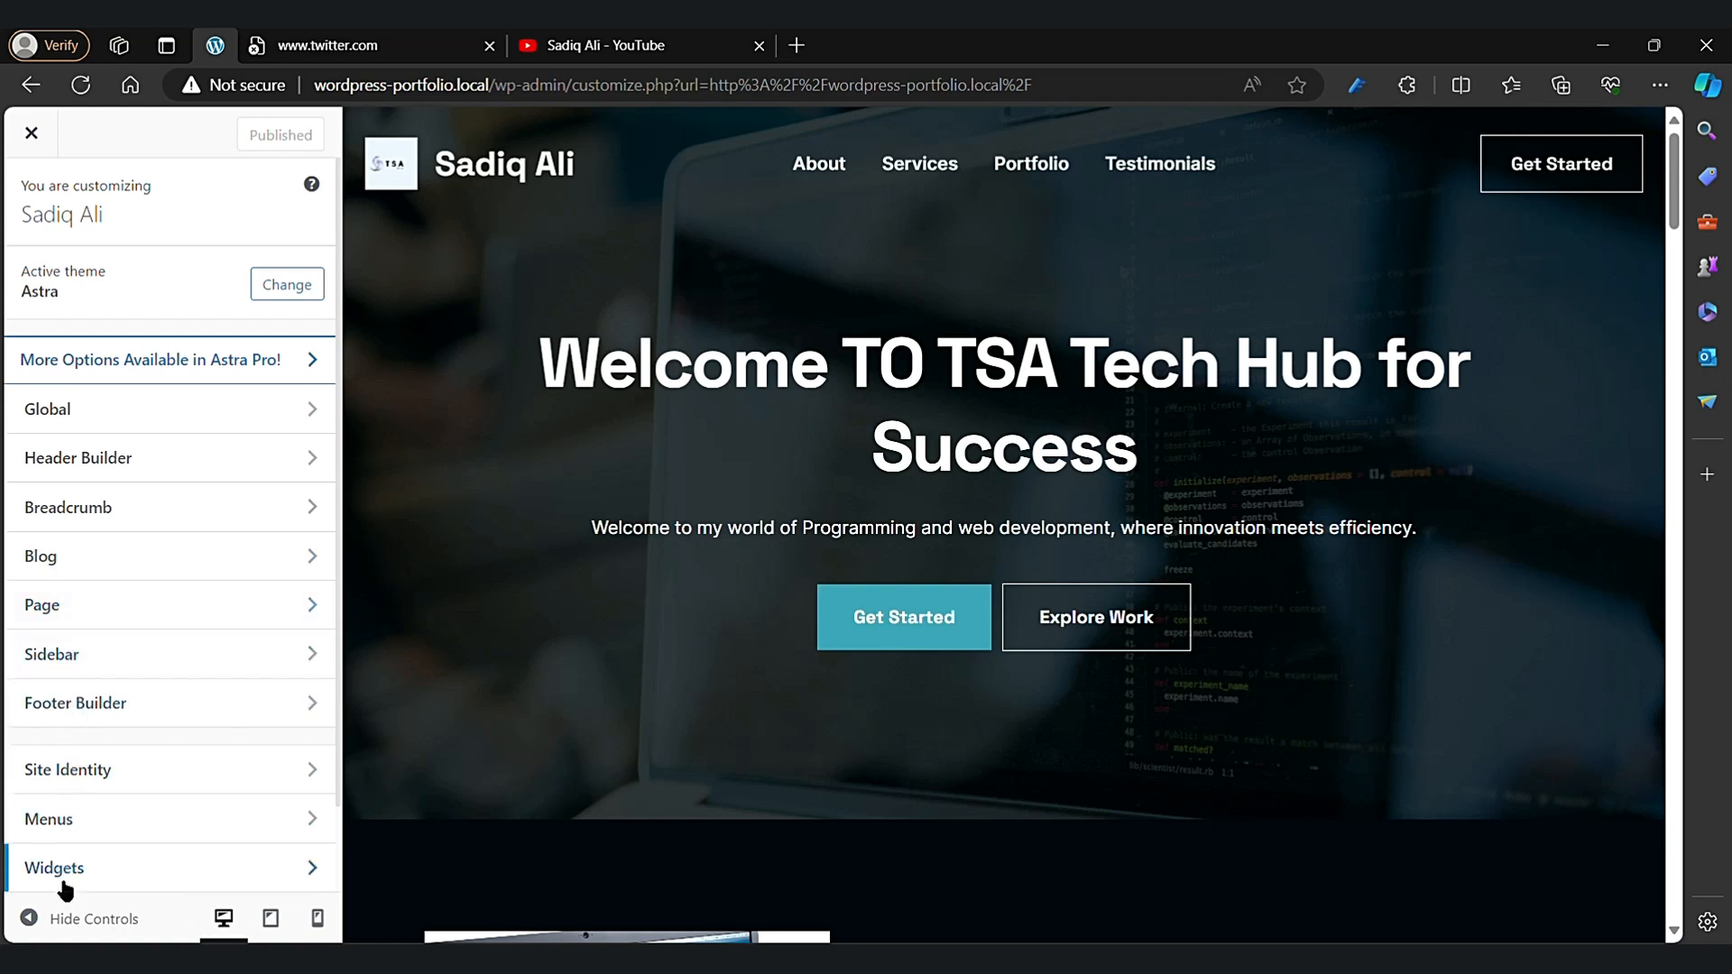
pyautogui.click(67, 770)
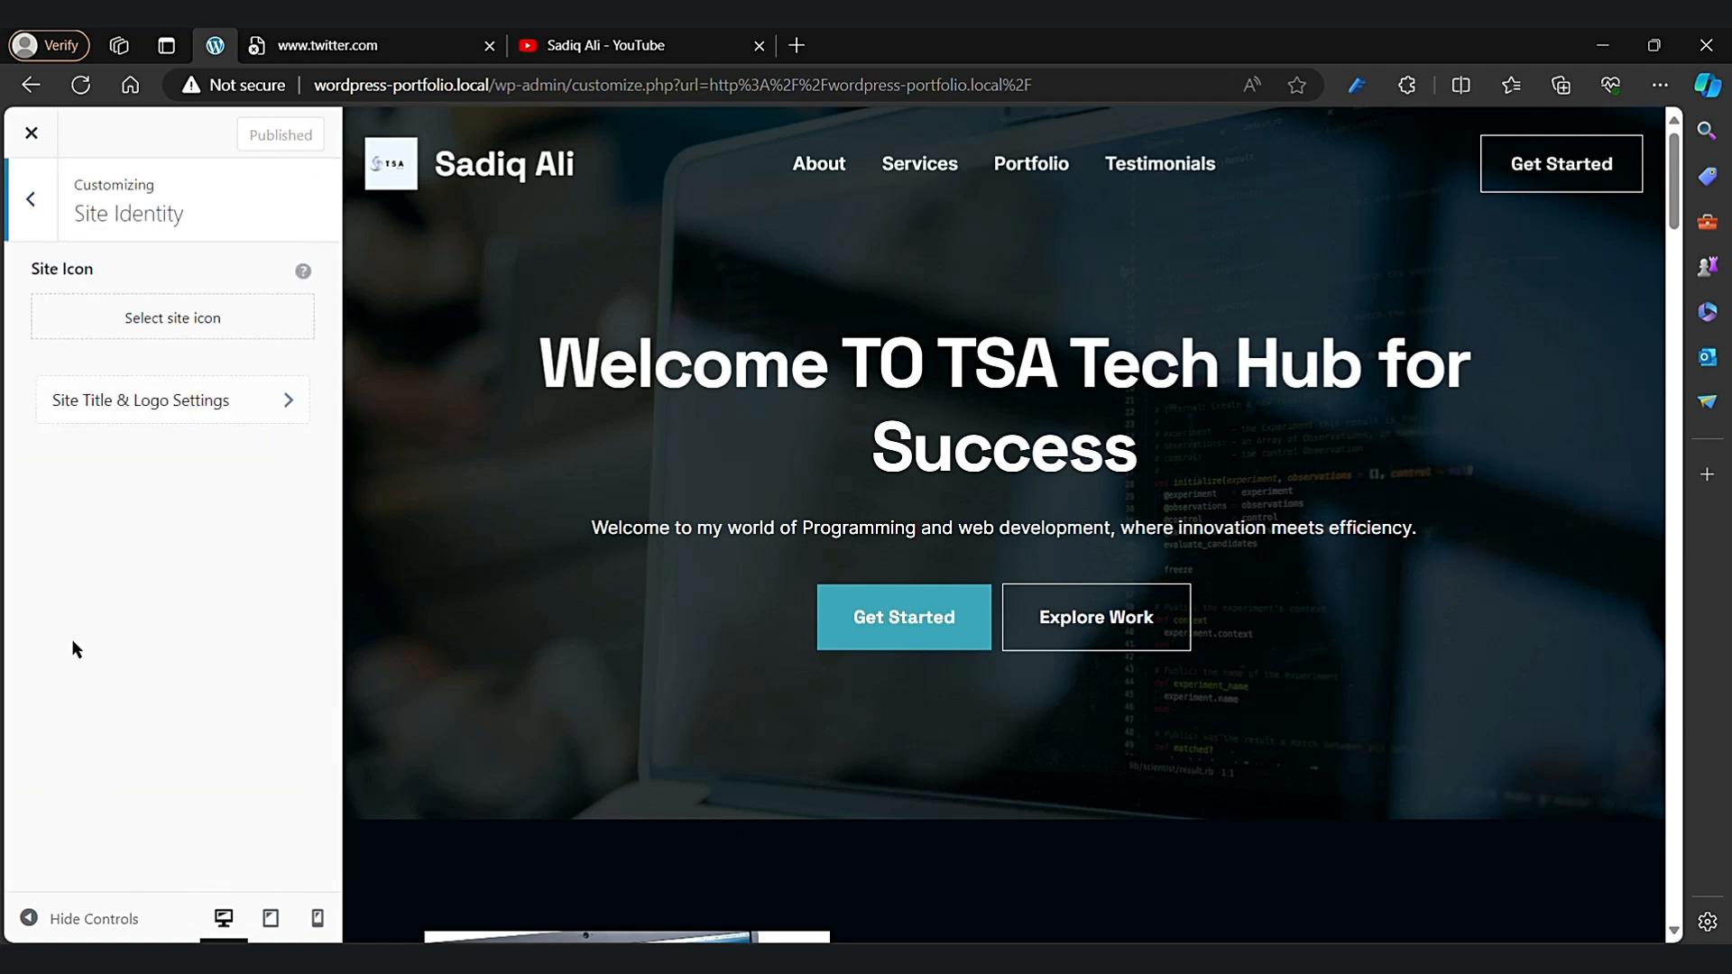
pyautogui.click(173, 318)
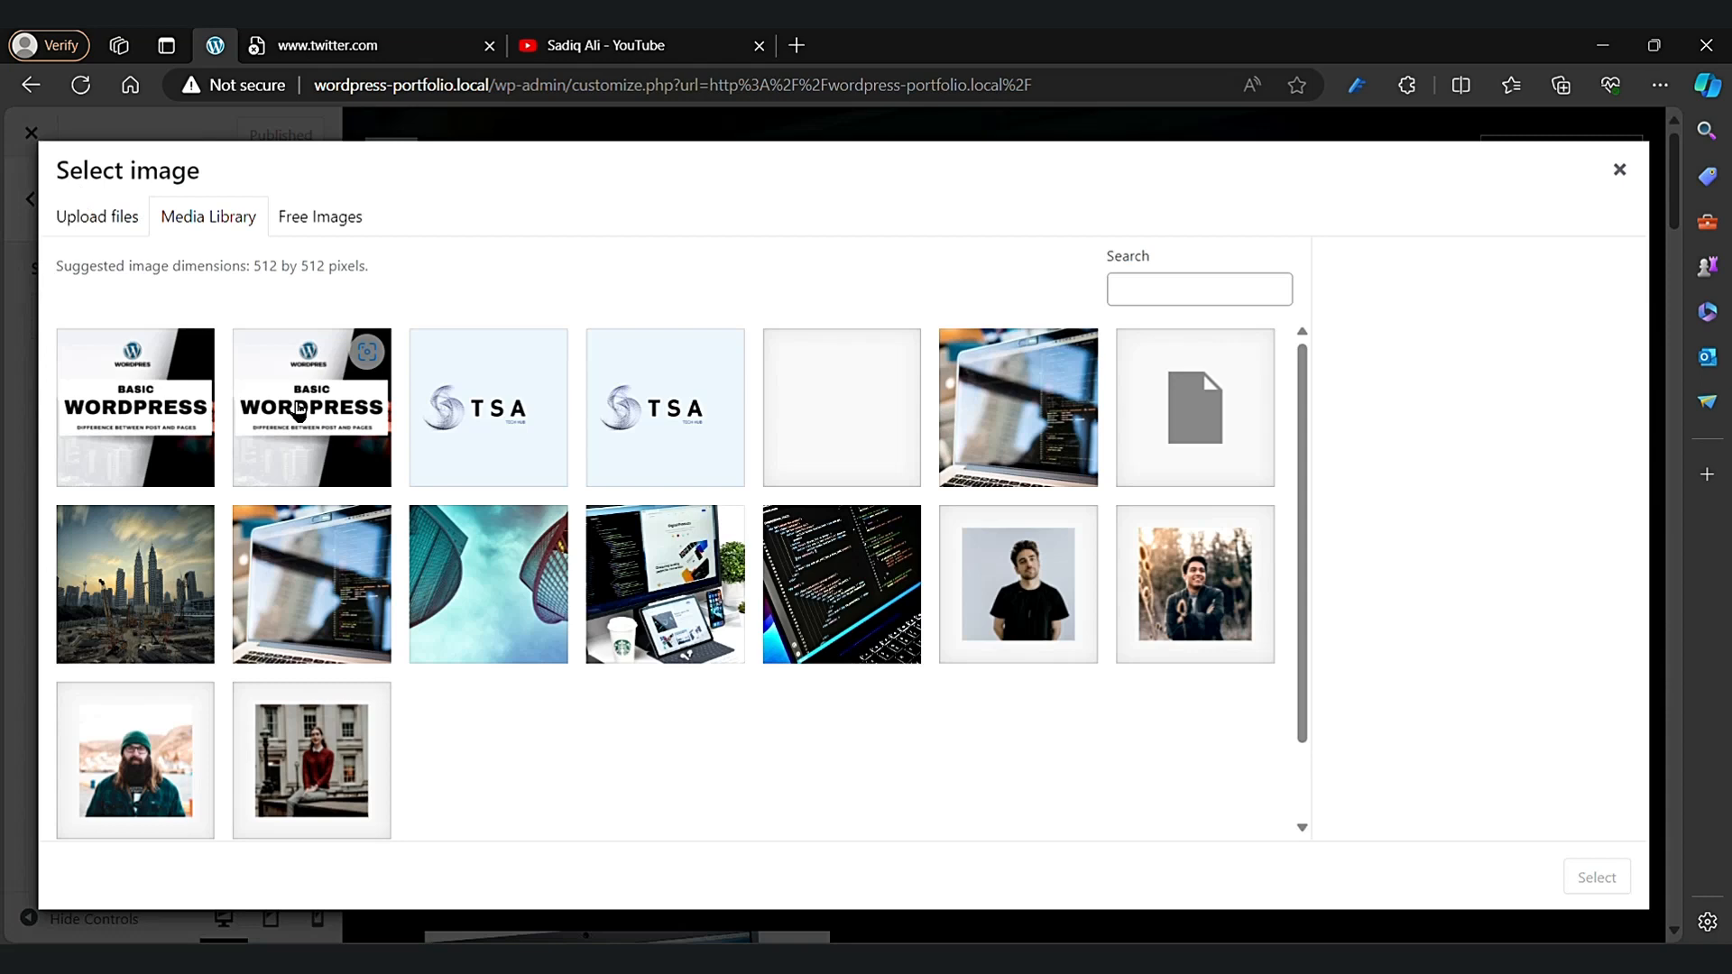
pyautogui.click(487, 406)
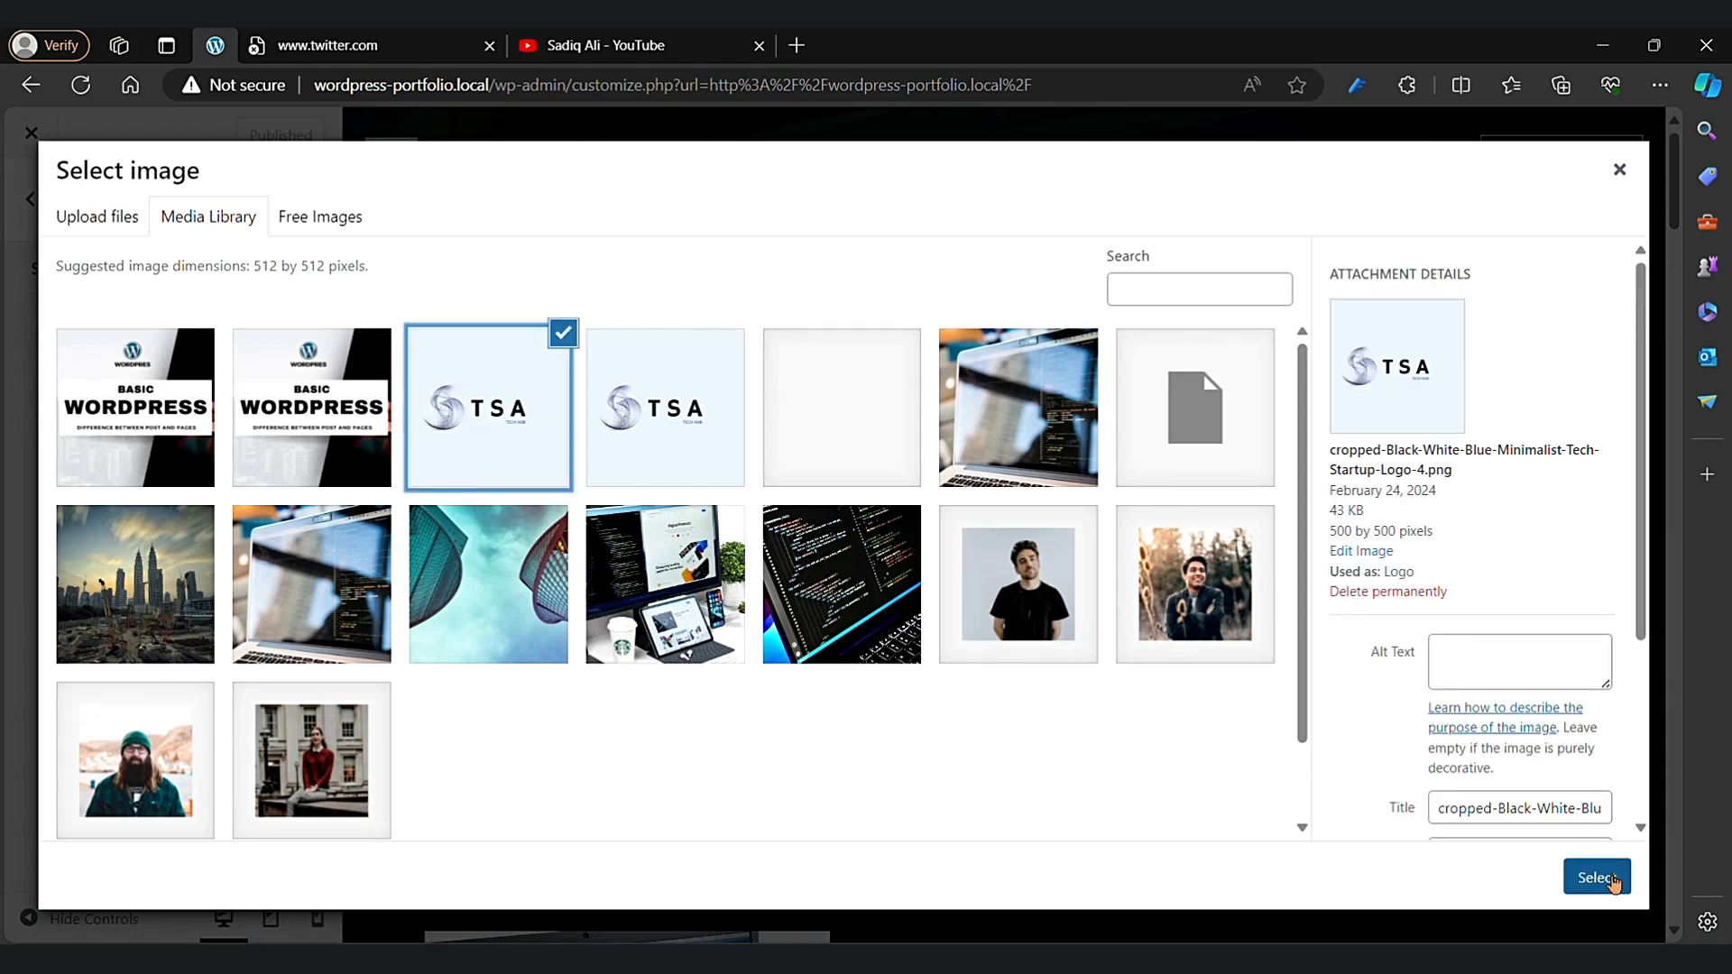
# - Confirm and crop the TSA logo, publish the new site icon and return to the site
pyautogui.click(1594, 877)
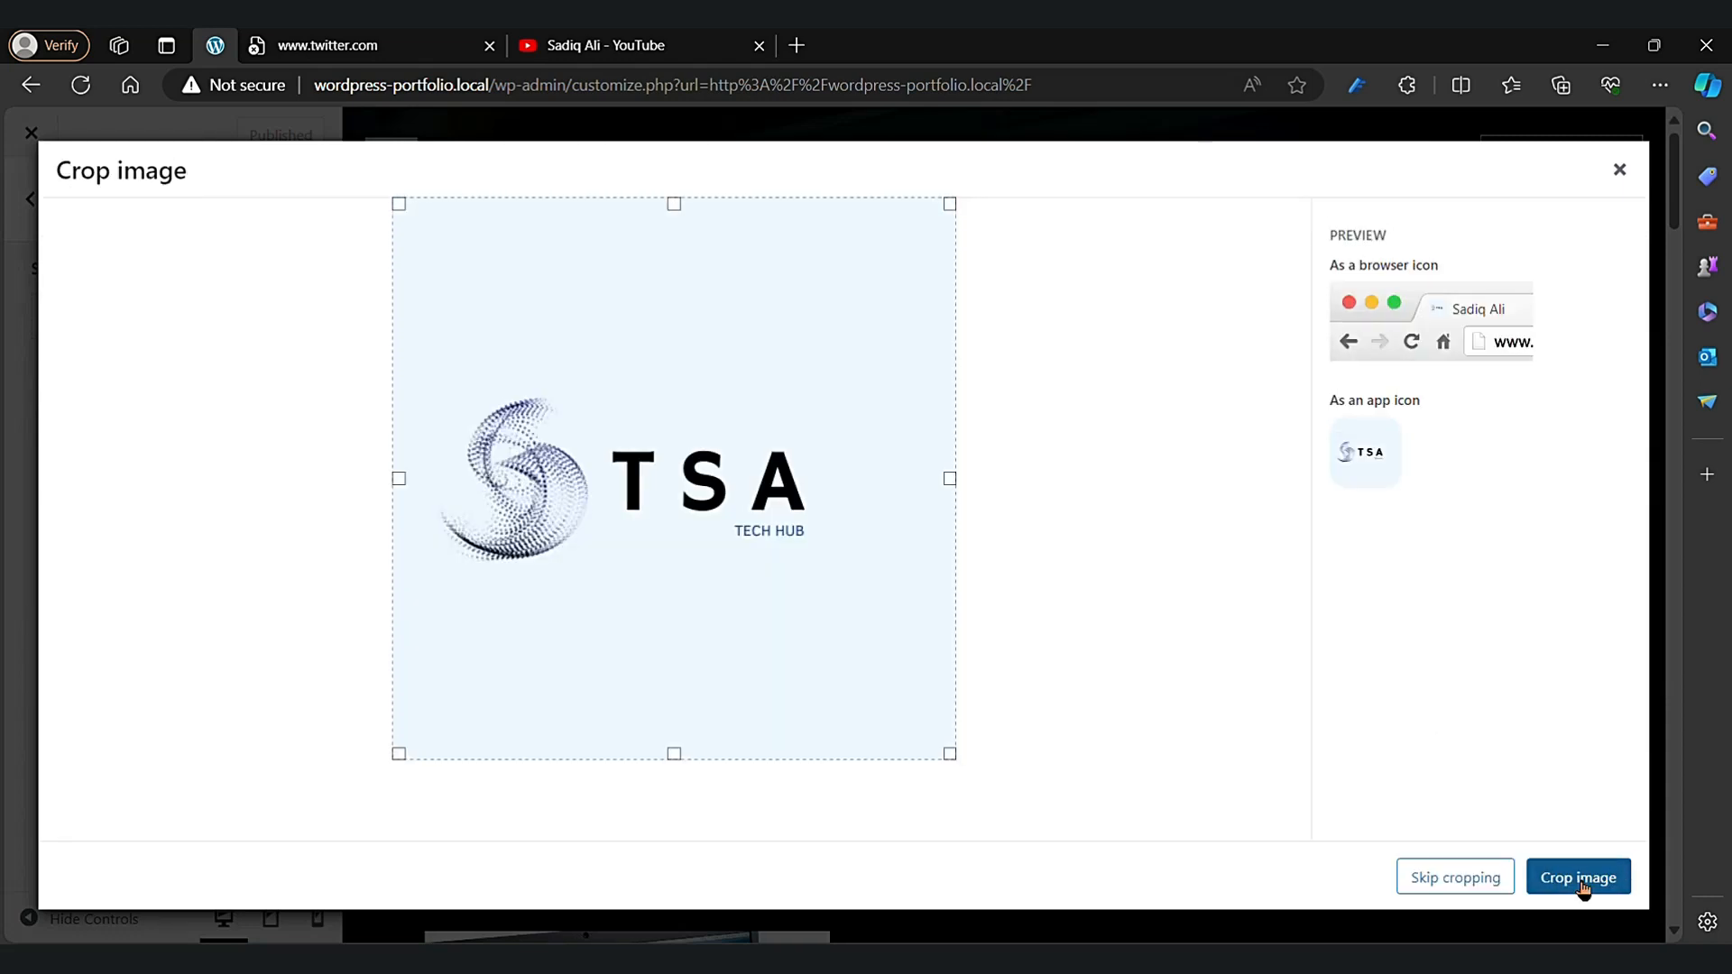
pyautogui.click(1577, 877)
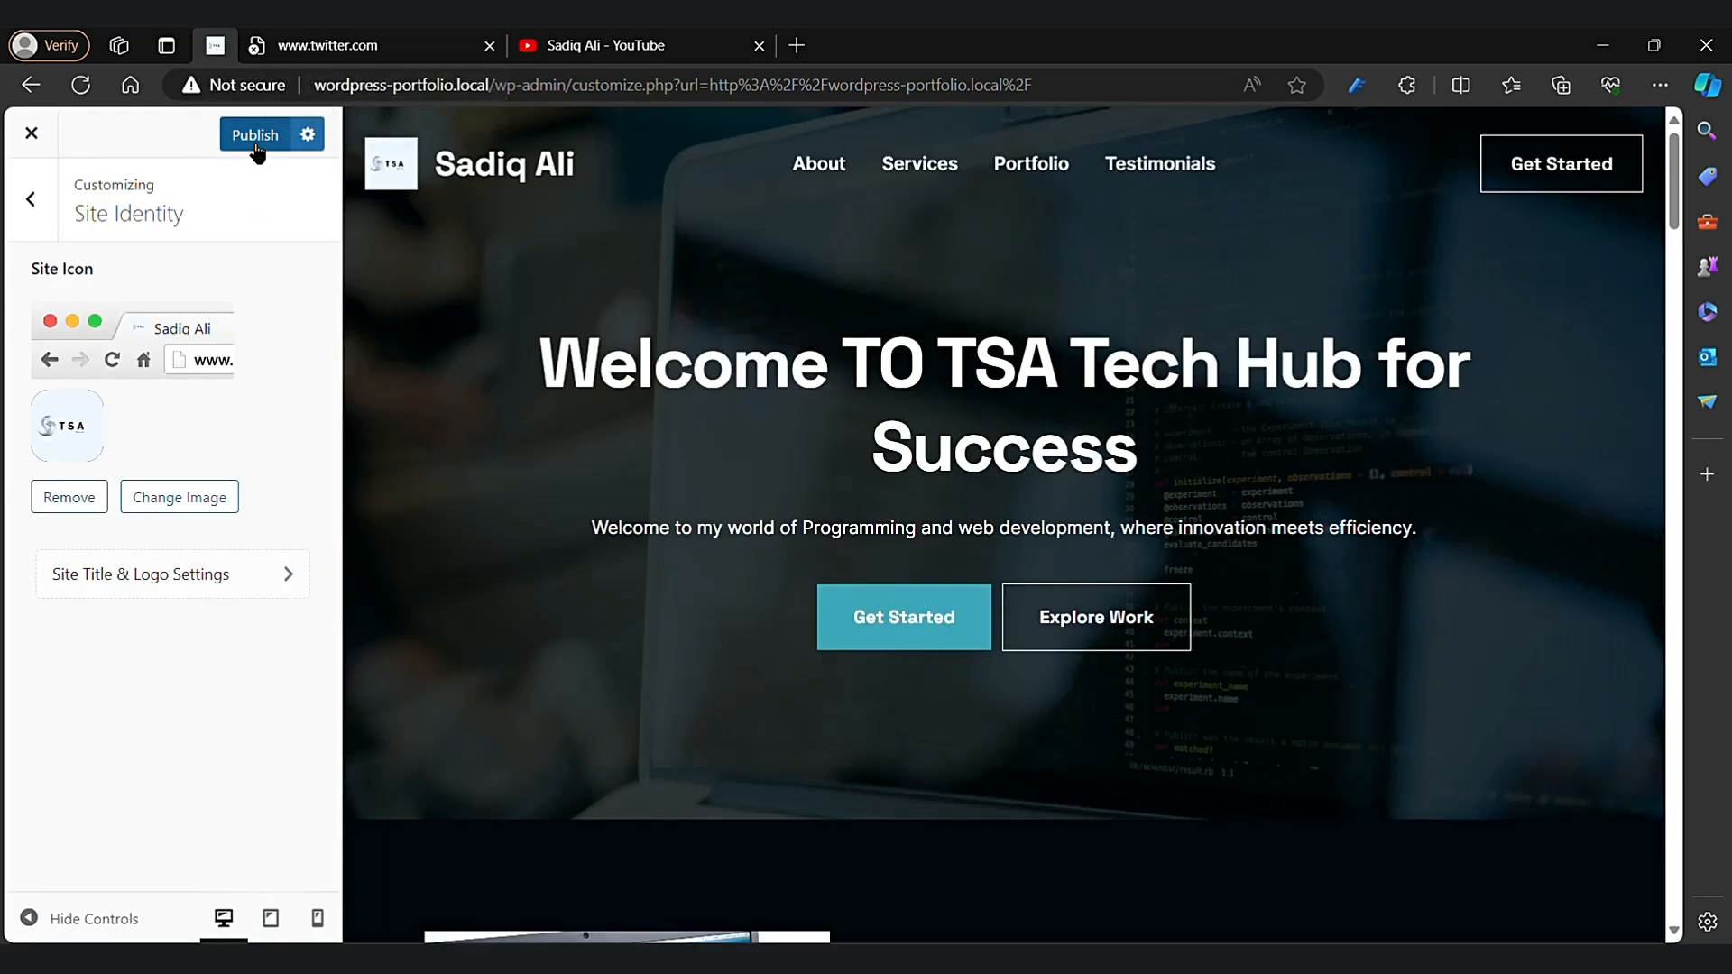
pyautogui.click(254, 135)
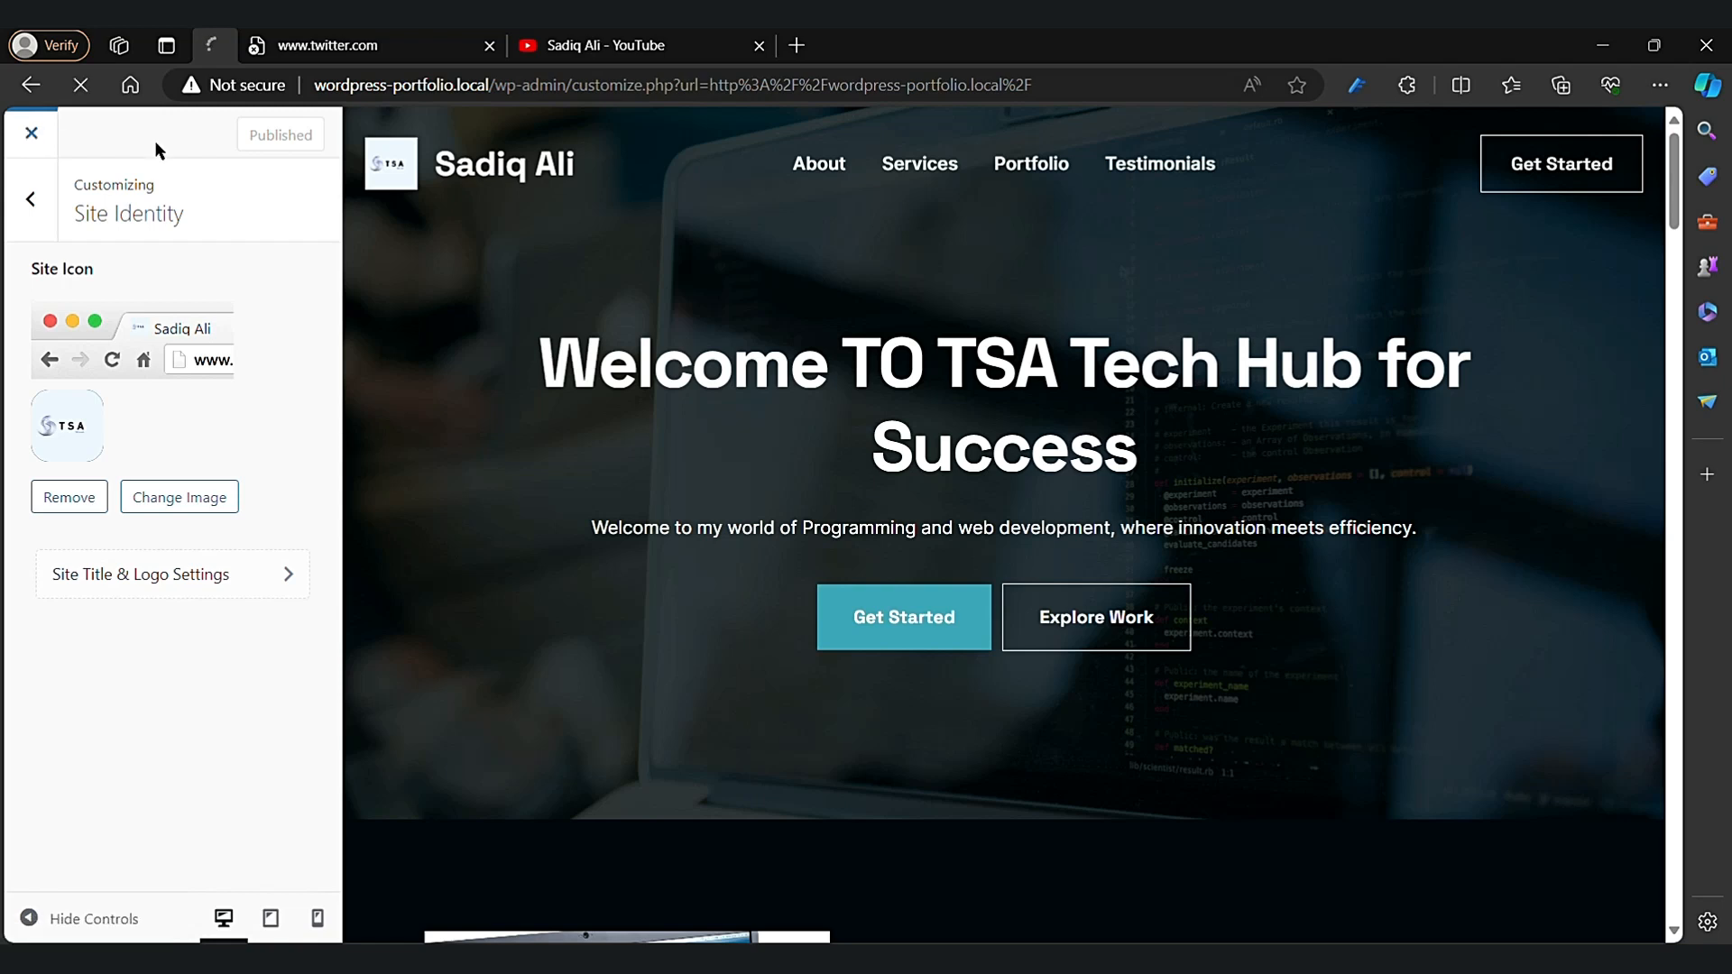
pyautogui.click(31, 132)
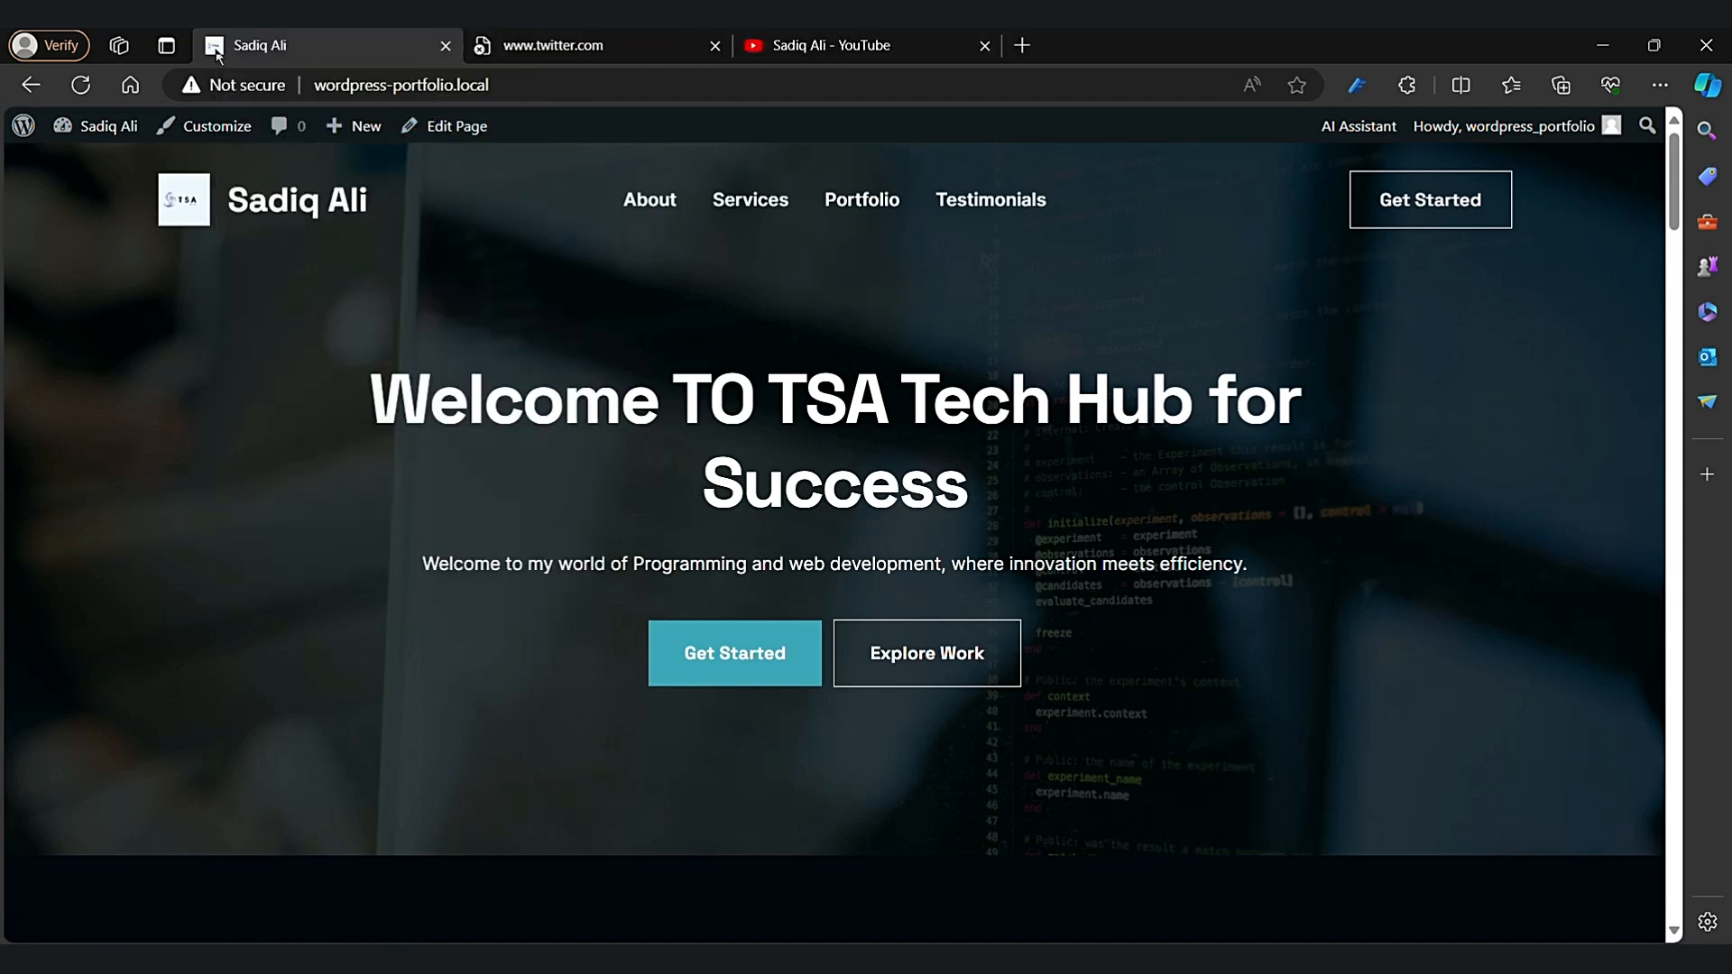
# - Scroll the live homepage down to the What I Do section with the TSA icon showing in the tab
pyautogui.scroll(-3)
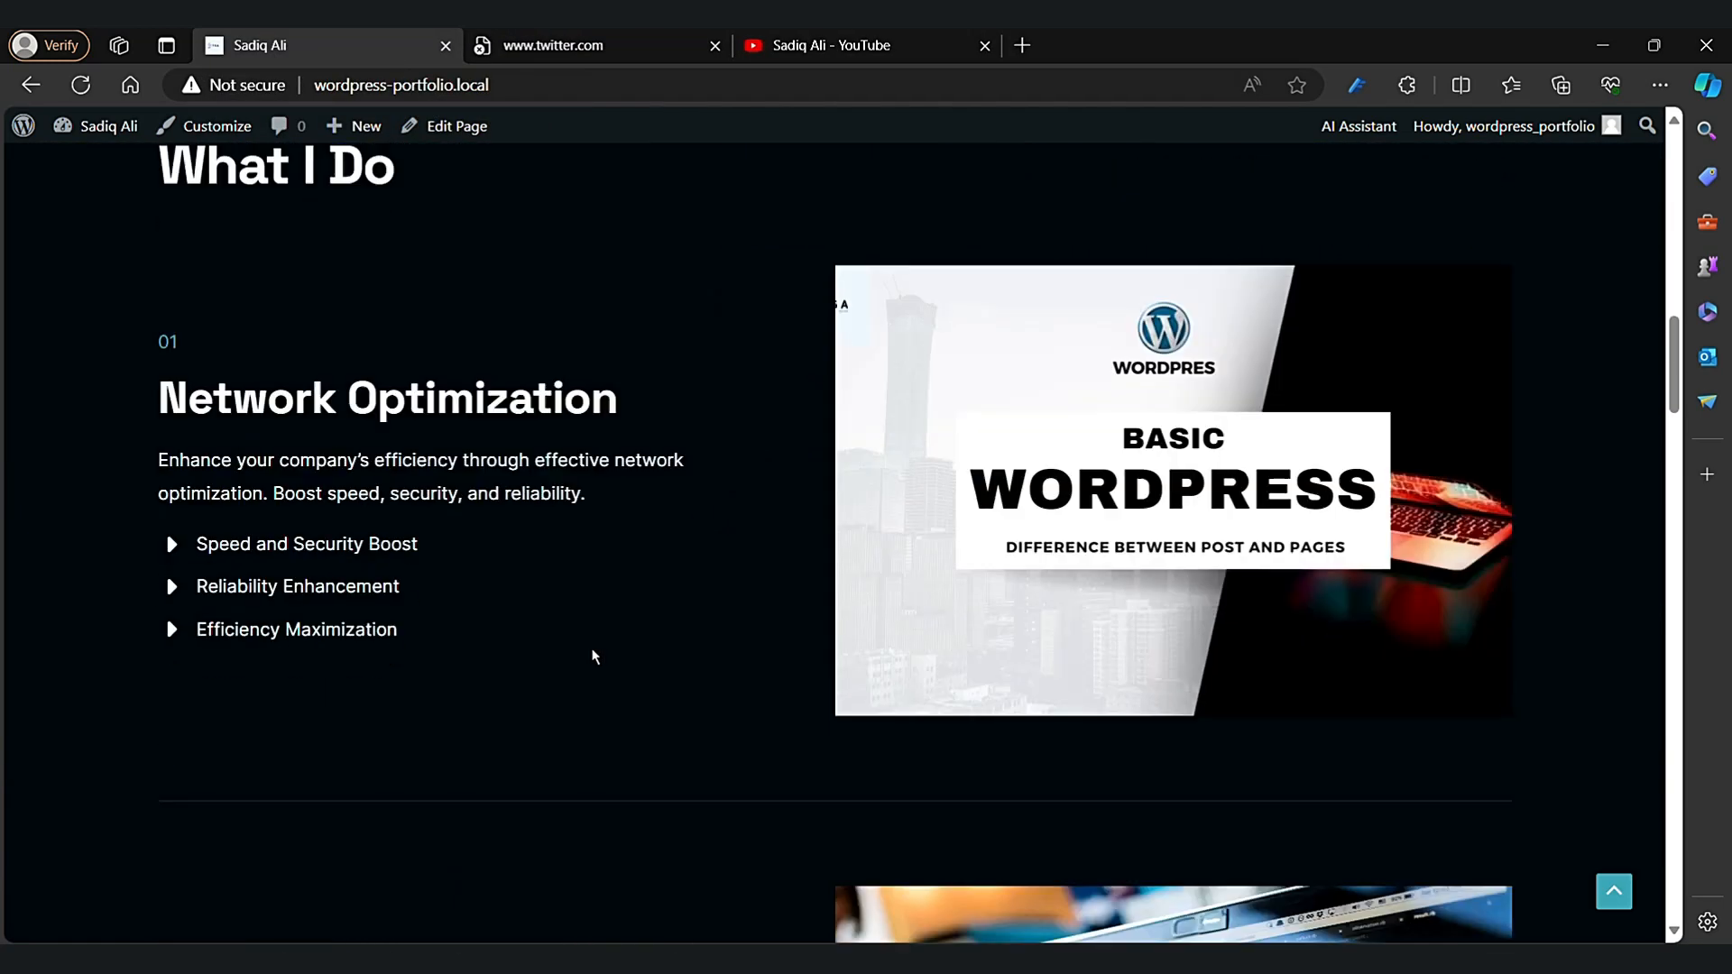